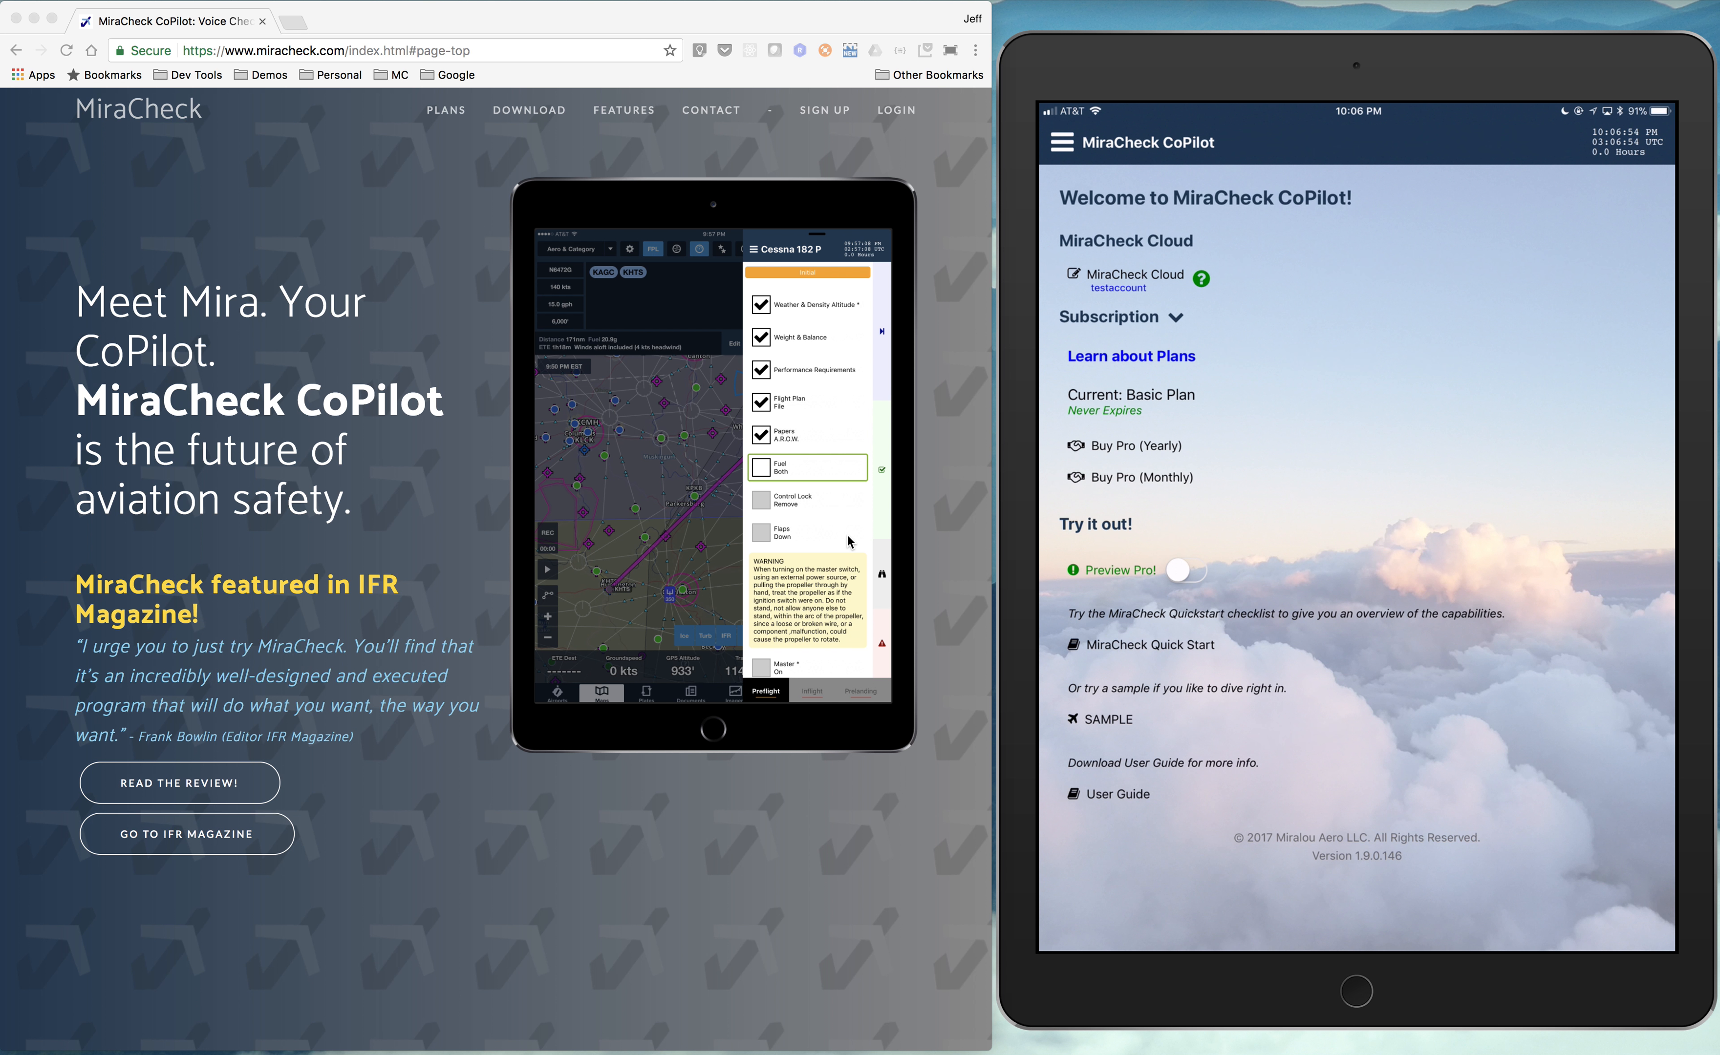
mouse_move(580, 370)
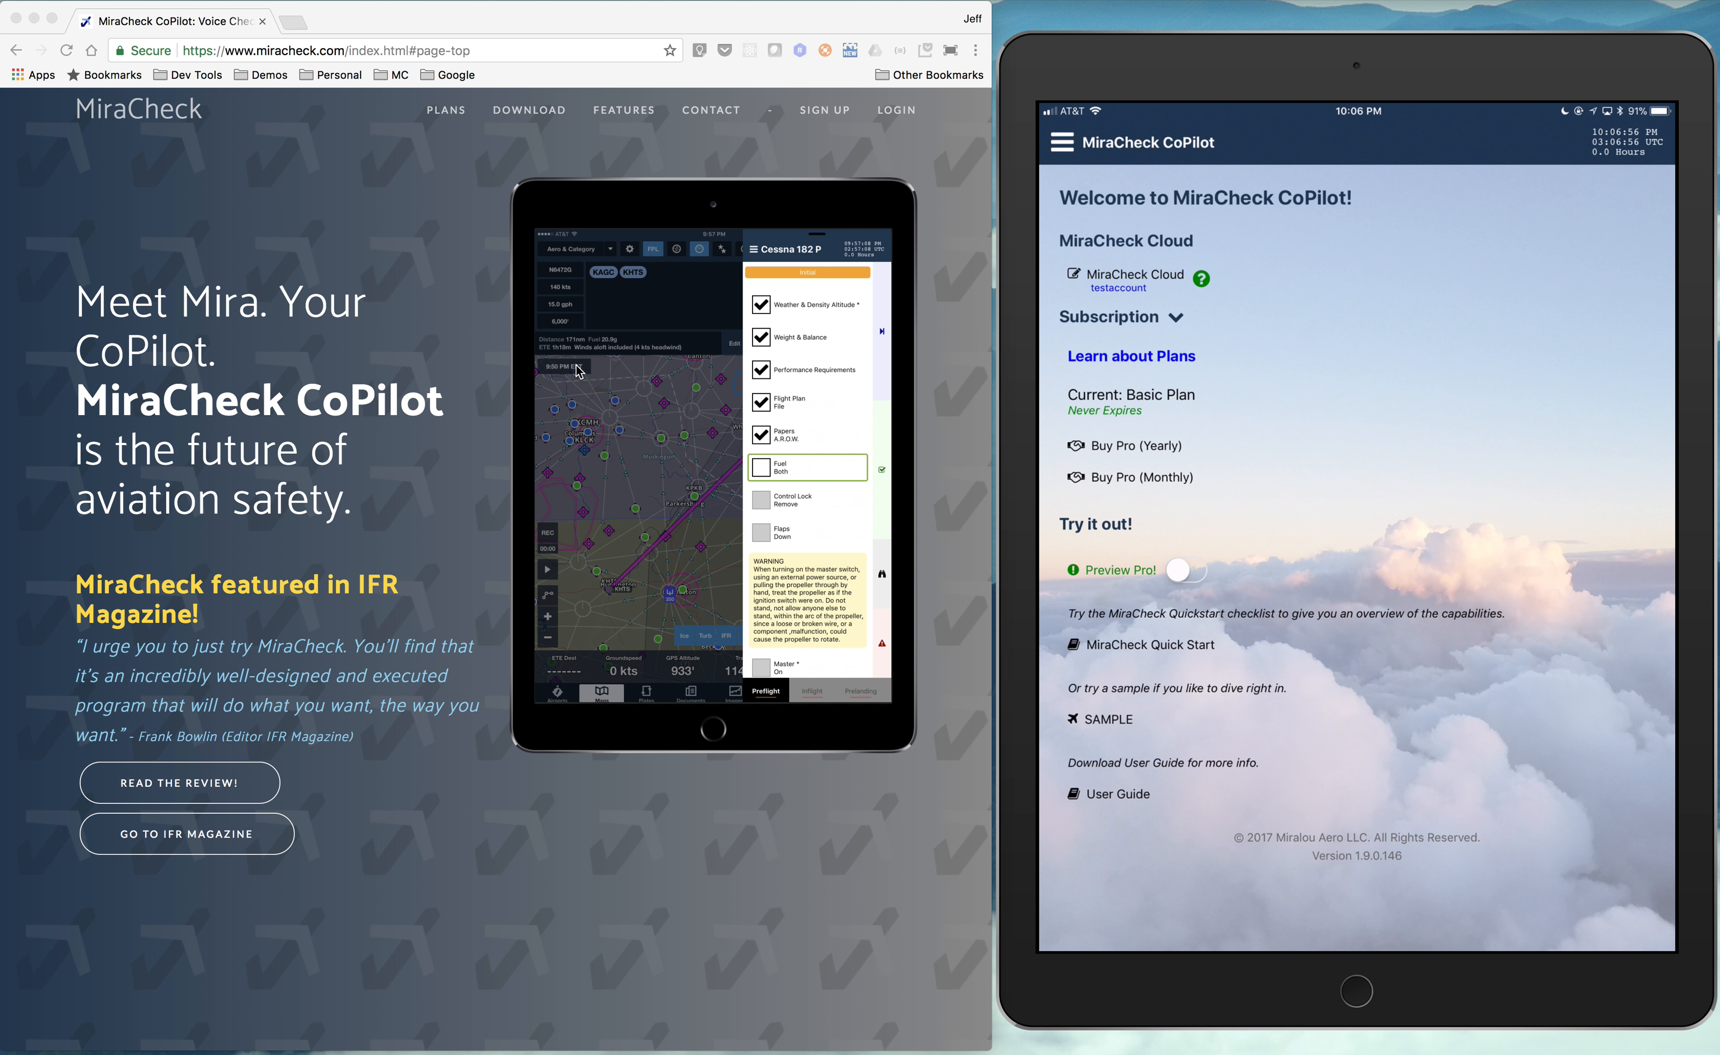
mouse_move(579, 161)
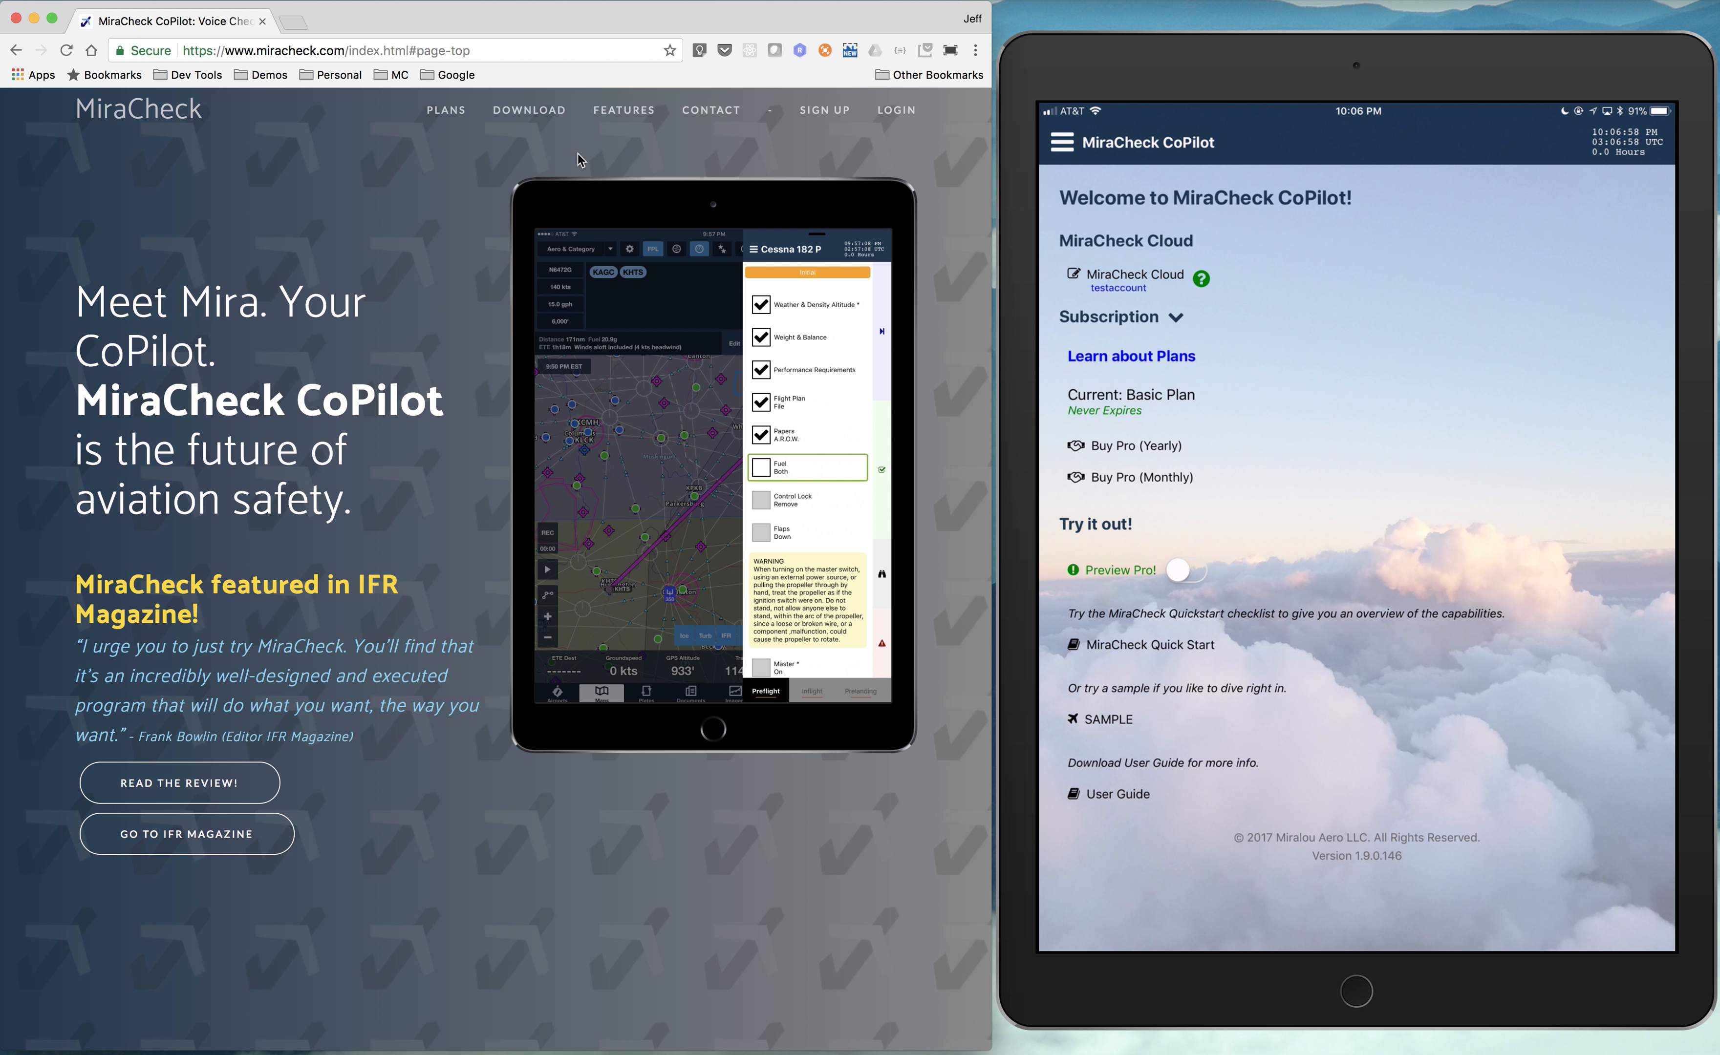
mouse_move(896, 109)
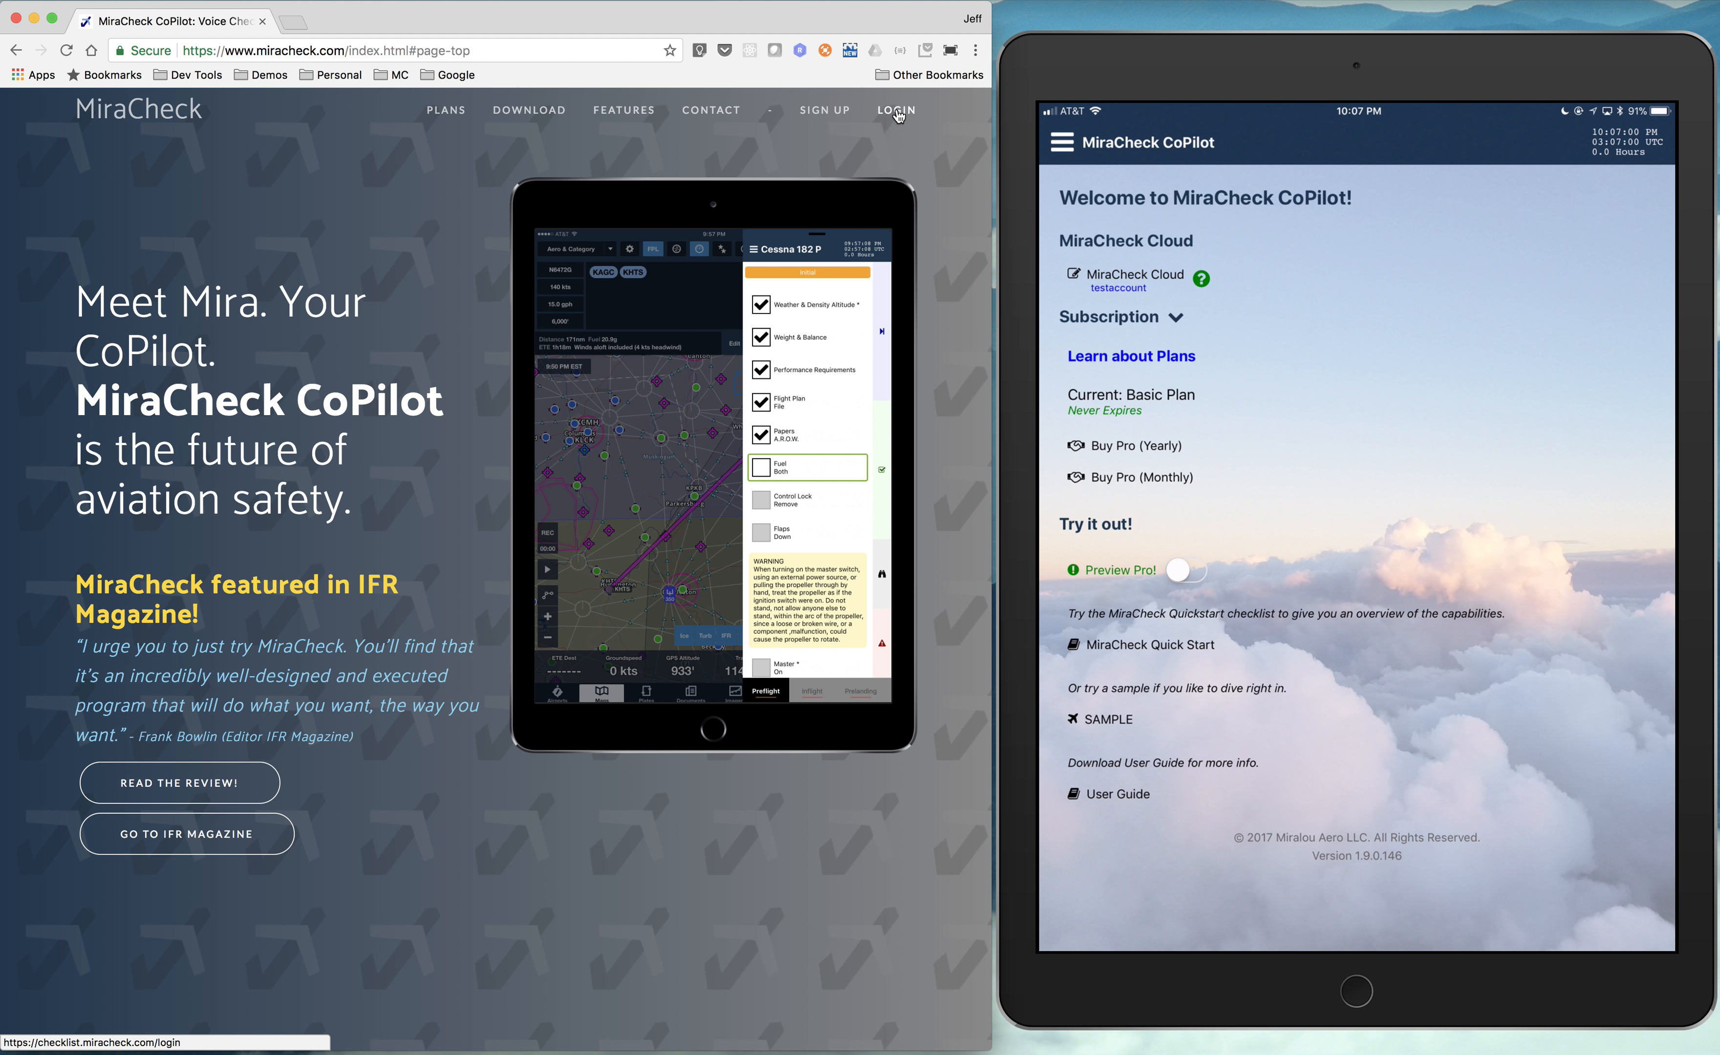
- Sign in to MiraCheck Cloud with the test account's username and password
left_click(895, 110)
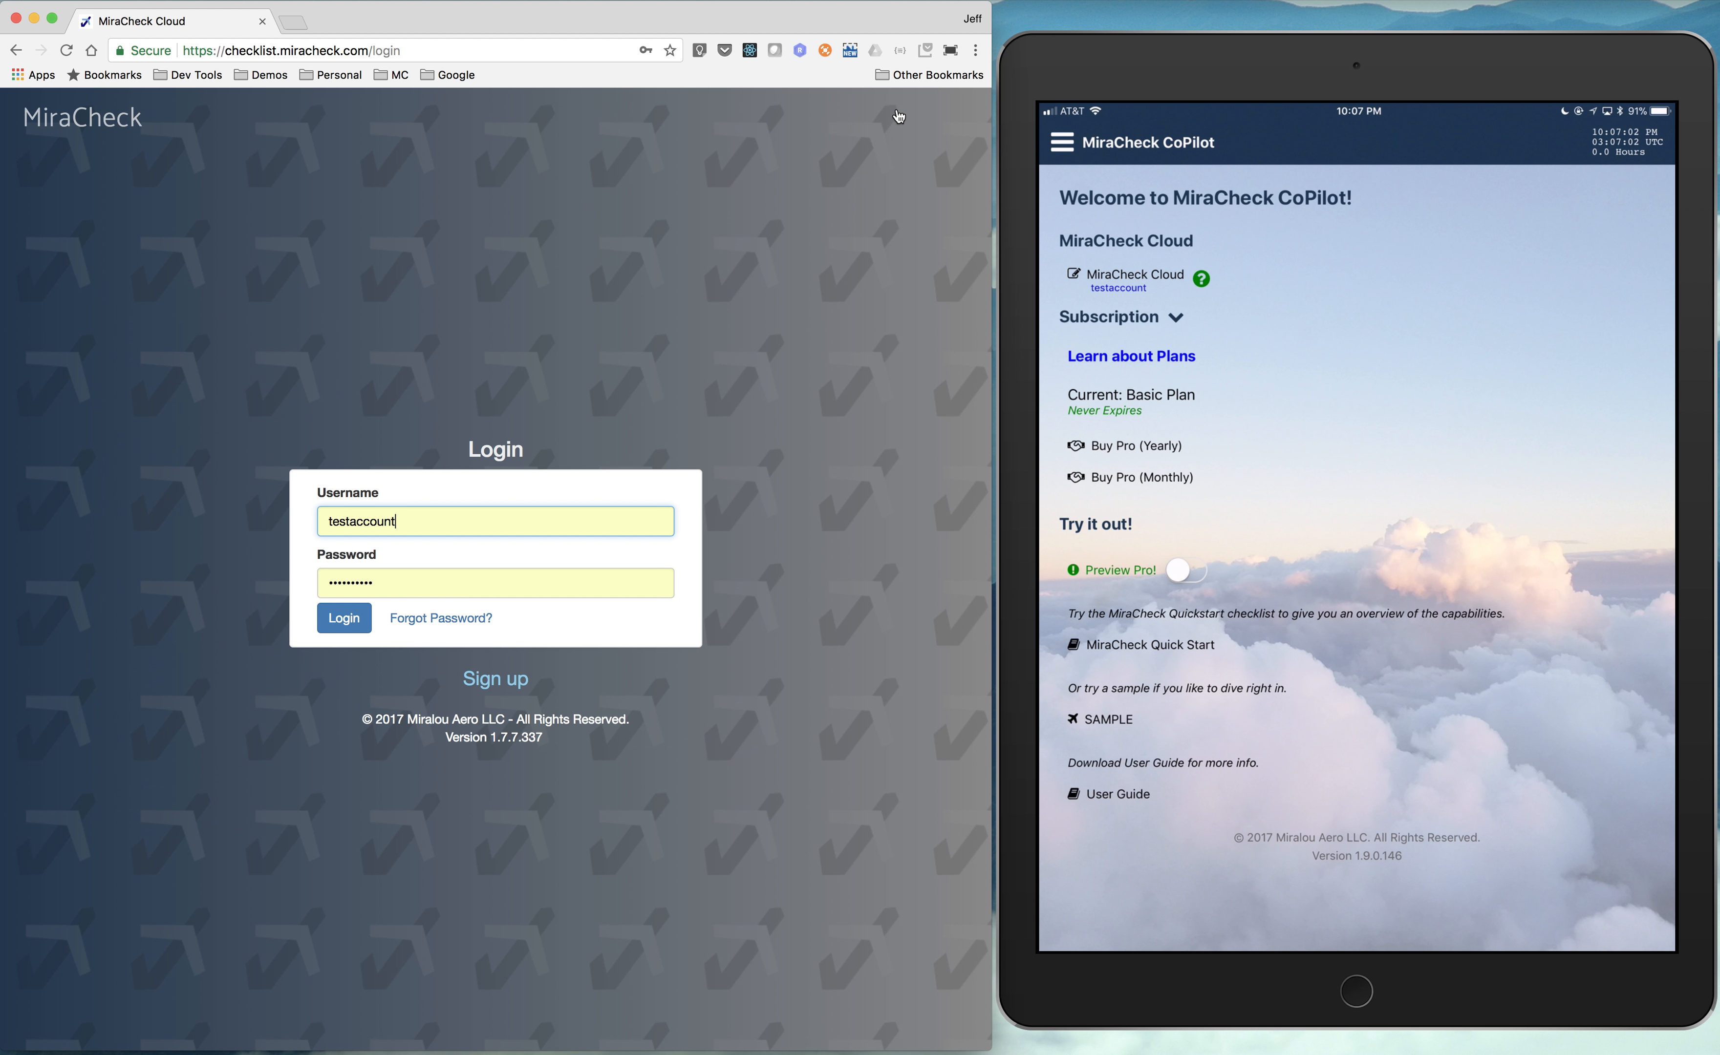
mouse_move(367, 548)
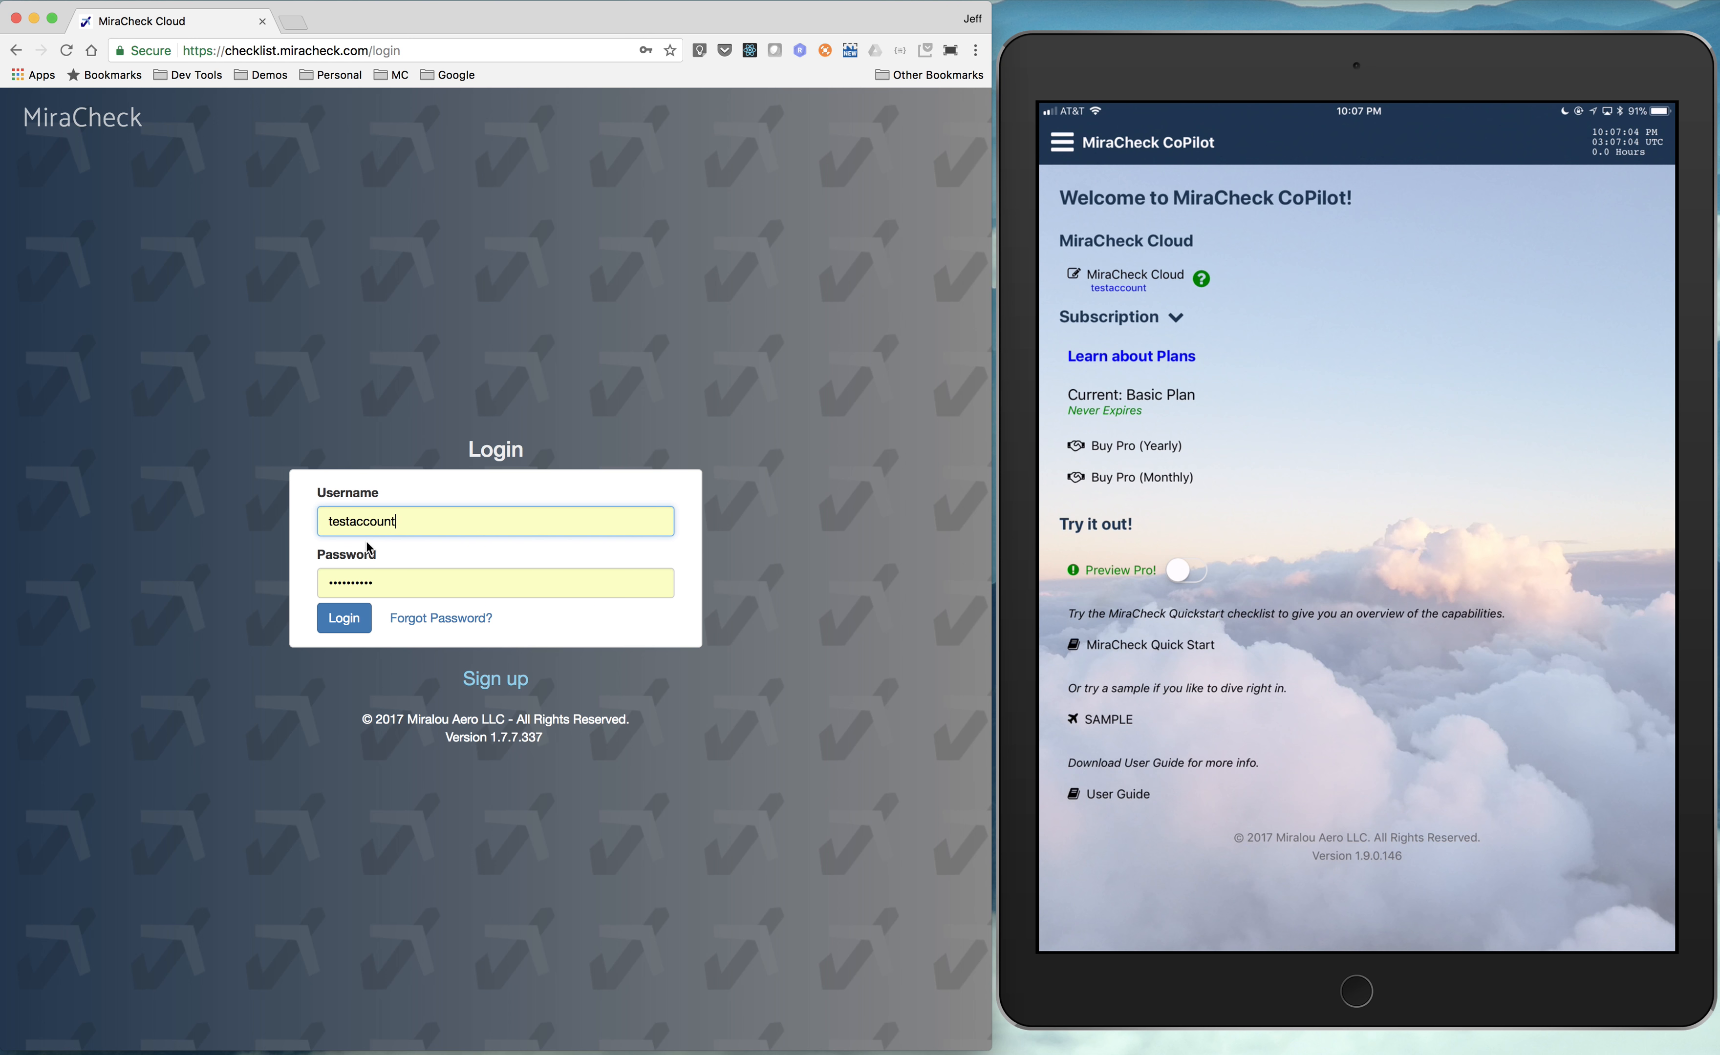
left_click(343, 618)
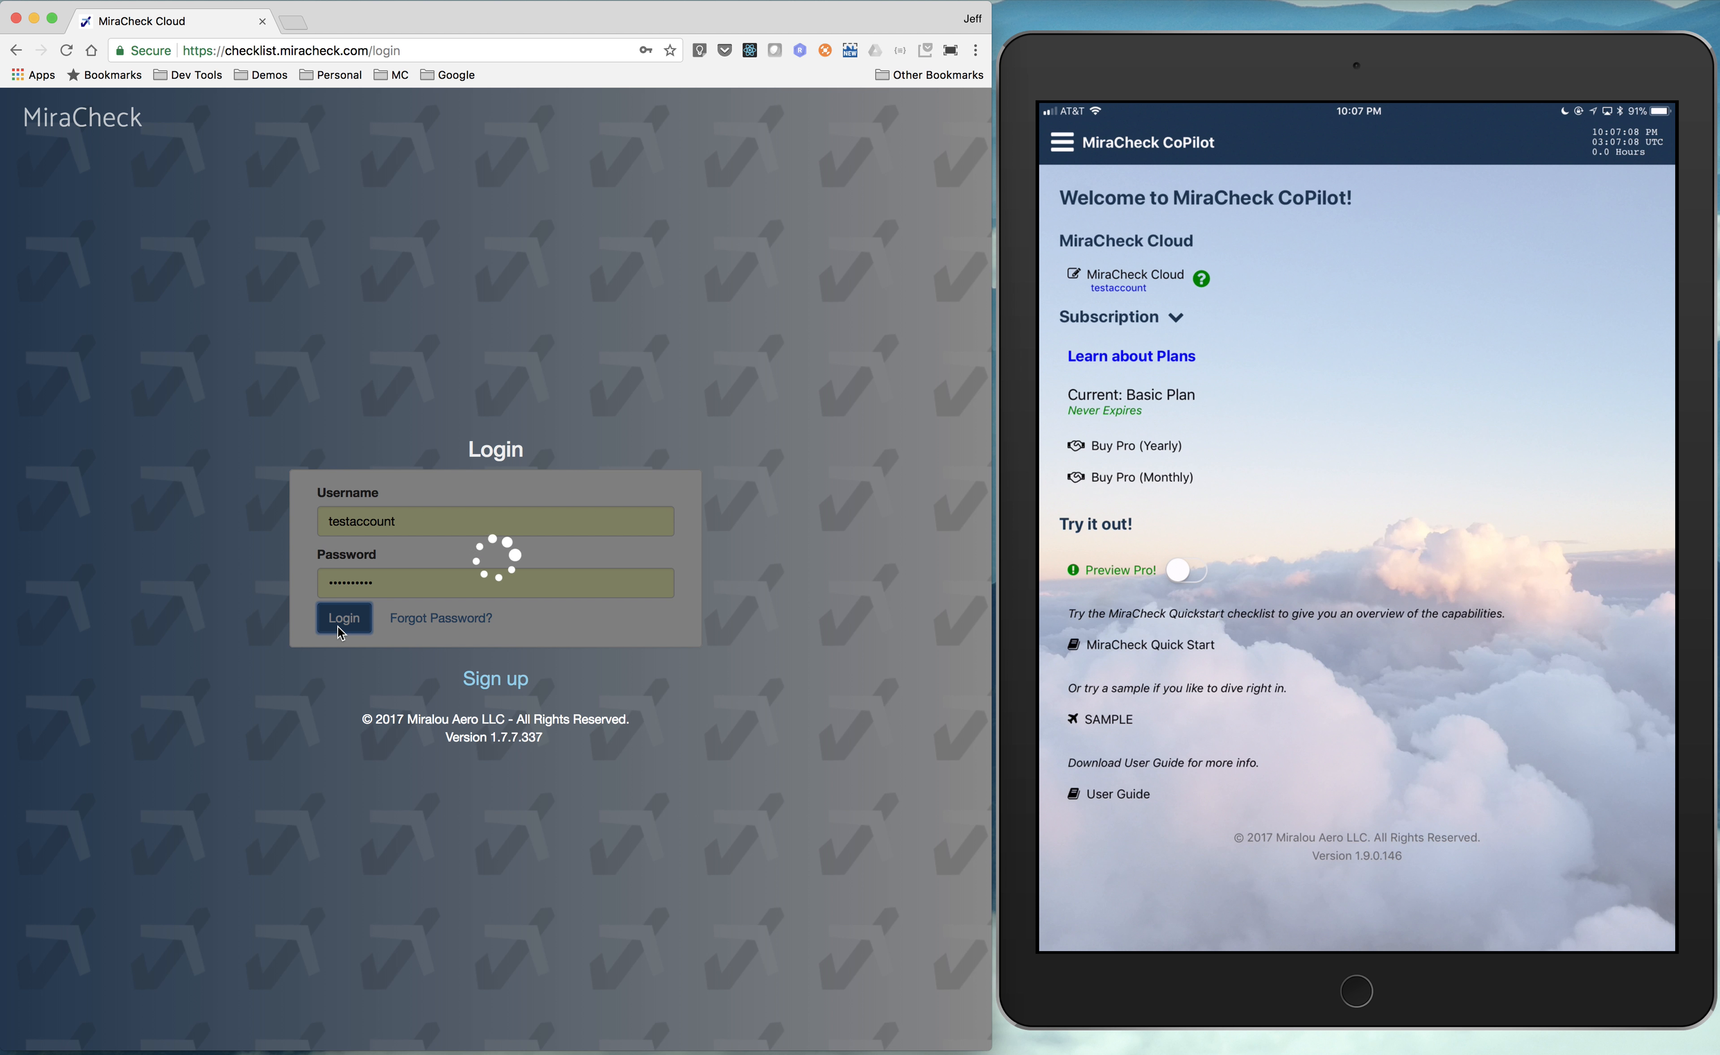
left_click(343, 618)
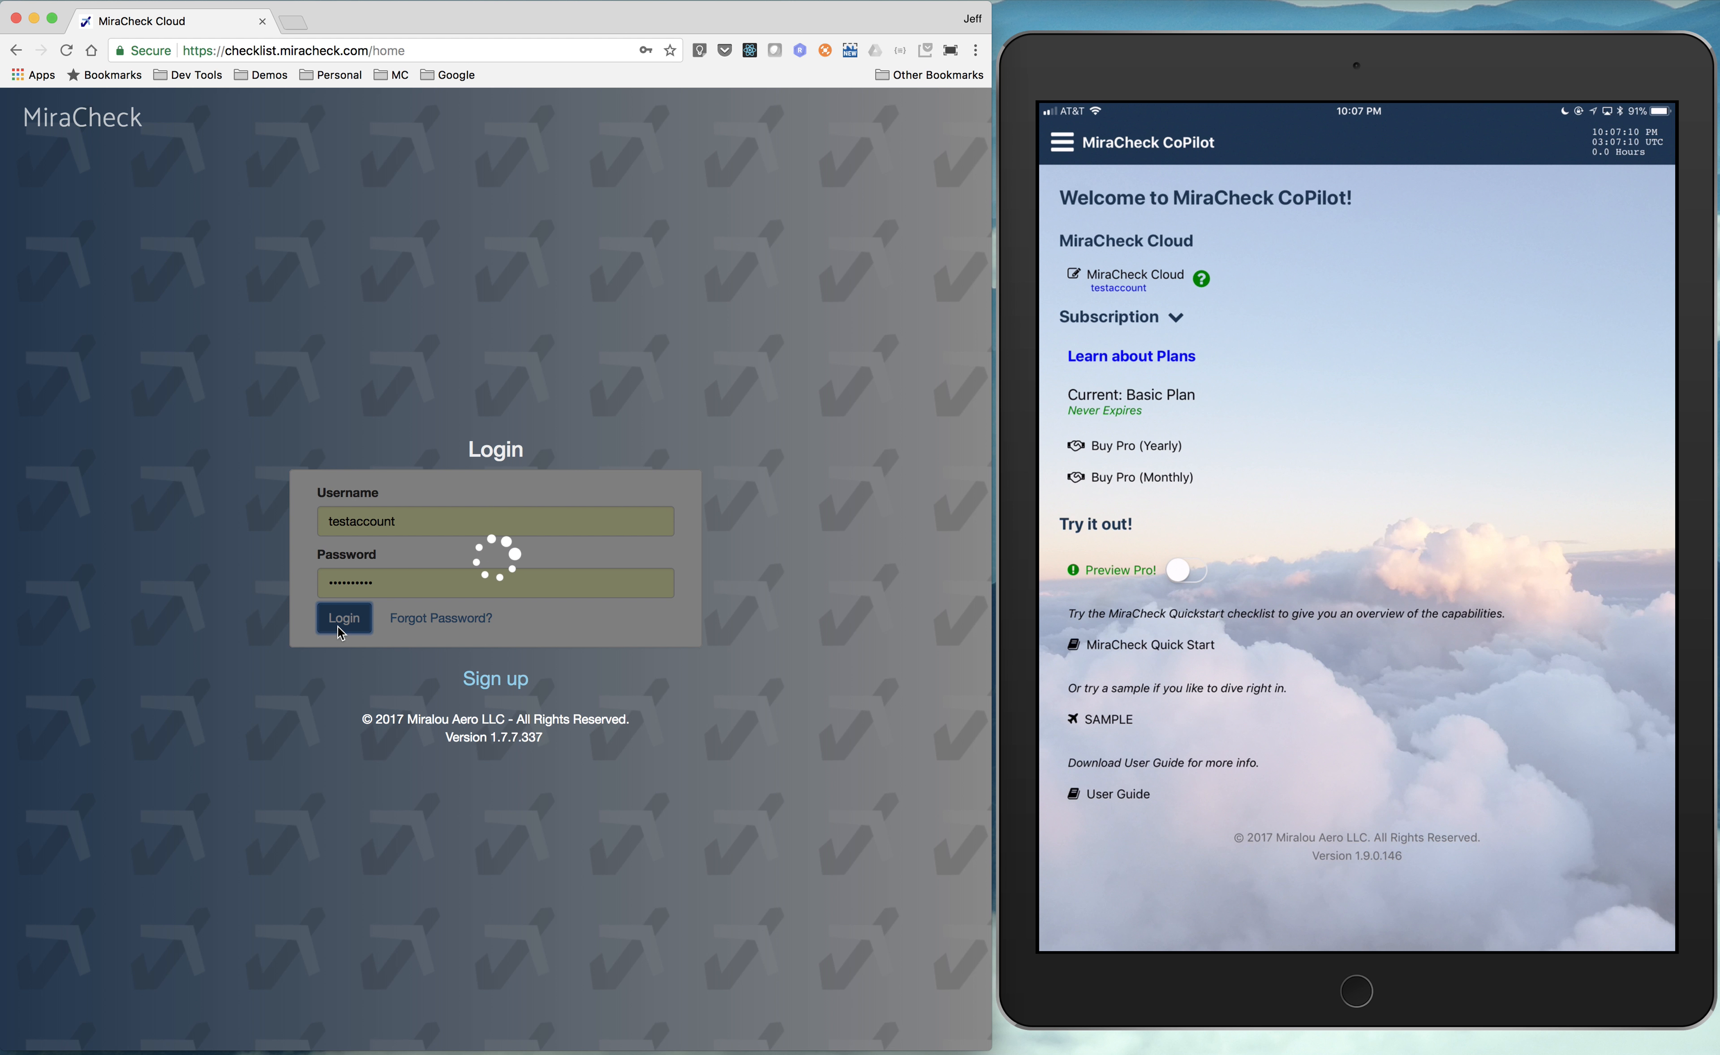
- Add the featured Markdown Magic checklist from Home to the account's own checklists
left_click(343, 618)
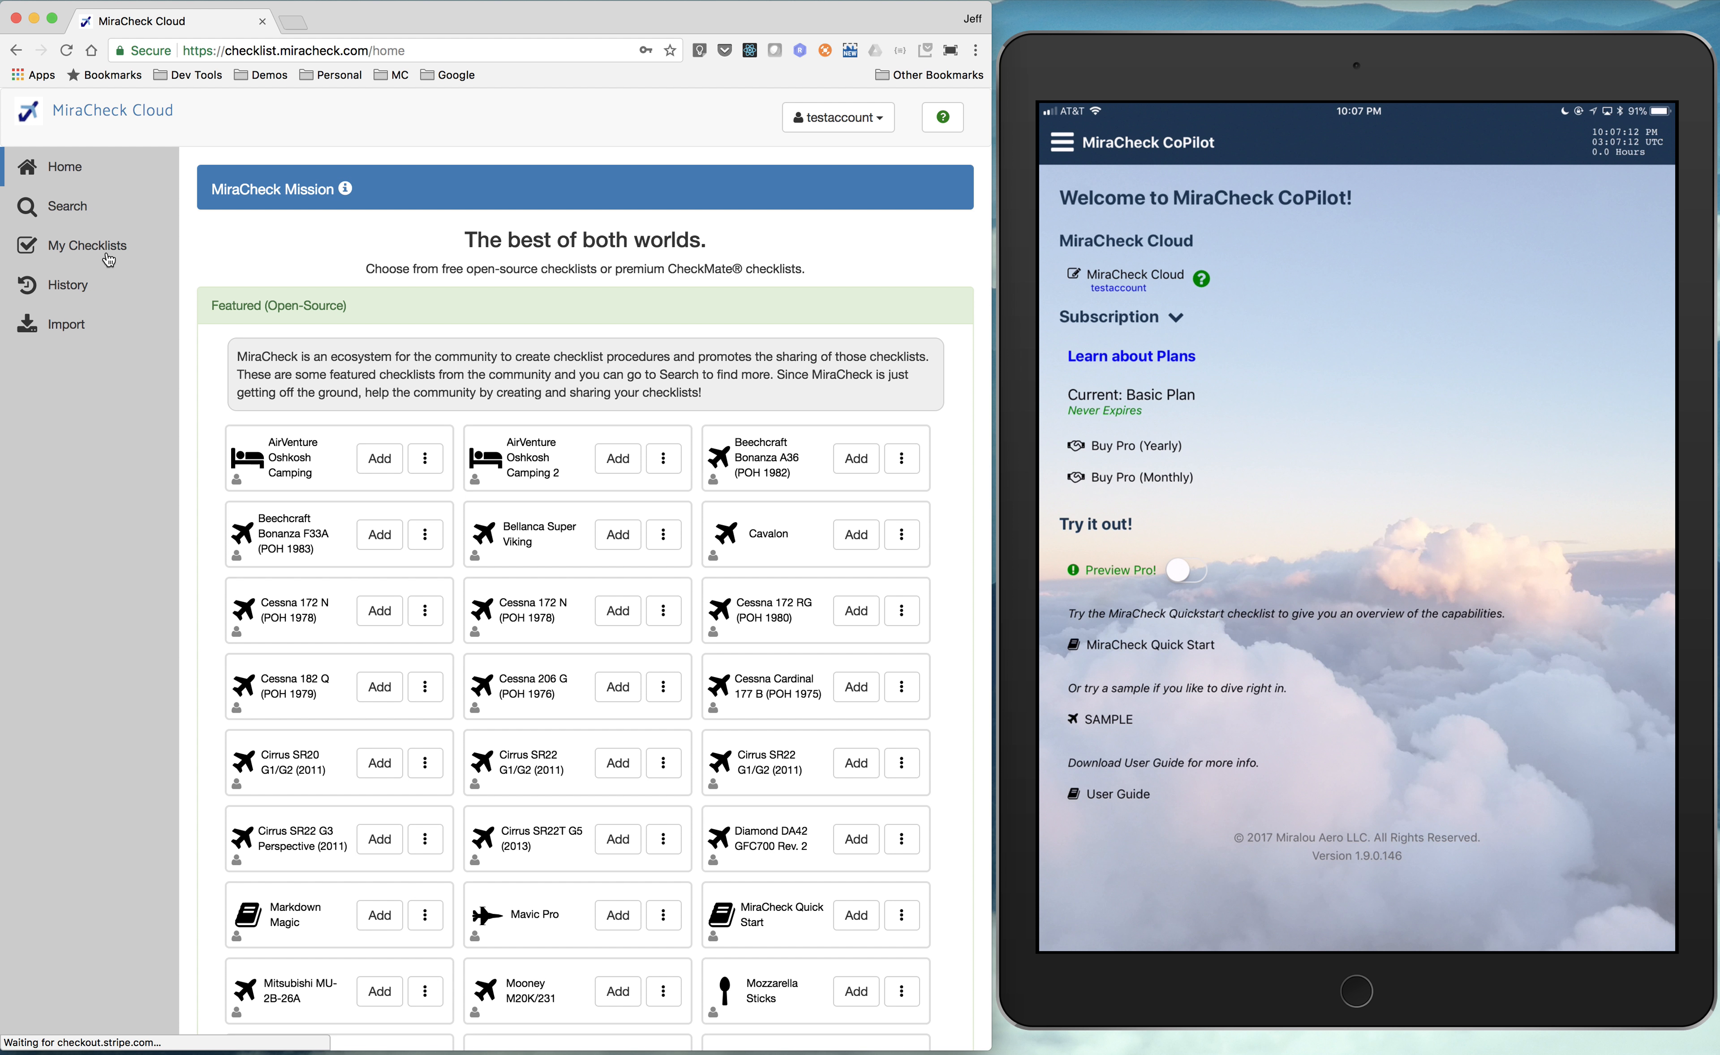
left_click(87, 244)
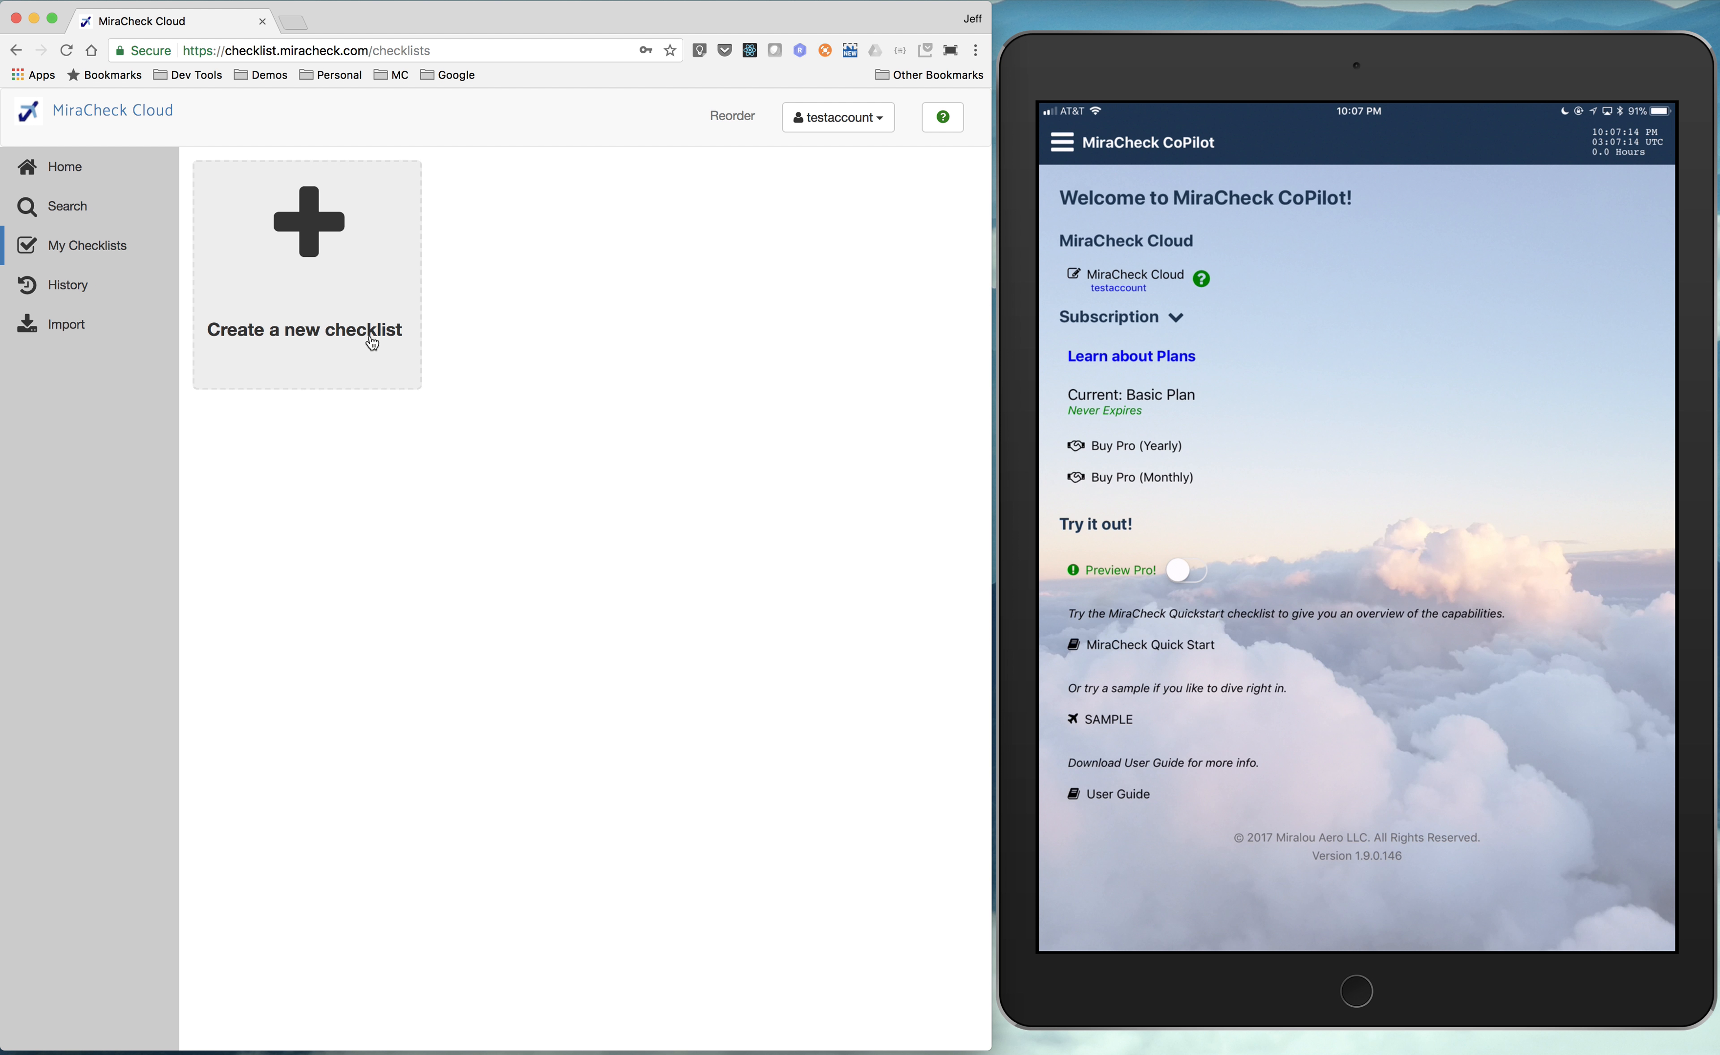
mouse_move(71, 166)
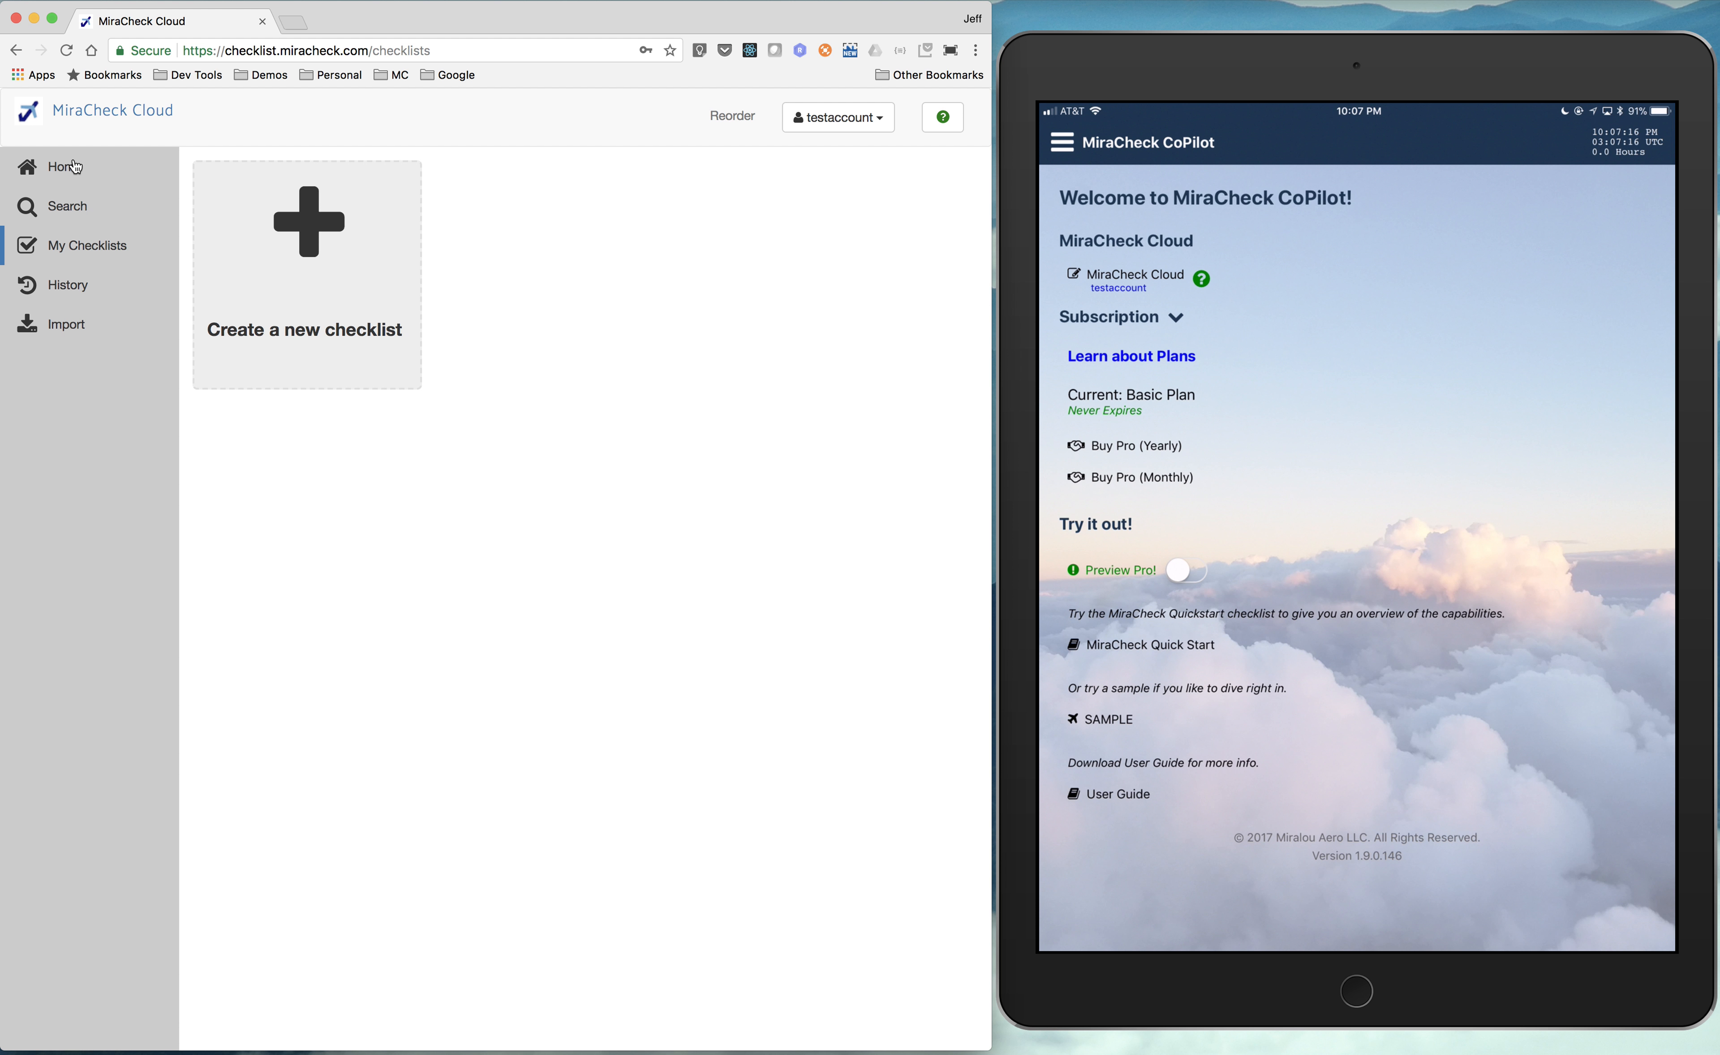
left_click(64, 166)
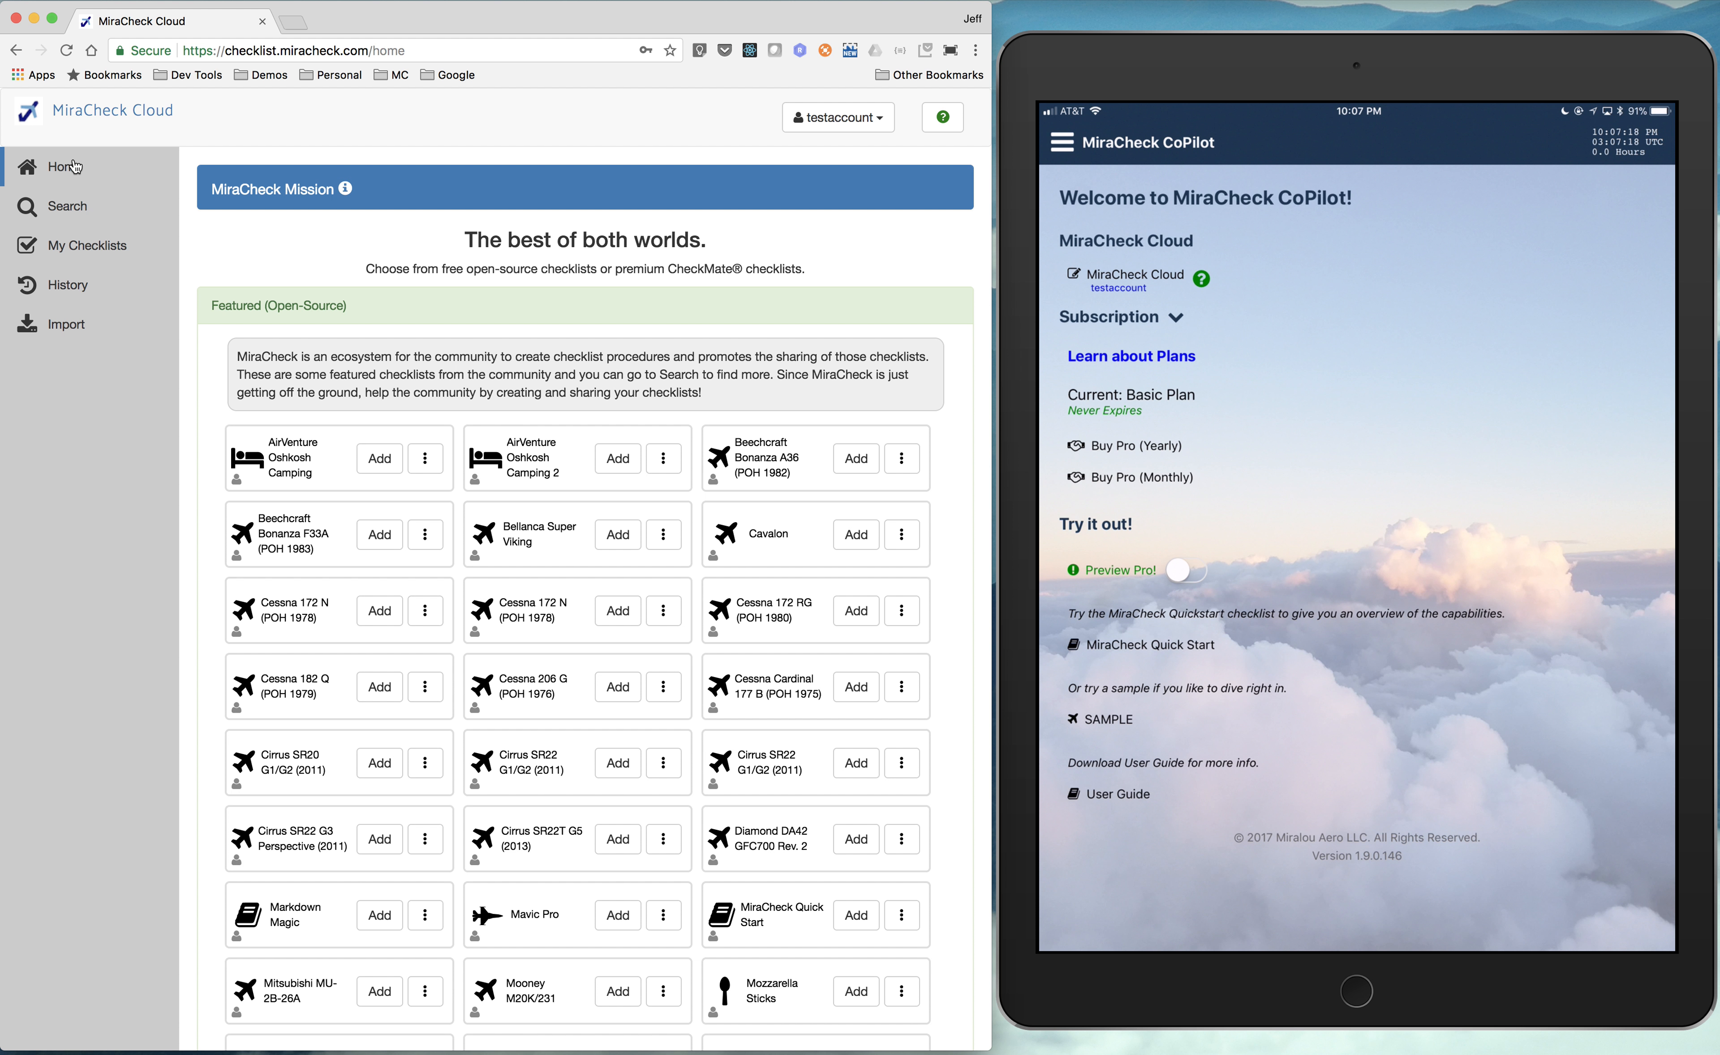
scroll("down", 3)
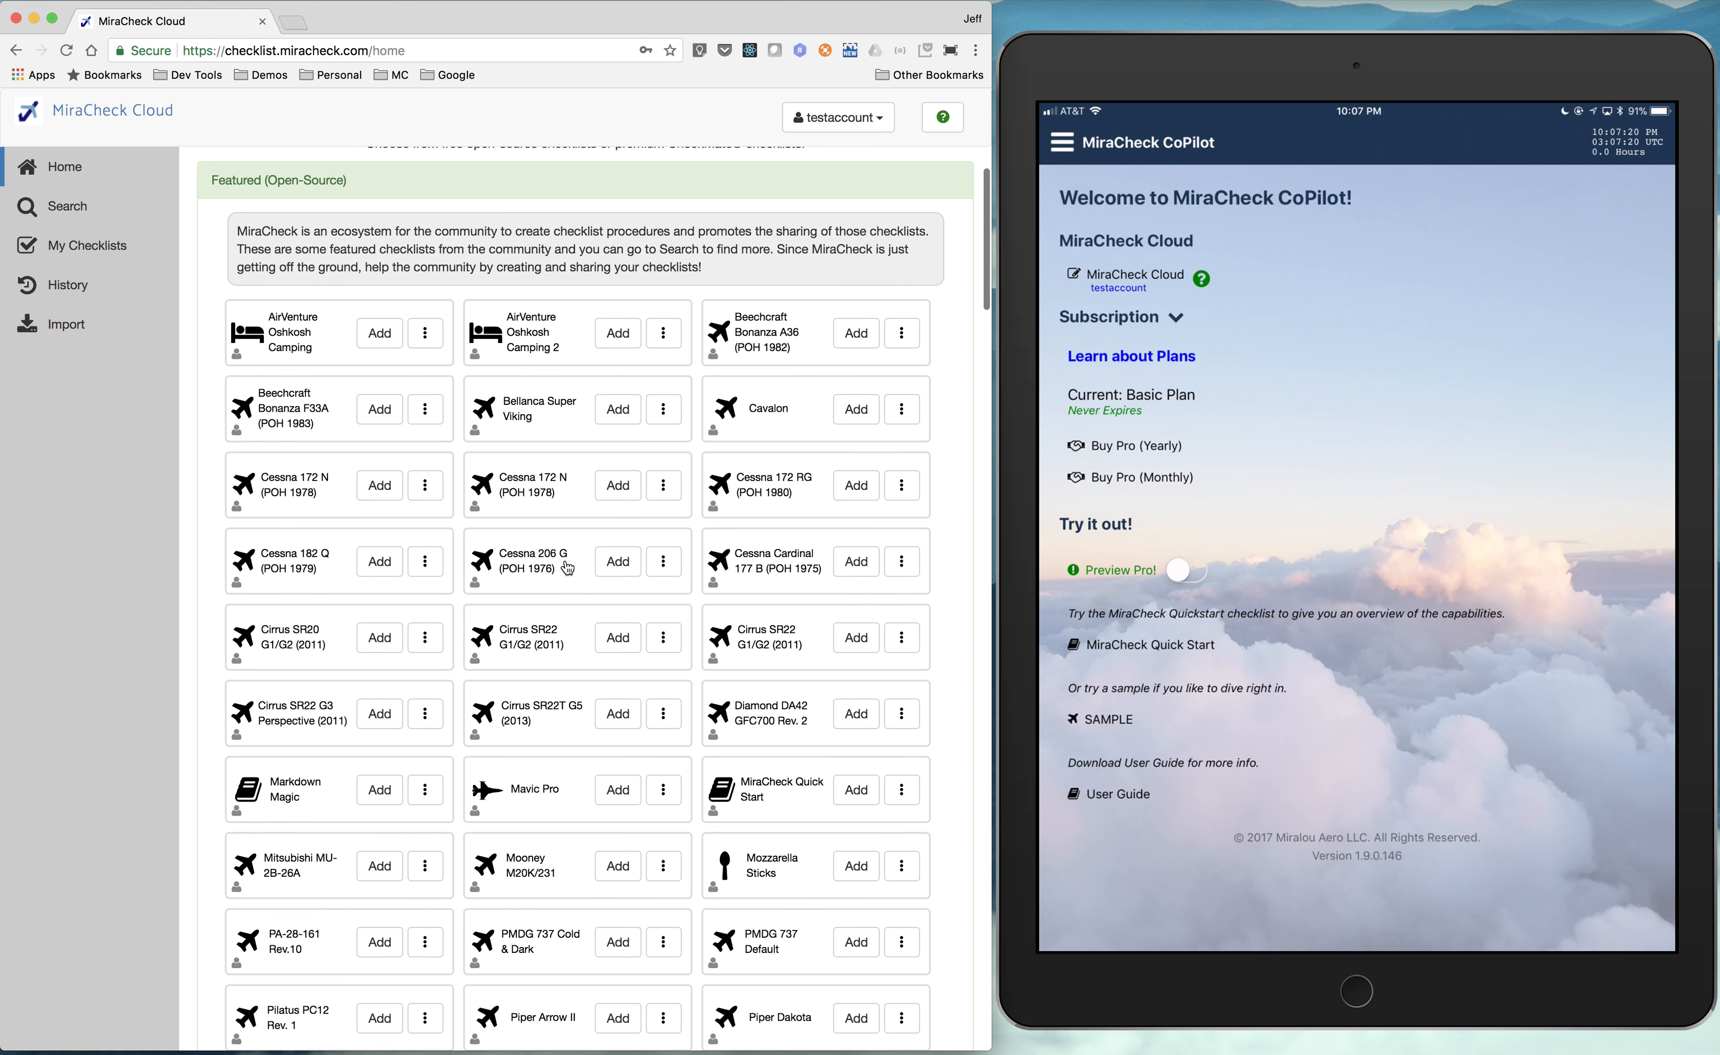
scroll("down", 3)
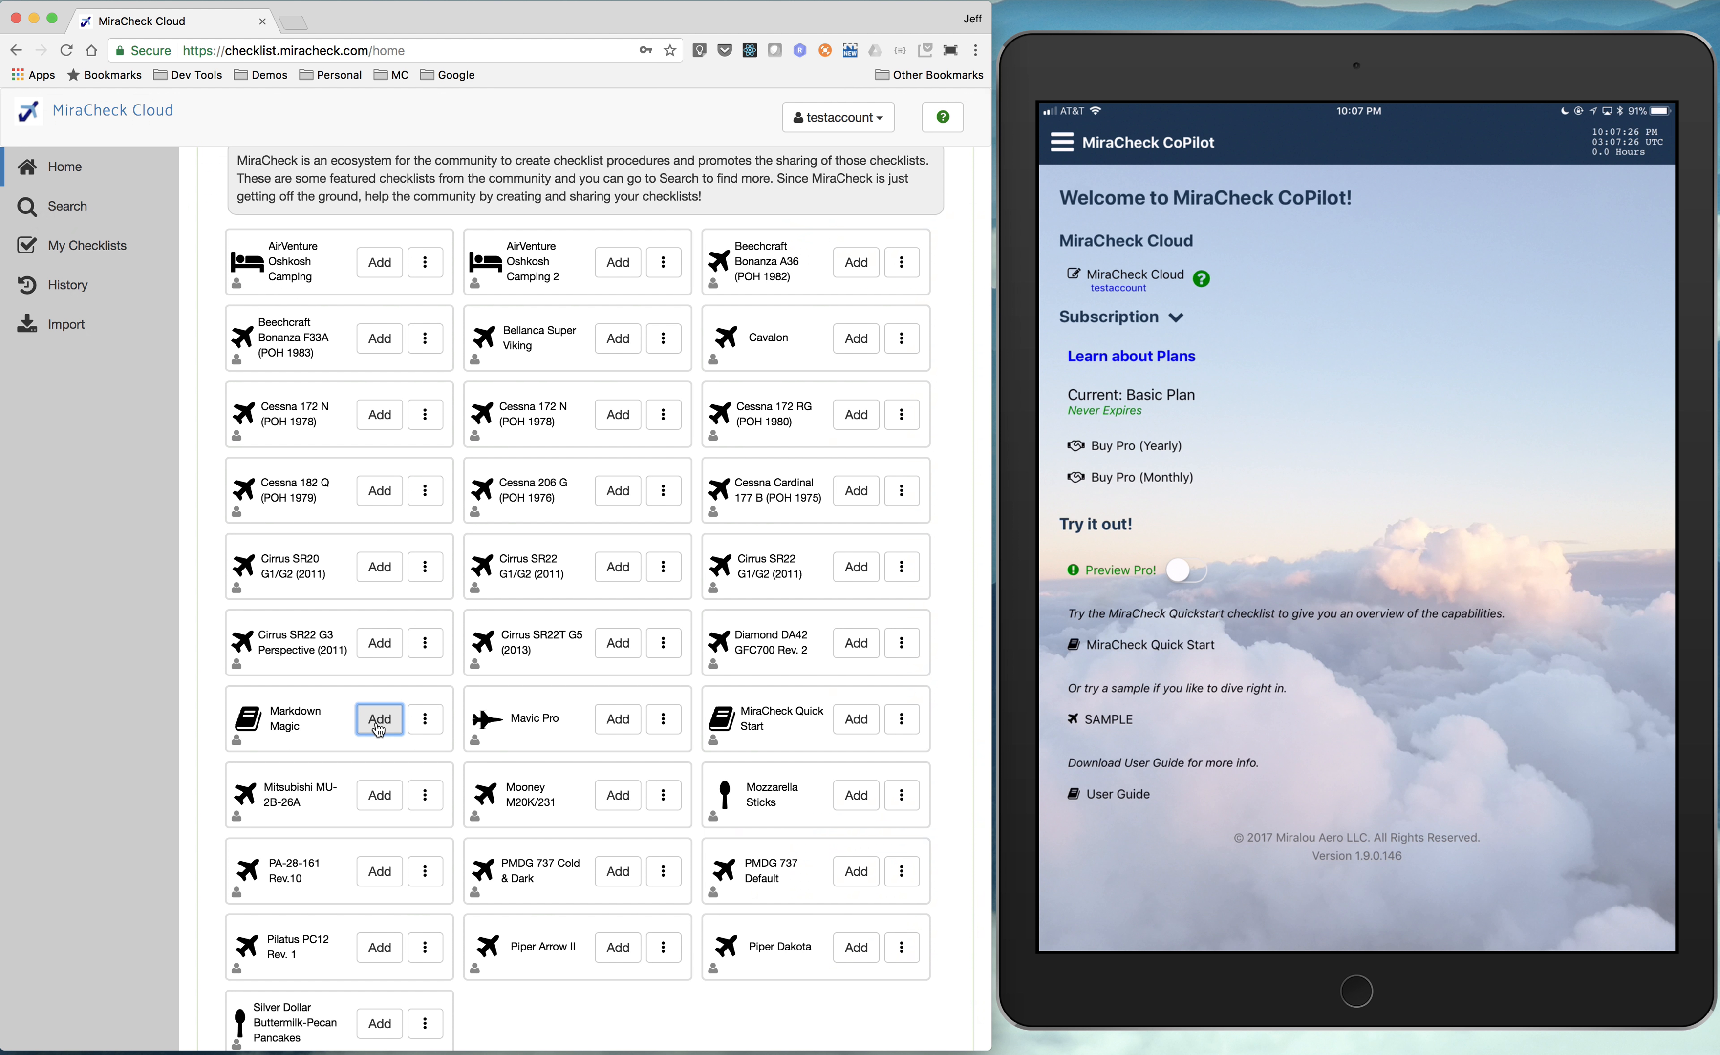
mouse_move(472, 645)
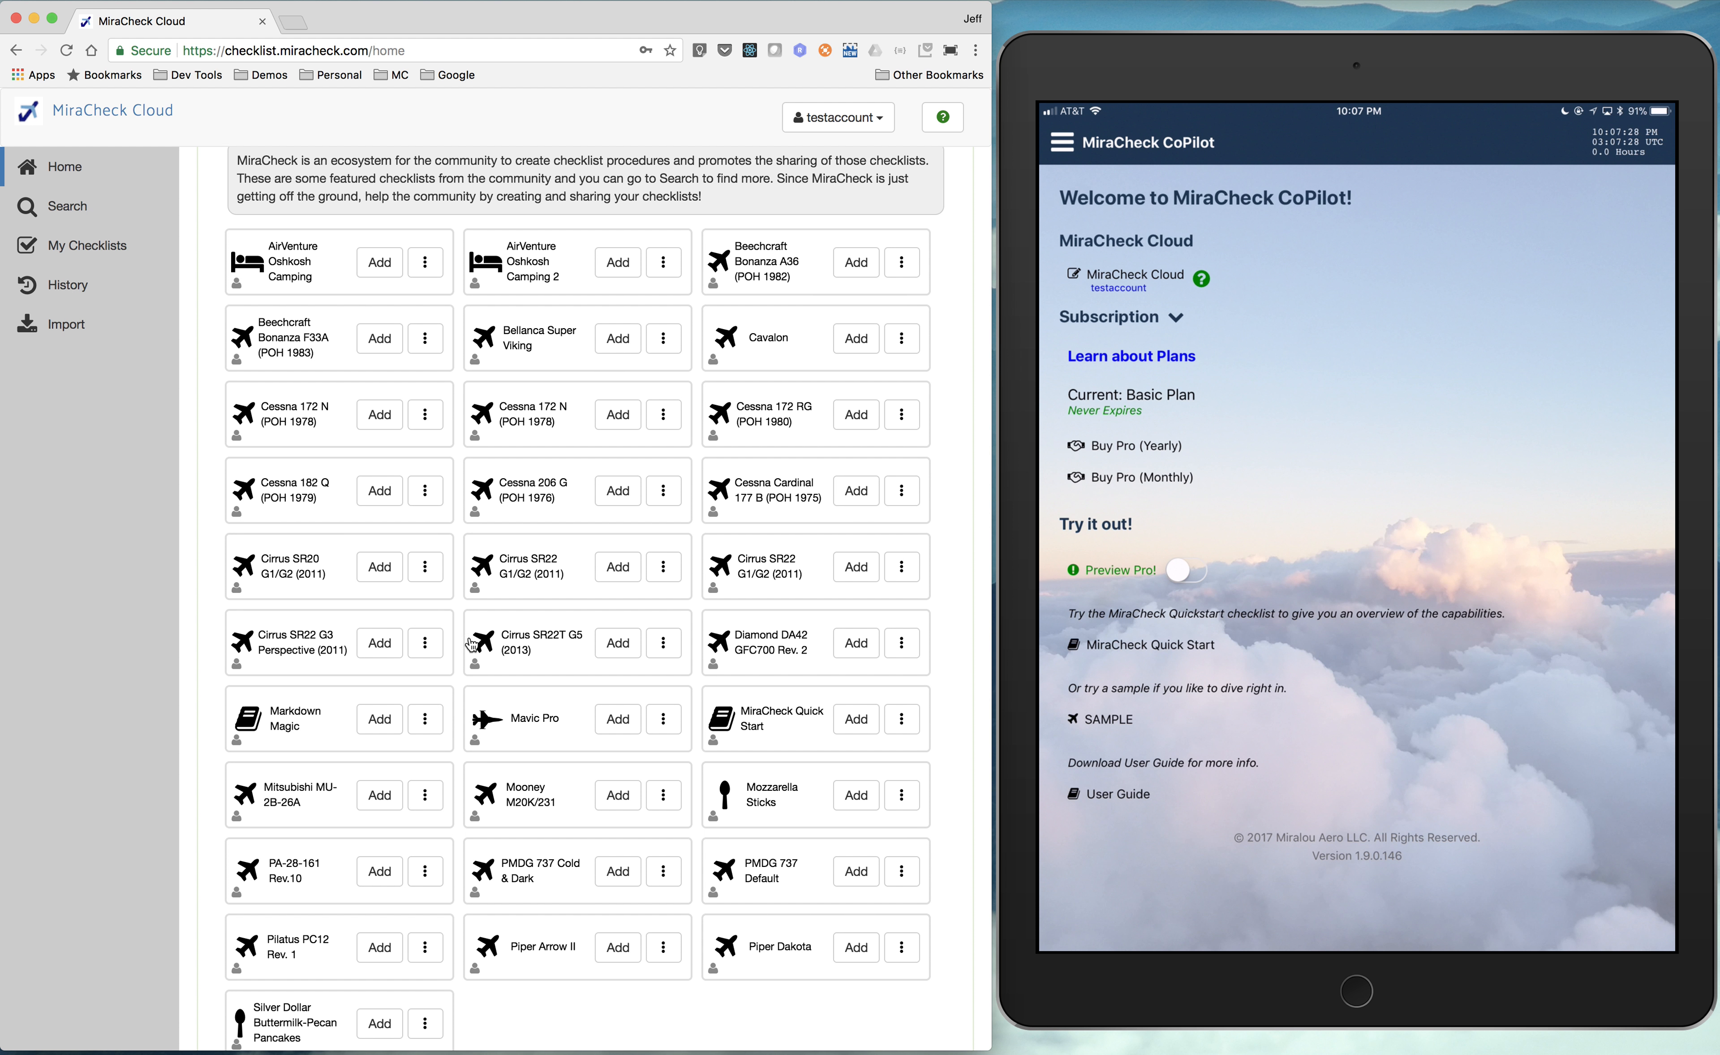
left_click(87, 244)
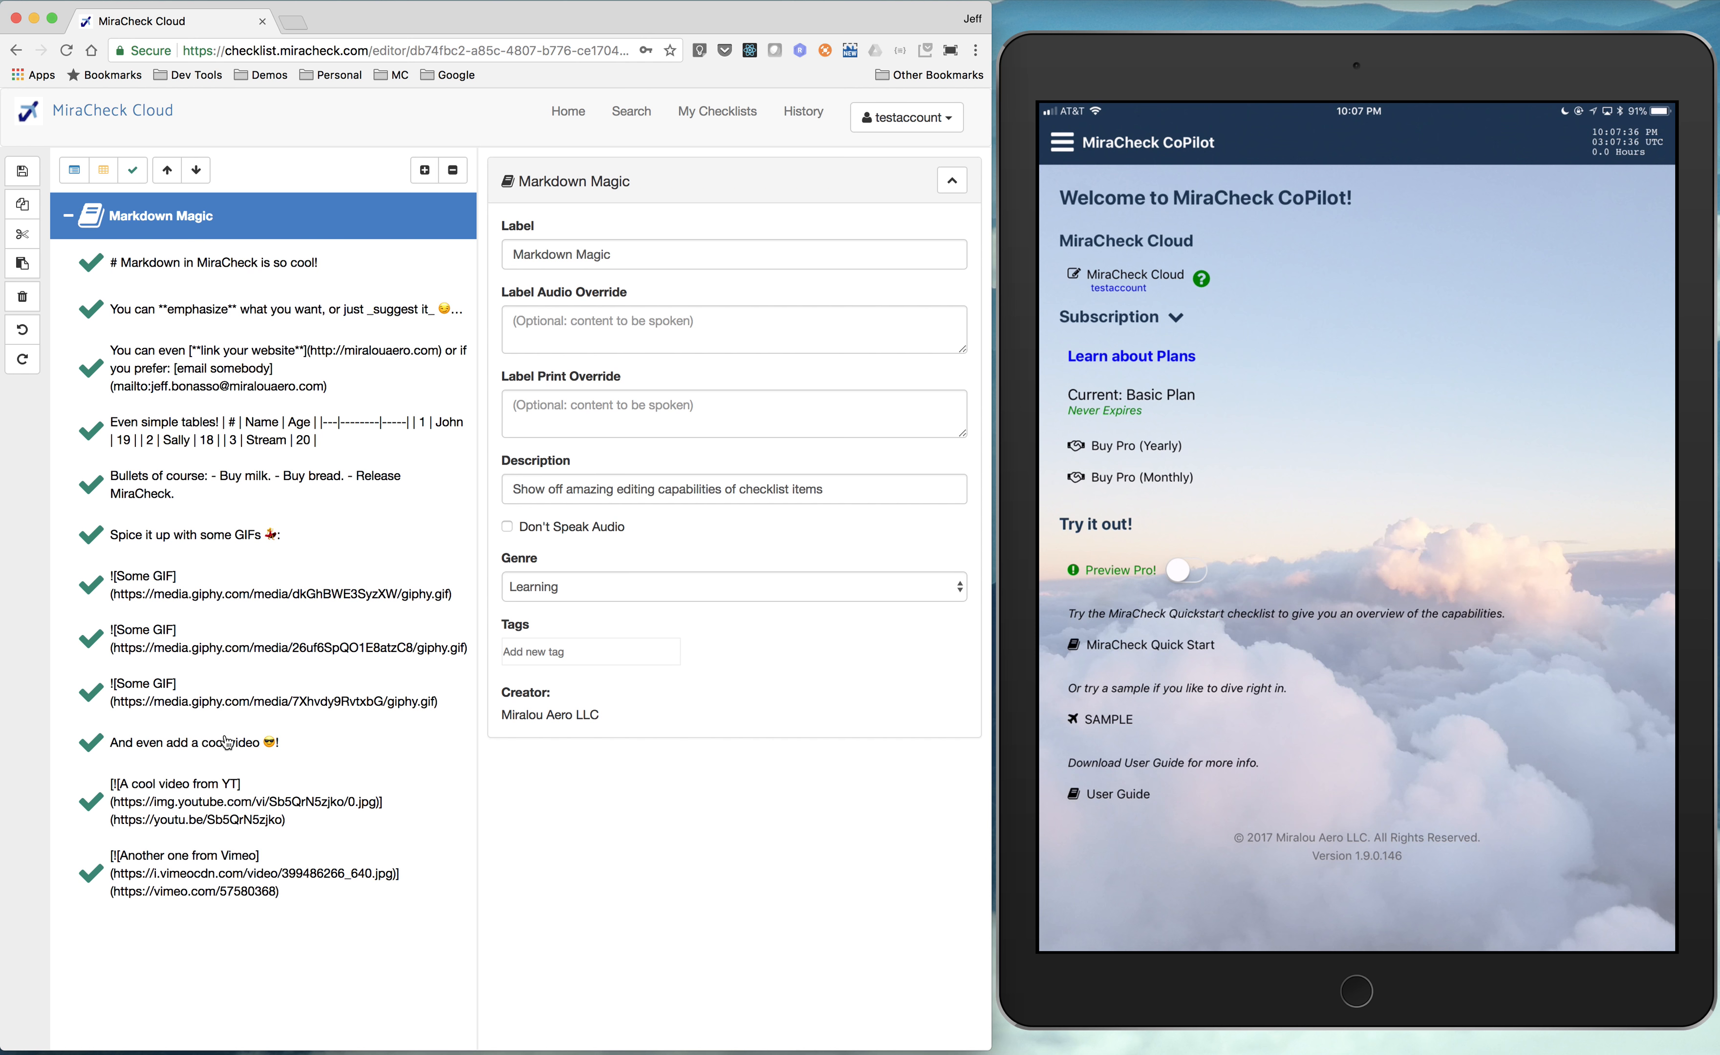
mouse_move(783, 144)
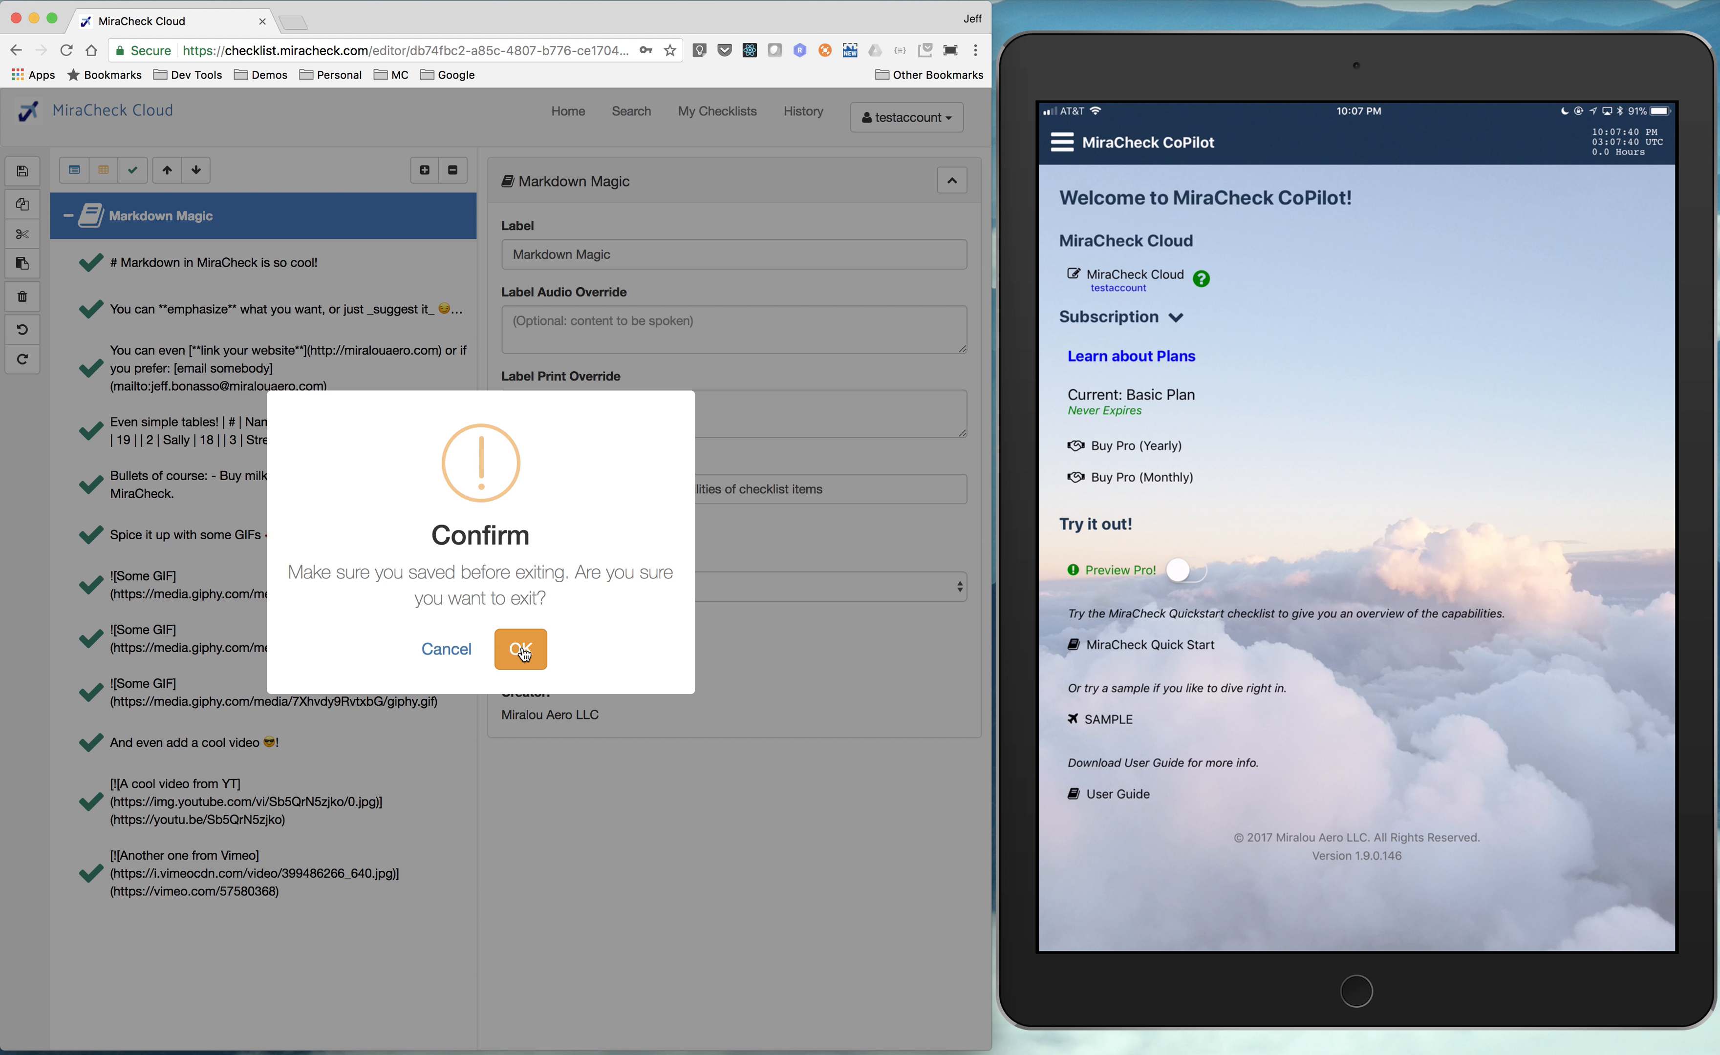
- Confirm leaving the Markdown Magic editor and start a brand-new untitled checklist
left_click(520, 650)
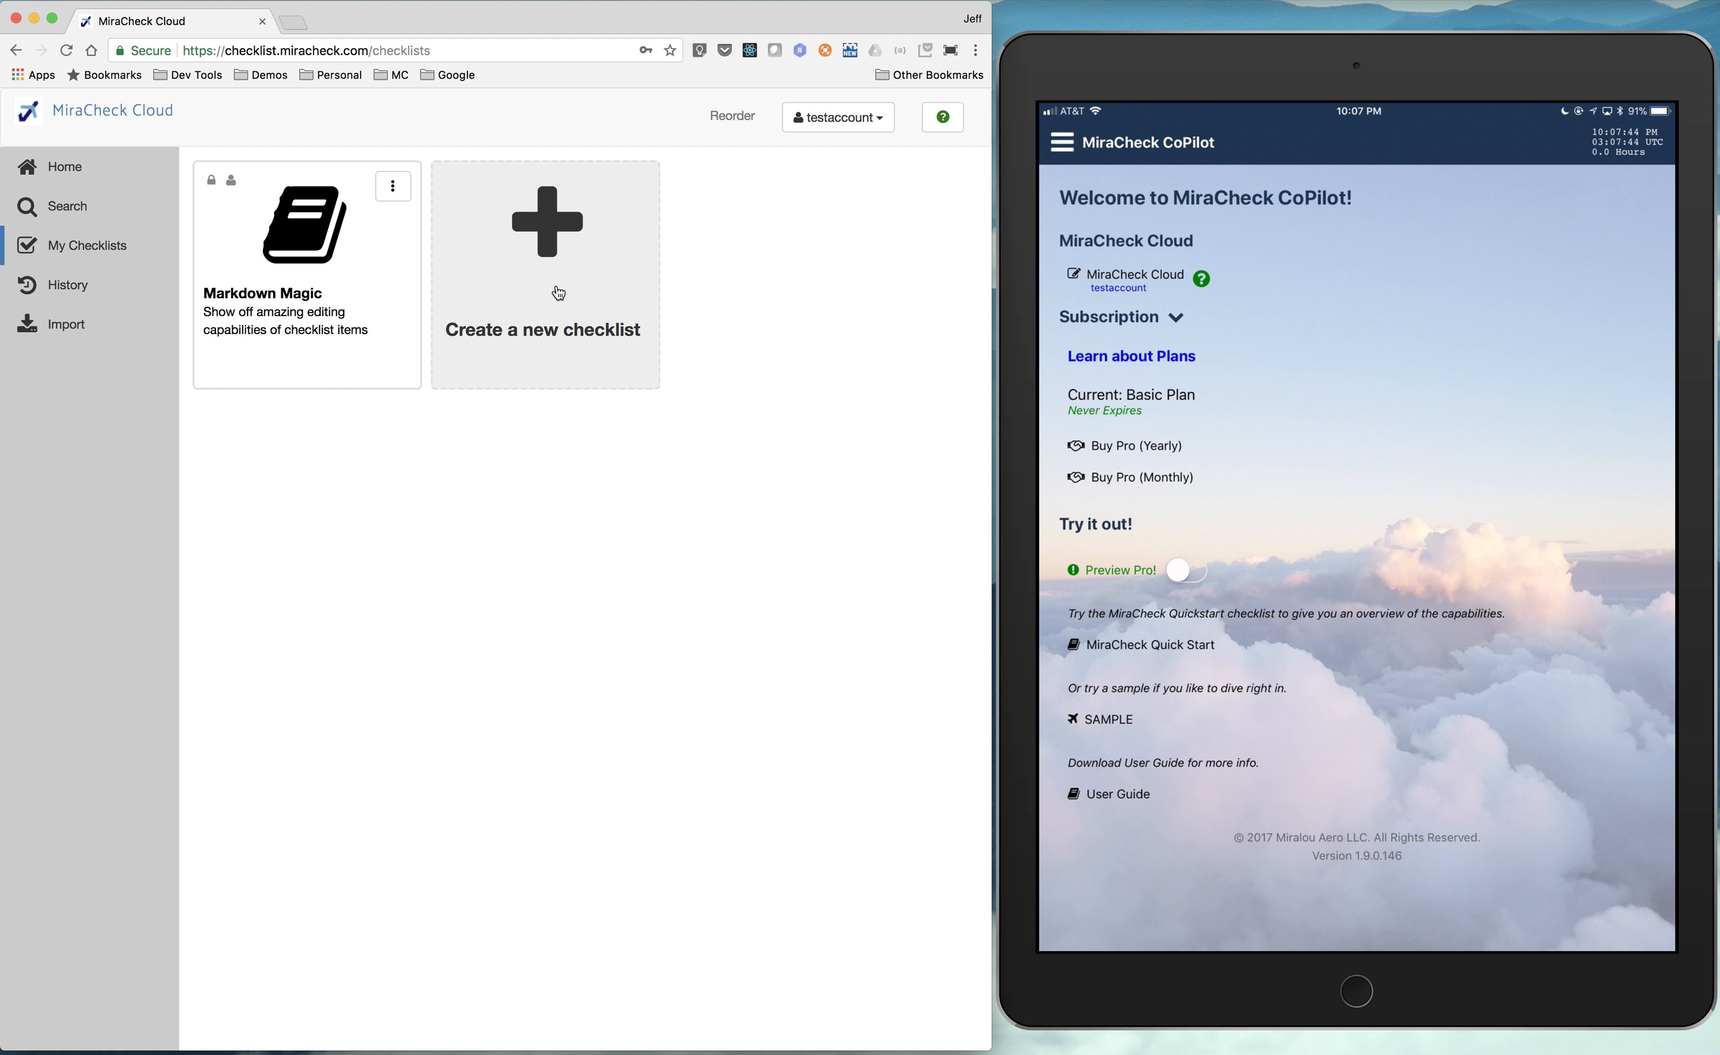
left_click(545, 275)
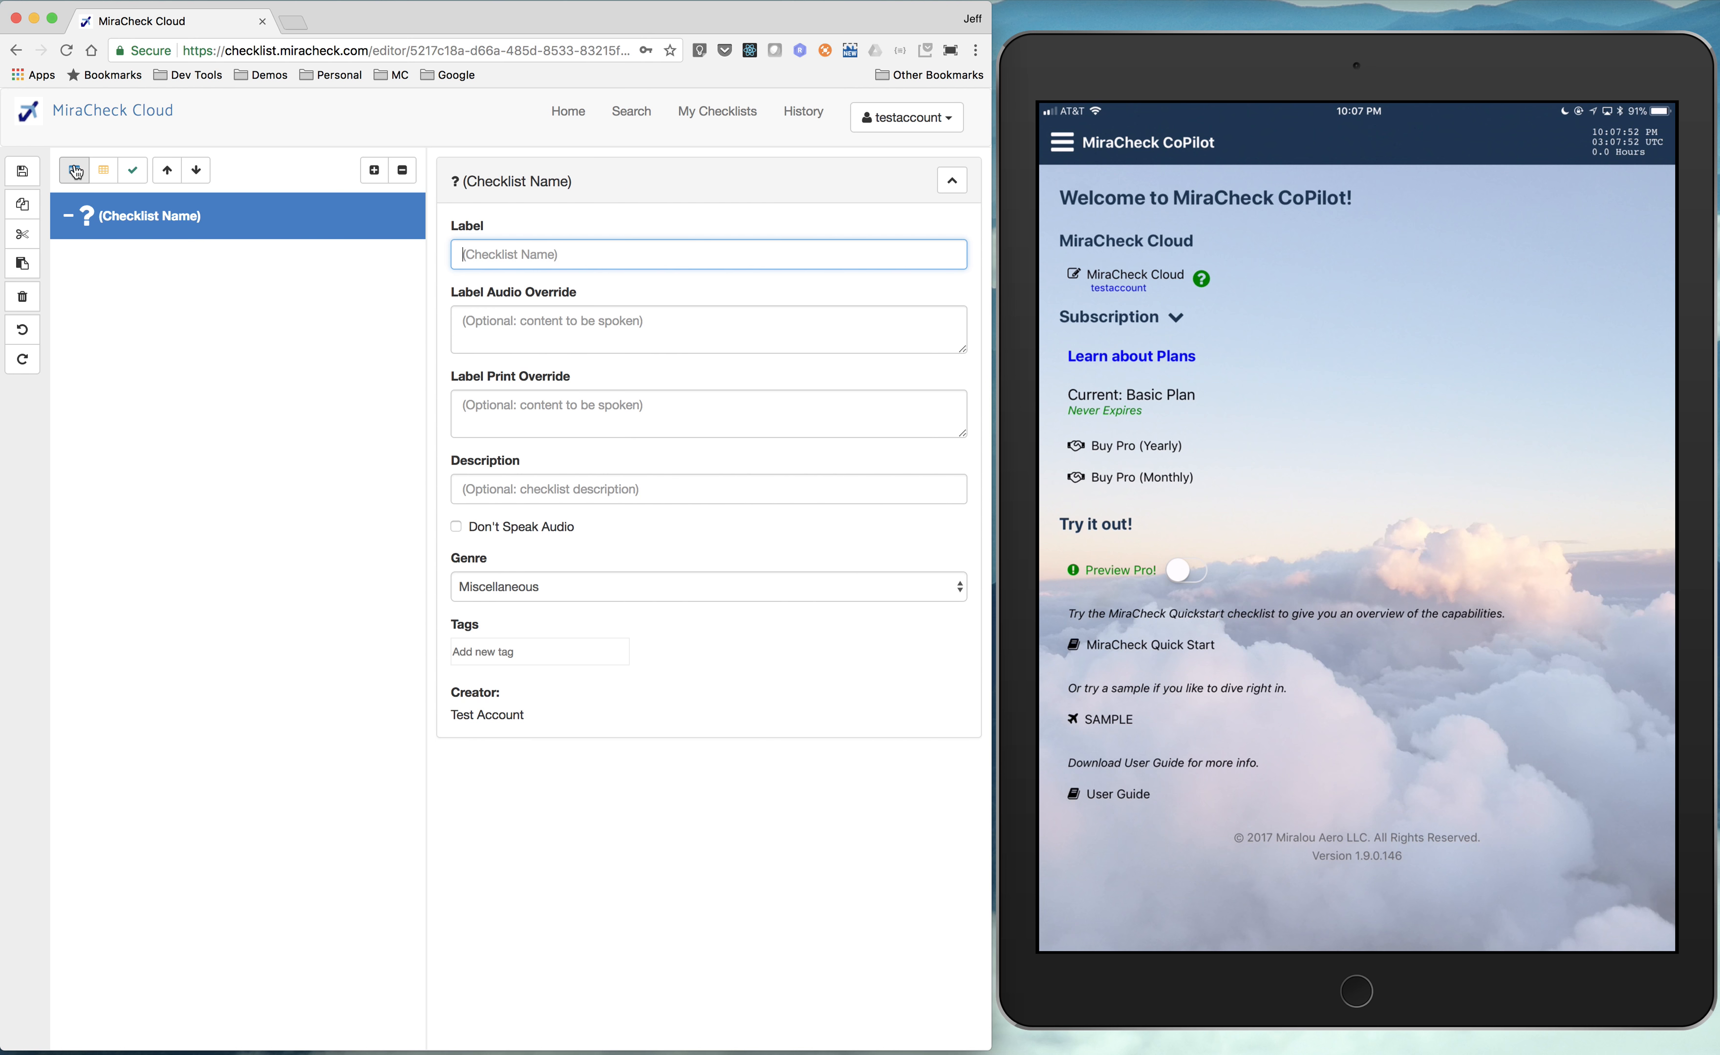
mouse_move(74, 170)
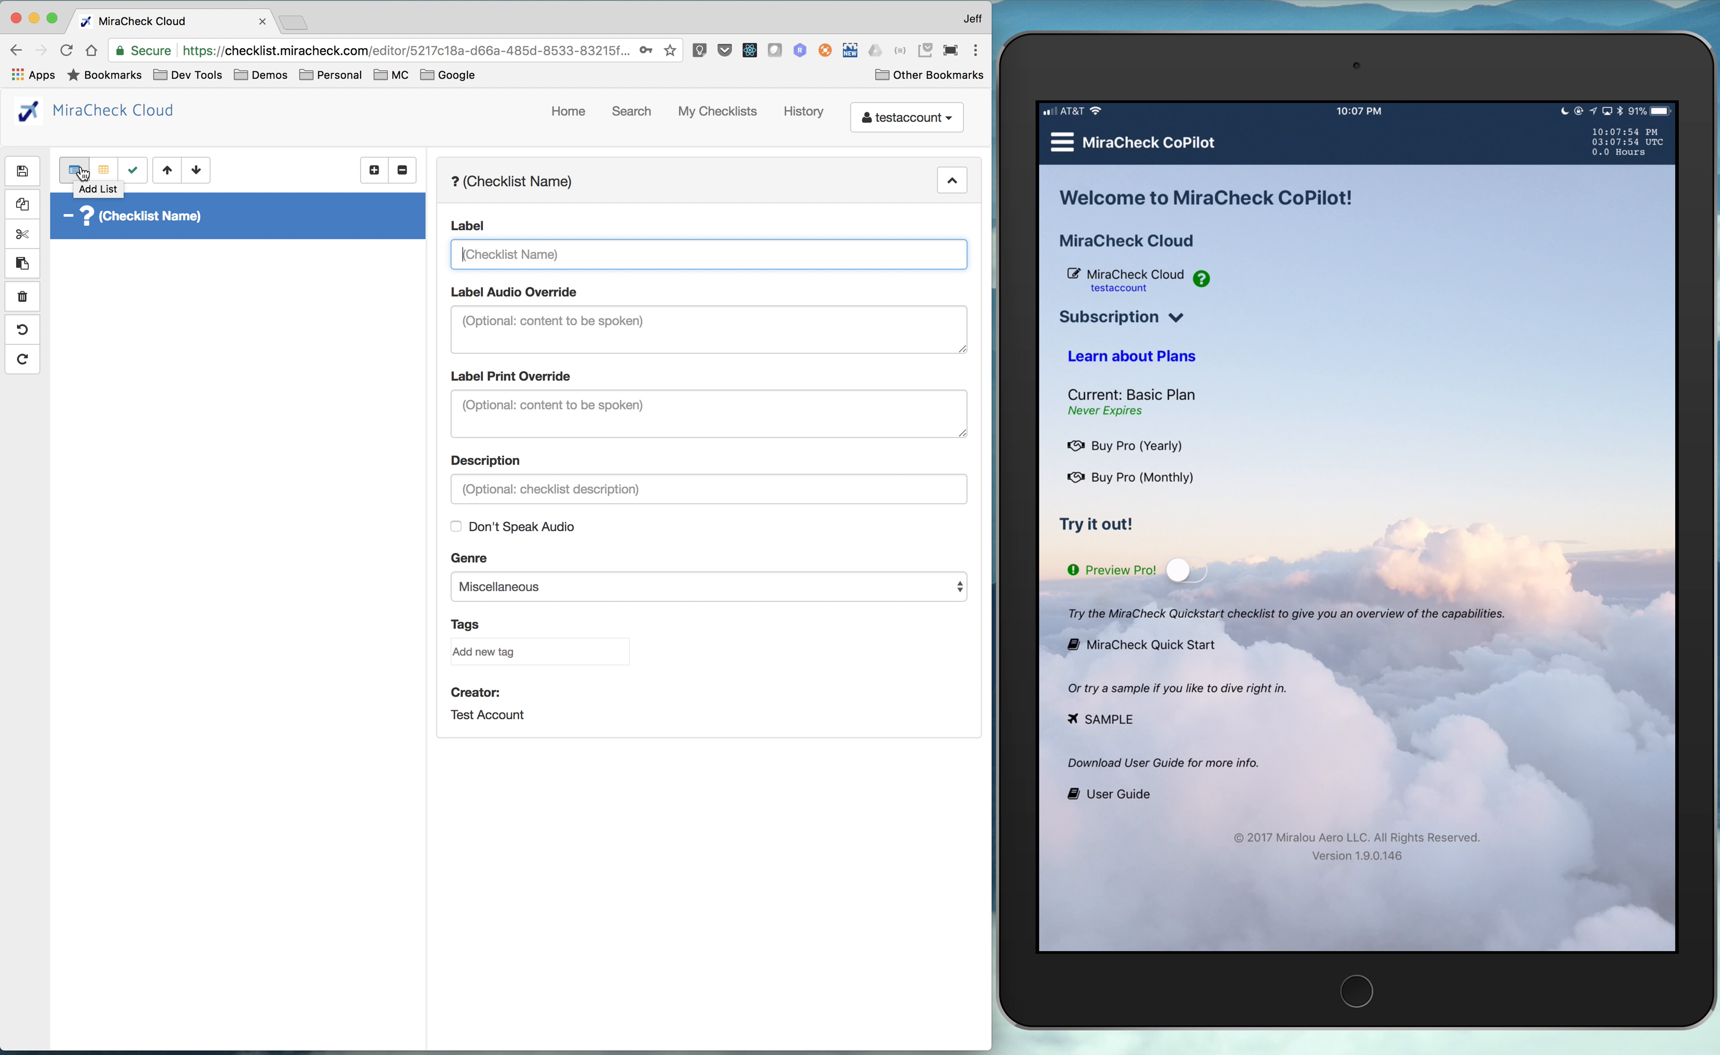
mouse_move(104, 173)
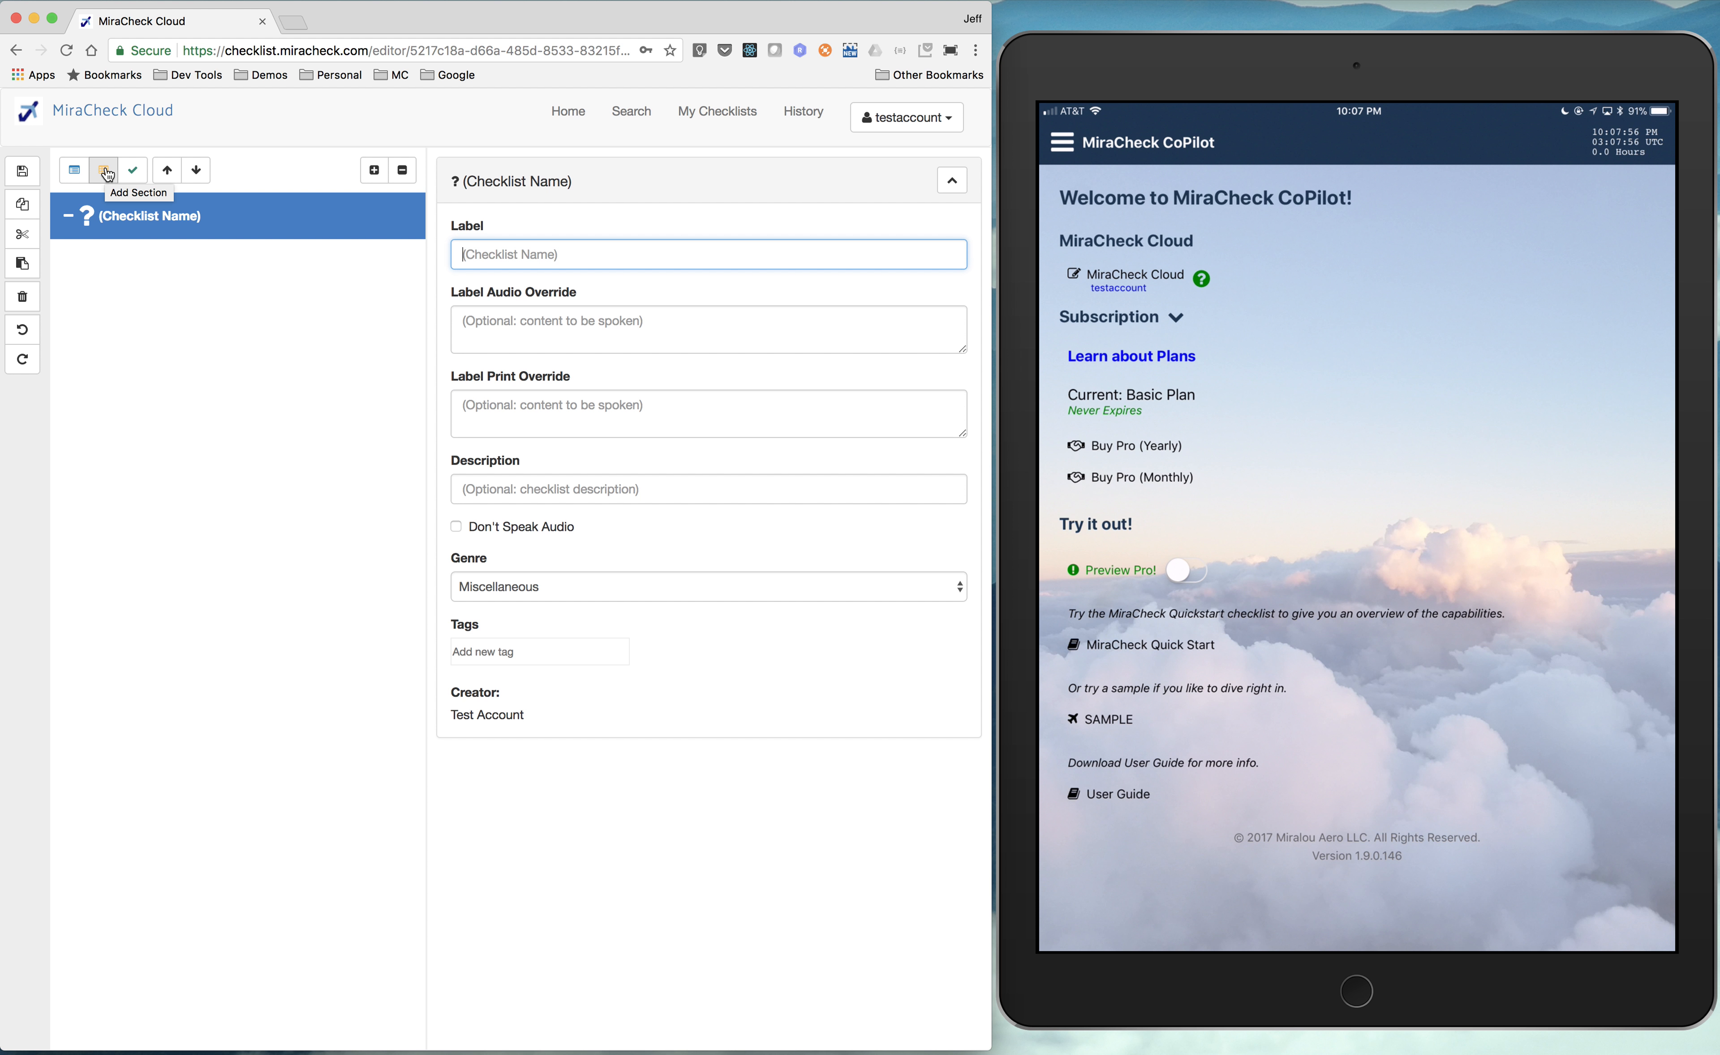
mouse_move(133, 170)
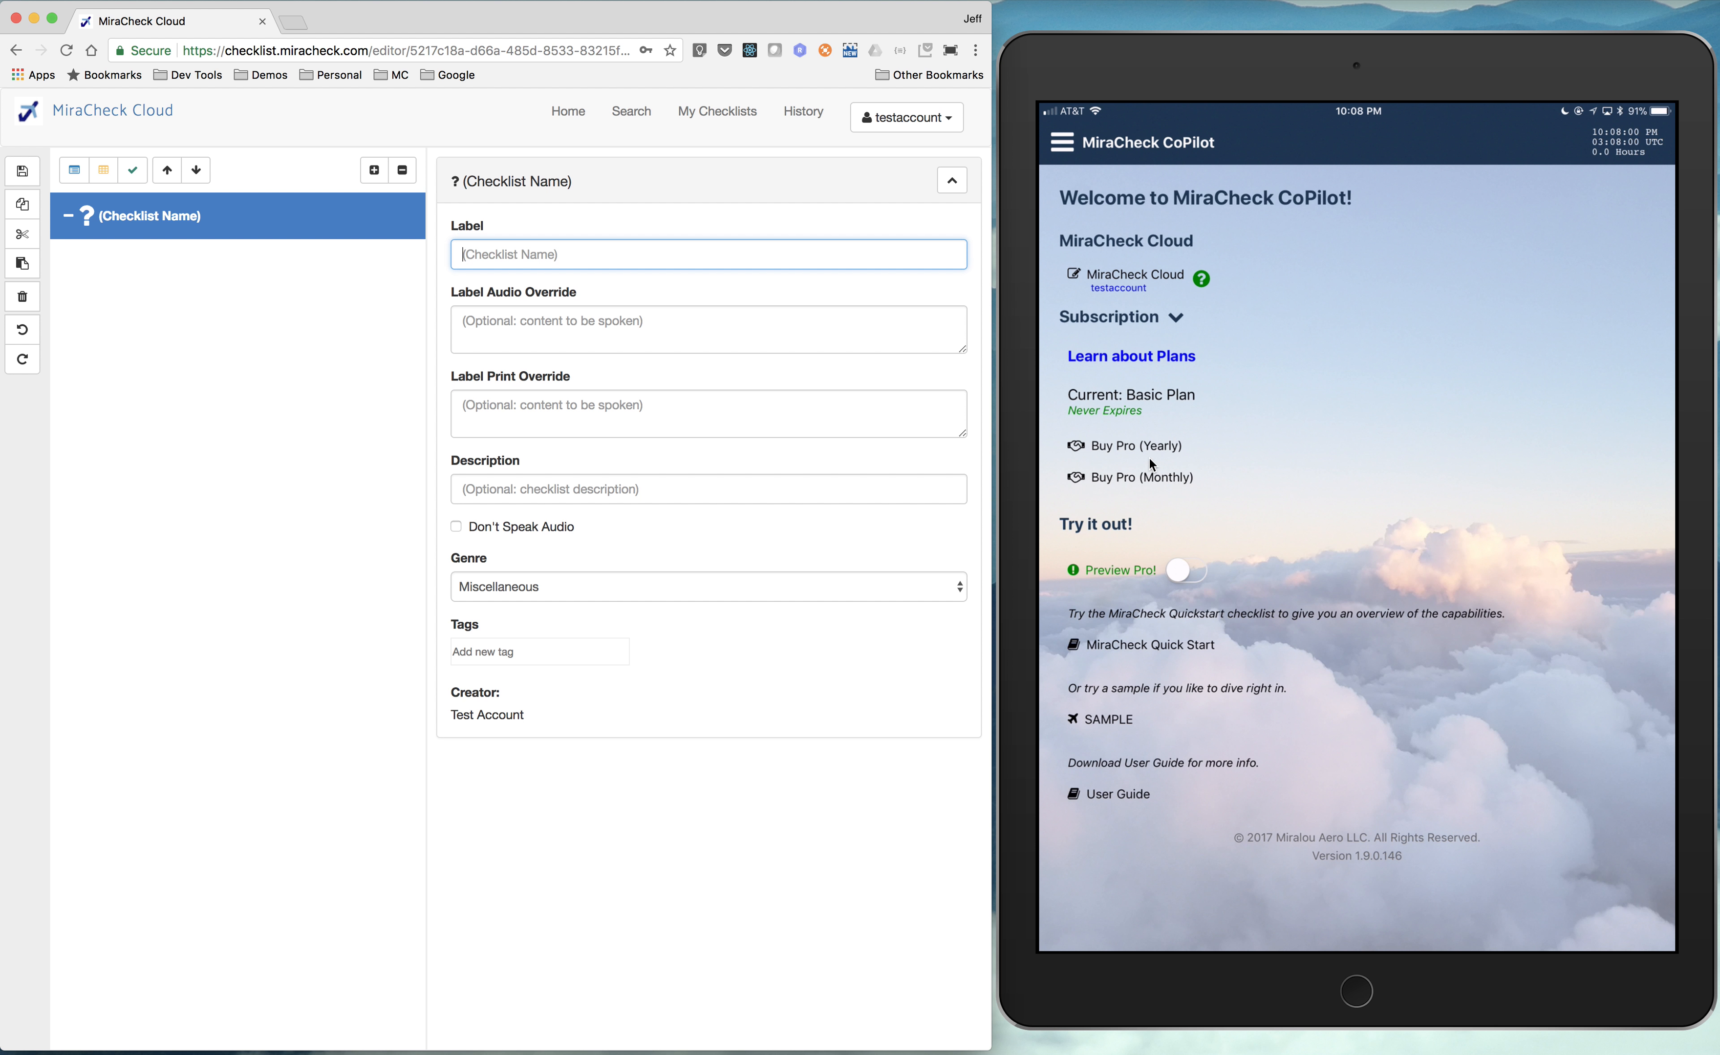
mouse_move(1266, 500)
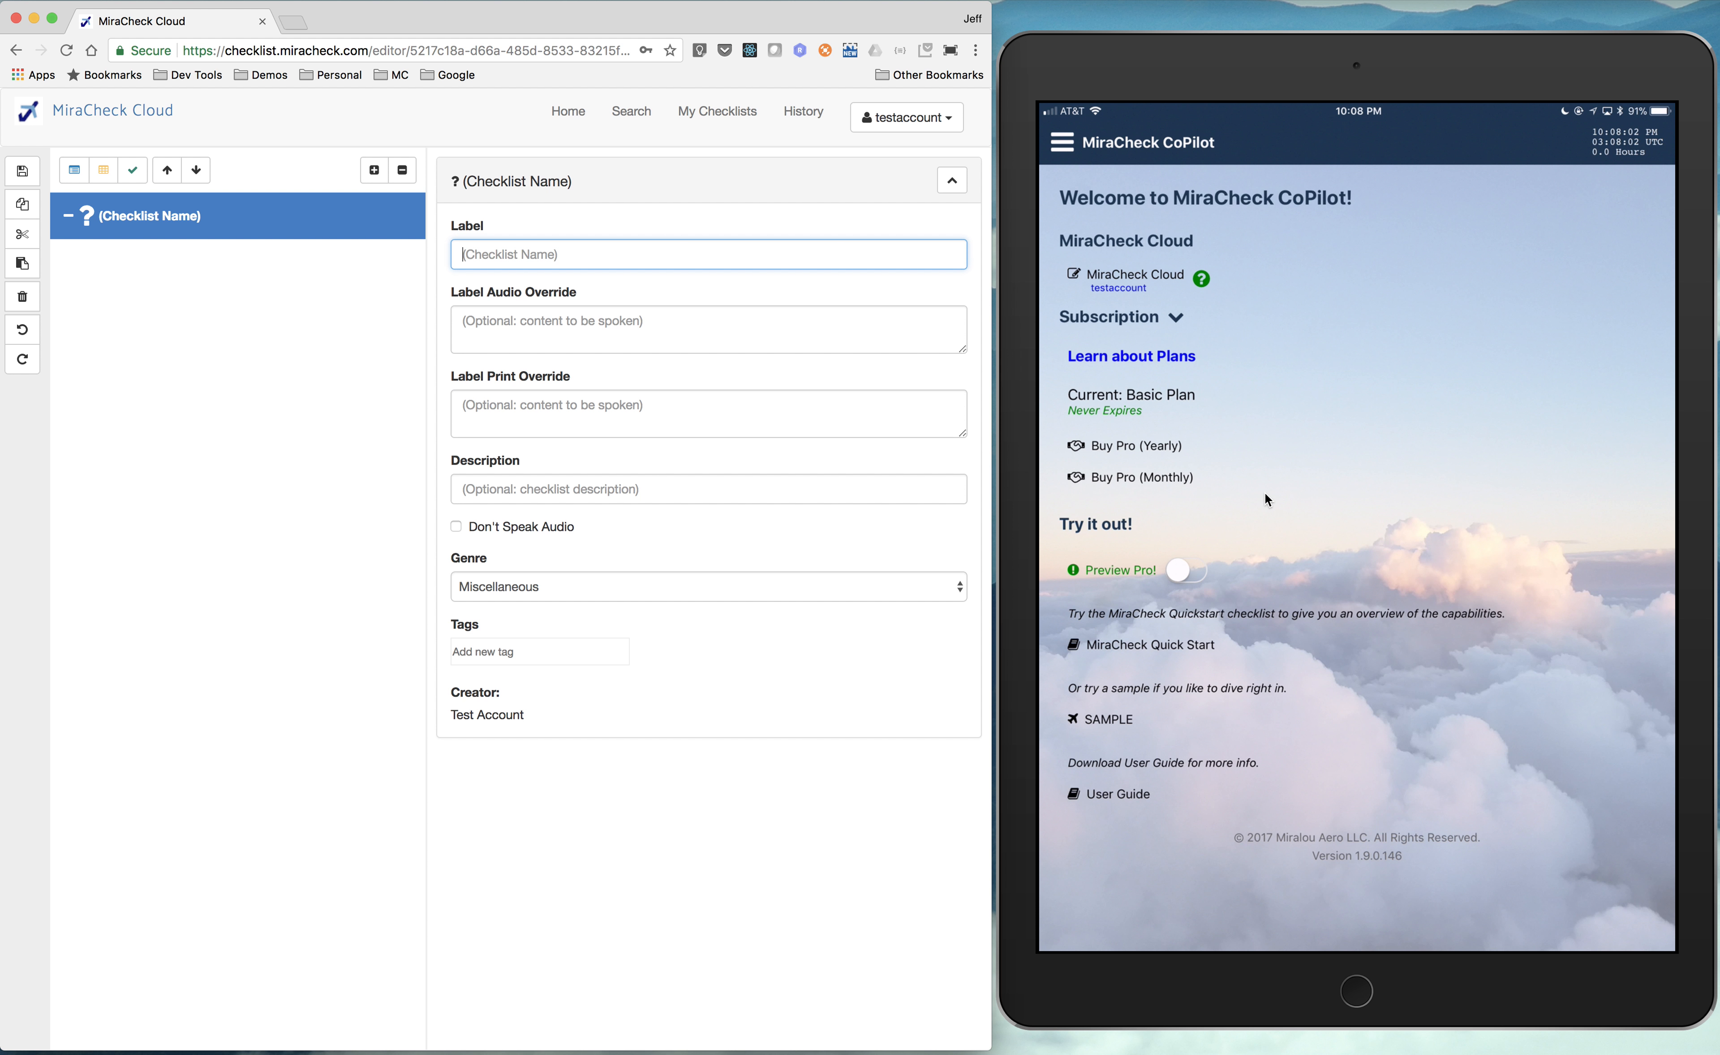
mouse_move(1278, 448)
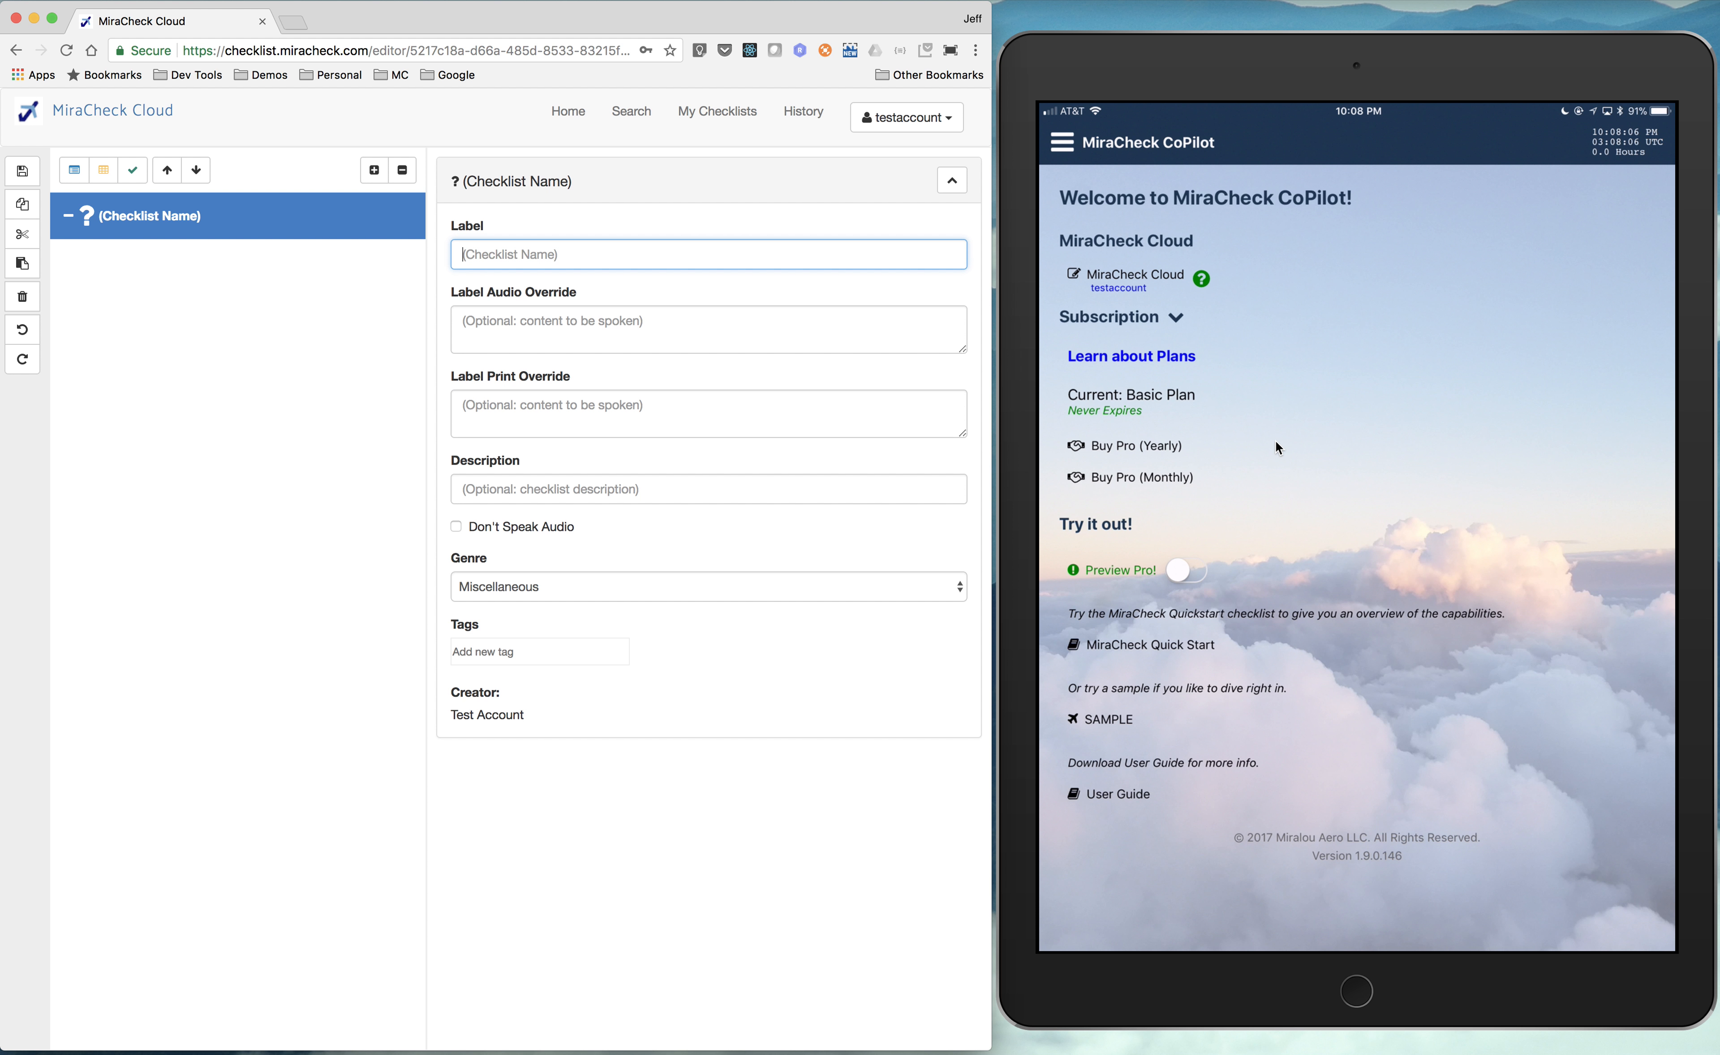
mouse_move(1105, 723)
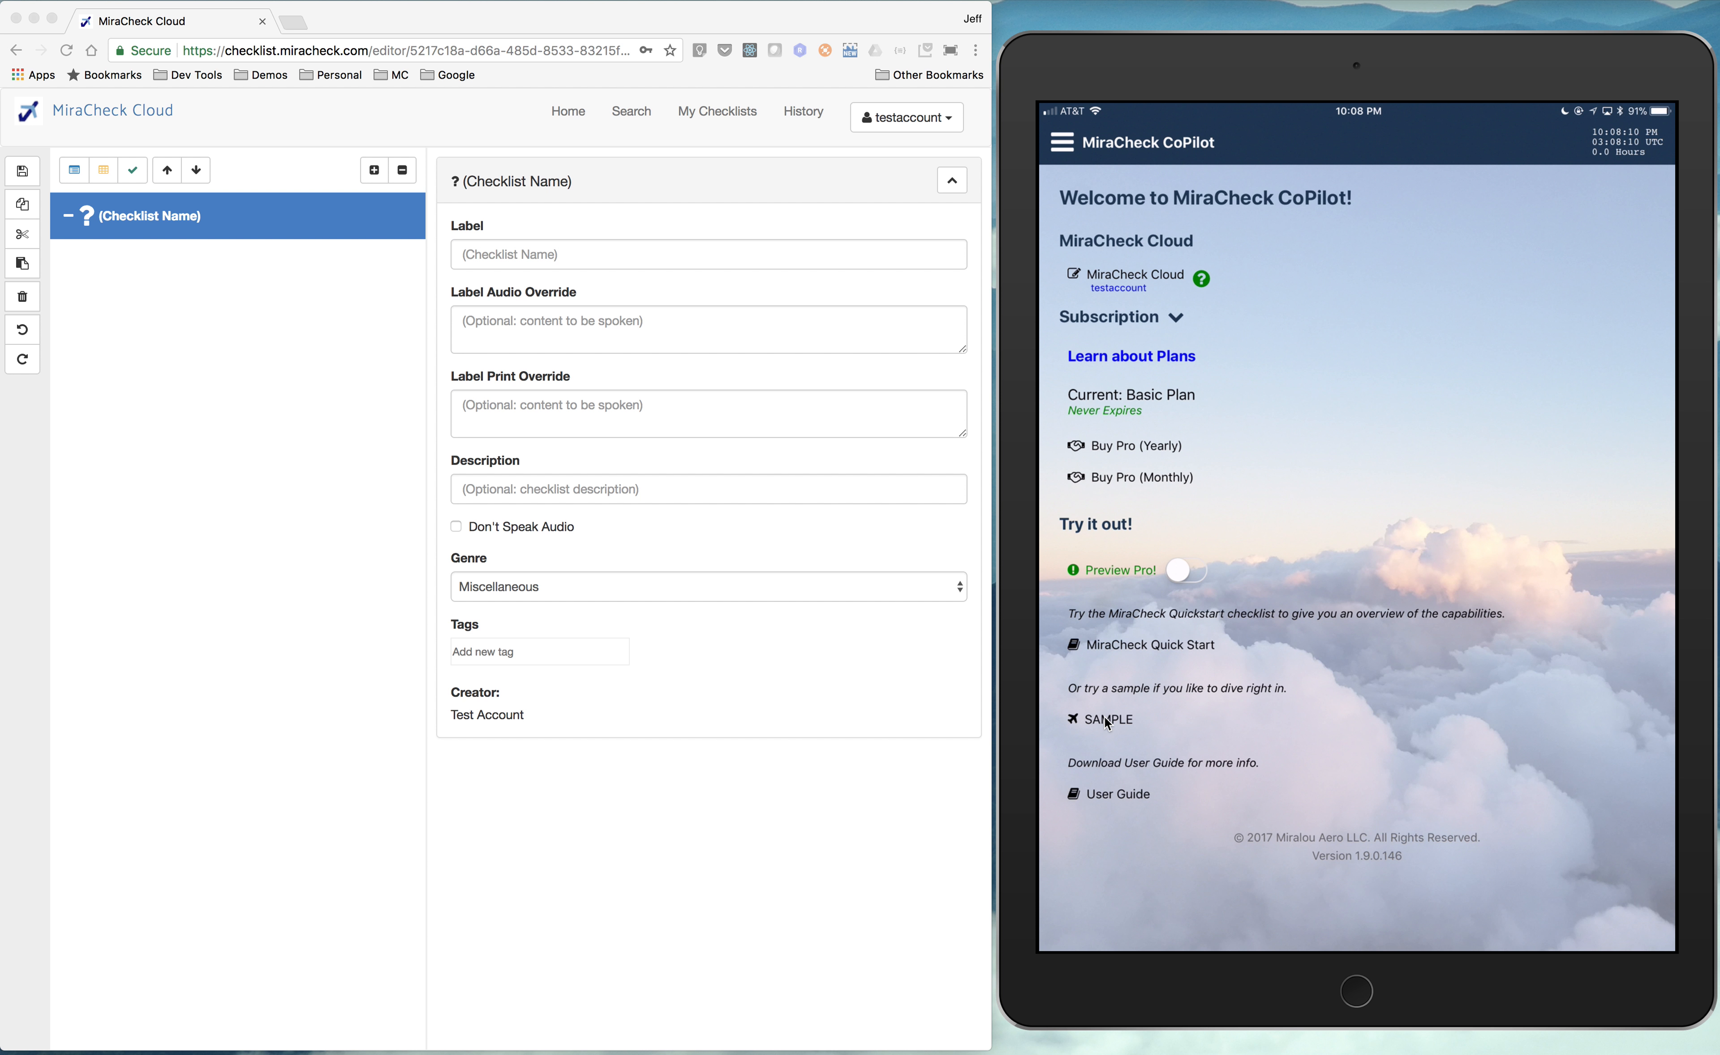
- Open the SAMPLE checklist on the iPad and scroll its Preflight items
left_click(1109, 719)
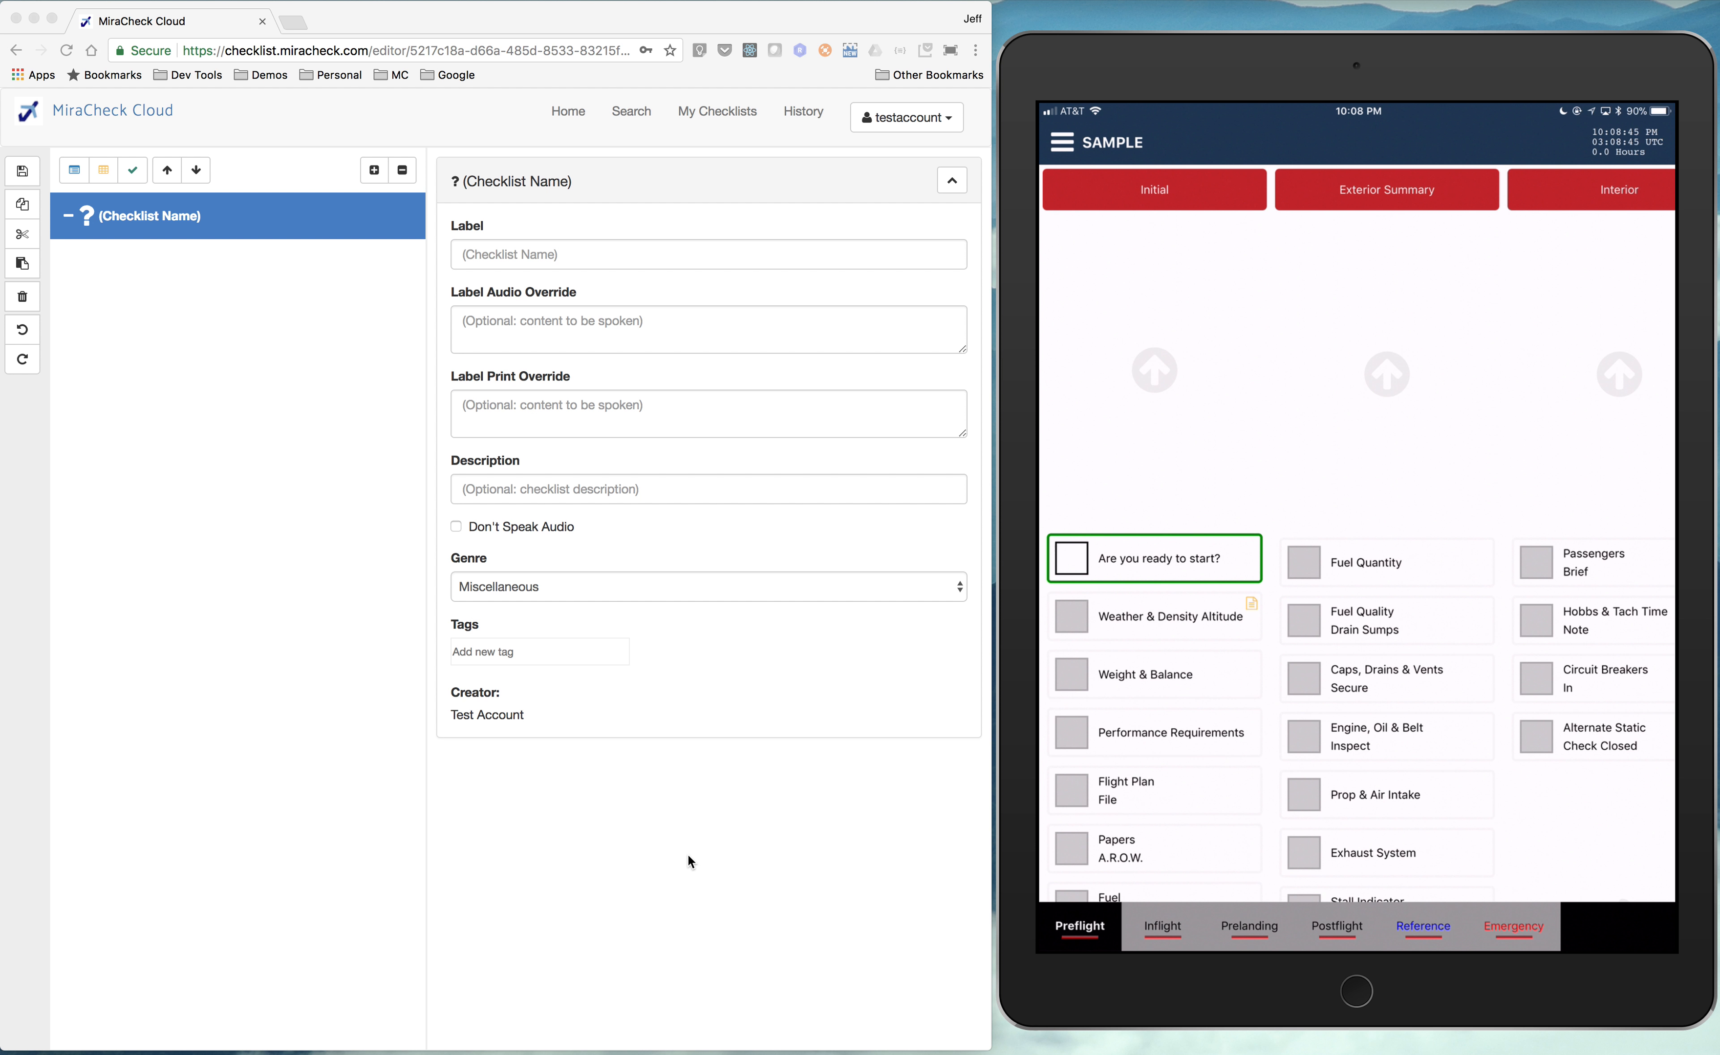
scroll("up", 3)
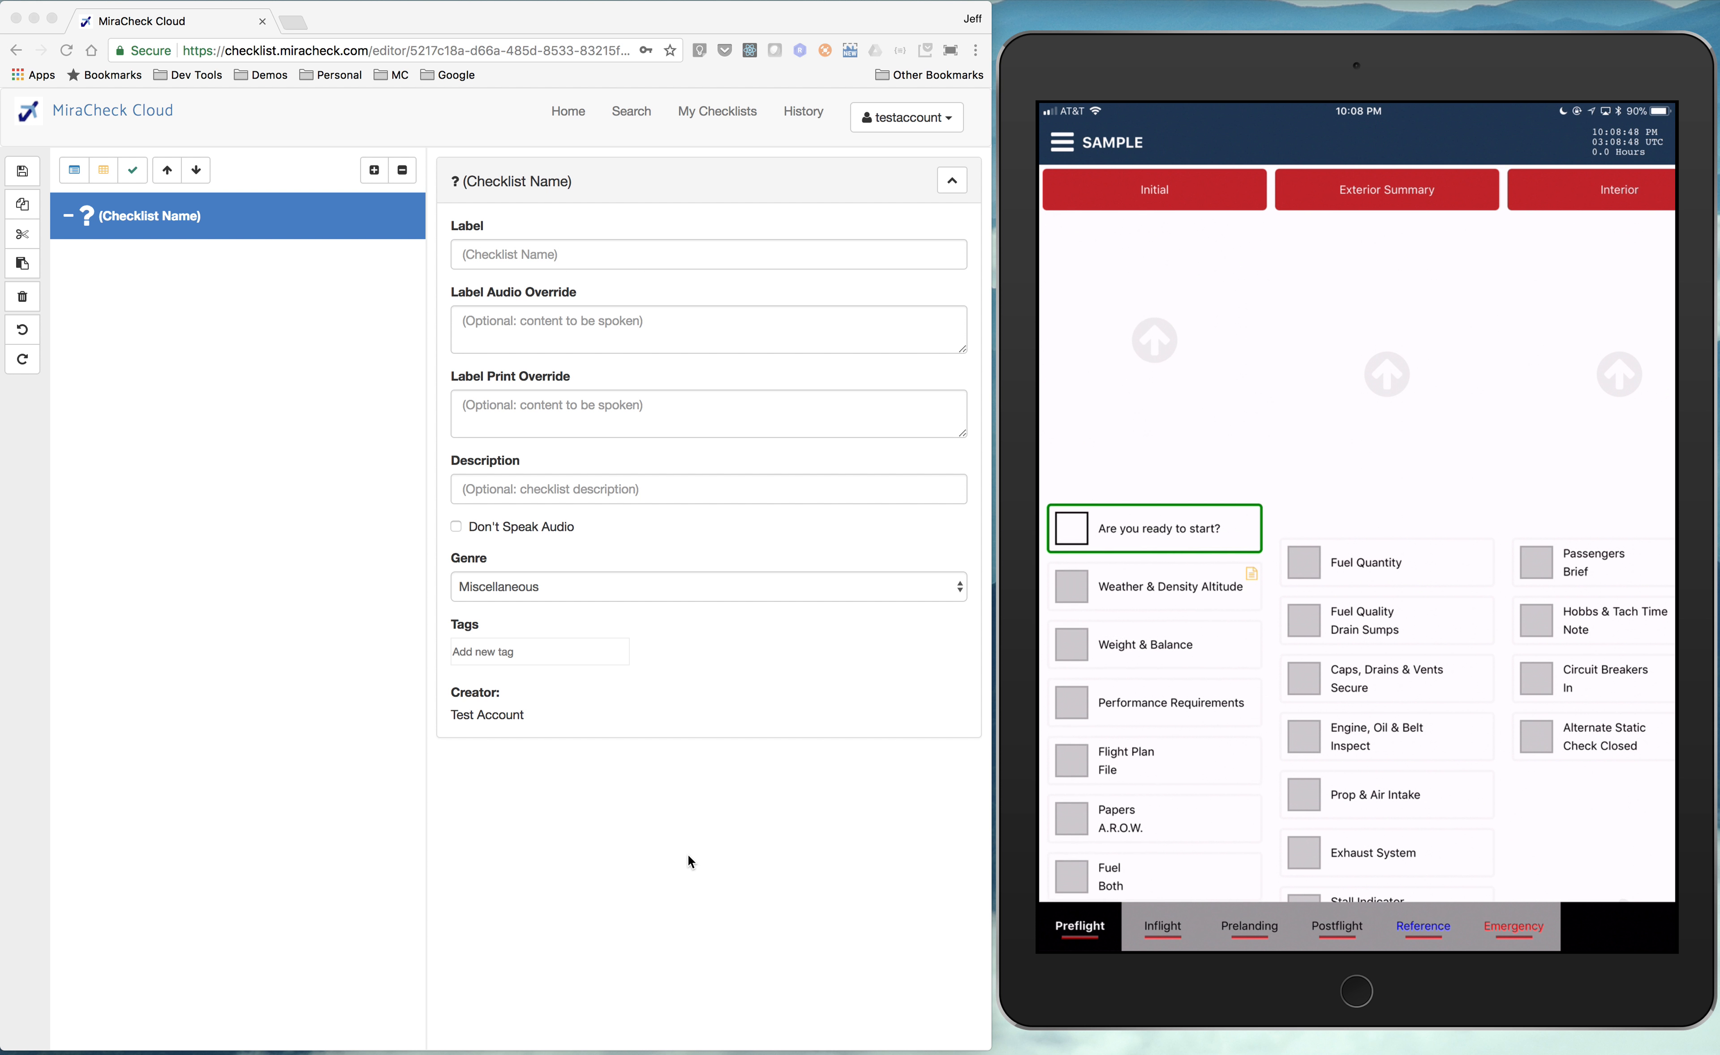
scroll("up", 3)
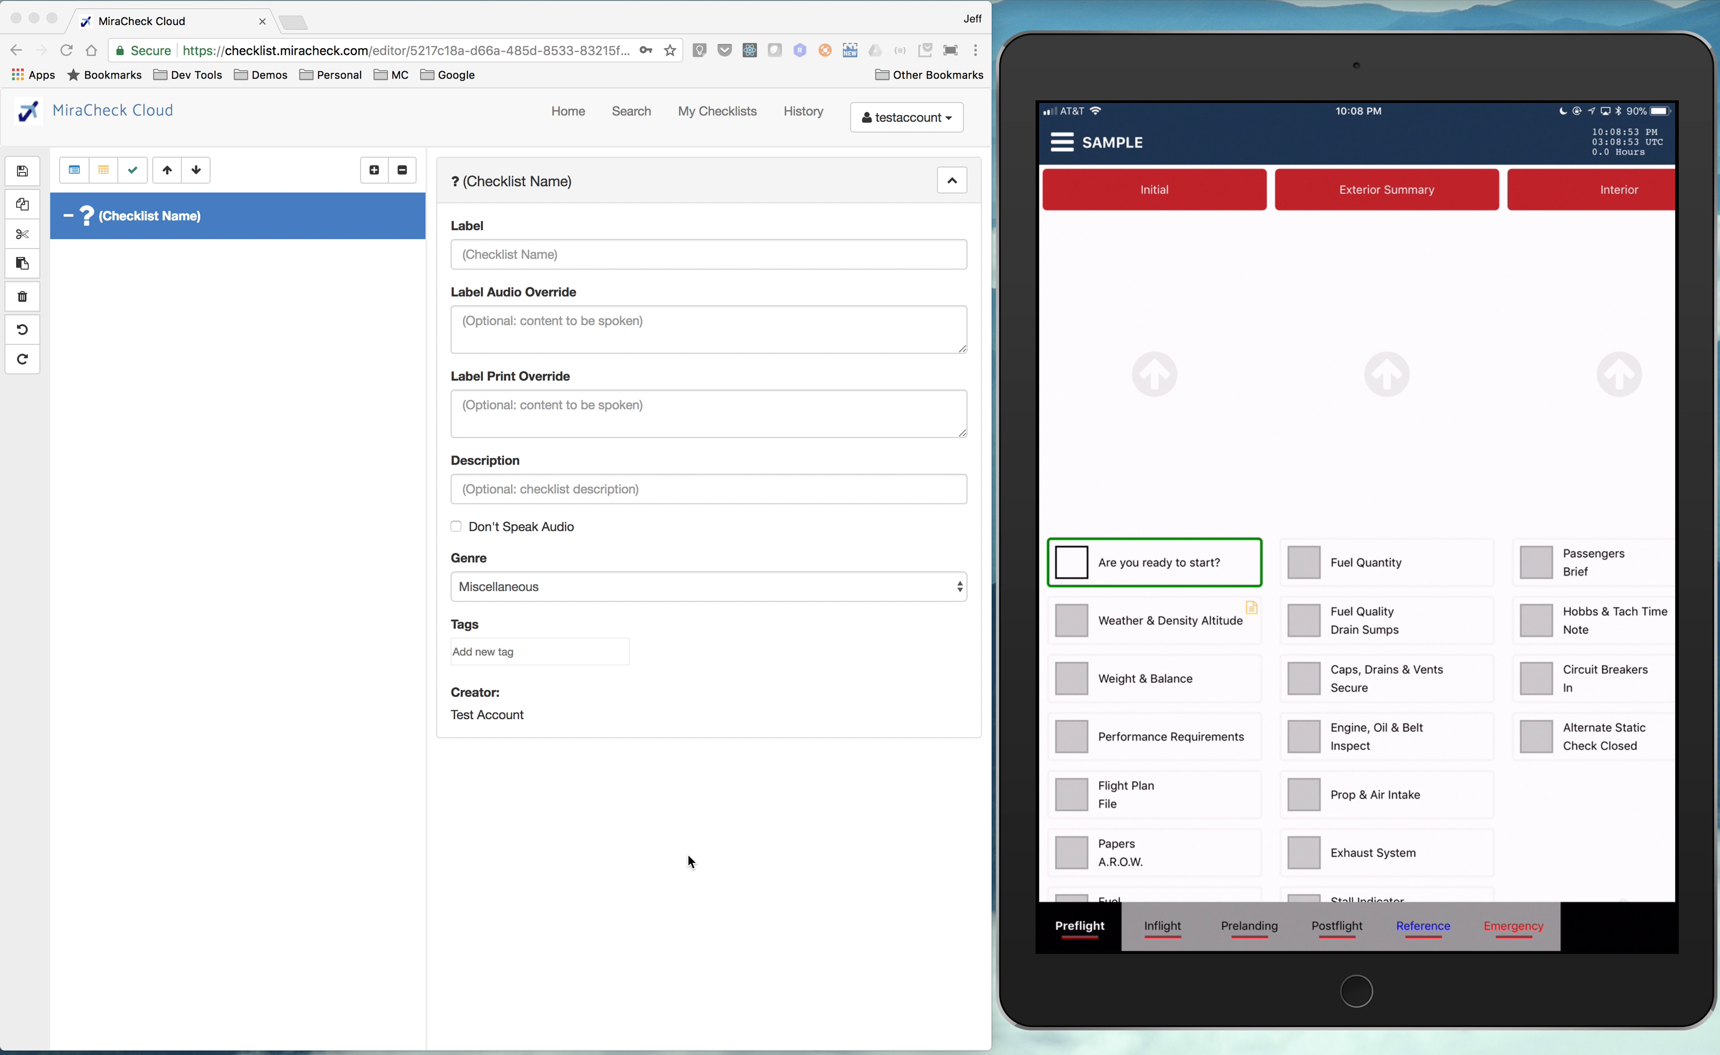
mouse_move(75, 365)
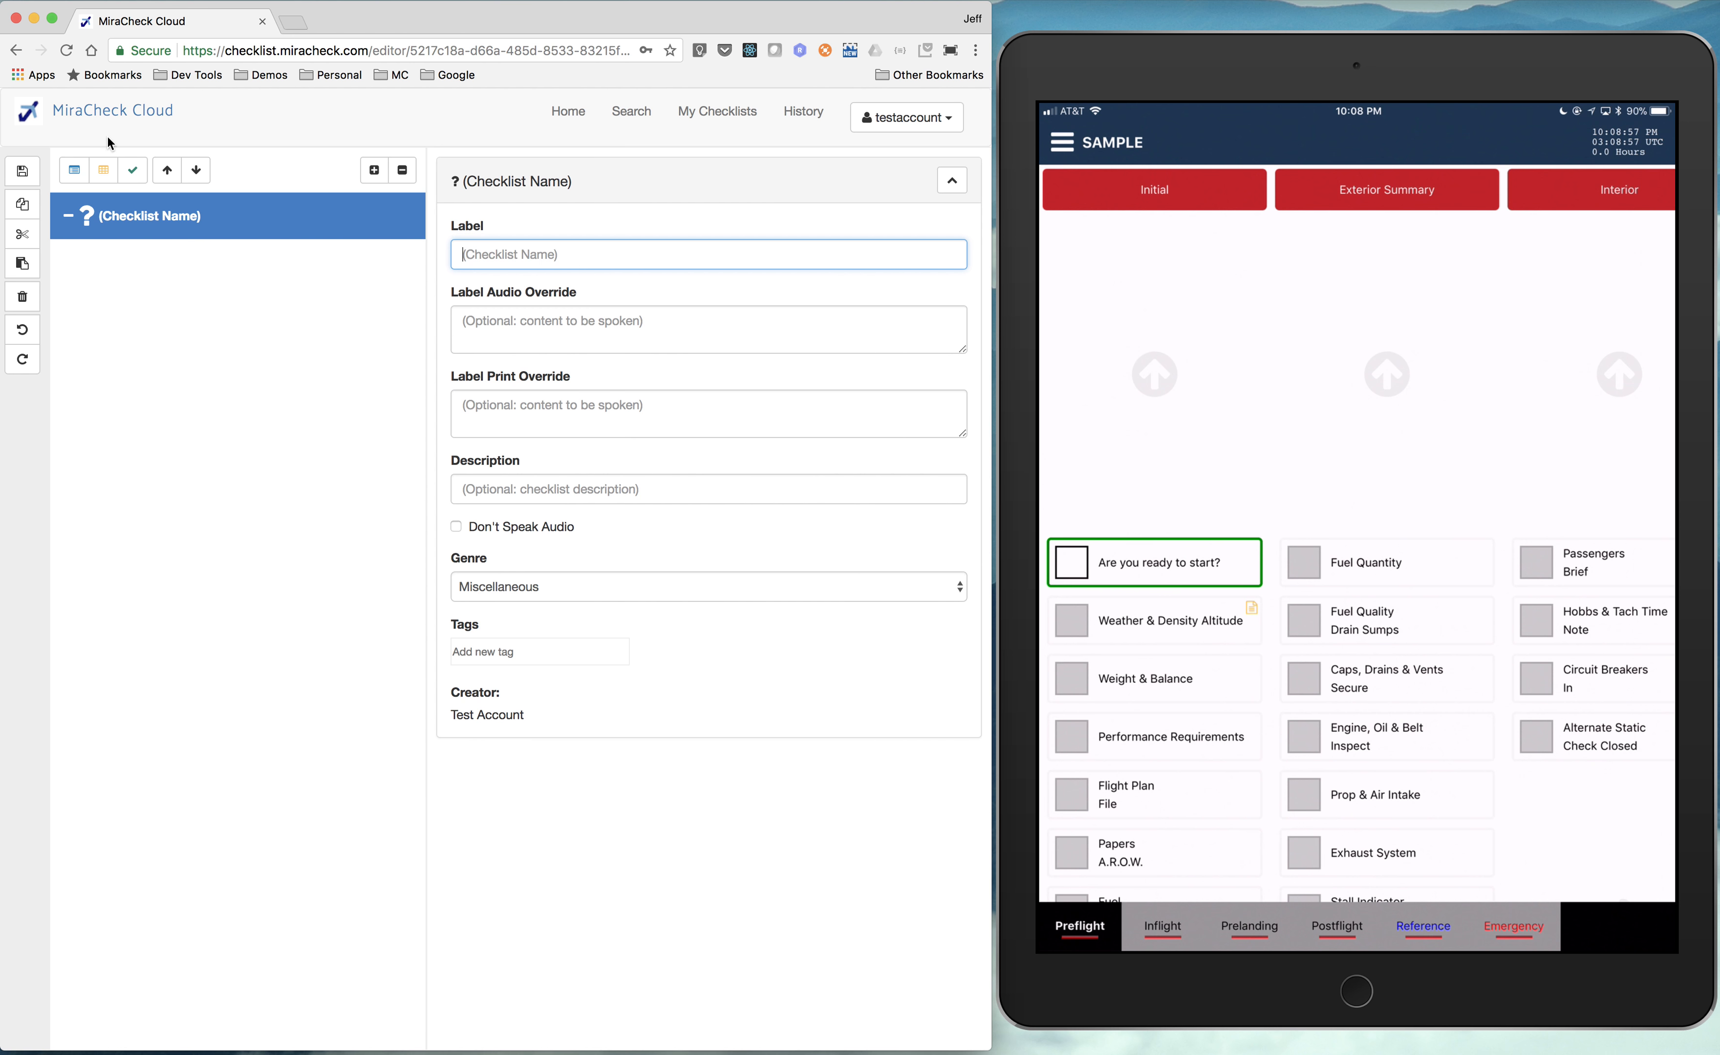
mouse_move(74, 170)
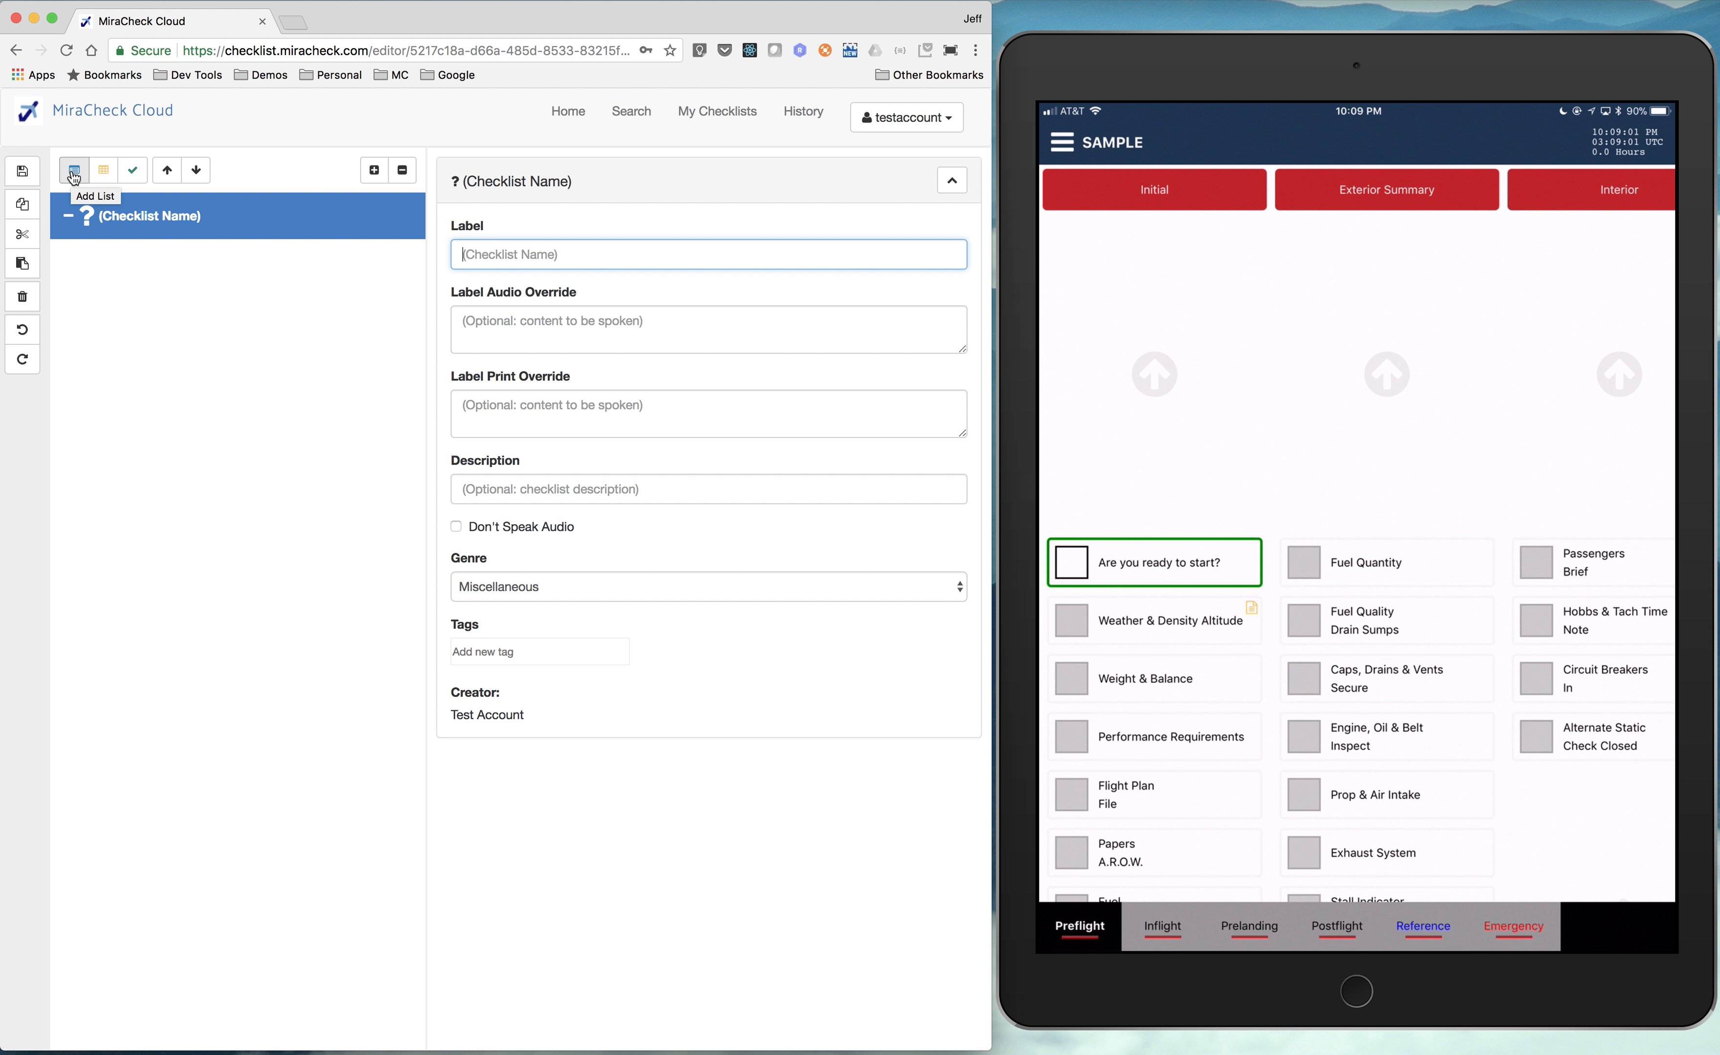
- Add a first list to the checklist and label it Preflight
left_click(72, 170)
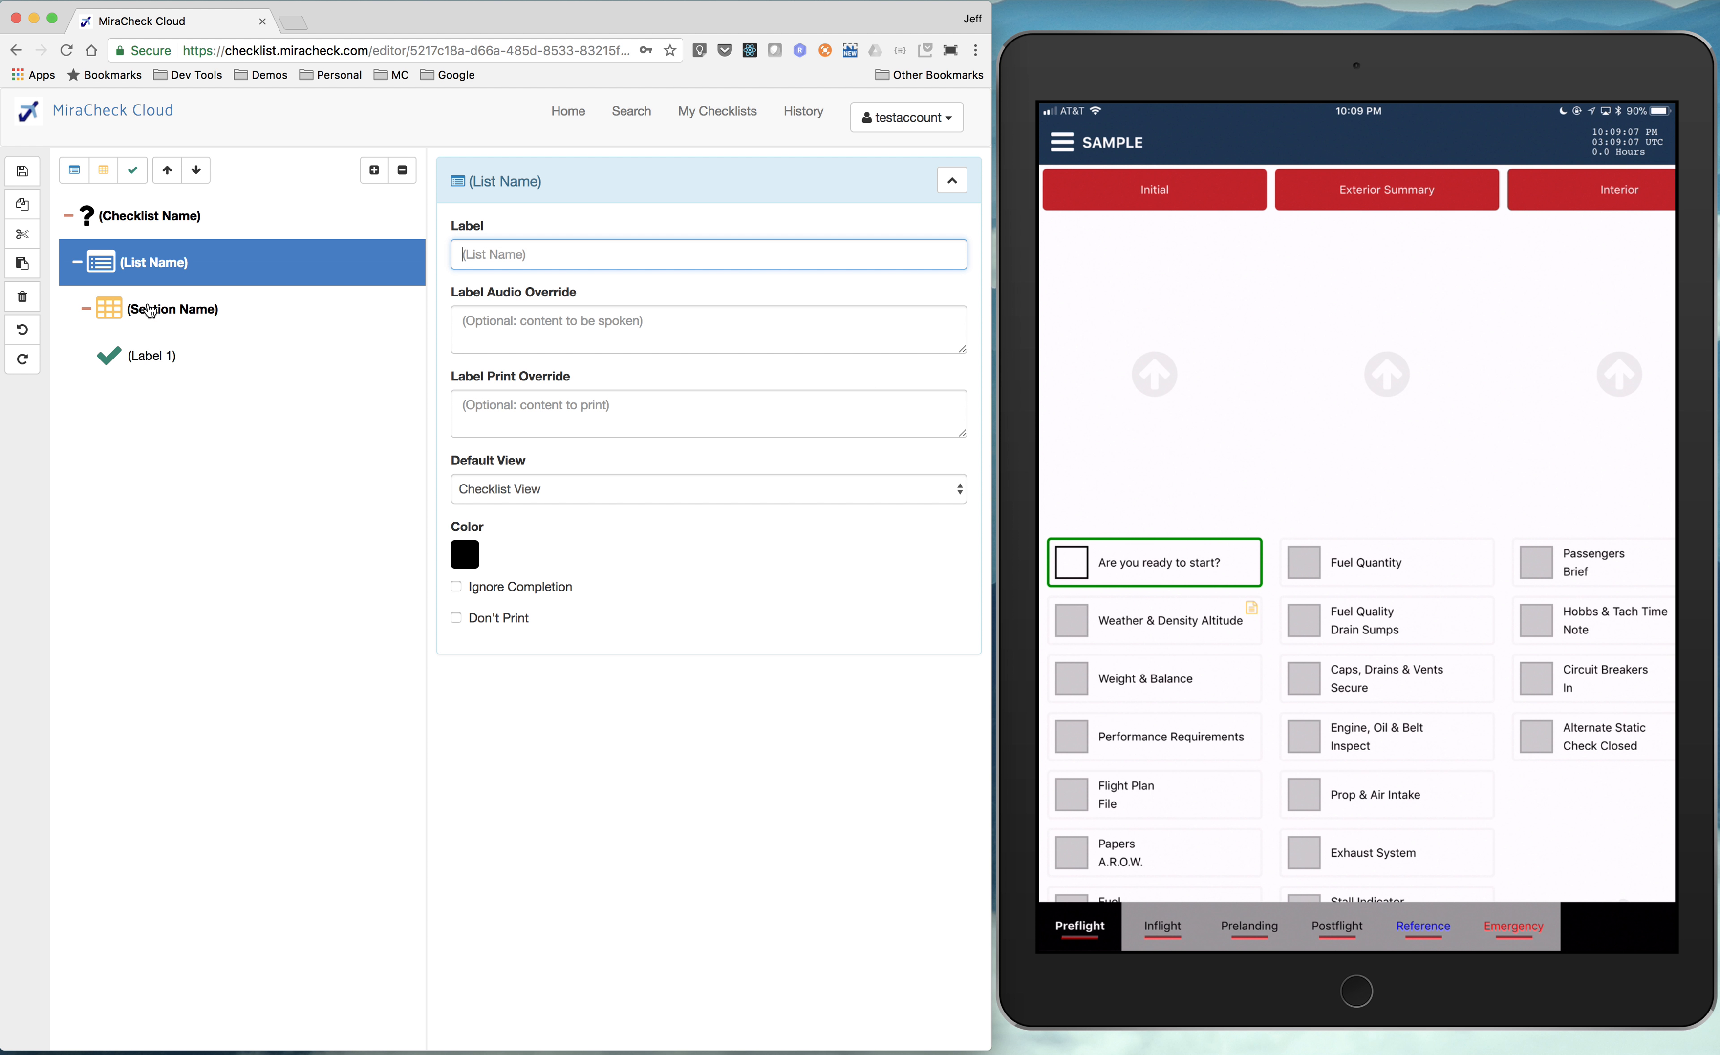
mouse_move(180, 325)
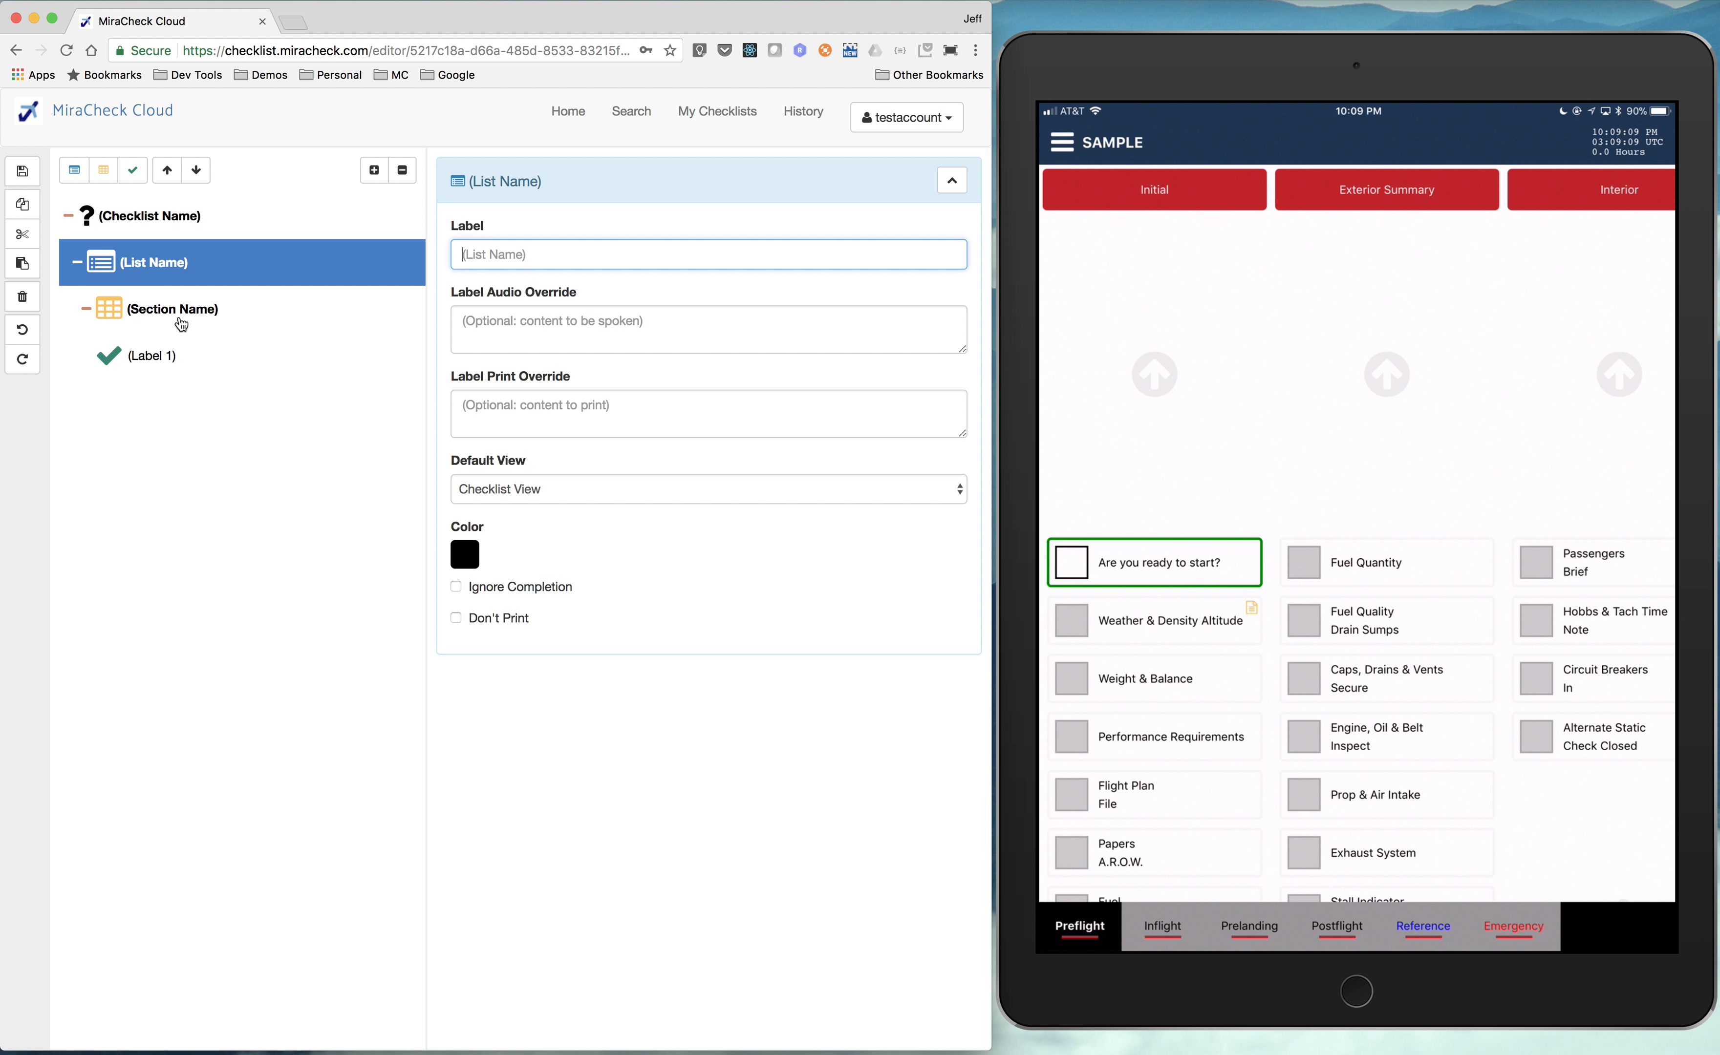
mouse_move(118, 279)
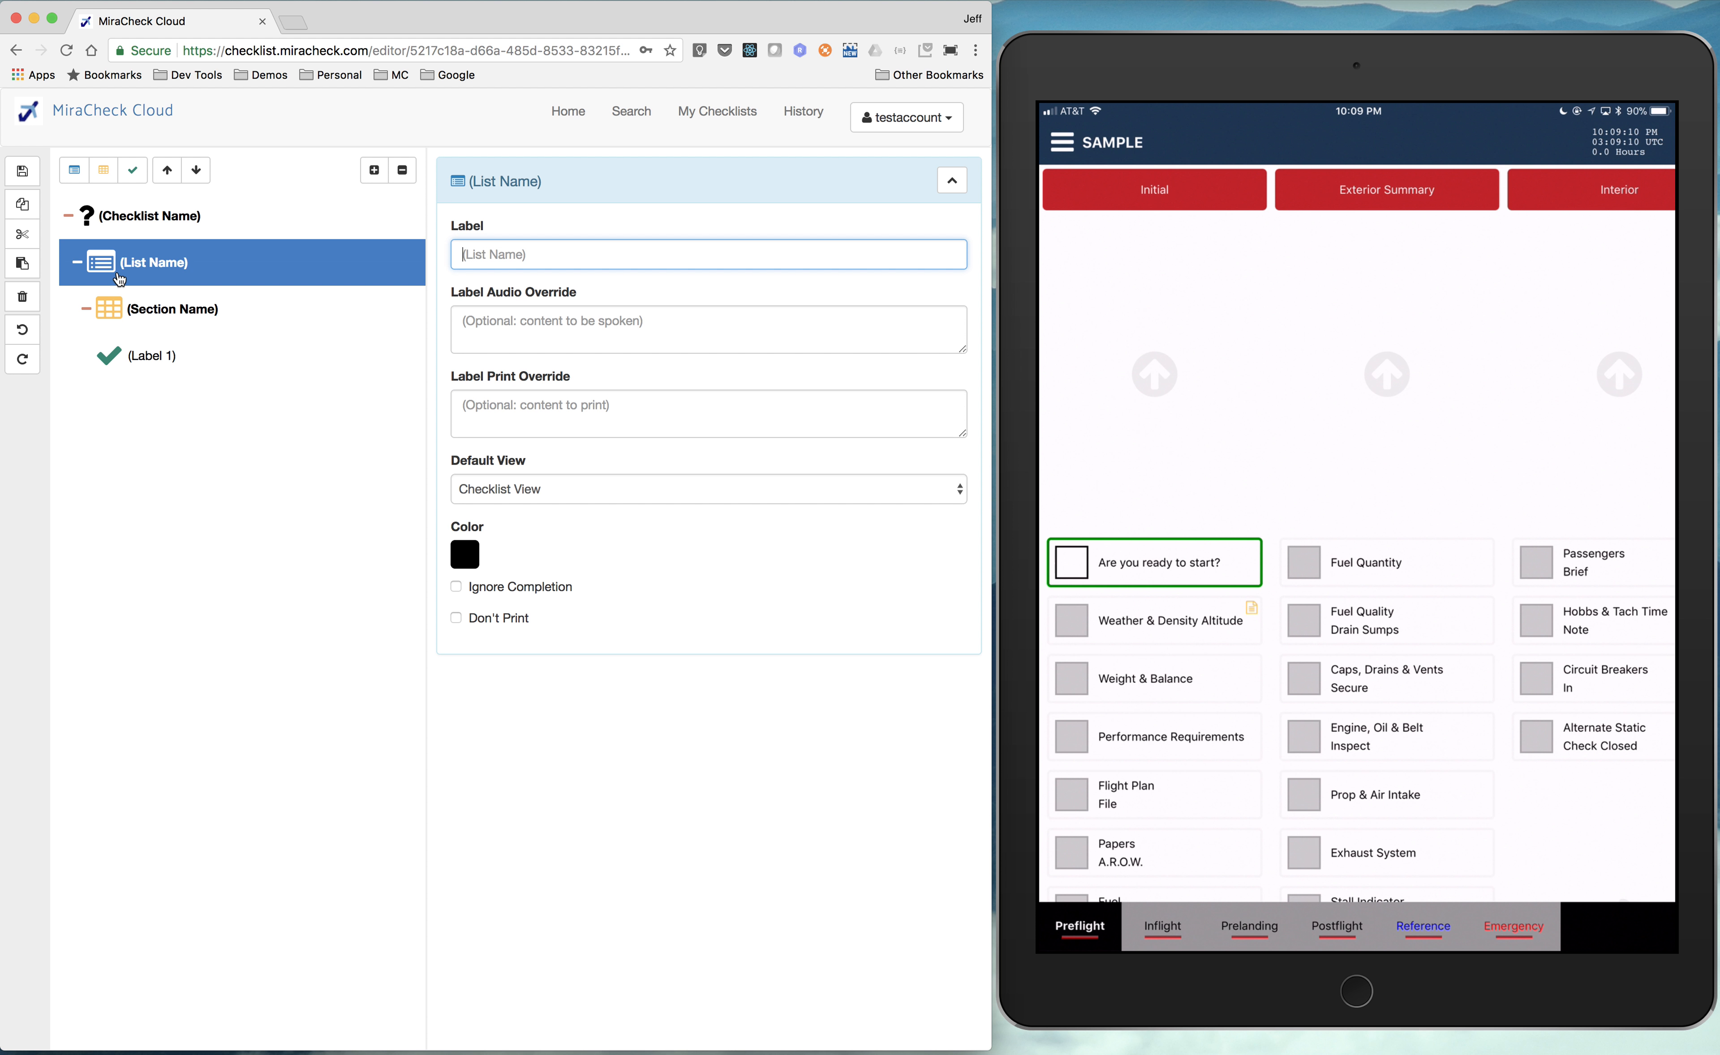
mouse_move(233, 425)
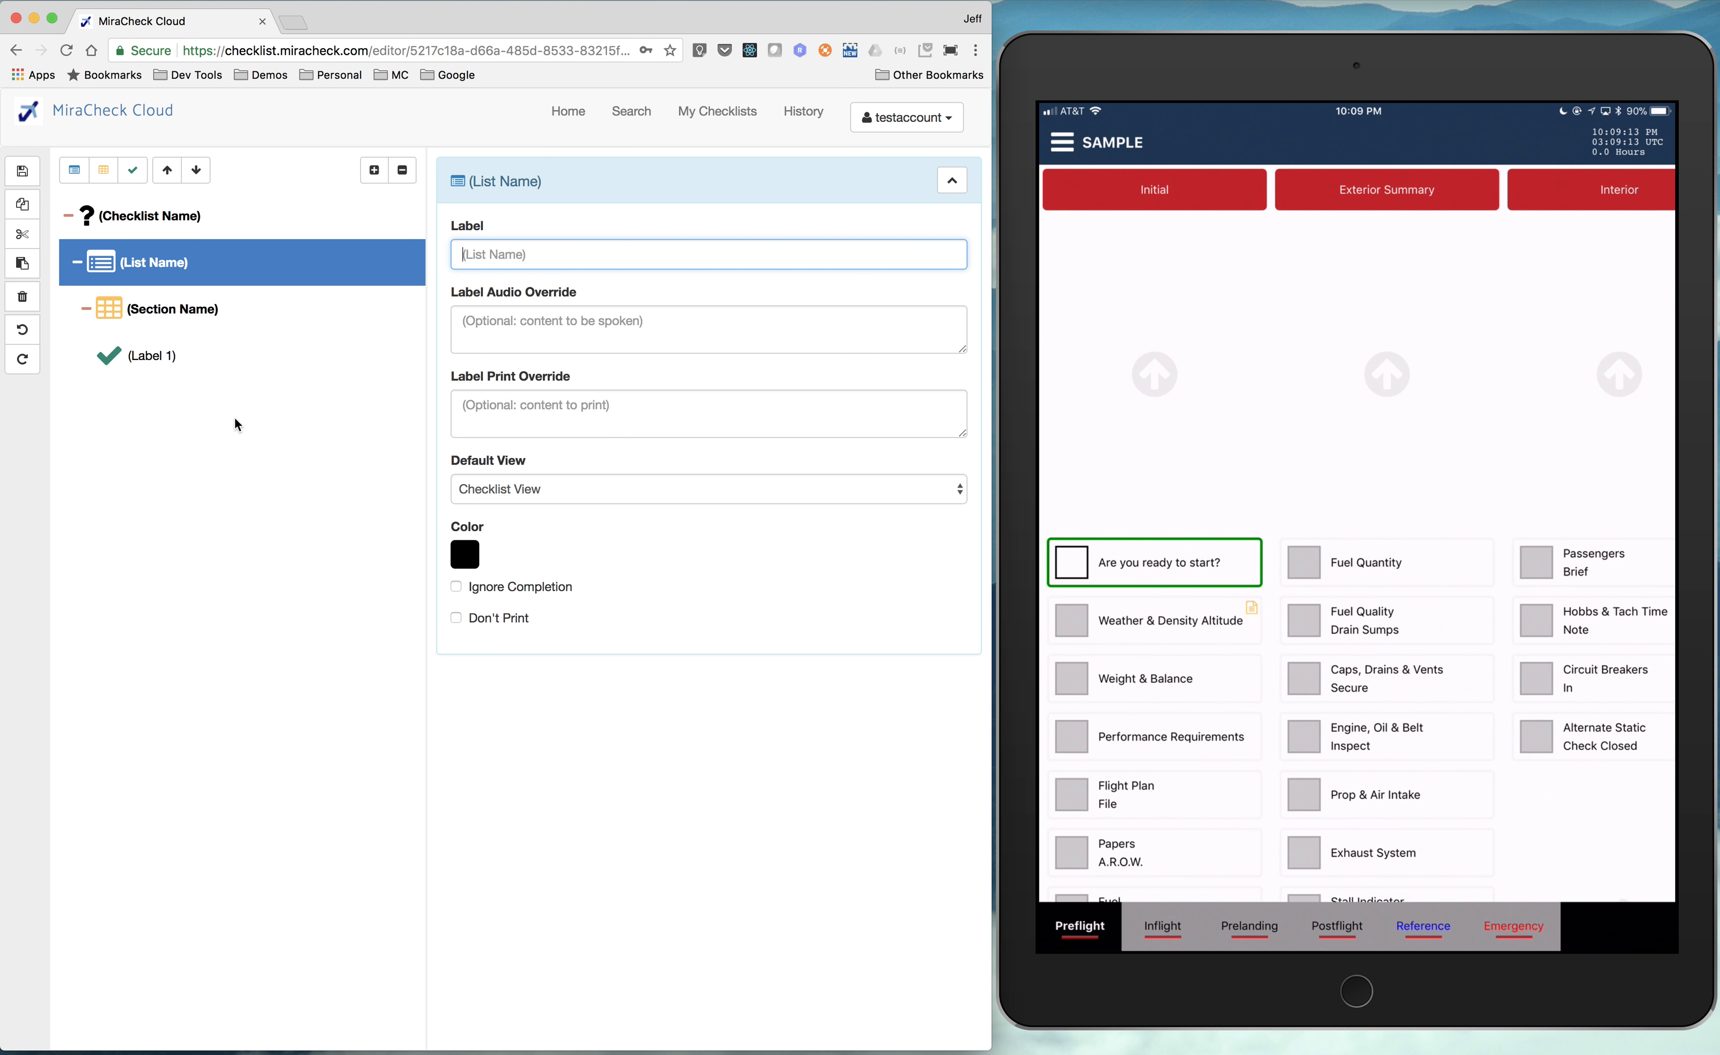
mouse_move(221, 384)
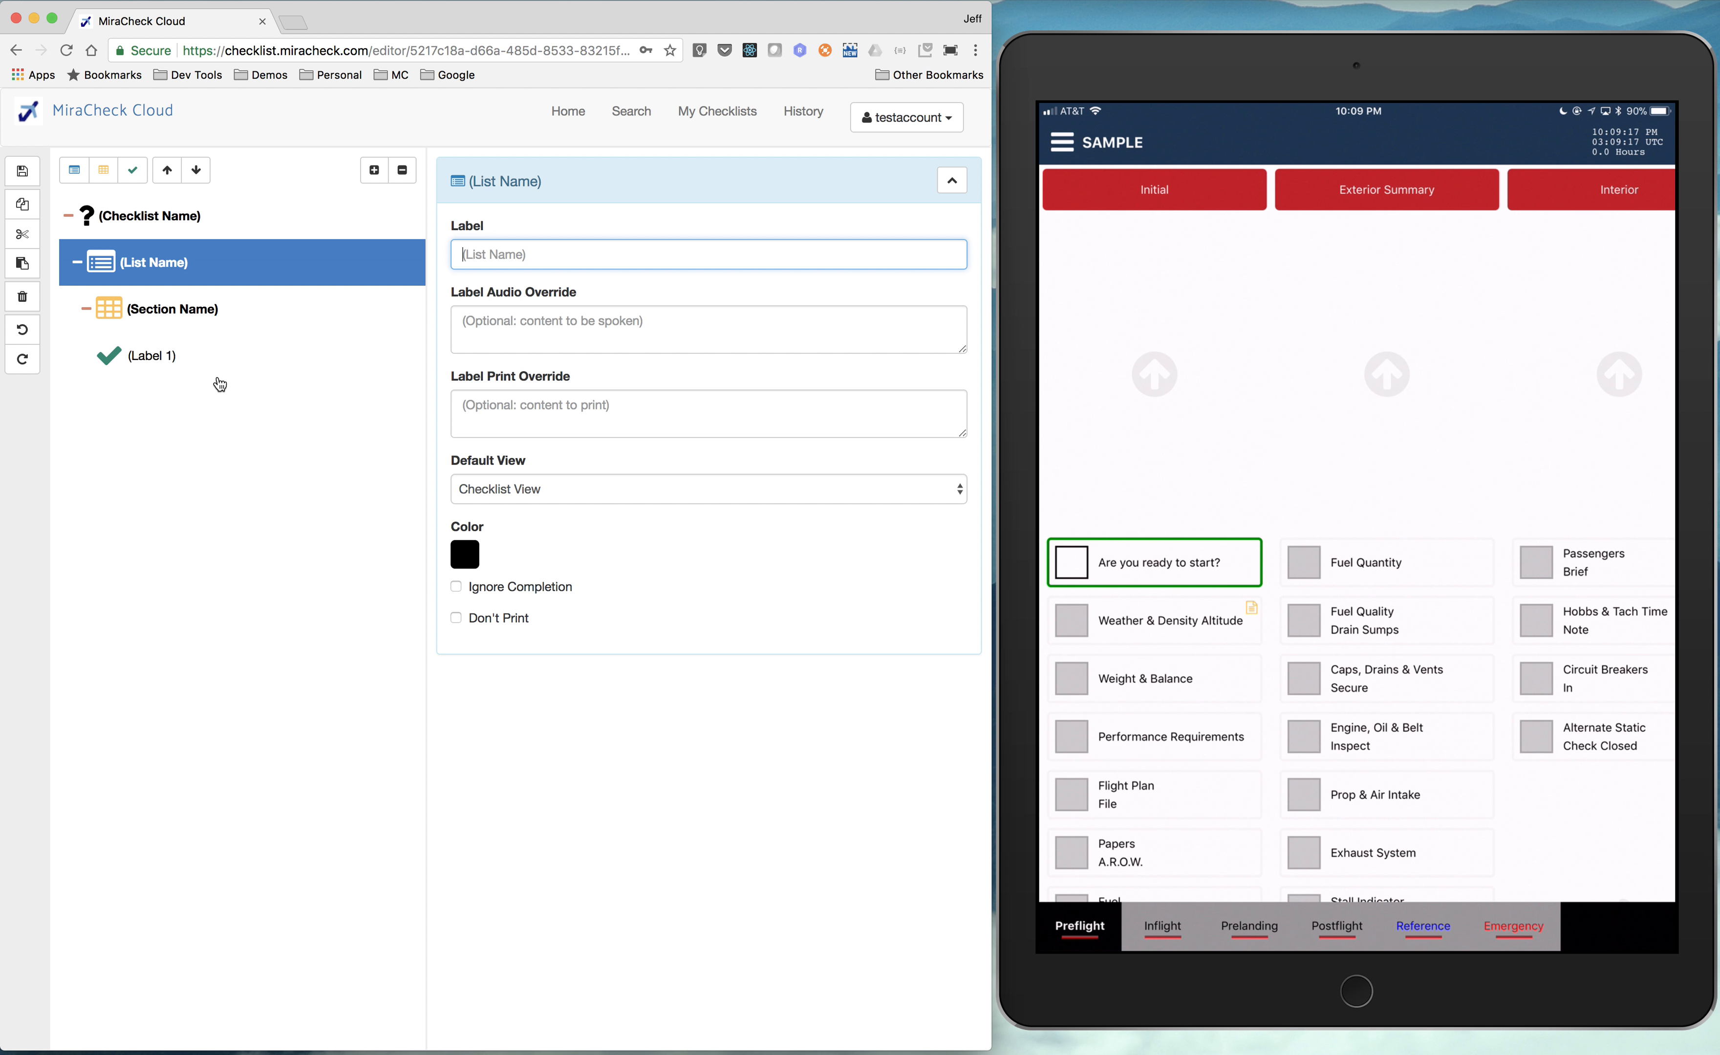
type("Prefl")
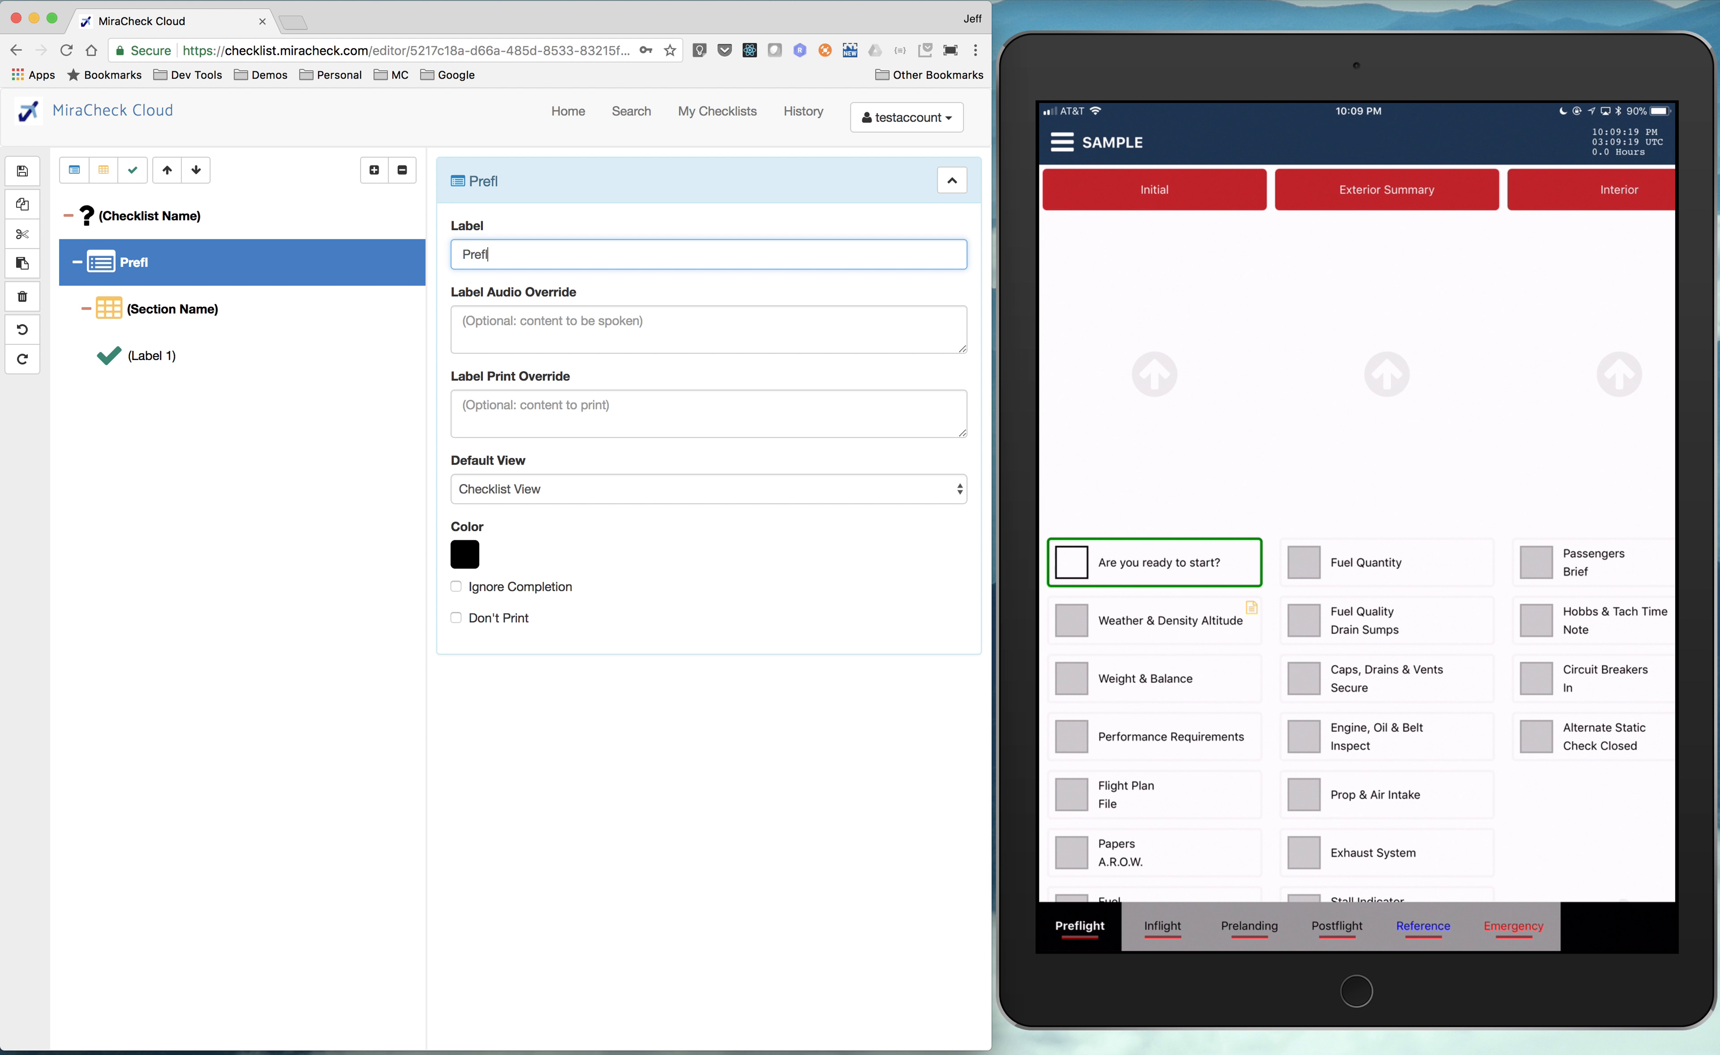
type("ight")
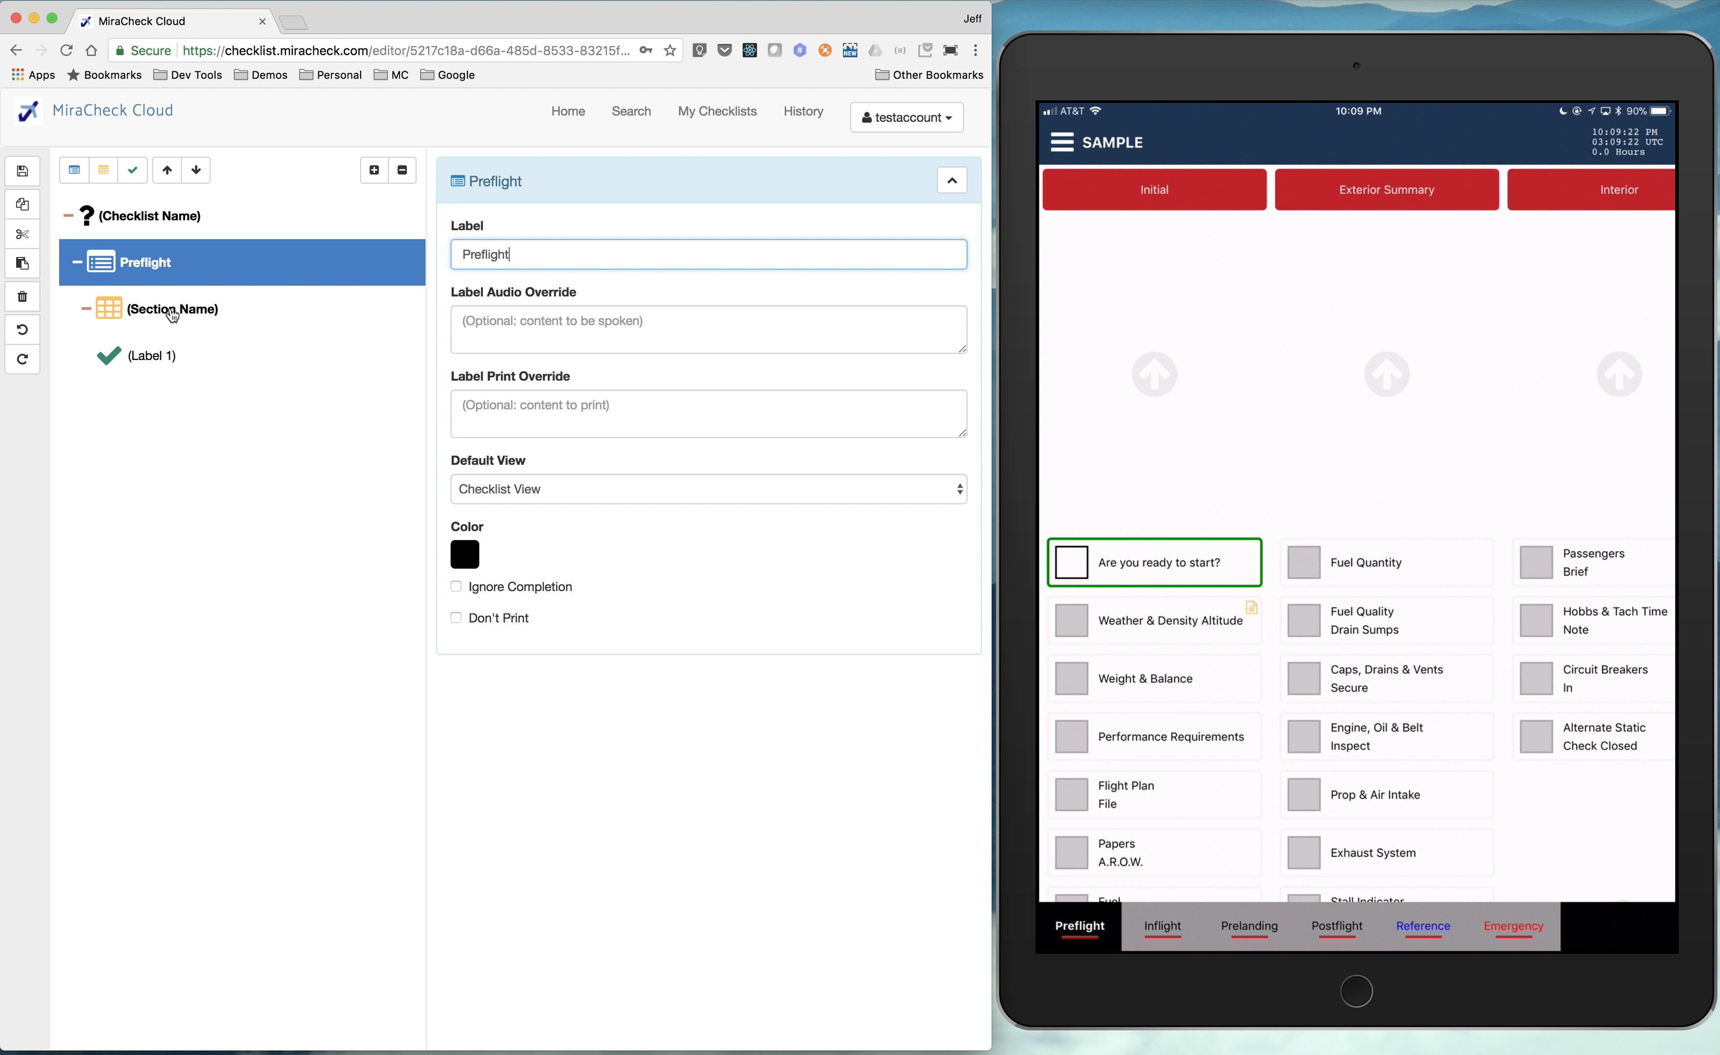
- Label the first section Initial and select its first item for editing
left_click(172, 308)
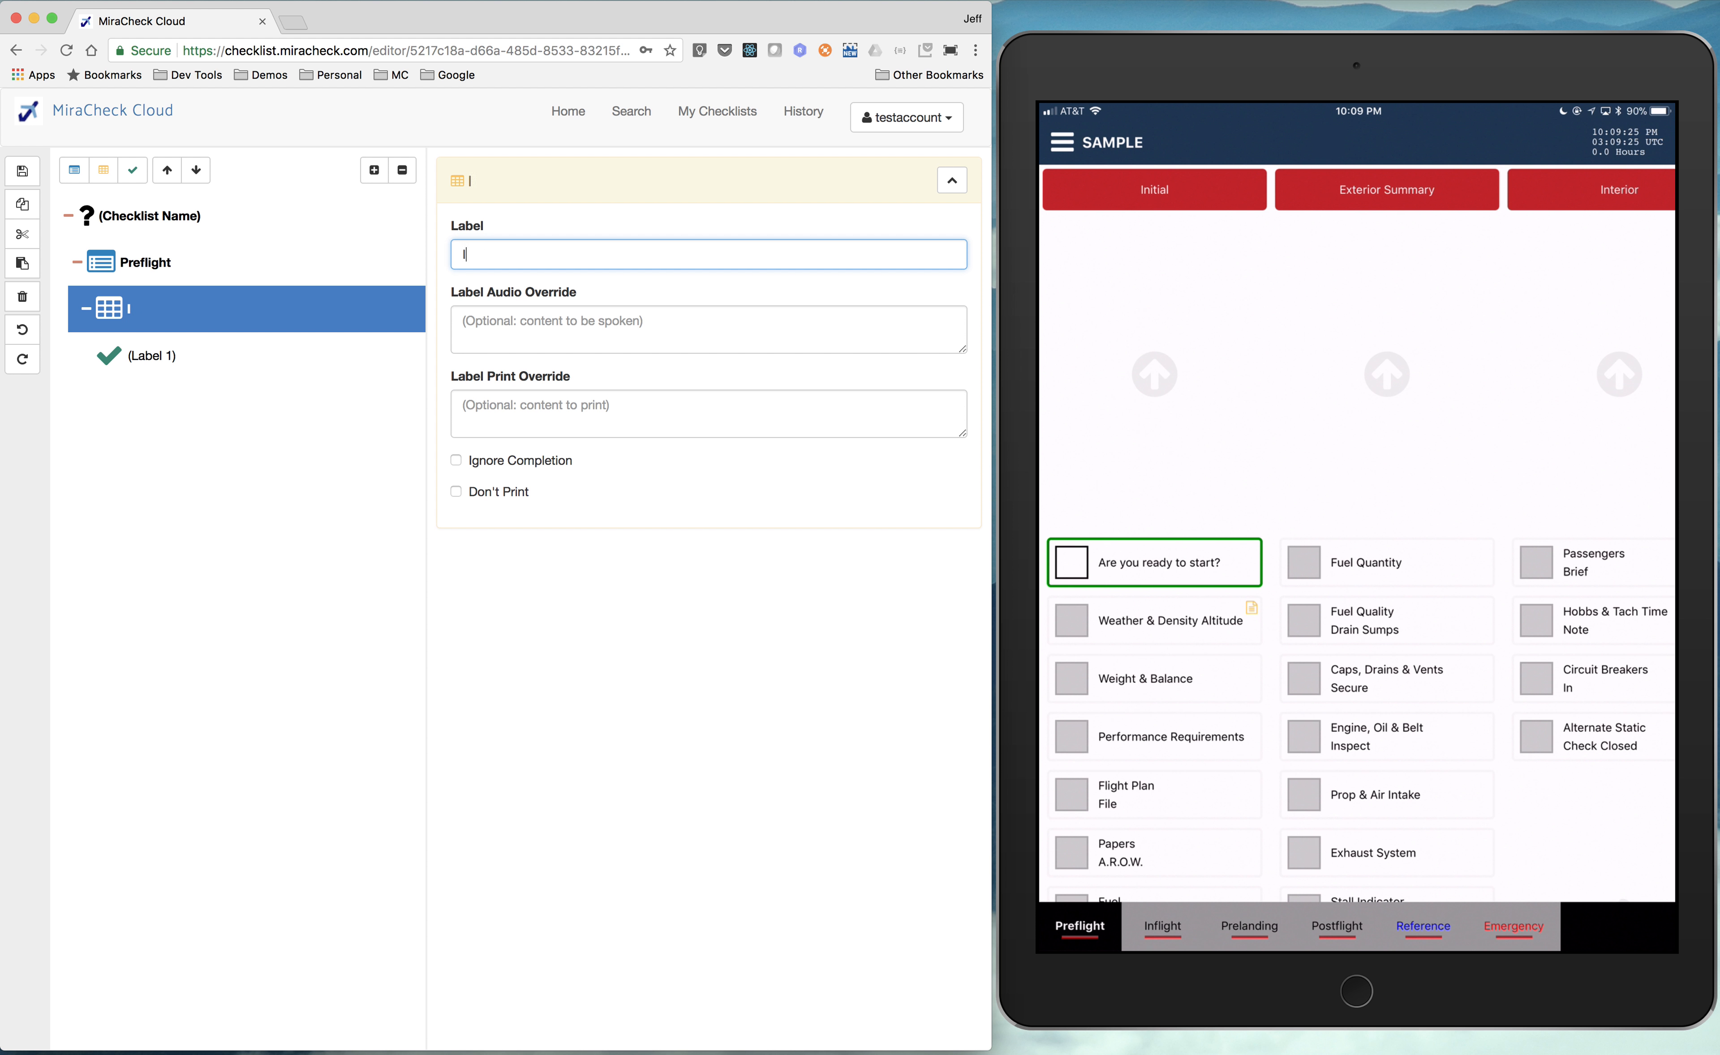
type("Initia")
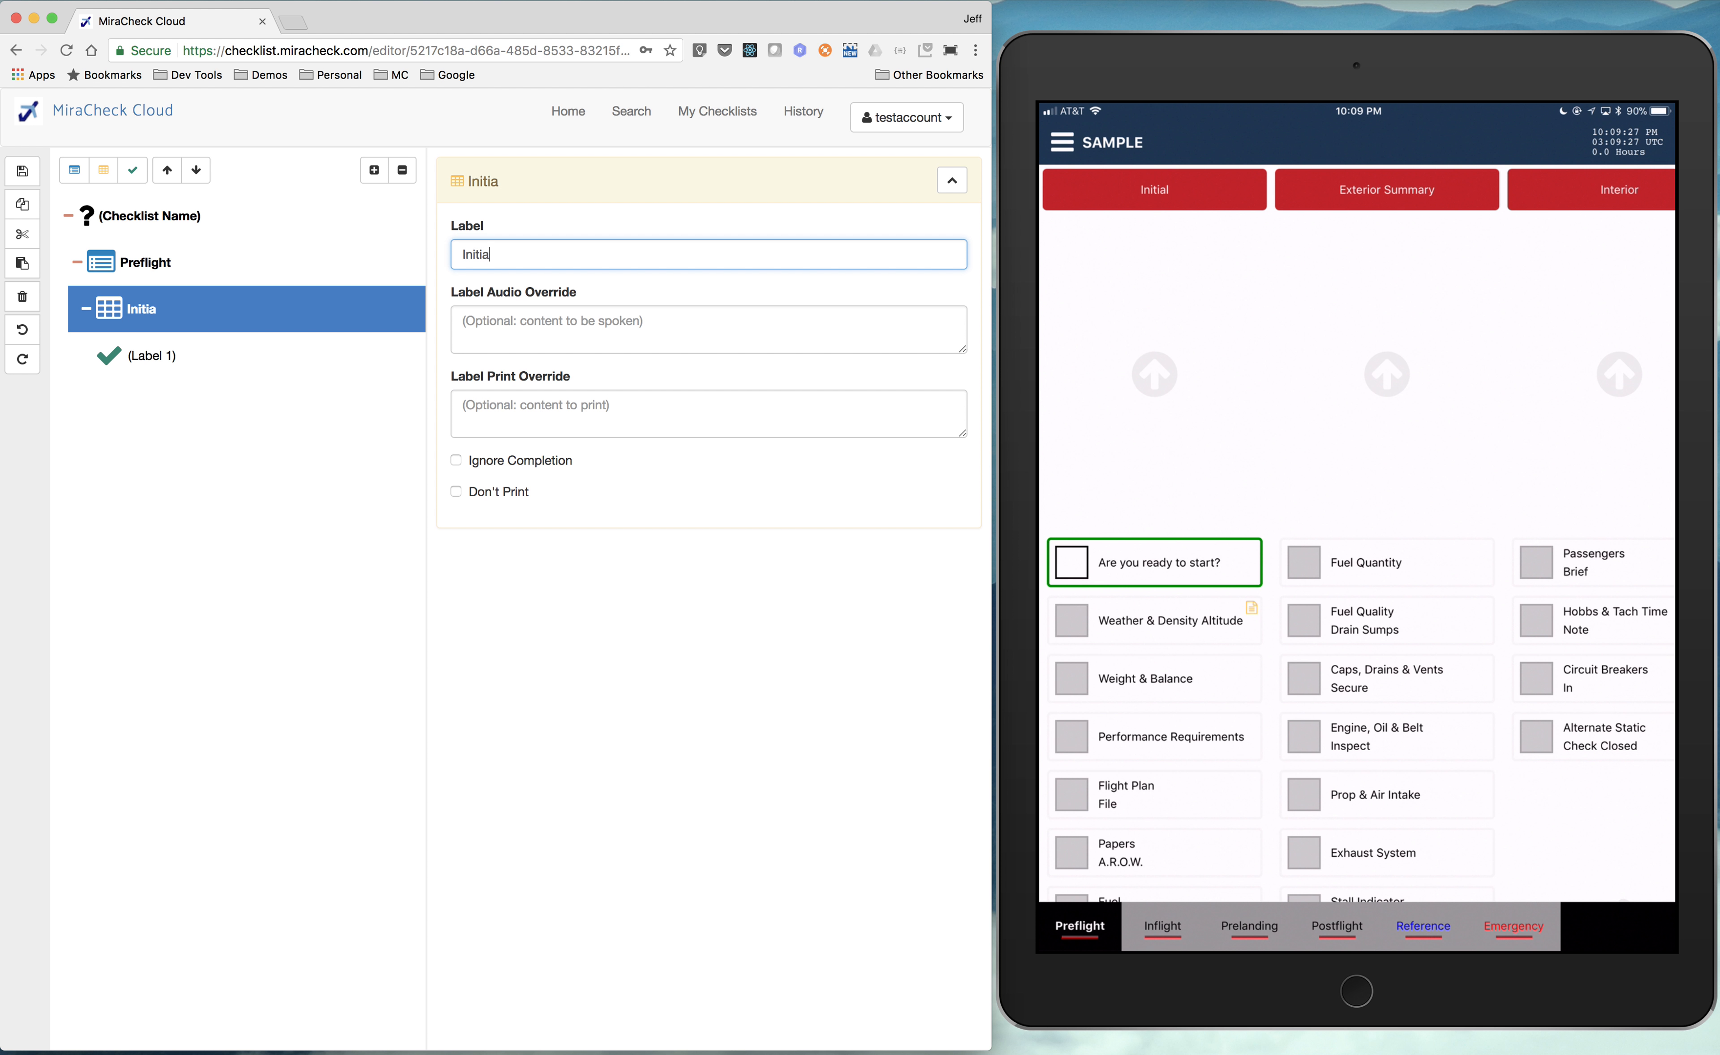
left_click(149, 355)
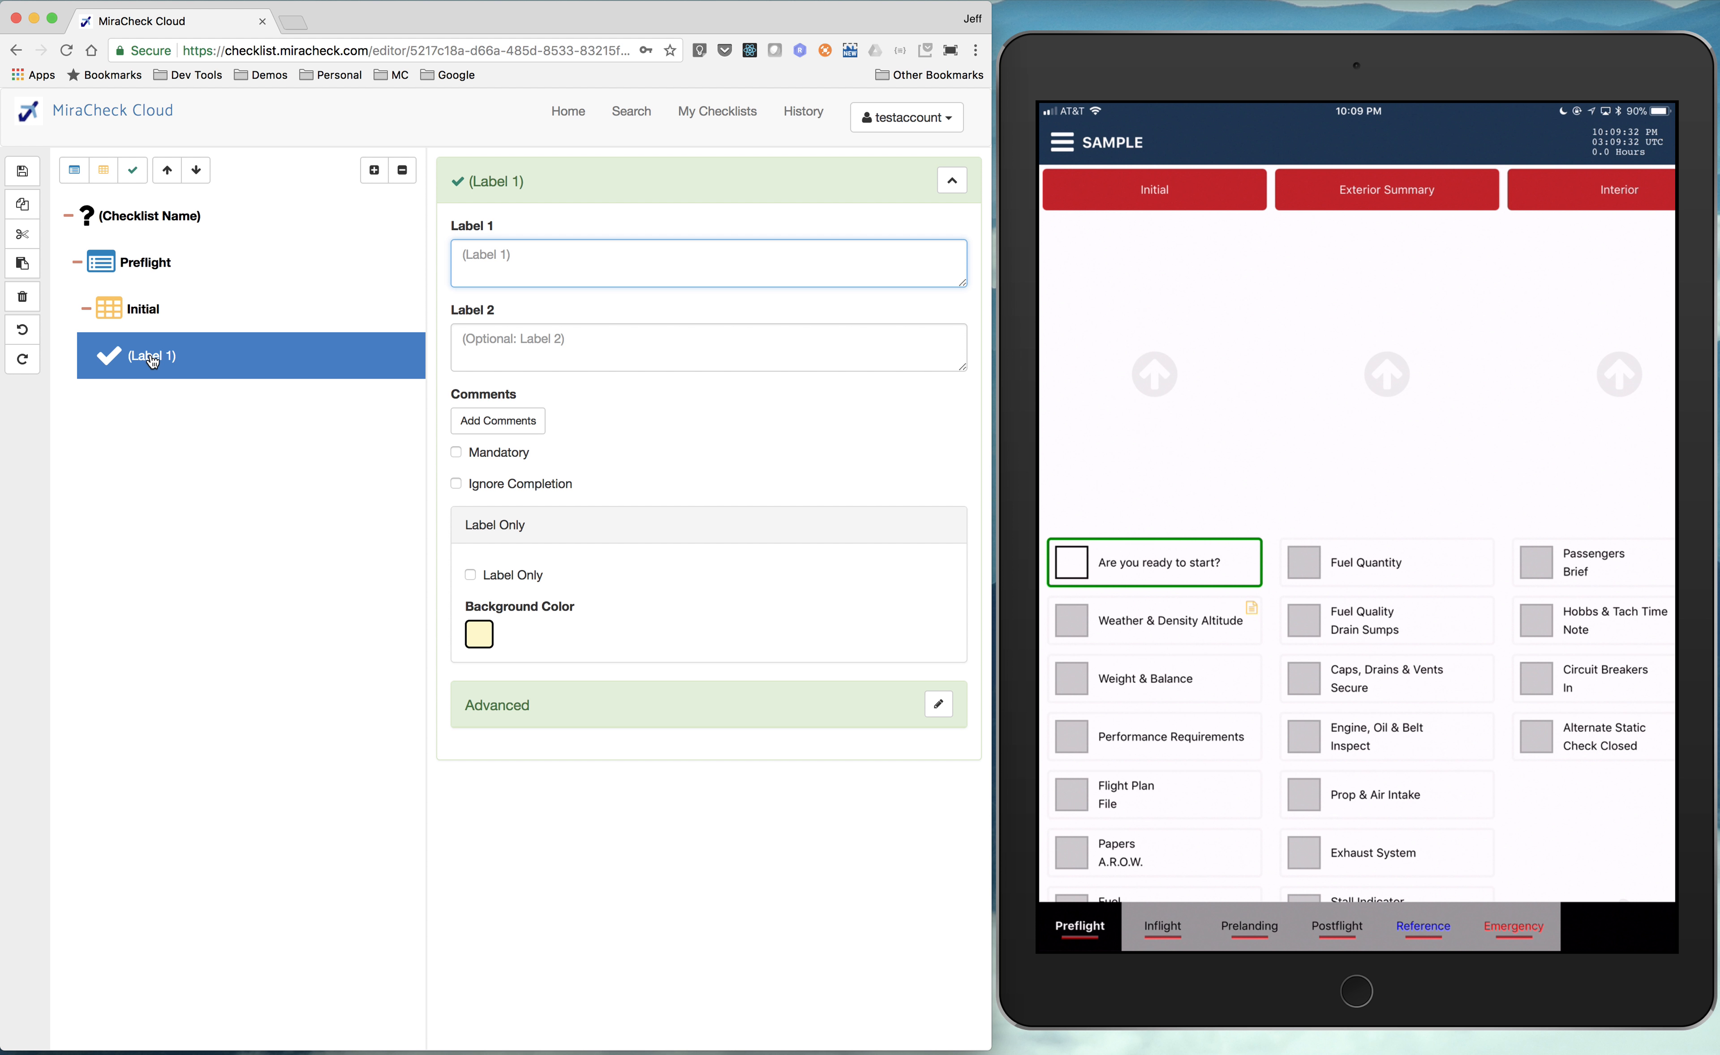
- Label the first item 'Are you ready to start?'
type("Are you ready to sta")
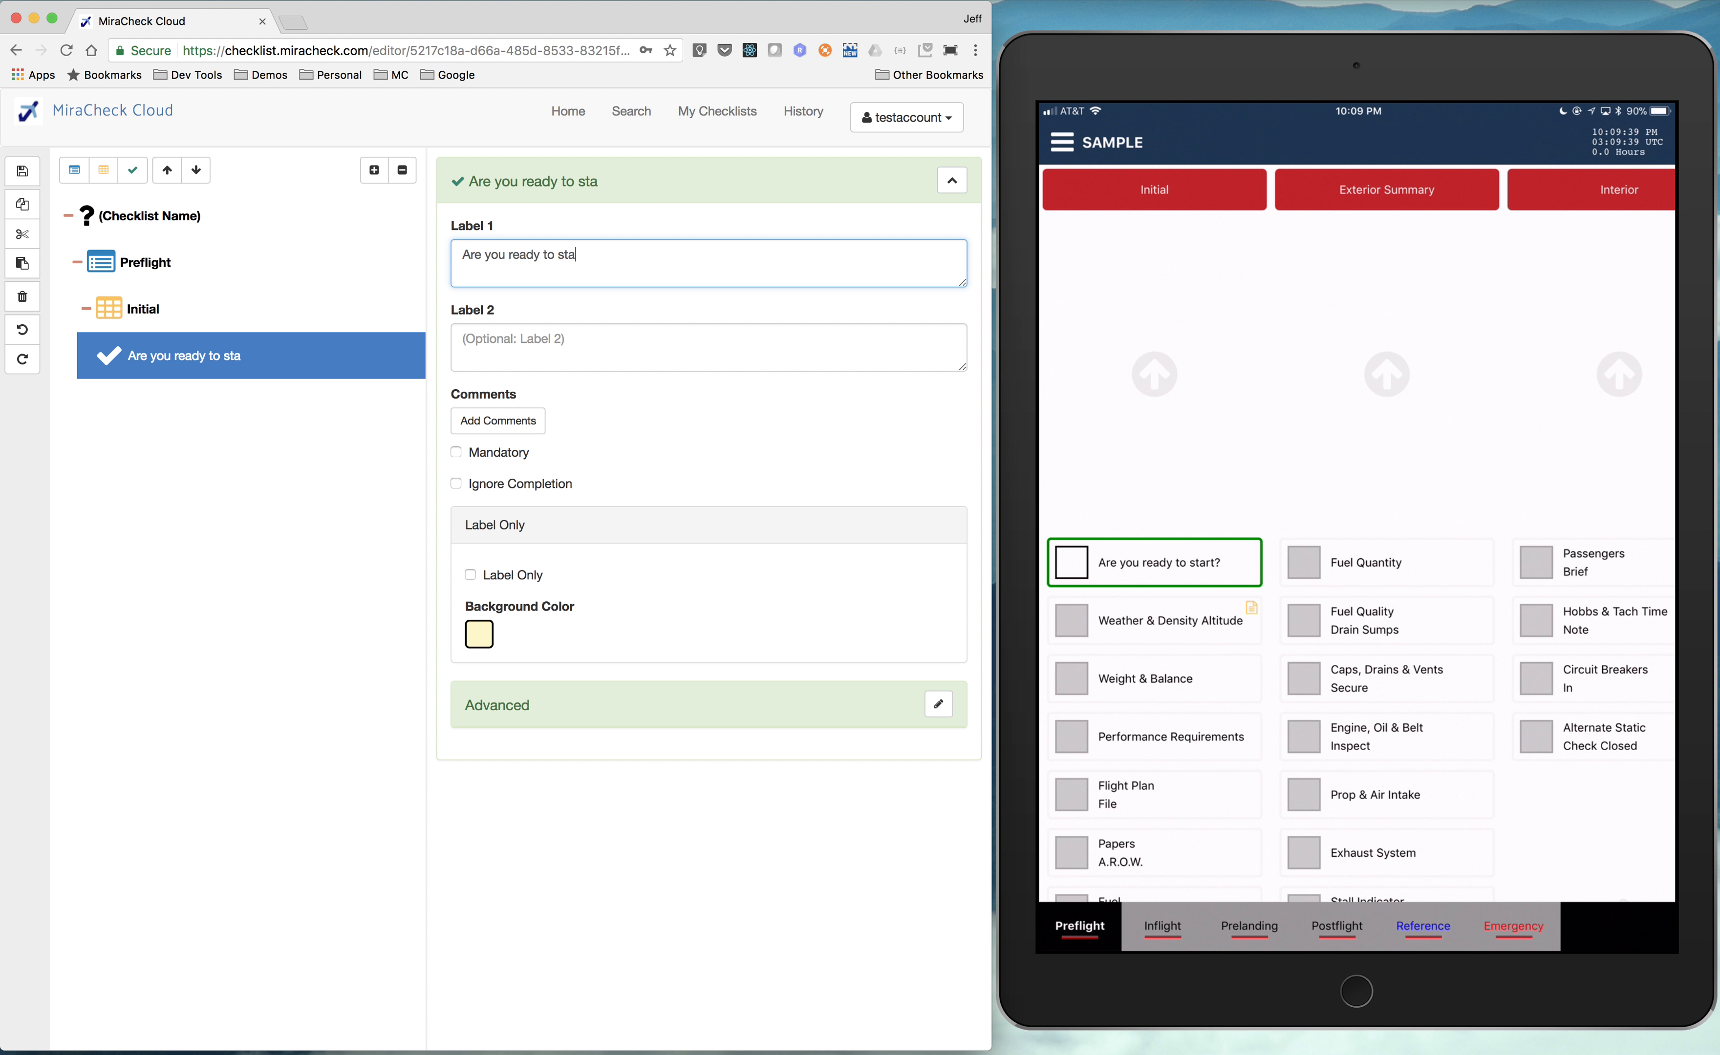
type("rt?")
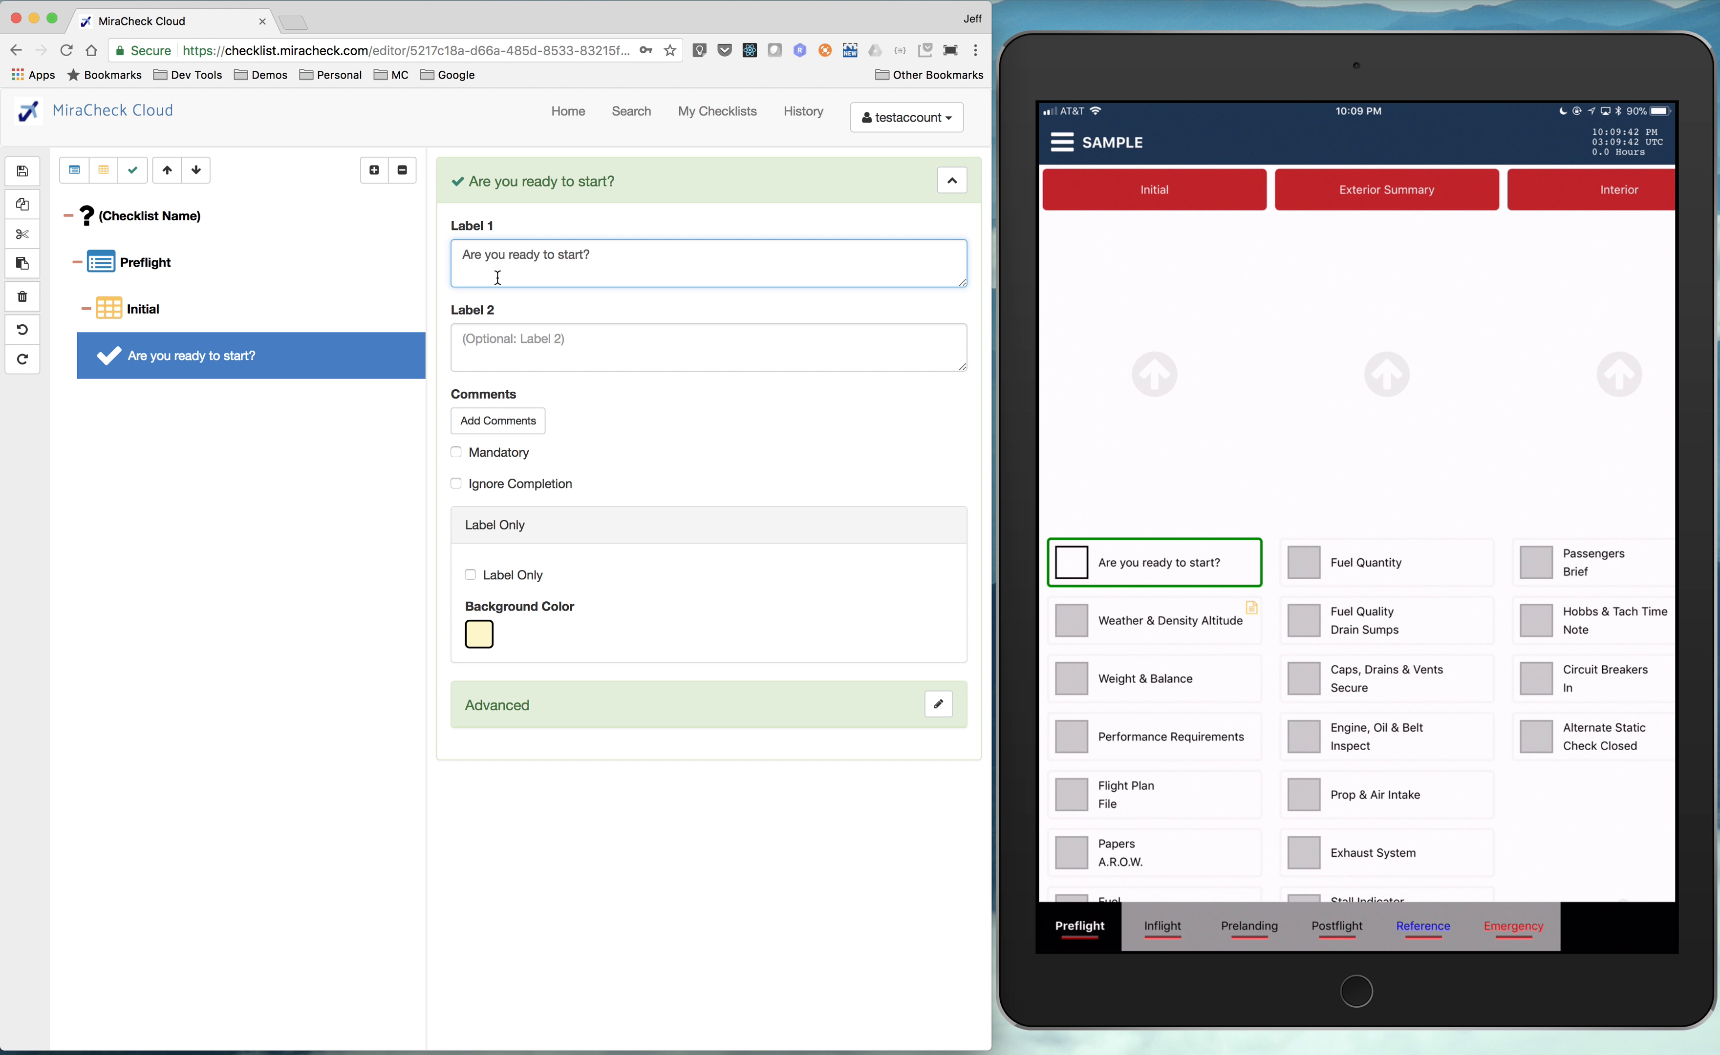
mouse_move(545, 287)
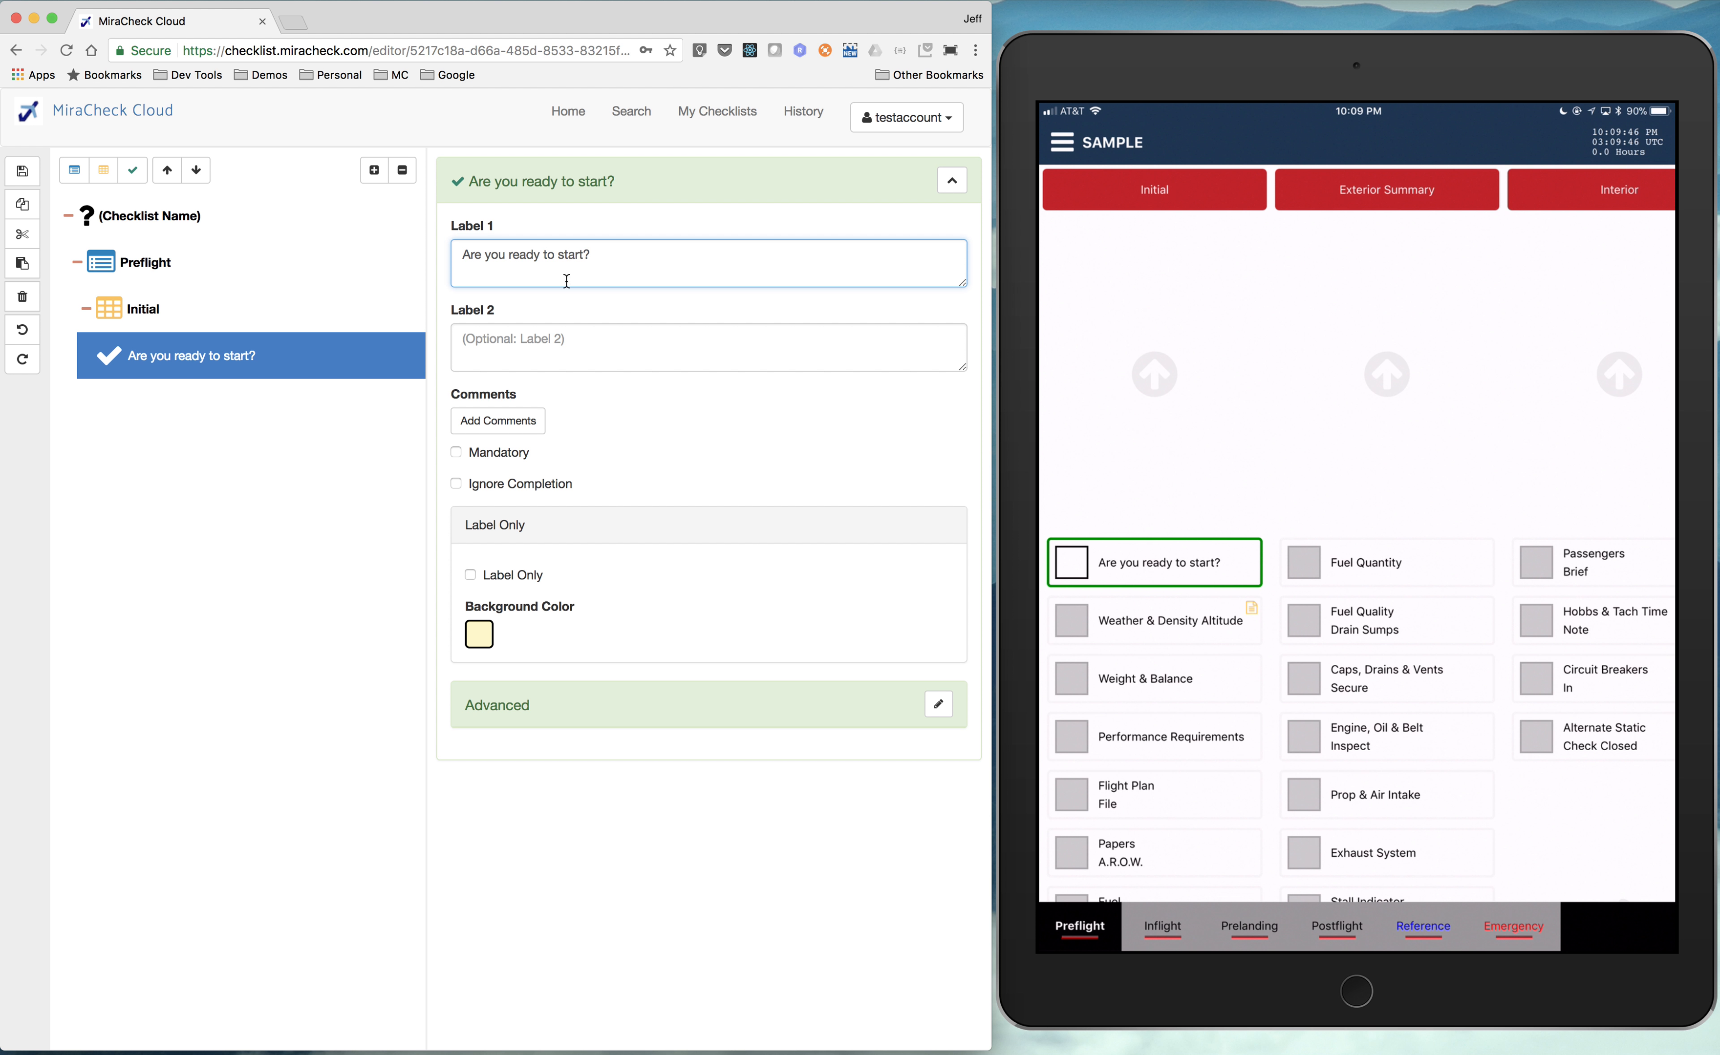
mouse_move(511, 299)
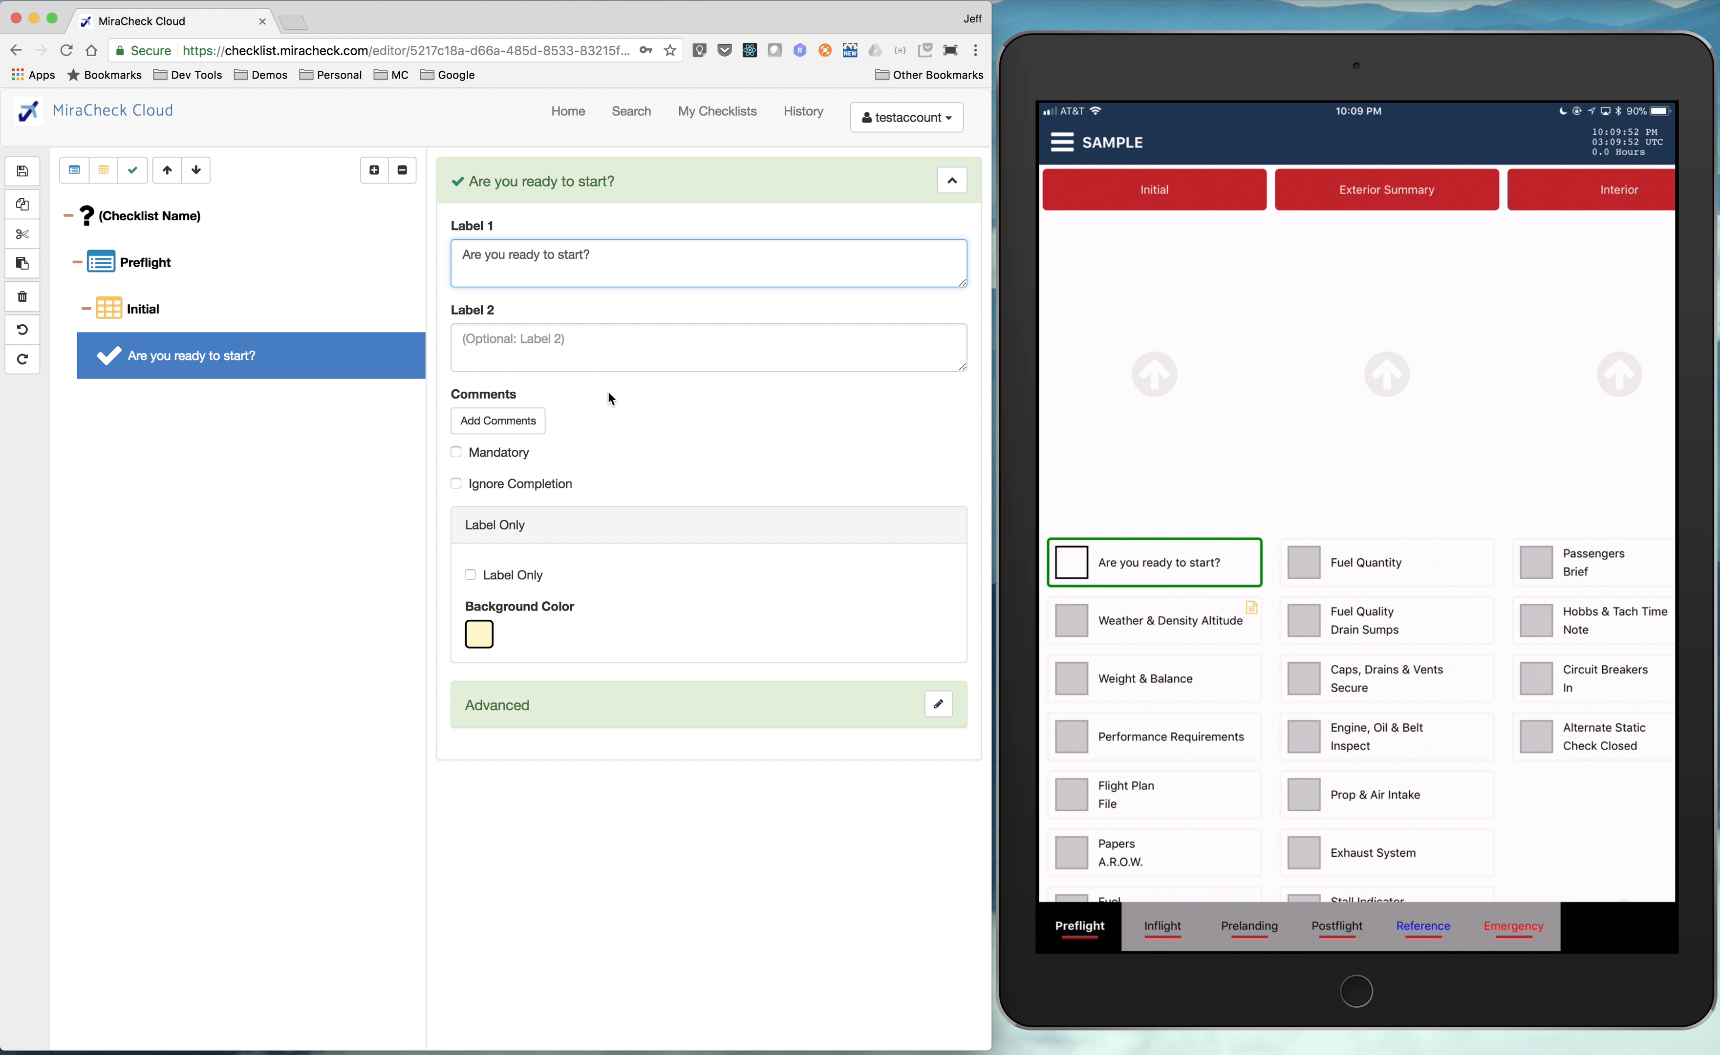
mouse_move(496, 421)
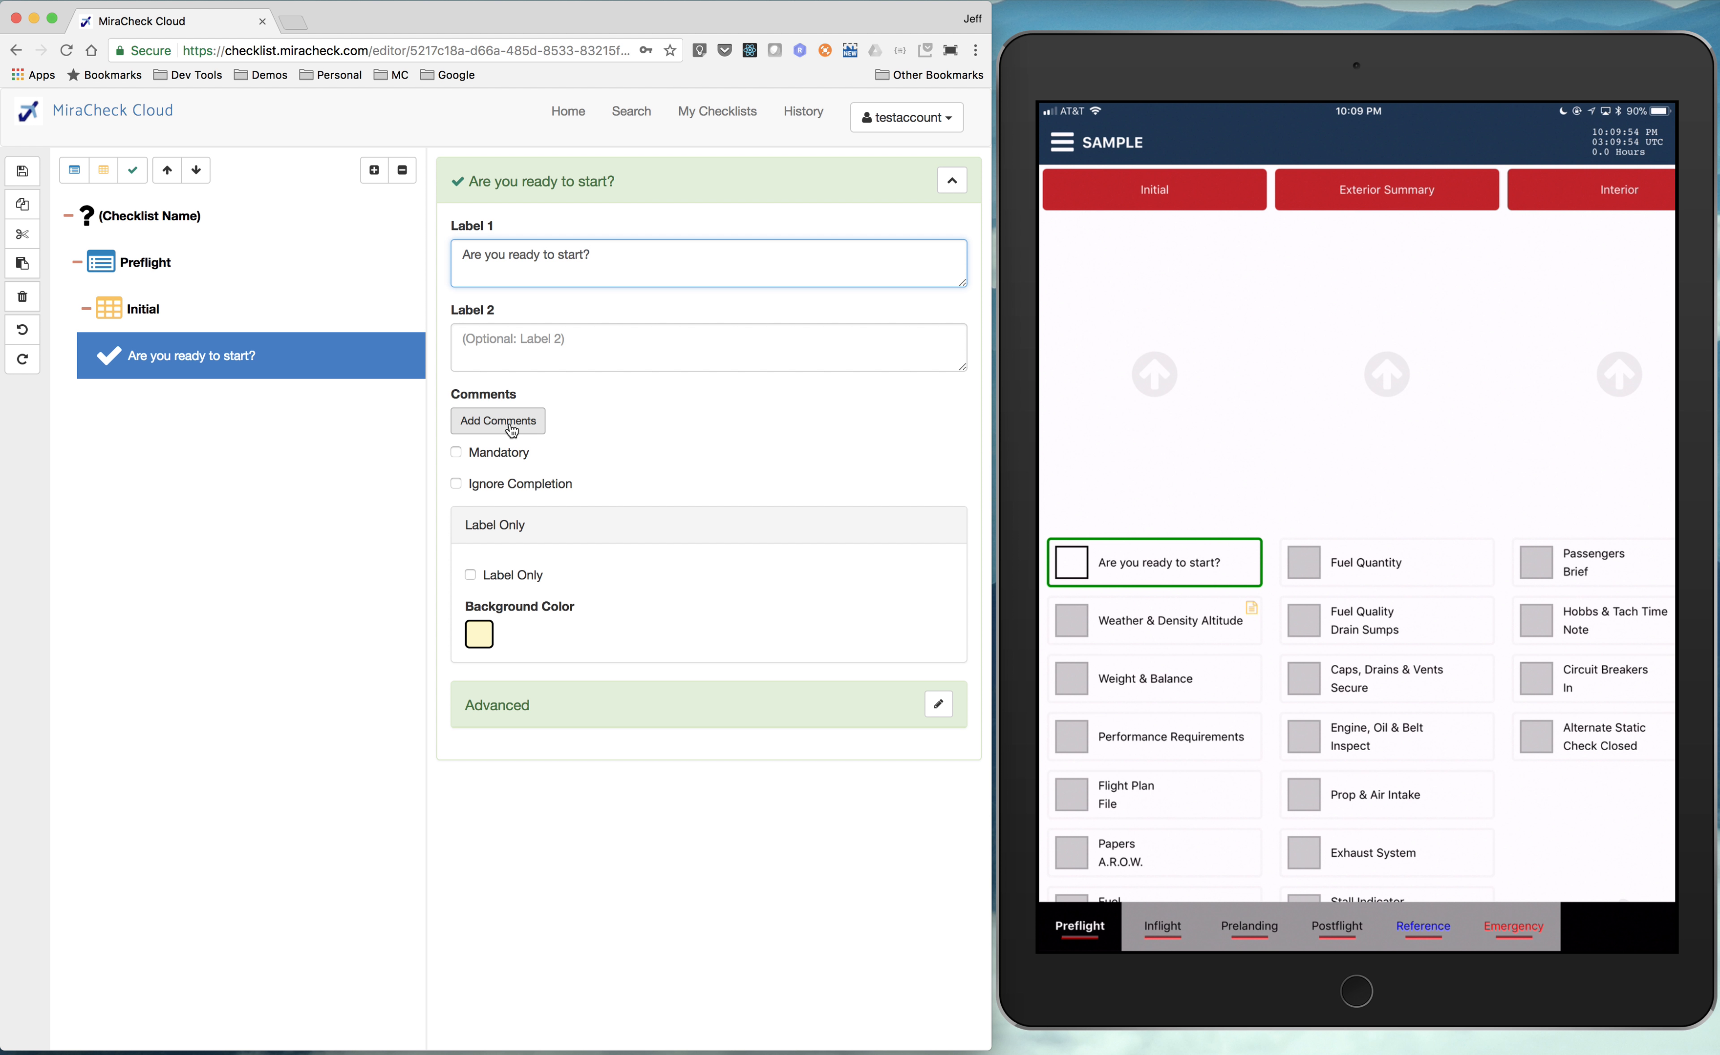
- Start an empty rich-text comment for the 'Are you ready to start?' item
left_click(497, 422)
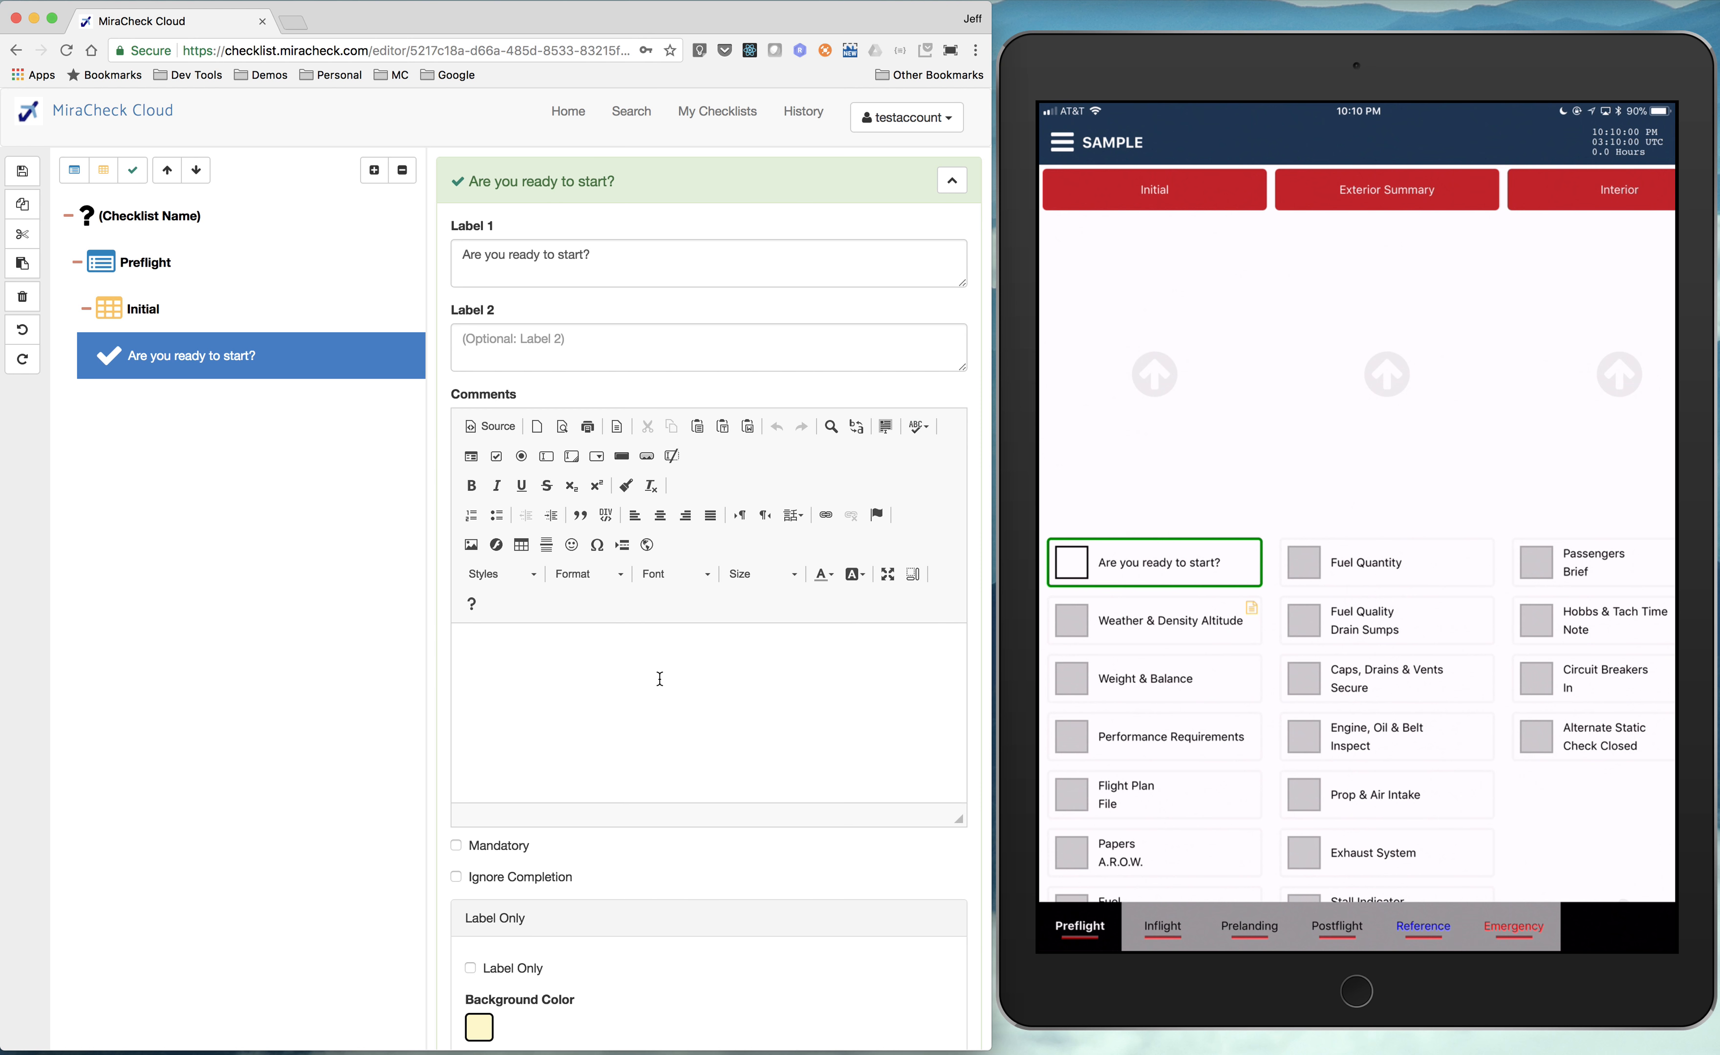
mouse_move(708, 709)
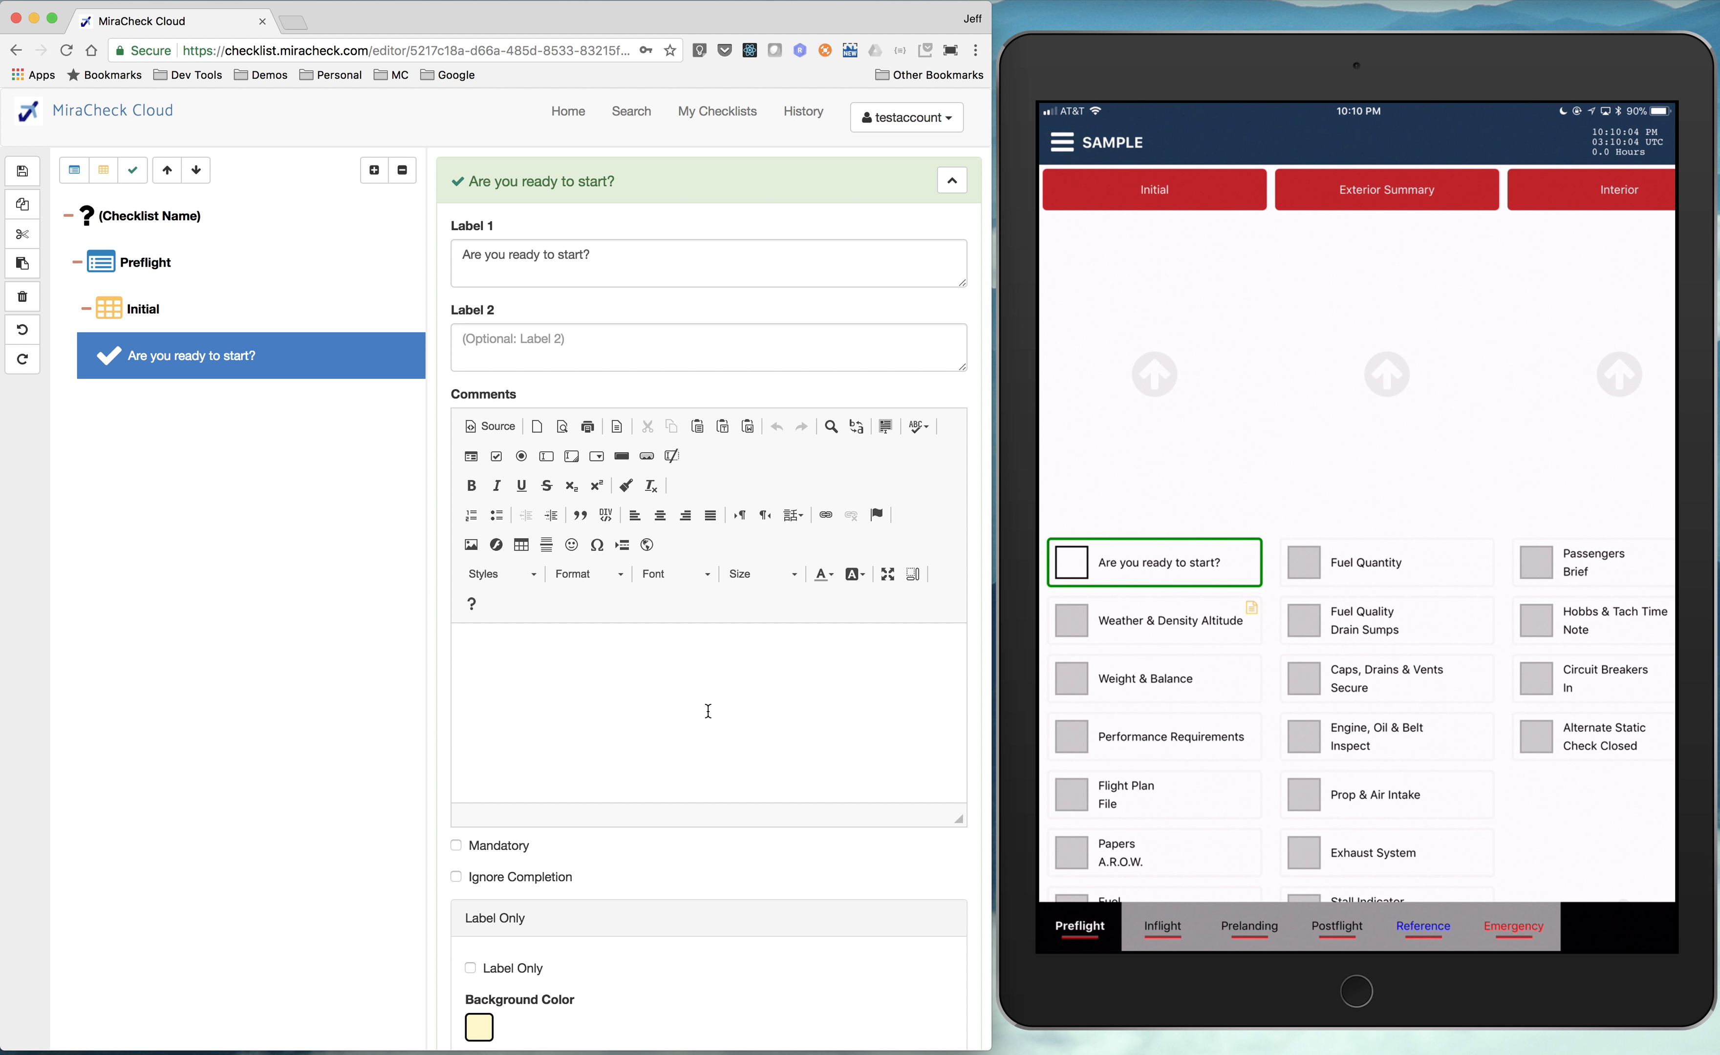
mouse_move(828, 700)
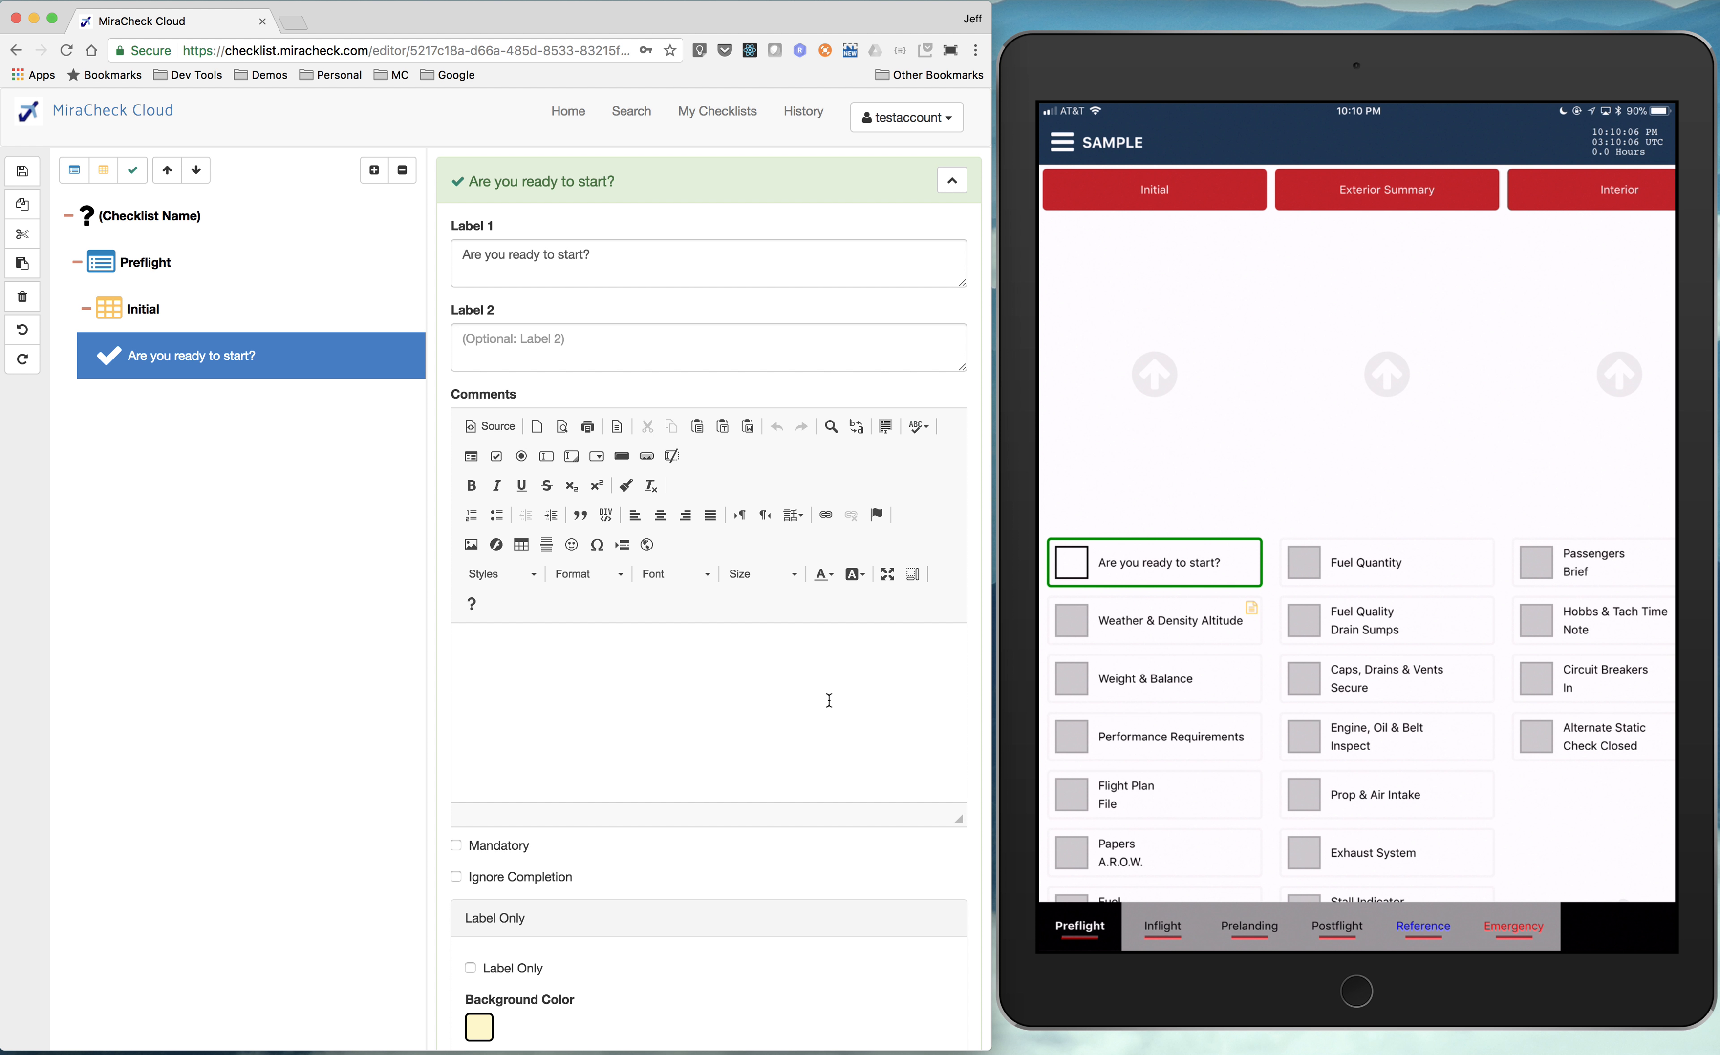
left_click(1069, 562)
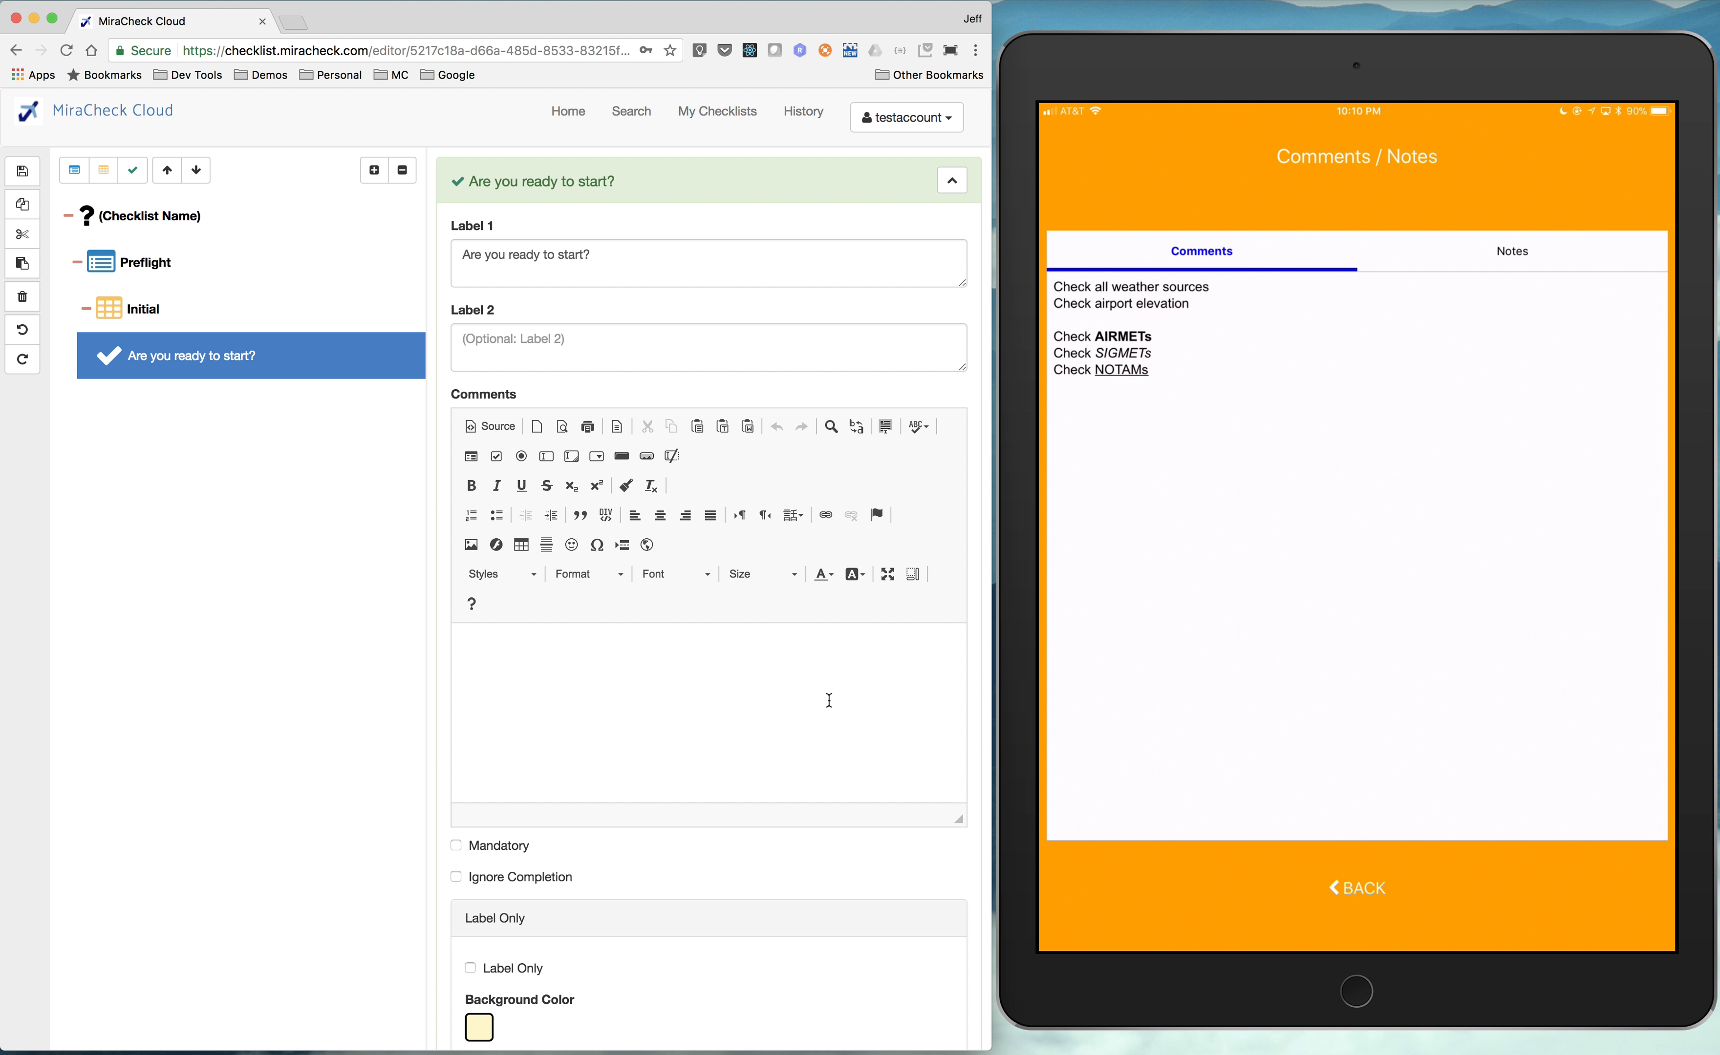
left_click(1354, 888)
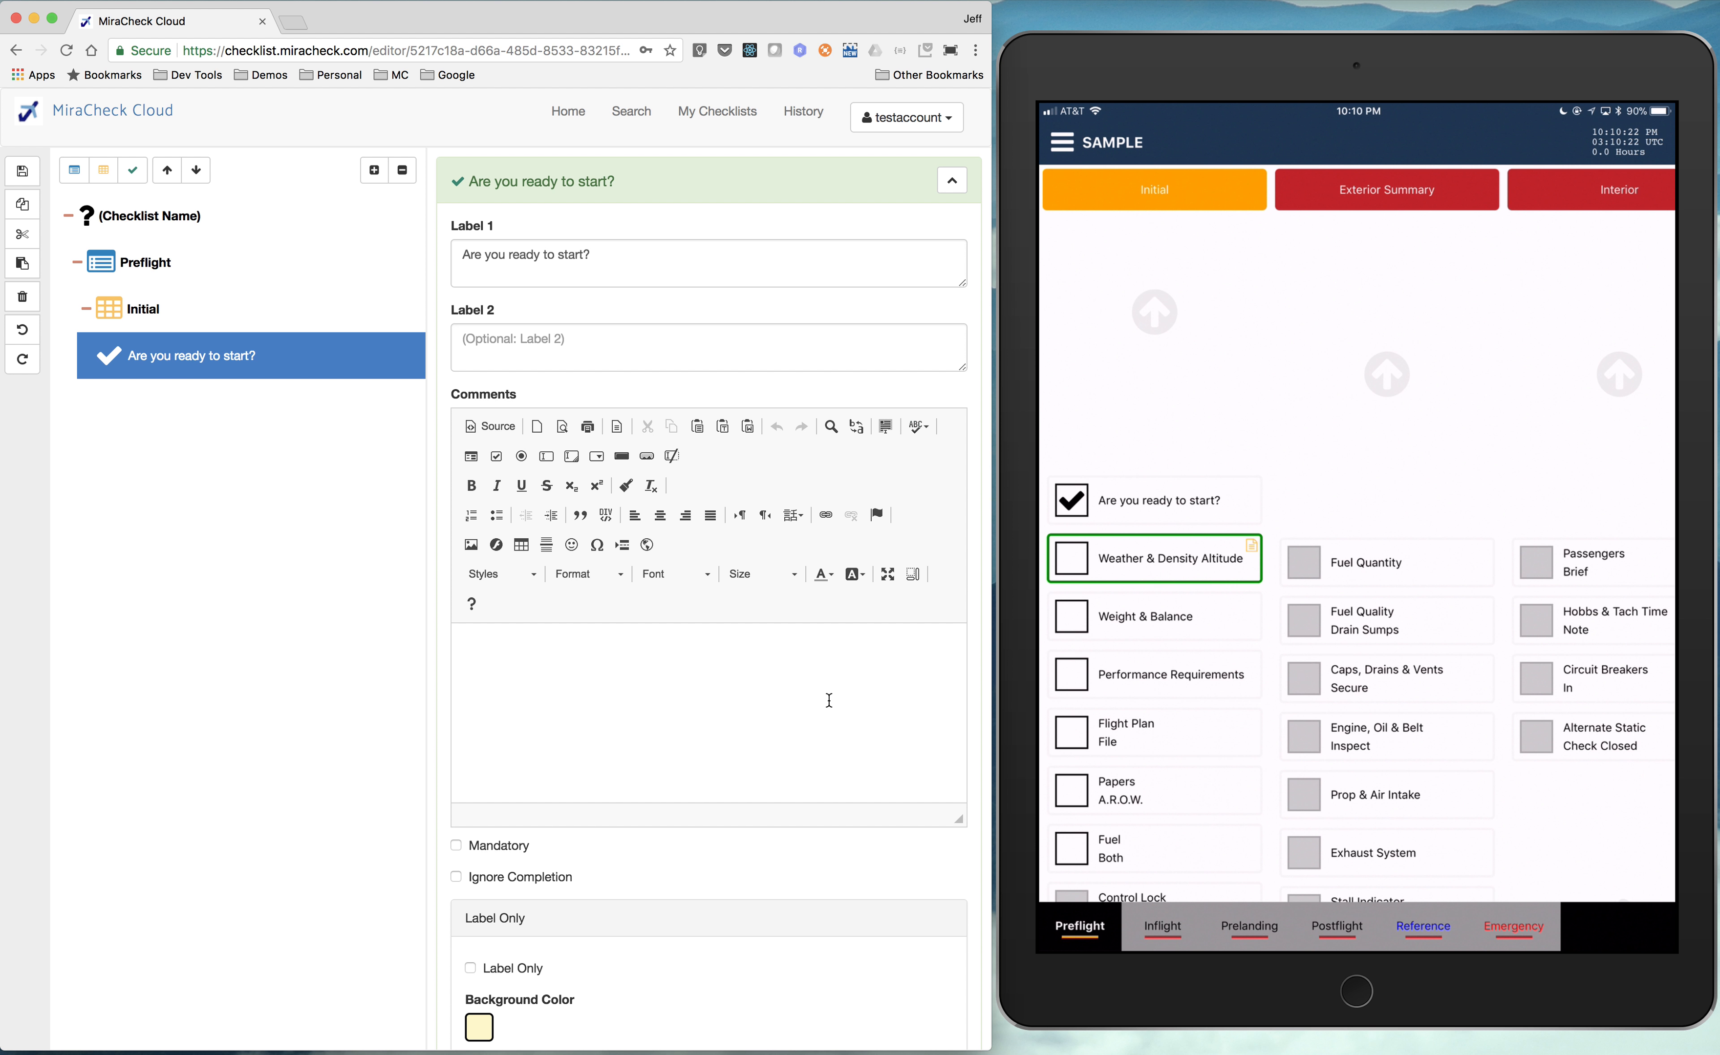
mouse_move(772, 670)
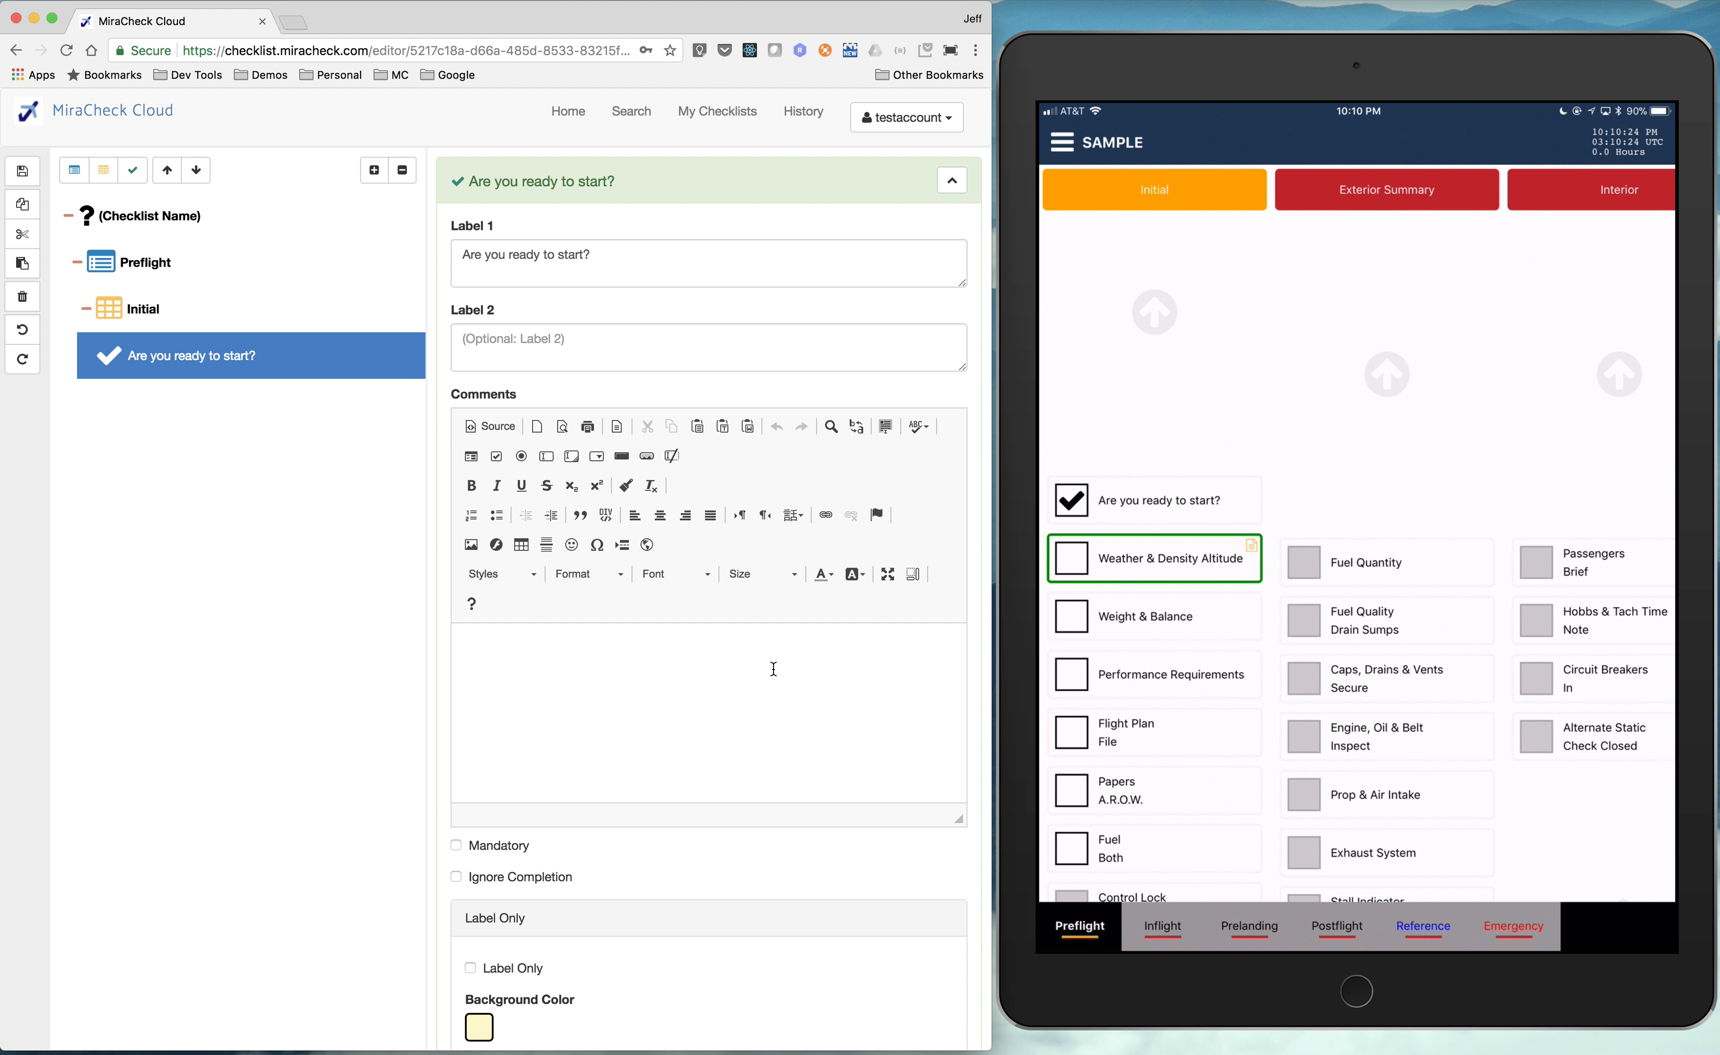
- Mark the 'Are you ready to start?' item mandatory and expand its Advanced label settings
scroll("down", 3)
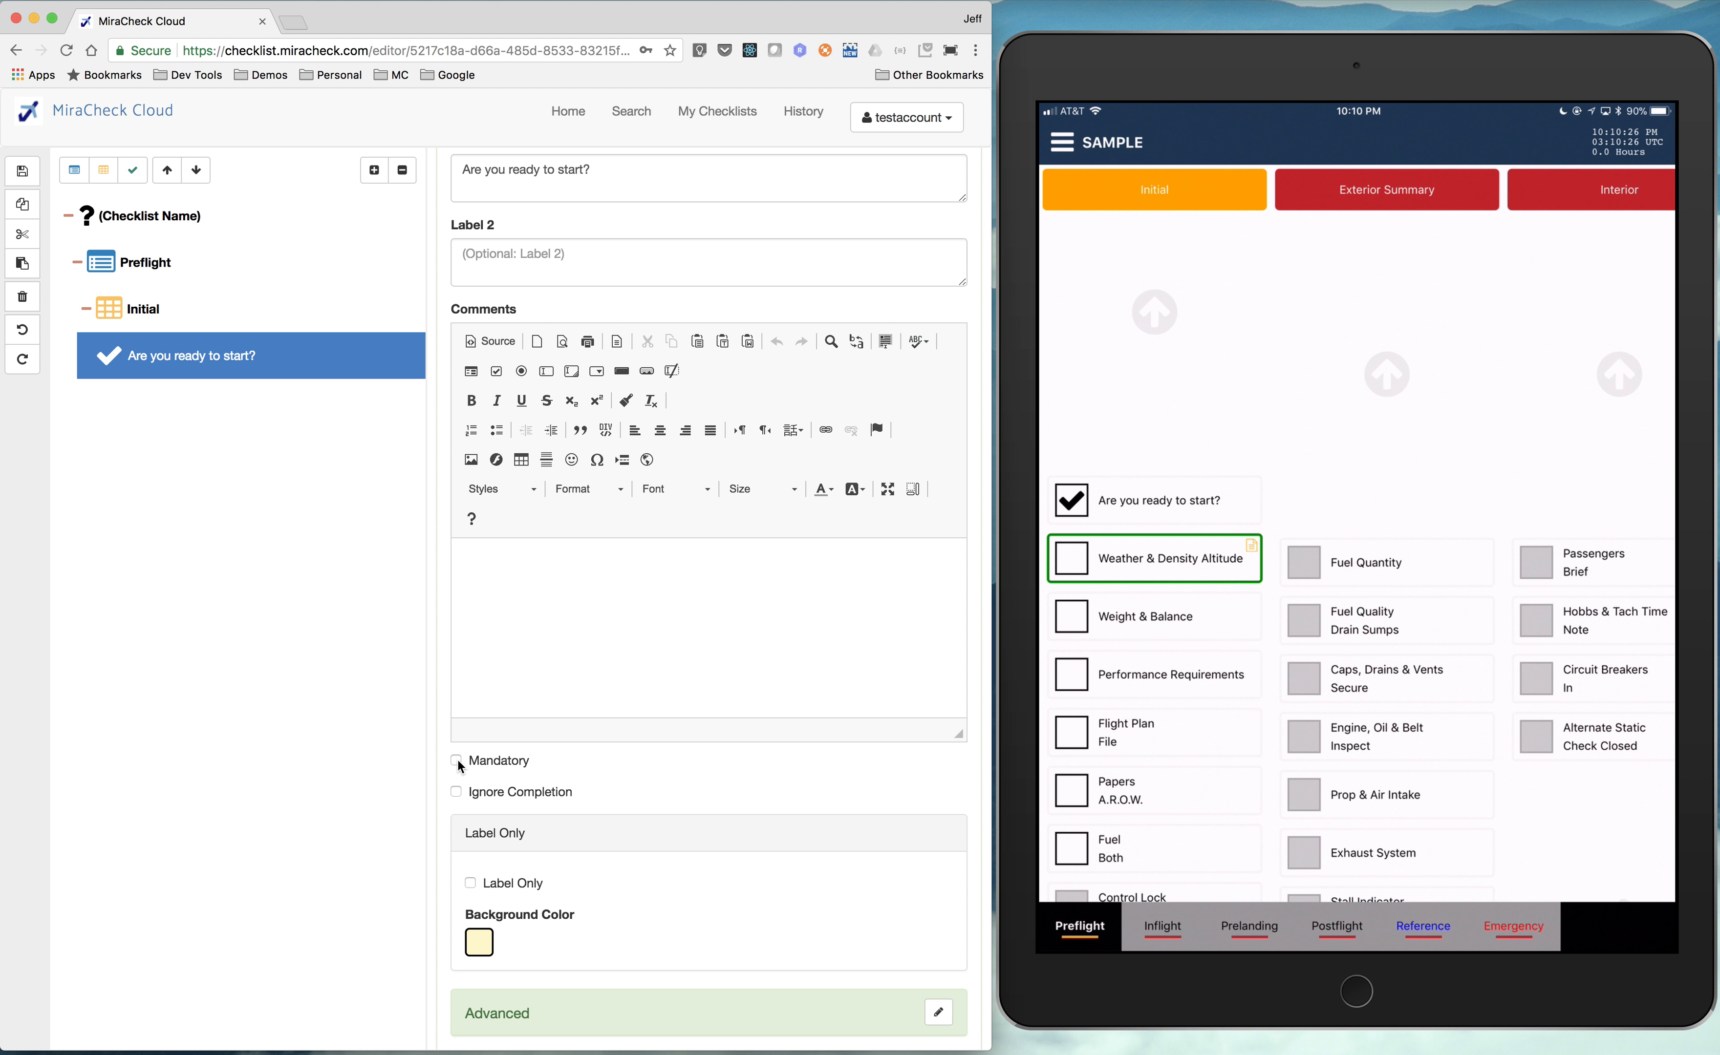
left_click(456, 760)
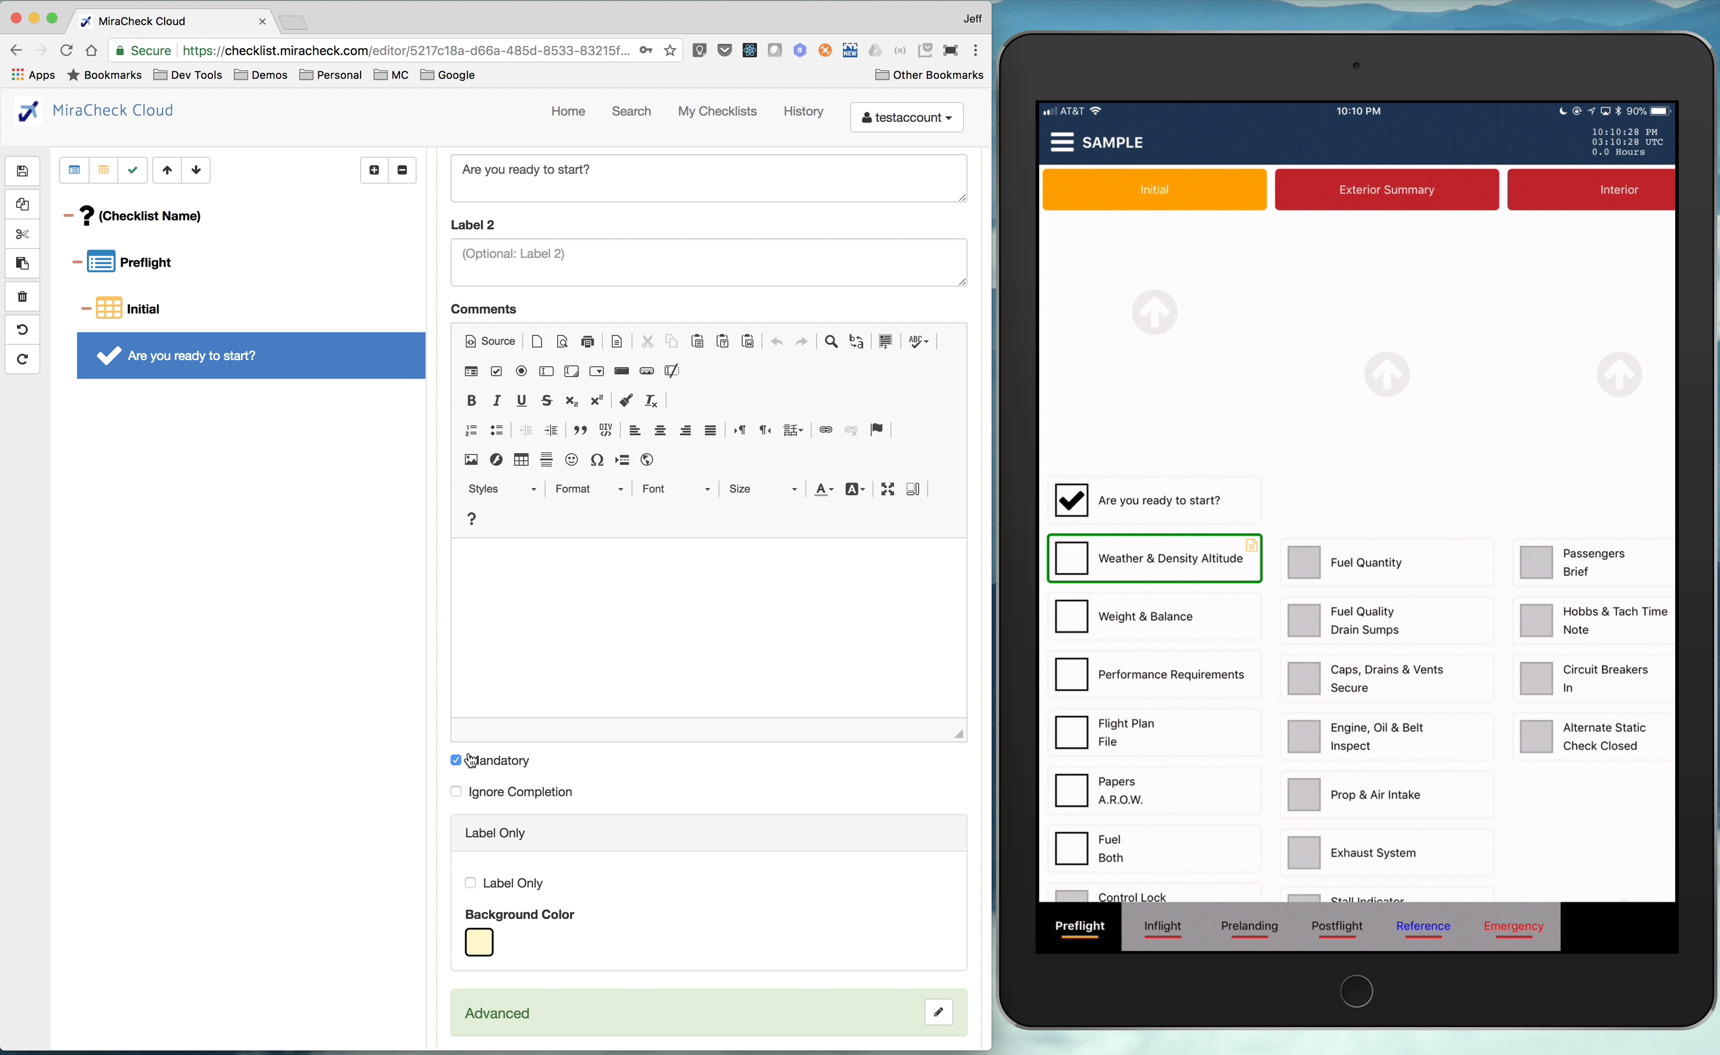
mouse_move(1084, 518)
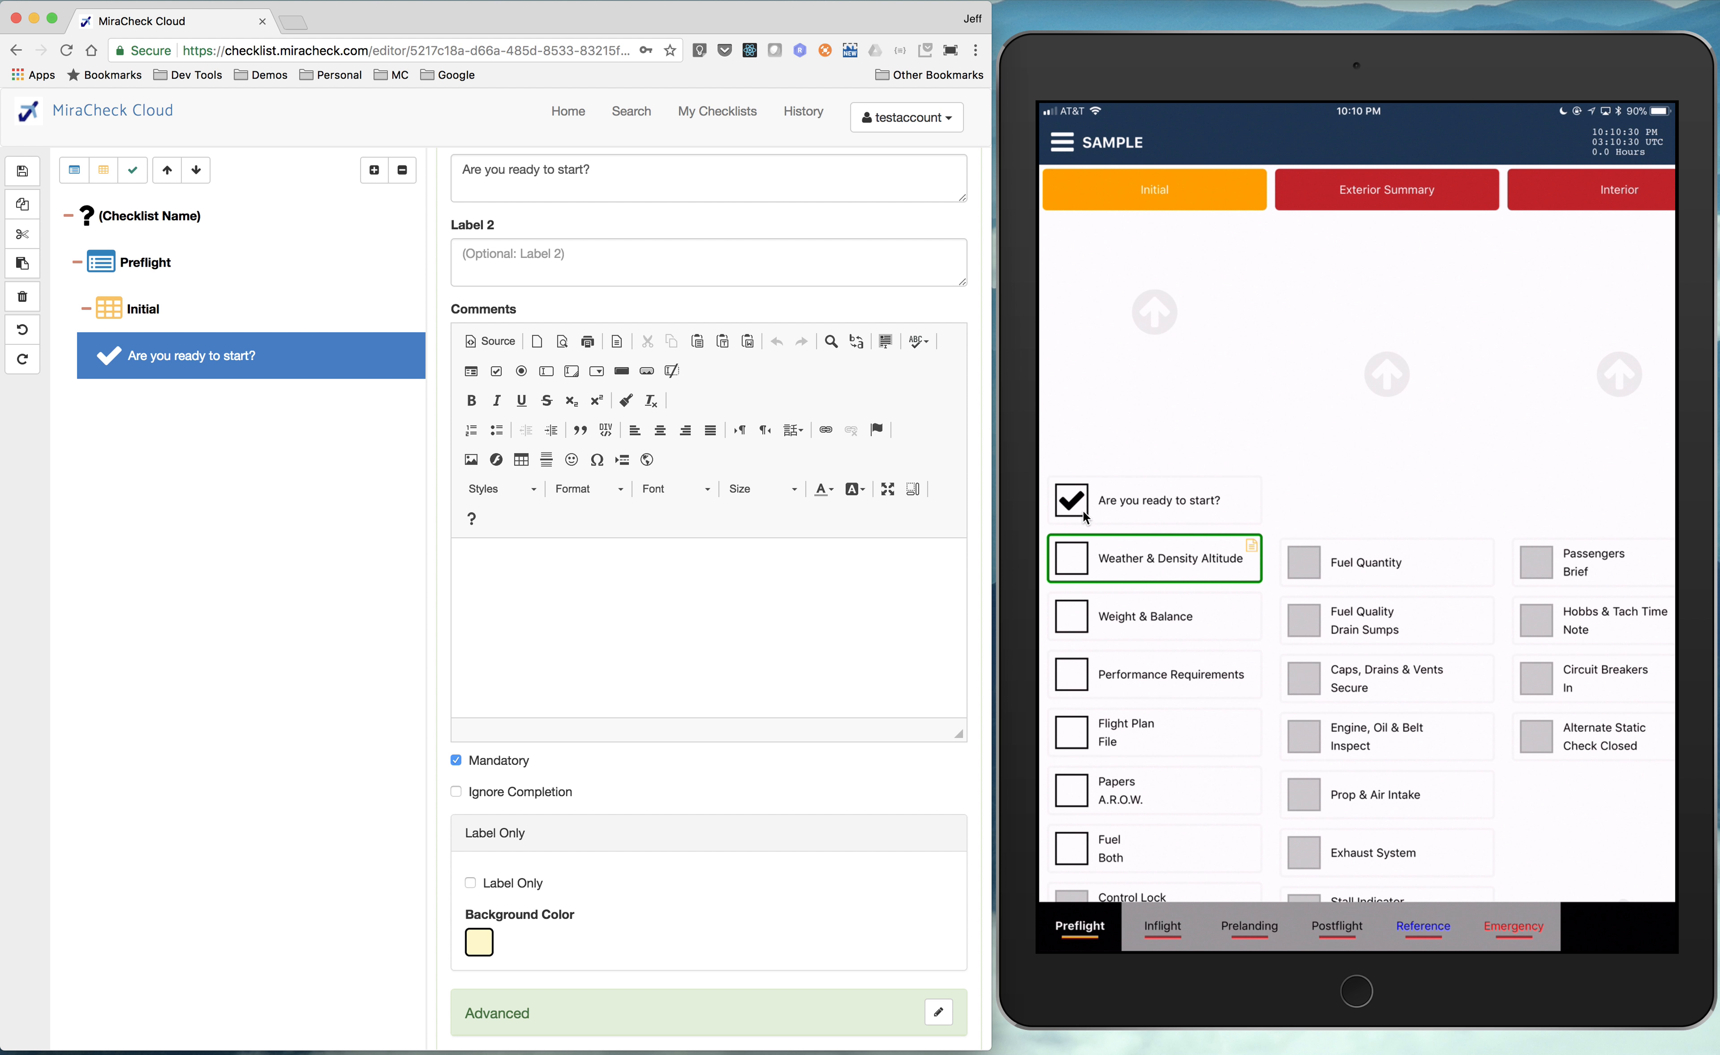
mouse_move(1158, 728)
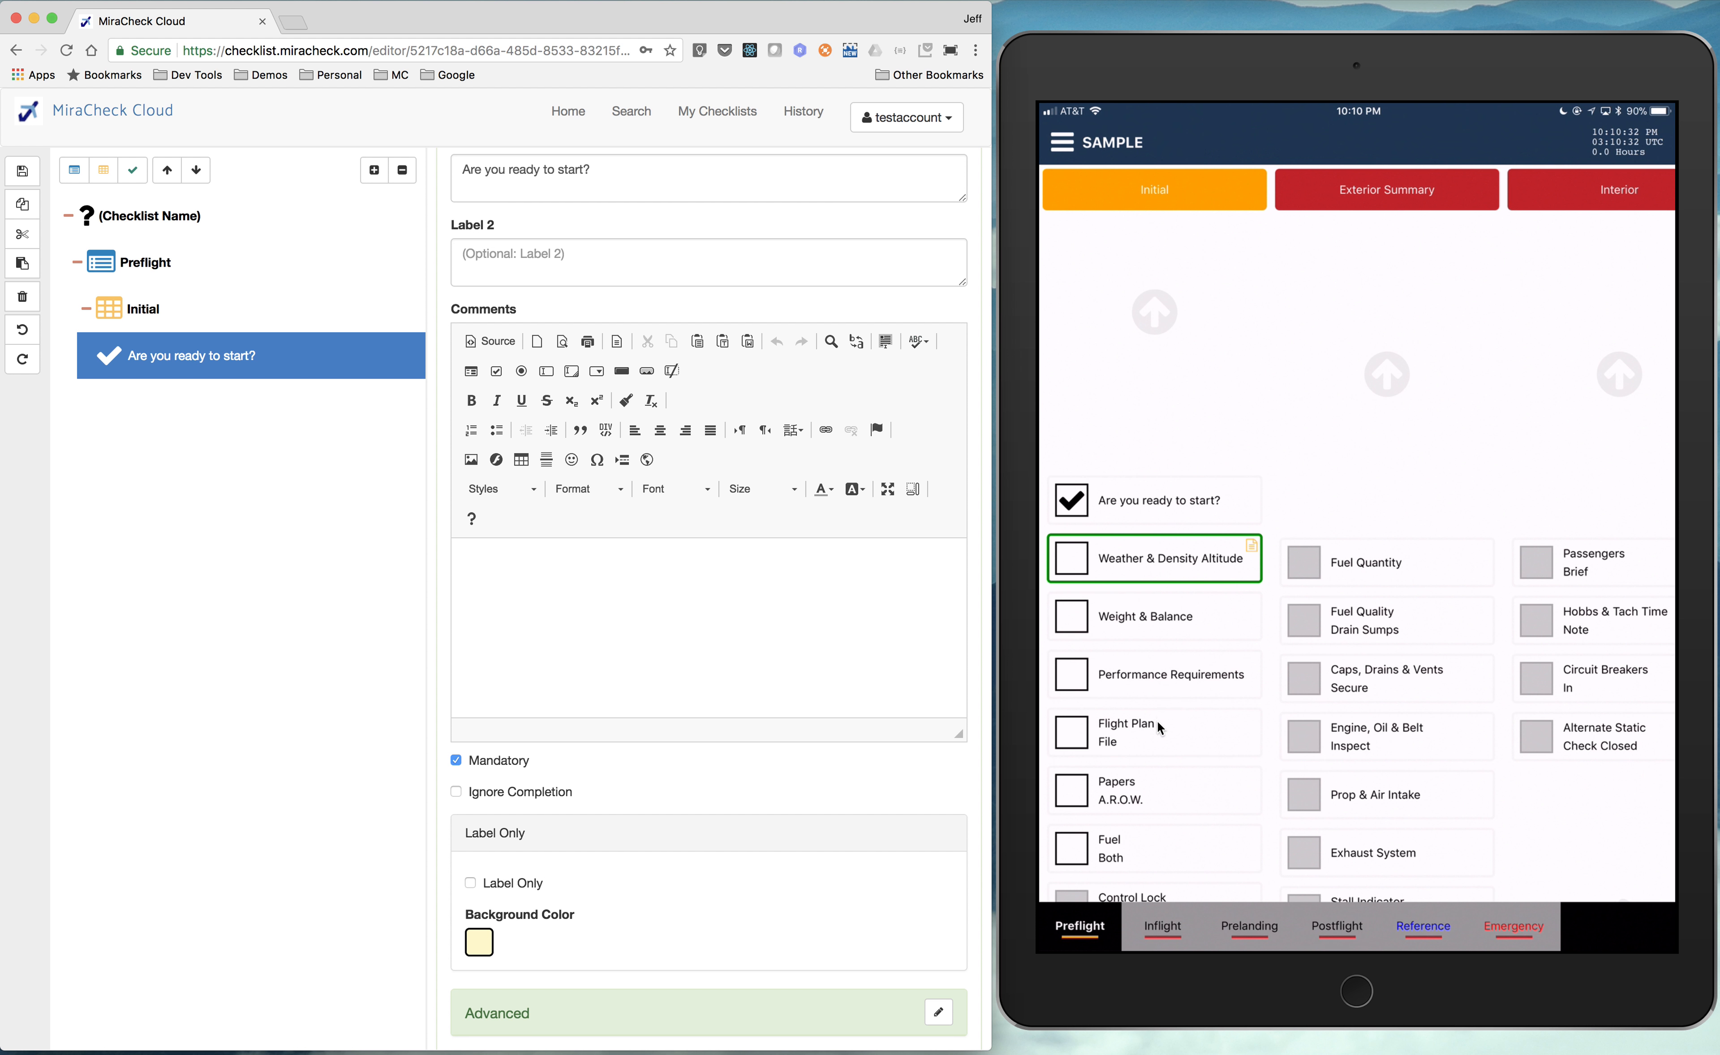
mouse_move(1091, 808)
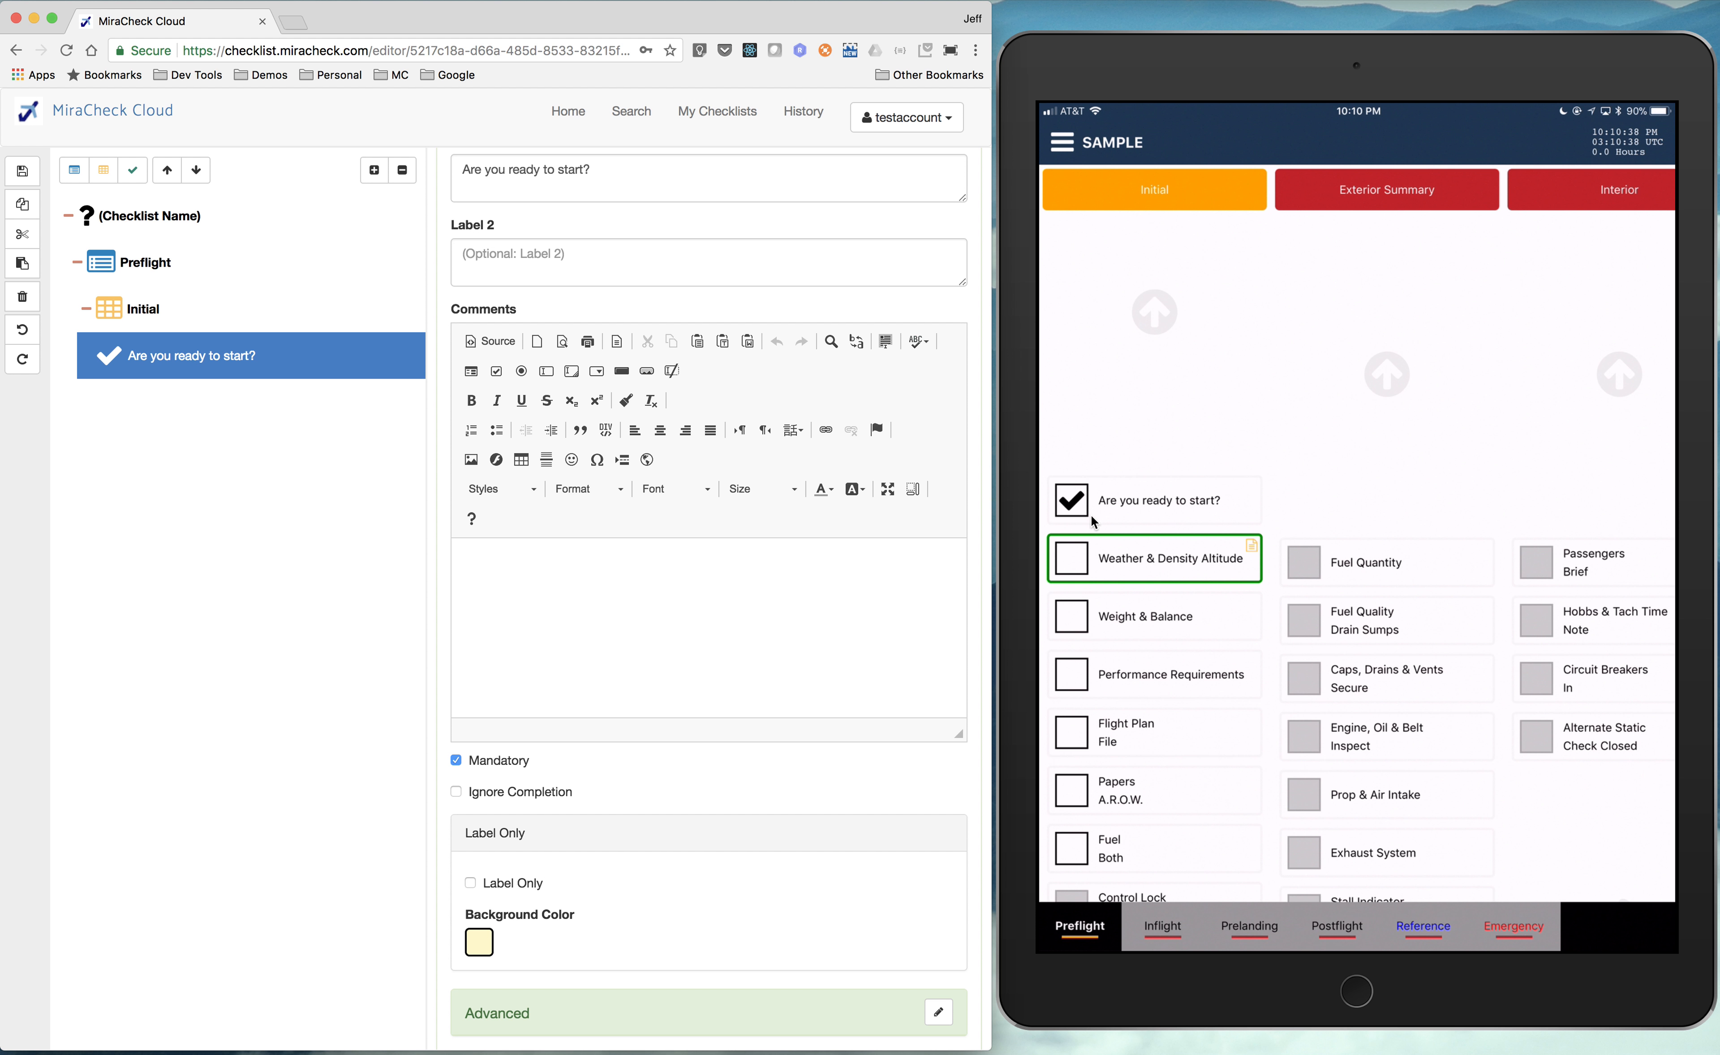
mouse_move(1136, 539)
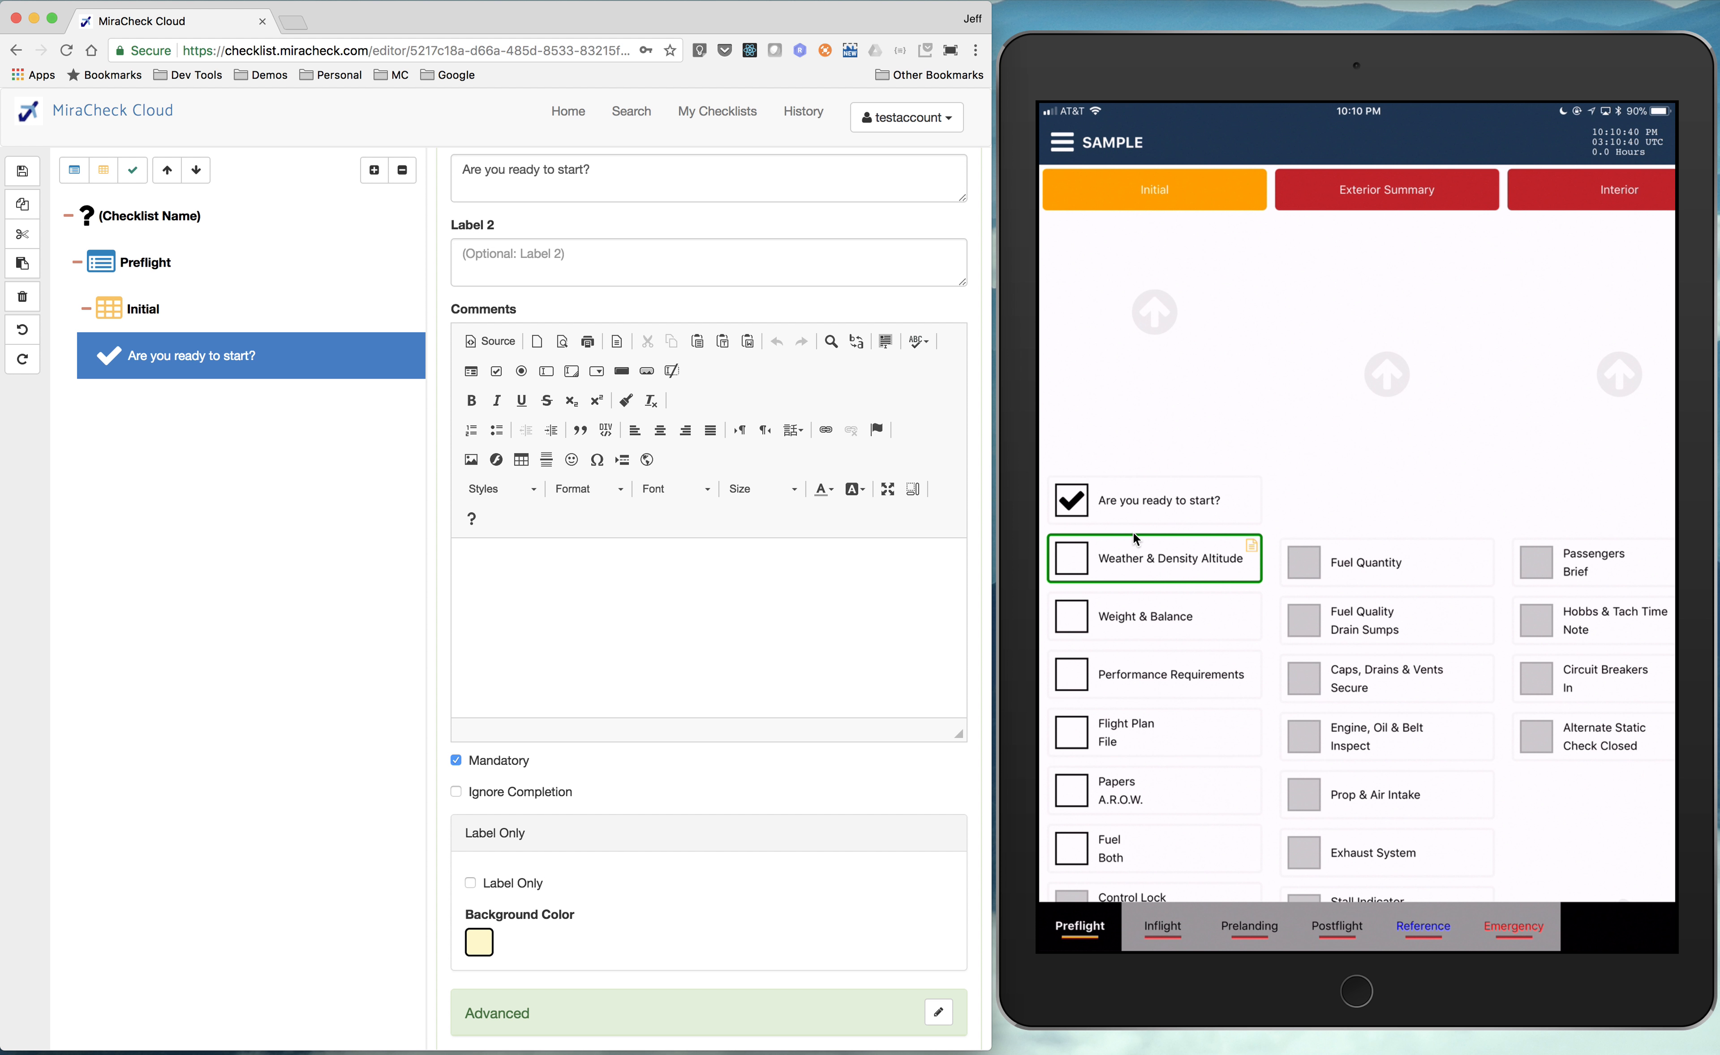
scroll("down", 3)
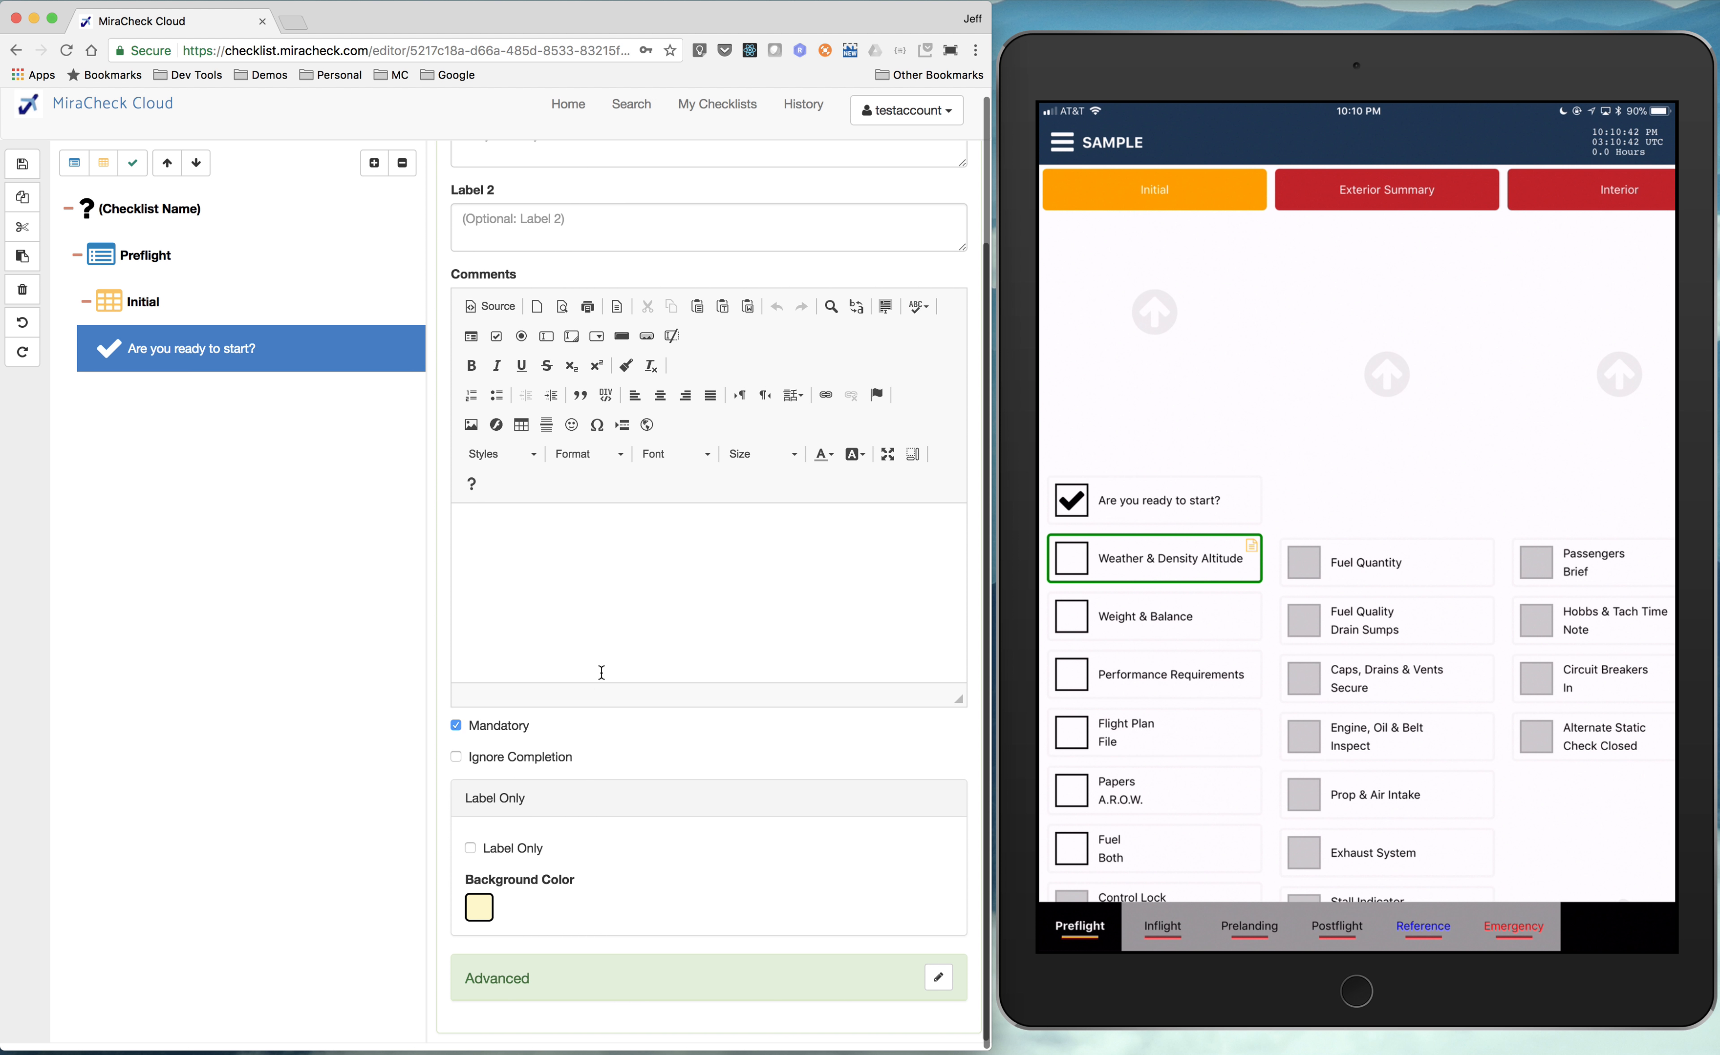
left_click(937, 980)
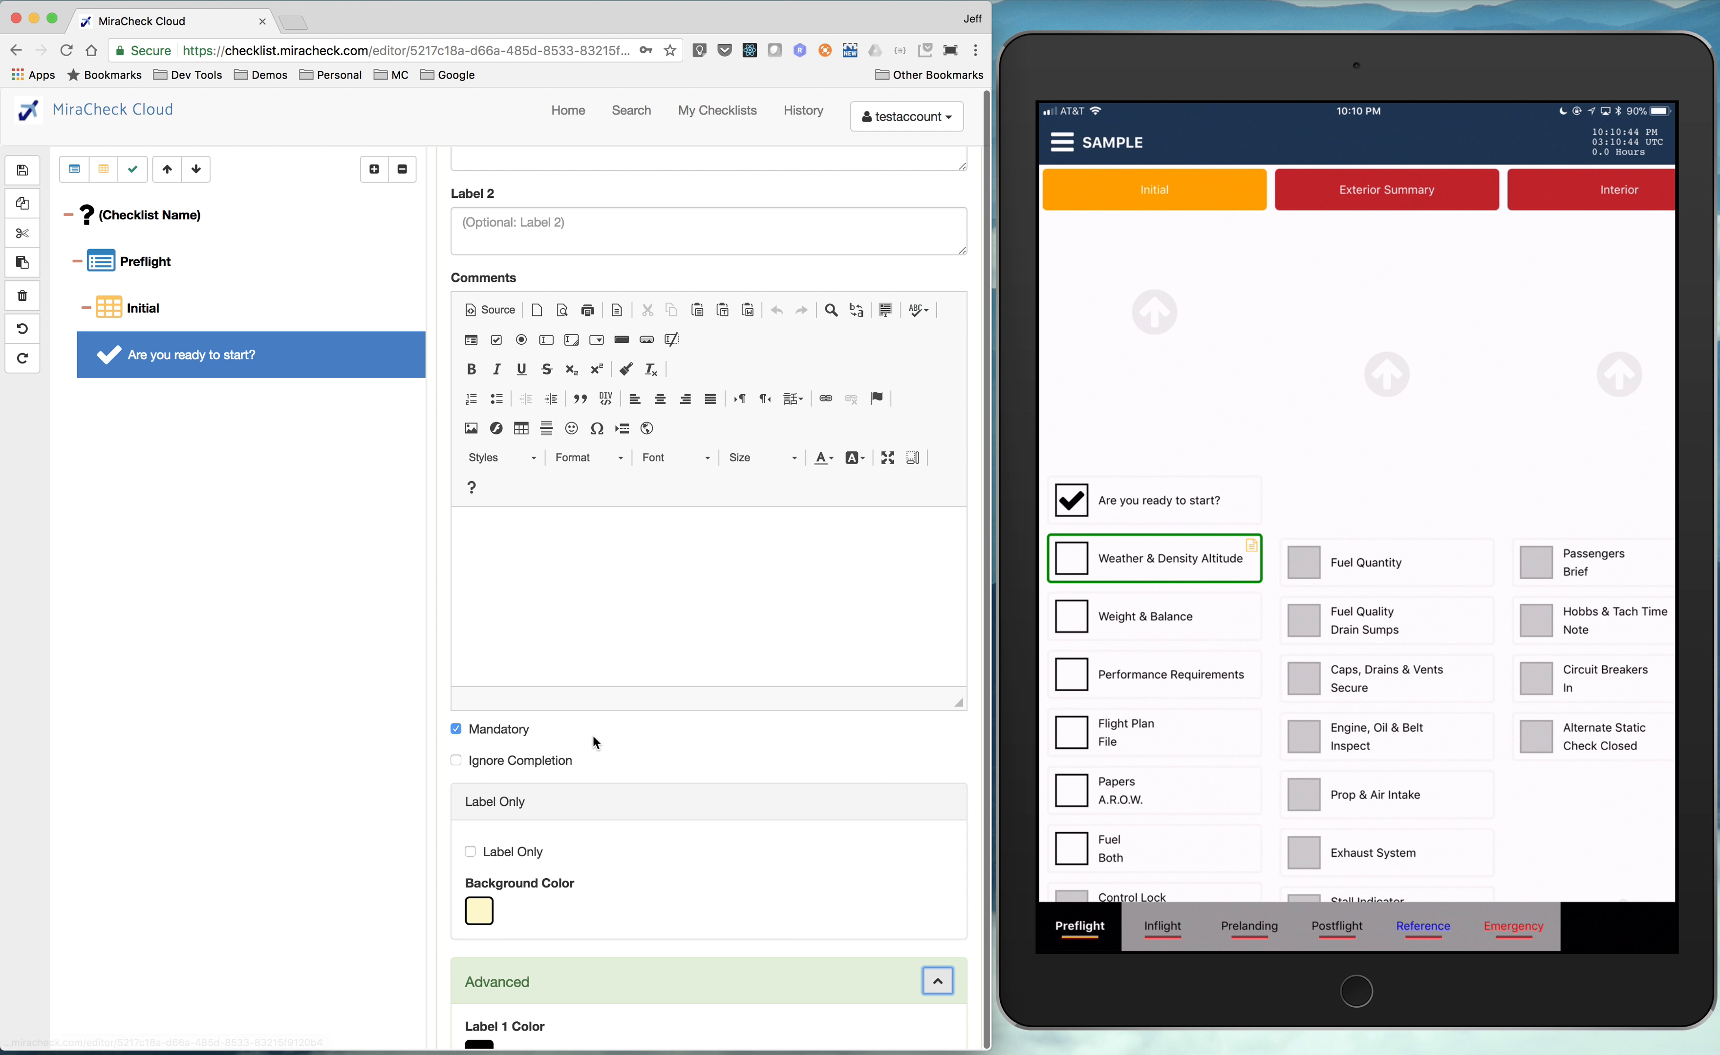
scroll("down", 3)
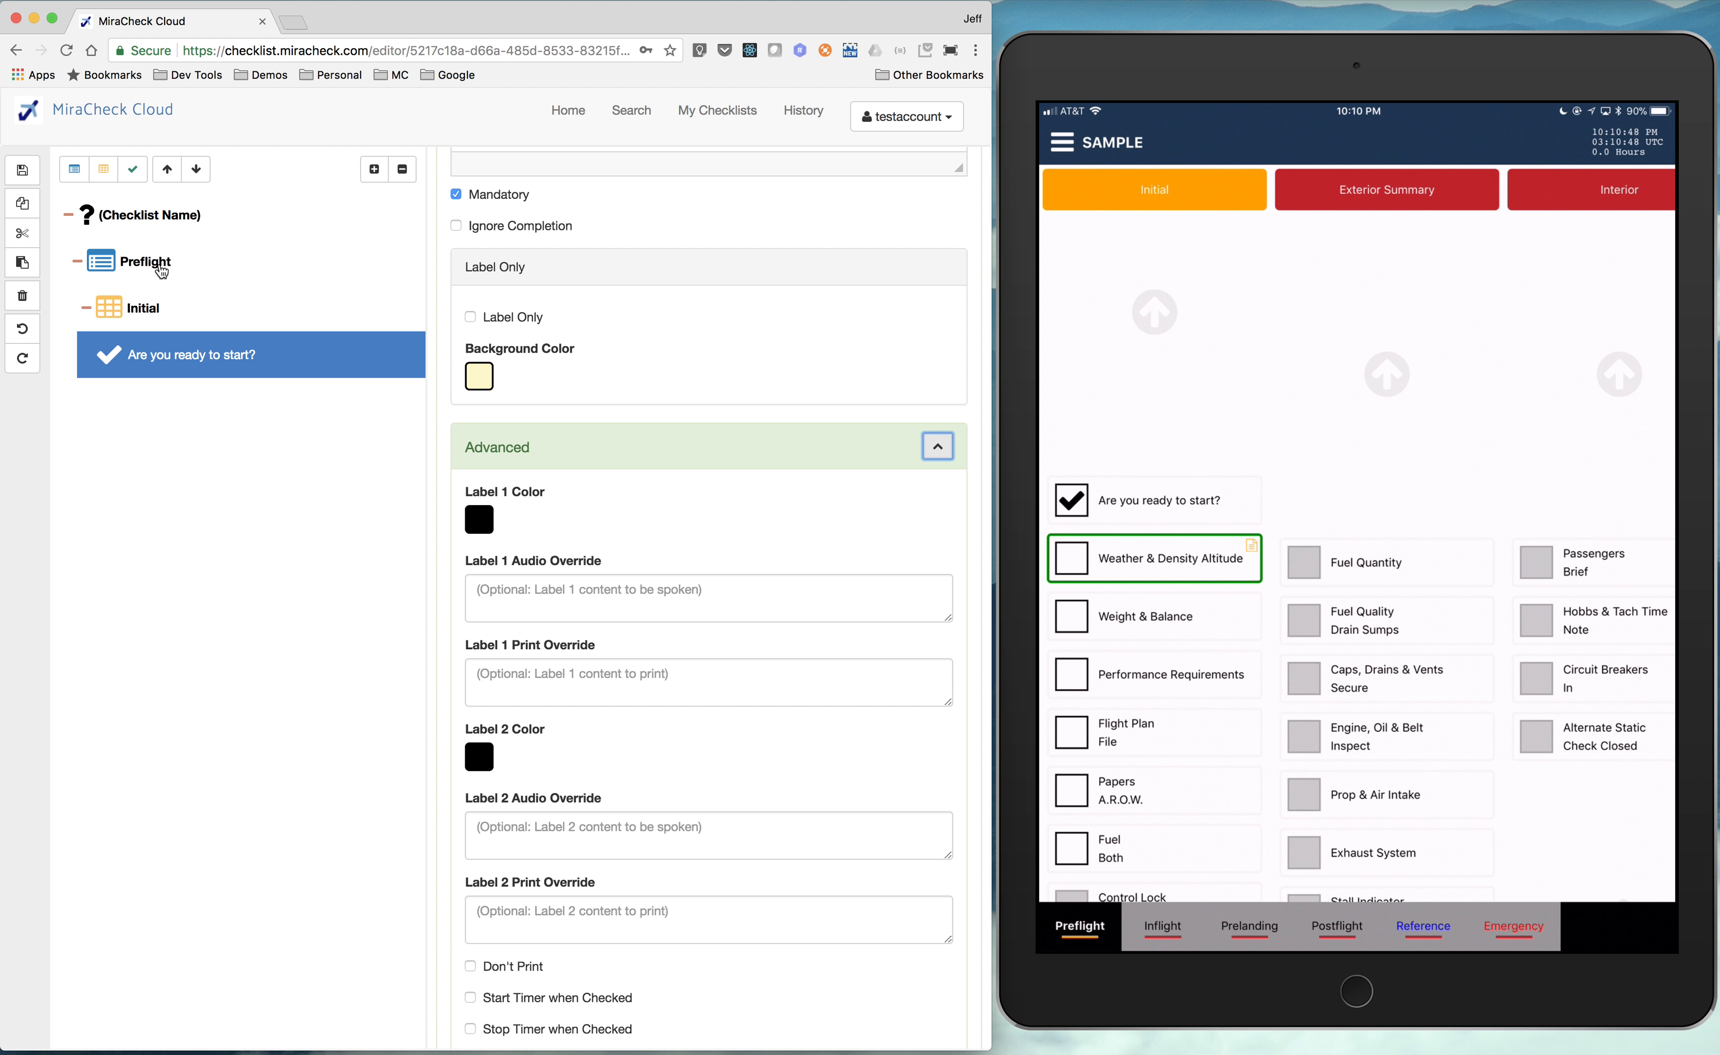
mouse_move(148, 314)
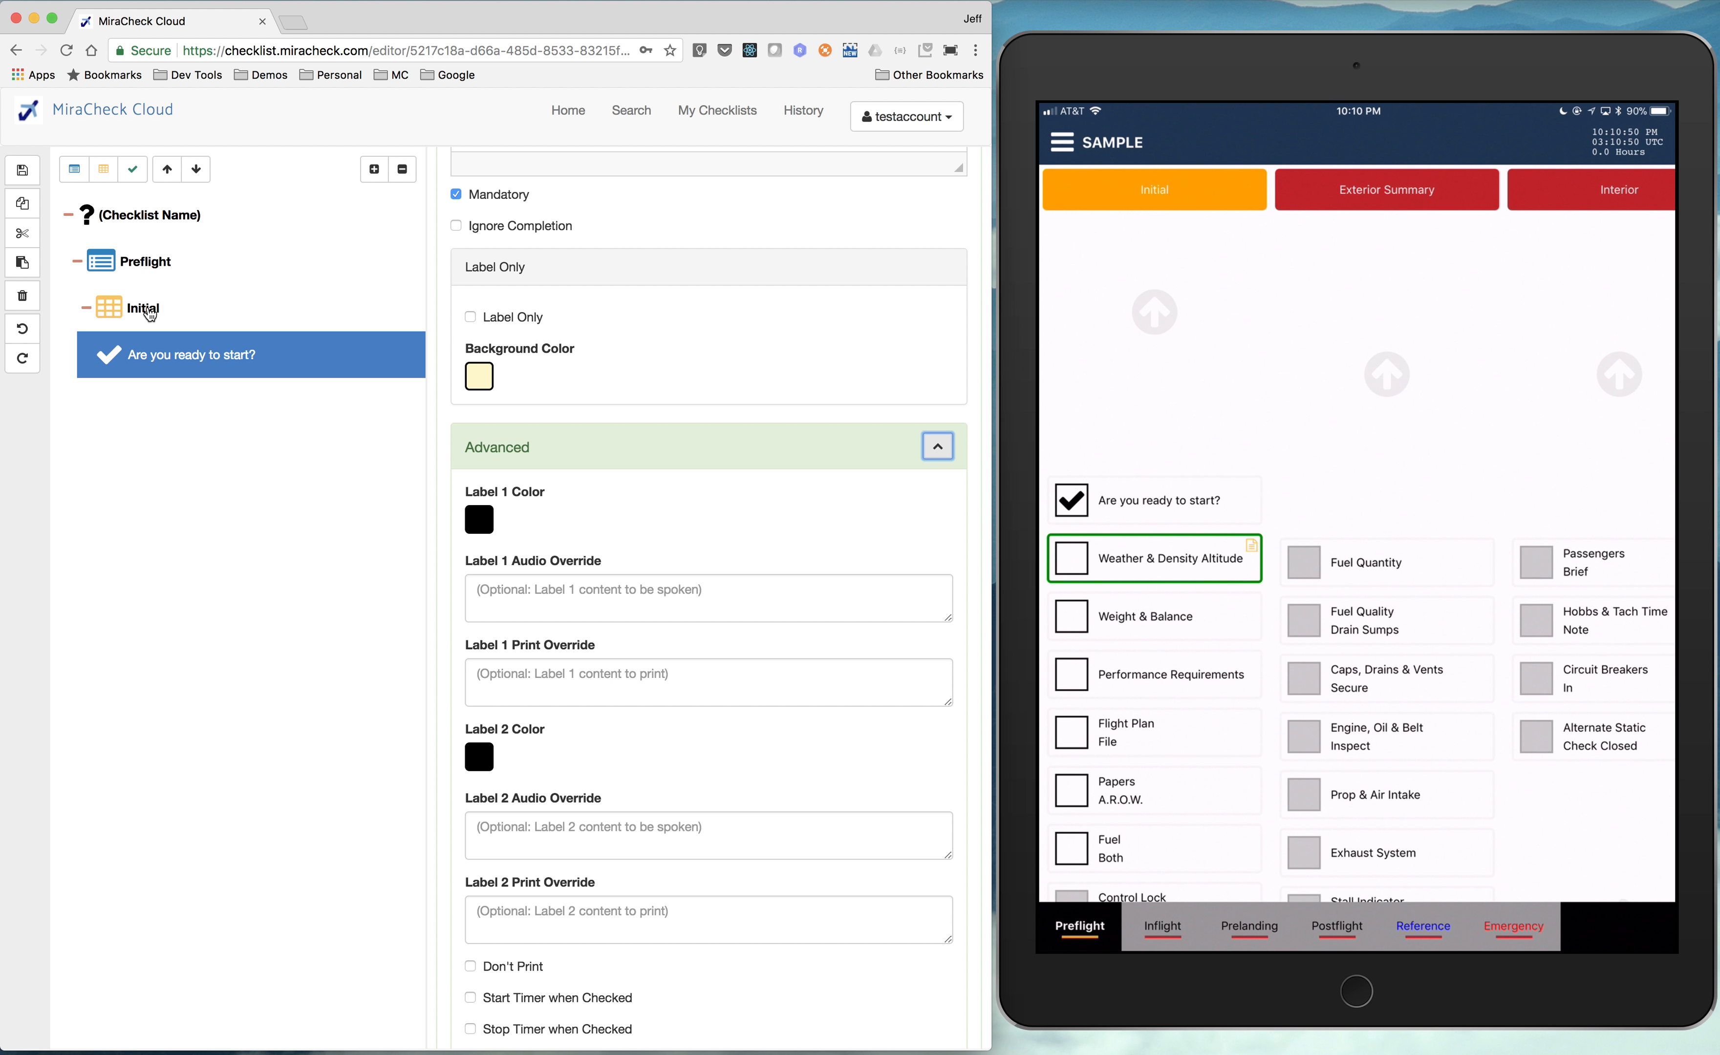
mouse_move(170, 256)
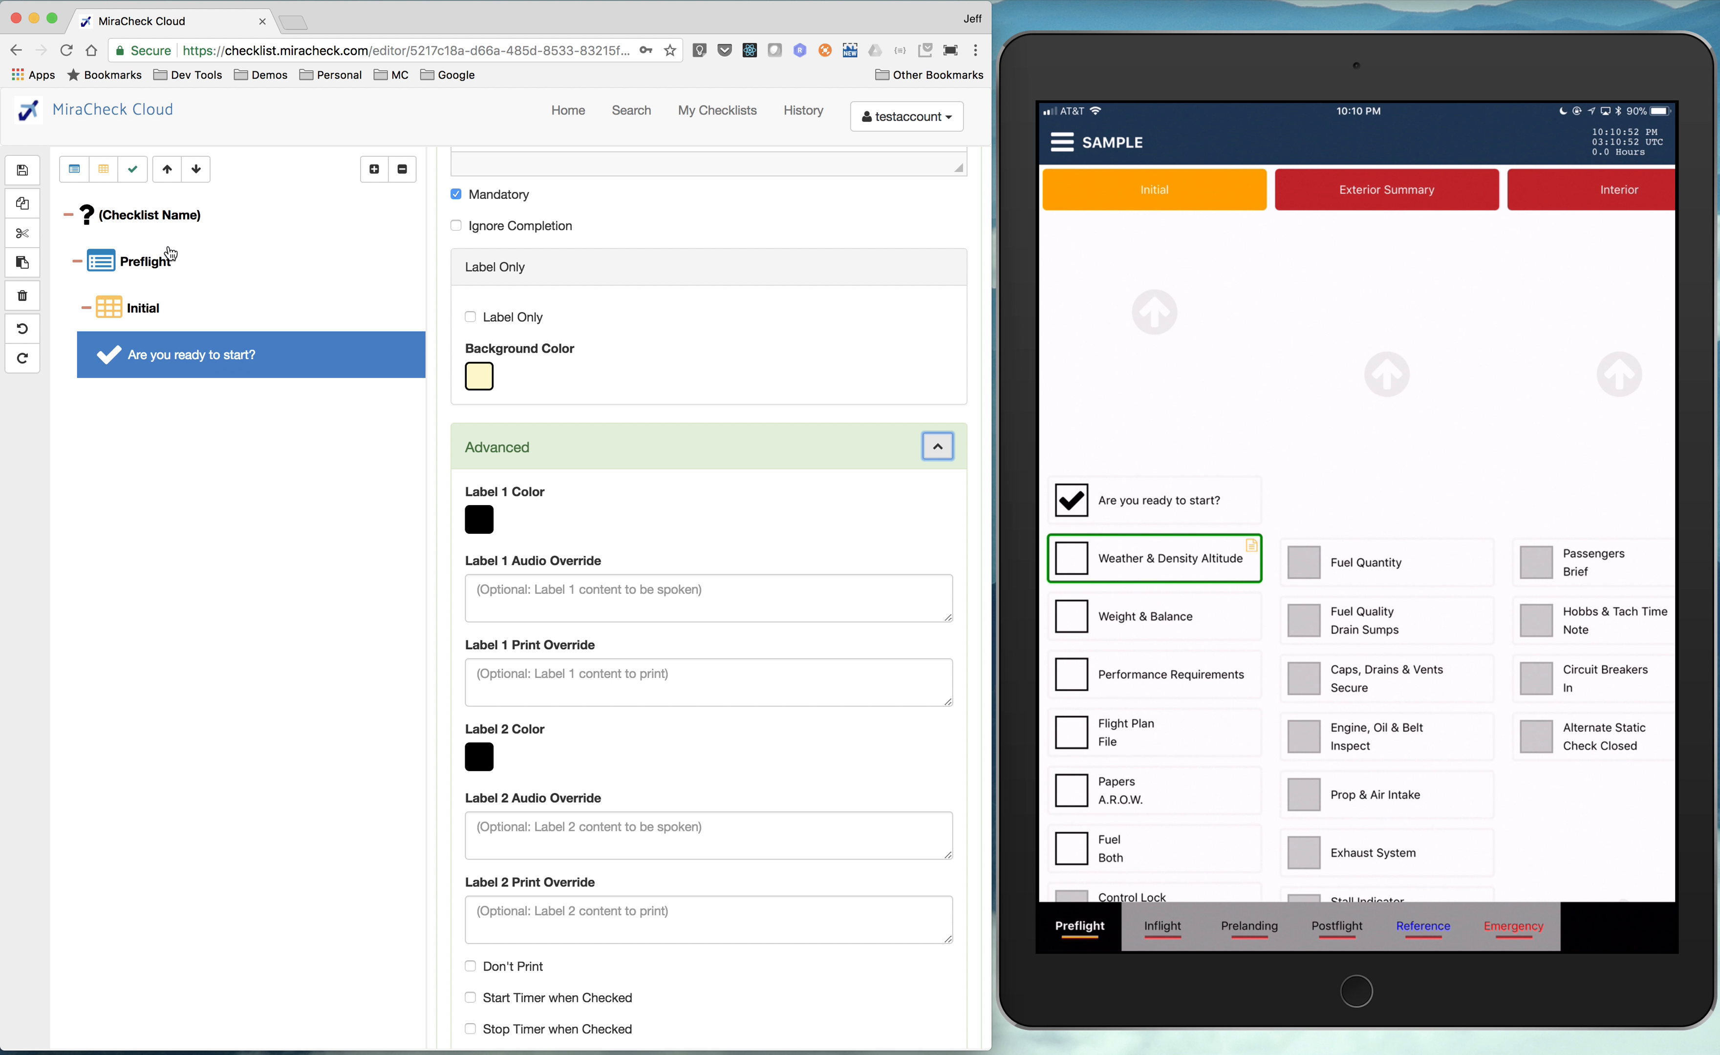
- Title the checklist 'My First Airplane' and save it
left_click(149, 214)
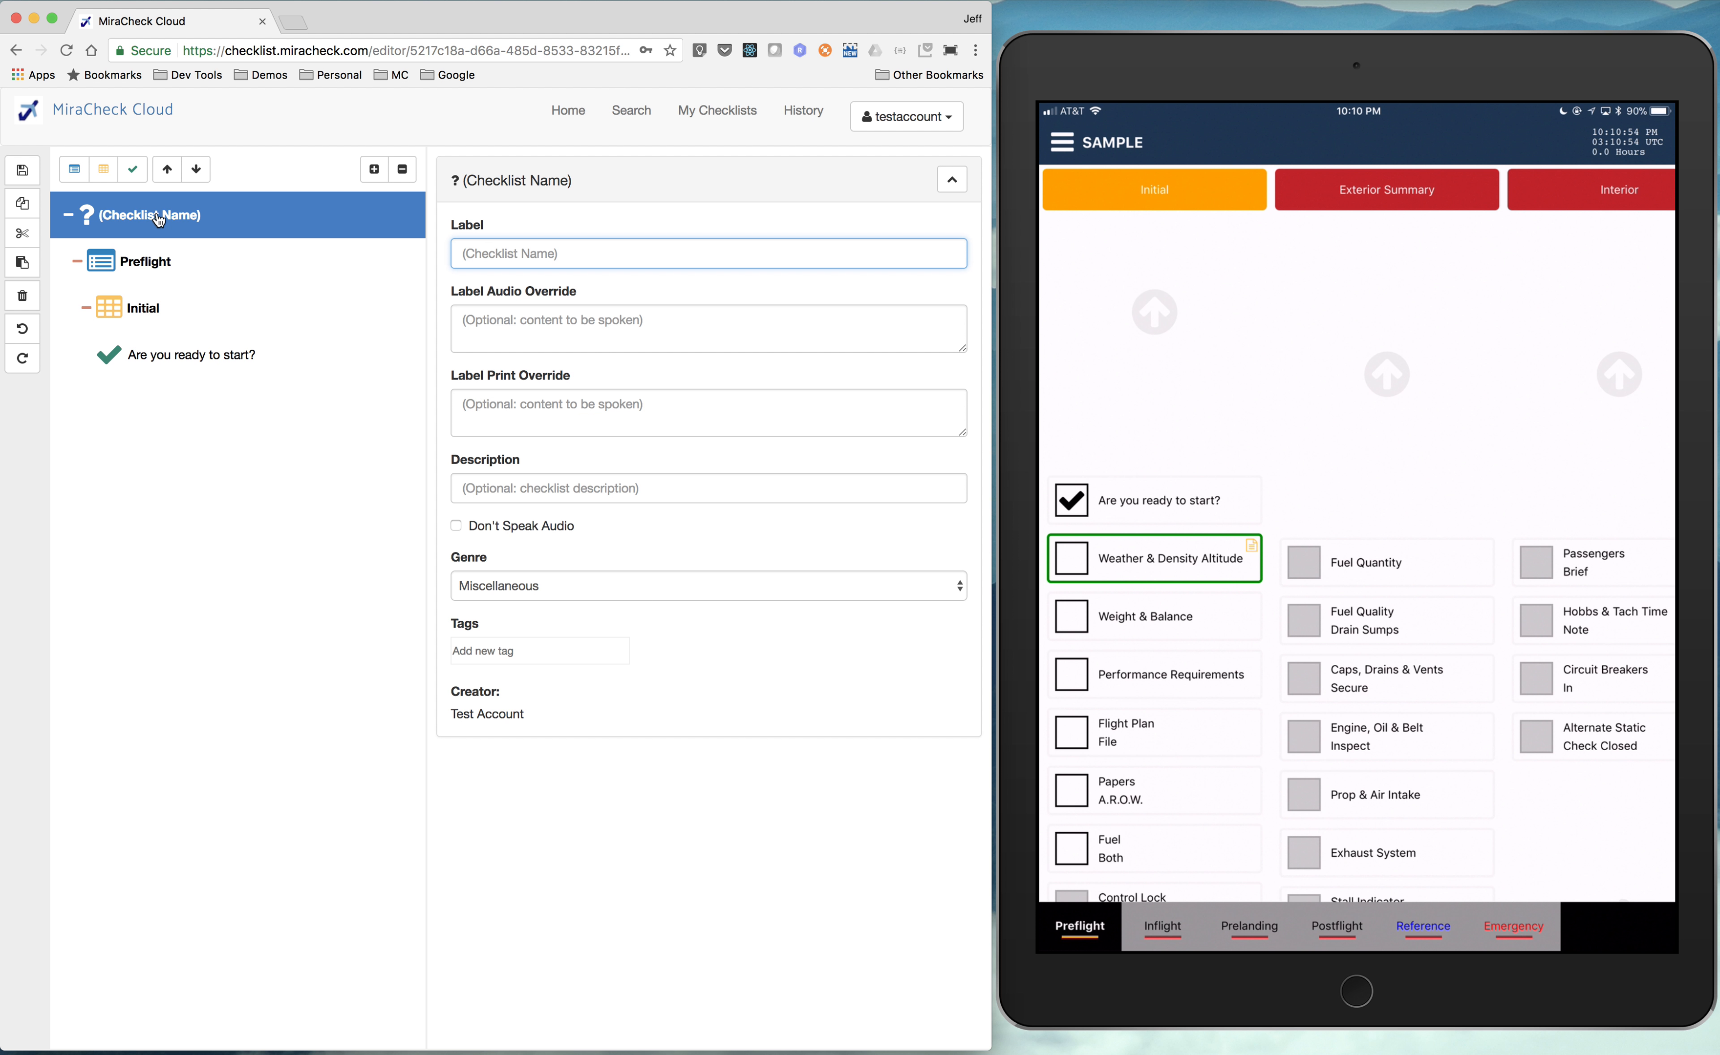
type("My First Ai")
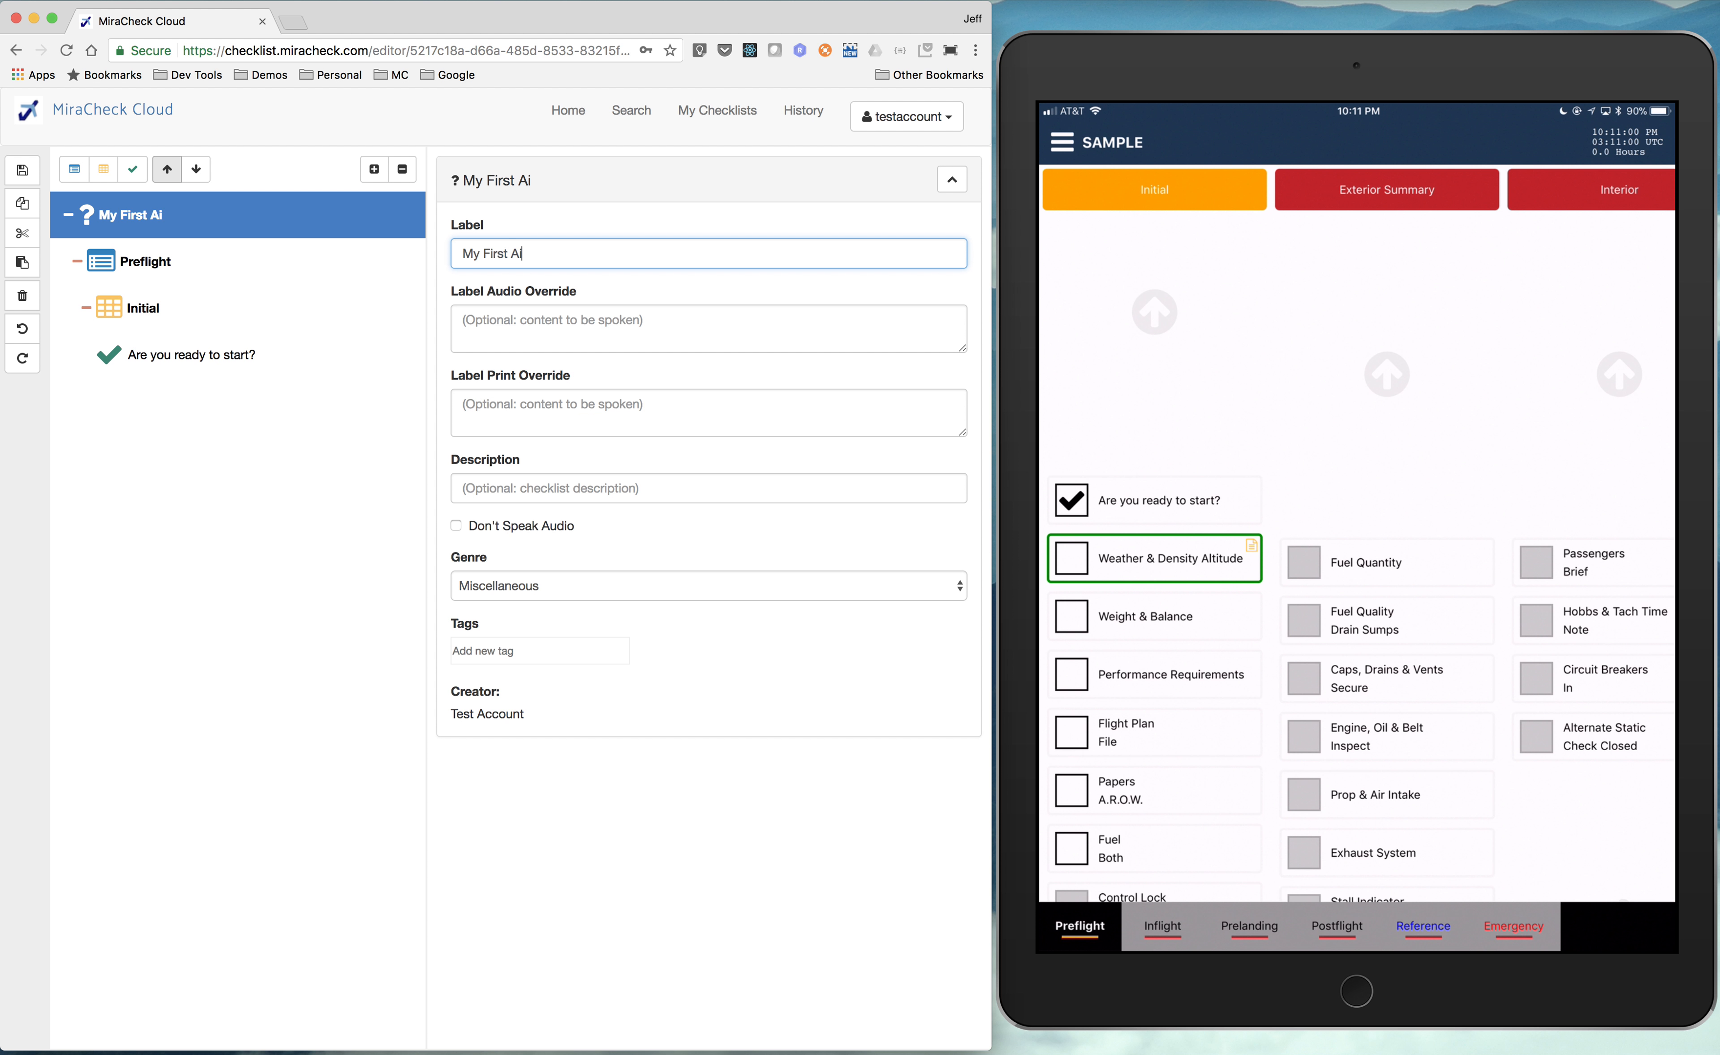
type("rplane")
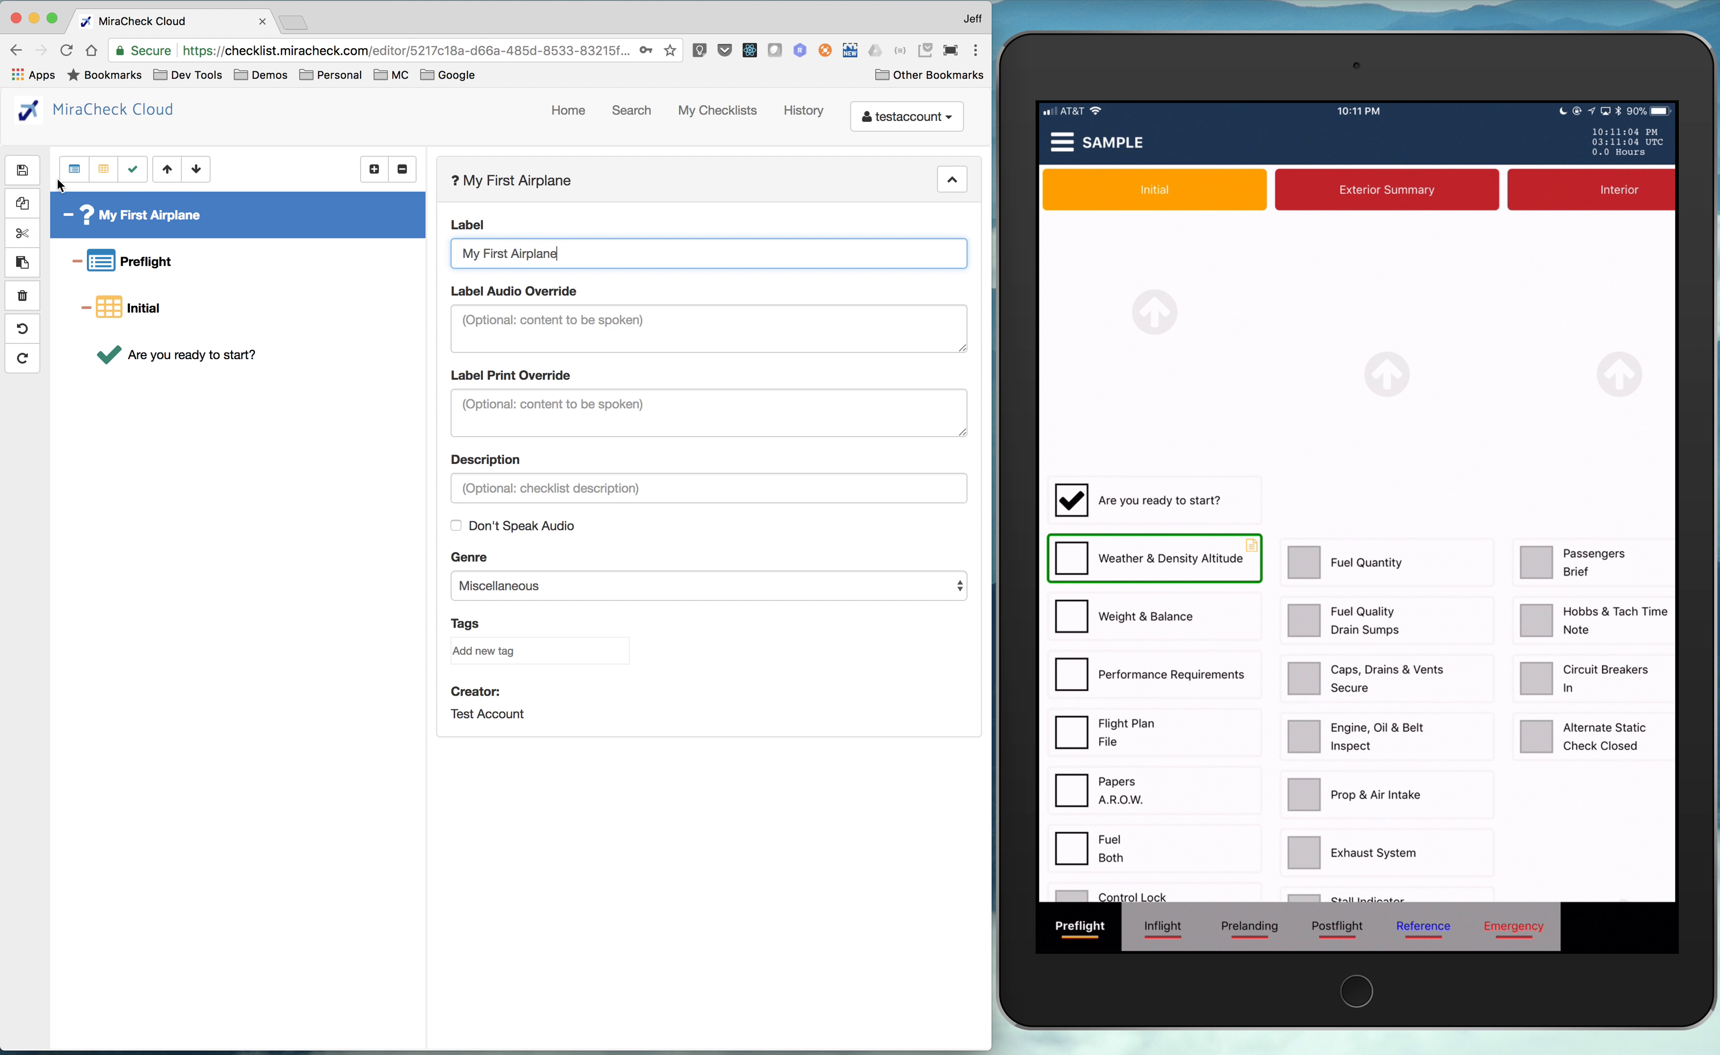
left_click(21, 169)
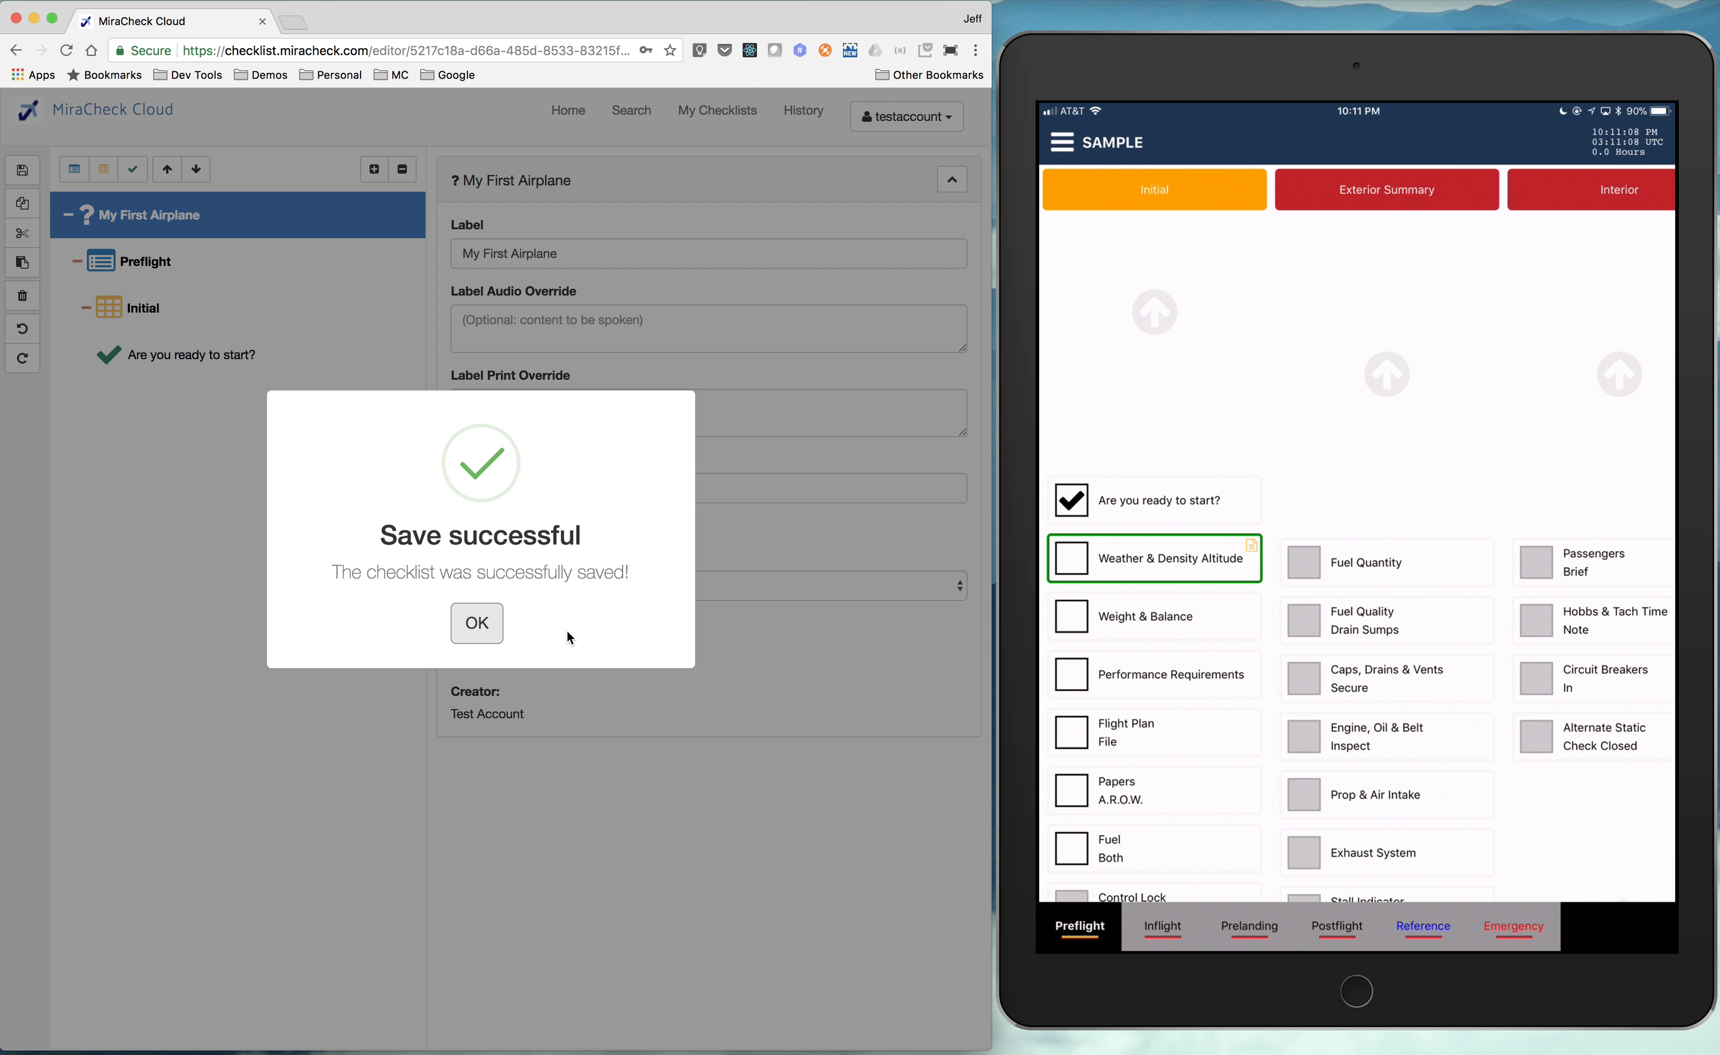
left_click(476, 623)
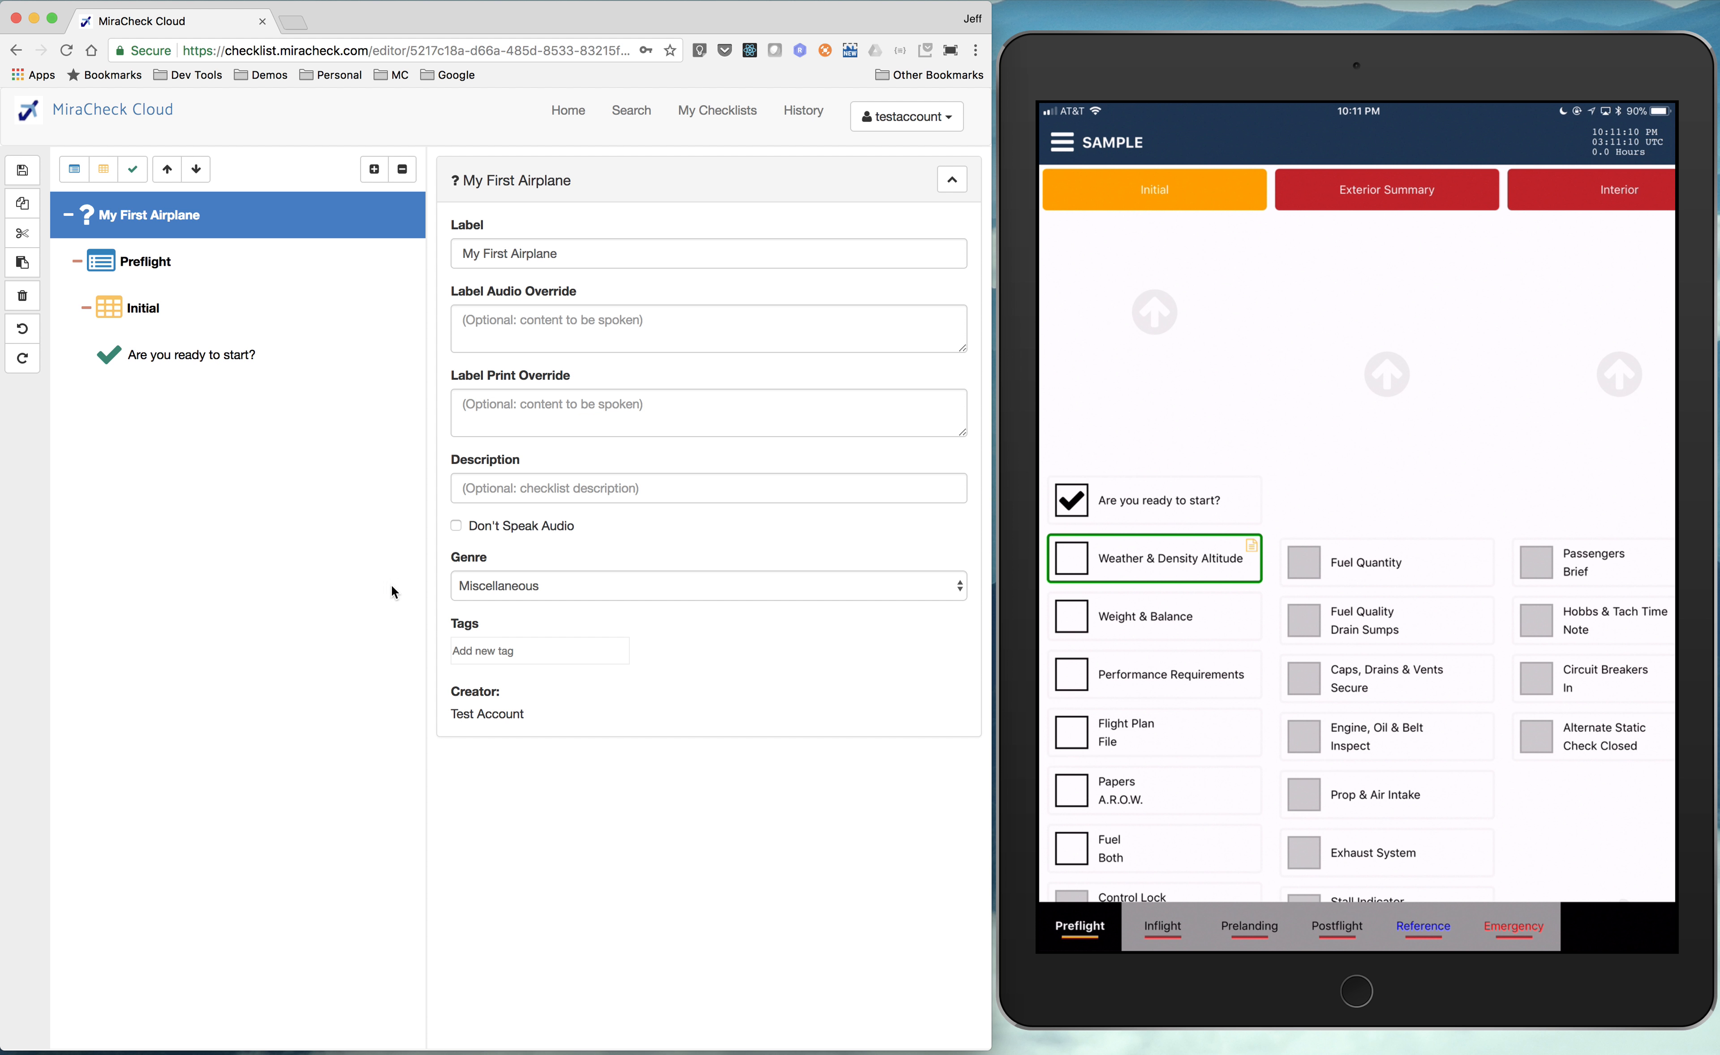
mouse_move(1057, 172)
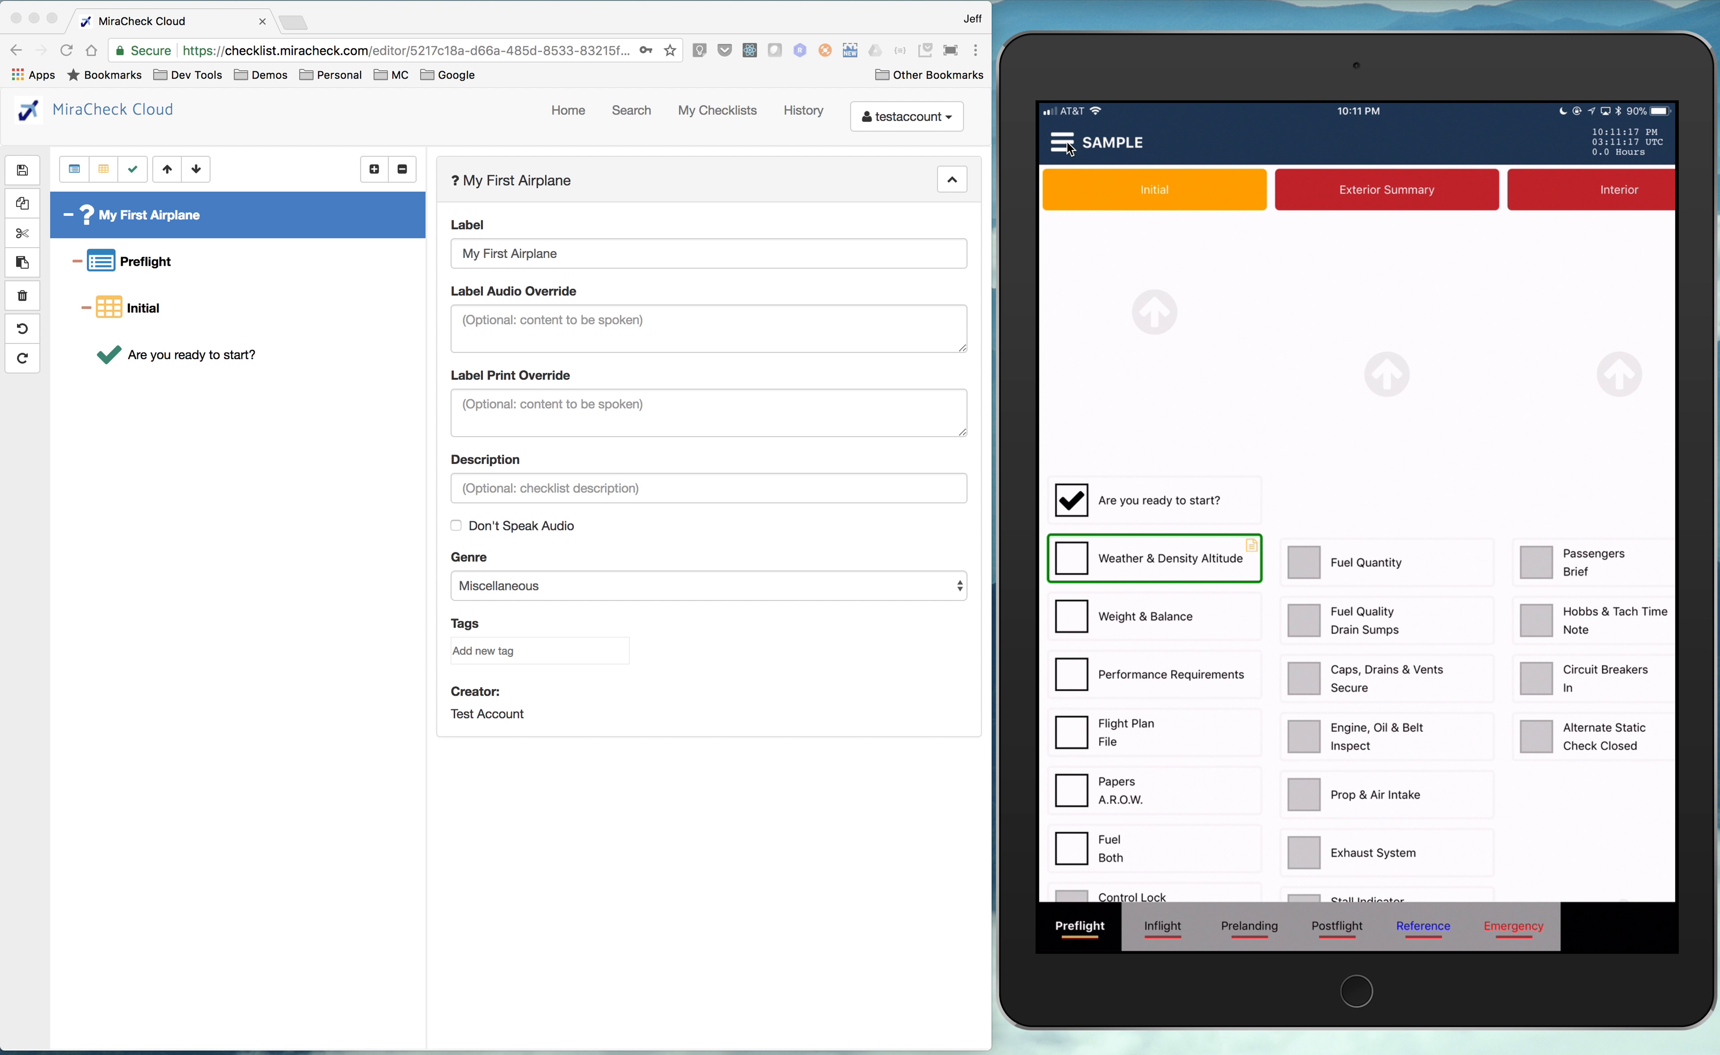
- Quick Sync the cloud checklists to the iPad from its side menu
left_click(1066, 143)
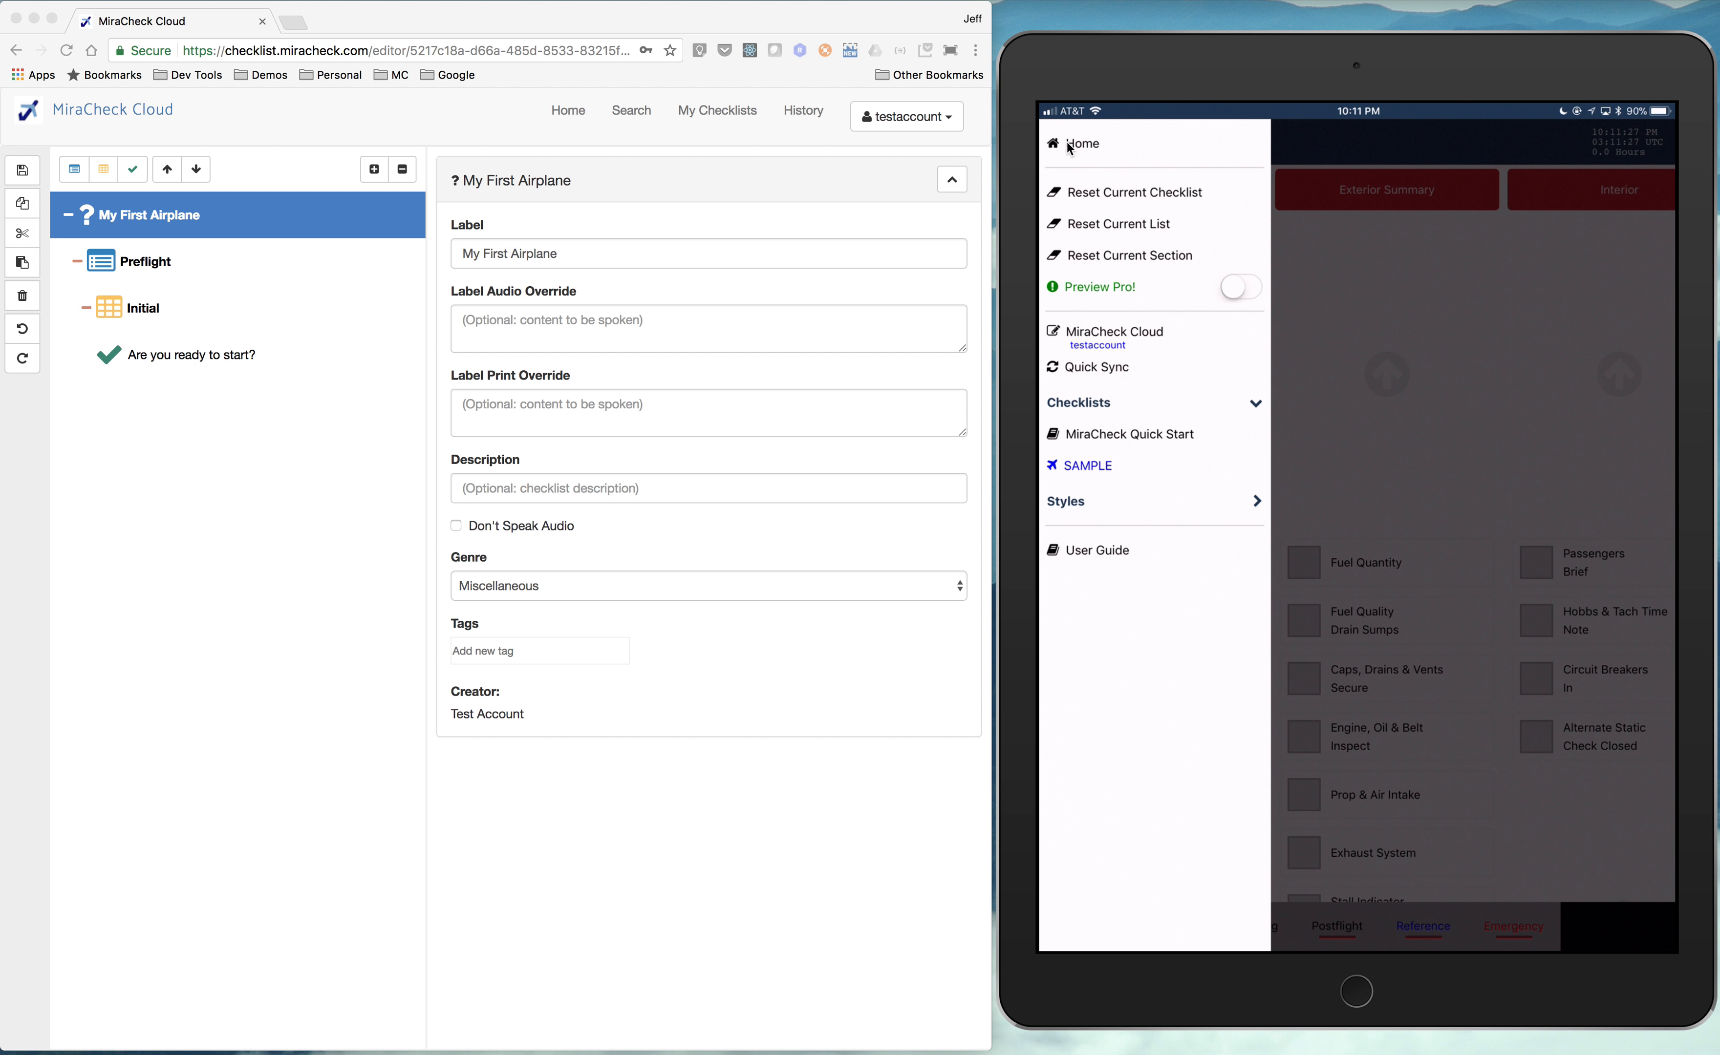
left_click(1092, 367)
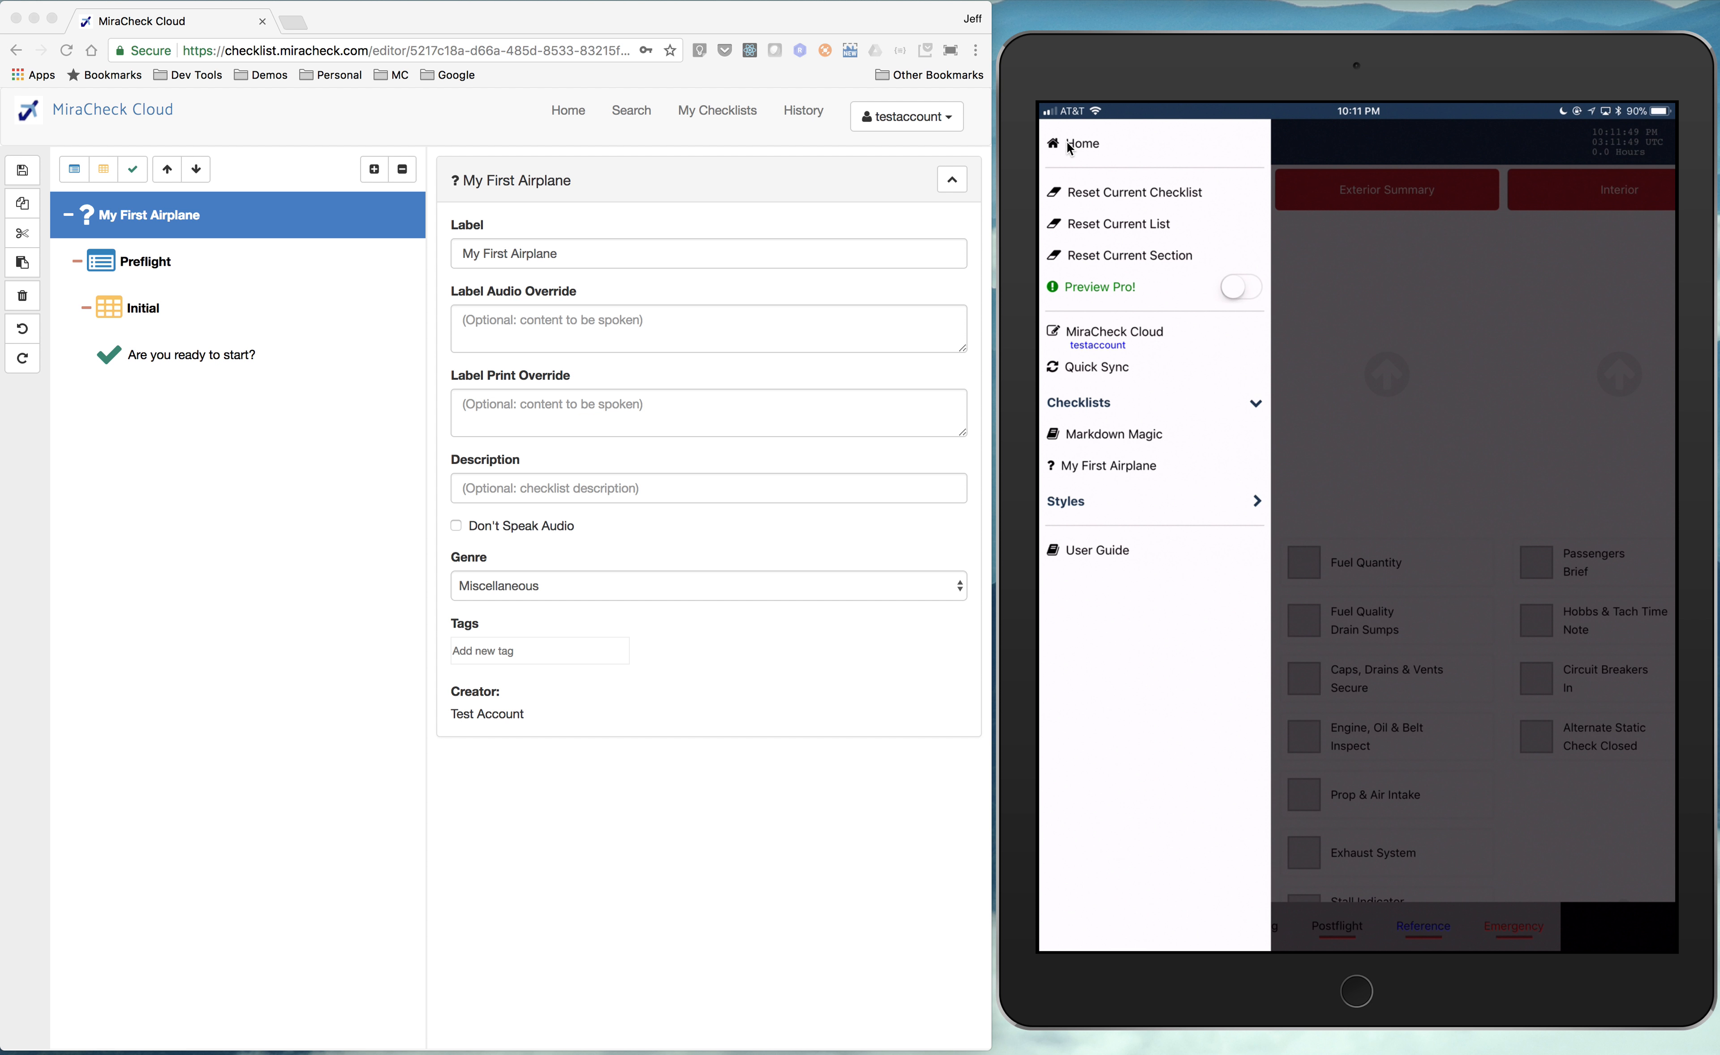
mouse_move(373, 551)
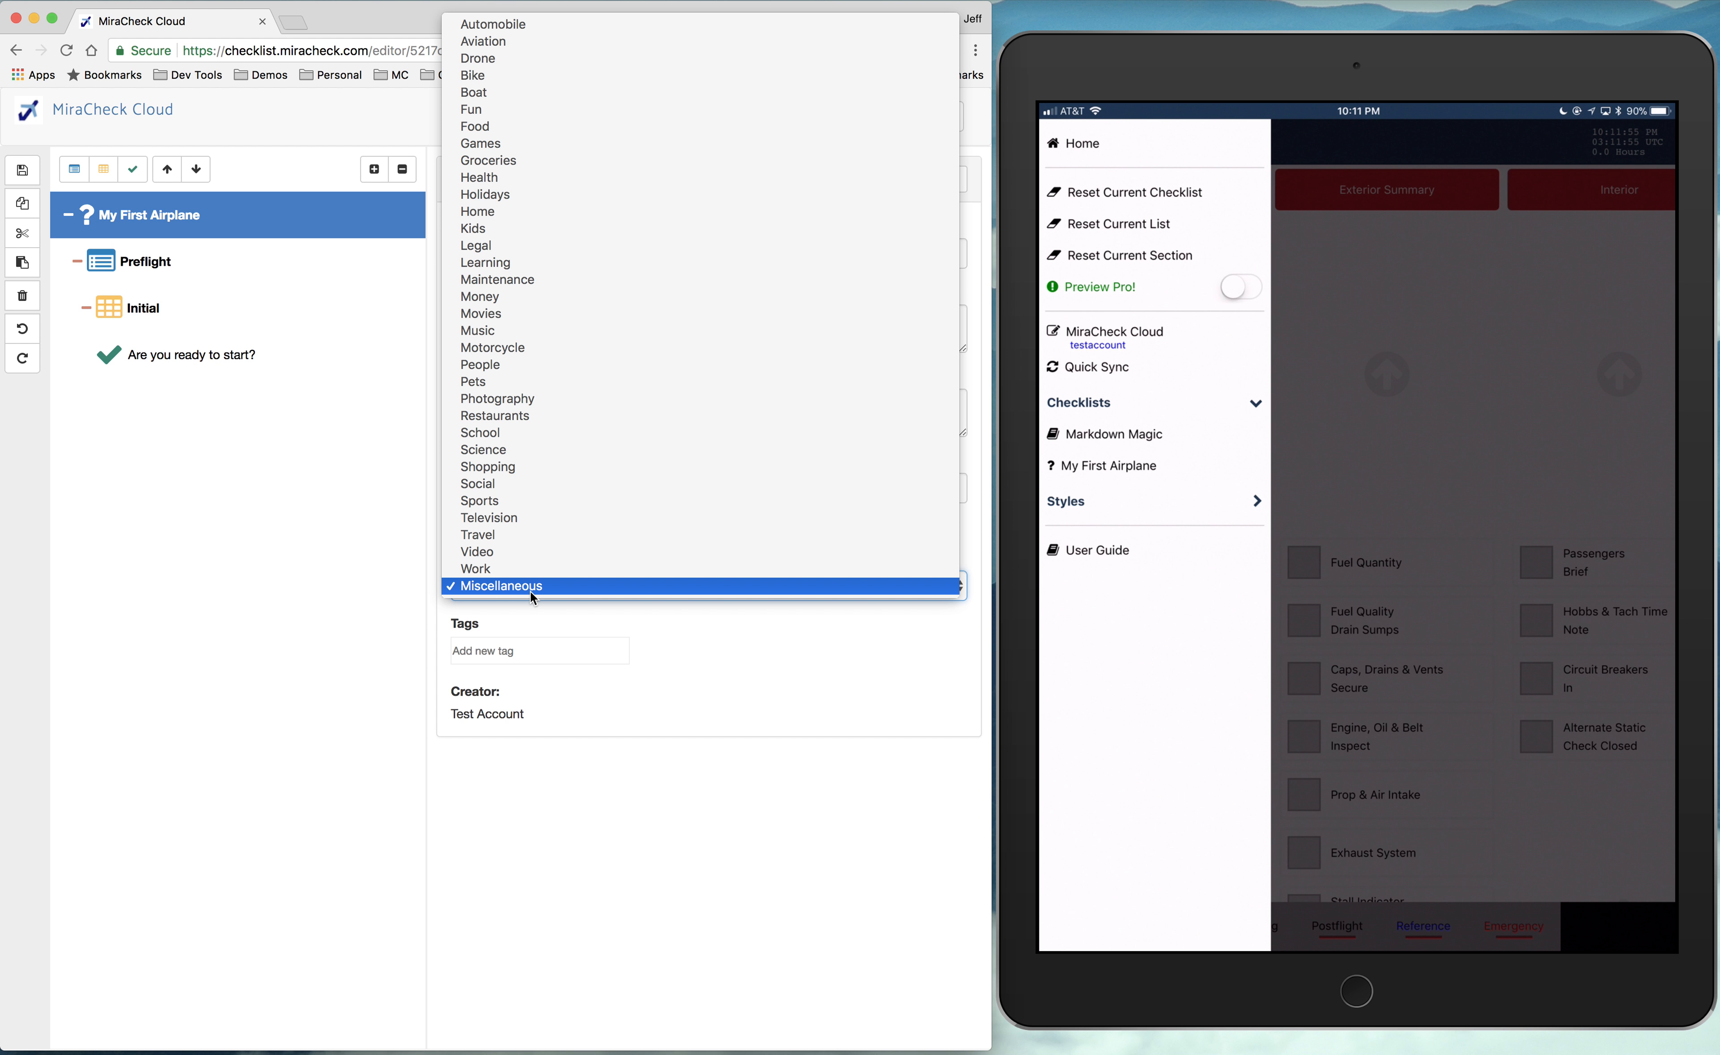
- Set the checklist genre to Aviation and save again
left_click(527, 586)
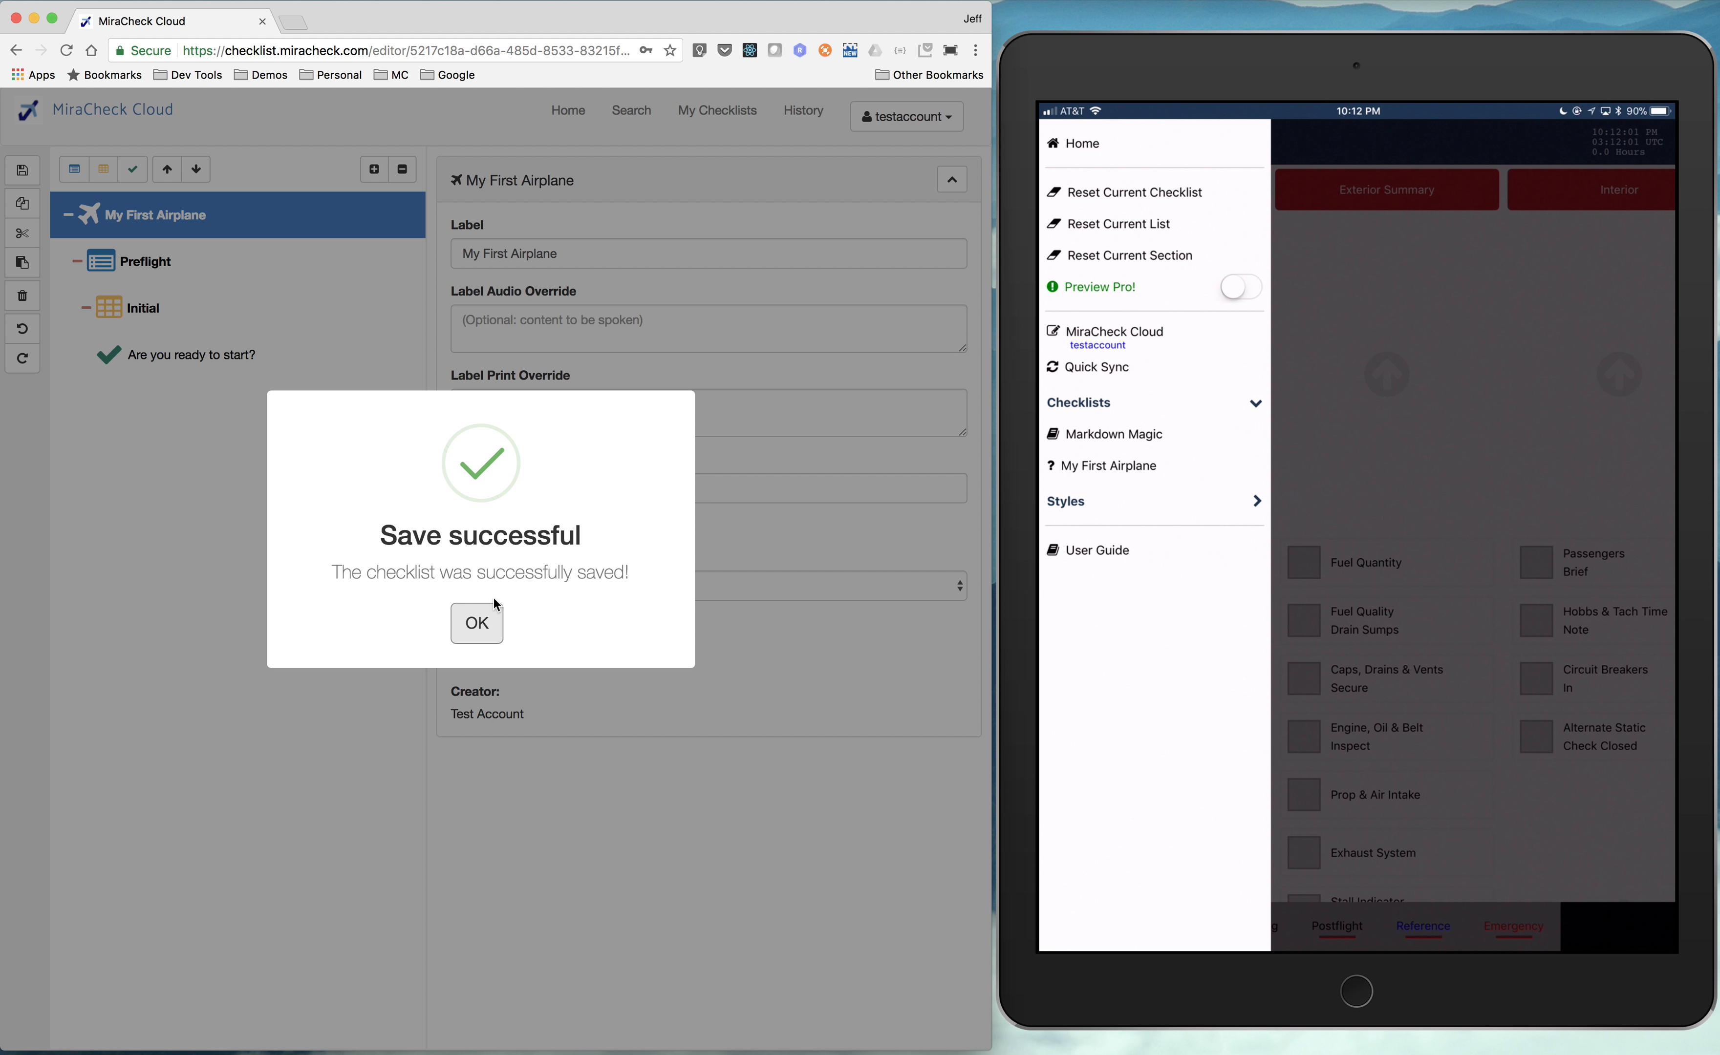
left_click(476, 623)
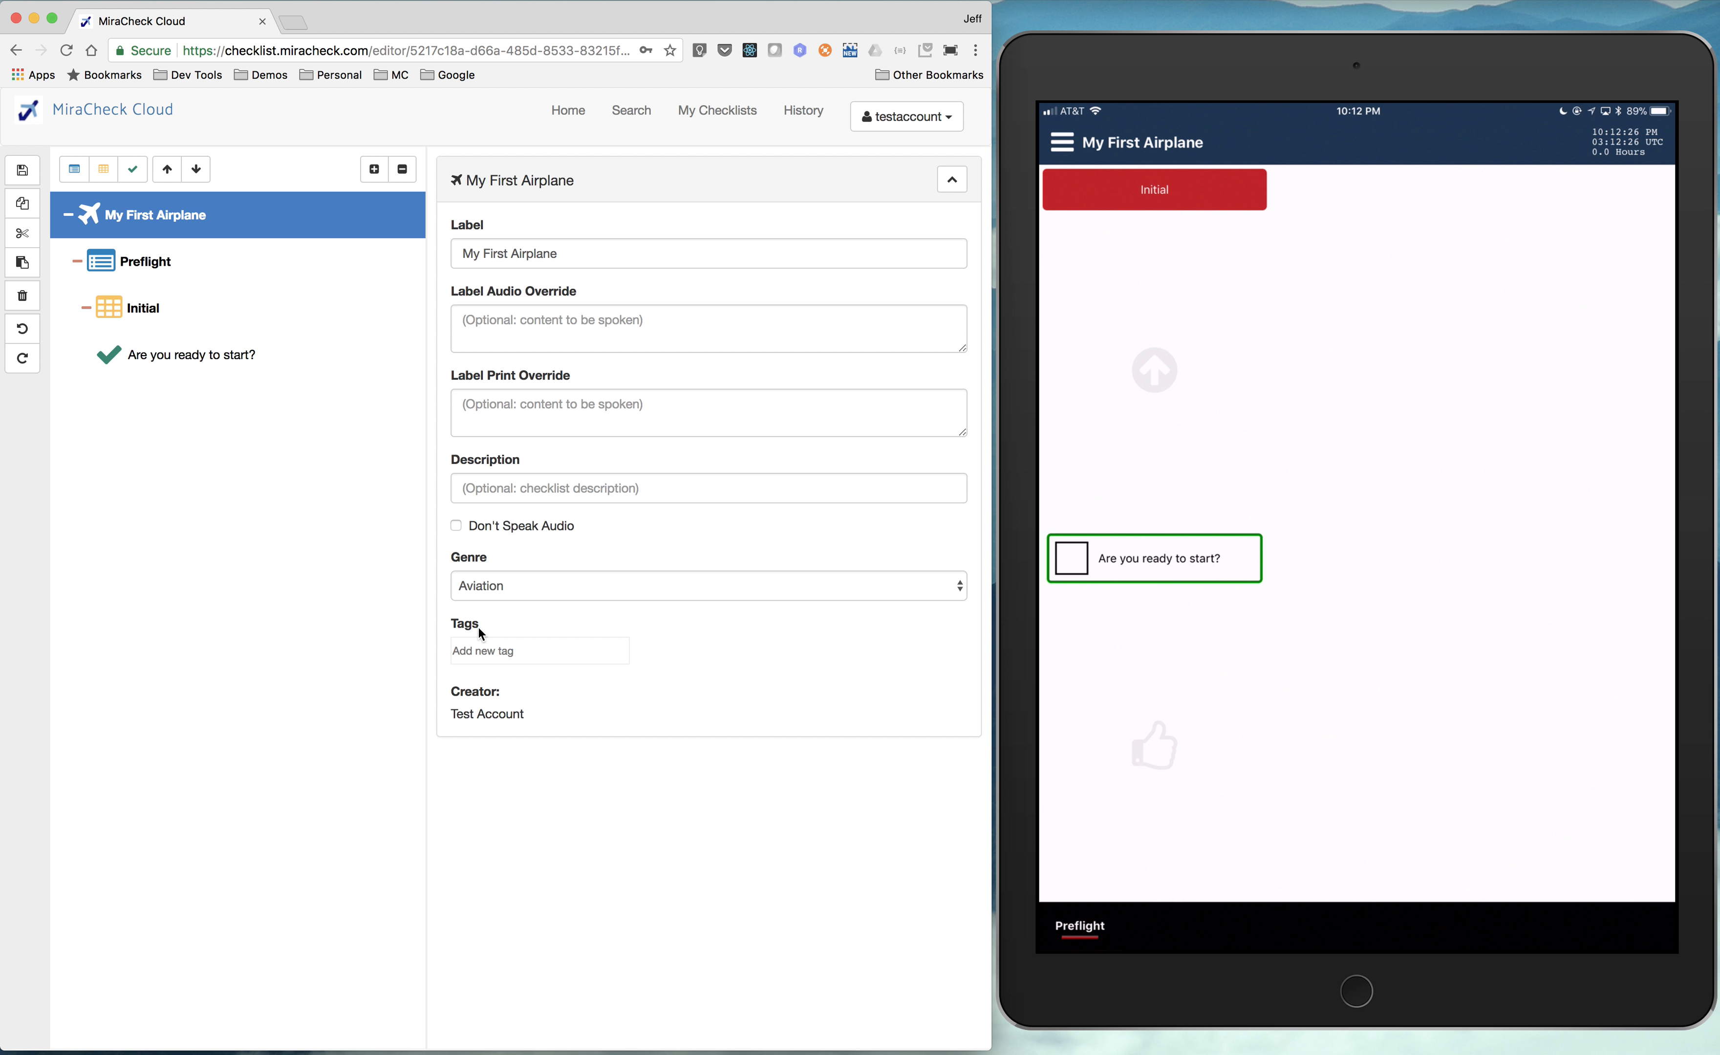
mouse_move(179, 378)
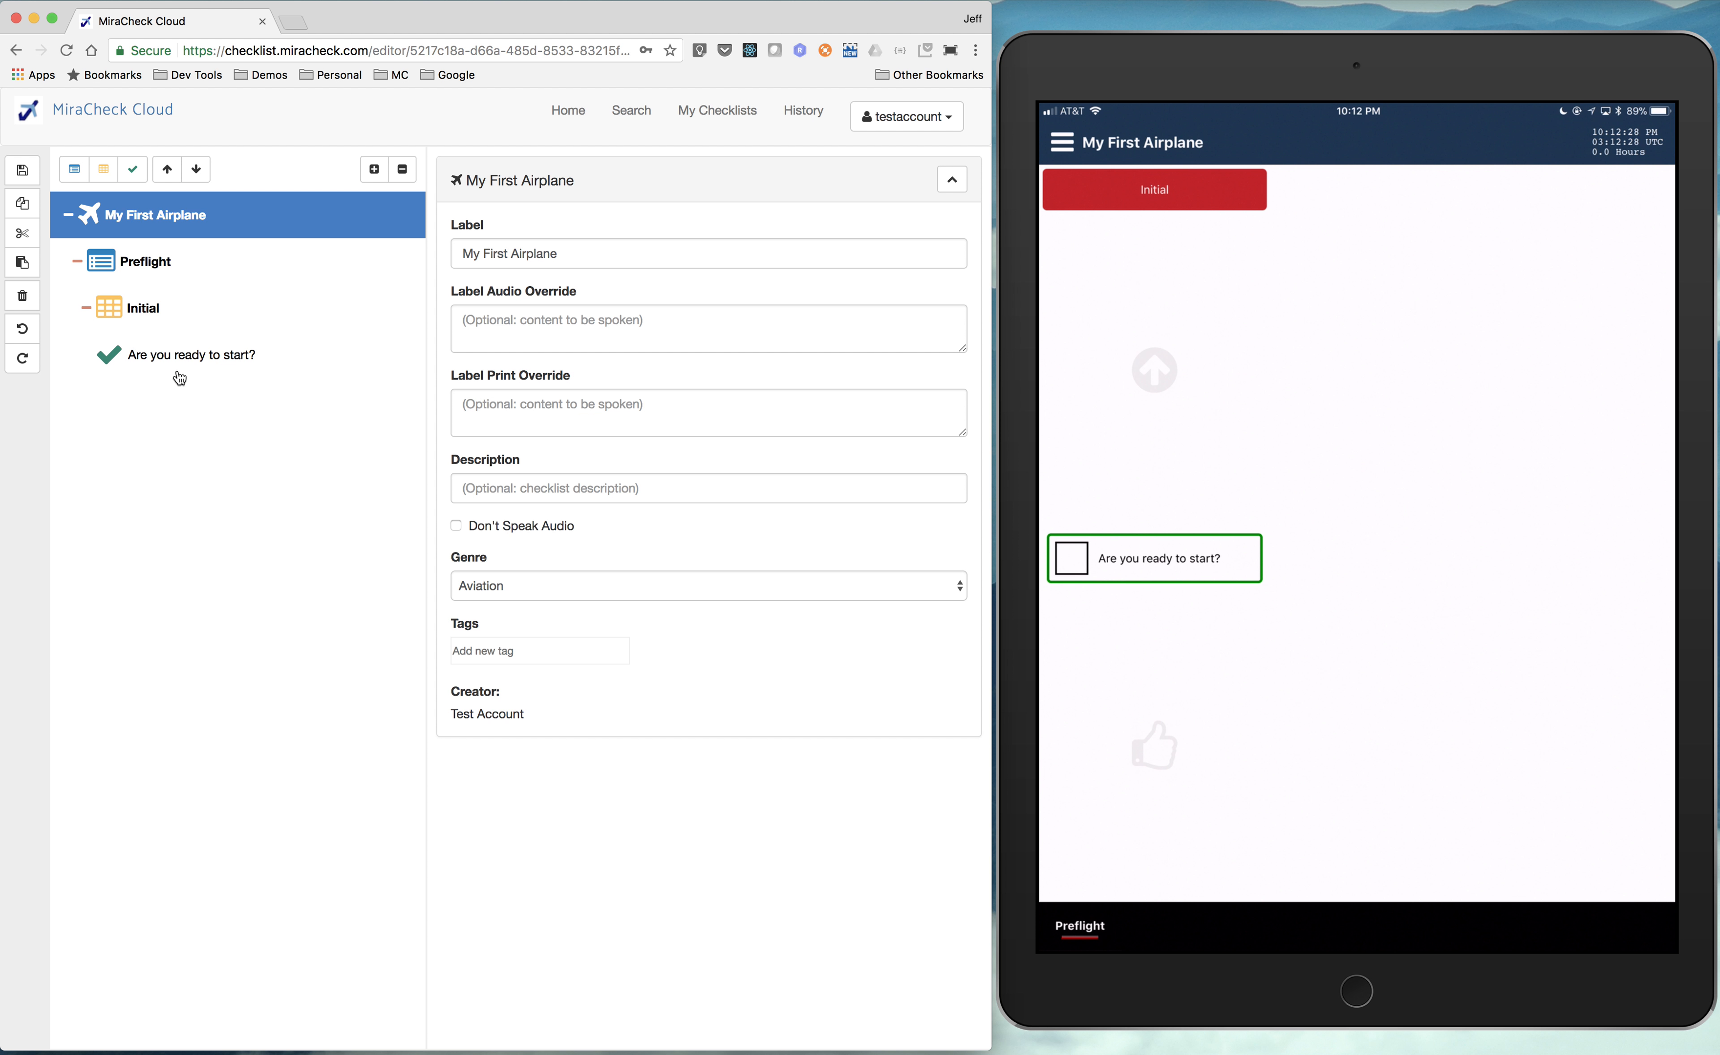
- Add a 'Weather Check' item under Initial, save the checklist, and Quick Sync it to the iPad
left_click(190, 355)
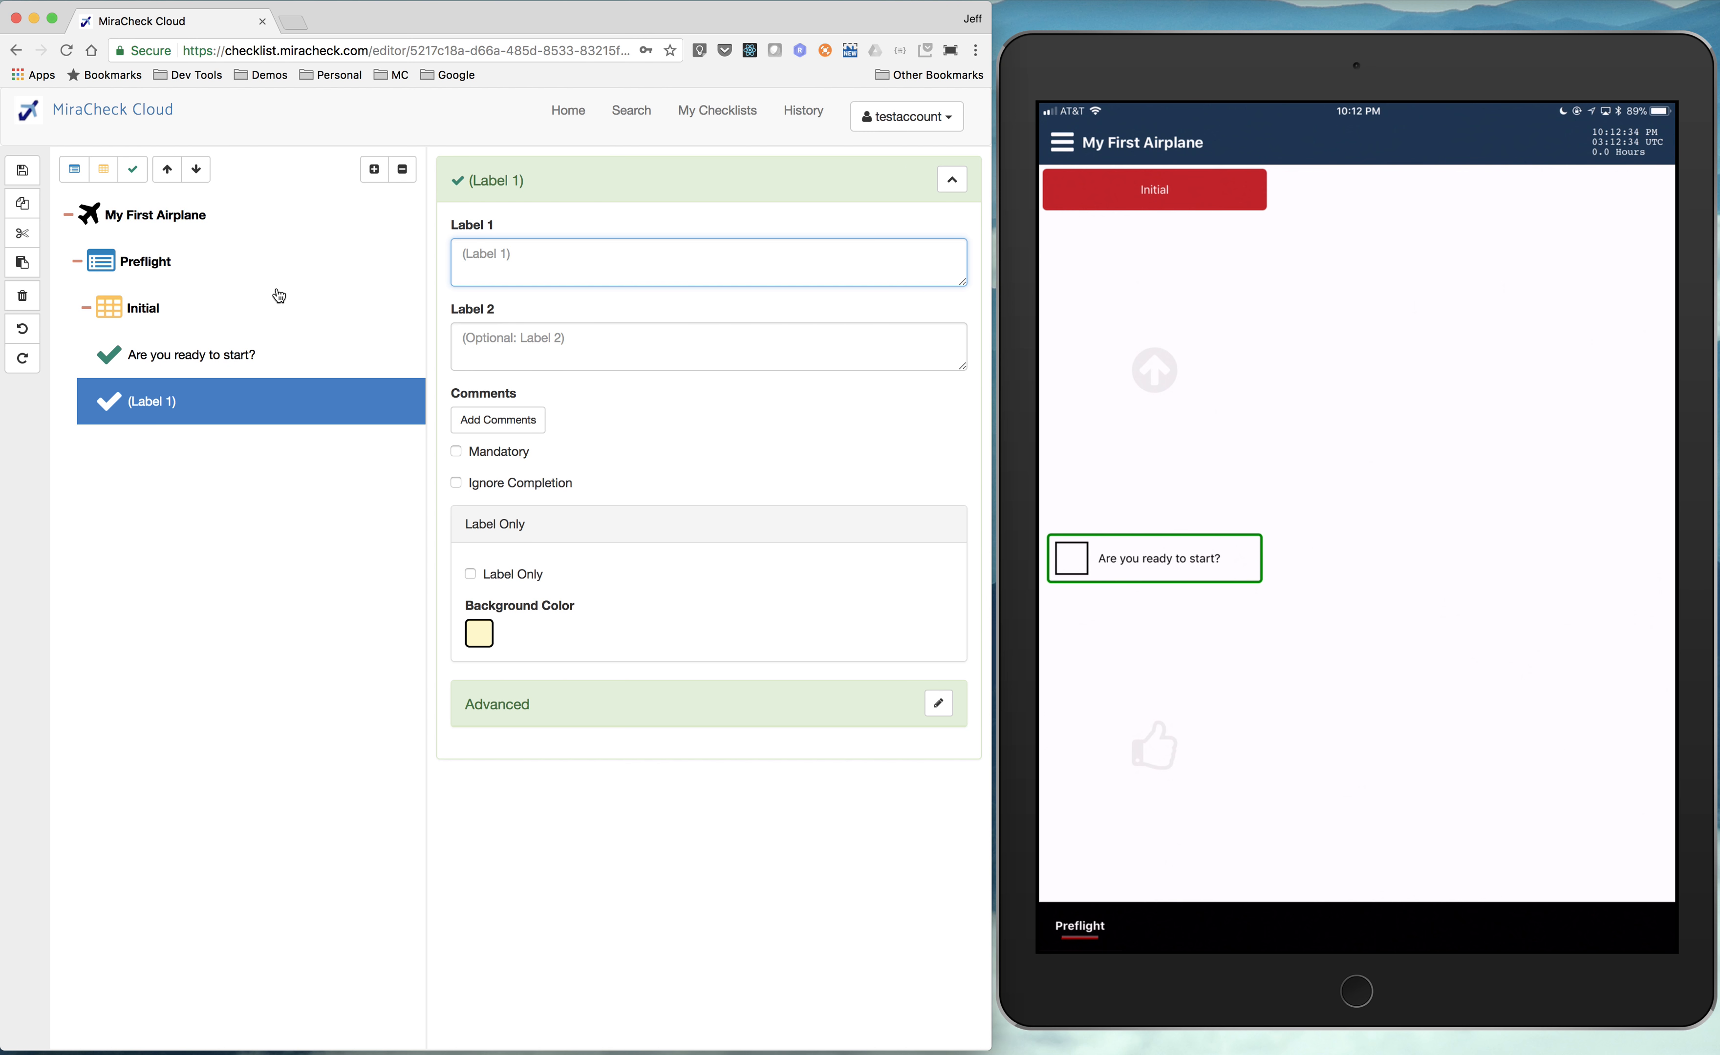
type("W")
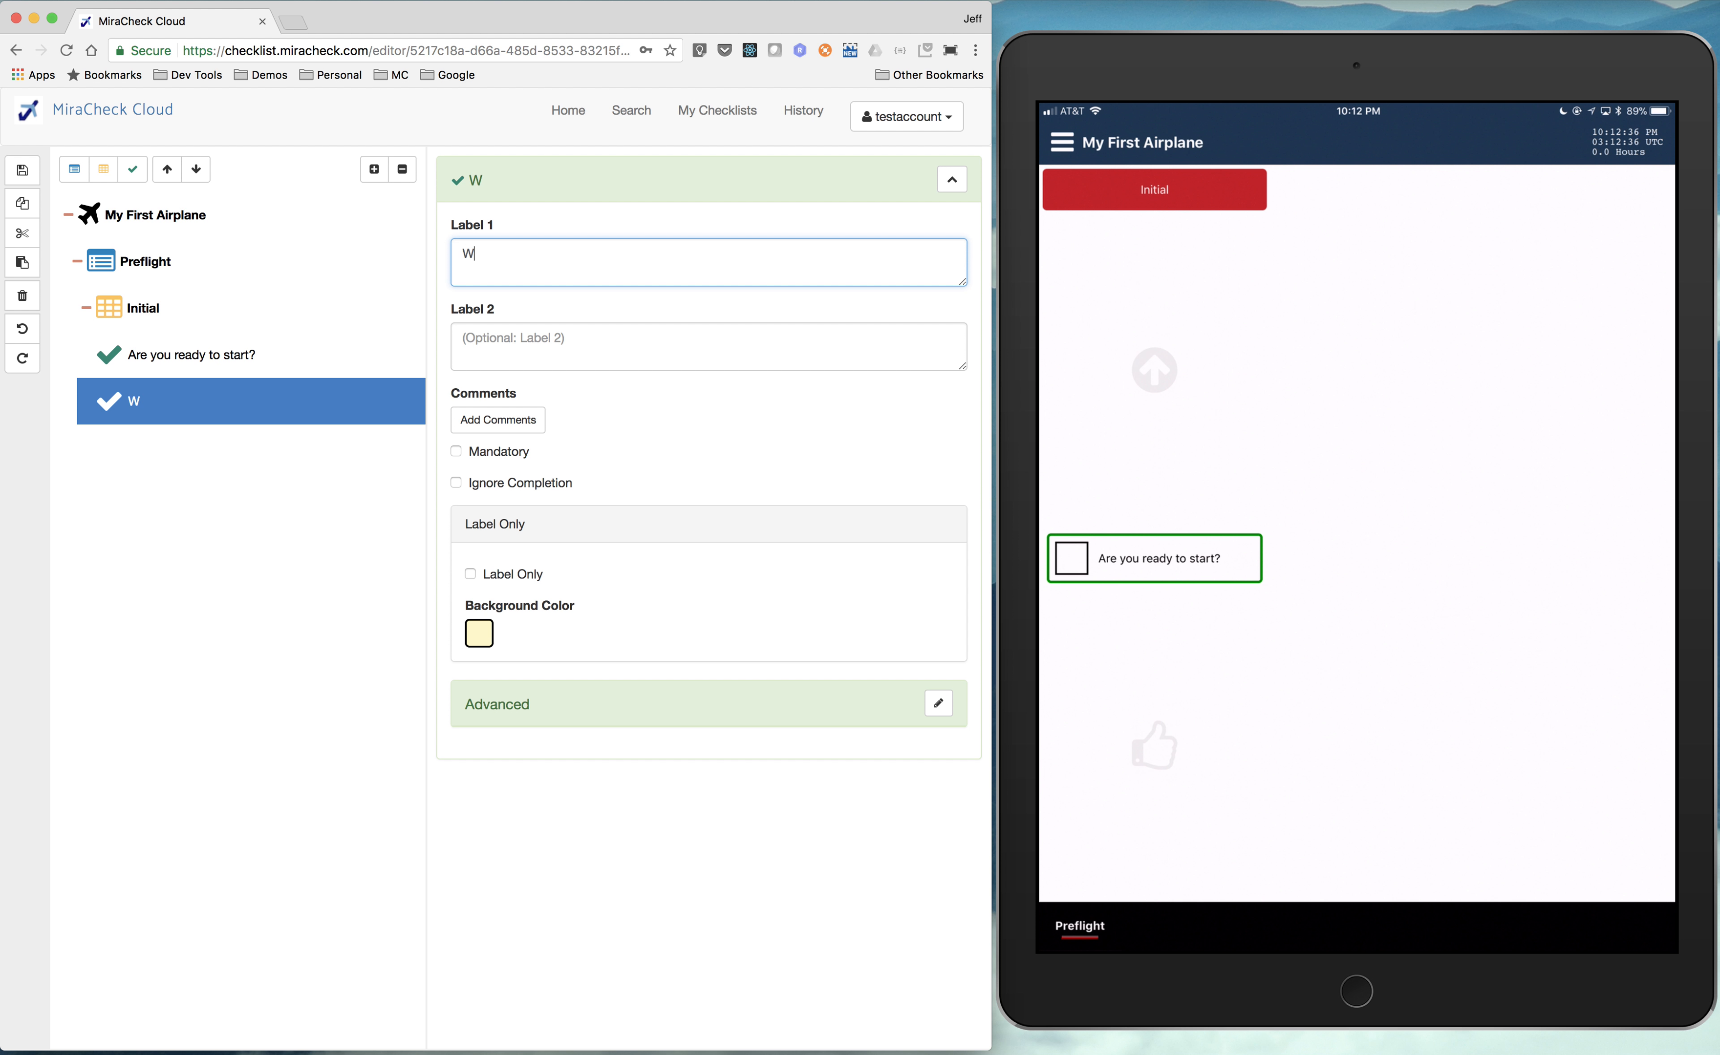
type("ea")
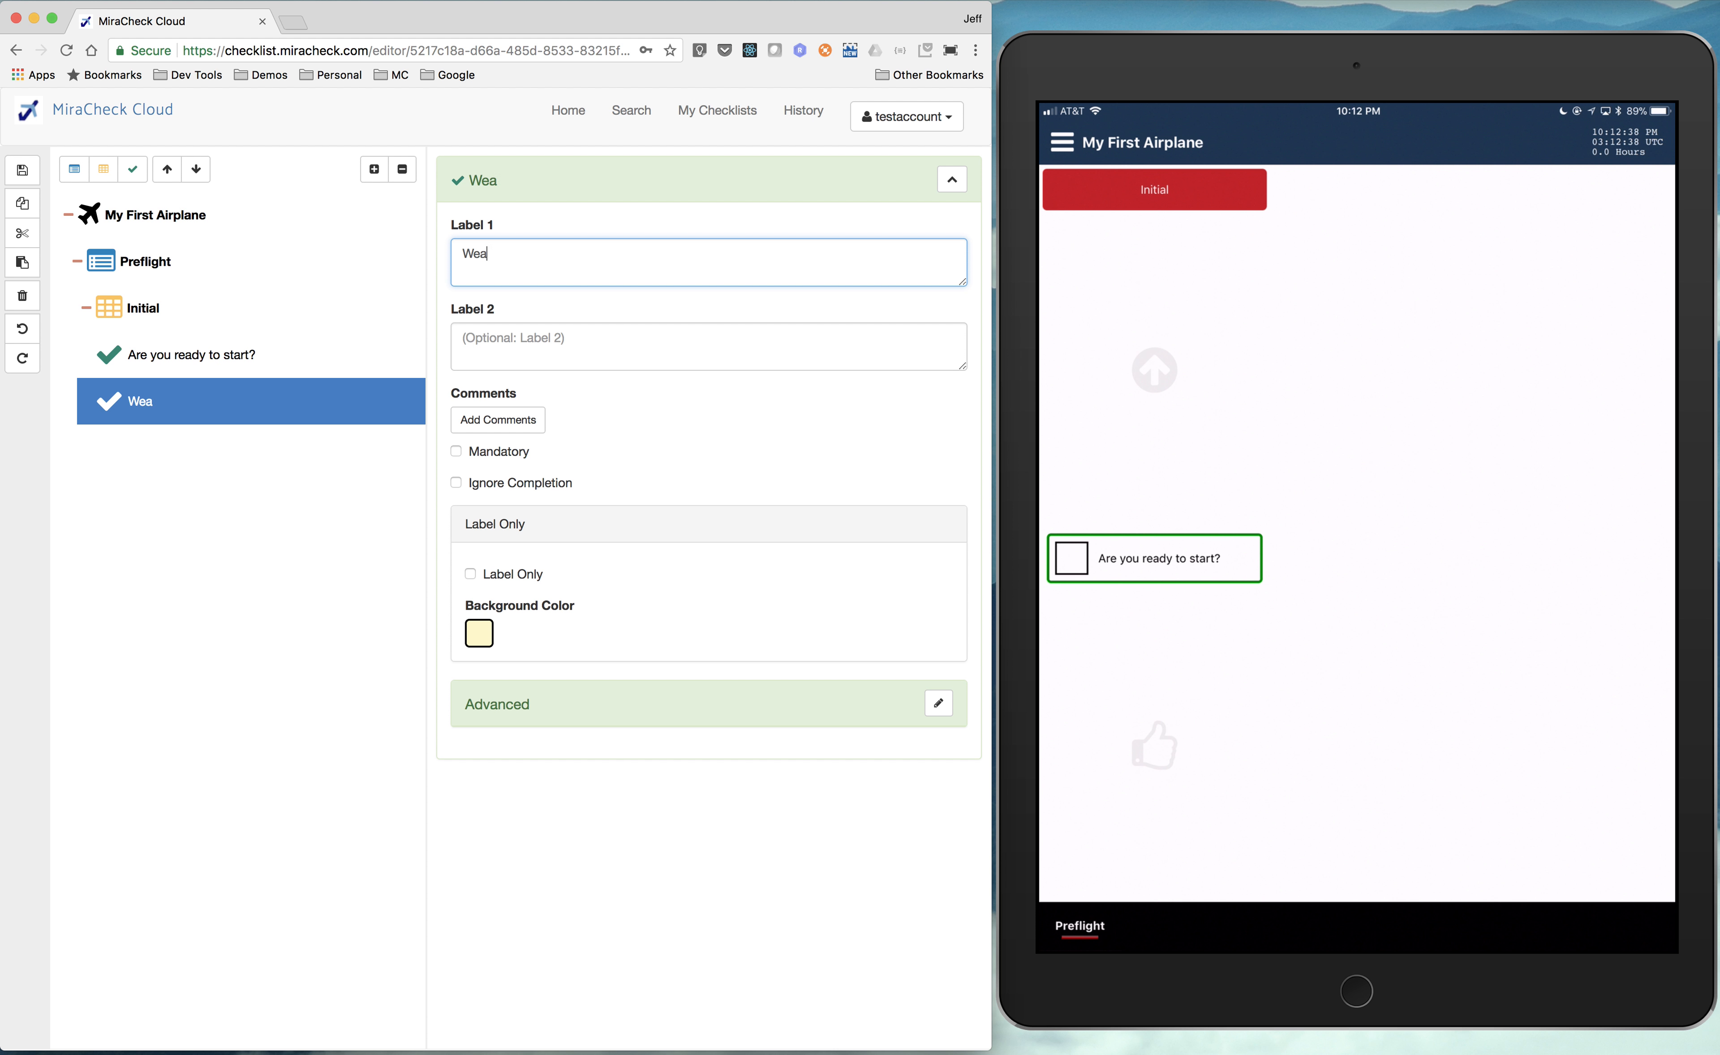
type("ther Check")
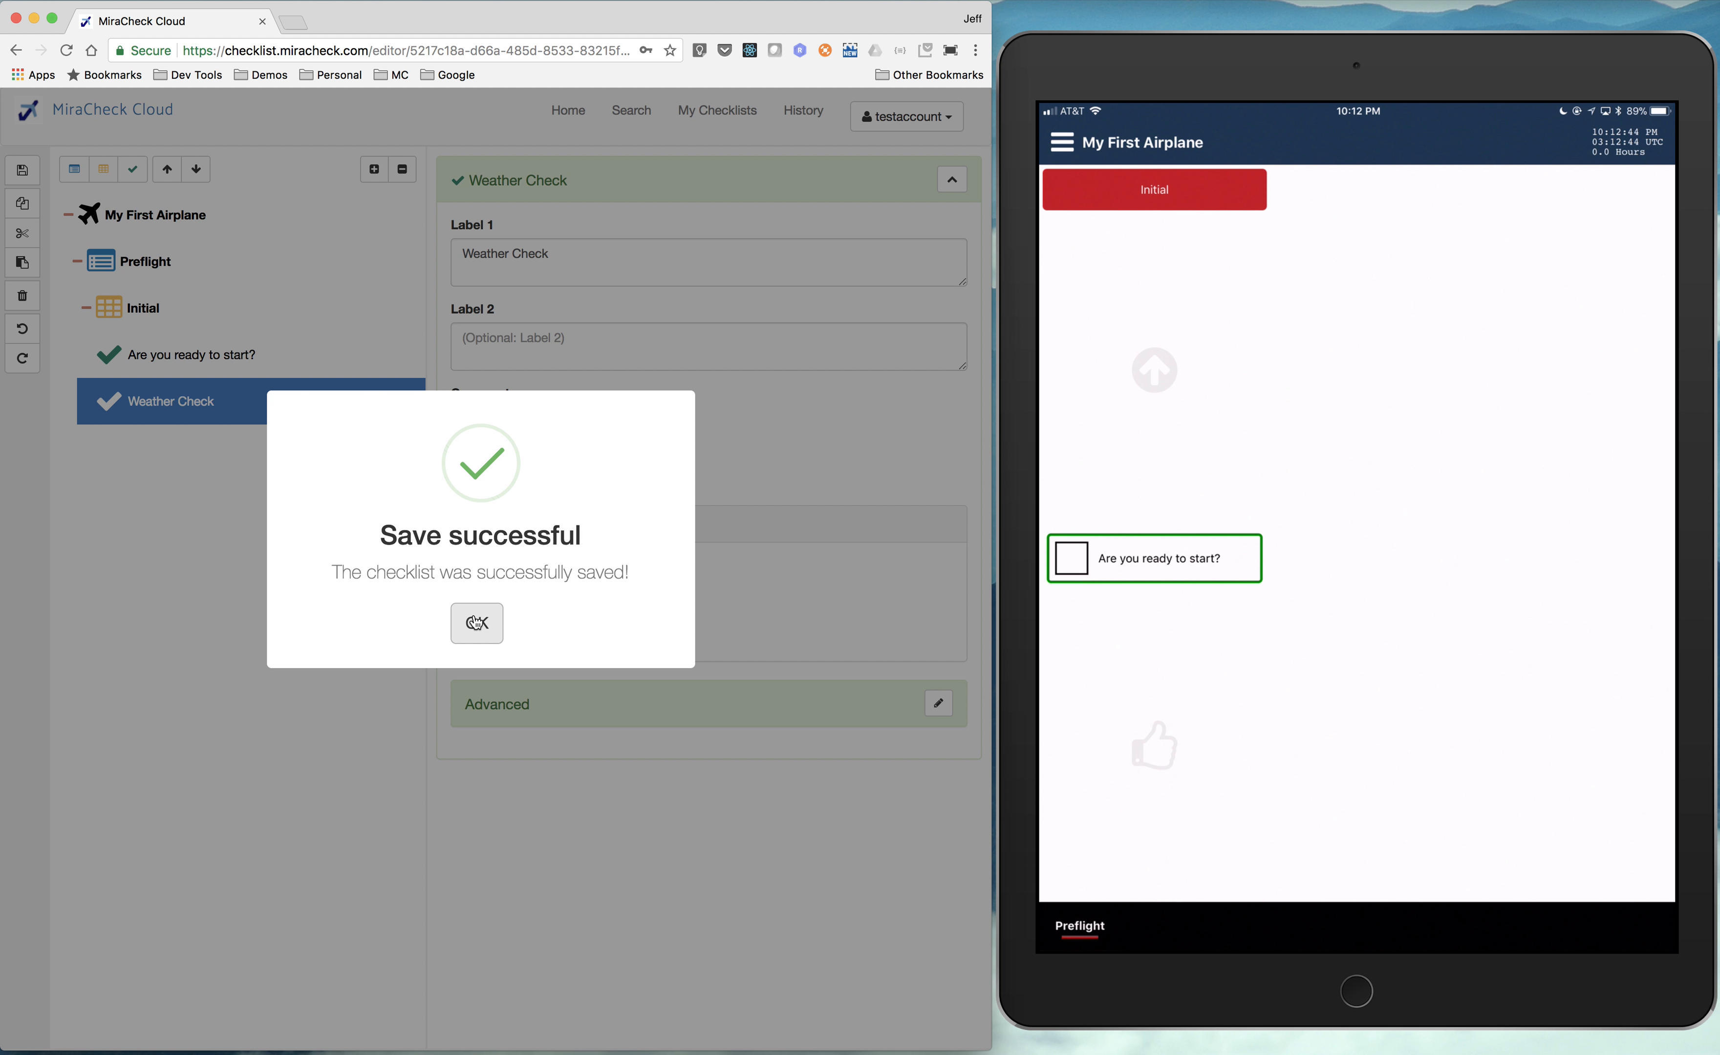
left_click(476, 623)
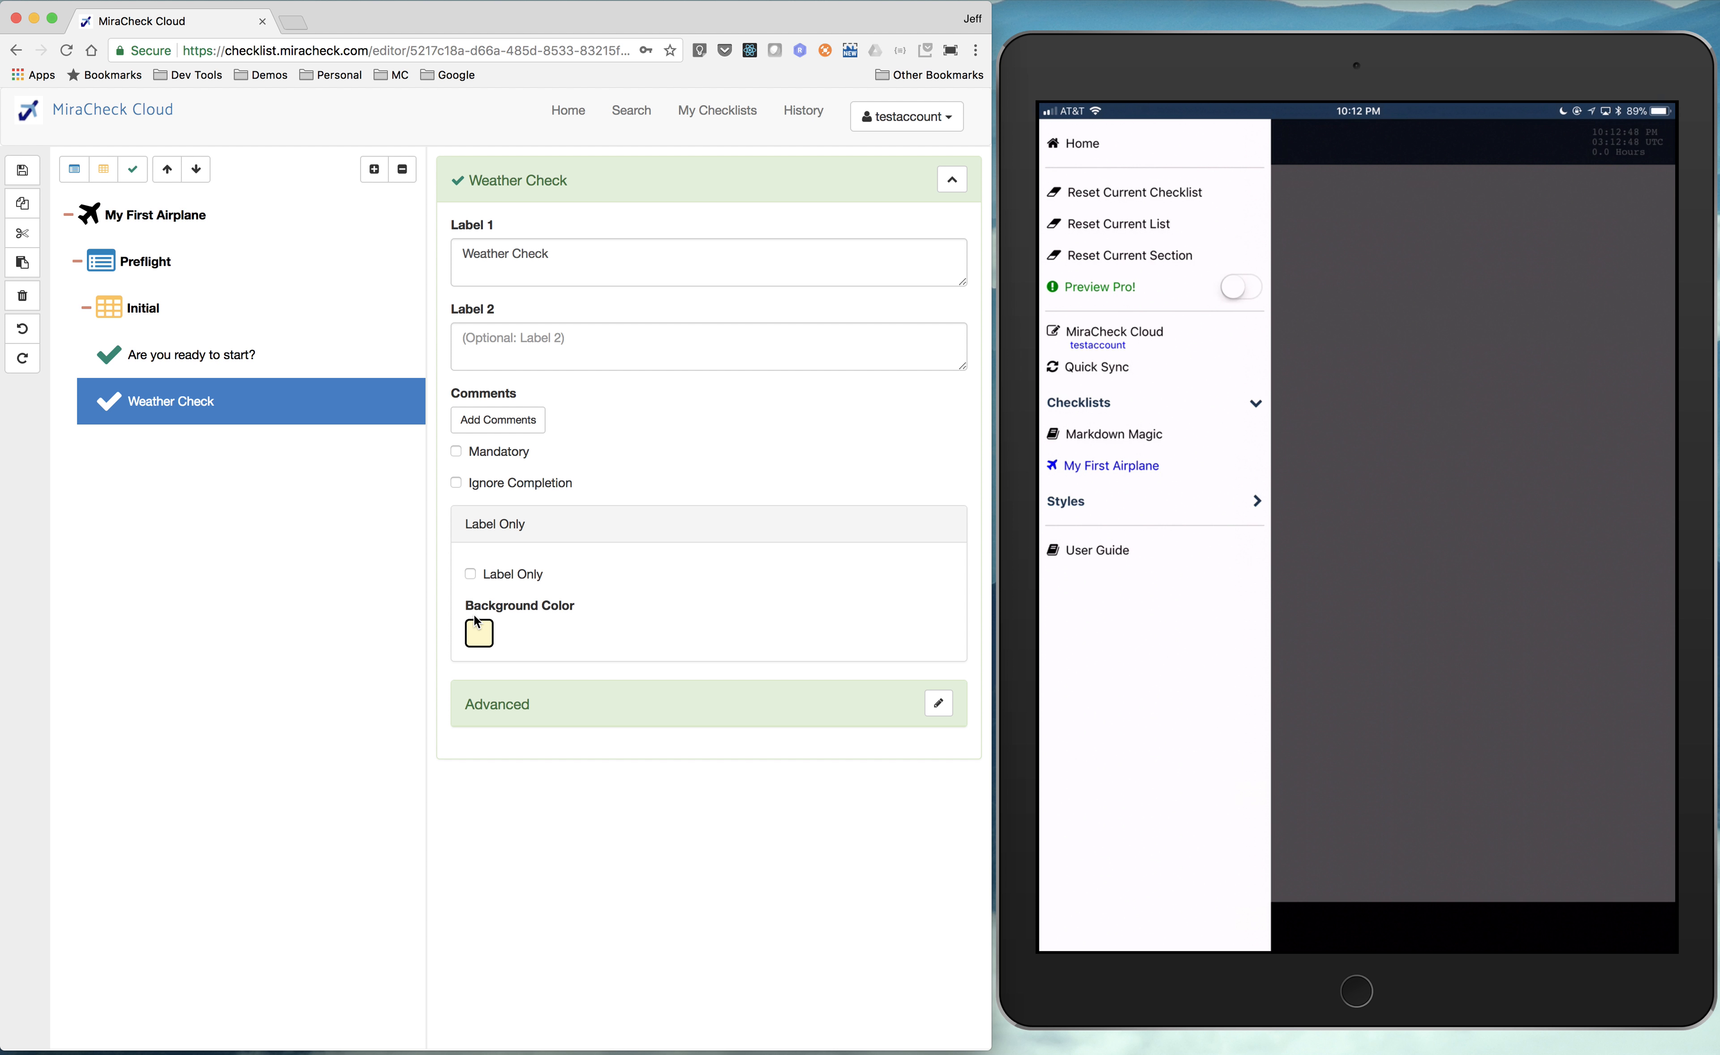
left_click(1135, 191)
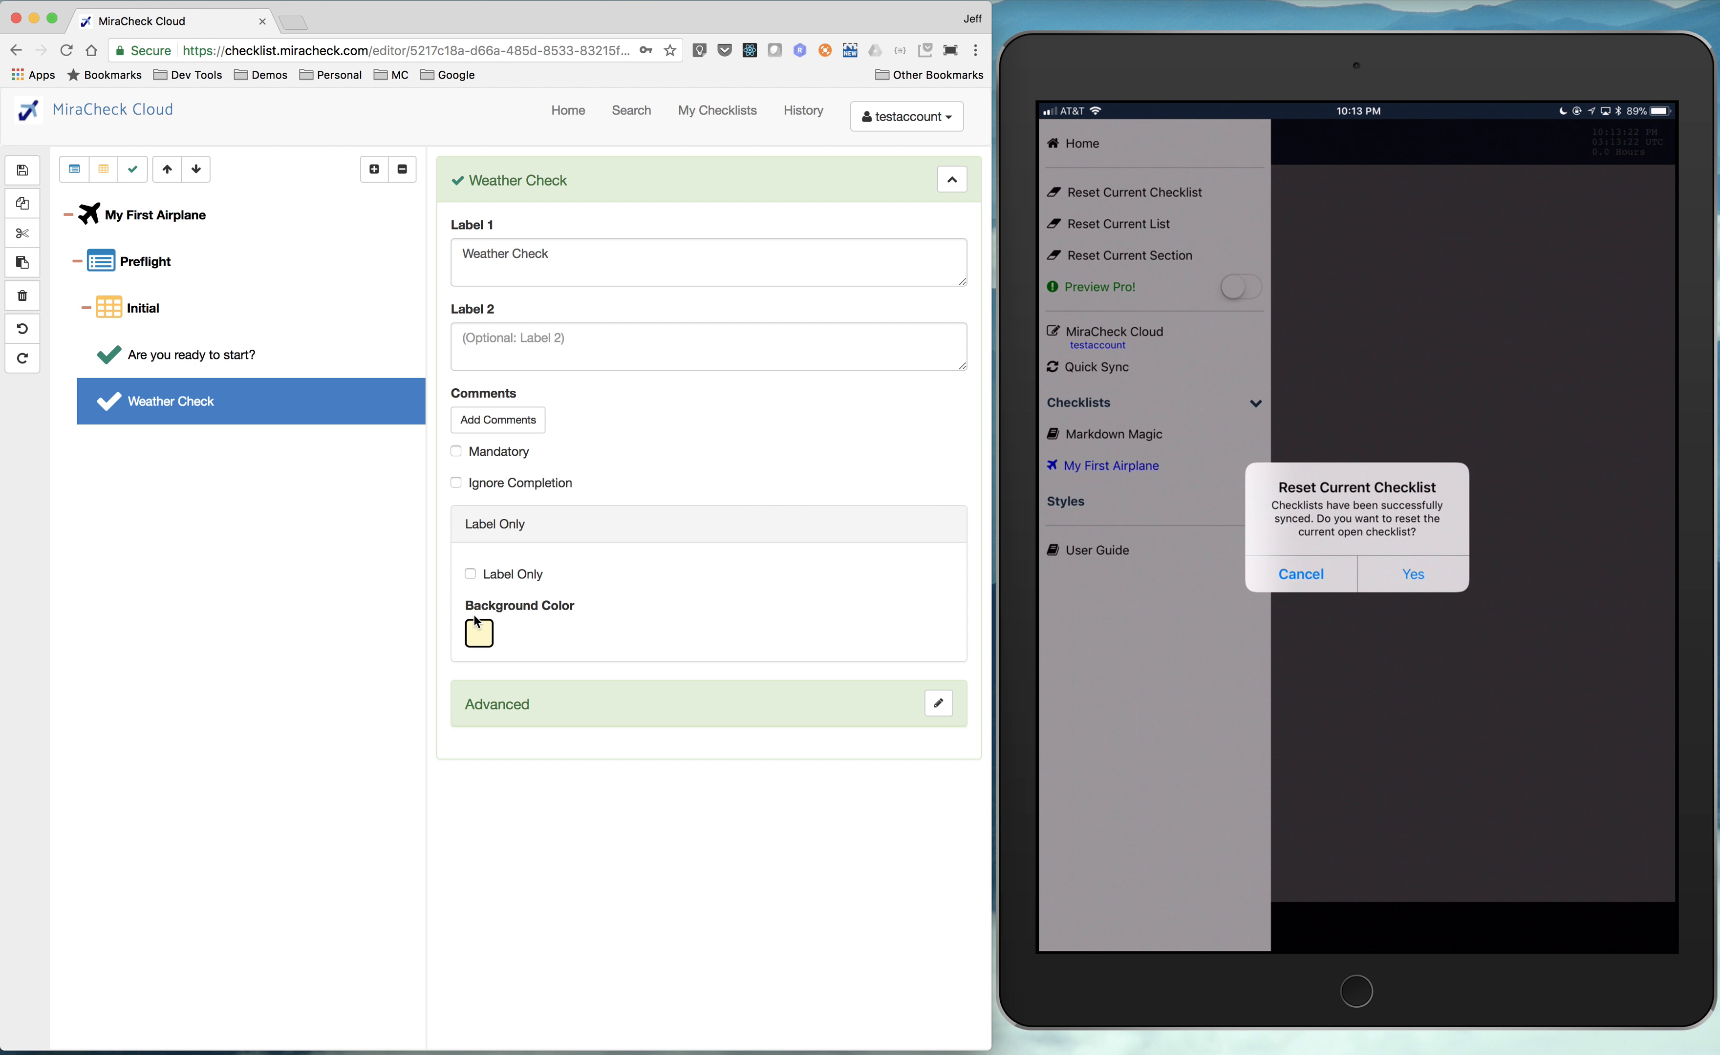
- Reset the open iPad checklist after sync and check off 'Are you ready to start?'
left_click(1300, 574)
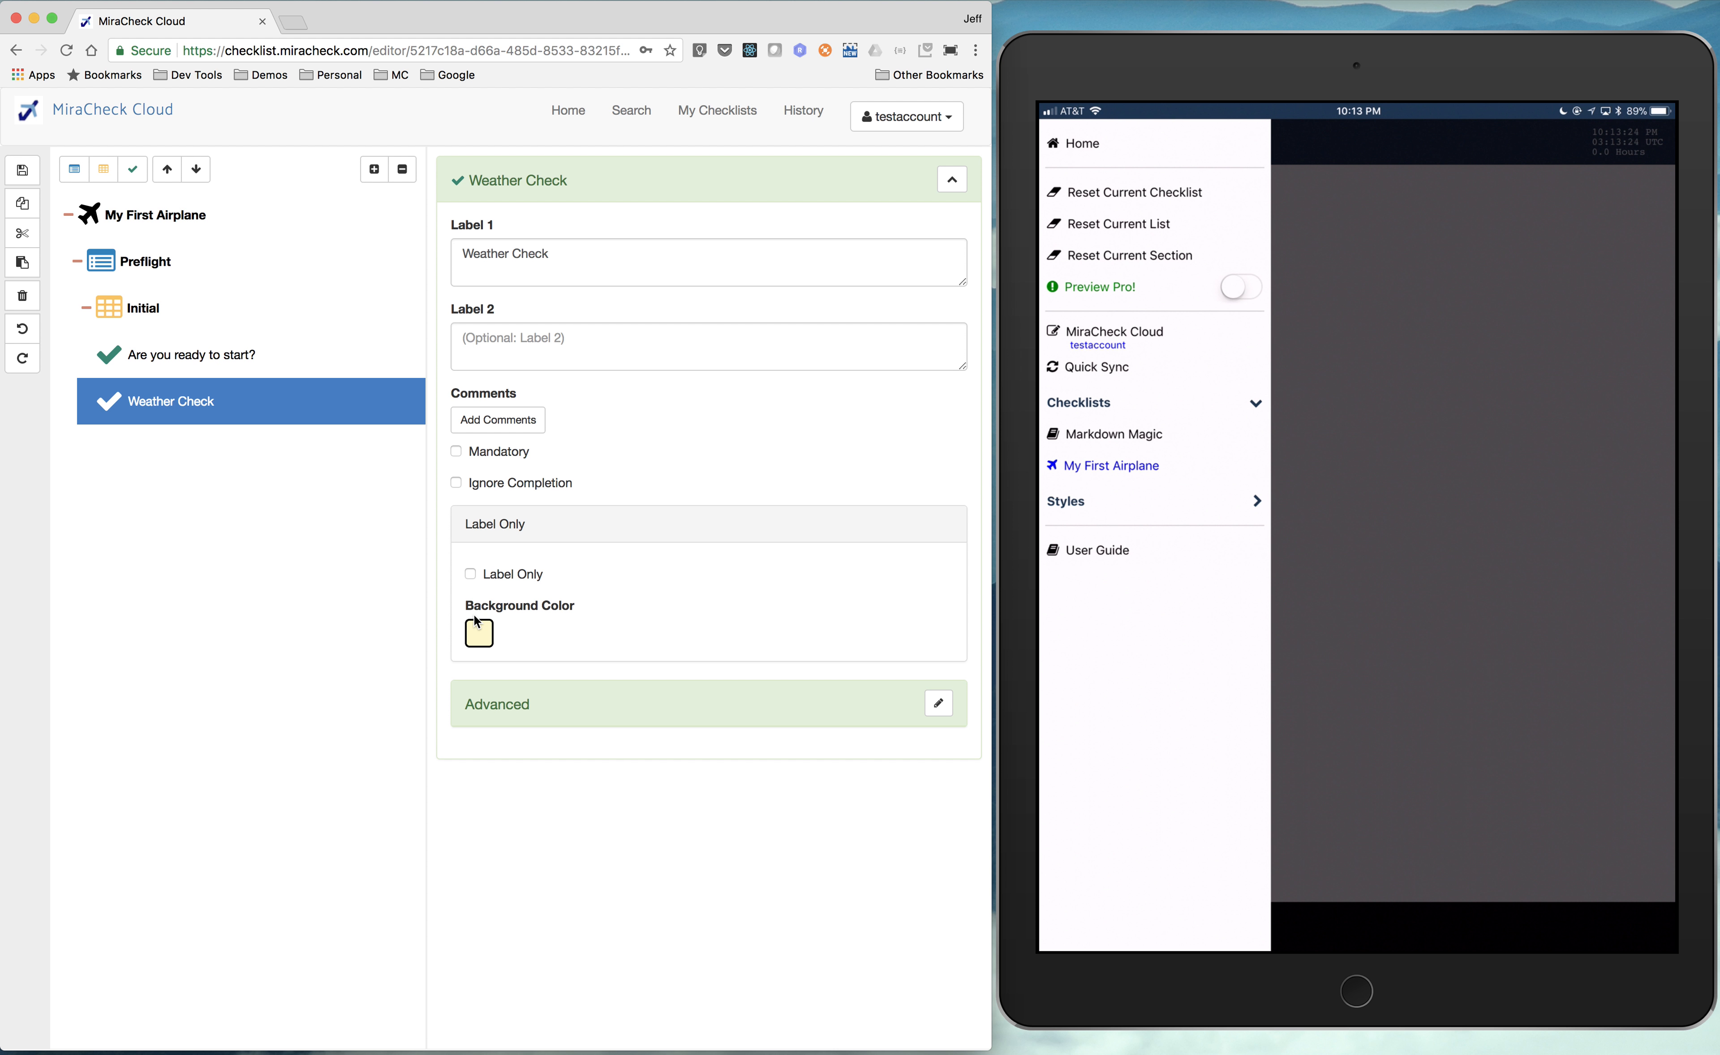
left_click(1110, 465)
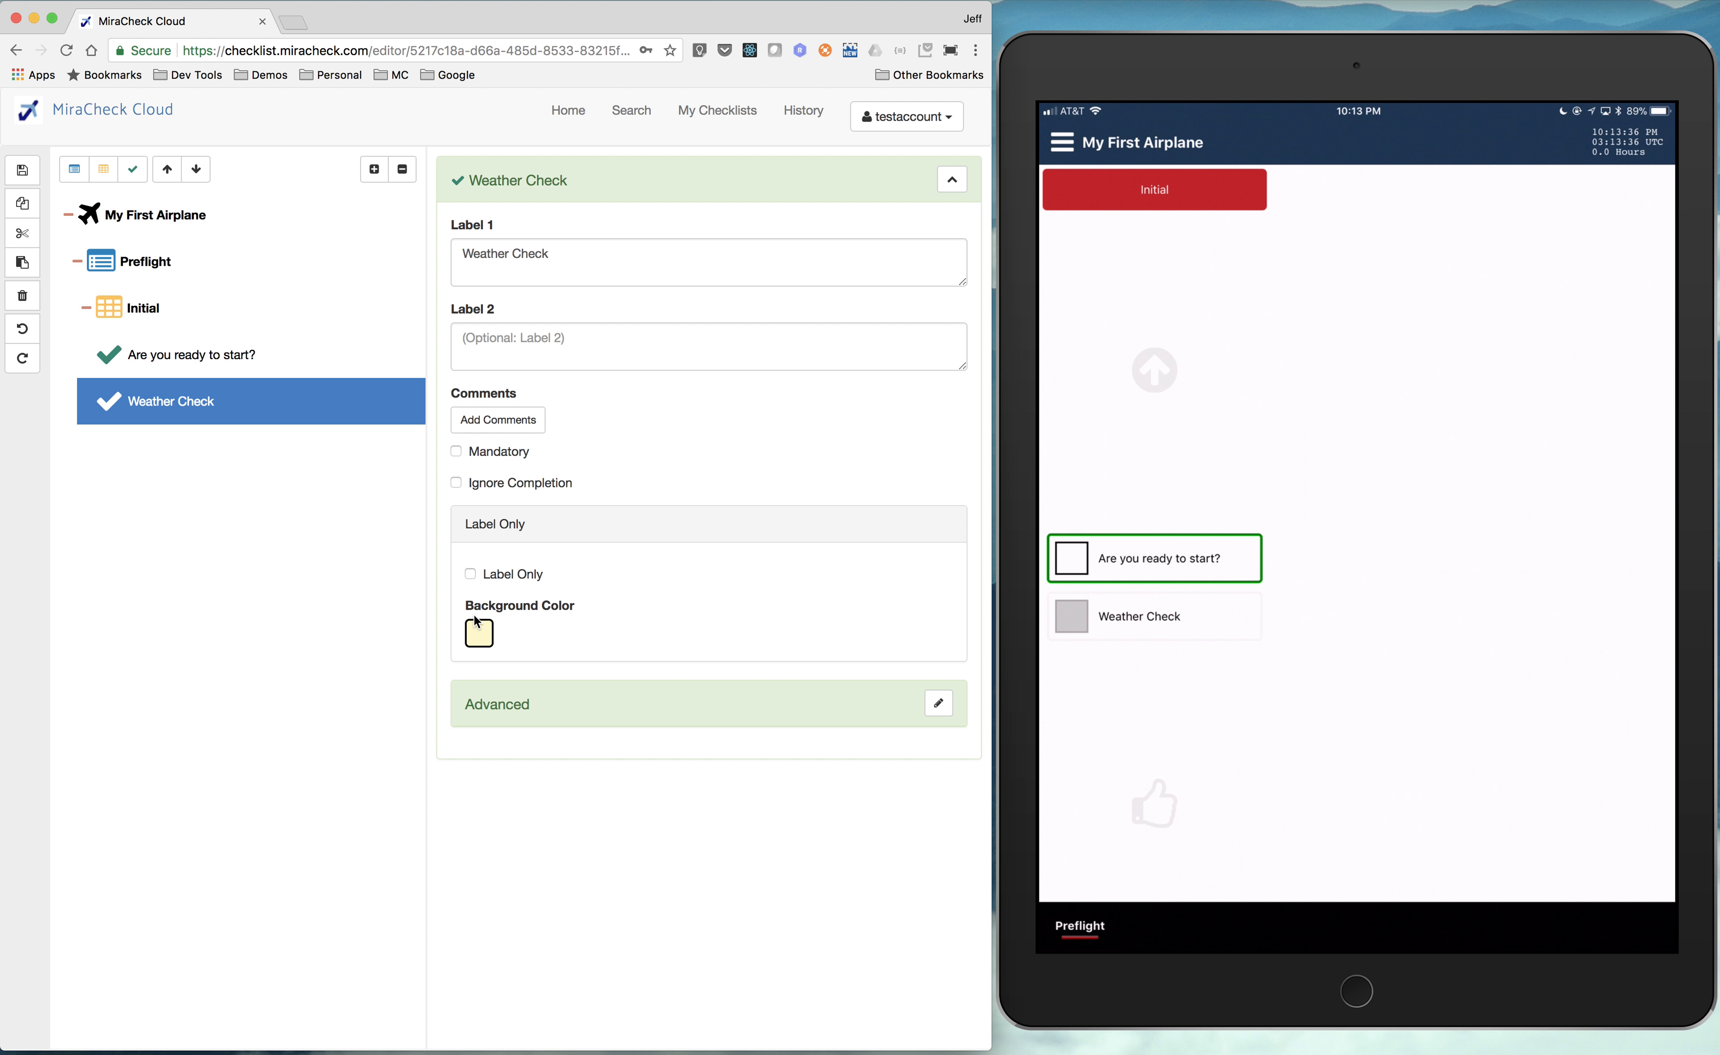
left_click(1071, 558)
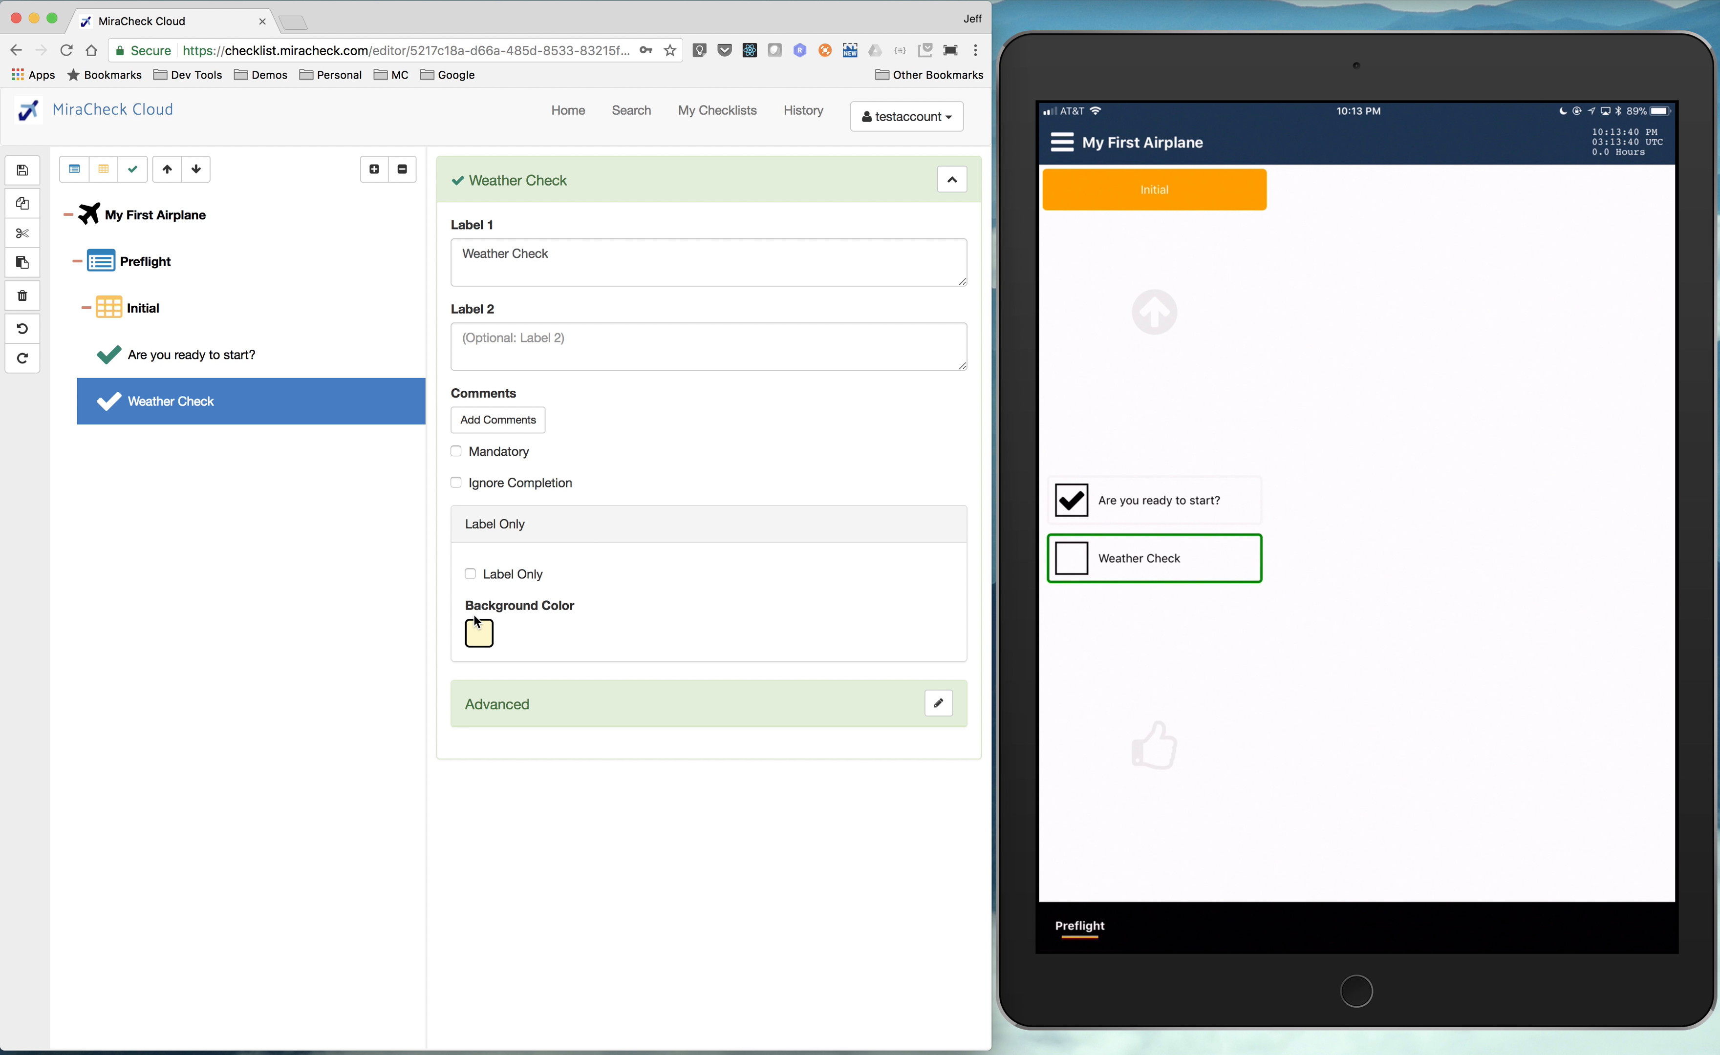
mouse_move(118, 332)
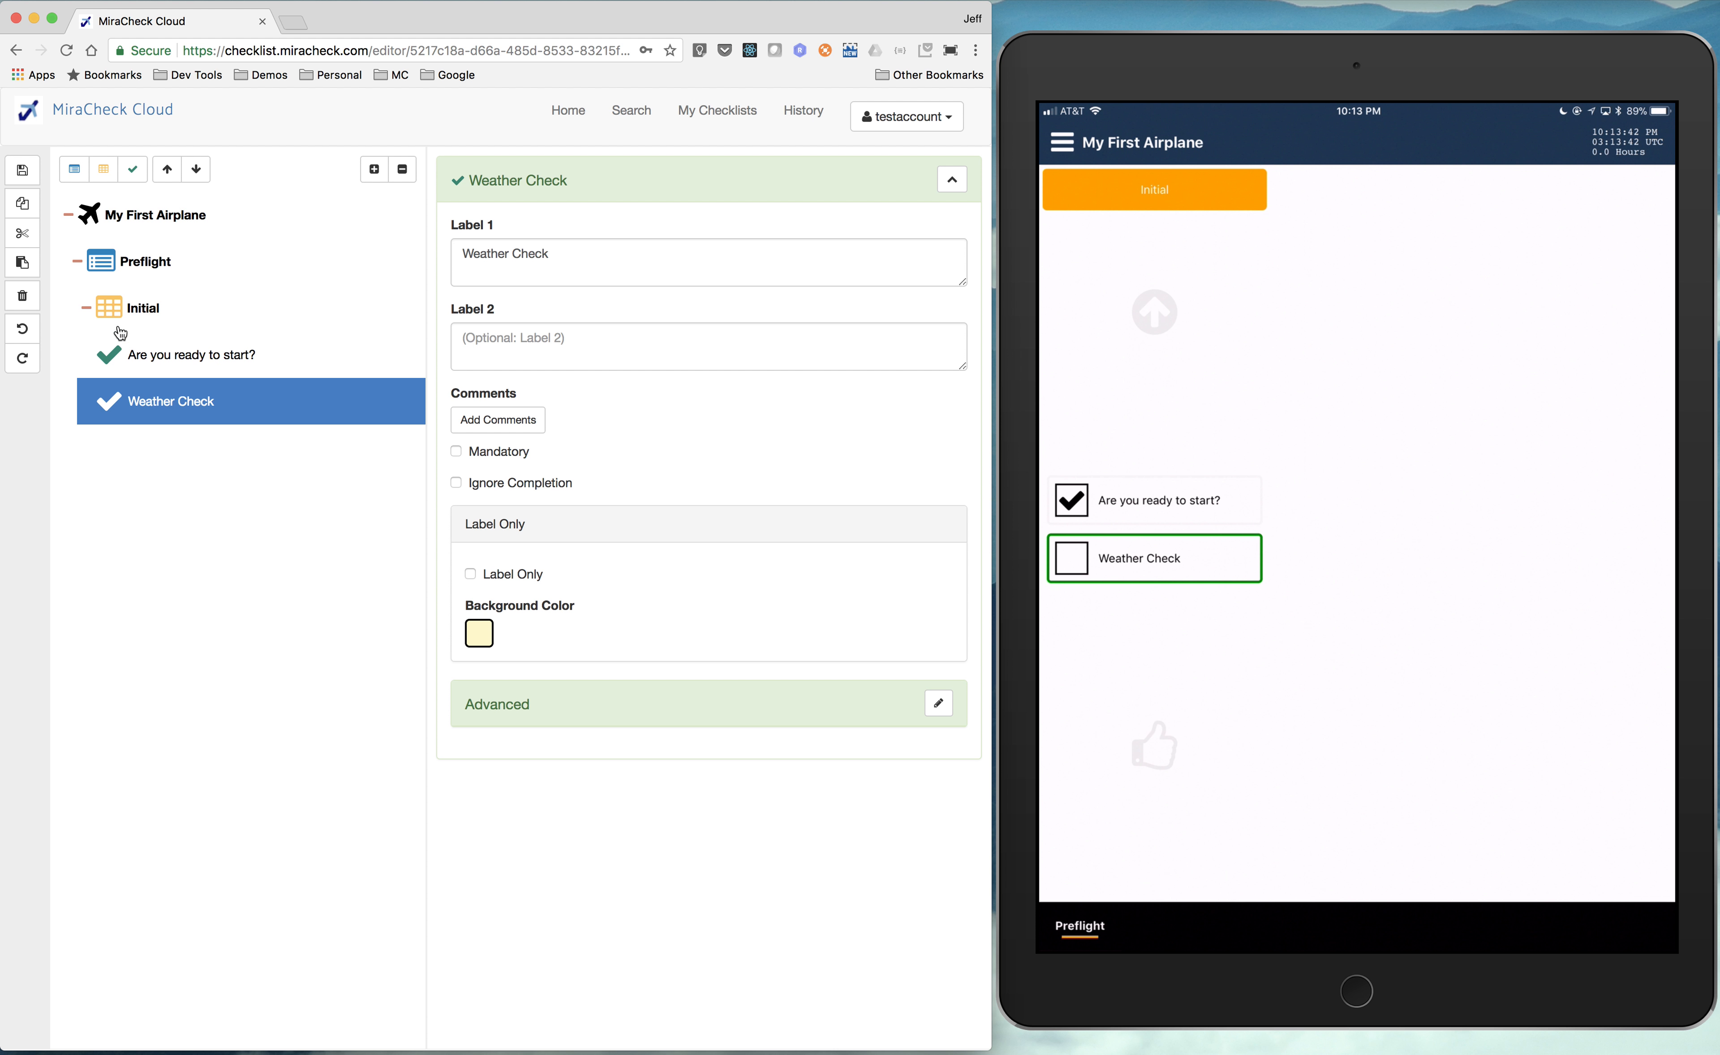
left_click(142, 308)
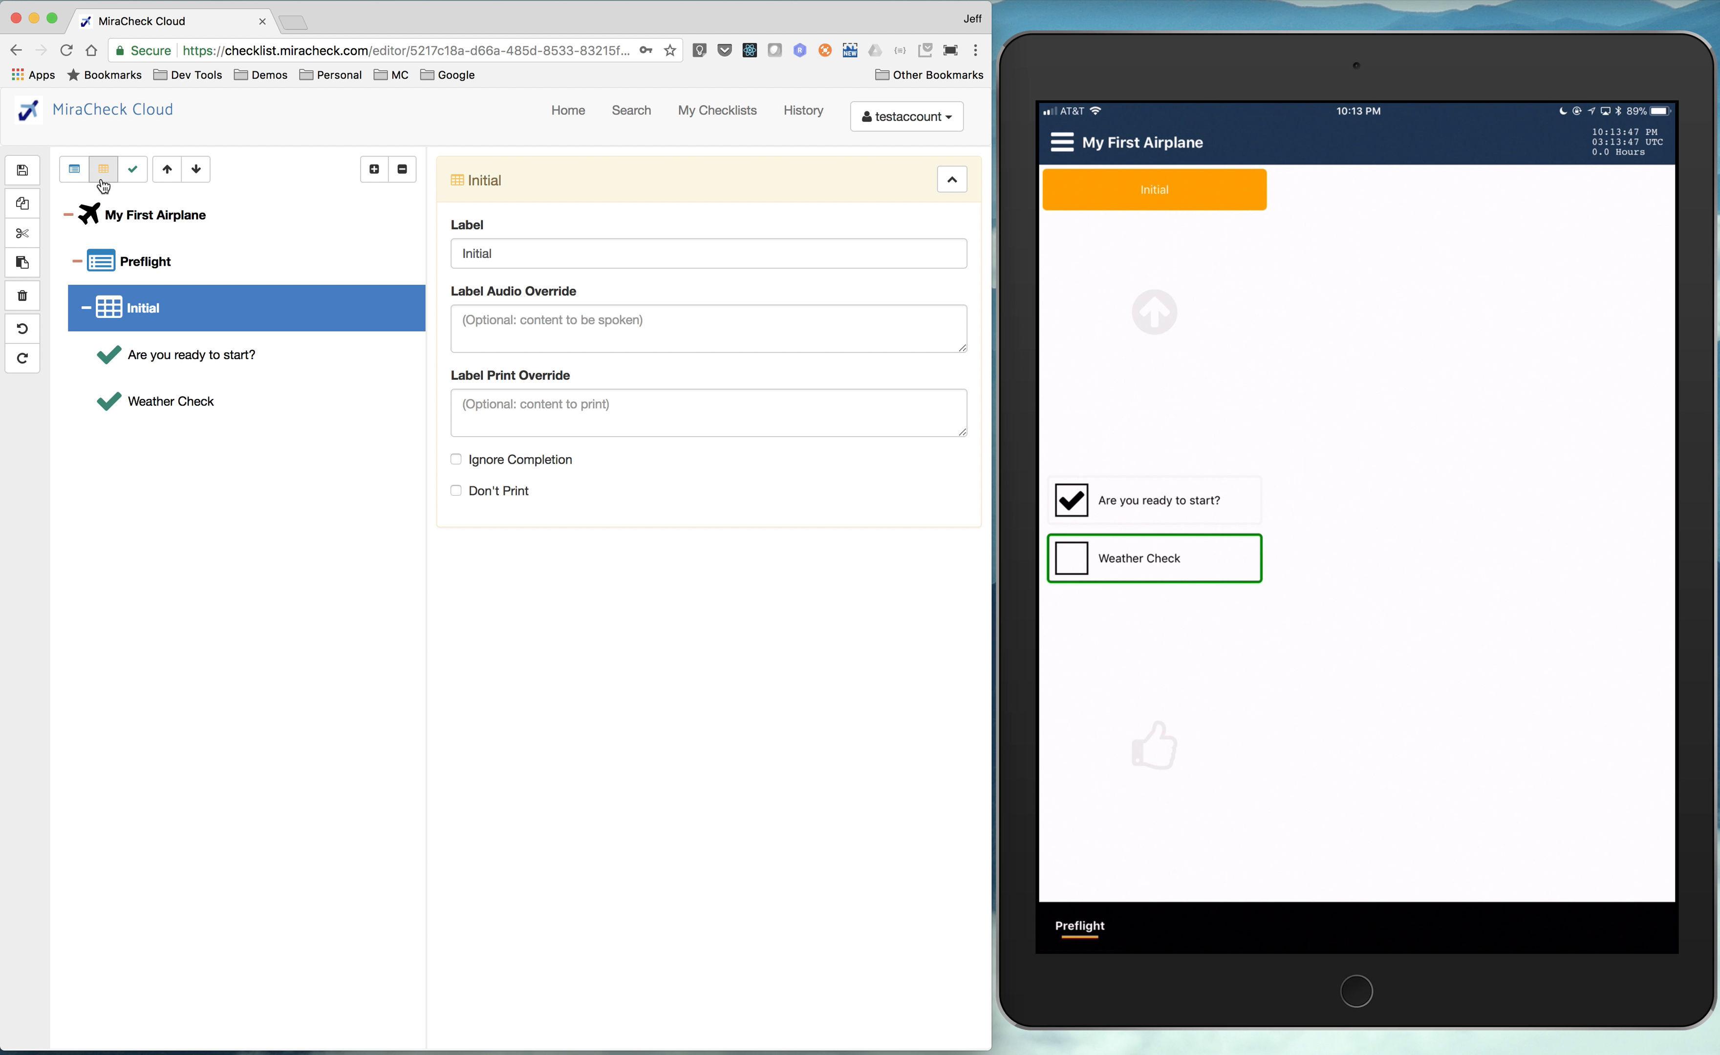
mouse_move(103, 168)
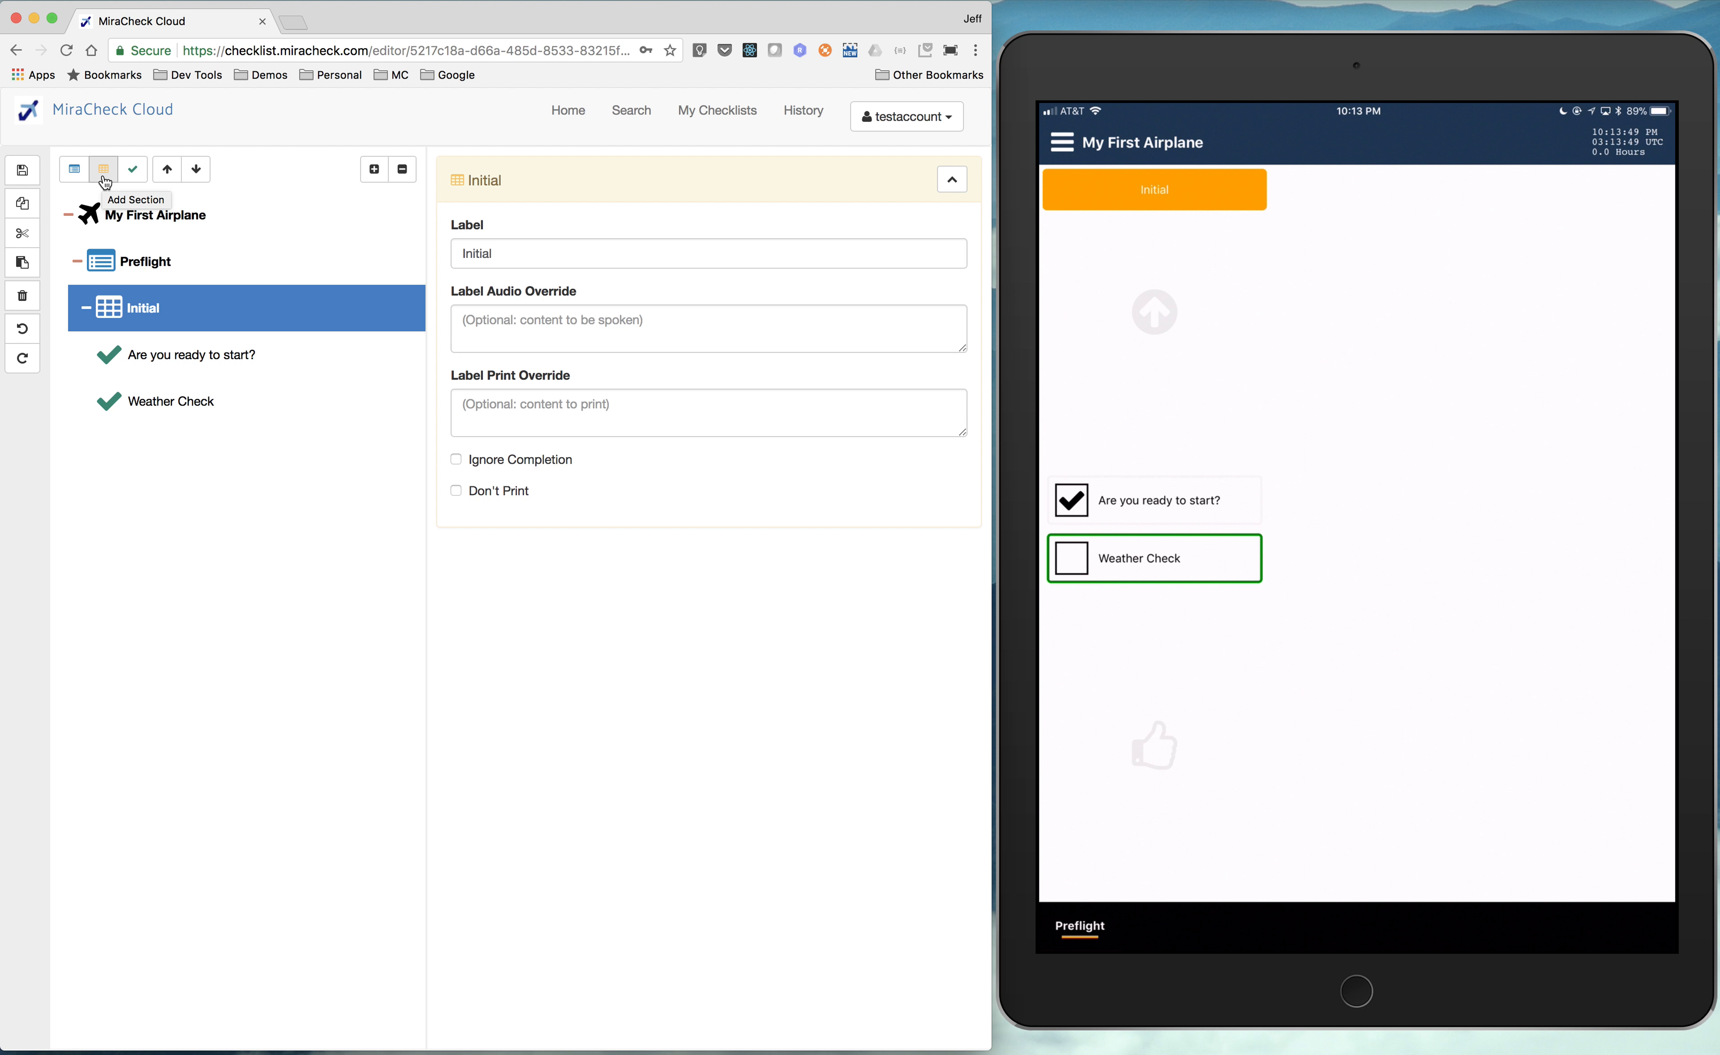
mouse_move(141, 312)
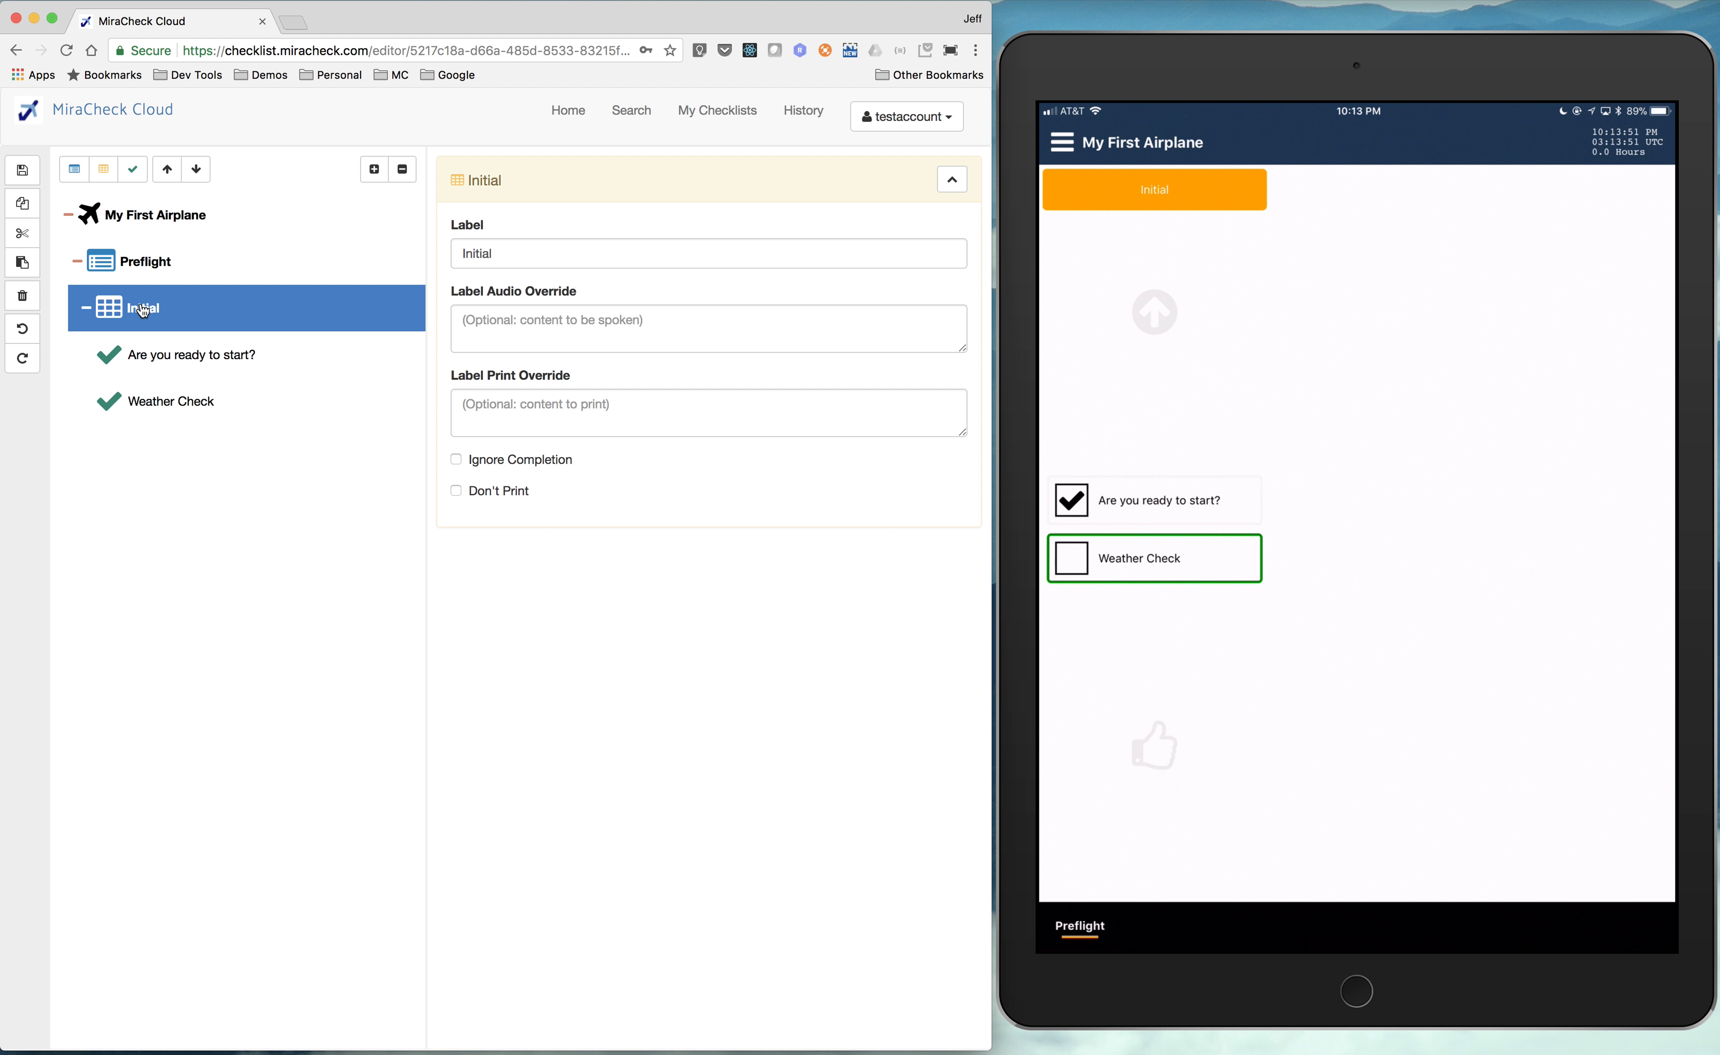
left_click(146, 260)
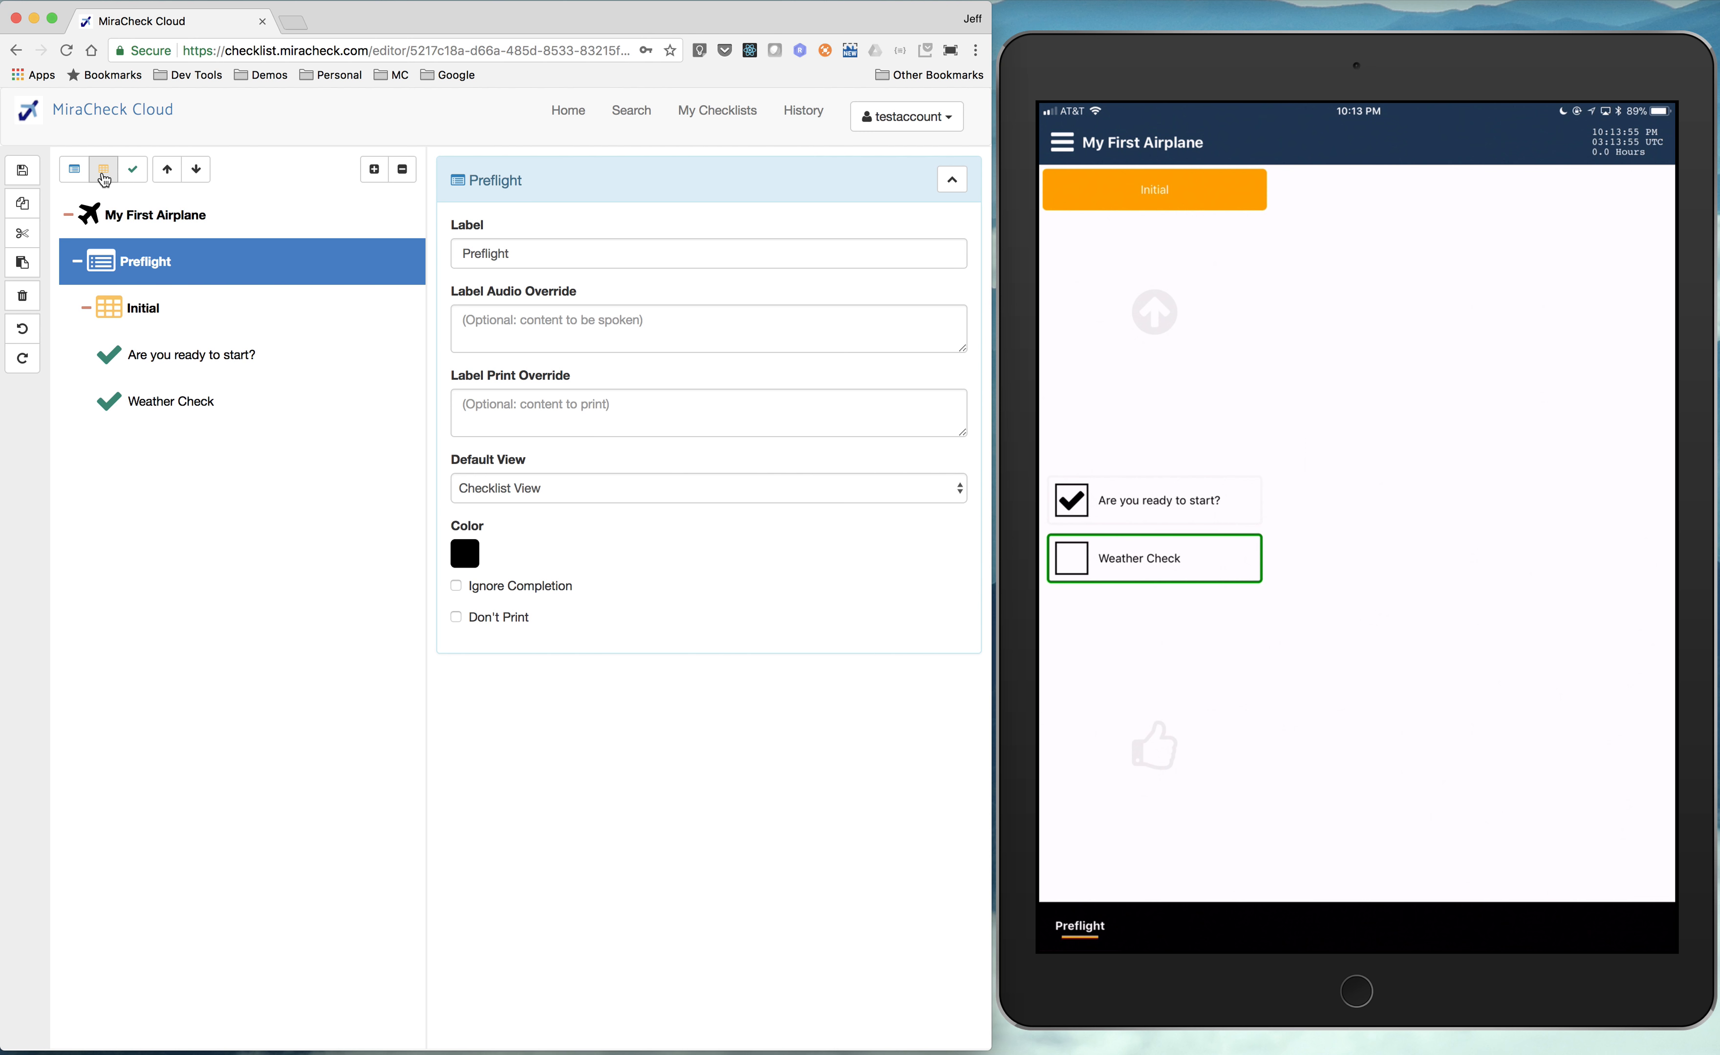
mouse_move(161, 458)
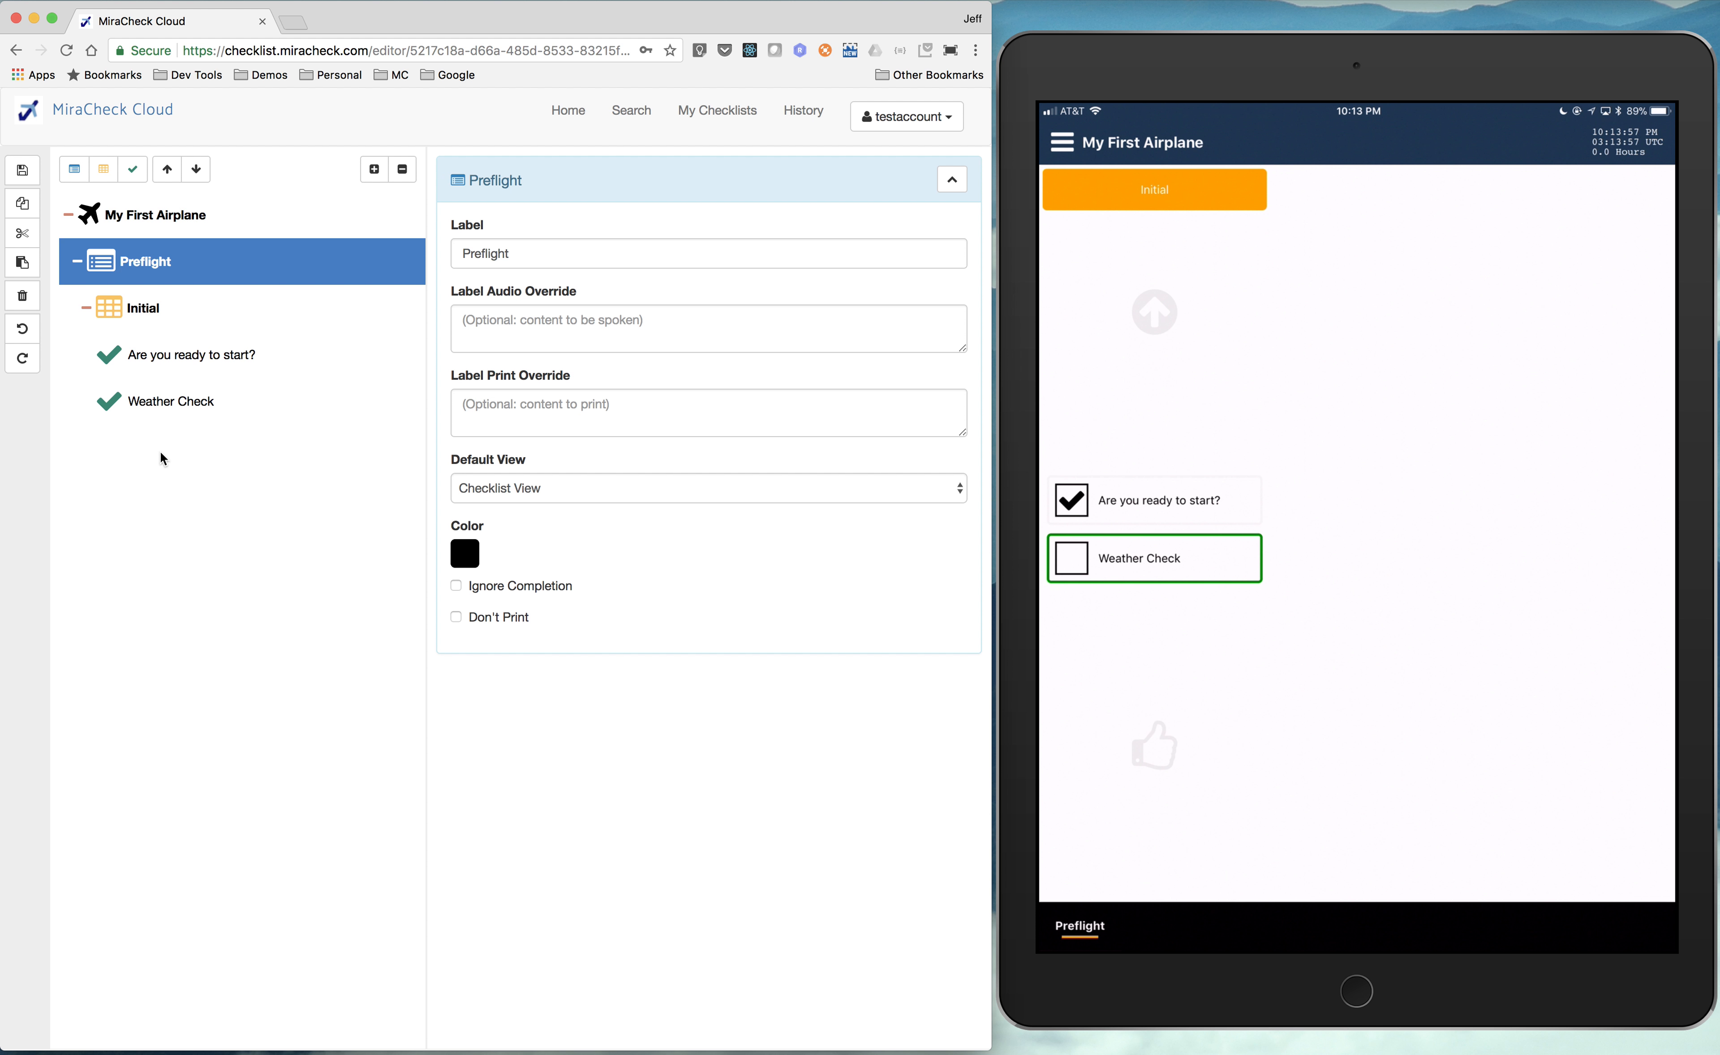
left_click(140, 308)
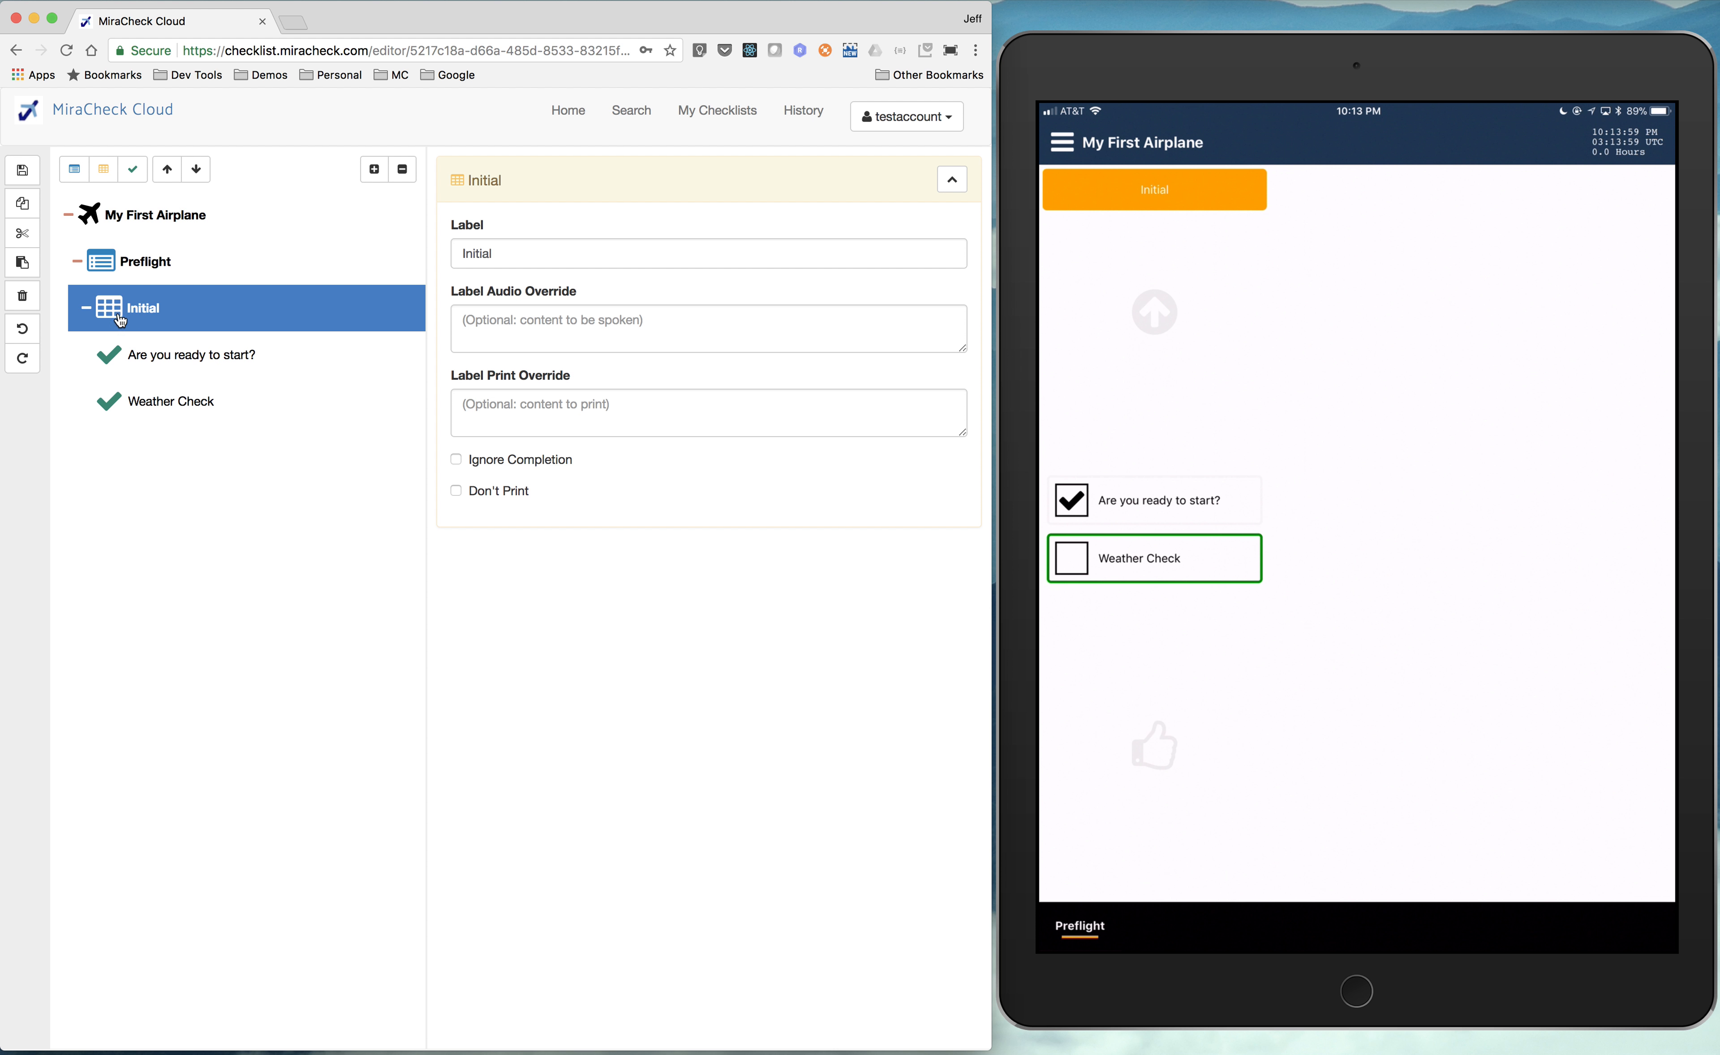
mouse_move(153, 411)
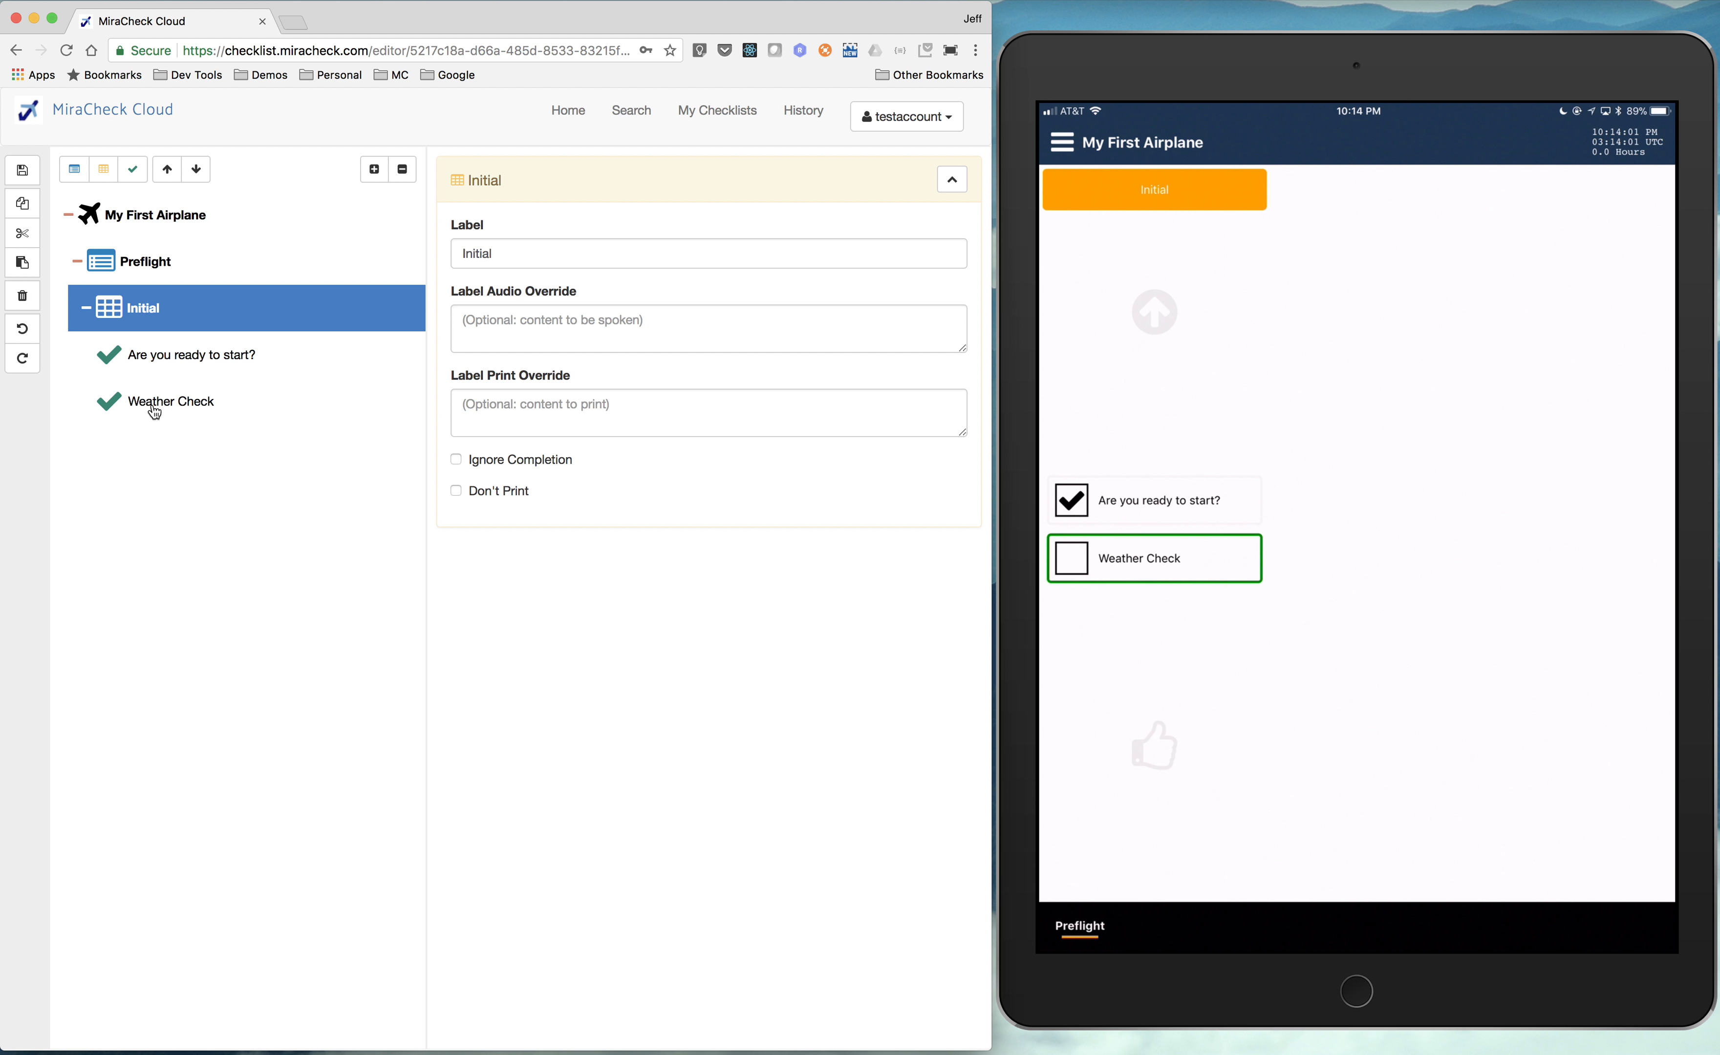
mouse_move(162, 405)
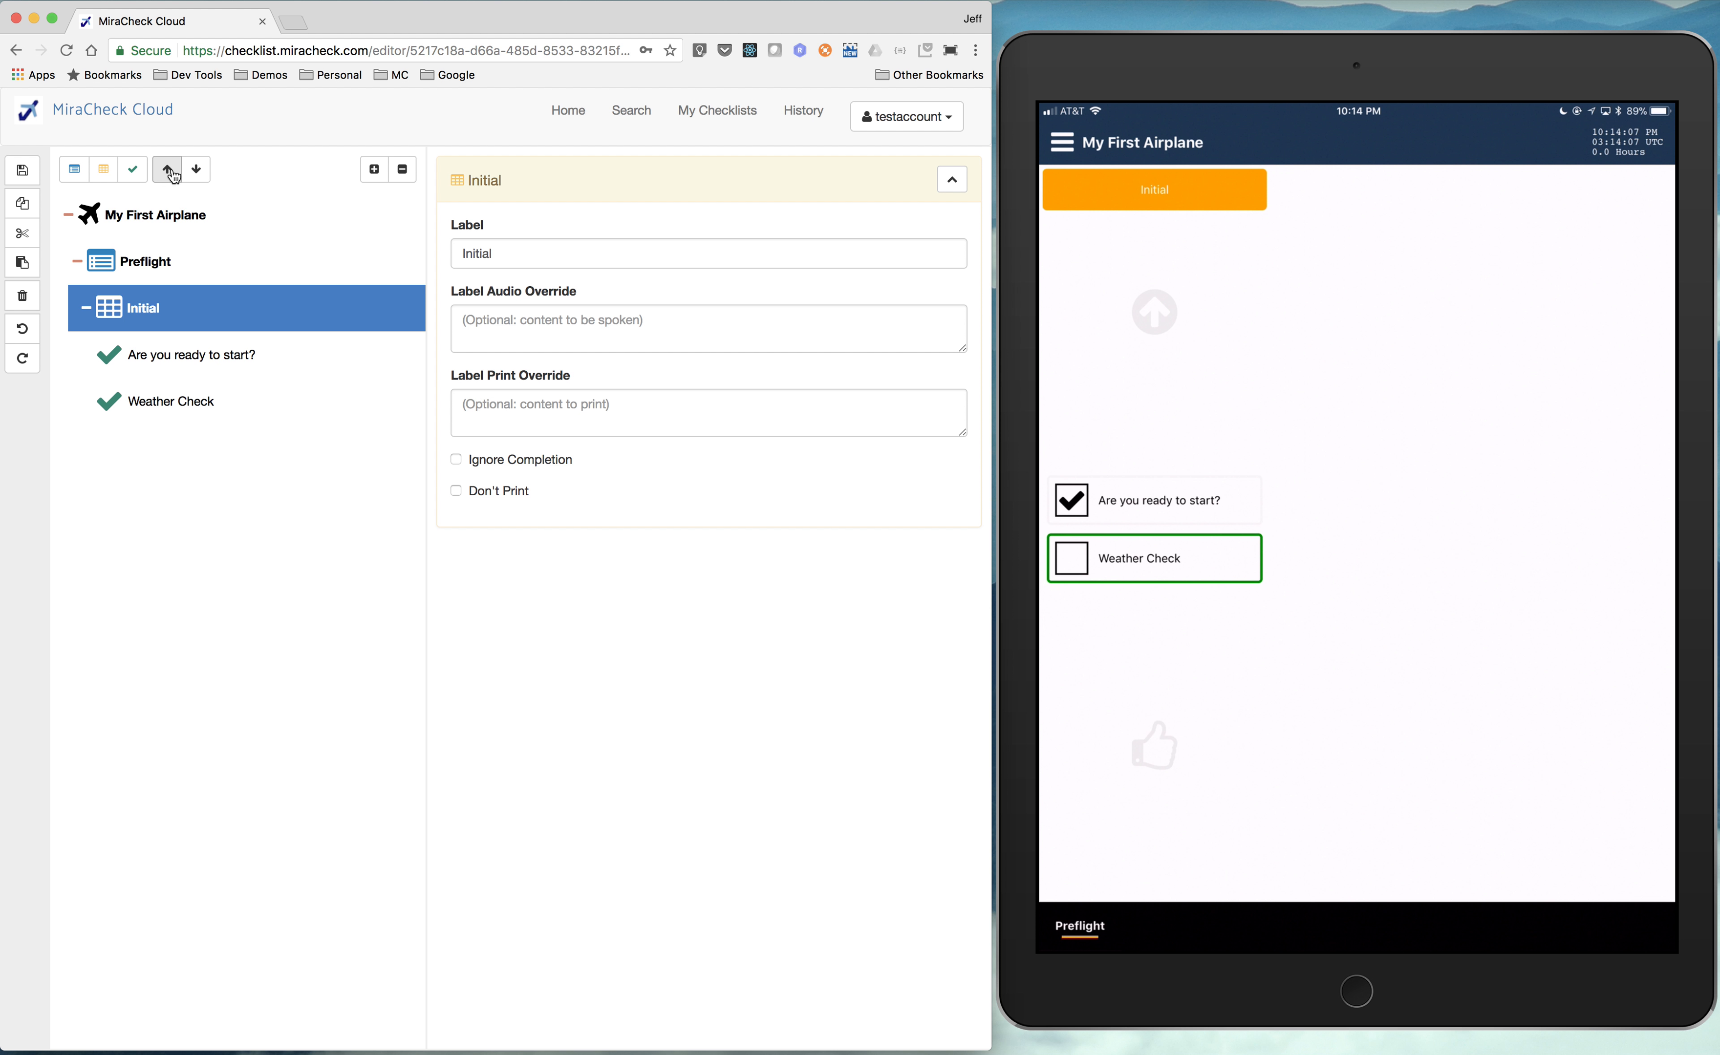
mouse_move(195, 170)
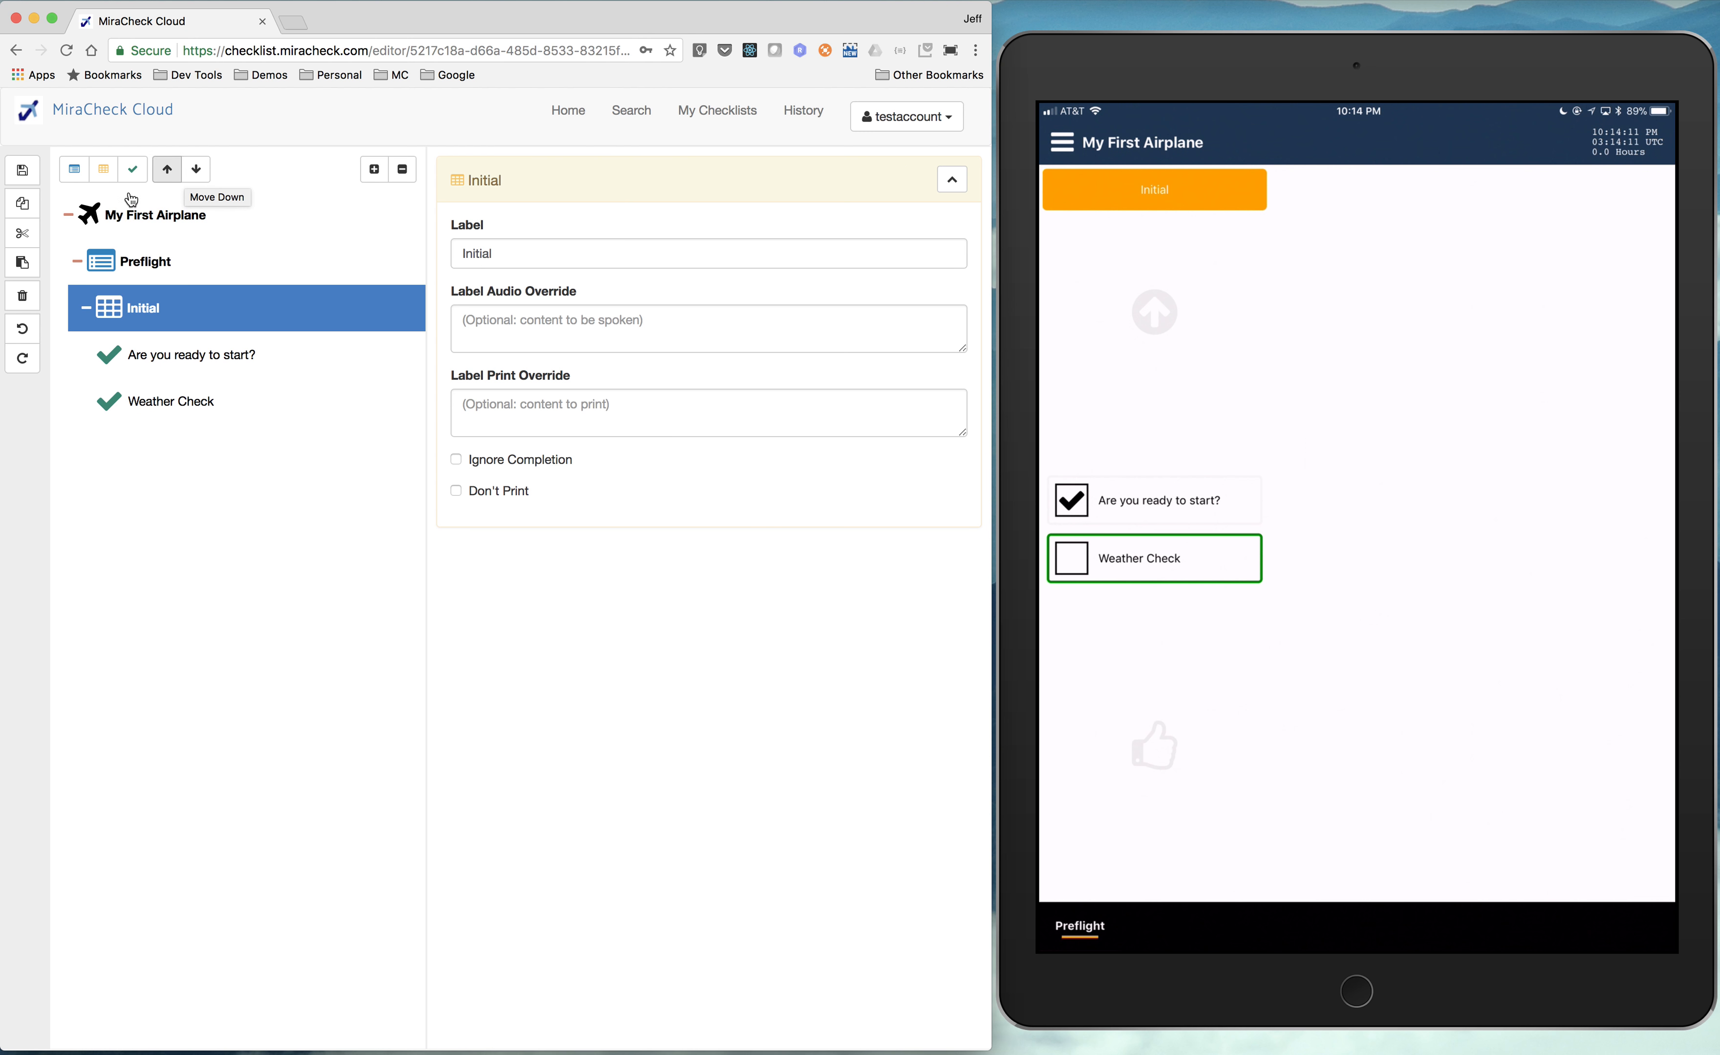
- Add a new section after Initial named 'Interior'
left_click(104, 169)
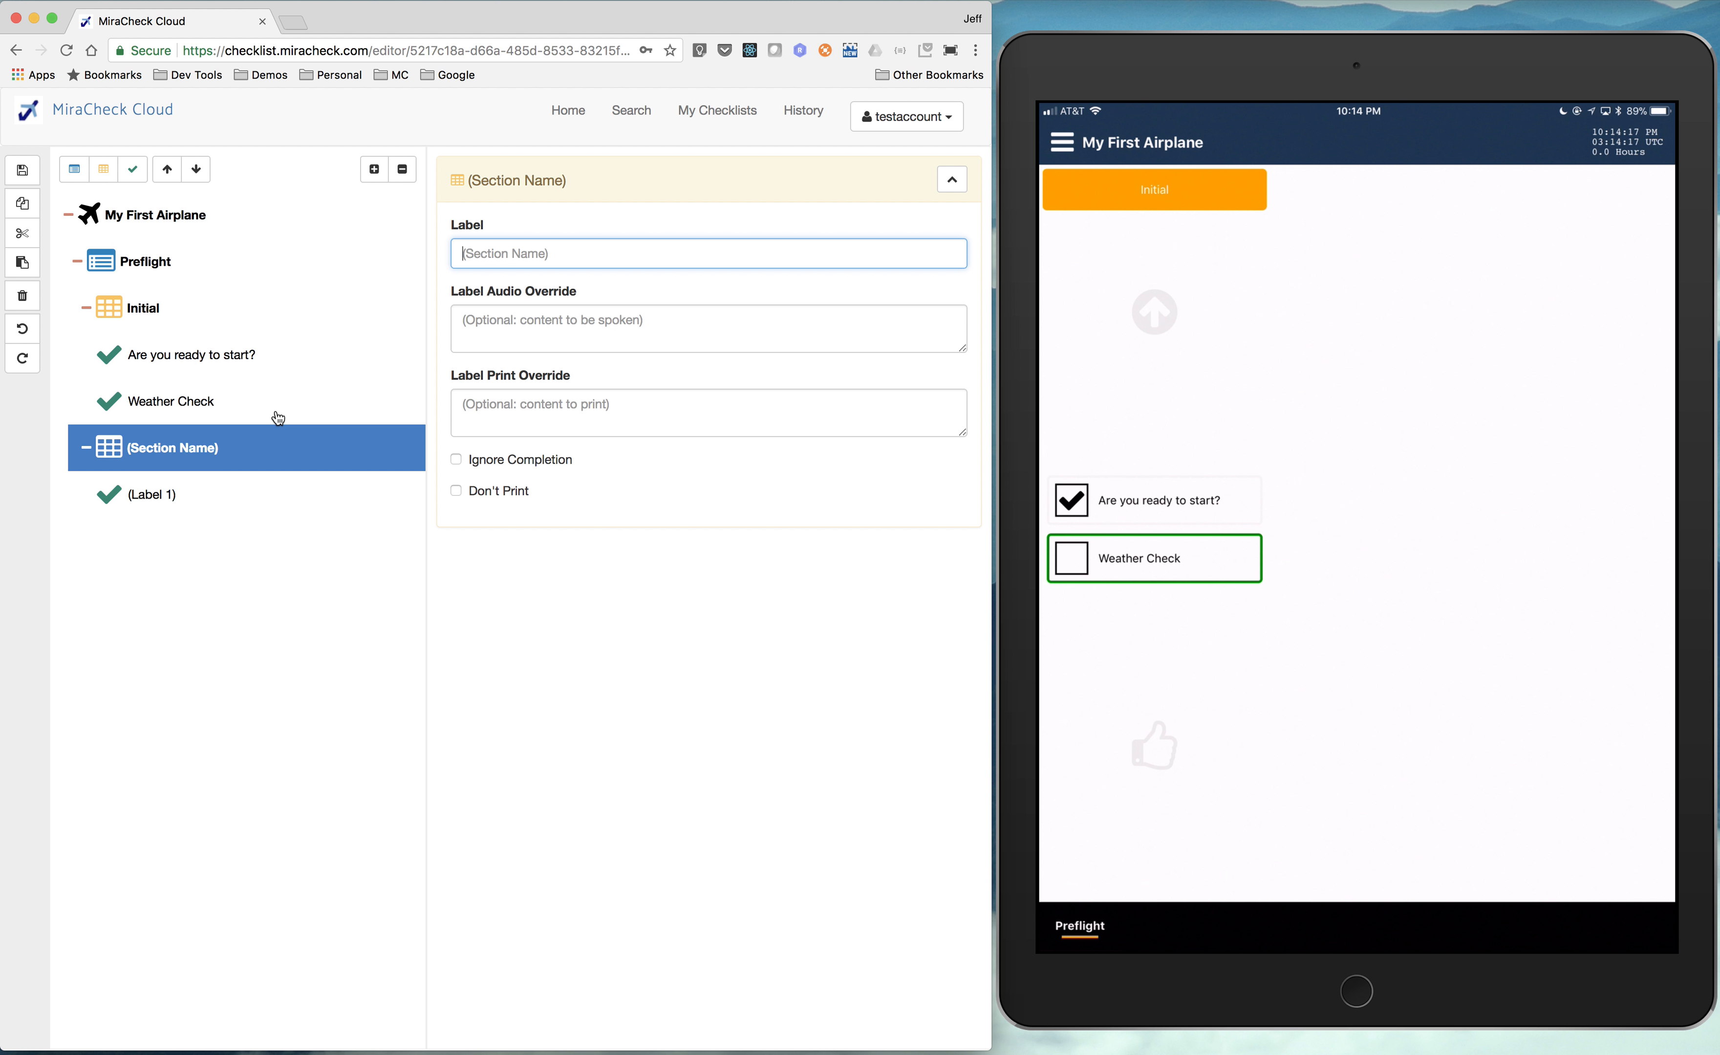
type("In")
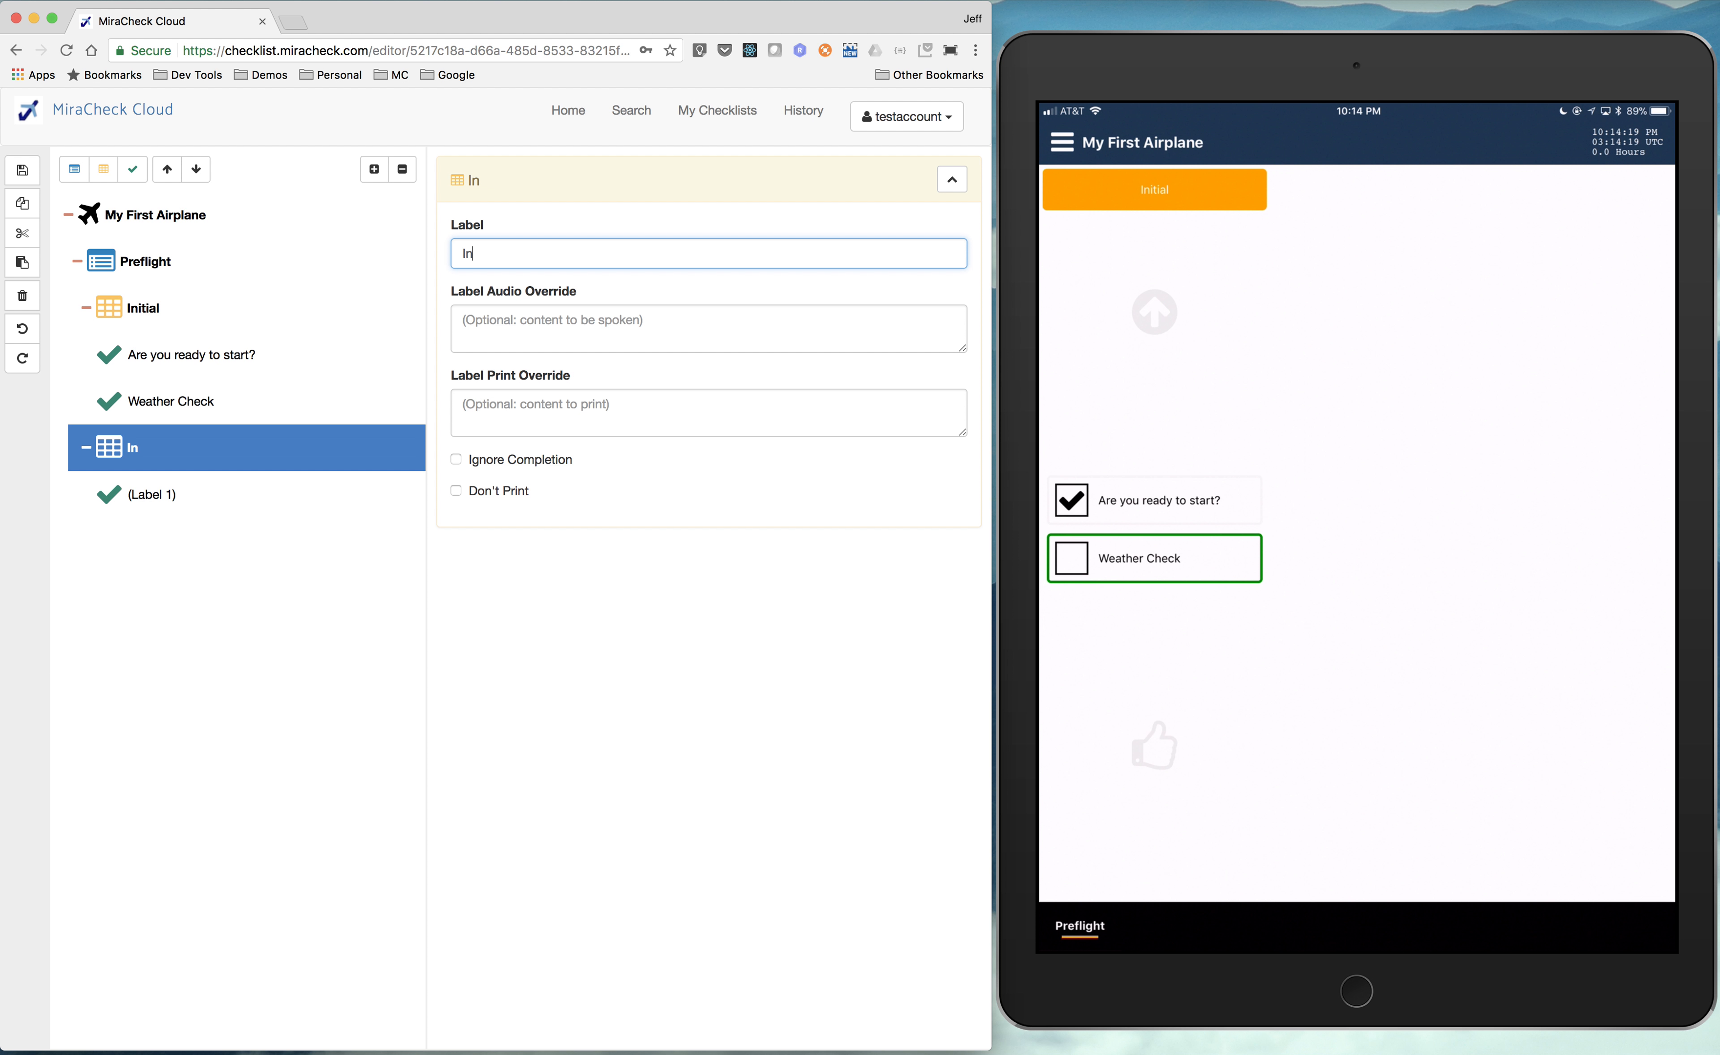
type("terior")
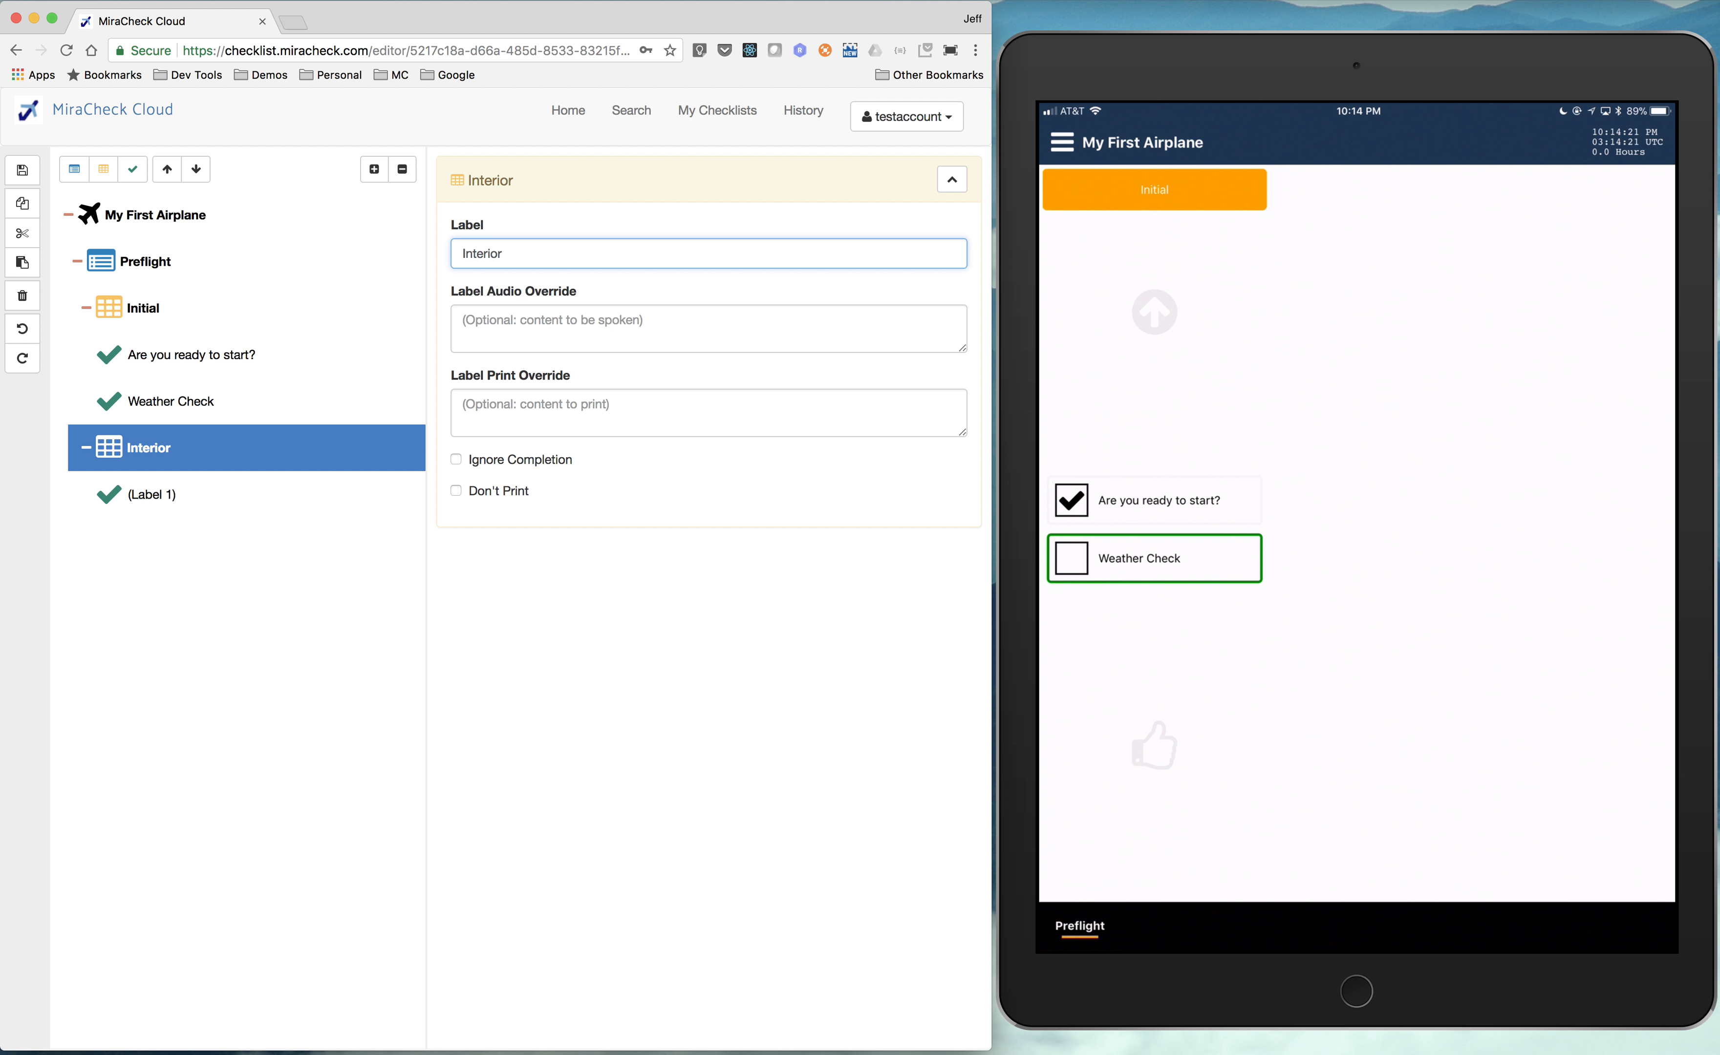
- Label the Interior placeholder item 'Master Switch' with second label 'On'
left_click(154, 493)
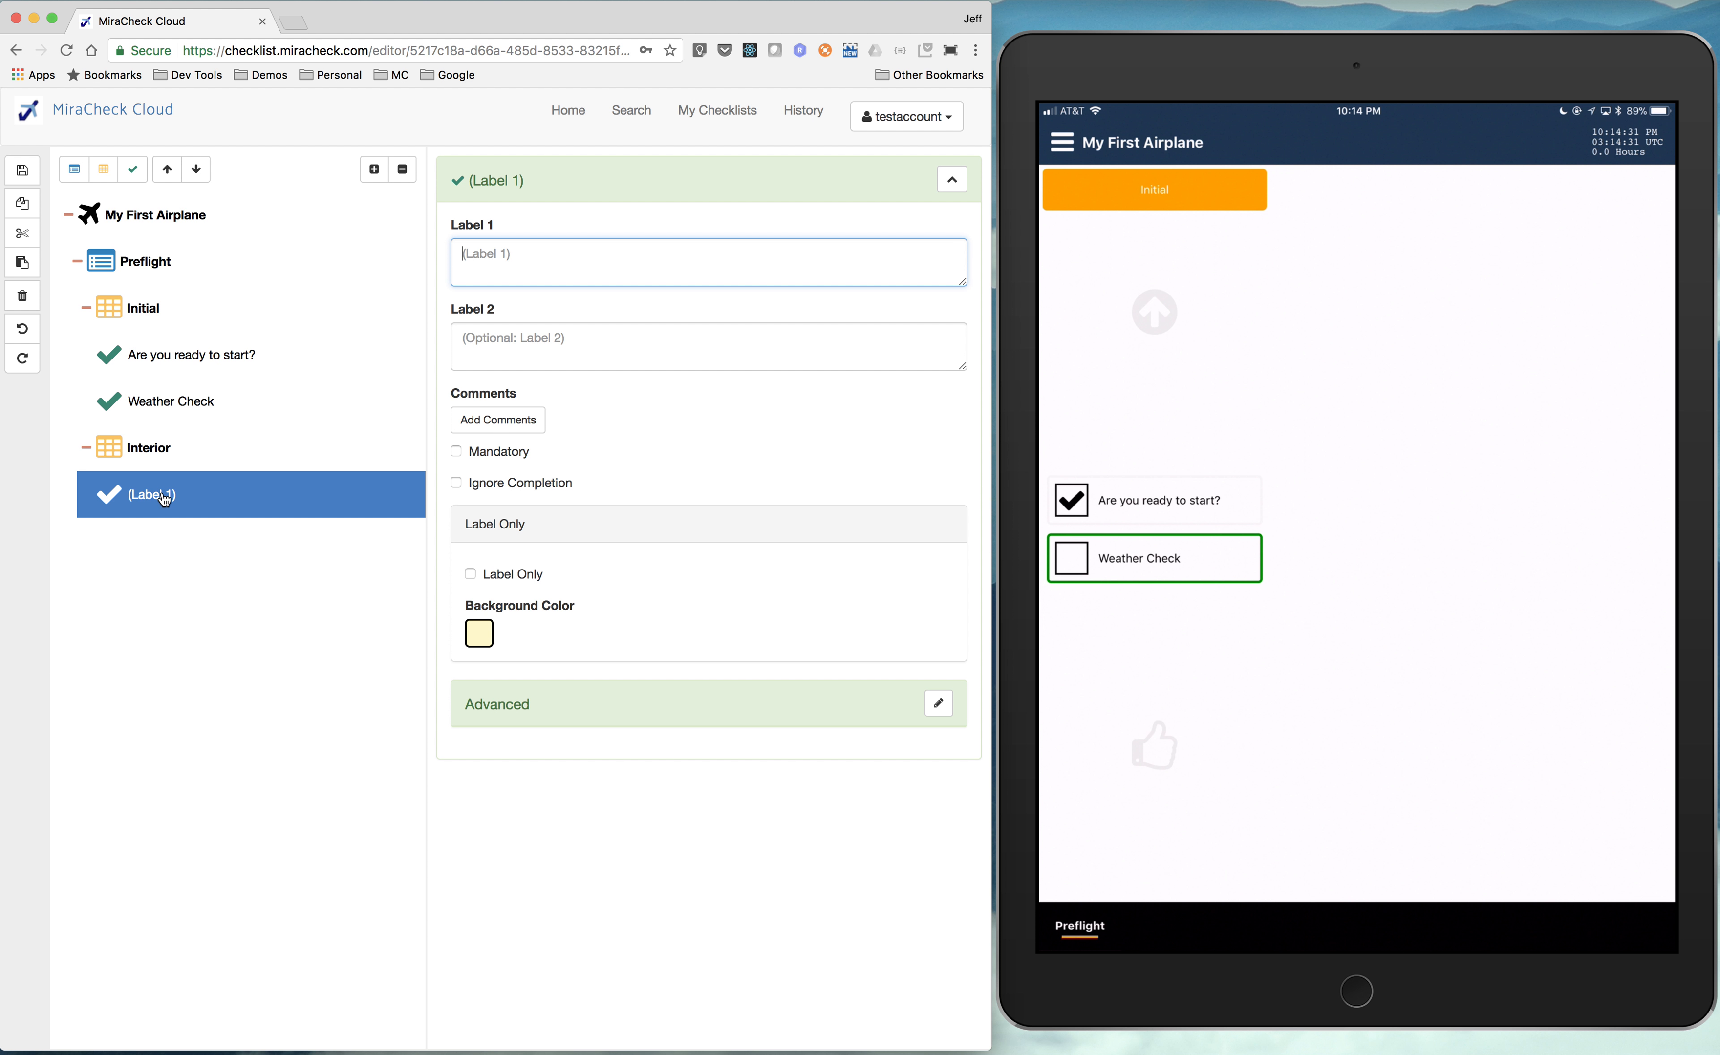
type("Master Swi")
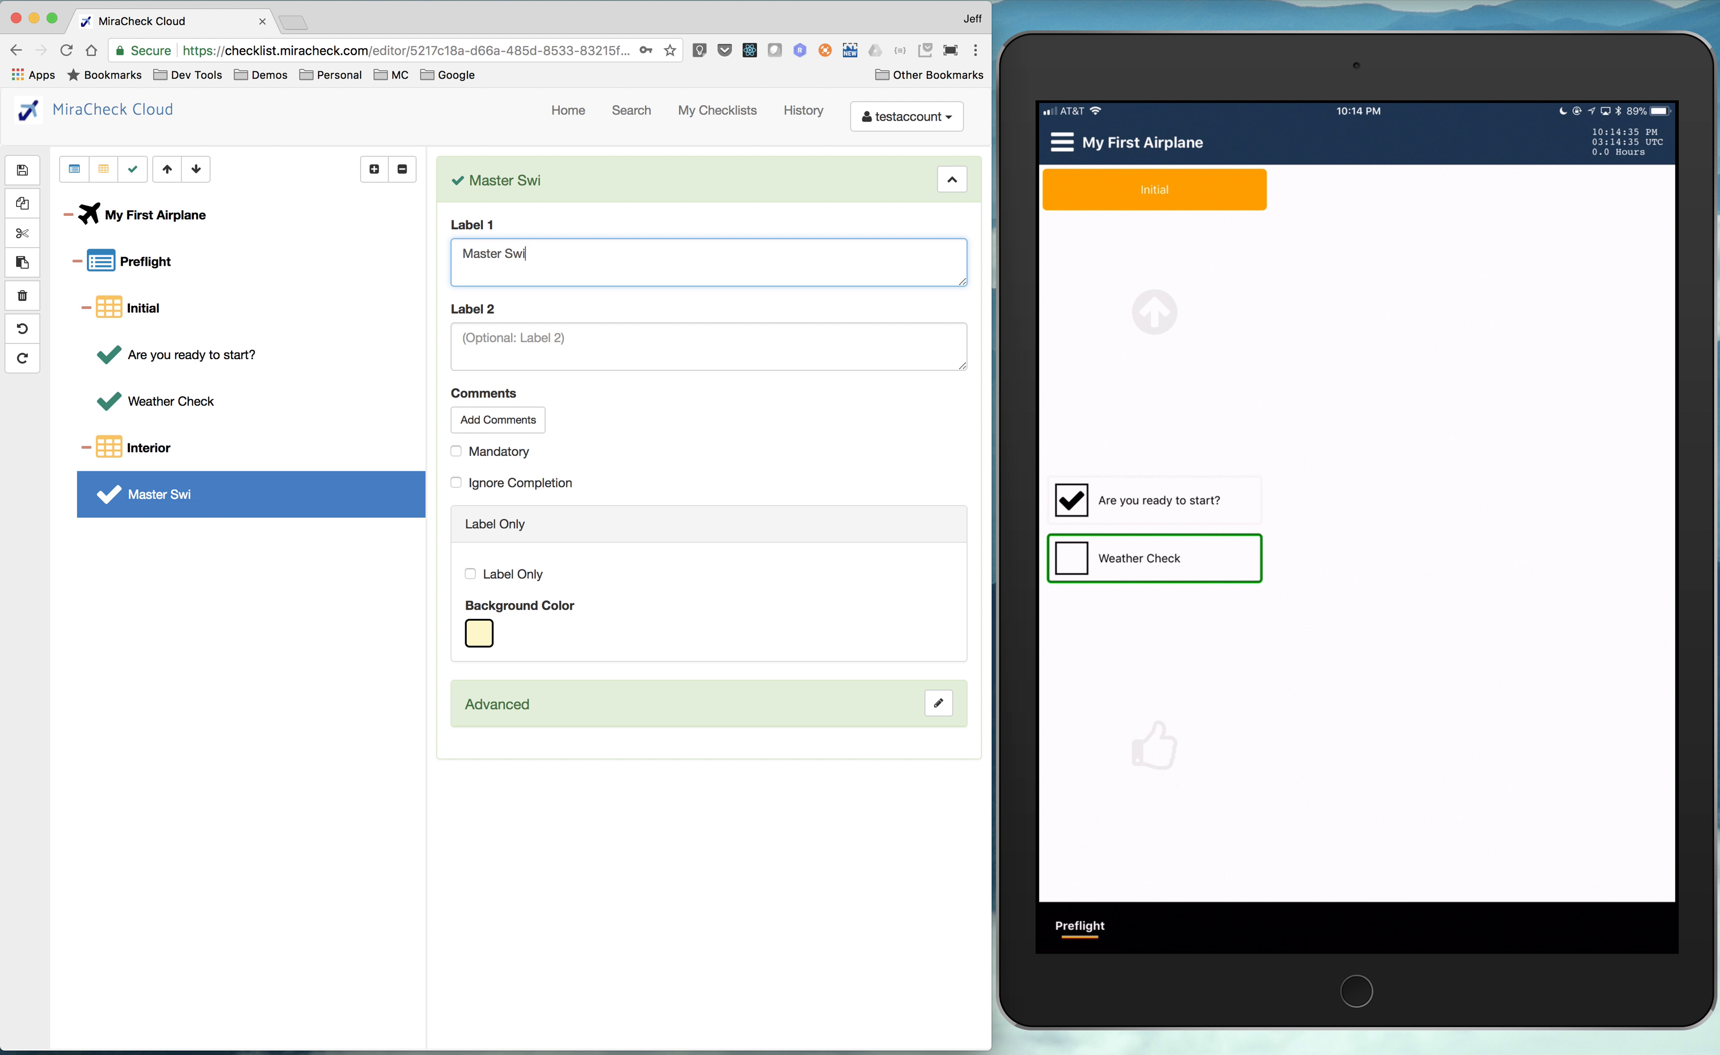
type("tch")
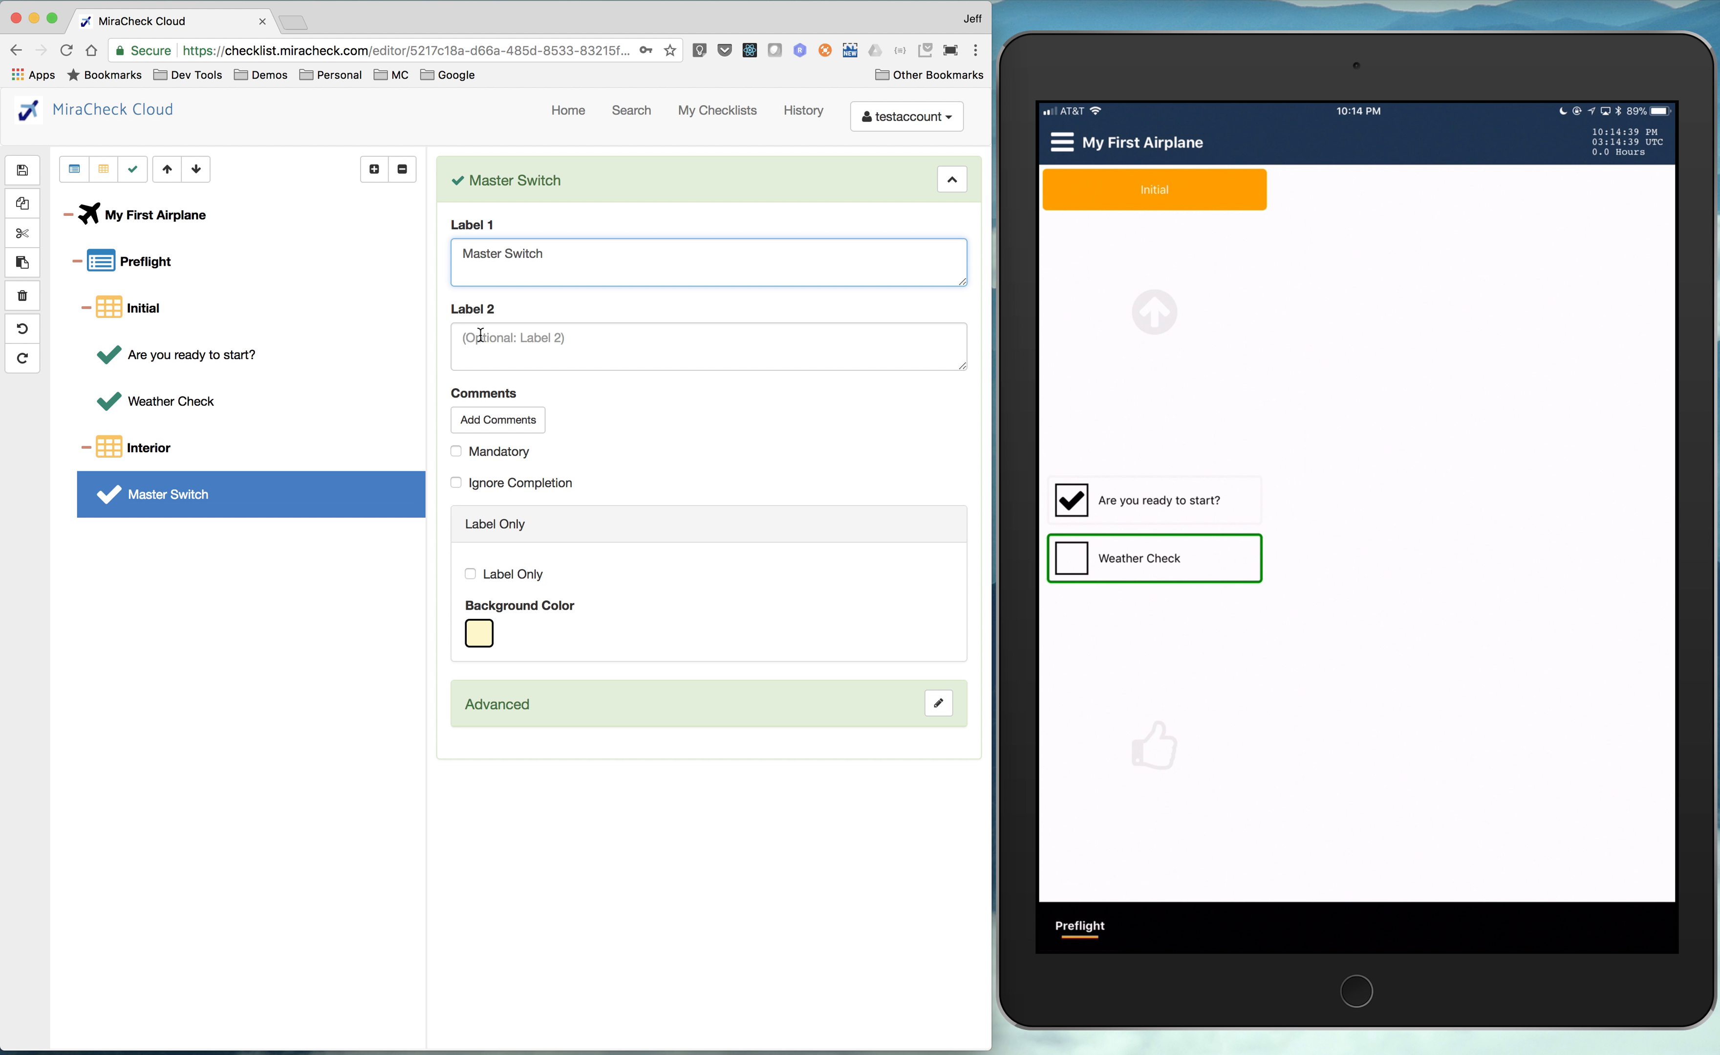
type("On")
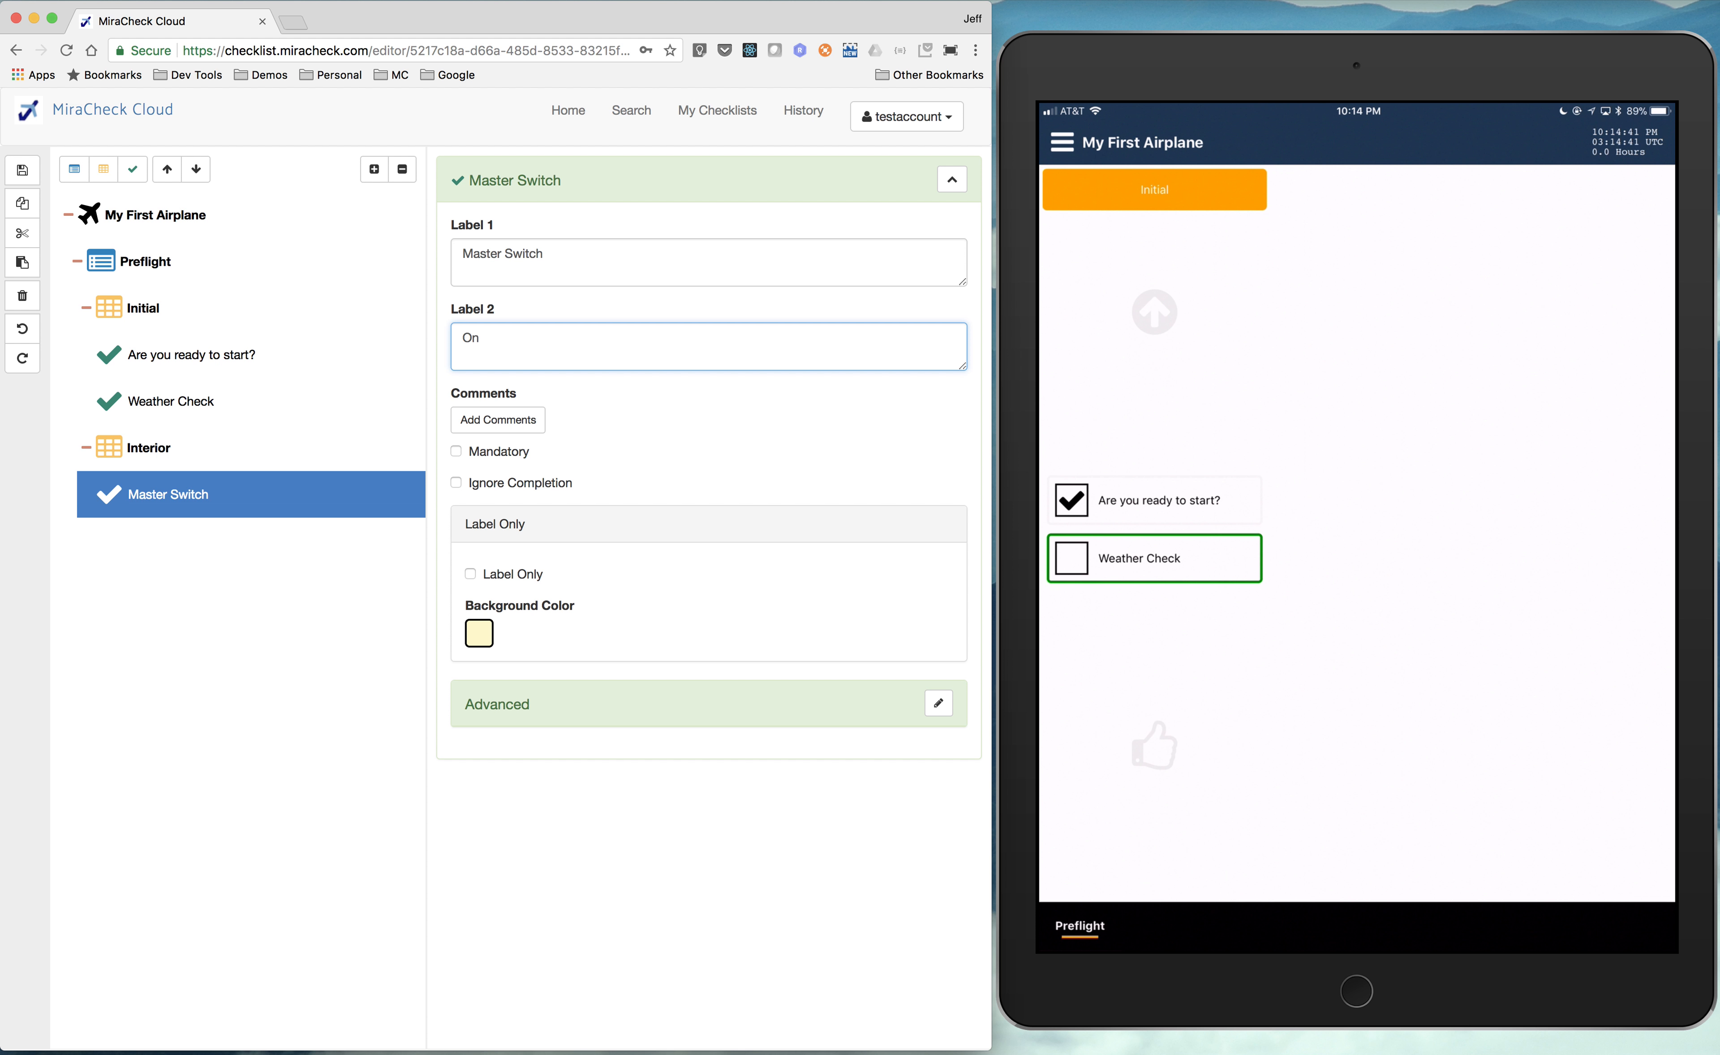
mouse_move(720, 222)
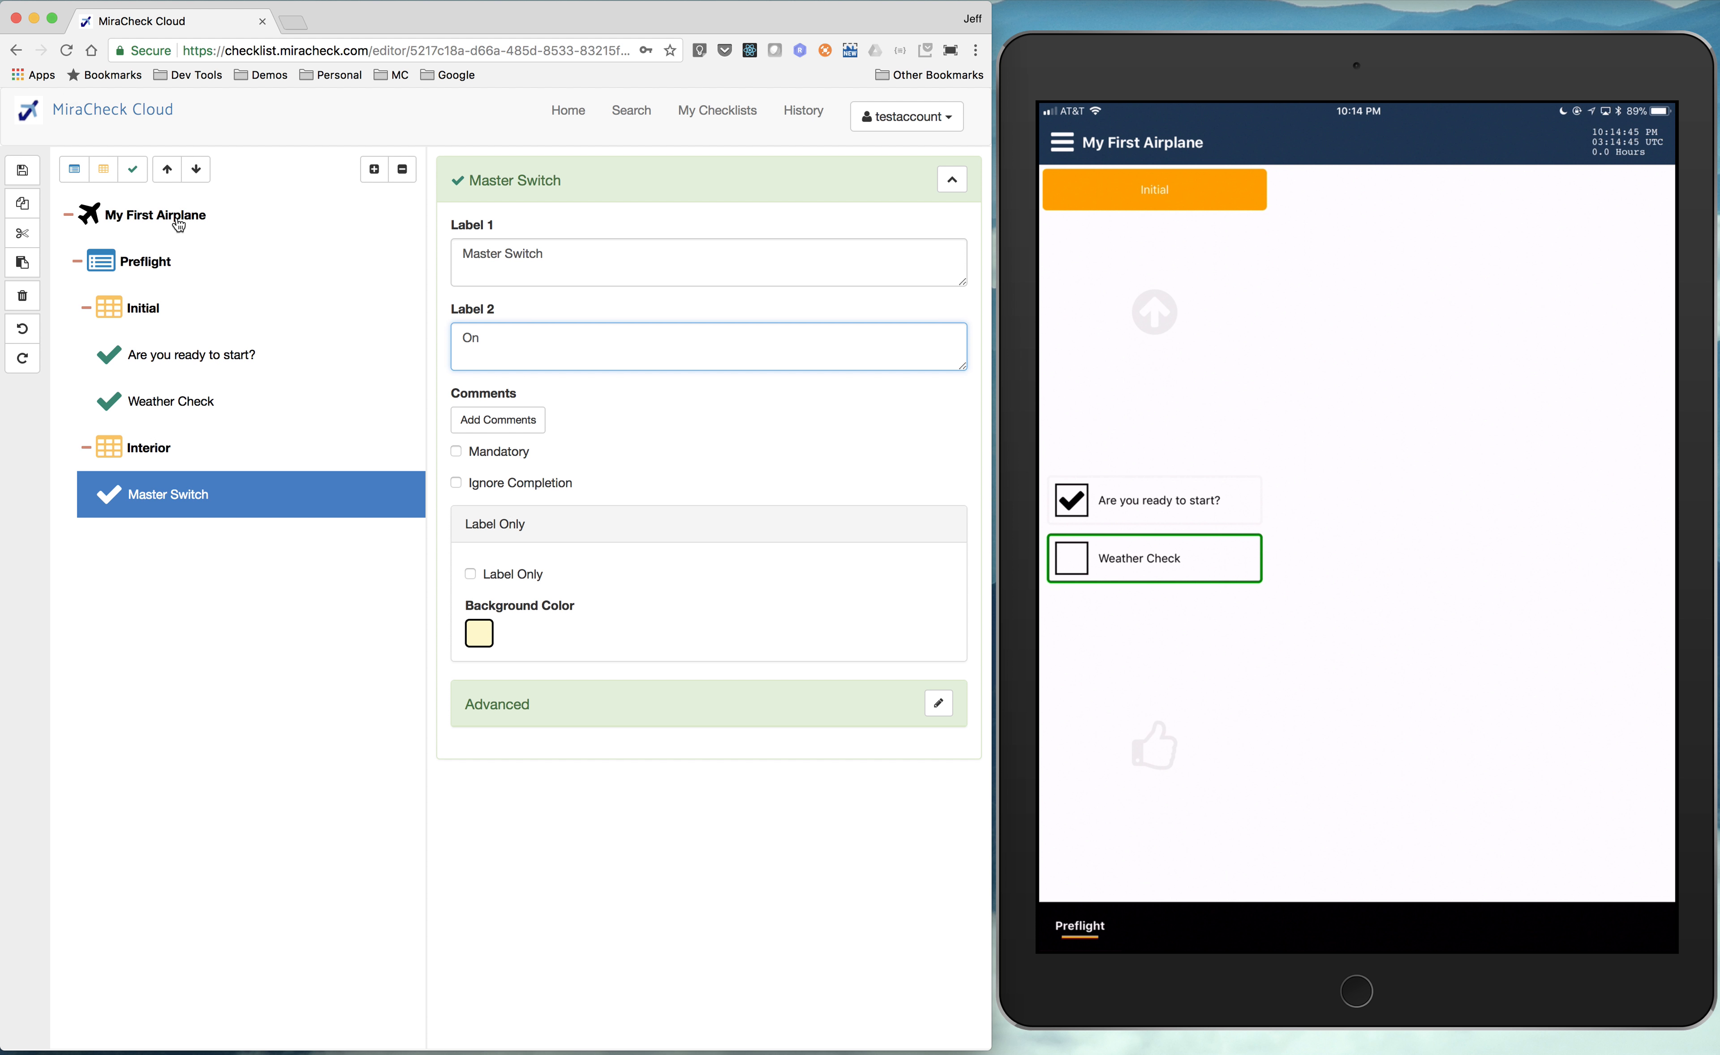
mouse_move(186, 330)
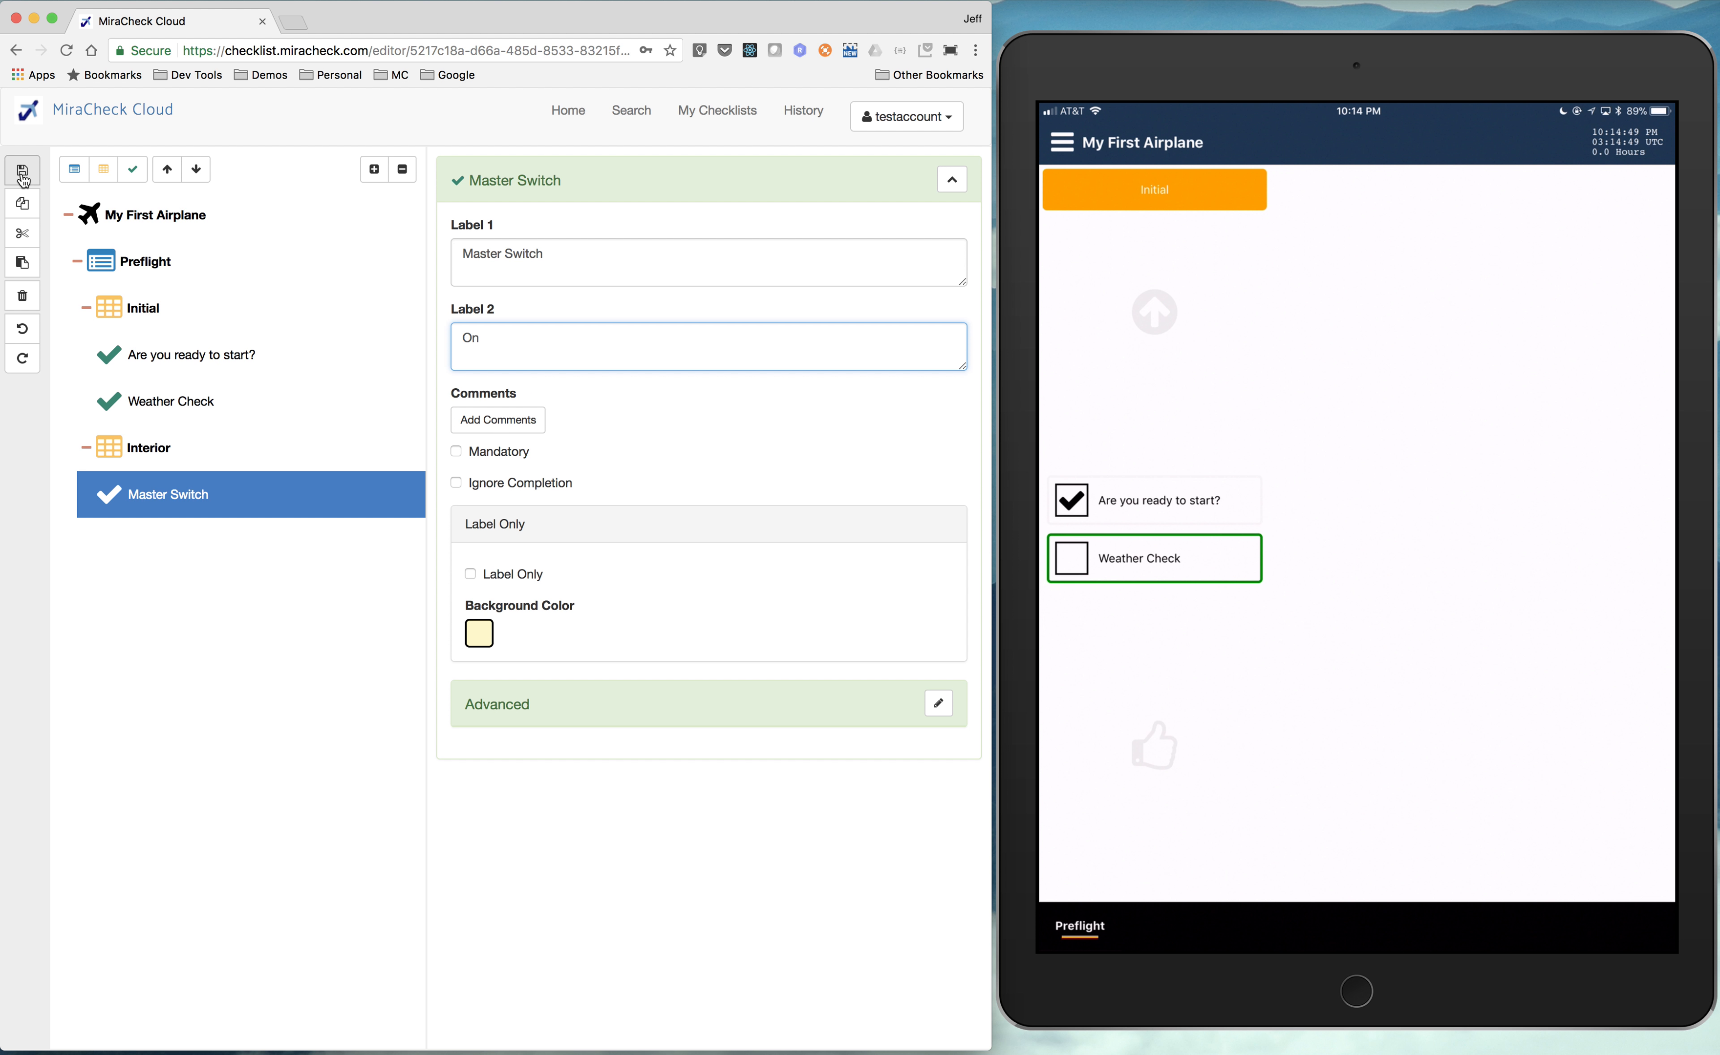
- Save the checklist and Quick Sync so the iPad shows Interior with Master Switch — On
left_click(21, 175)
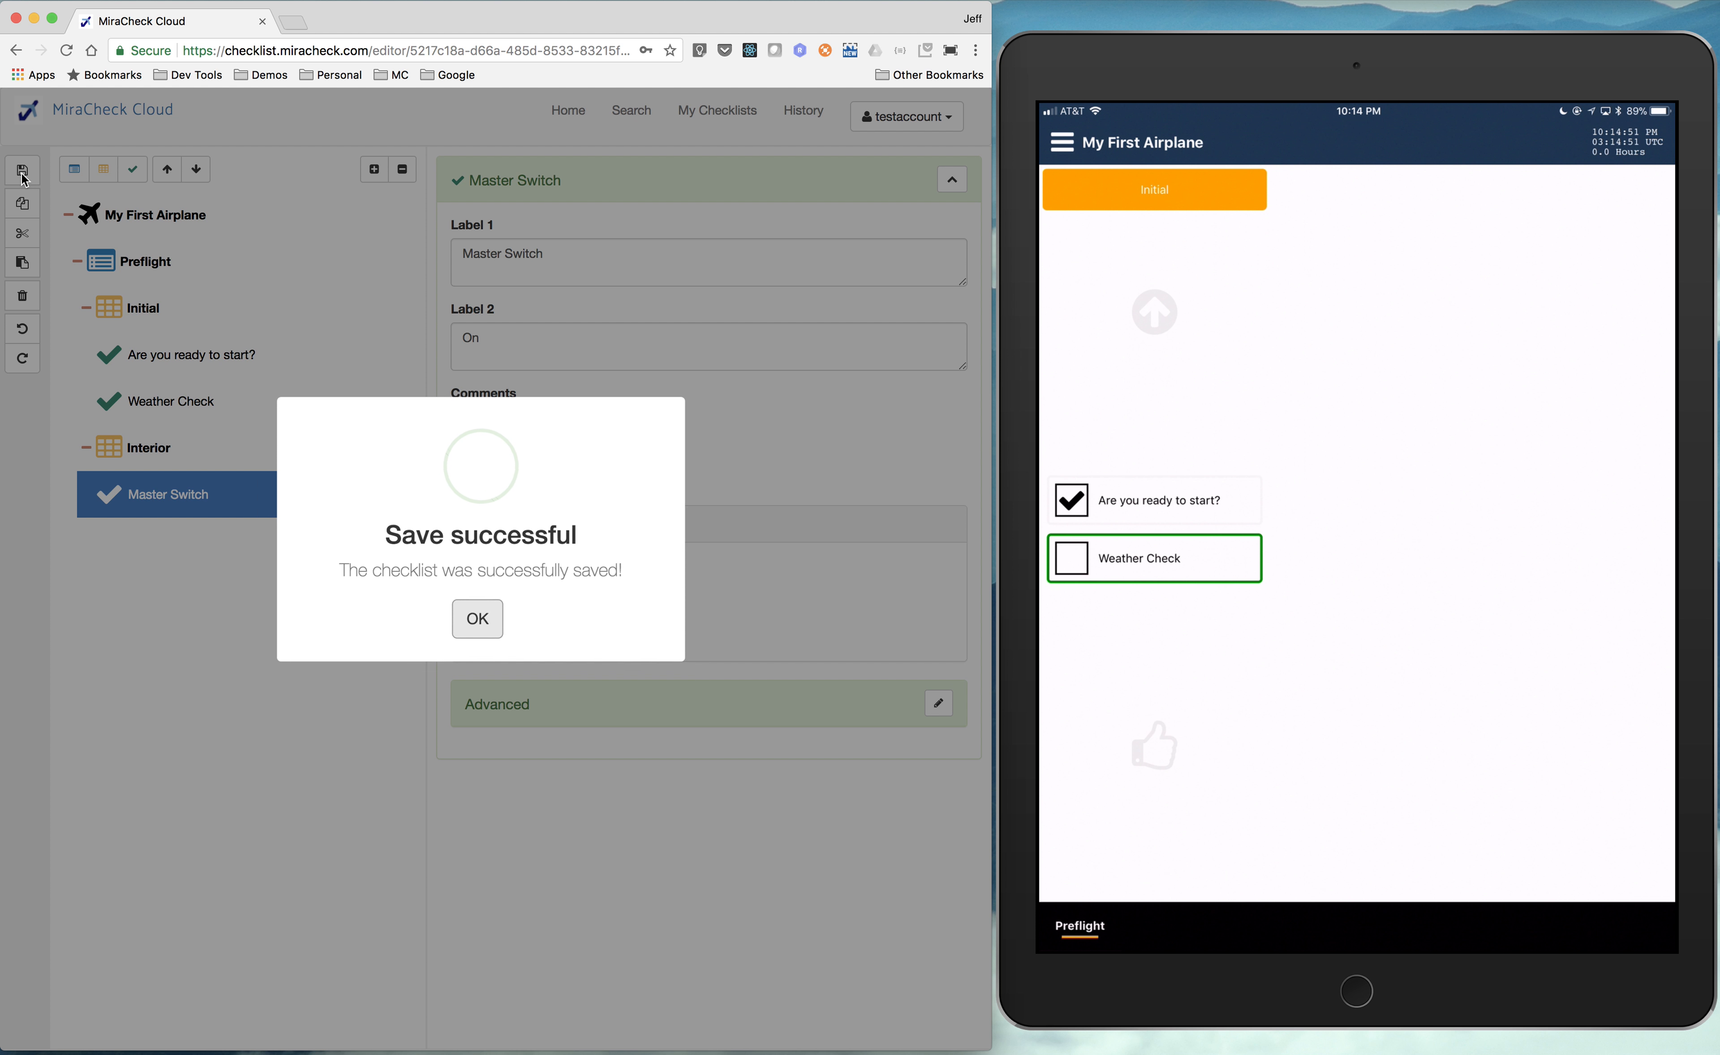
left_click(476, 618)
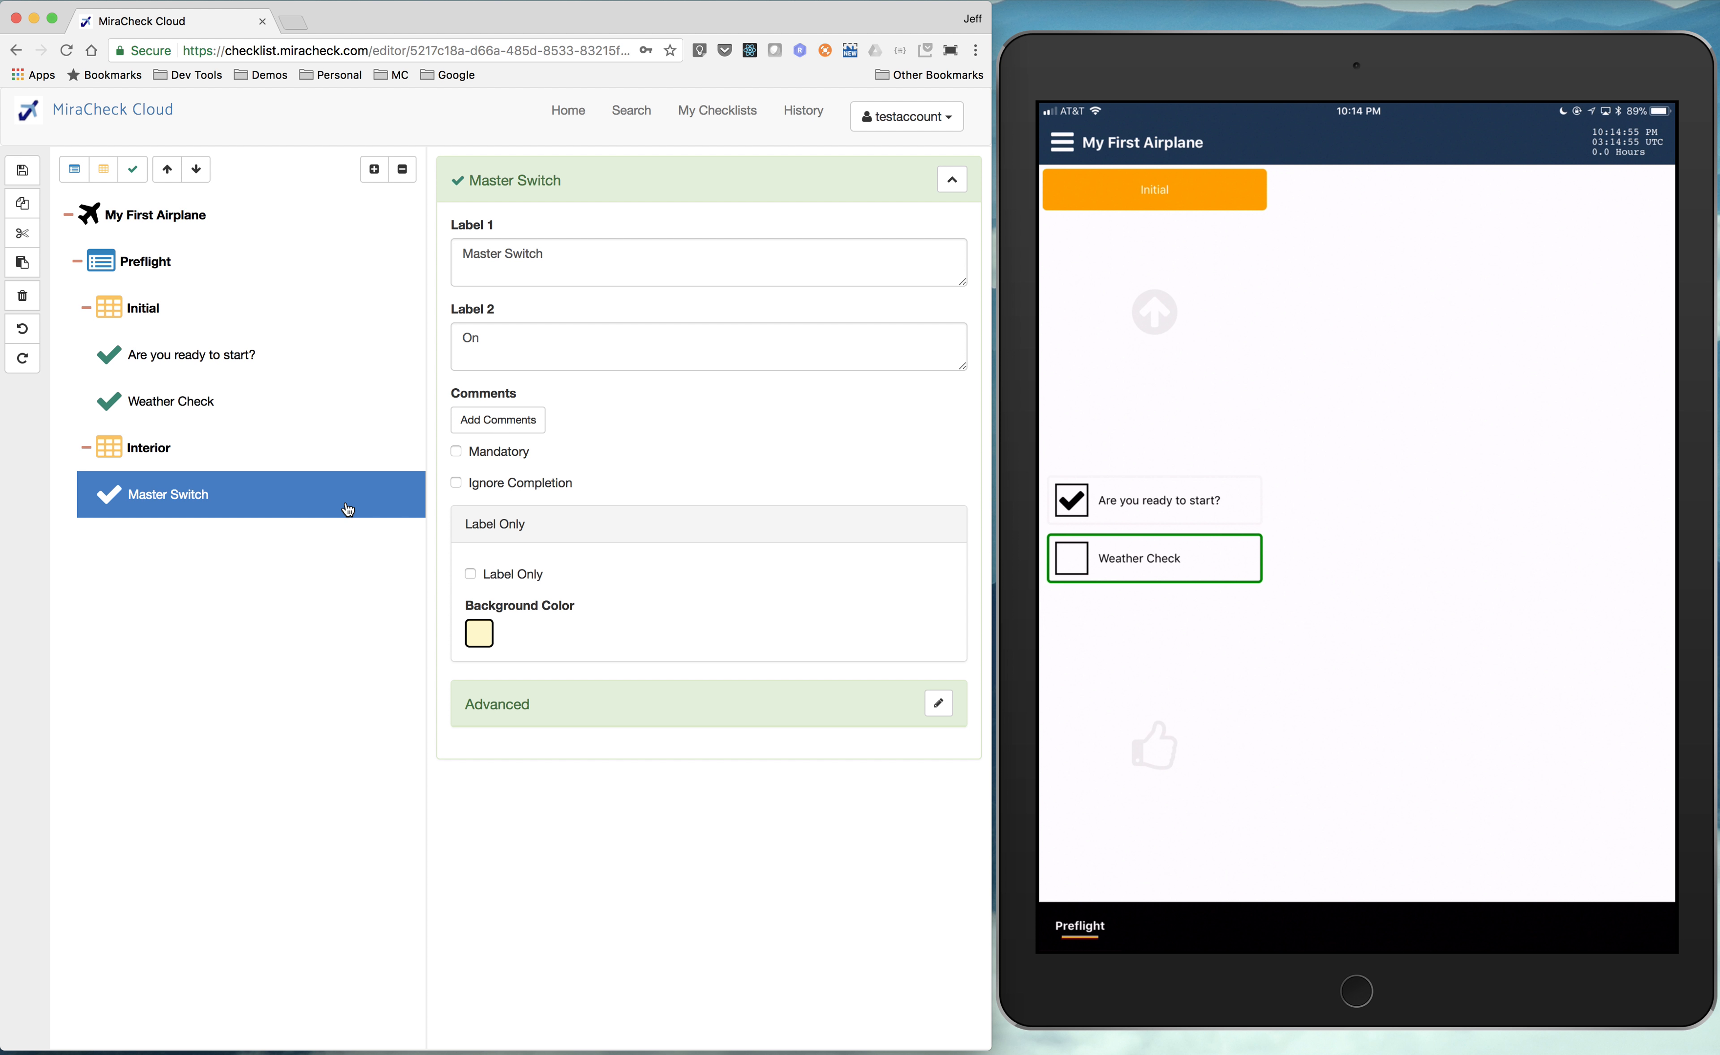
left_click(1062, 143)
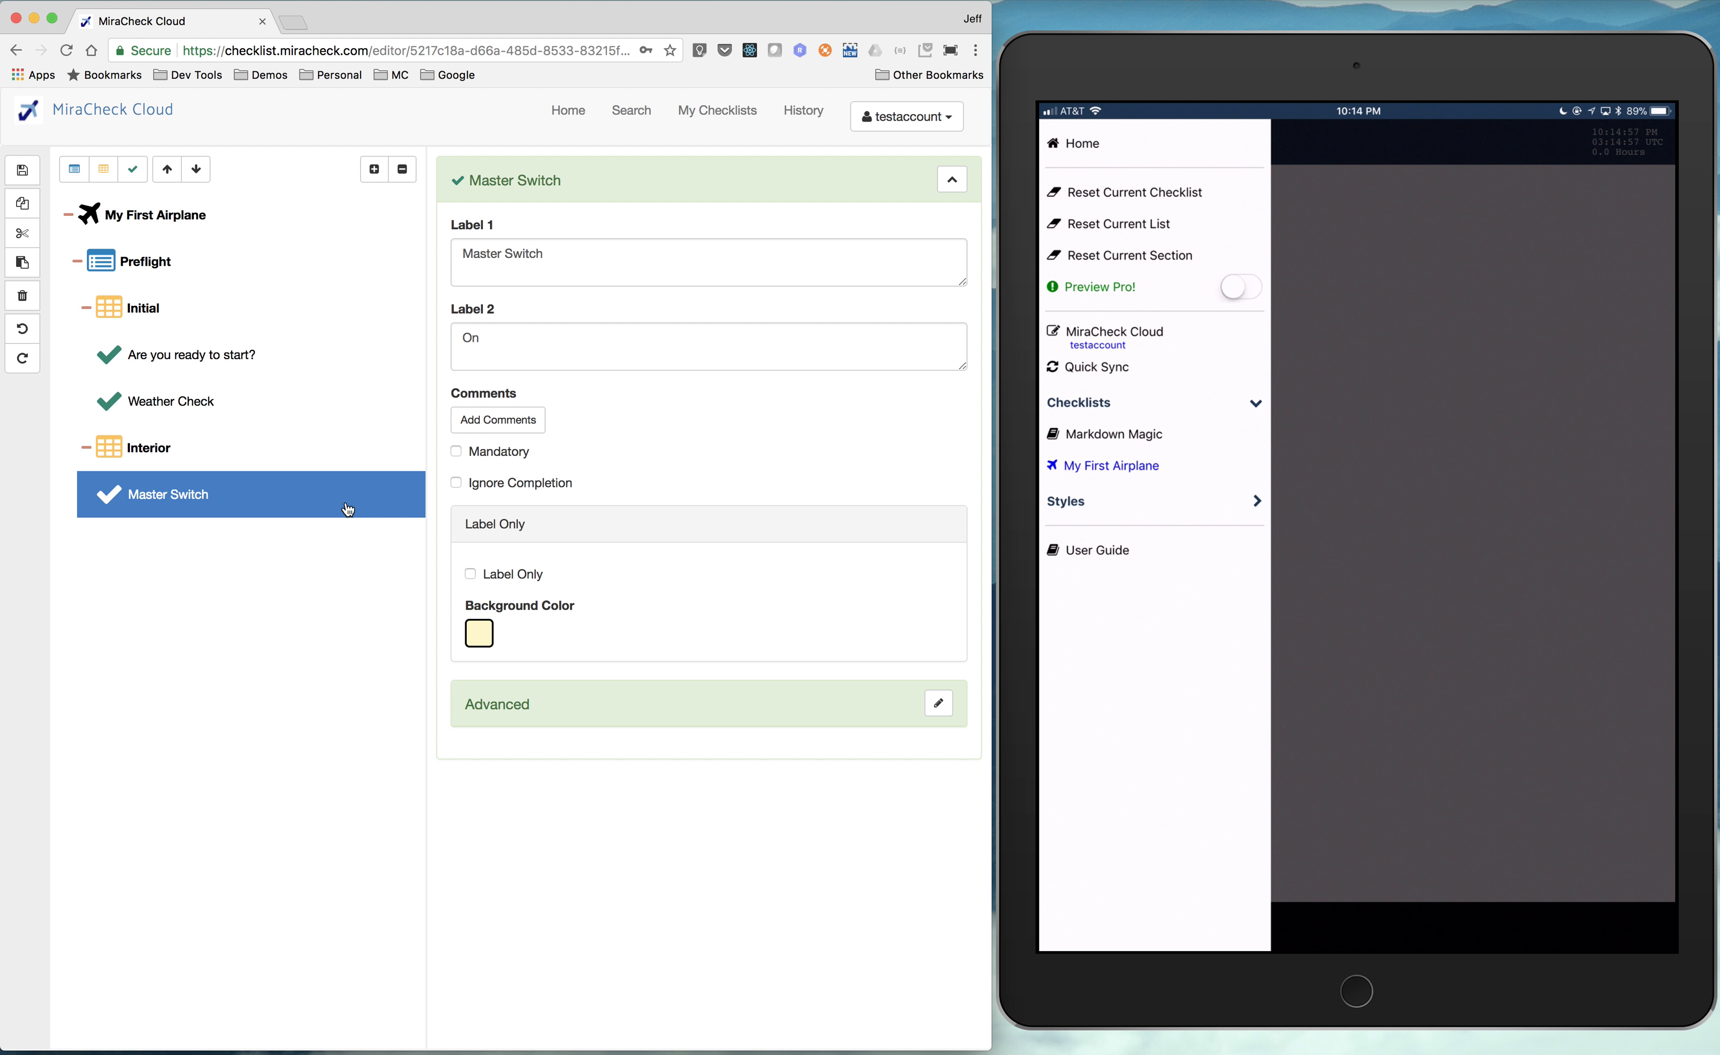
left_click(1112, 465)
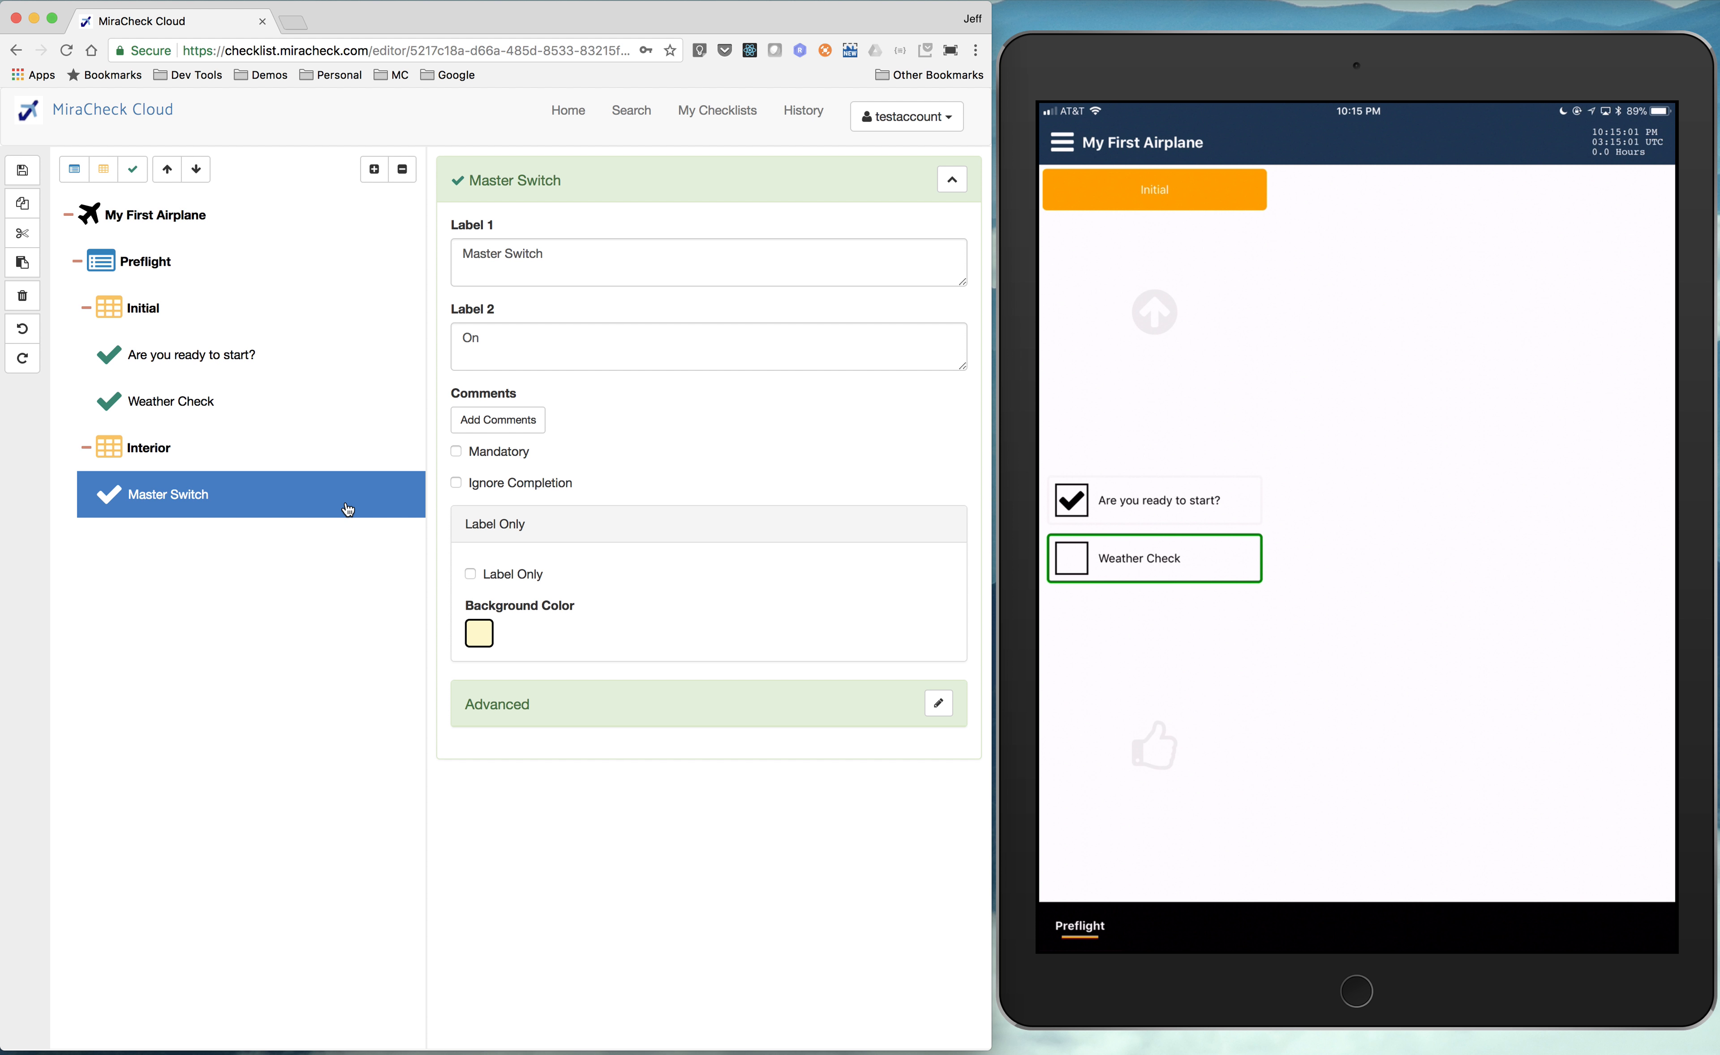
left_click(1060, 141)
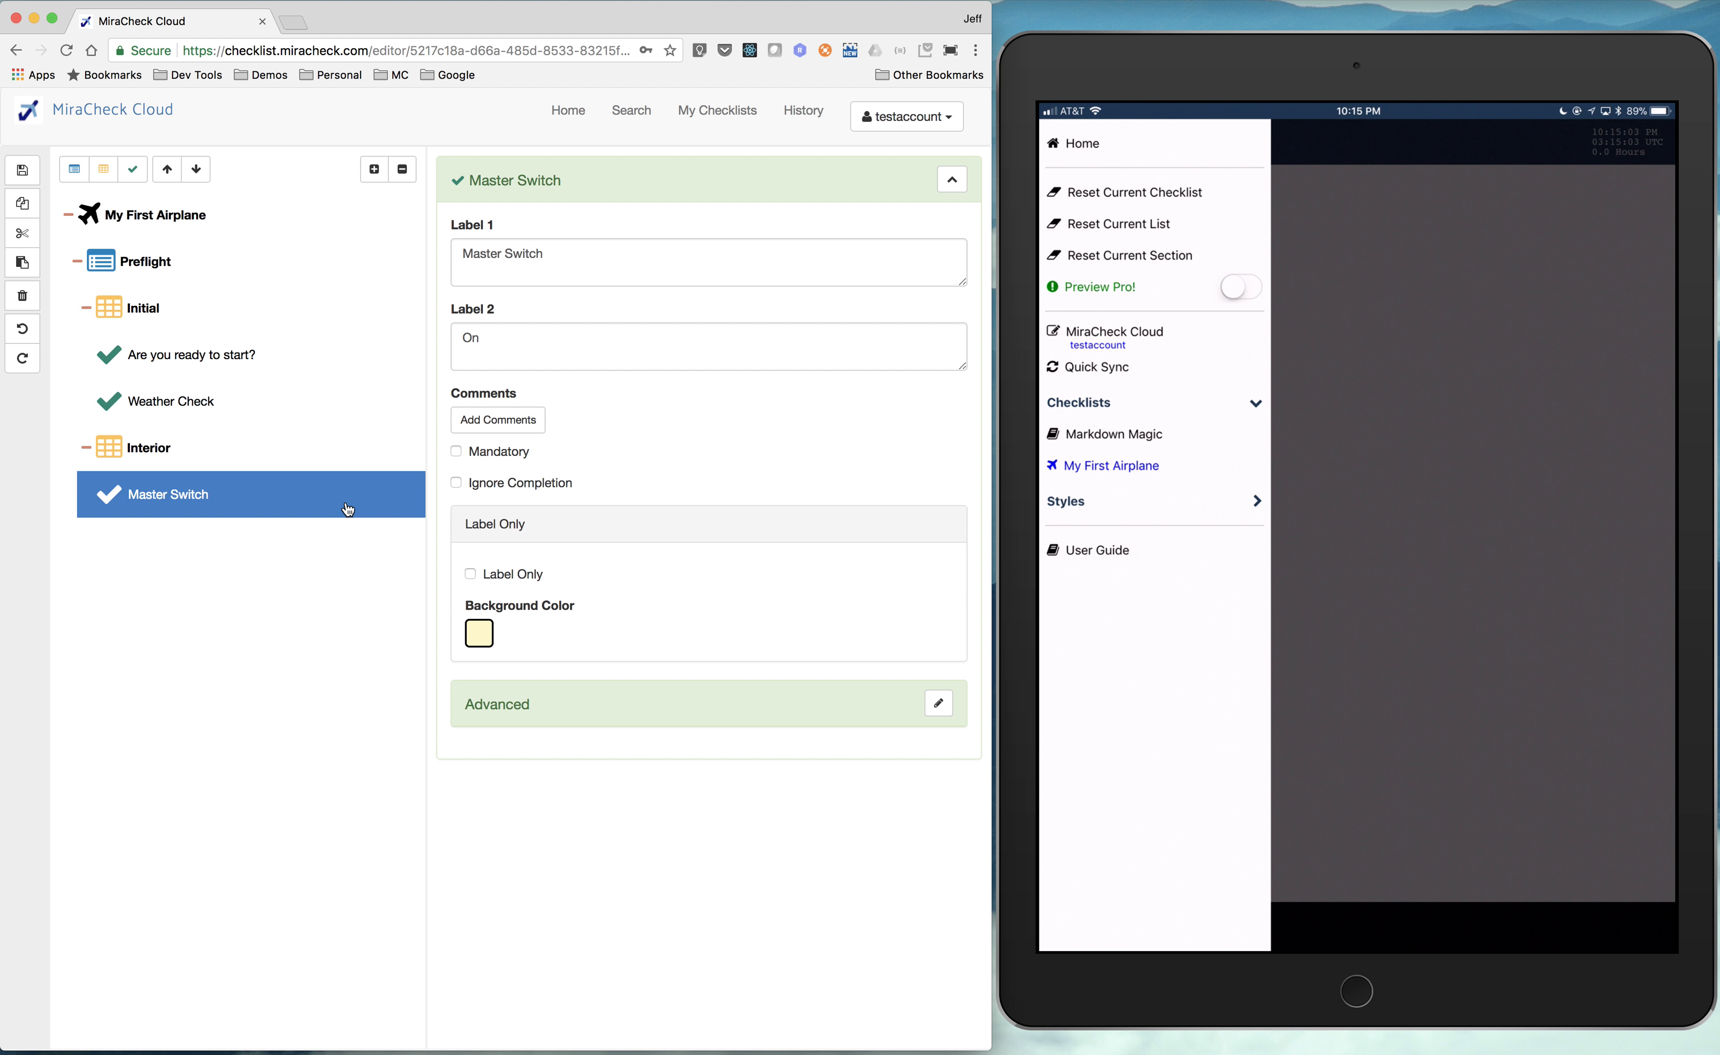
left_click(1132, 192)
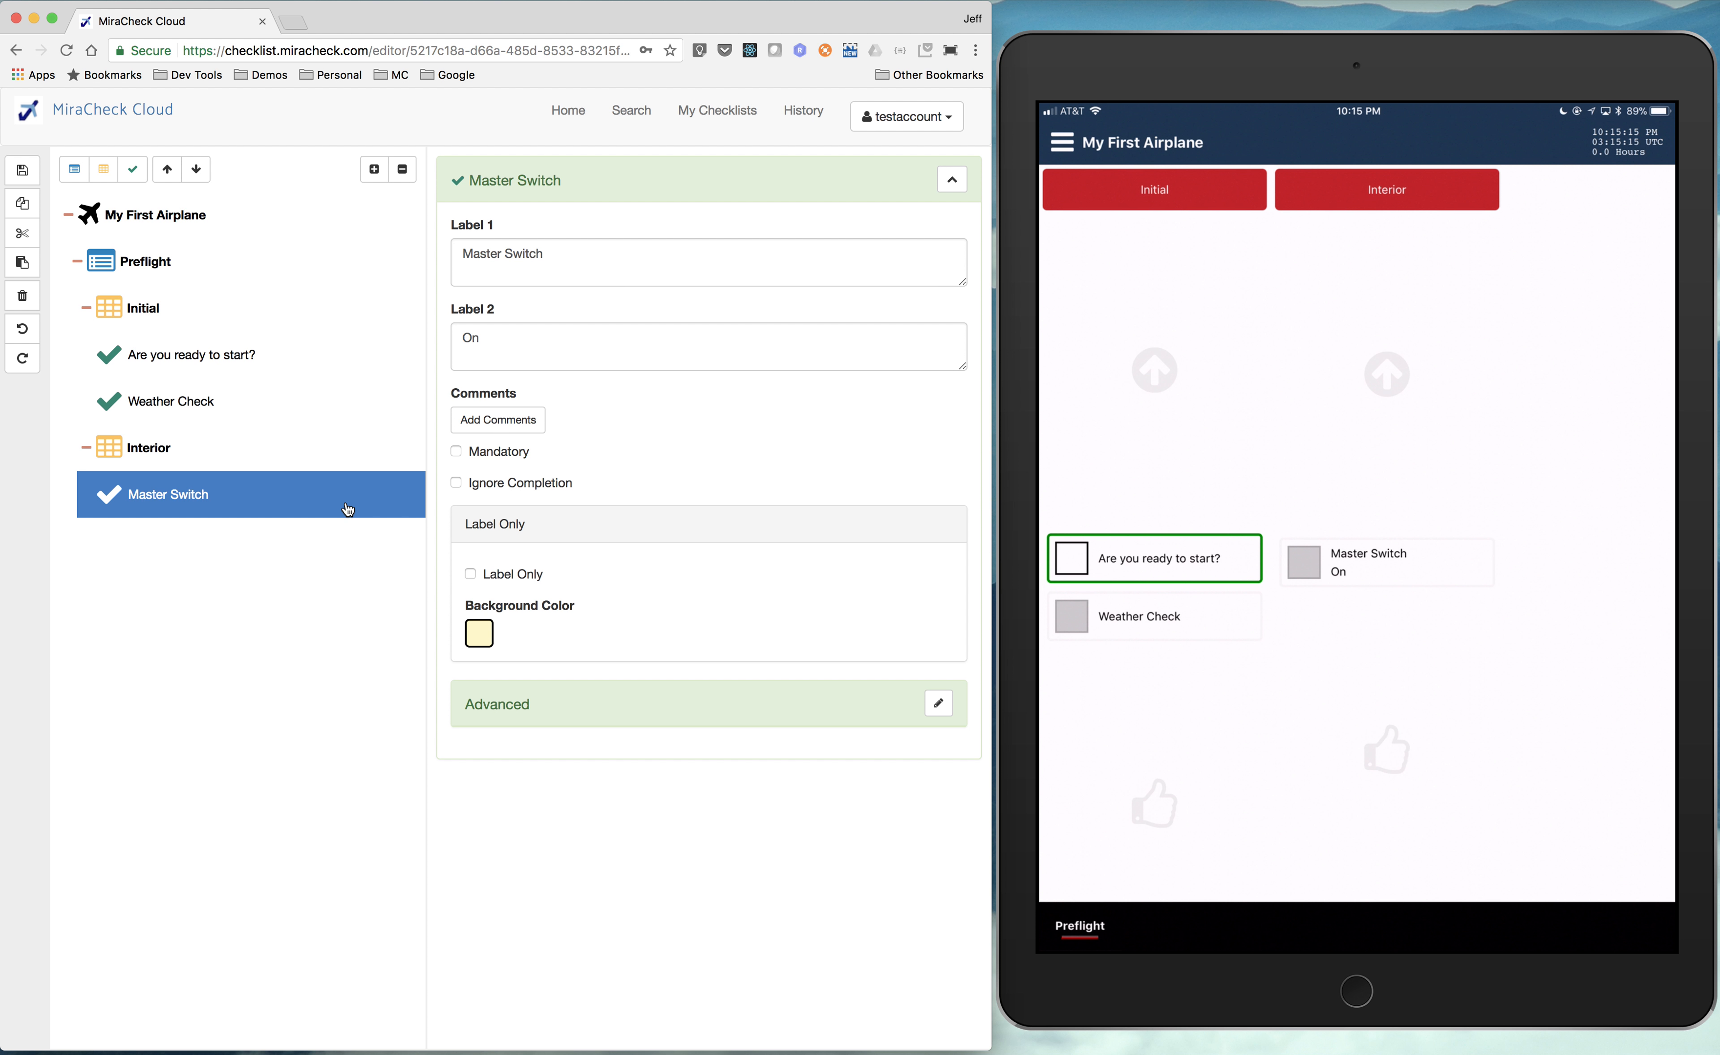
mouse_move(114, 281)
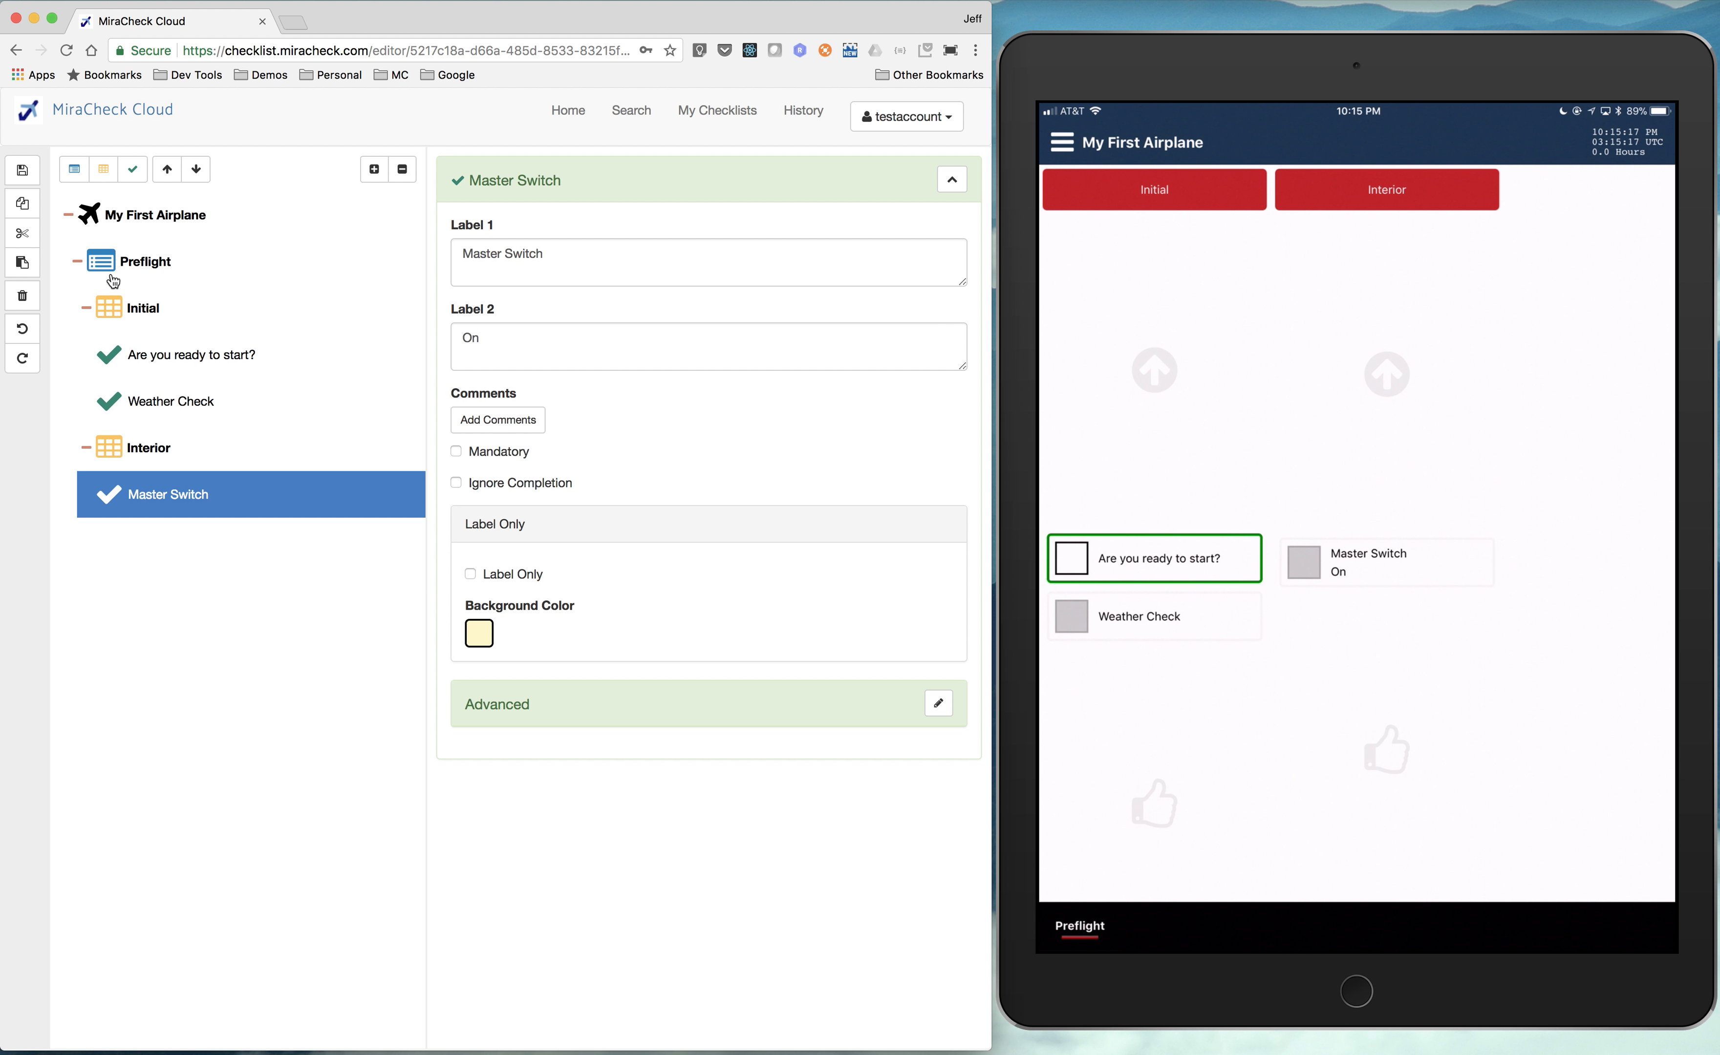
- Add a second, unnamed list after Preflight with placeholder section and item
left_click(145, 261)
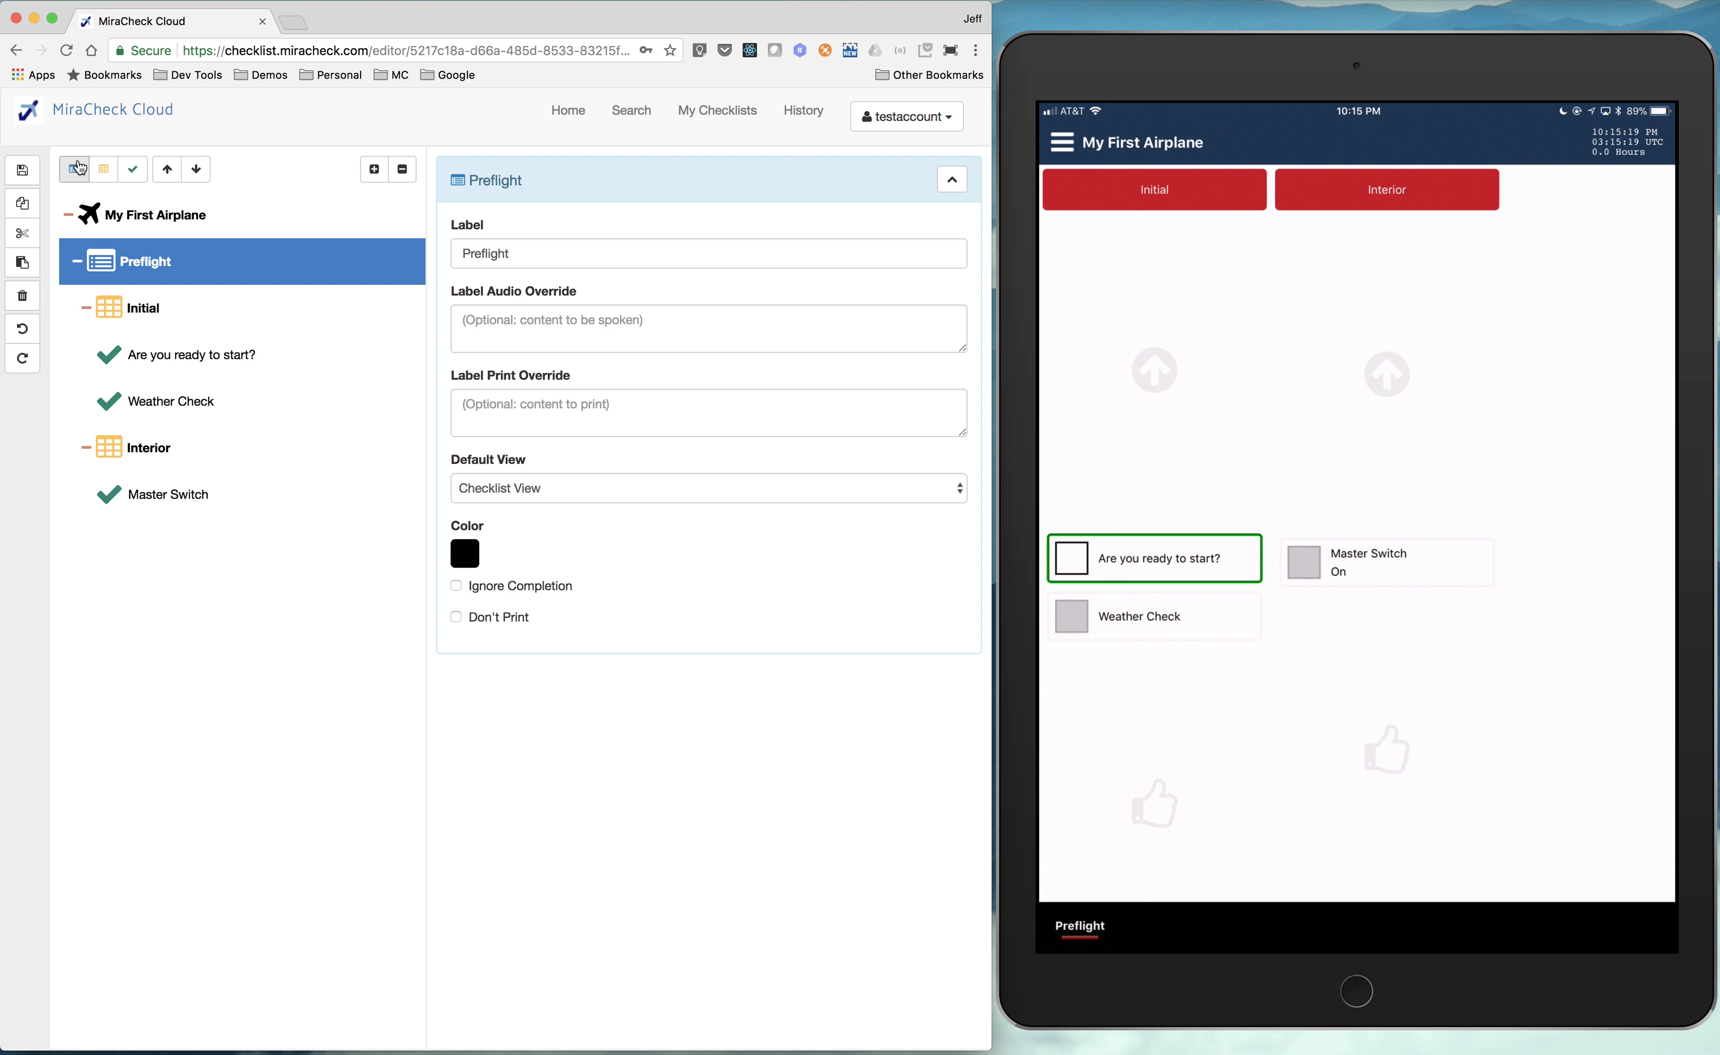
left_click(373, 170)
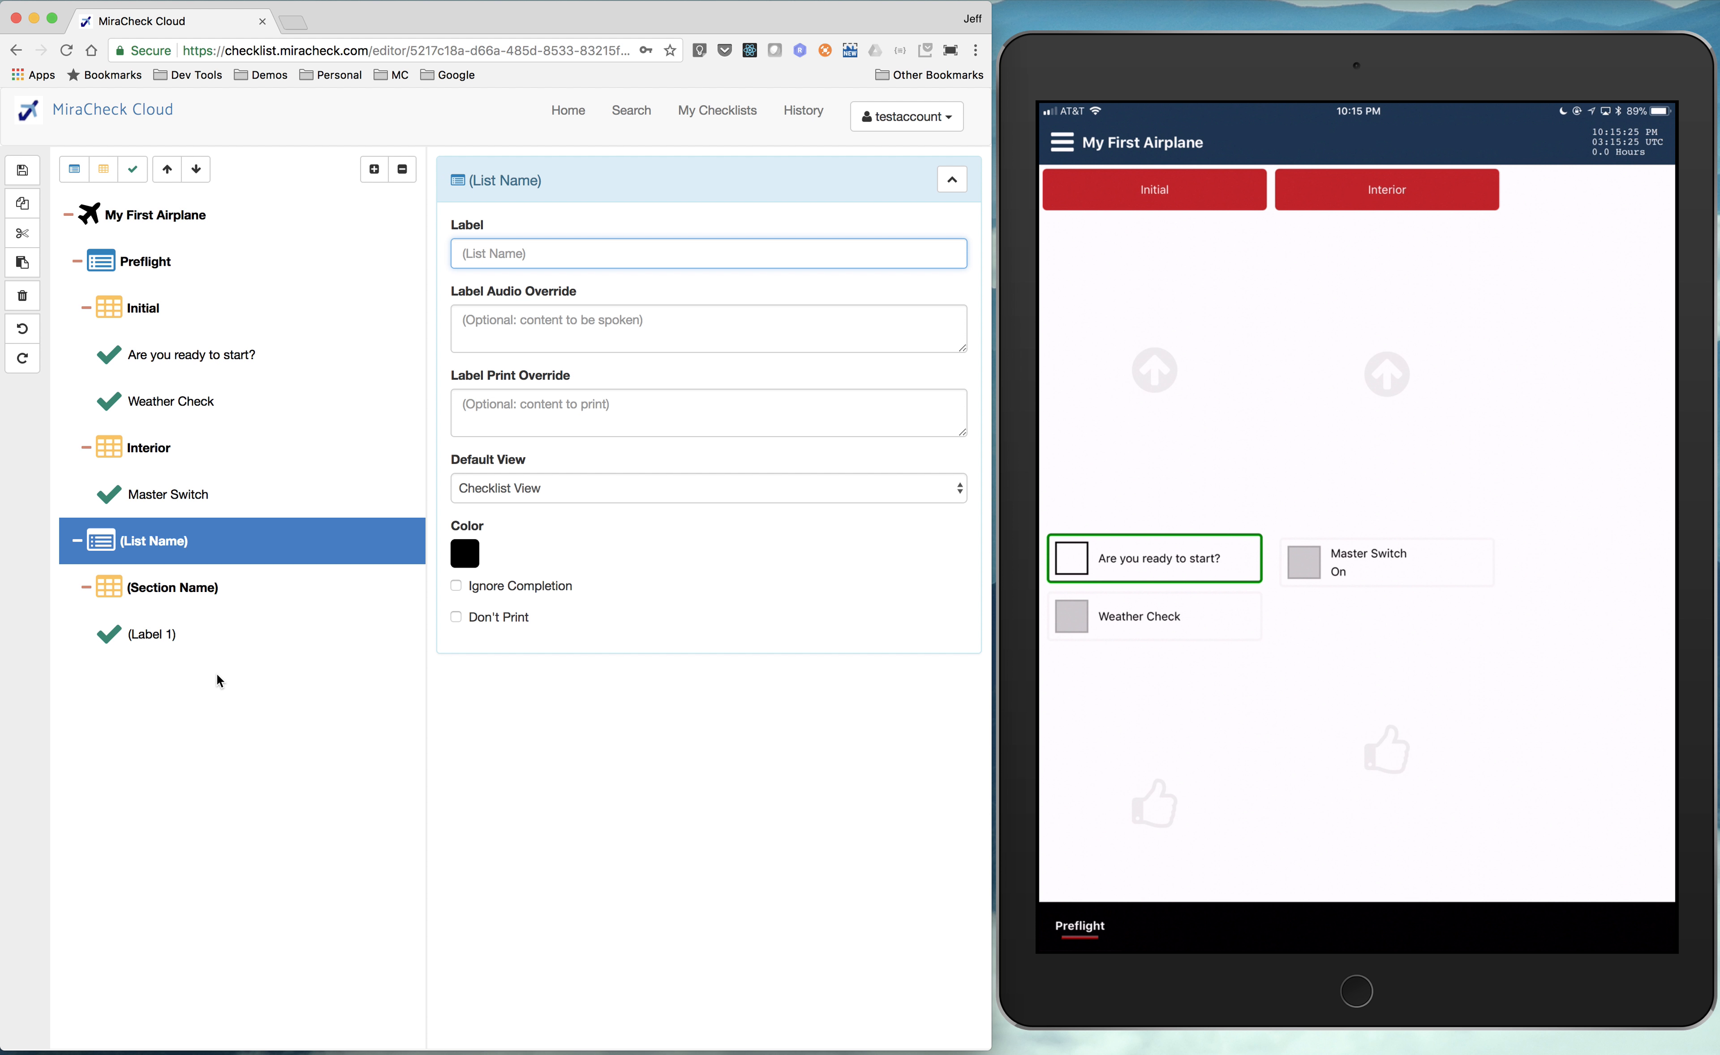
mouse_move(204, 464)
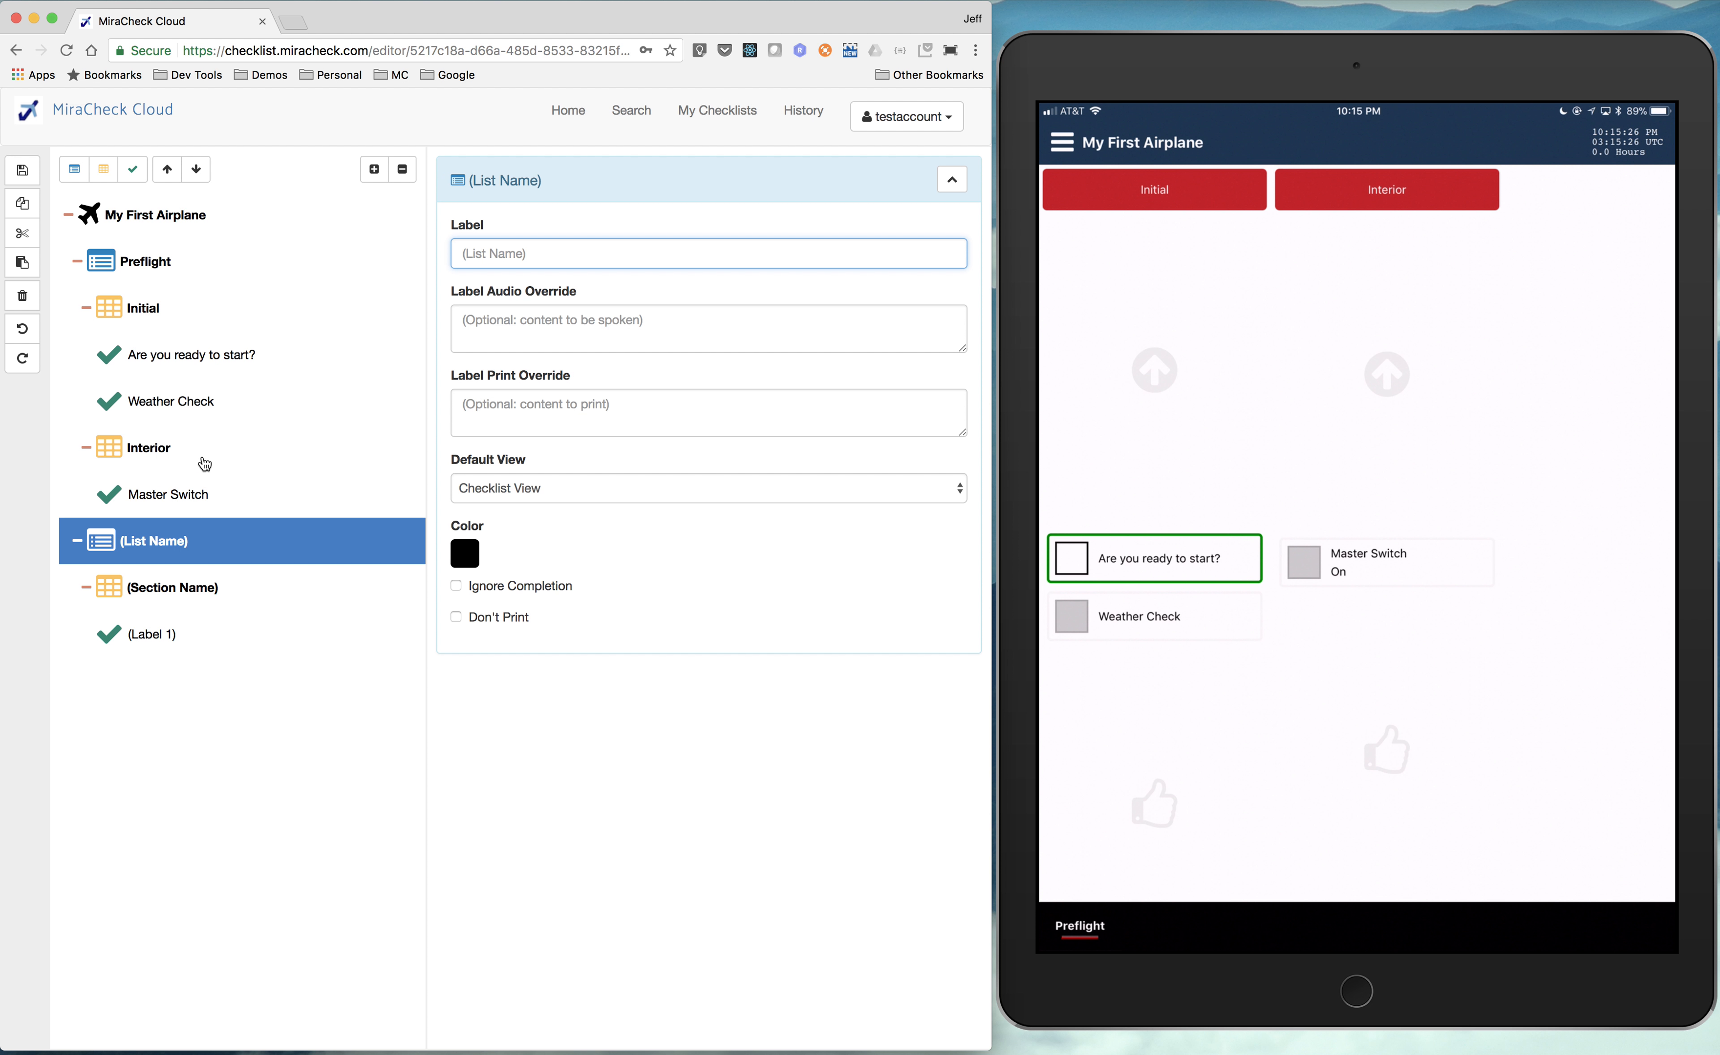
mouse_move(218, 385)
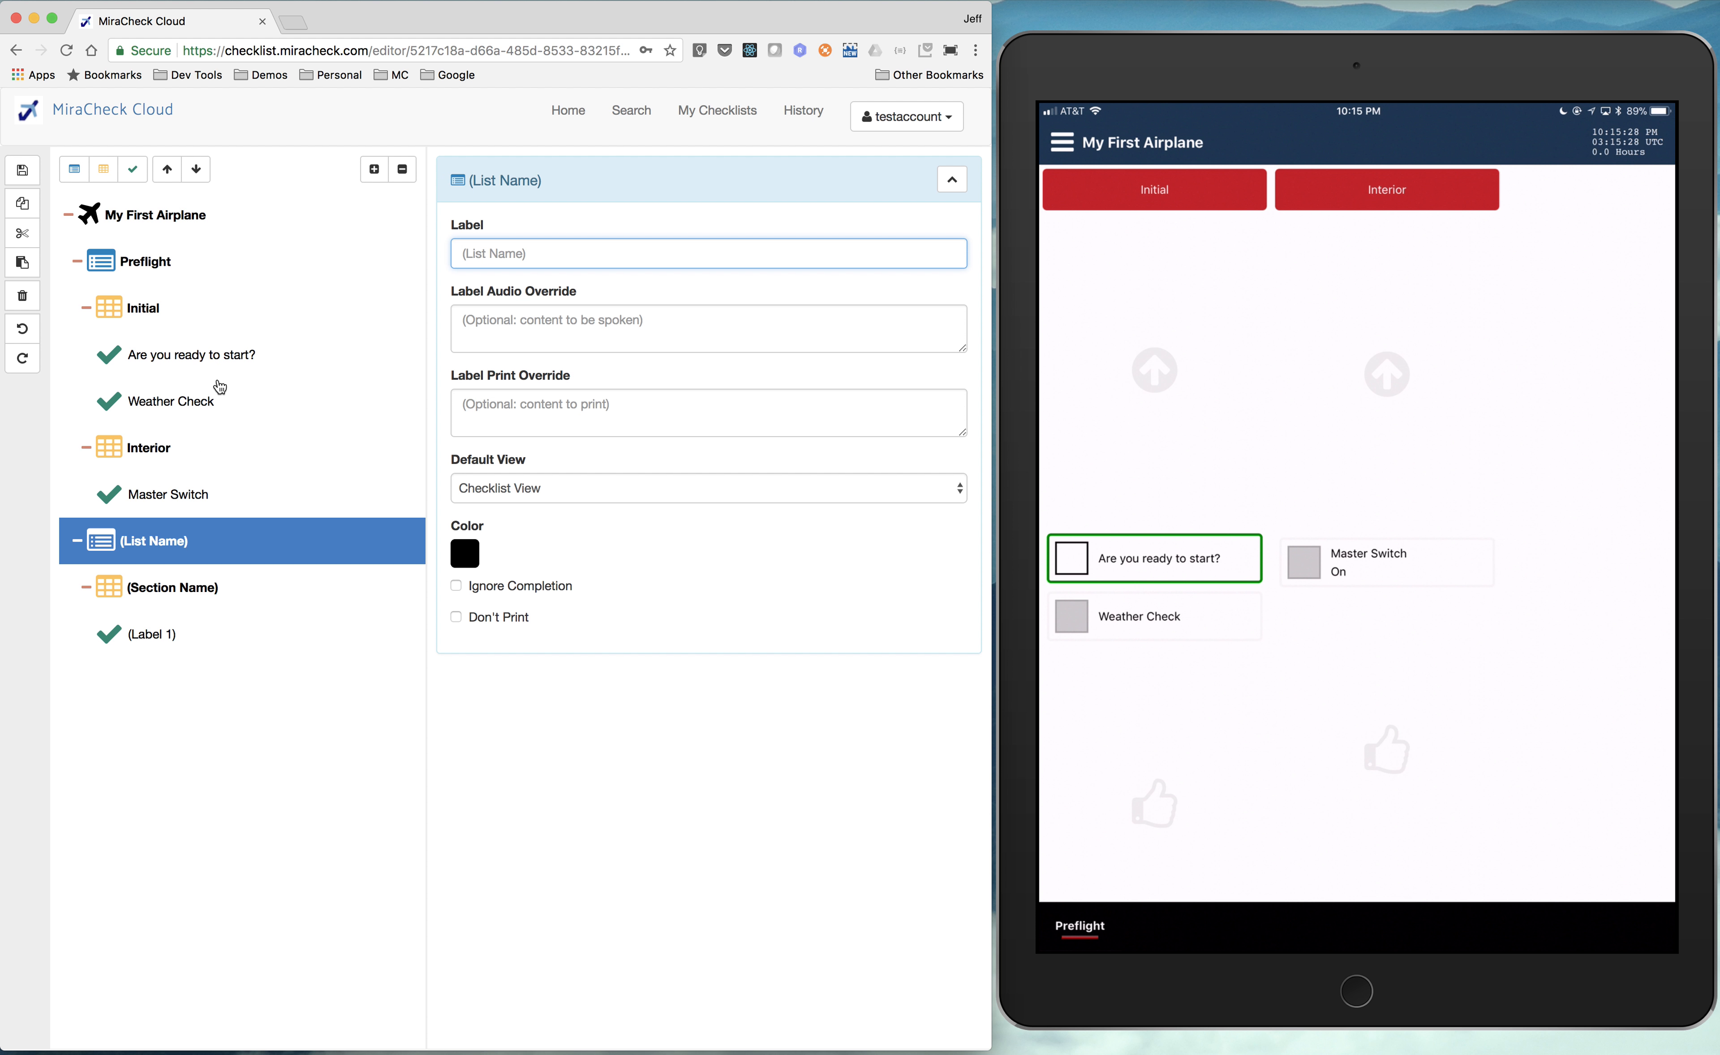
mouse_move(181, 398)
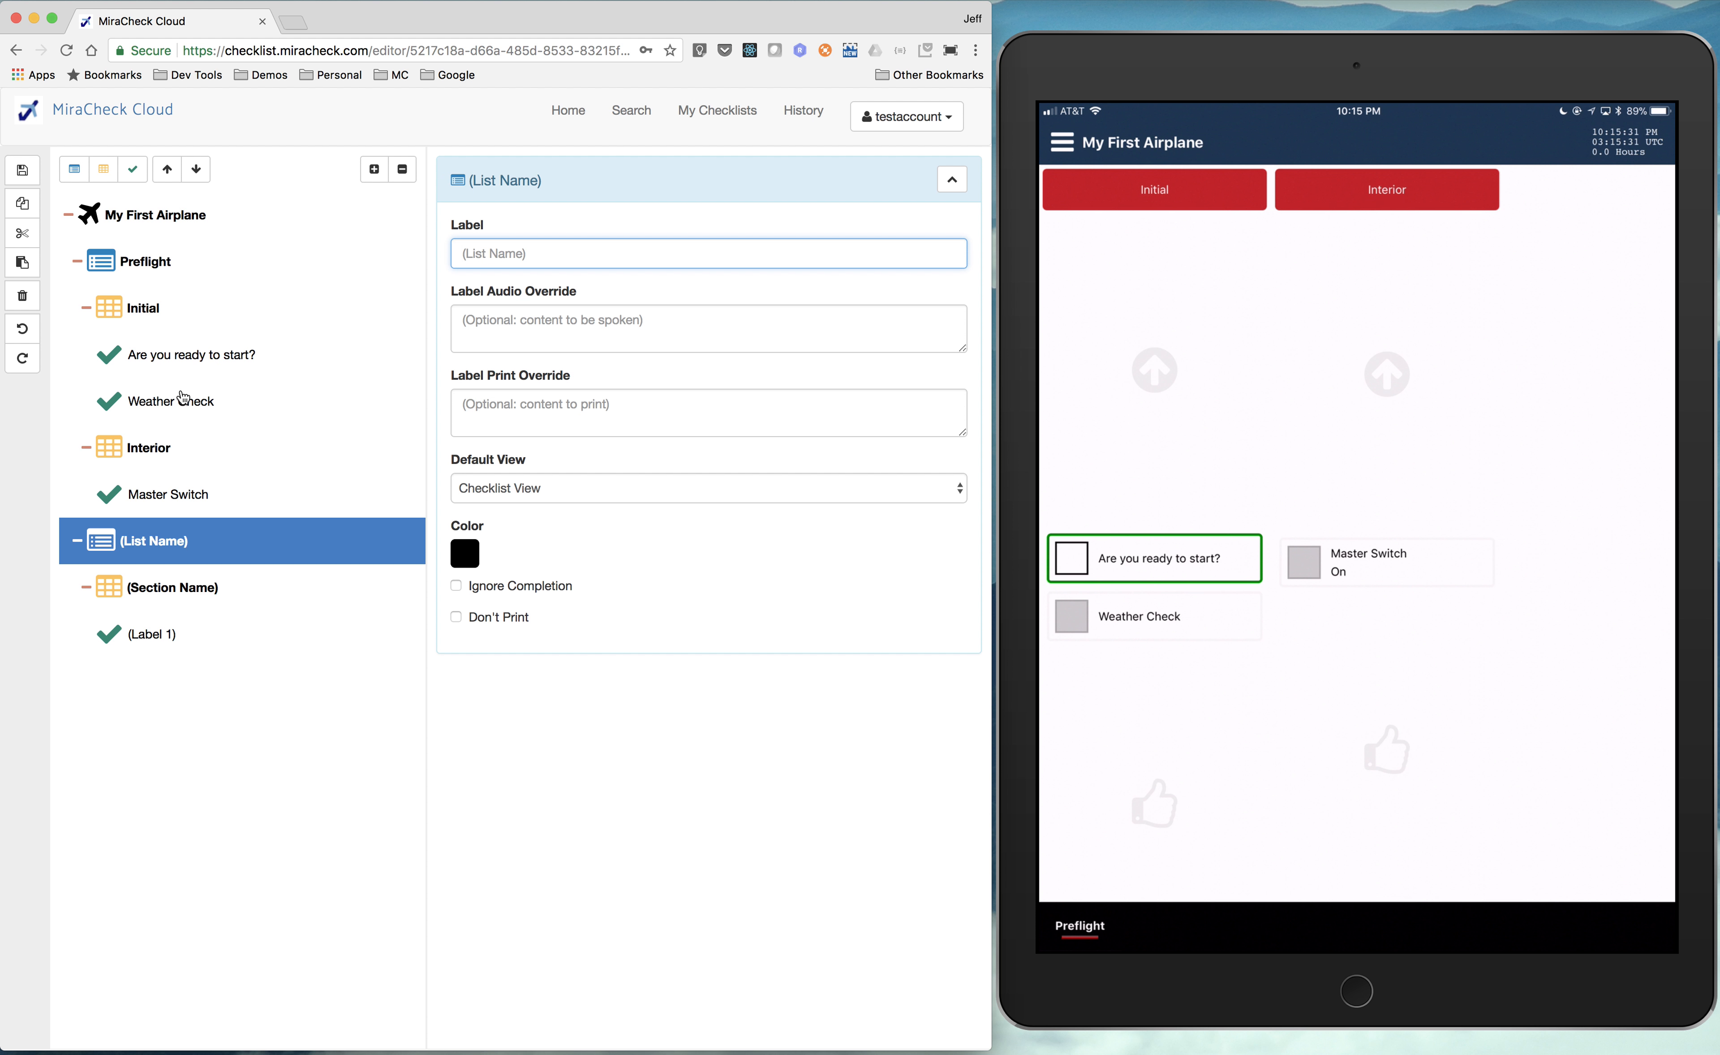
- Select Weather Check and expand its Advanced settings panel to review the options
left_click(173, 401)
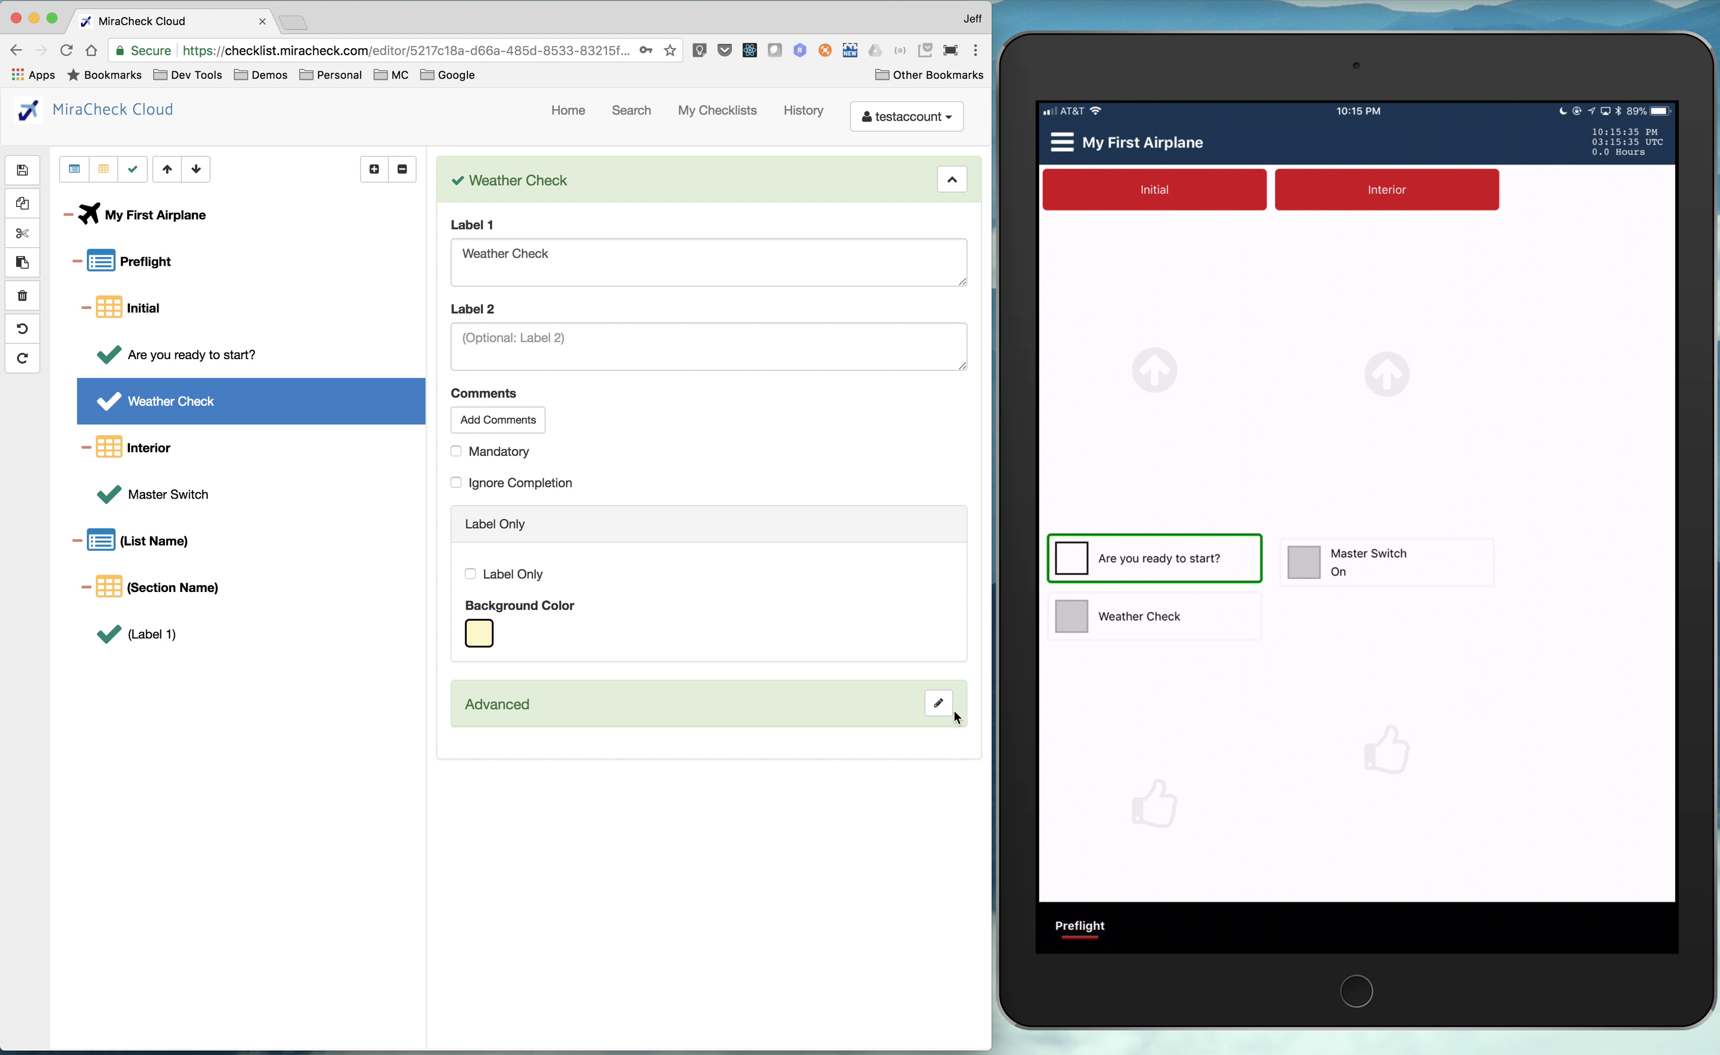
left_click(938, 704)
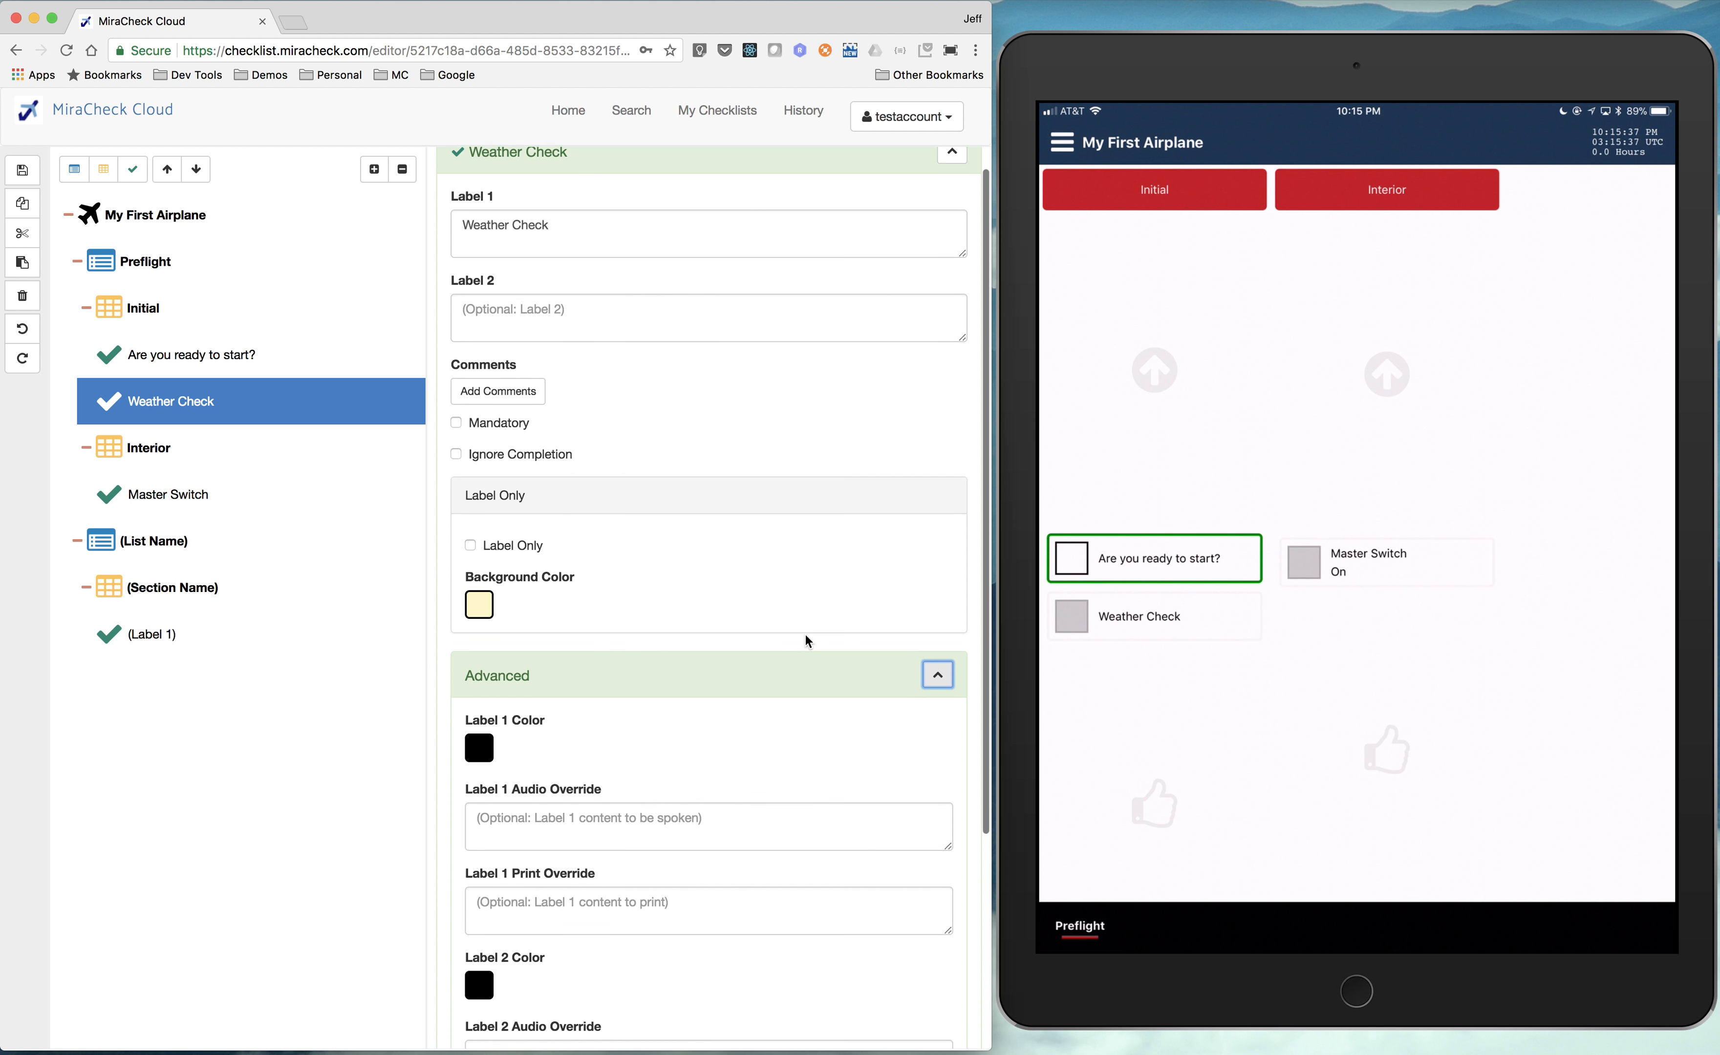
scroll("down", 3)
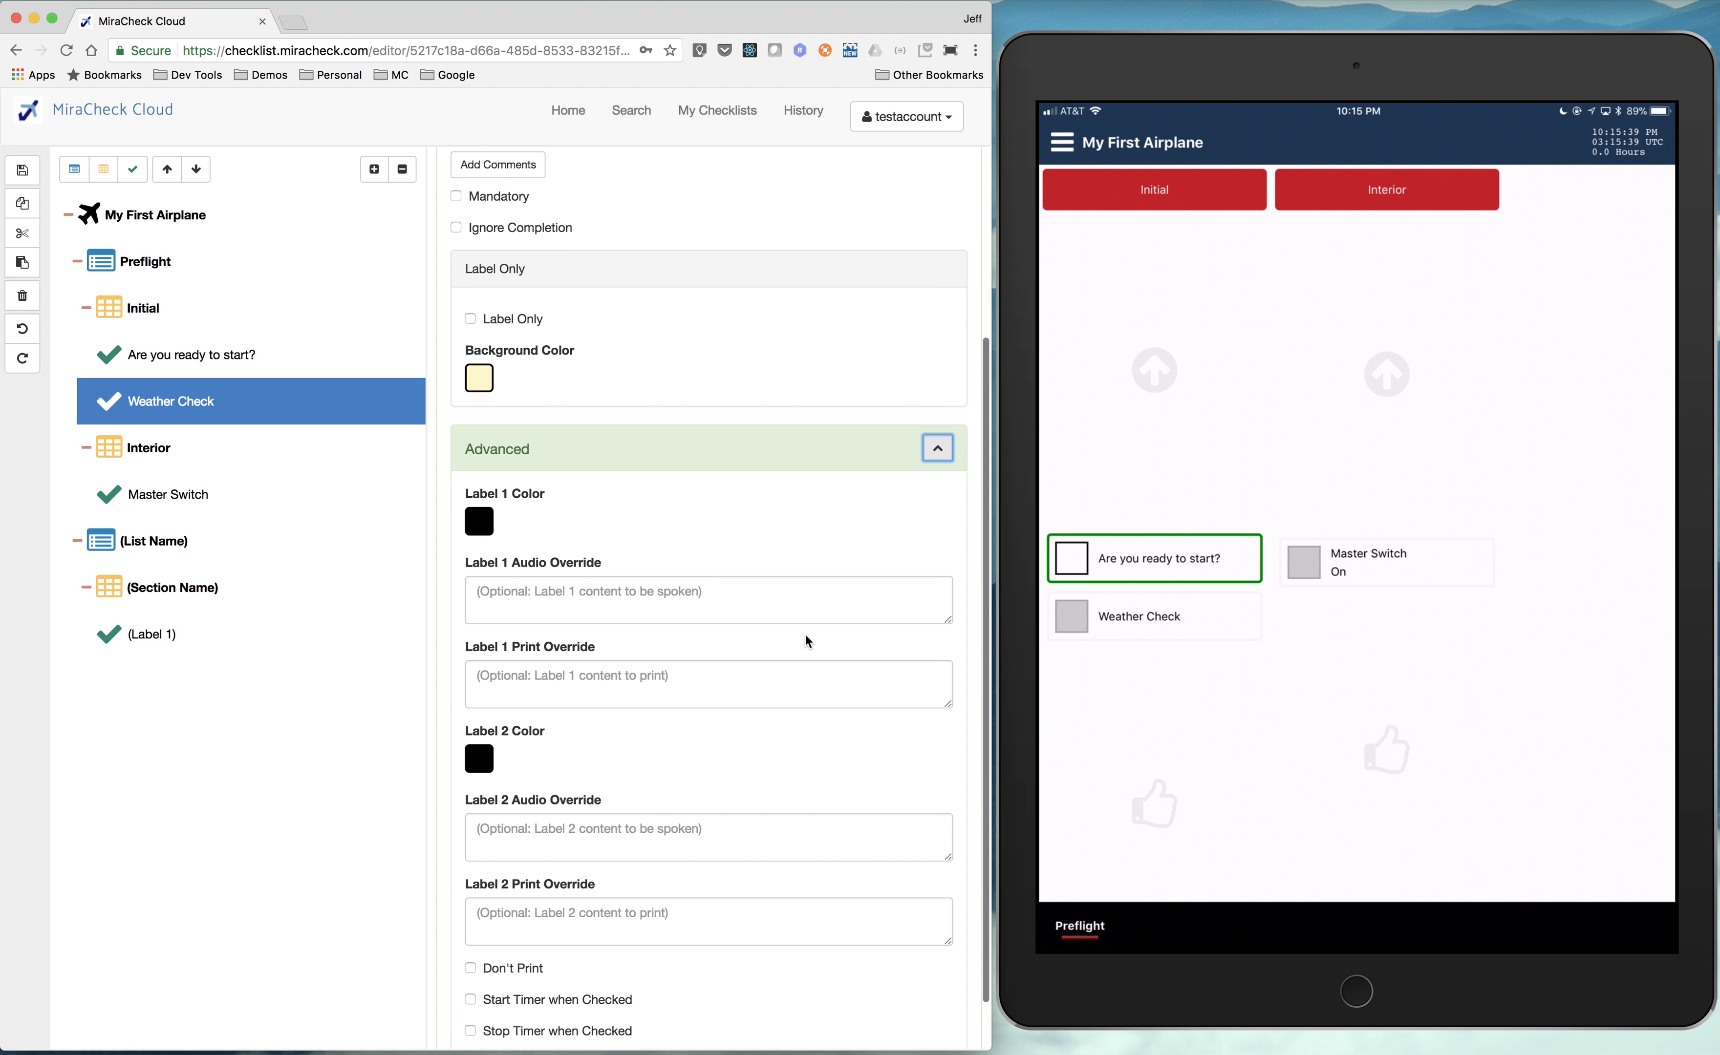
scroll("up", 3)
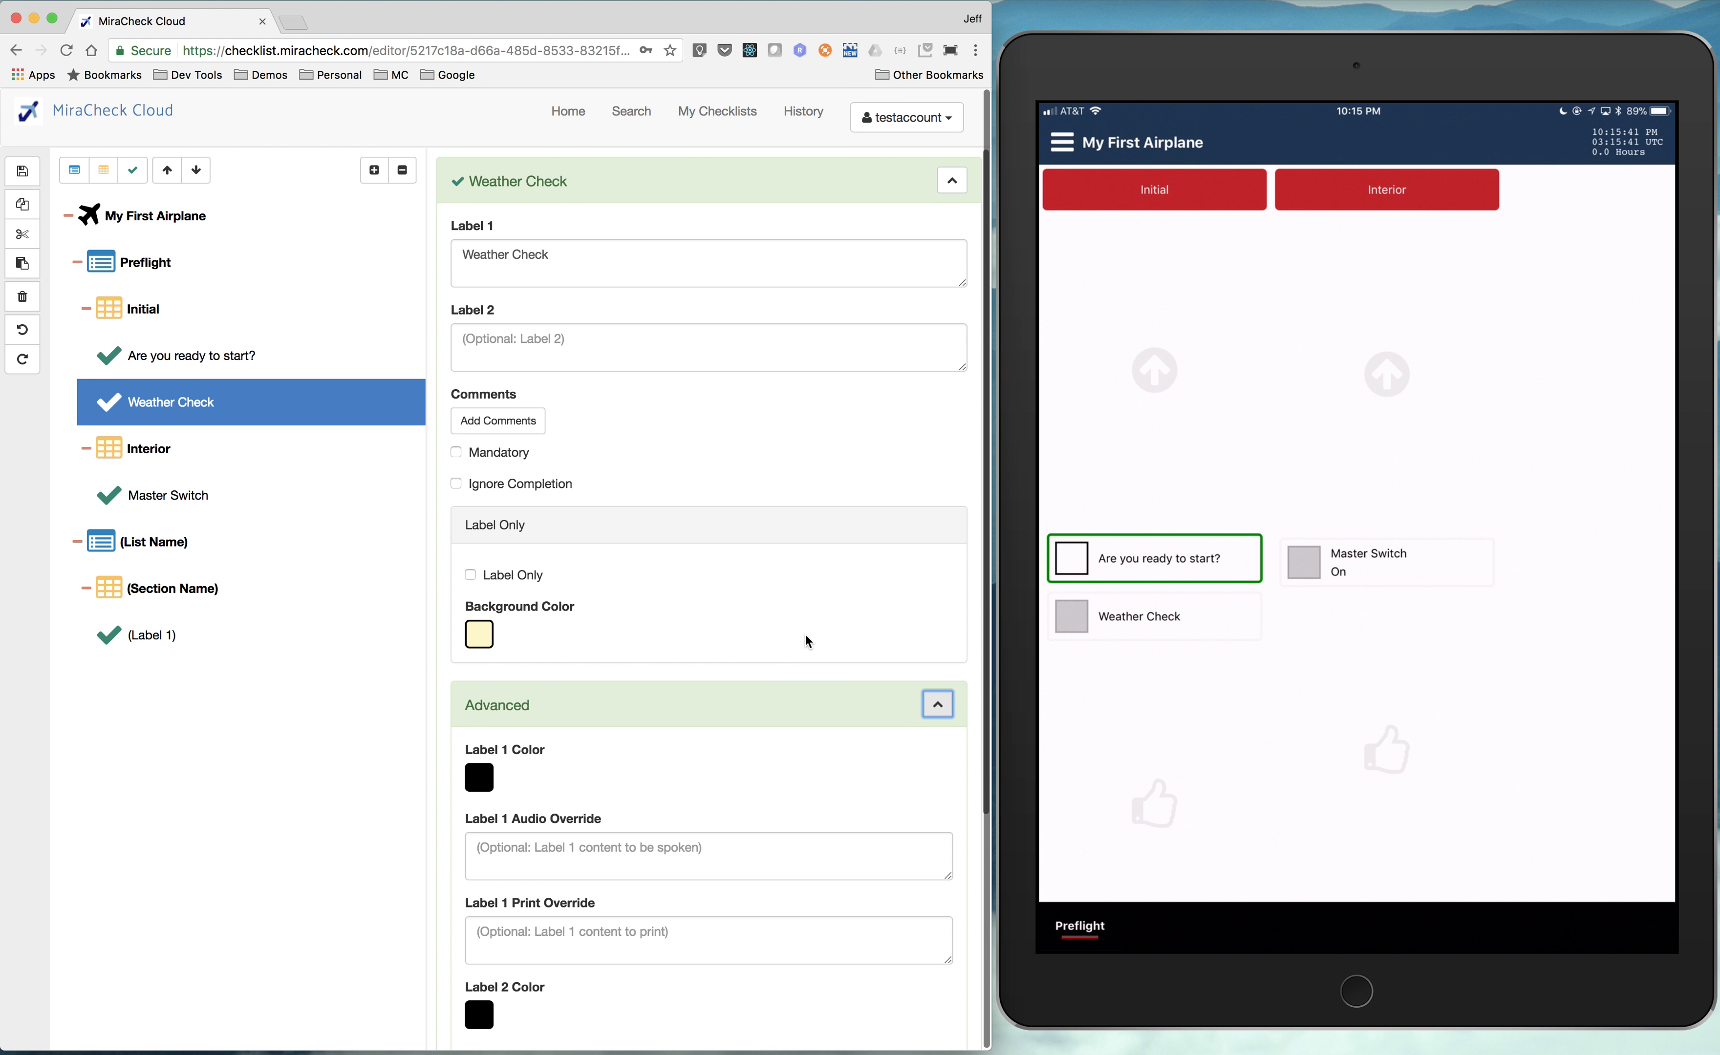
mouse_move(421, 476)
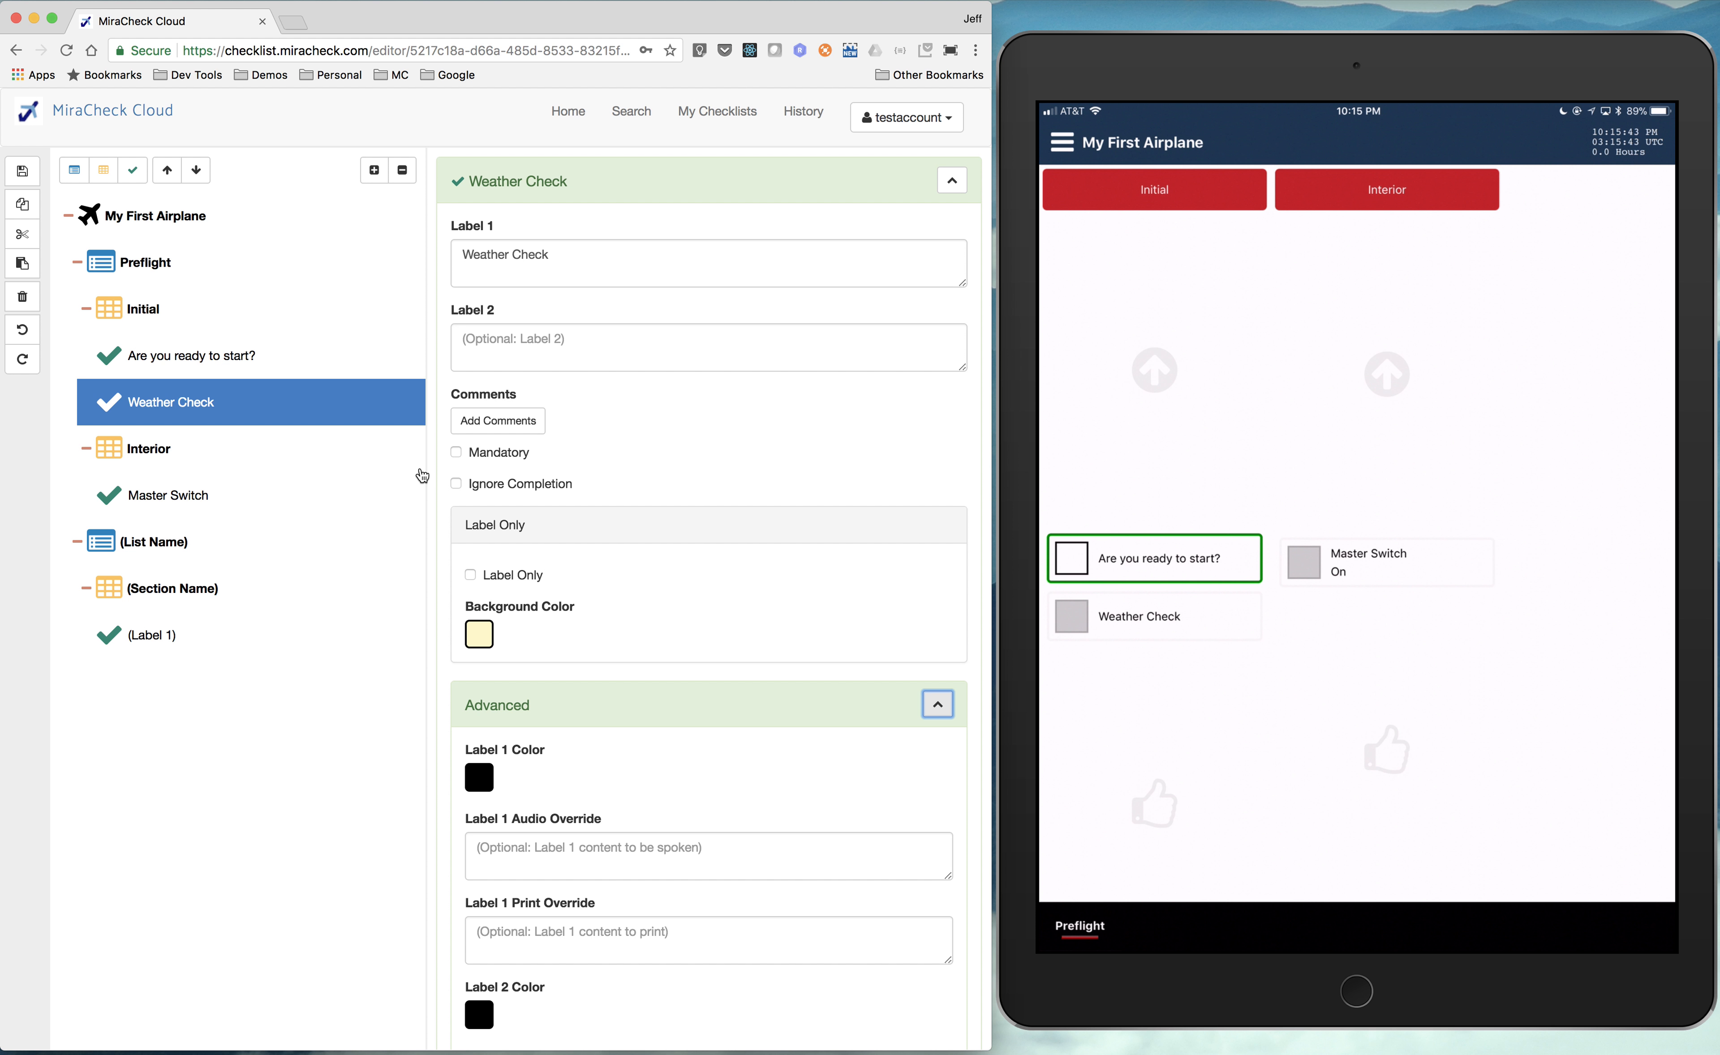
mouse_move(480, 580)
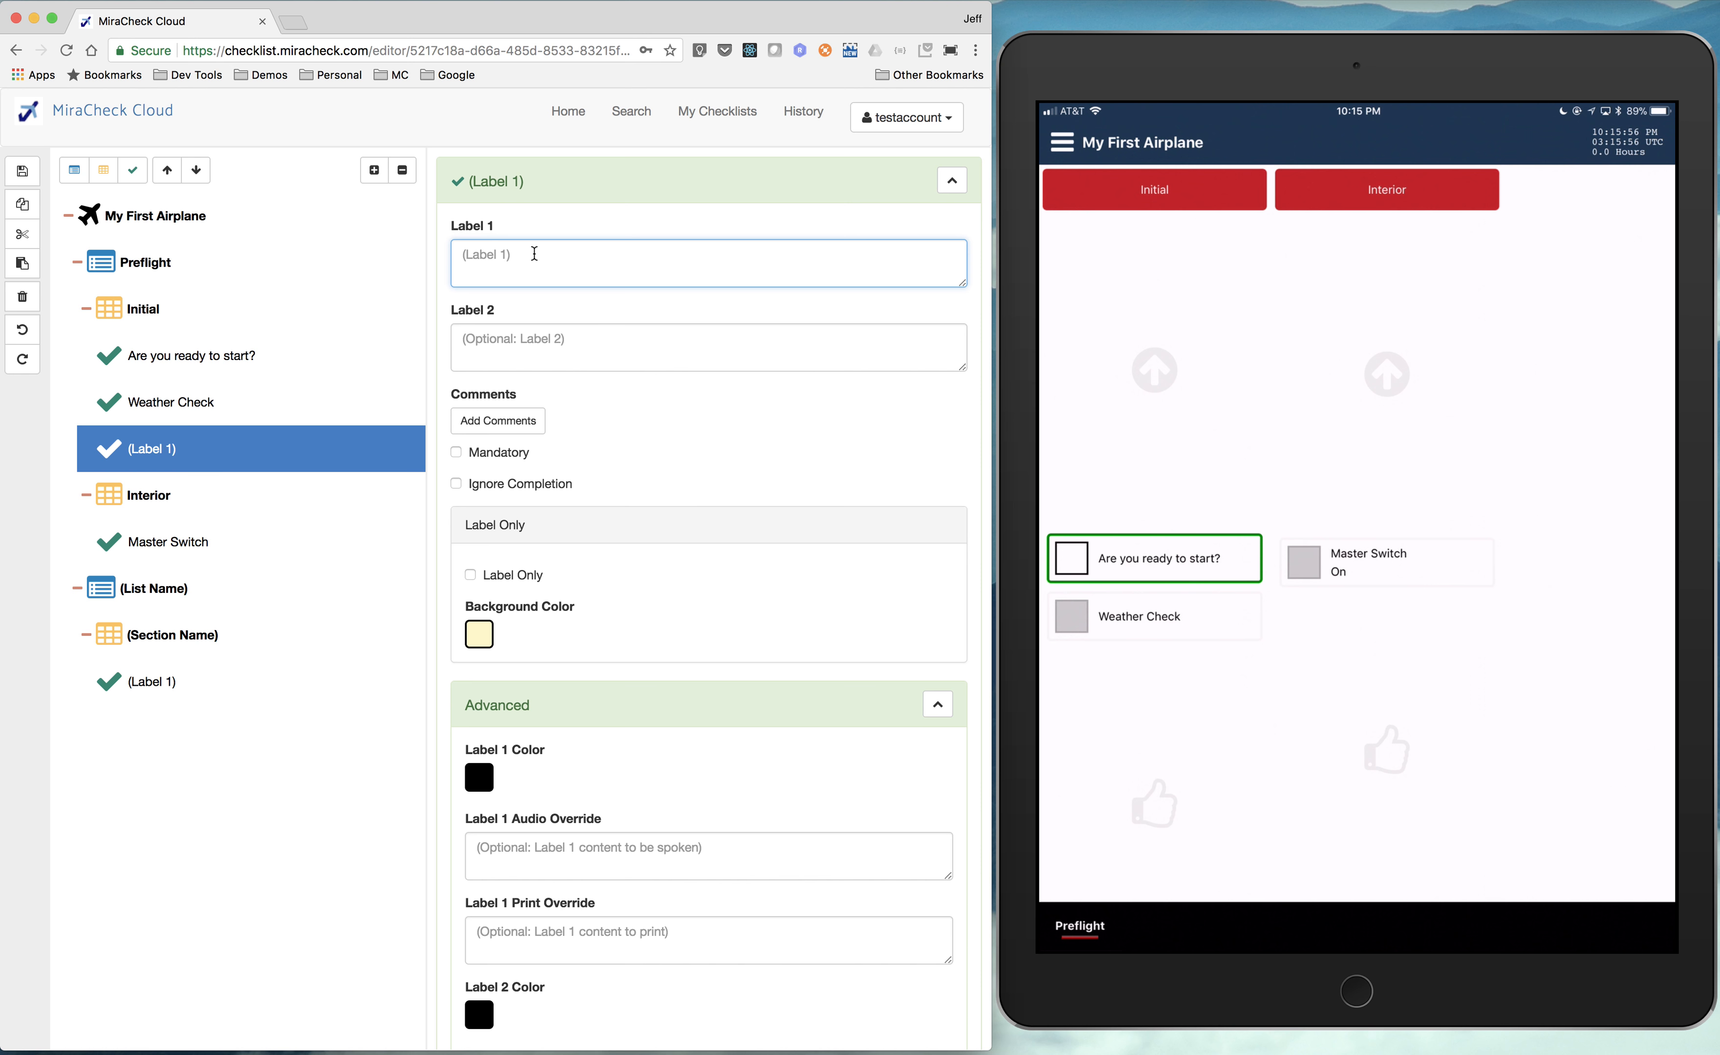
- Label the new item 'WARNING' with second label 'Warning content...'
type("WARN")
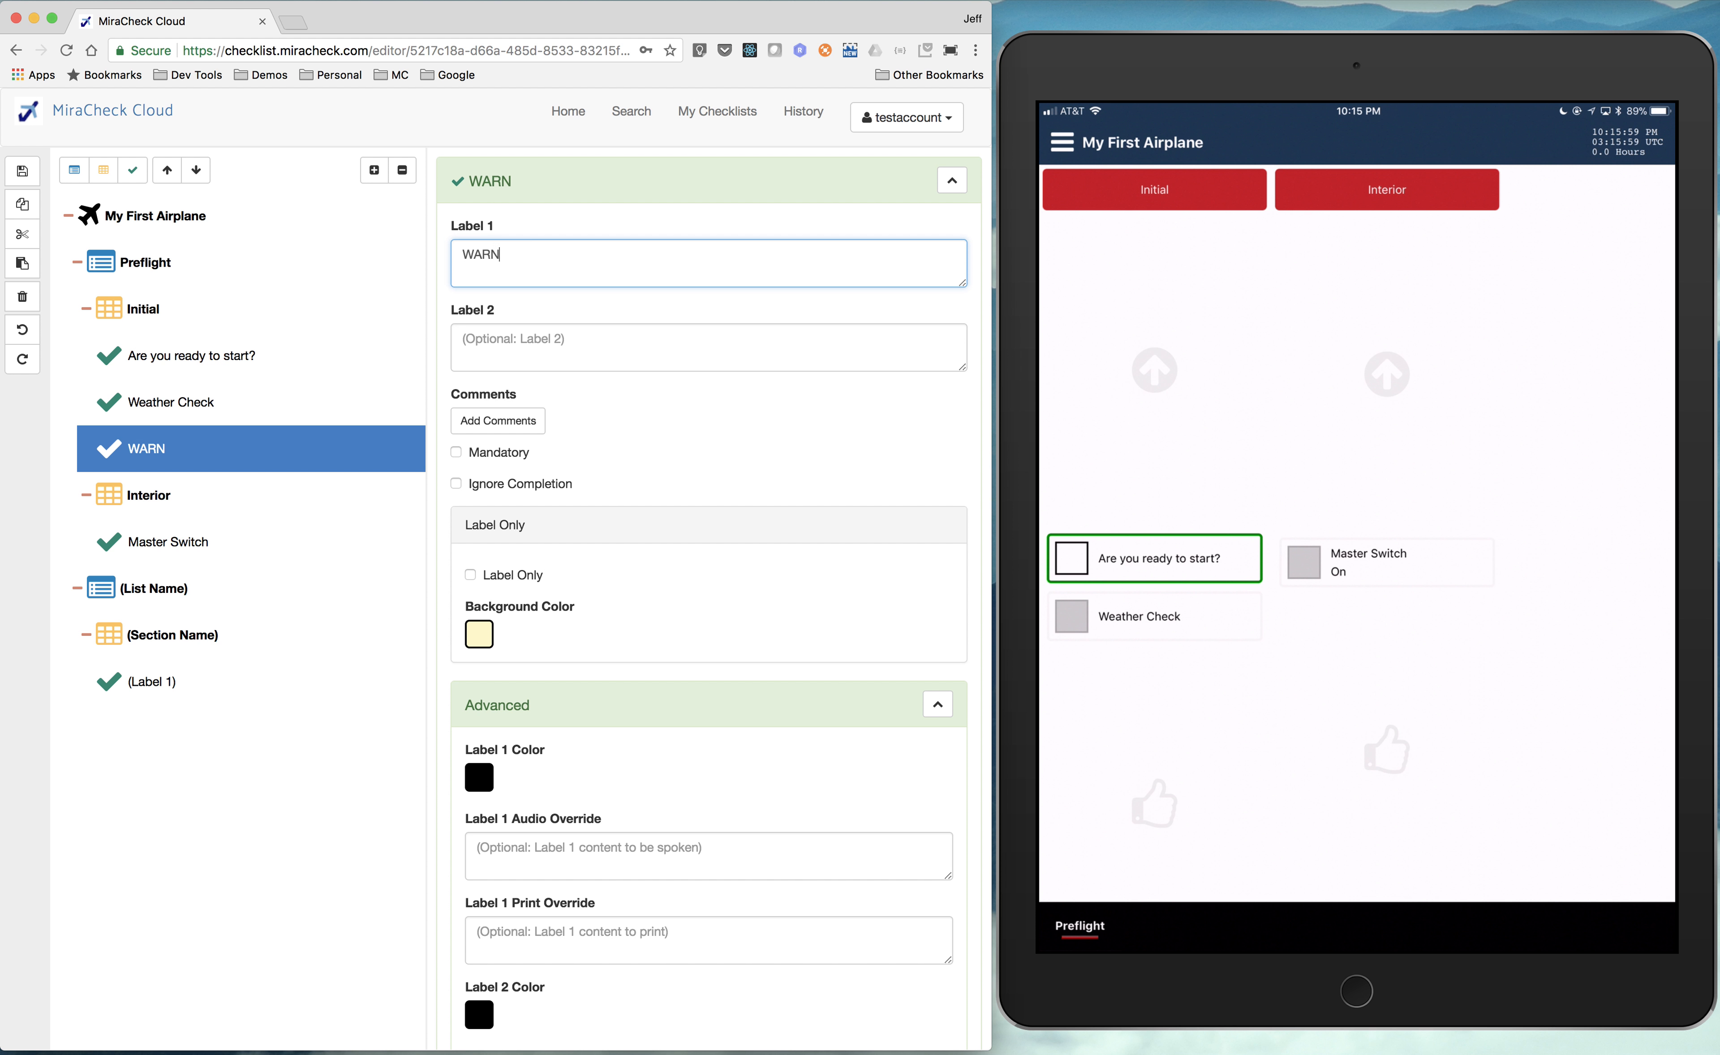
type("ING")
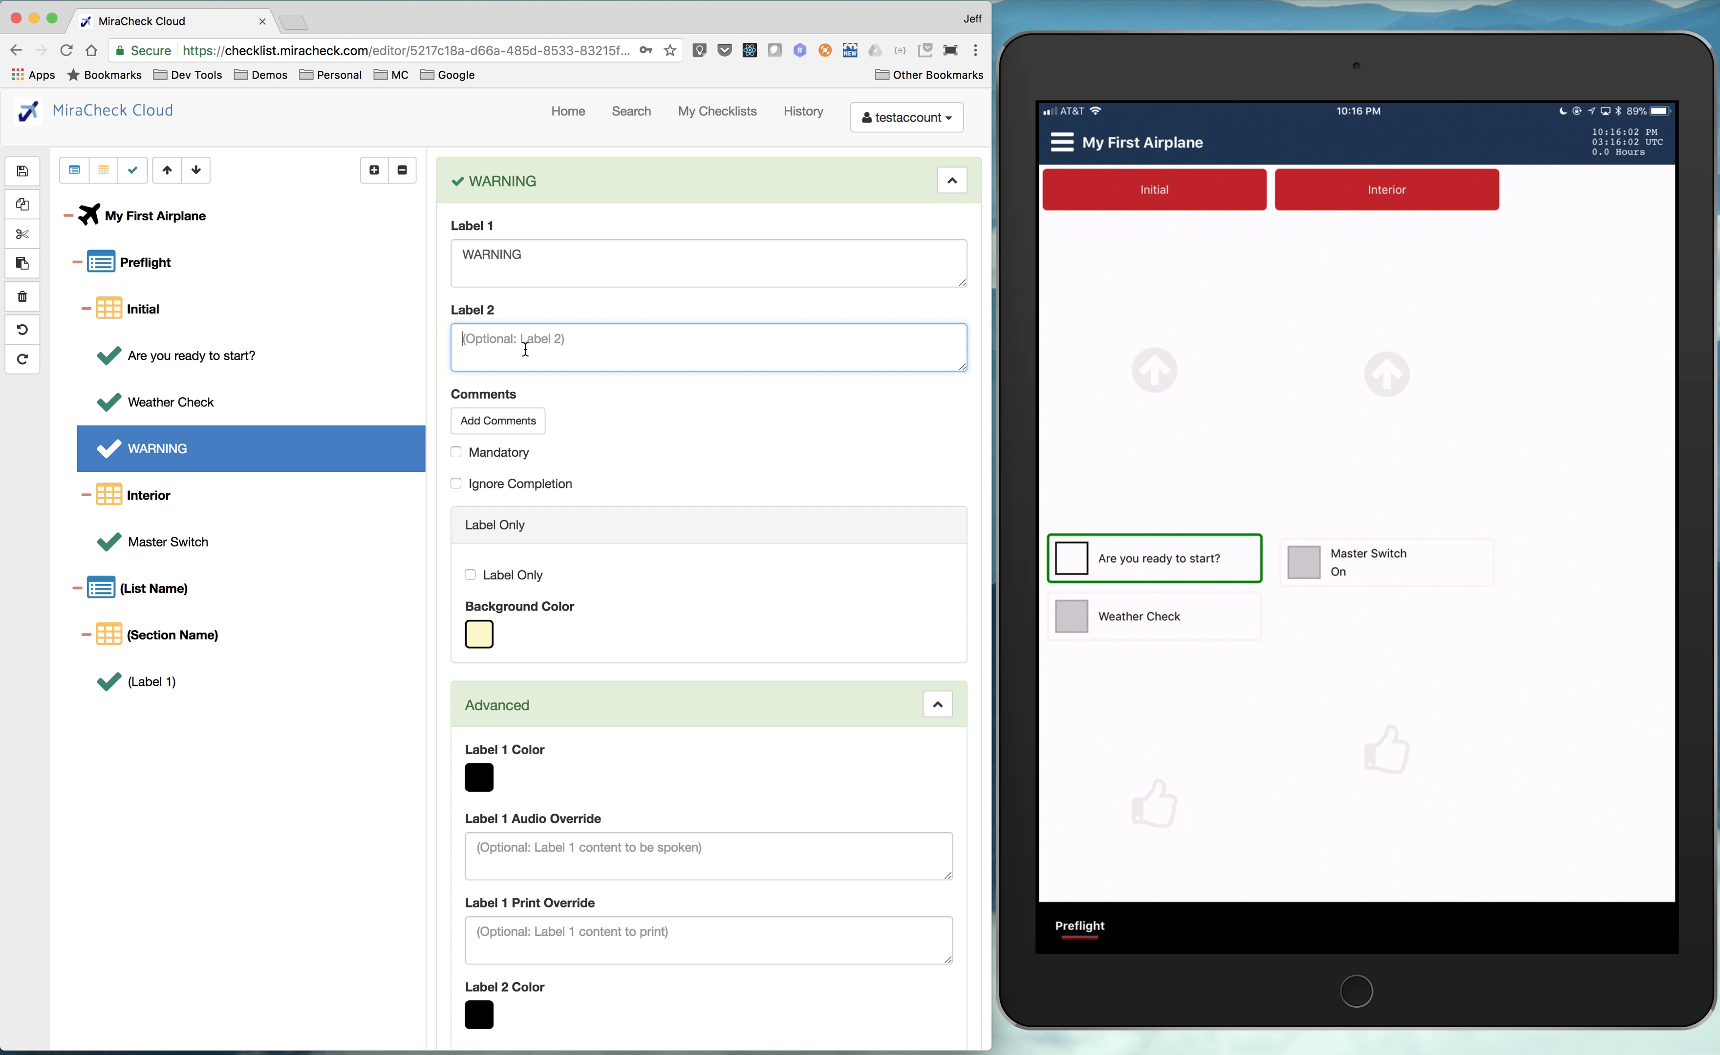
type("W")
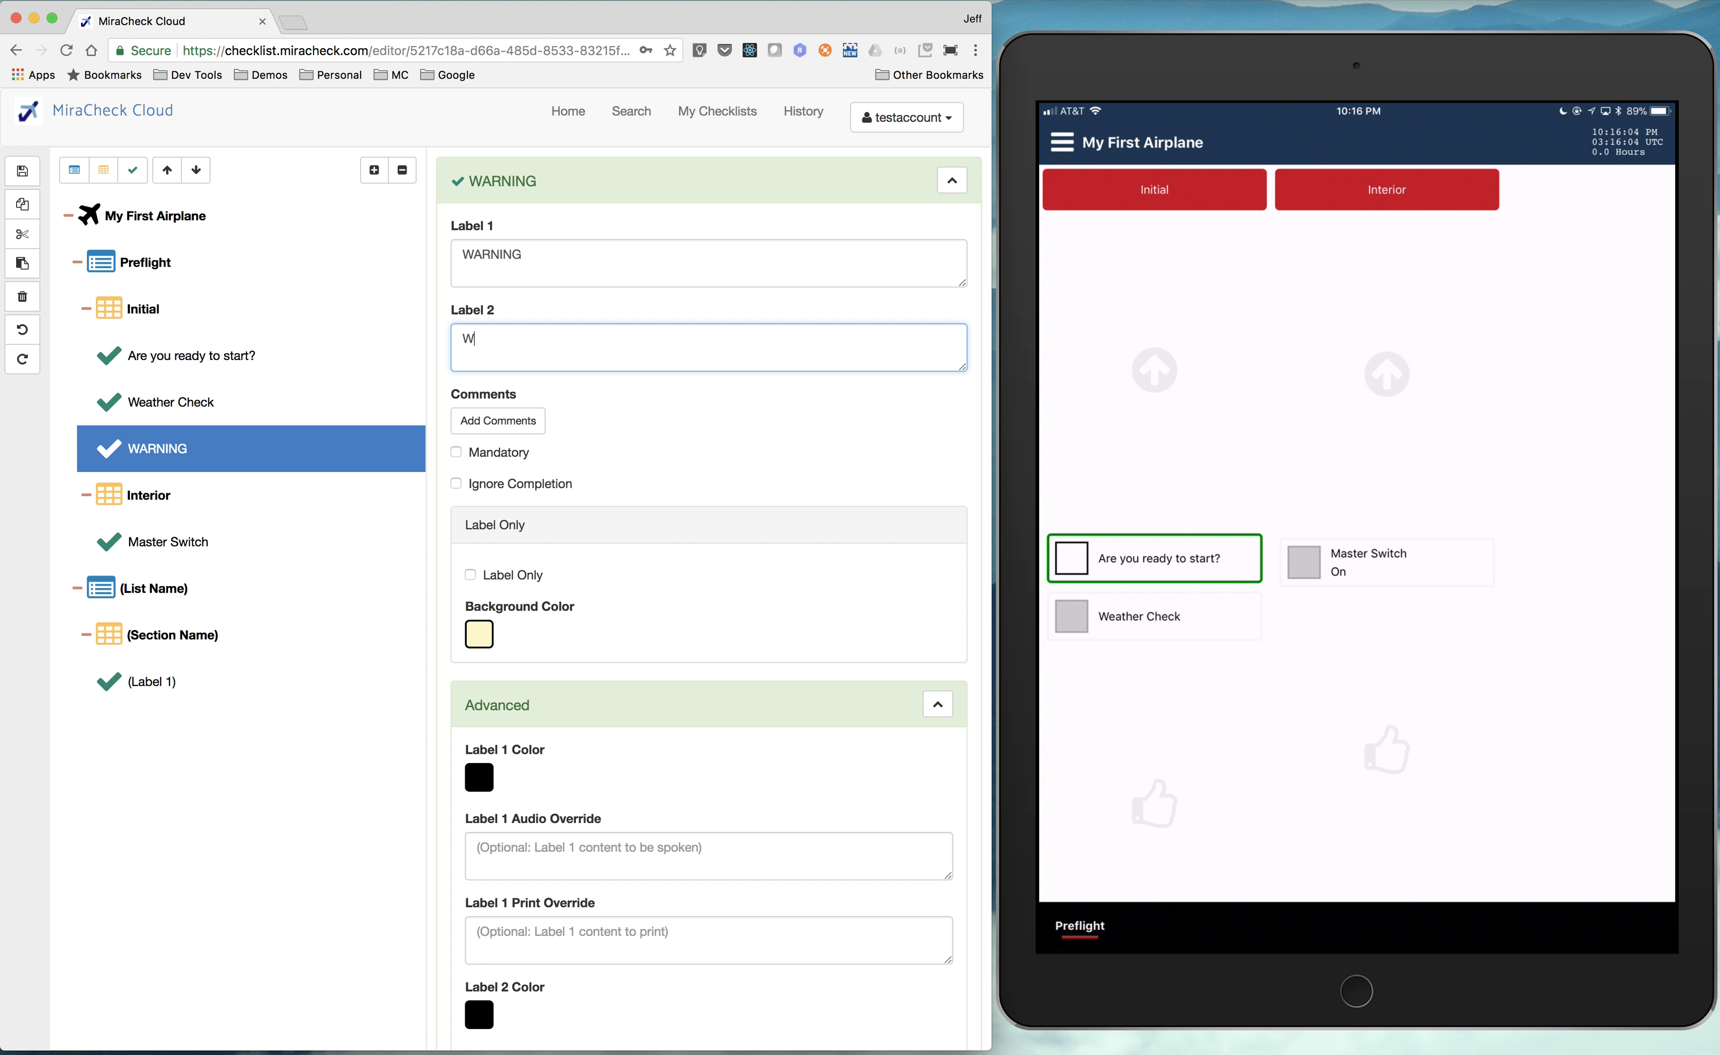
type("arning content")
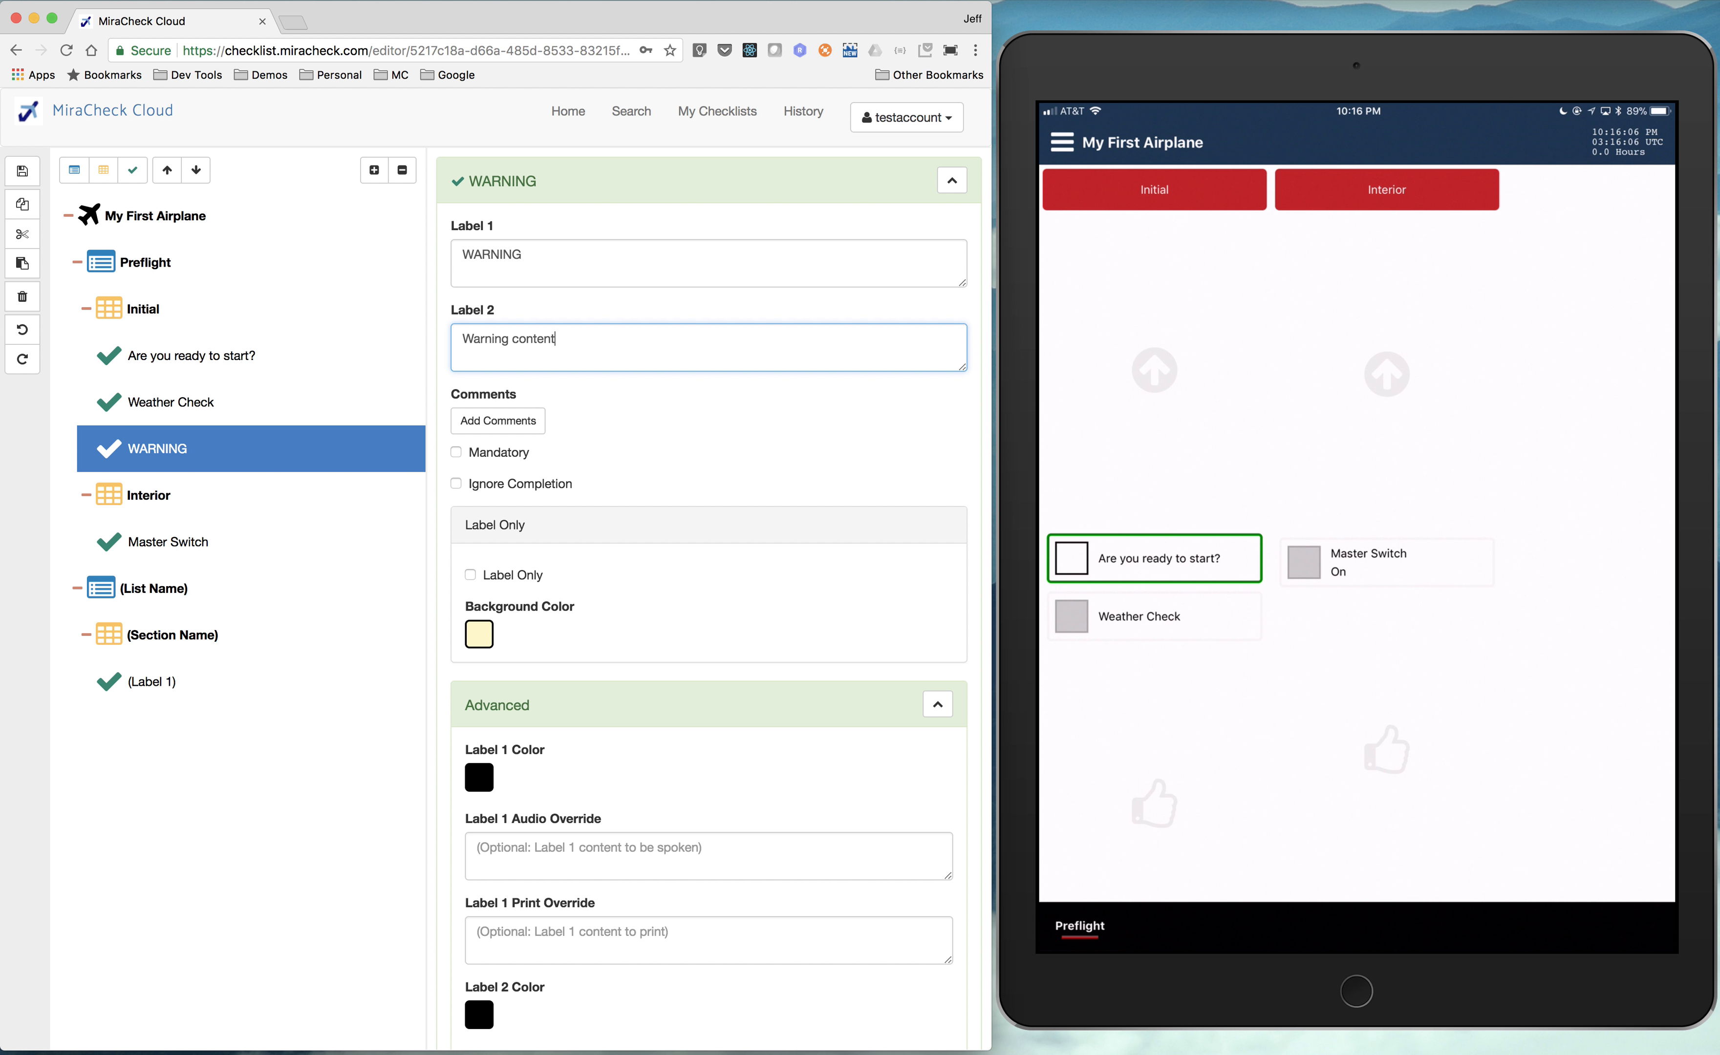
type("...")
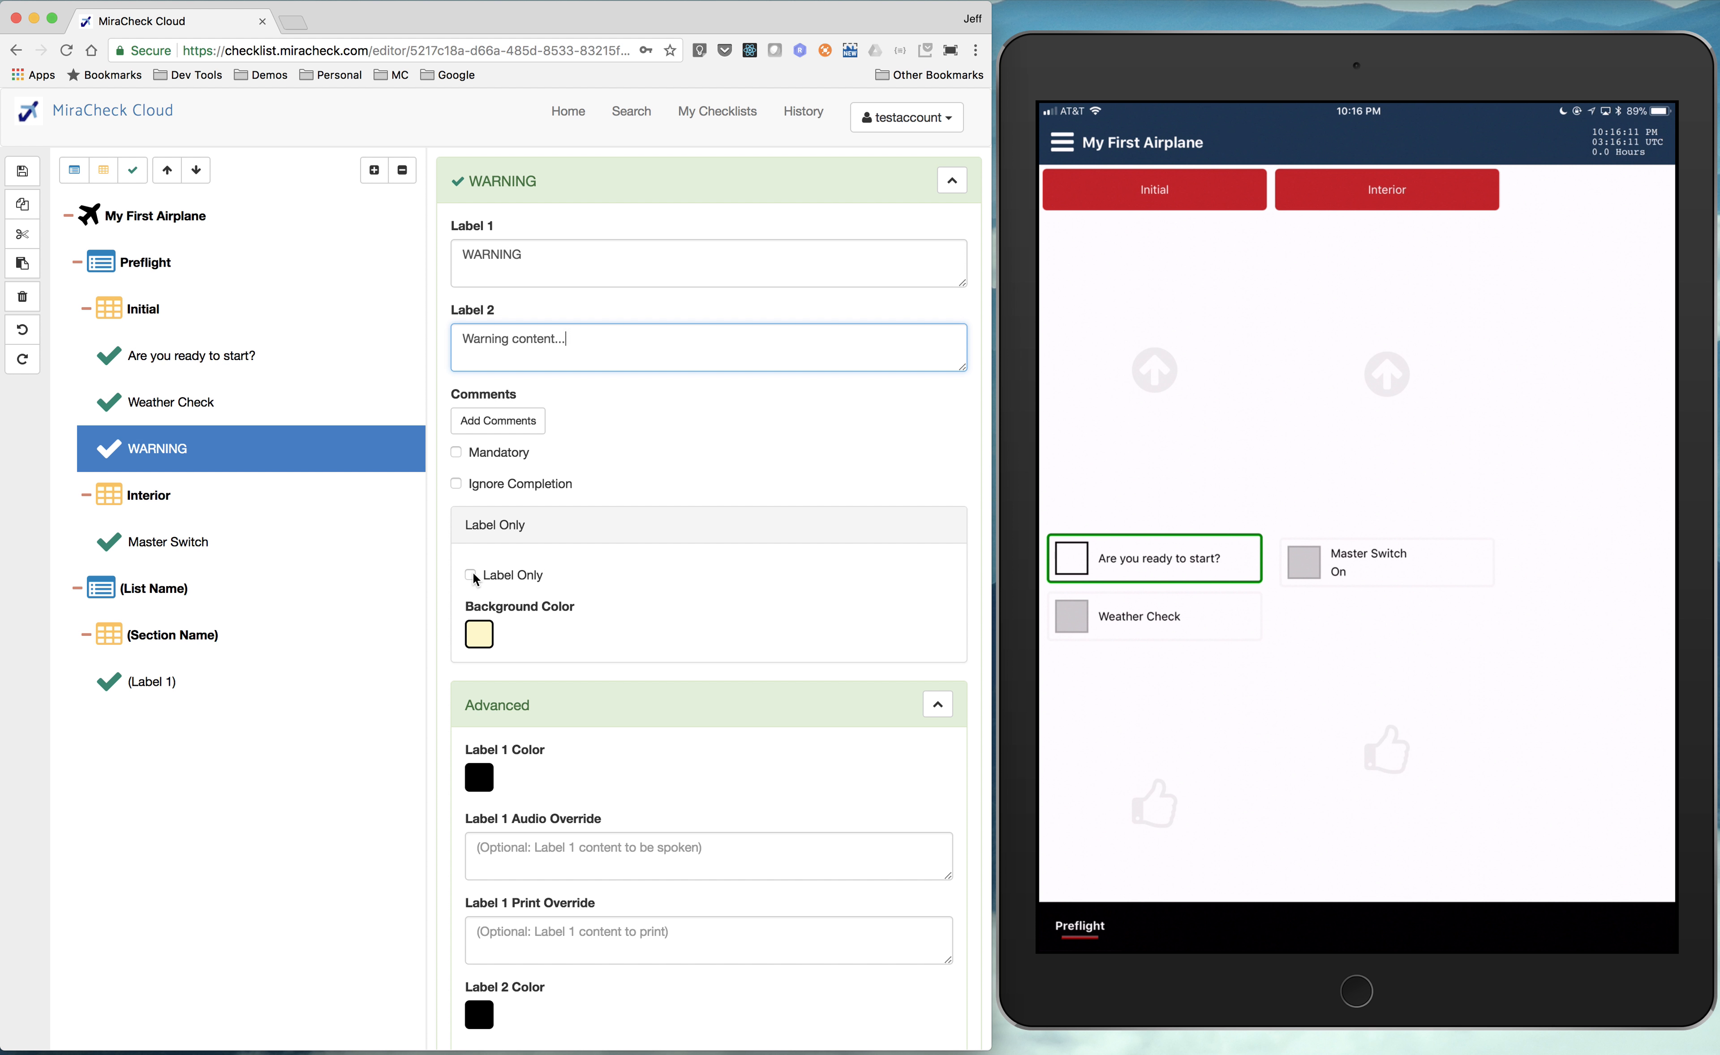
- Make the WARNING item label-only with a pink background colour
left_click(471, 575)
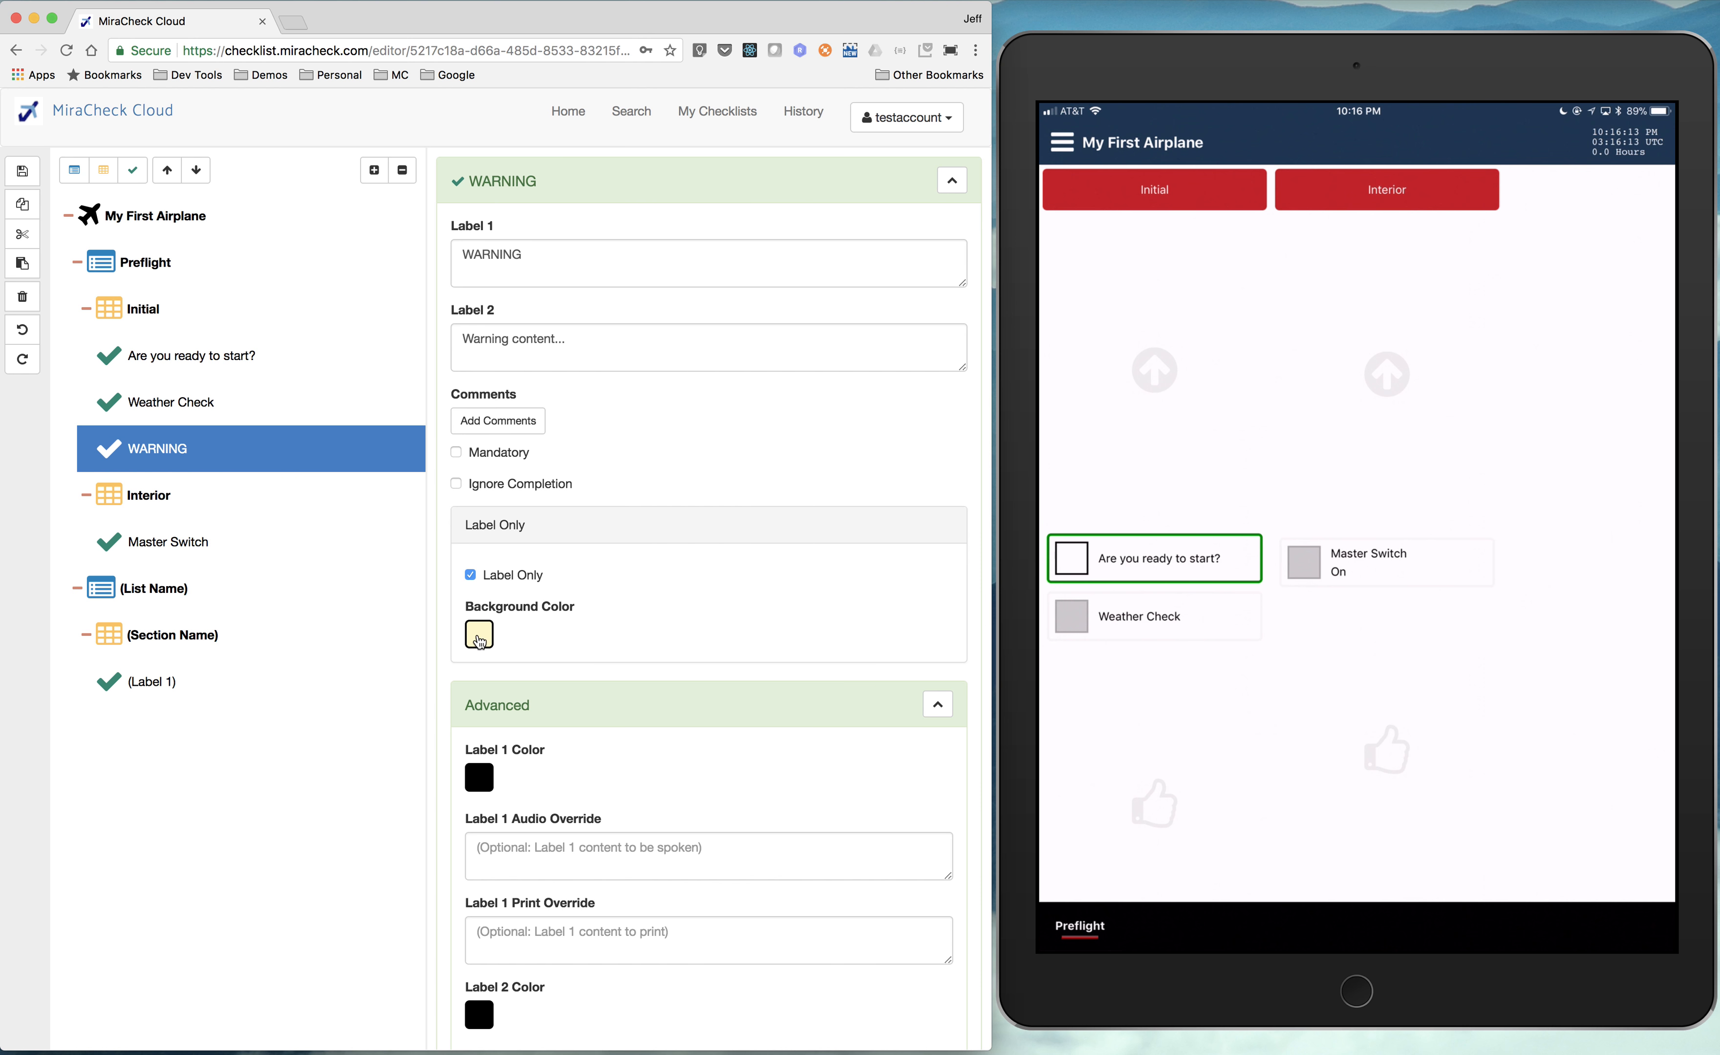
left_click(476, 634)
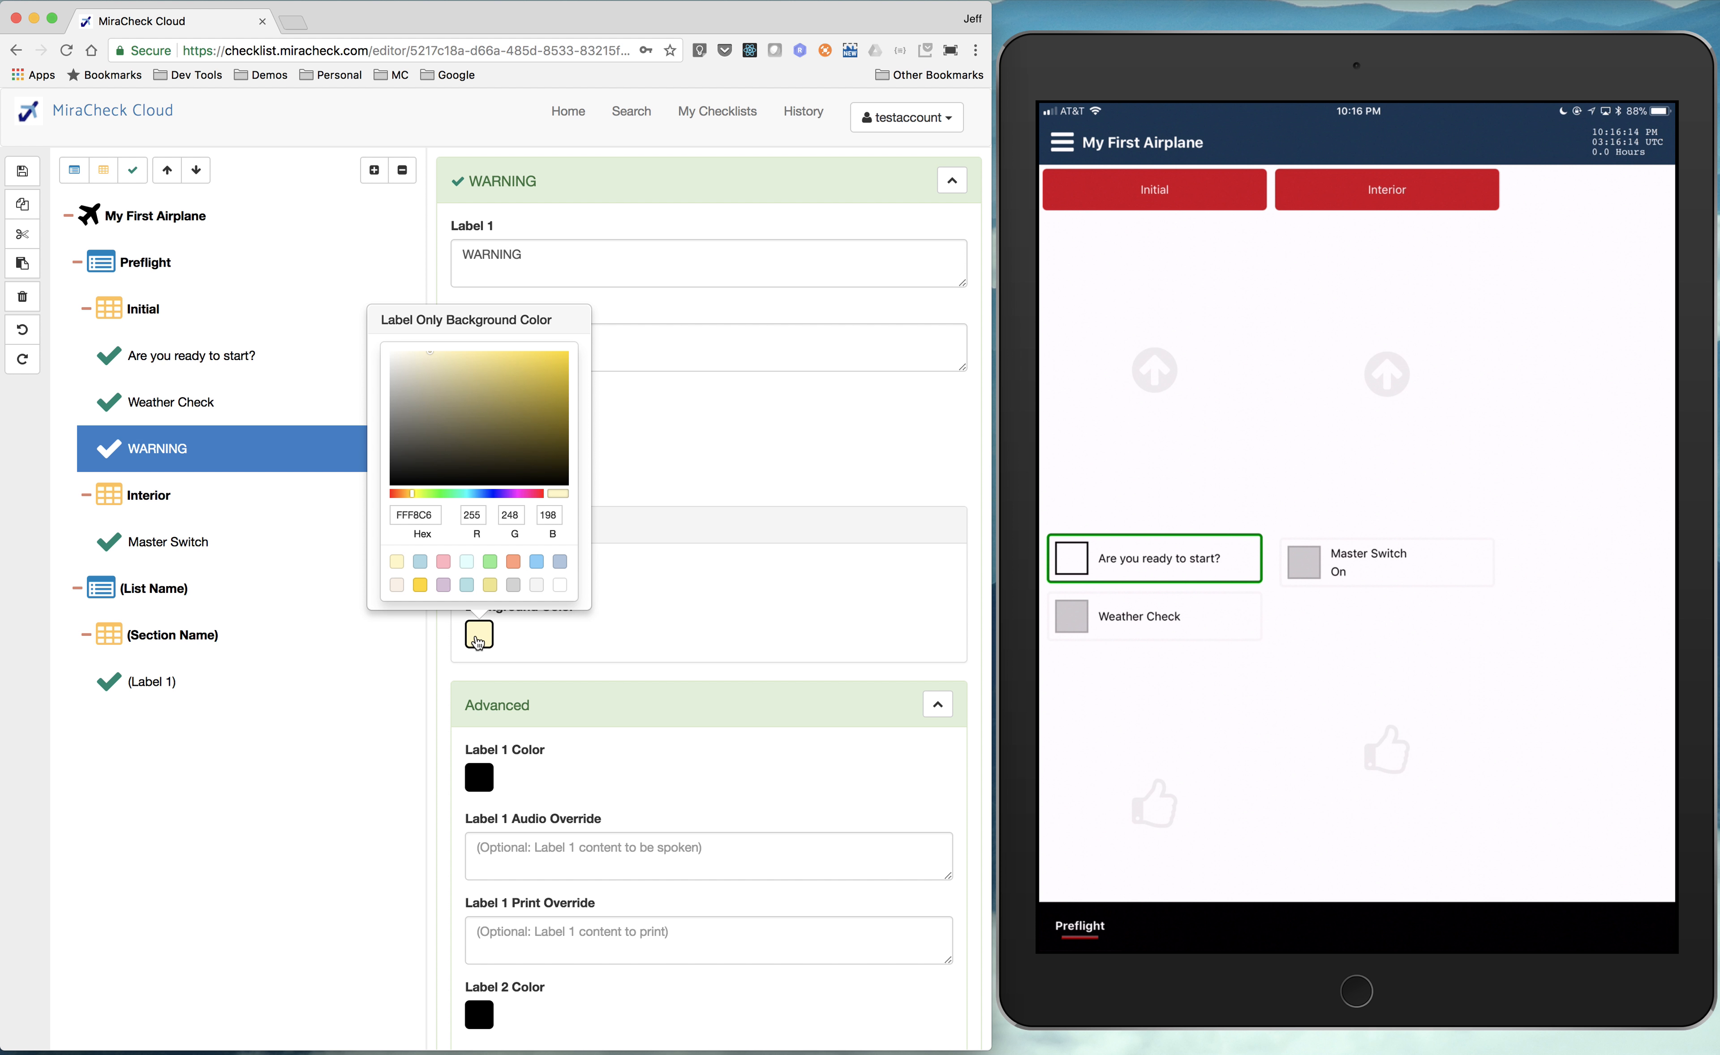
left_click(443, 561)
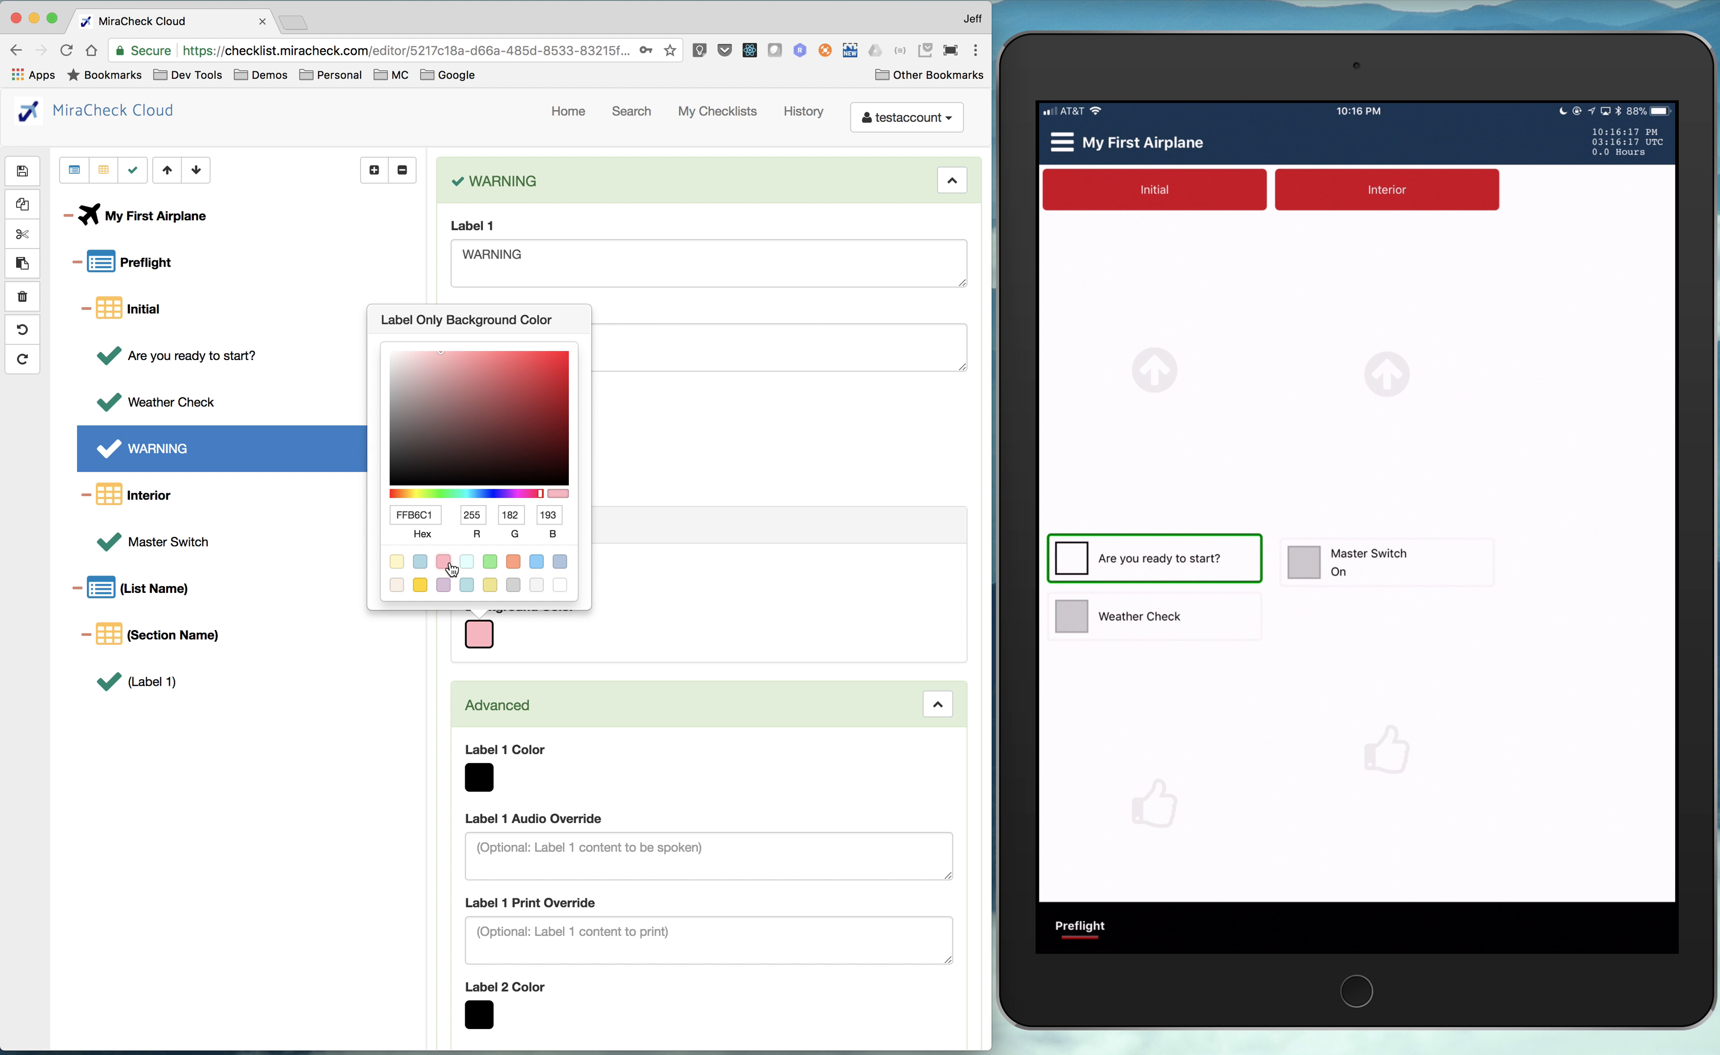
left_click(647, 612)
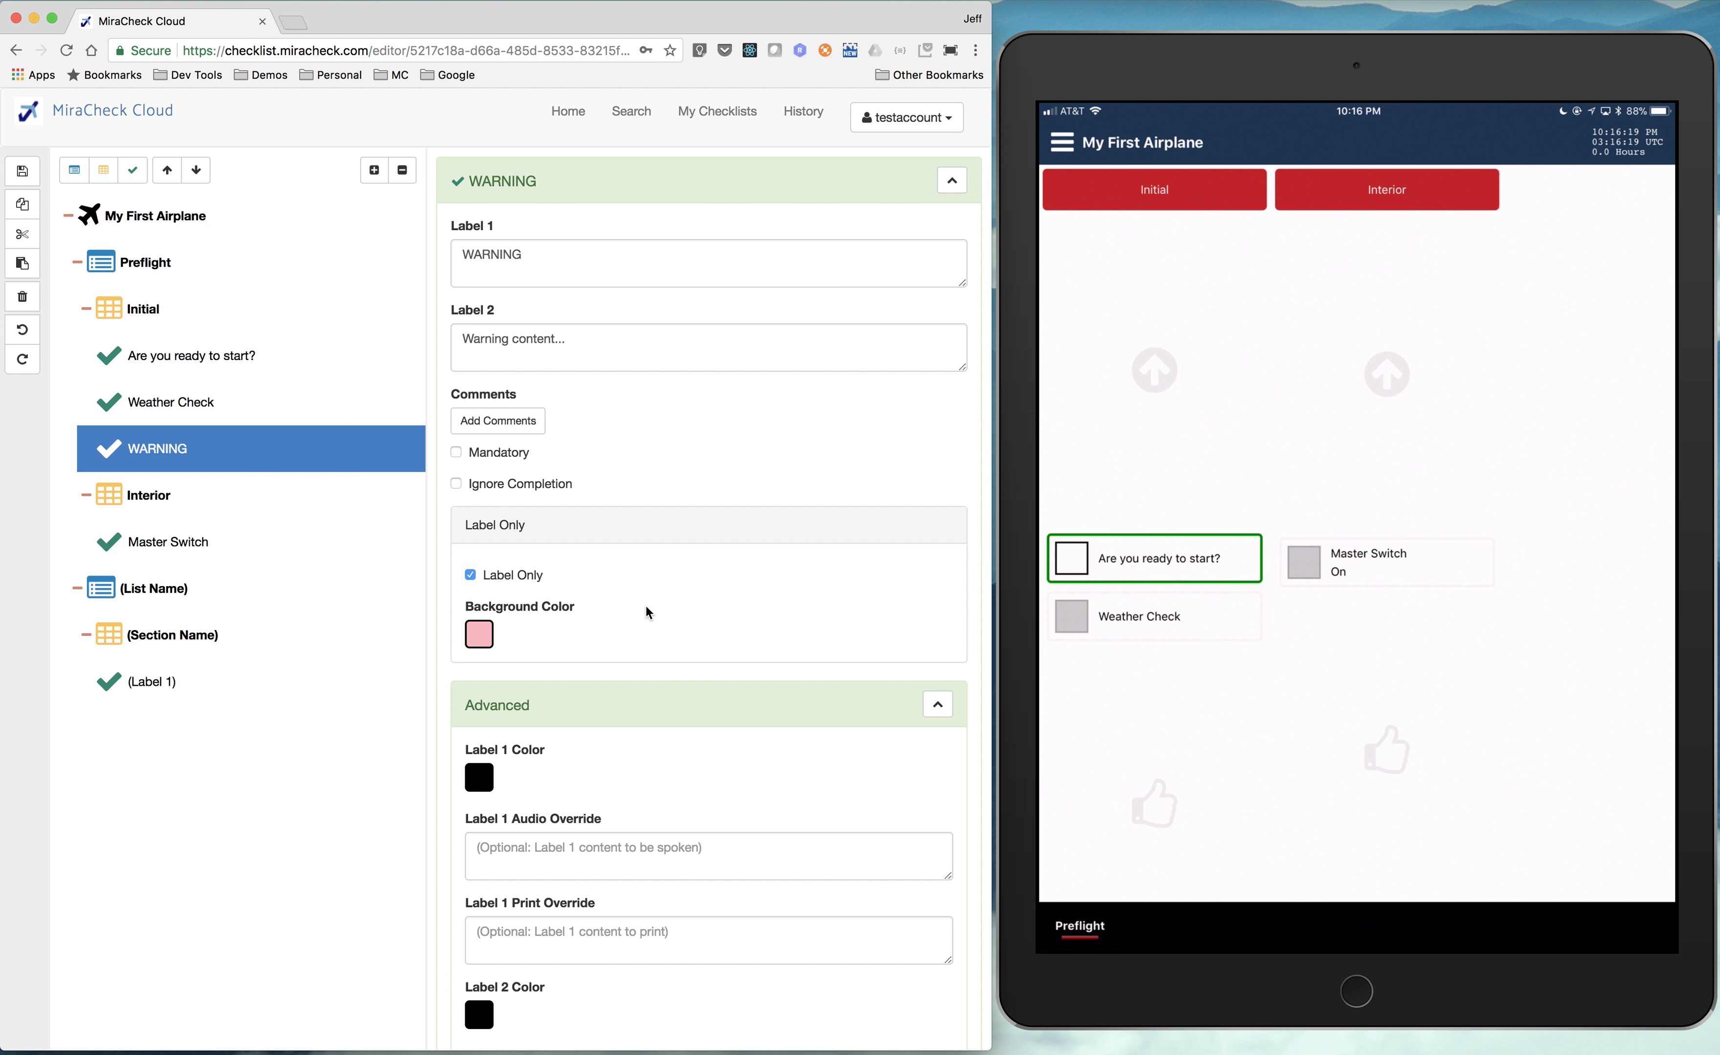
scroll("down", 3)
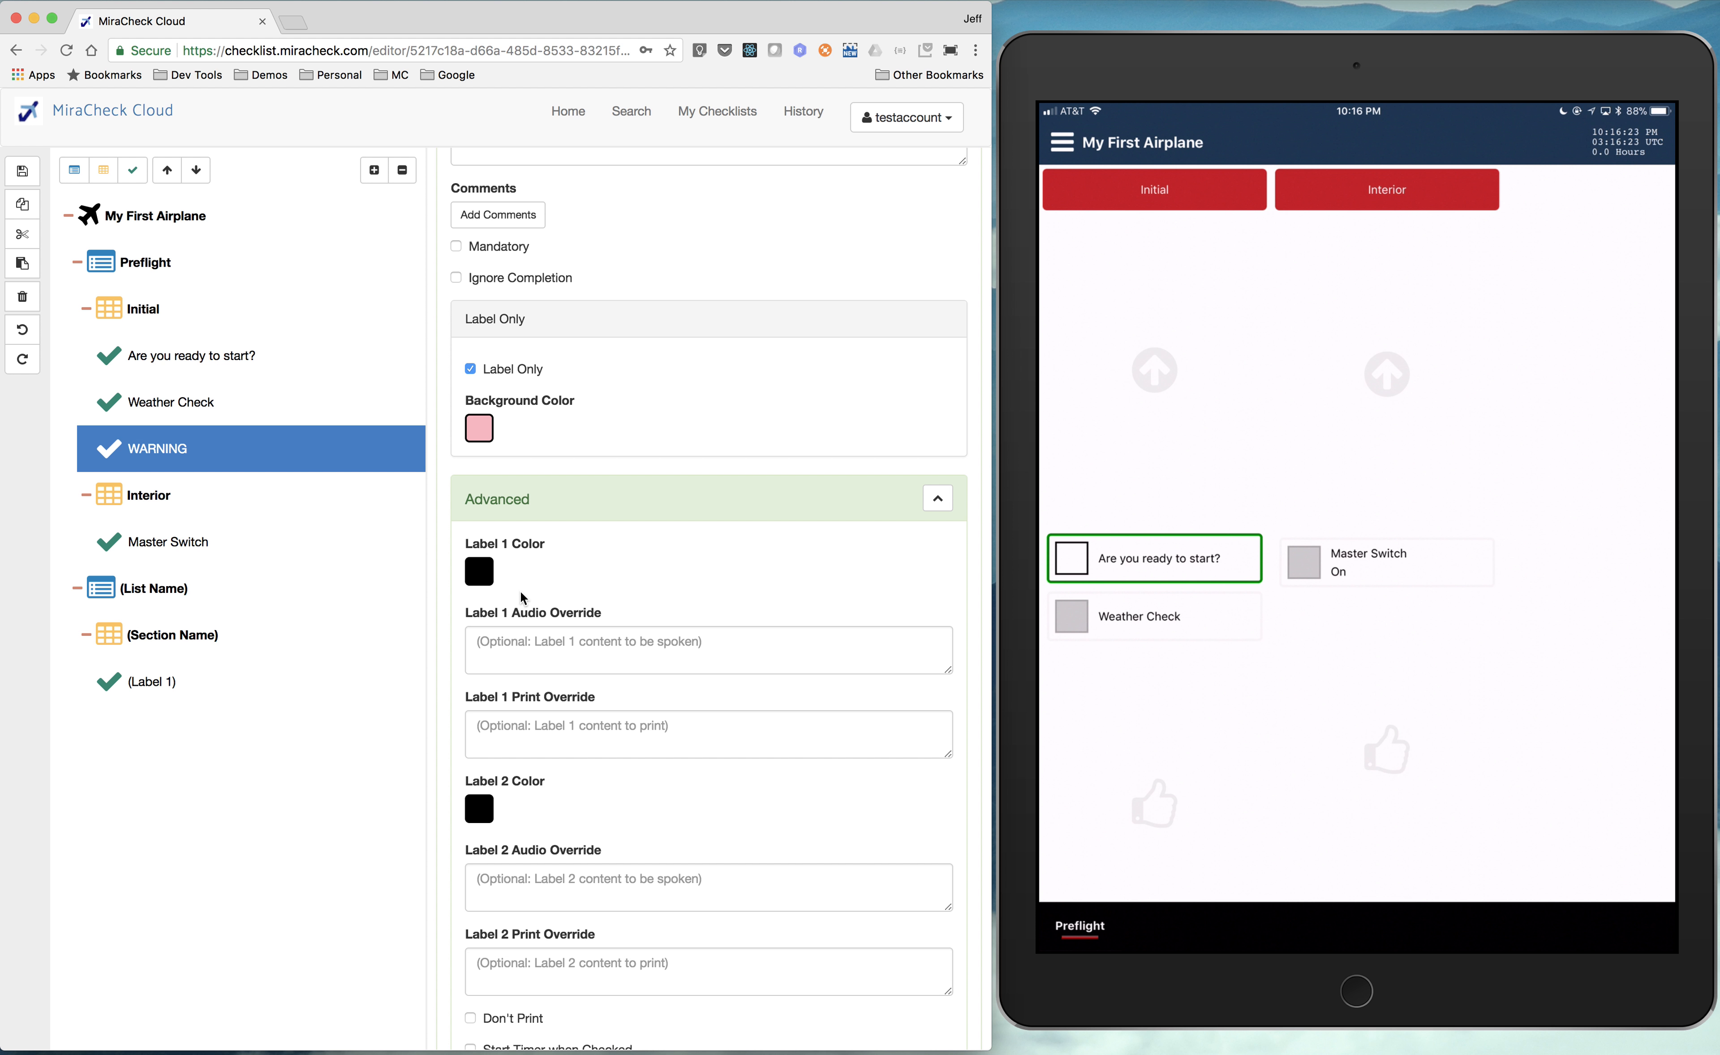
mouse_move(508, 593)
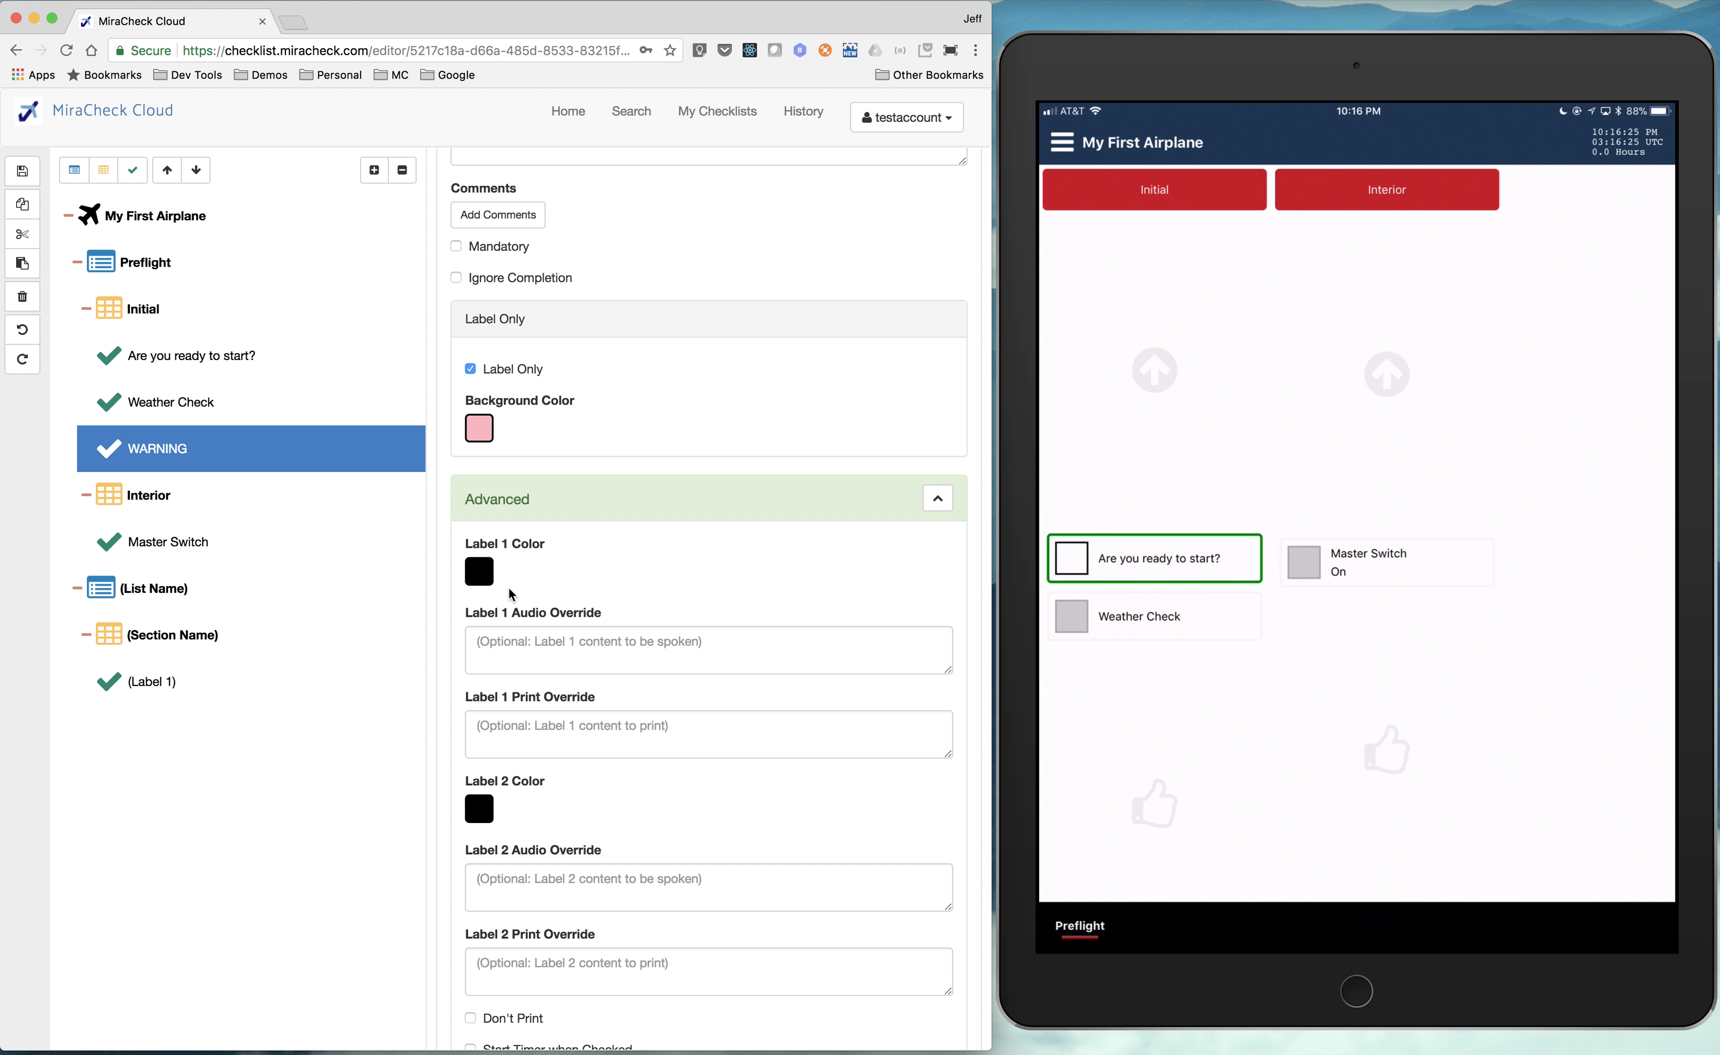
scroll("up", 3)
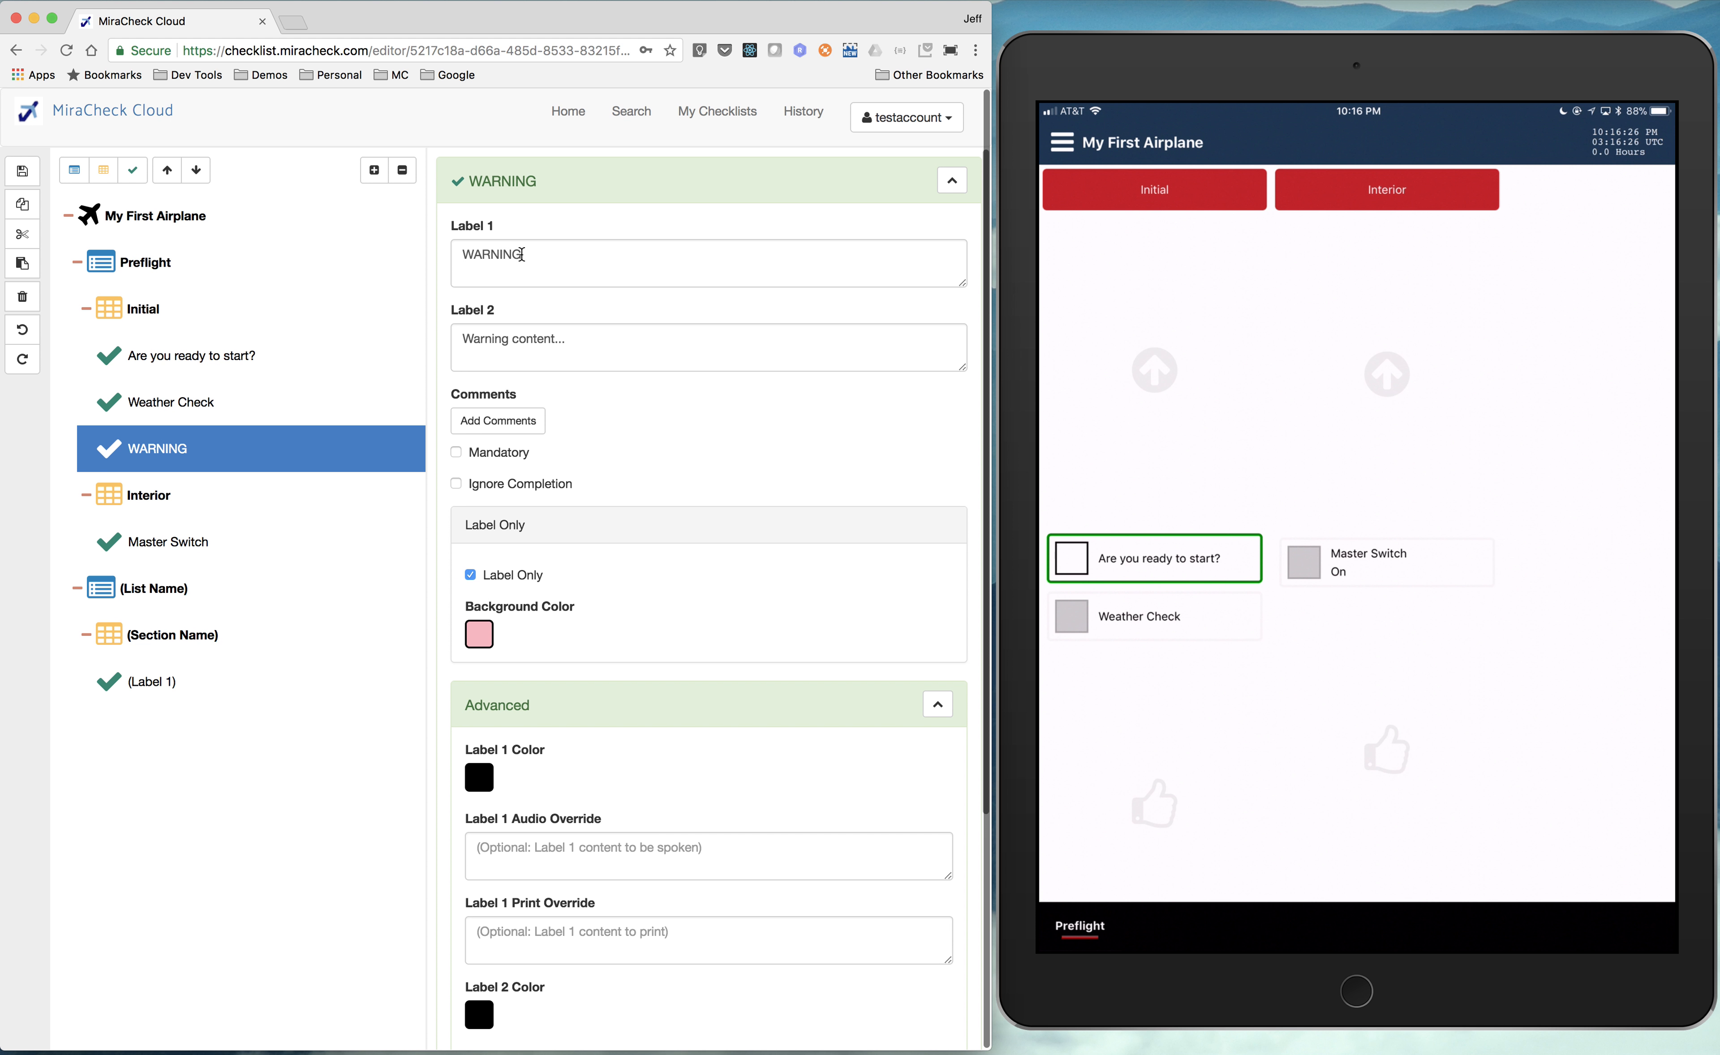
scroll("down", 3)
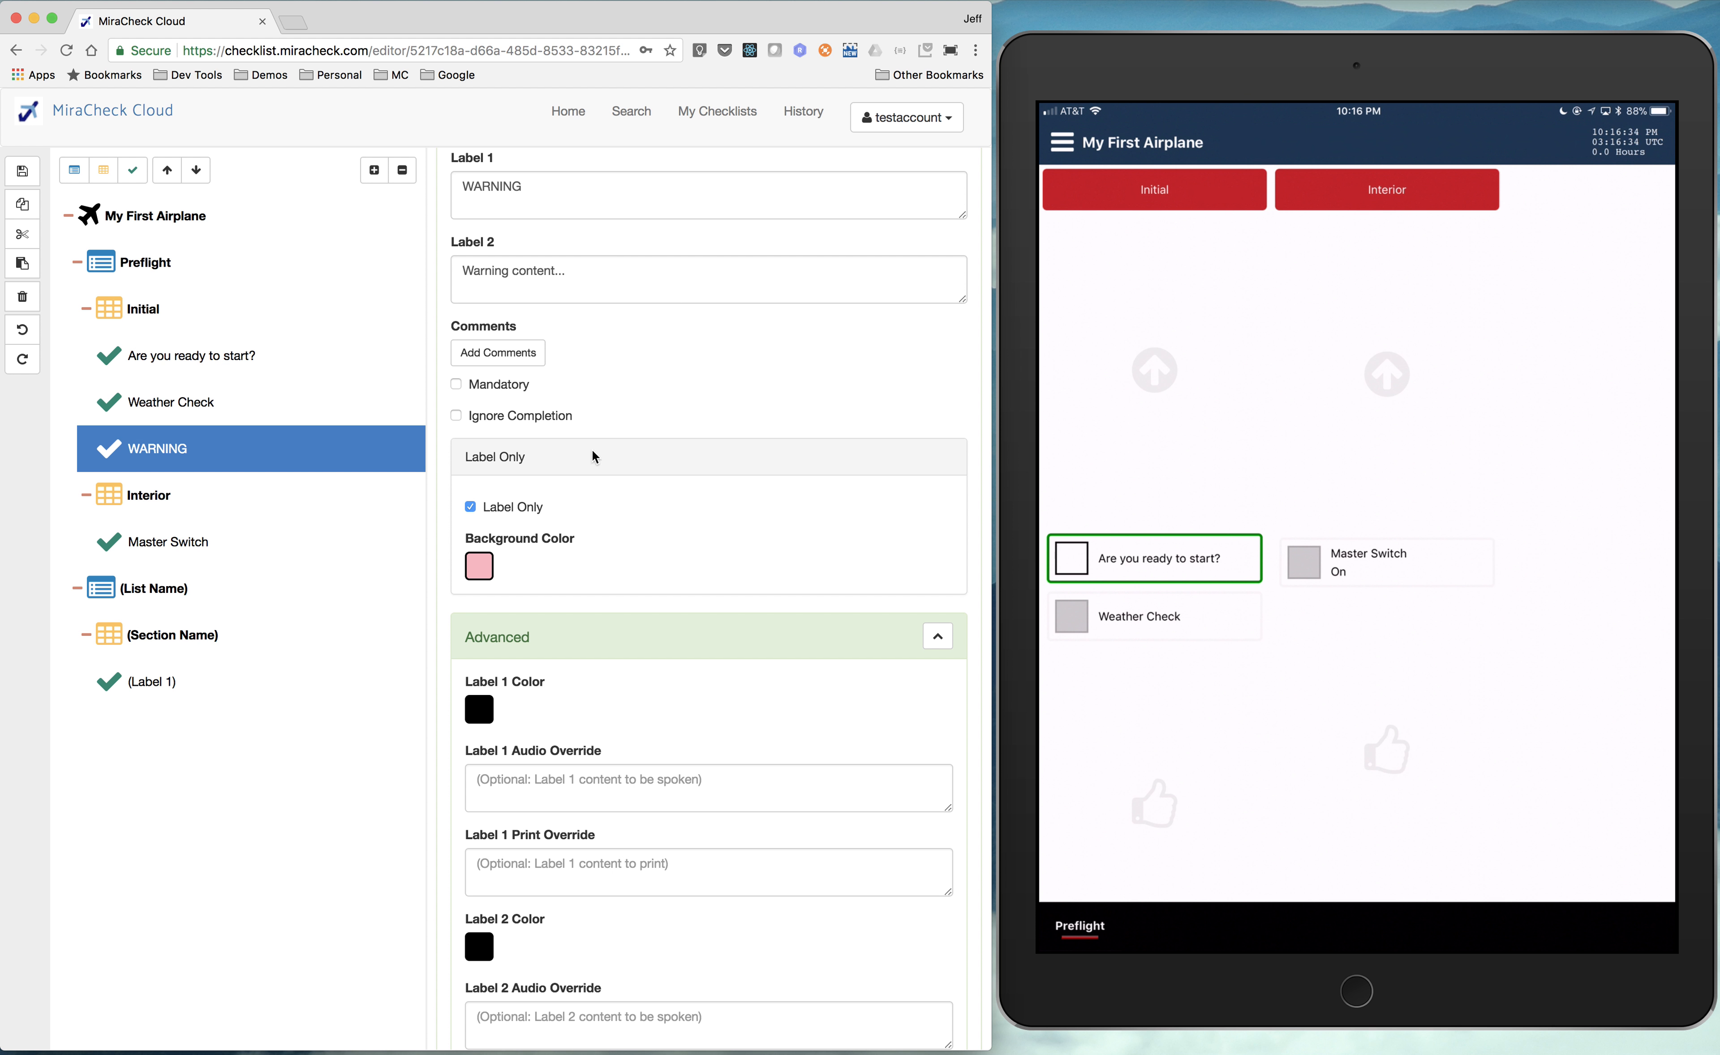
scroll("up", 3)
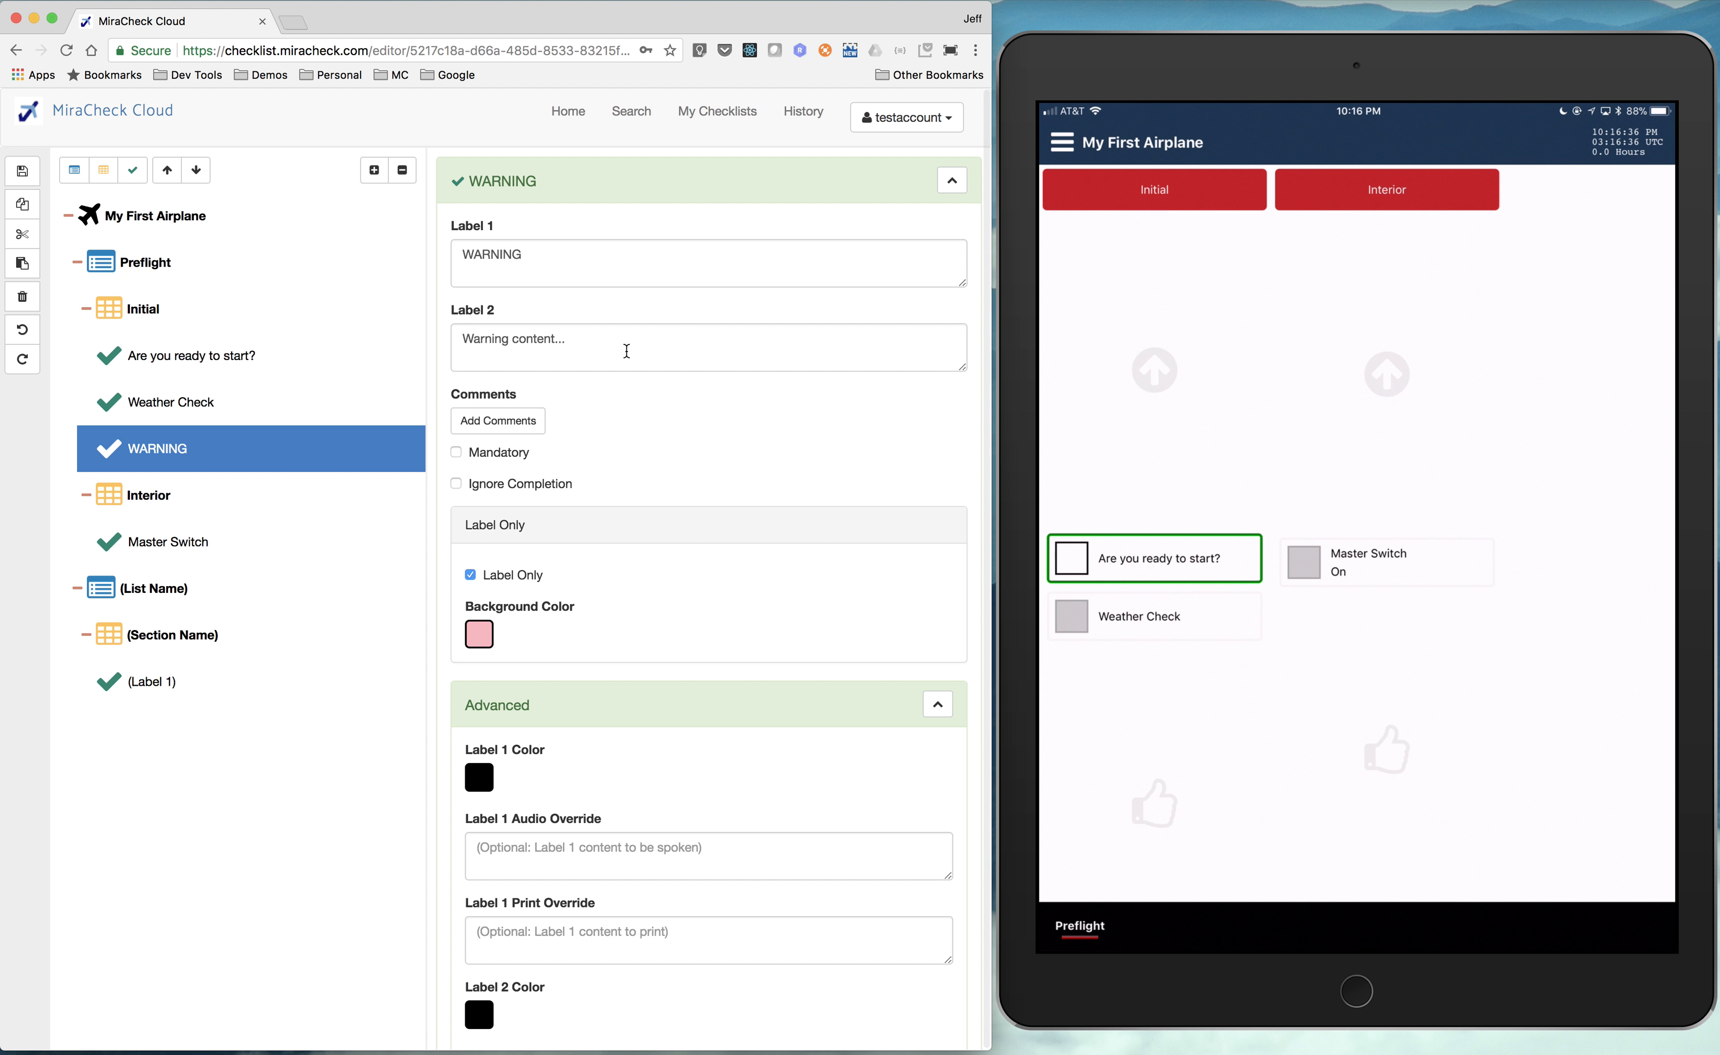
mouse_move(562, 322)
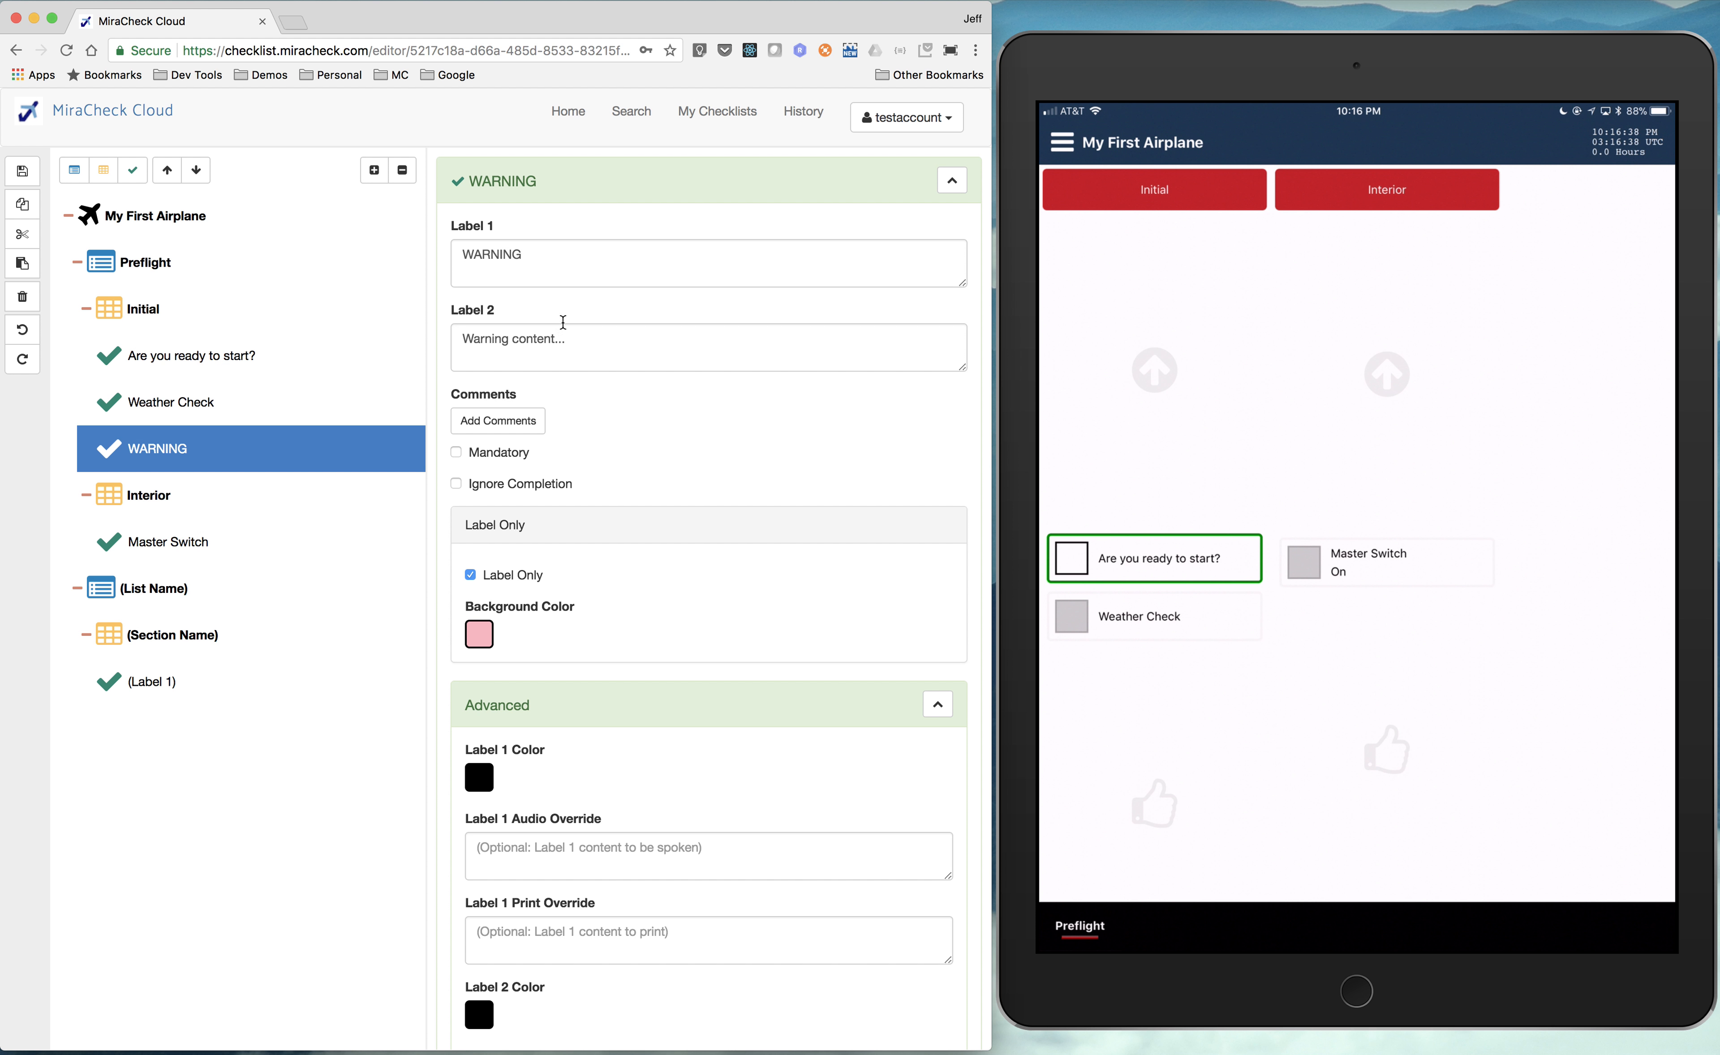
mouse_move(546, 310)
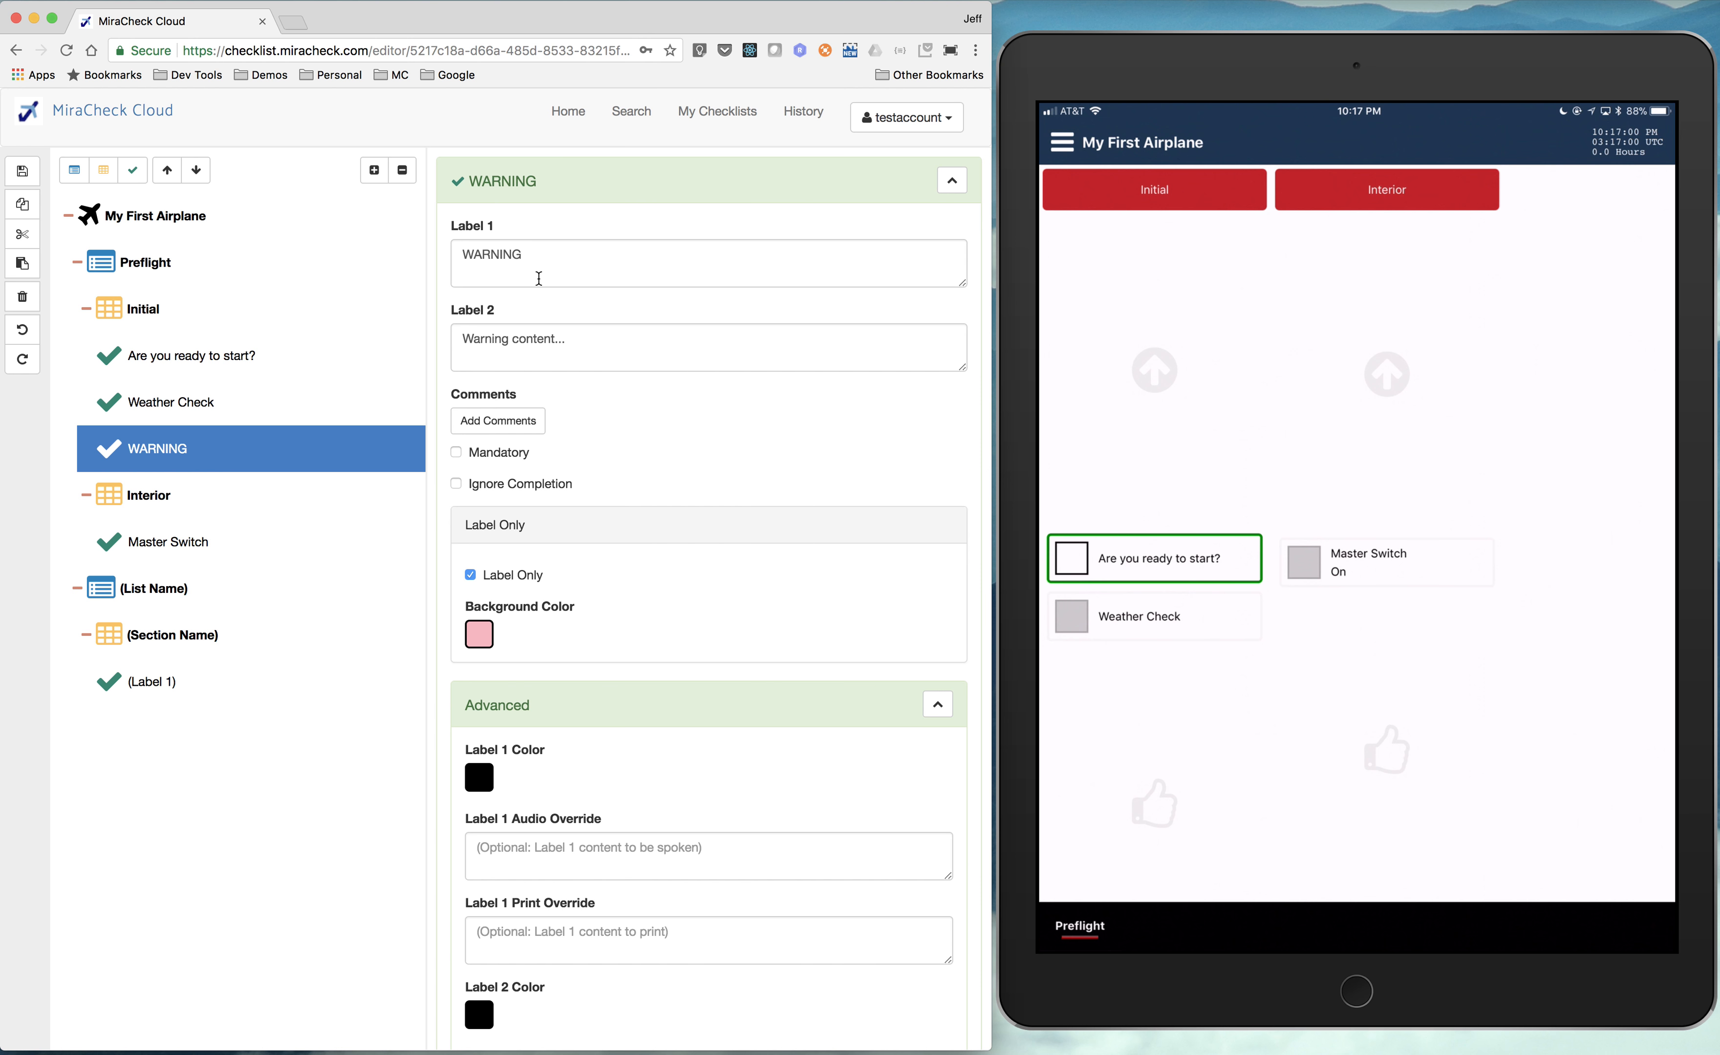
mouse_move(647, 520)
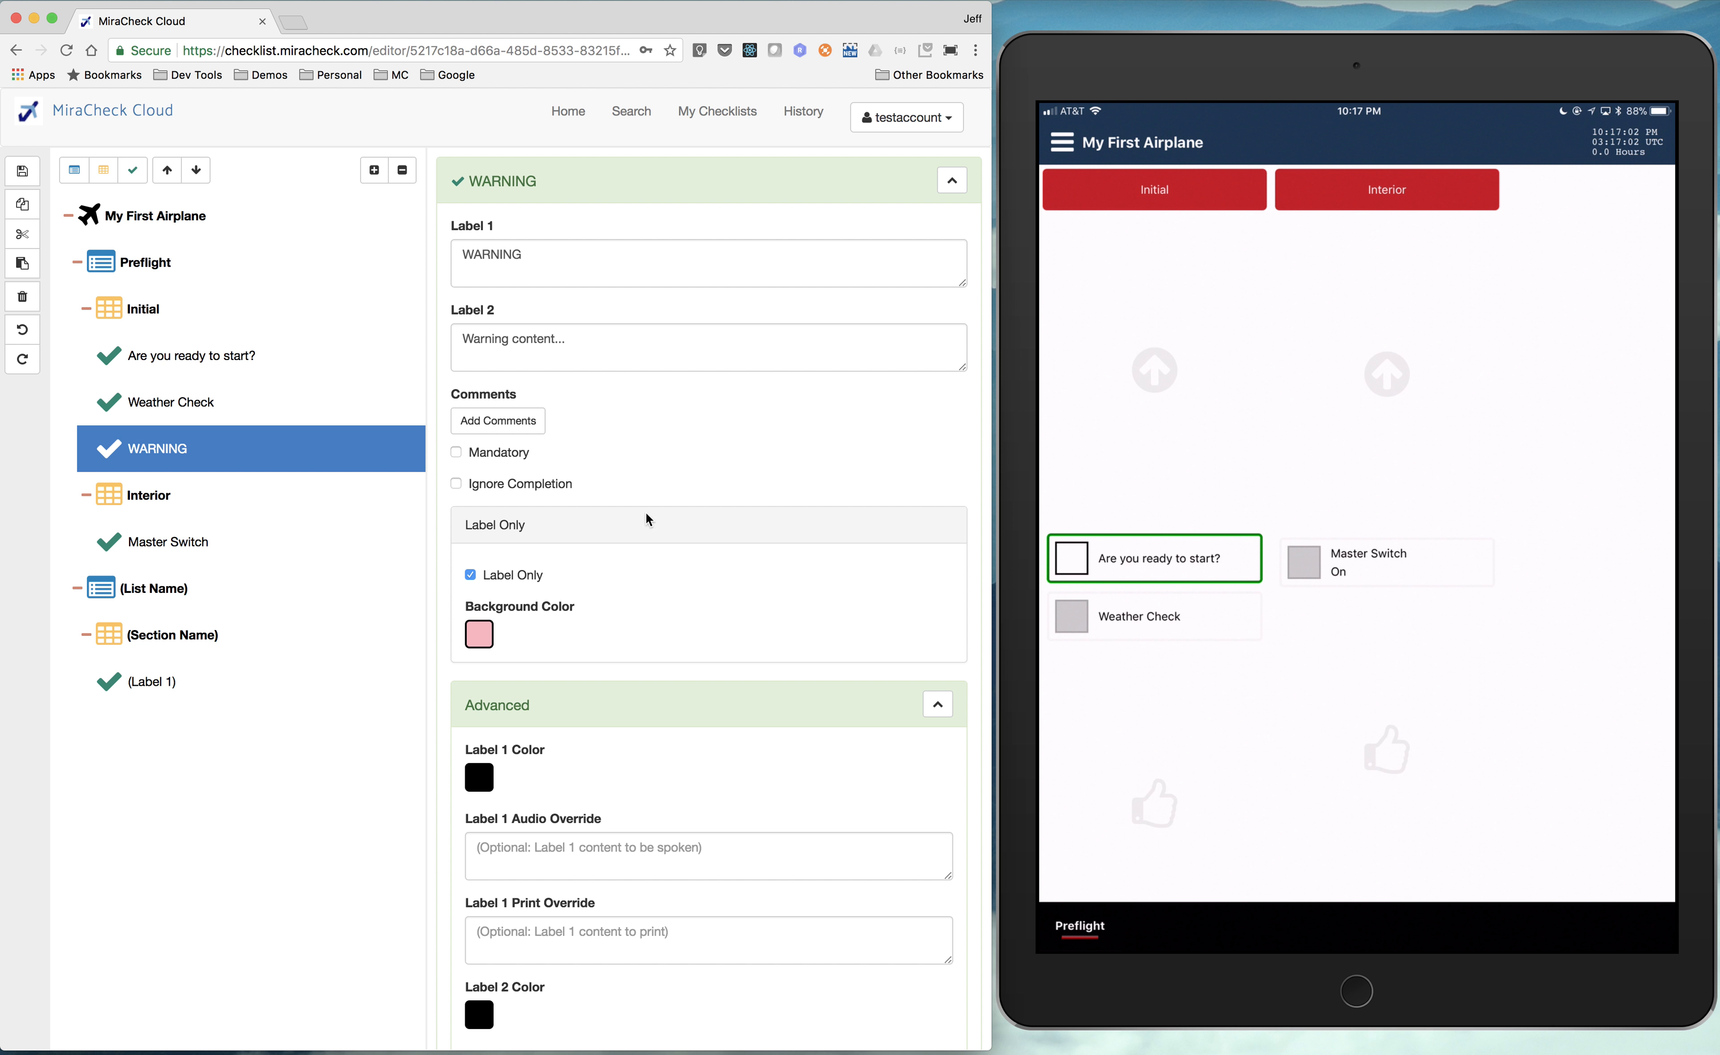
mouse_move(571, 464)
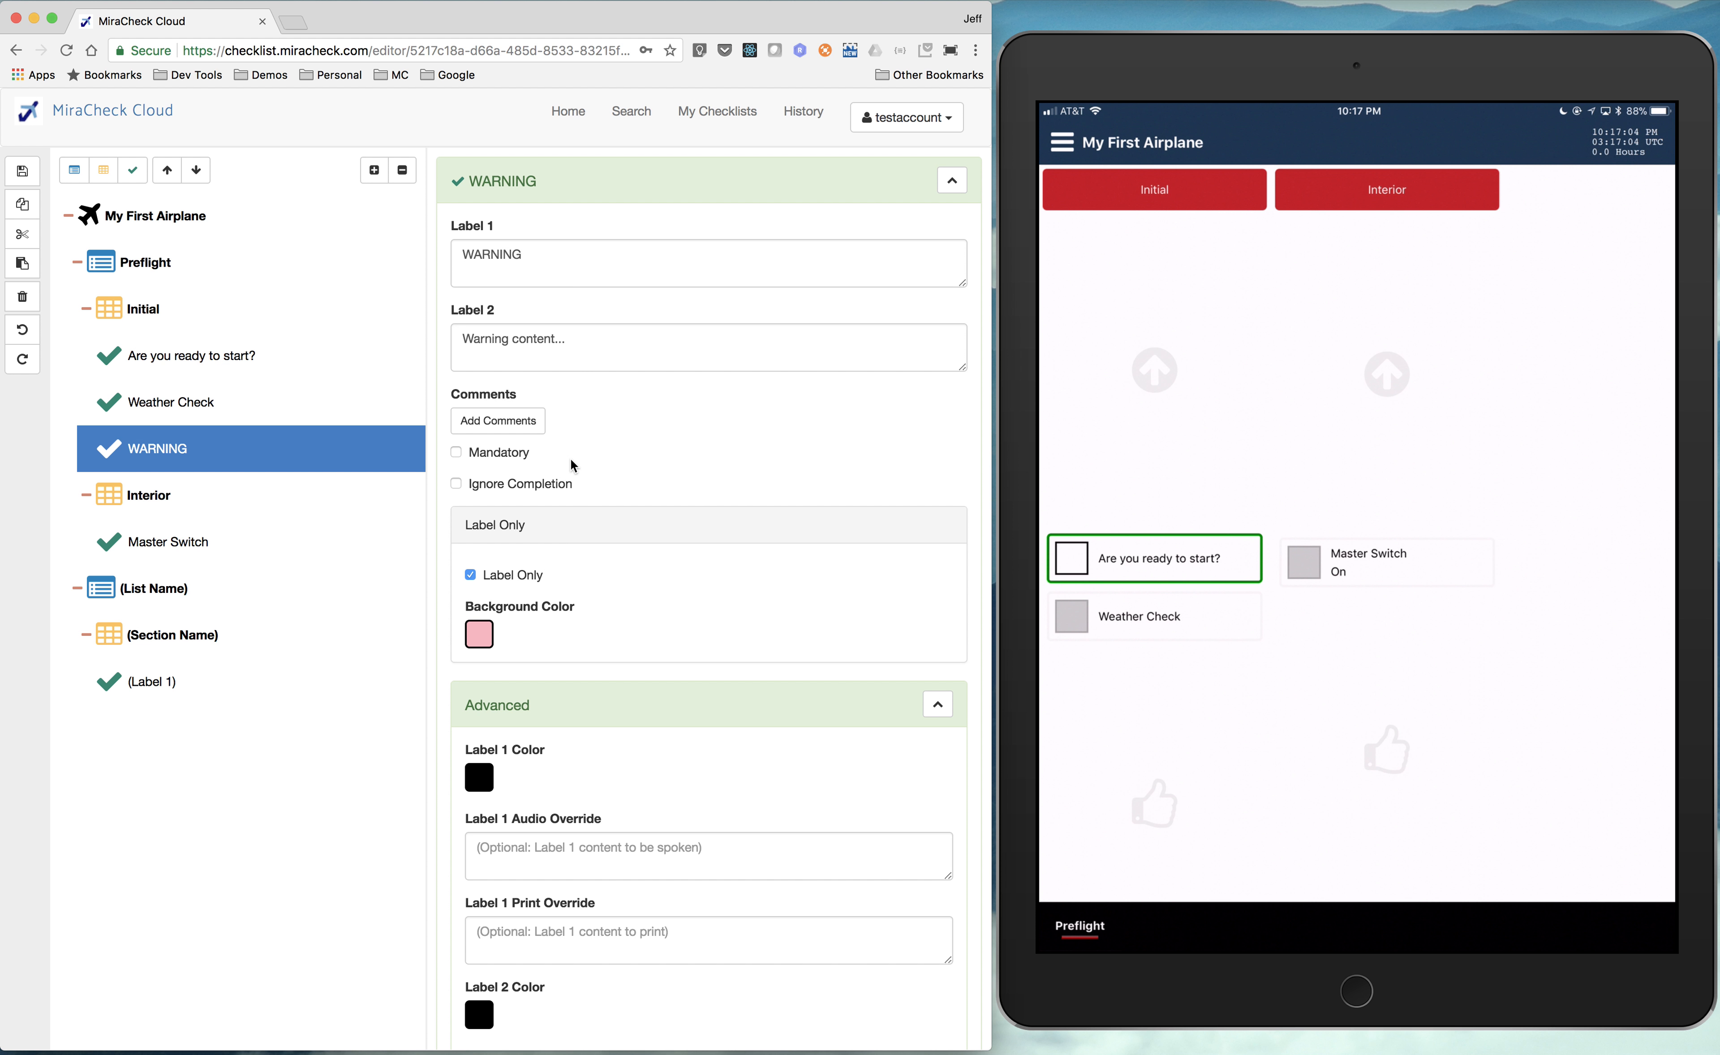
mouse_move(553, 860)
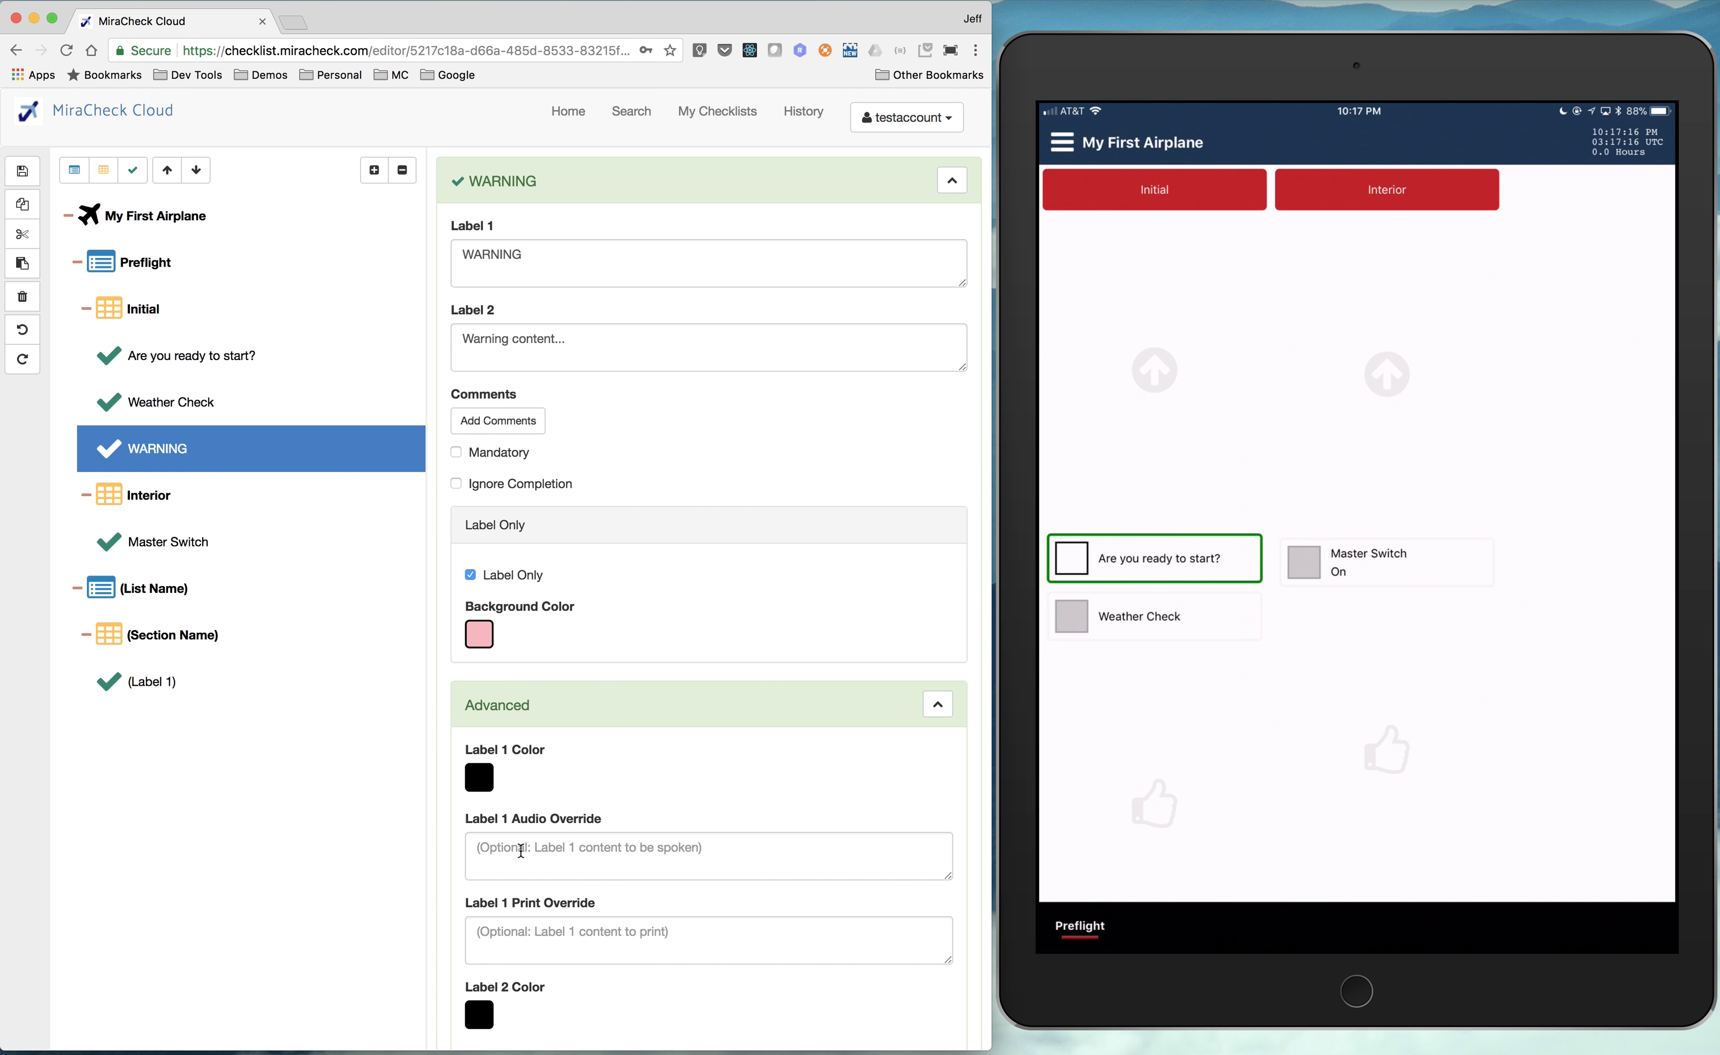
mouse_move(504, 859)
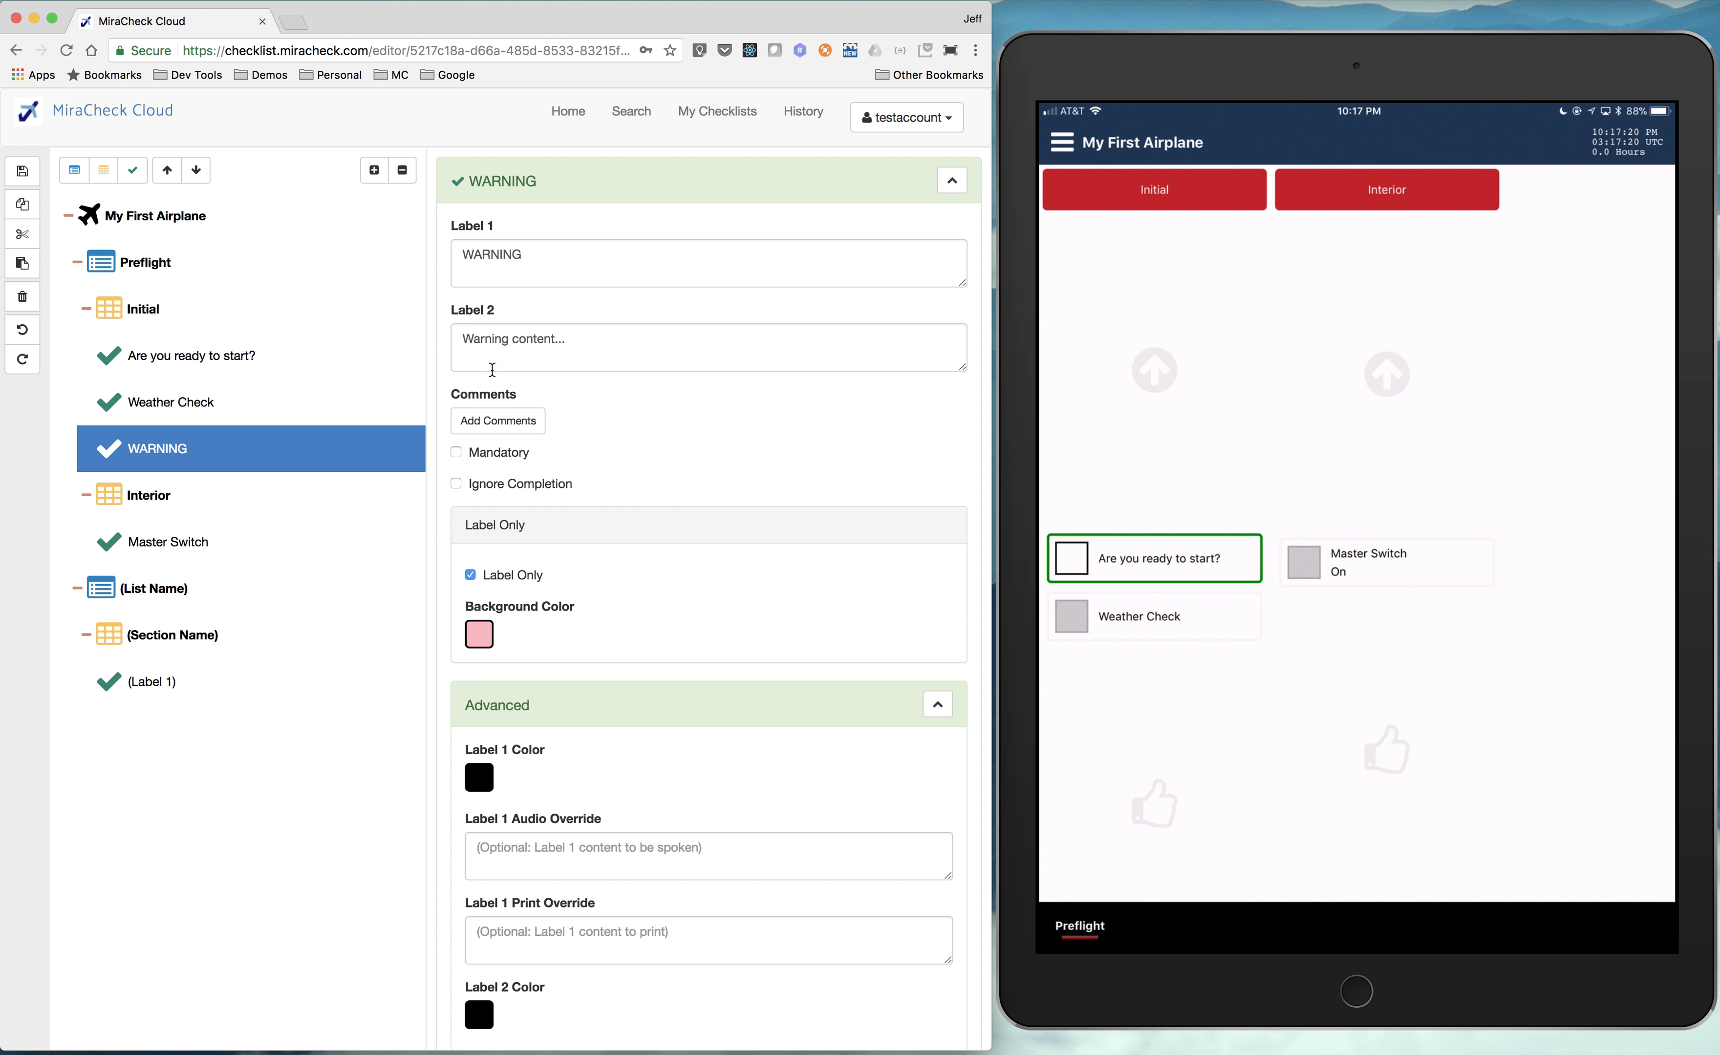
mouse_move(542, 319)
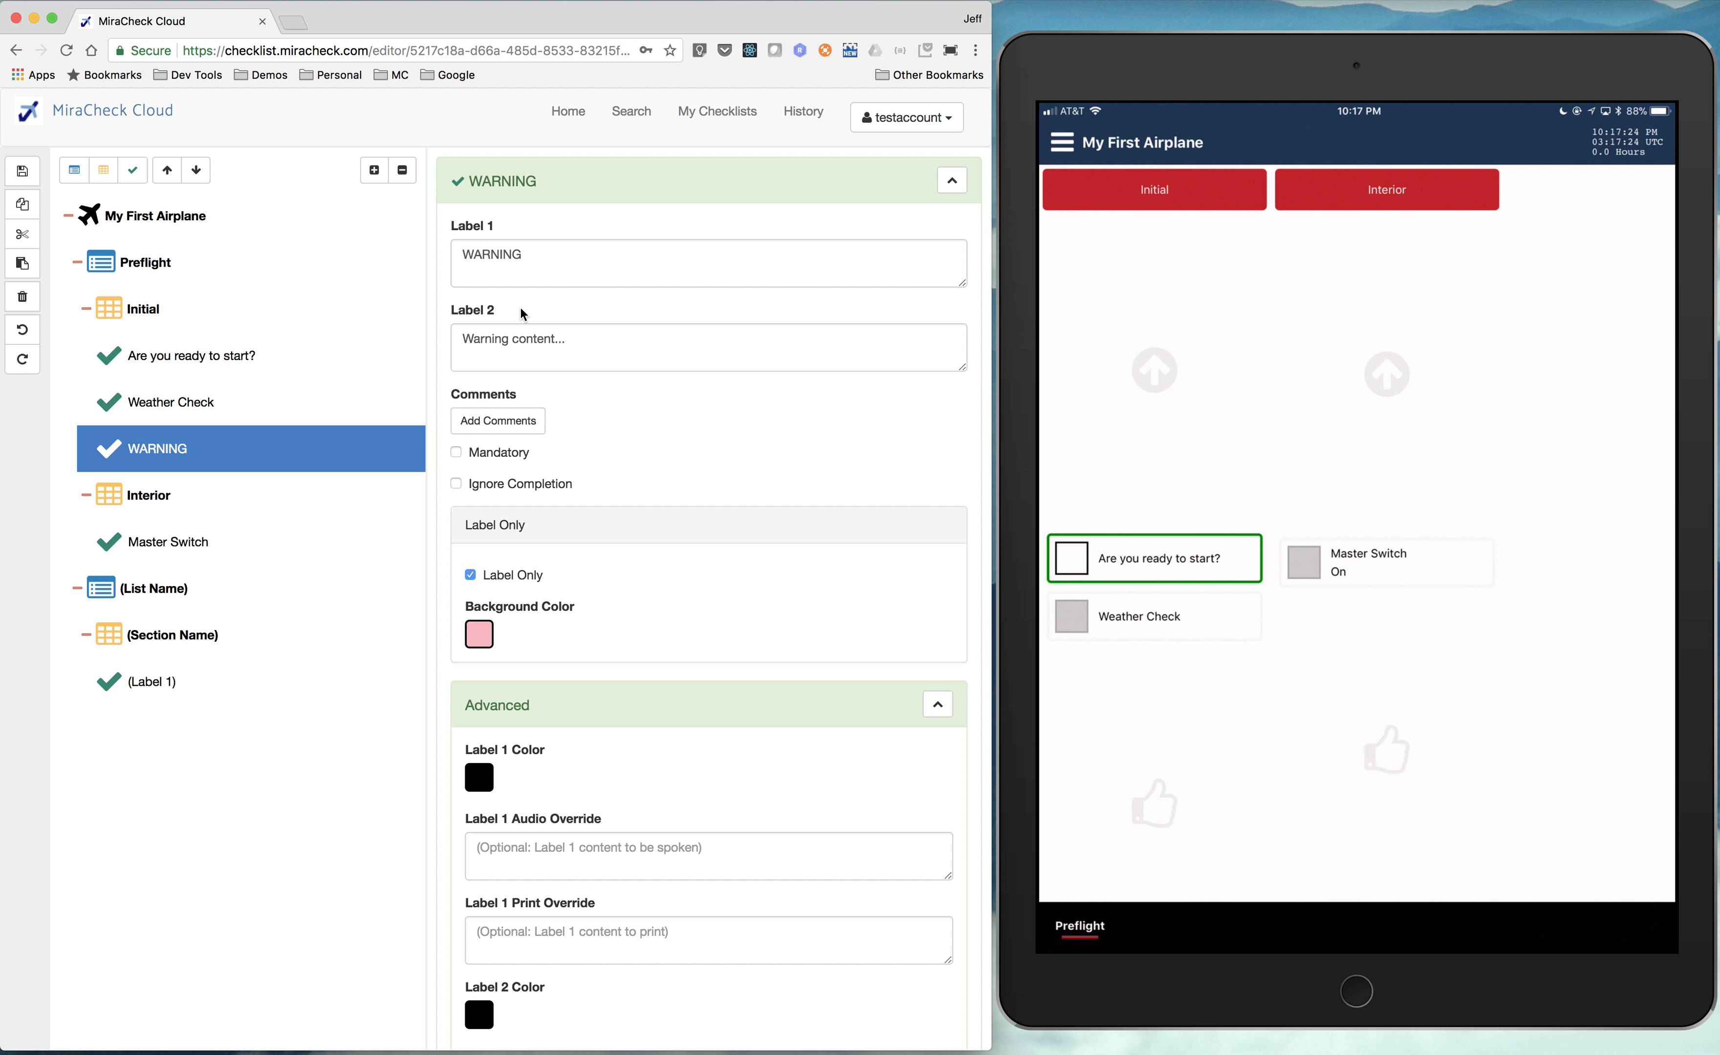
mouse_move(548, 866)
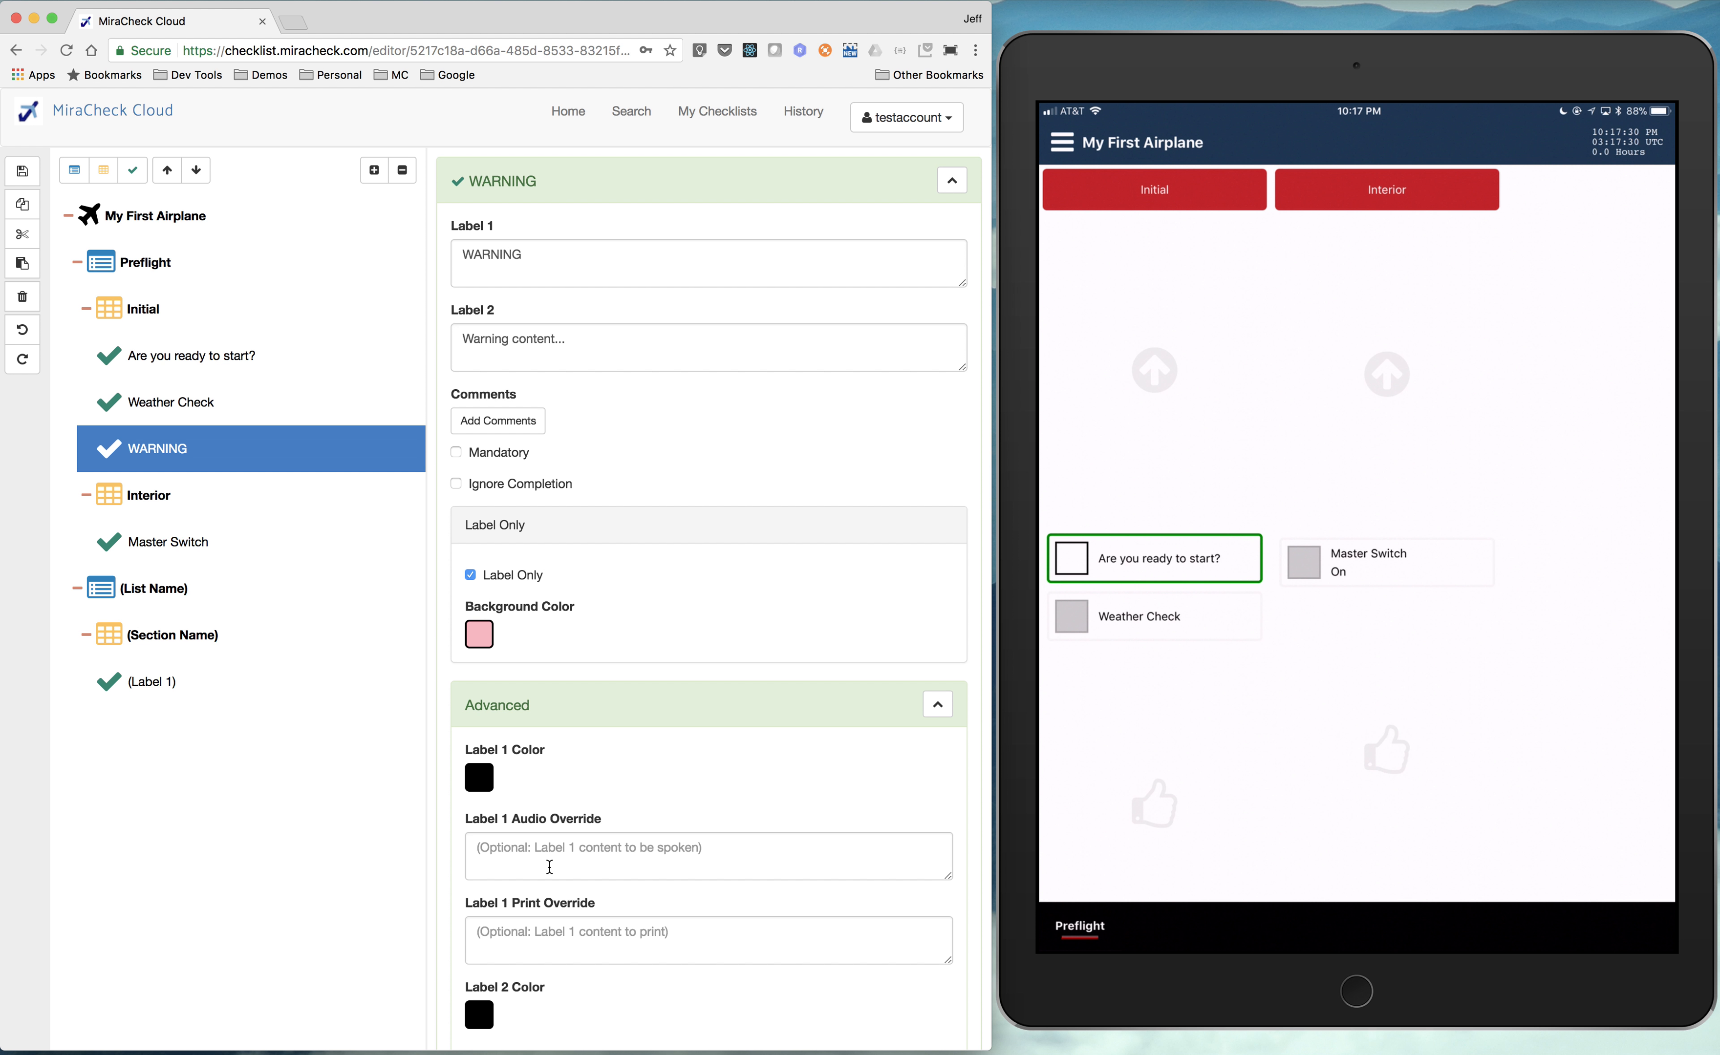
scroll("down", 3)
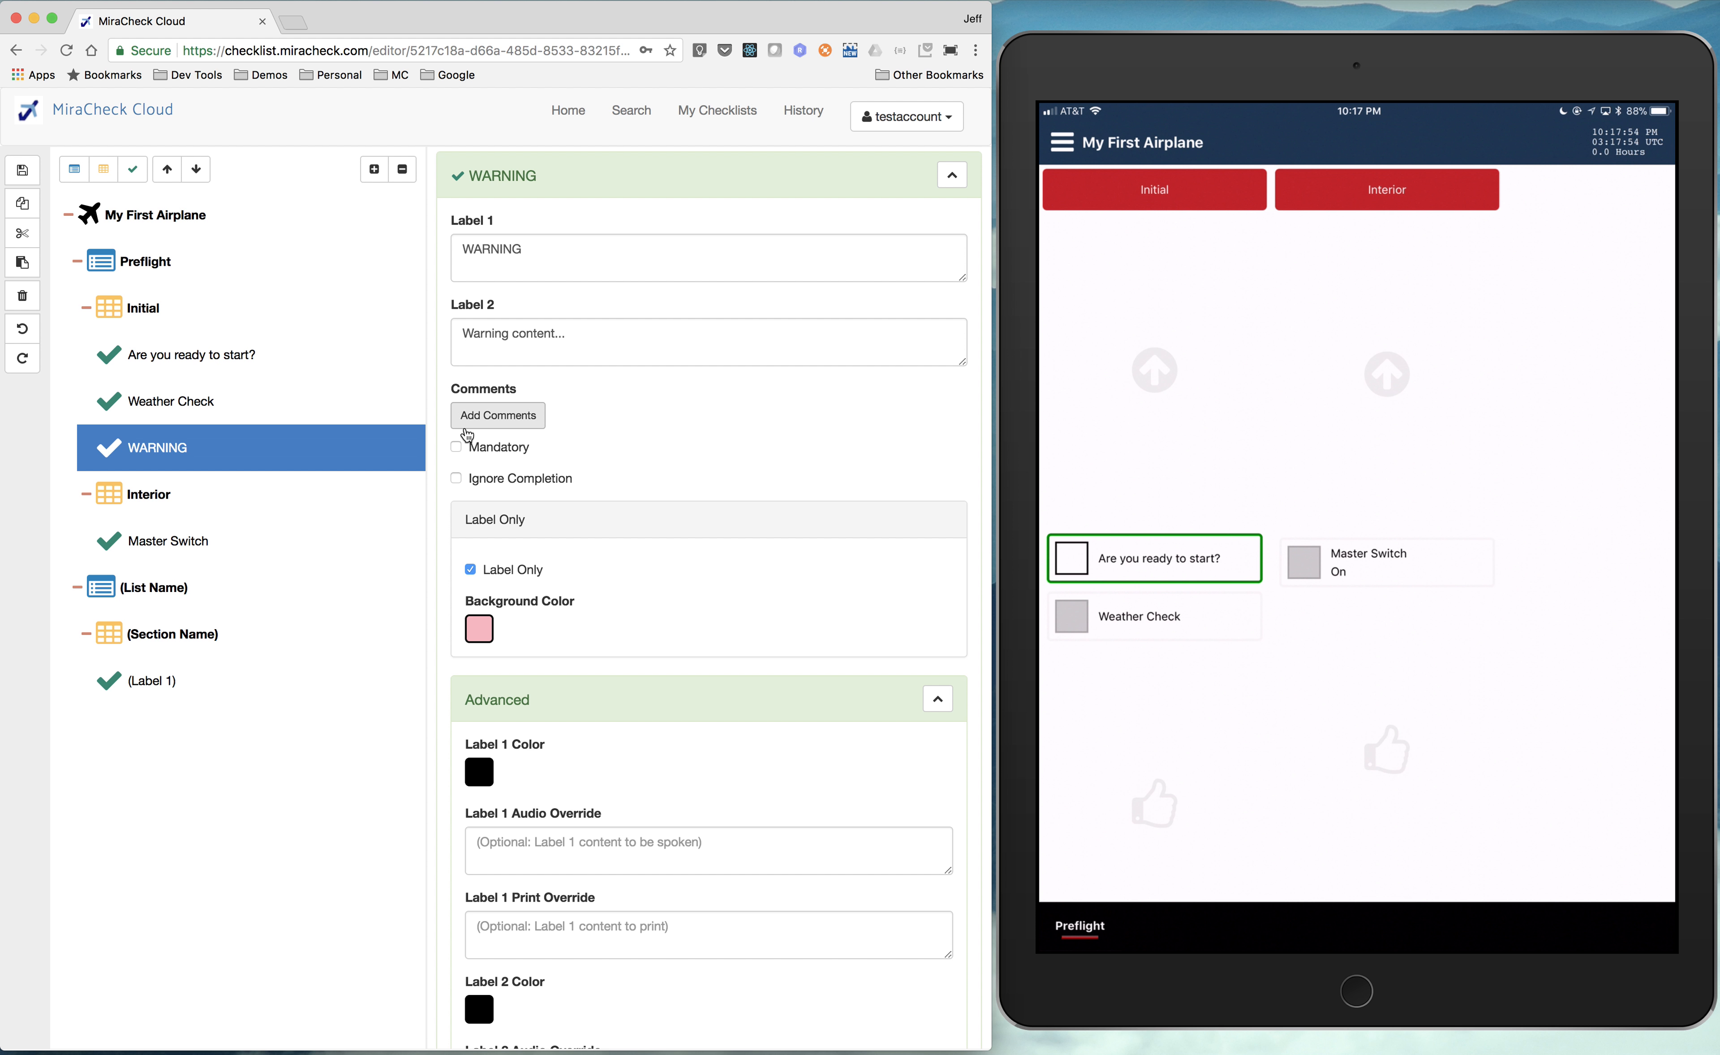
mouse_move(198, 401)
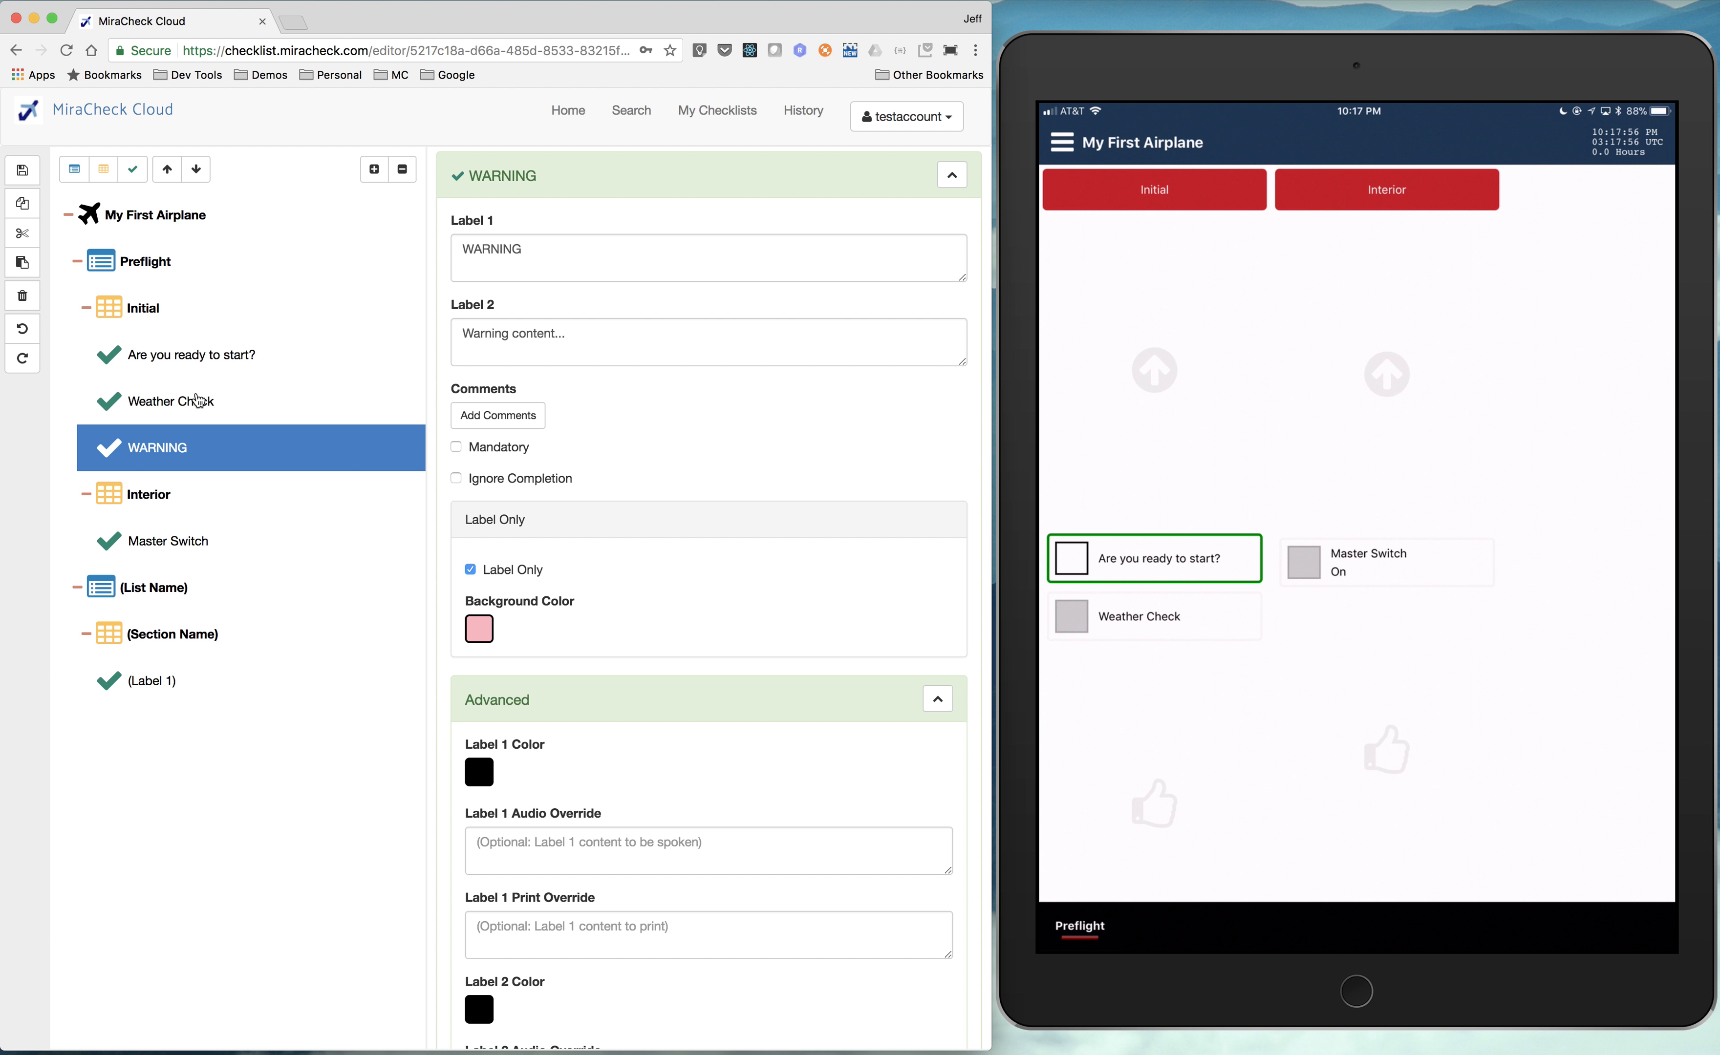
- Start filling Weather Check's comment table, entering 'Heading 1' in the first cell
left_click(171, 401)
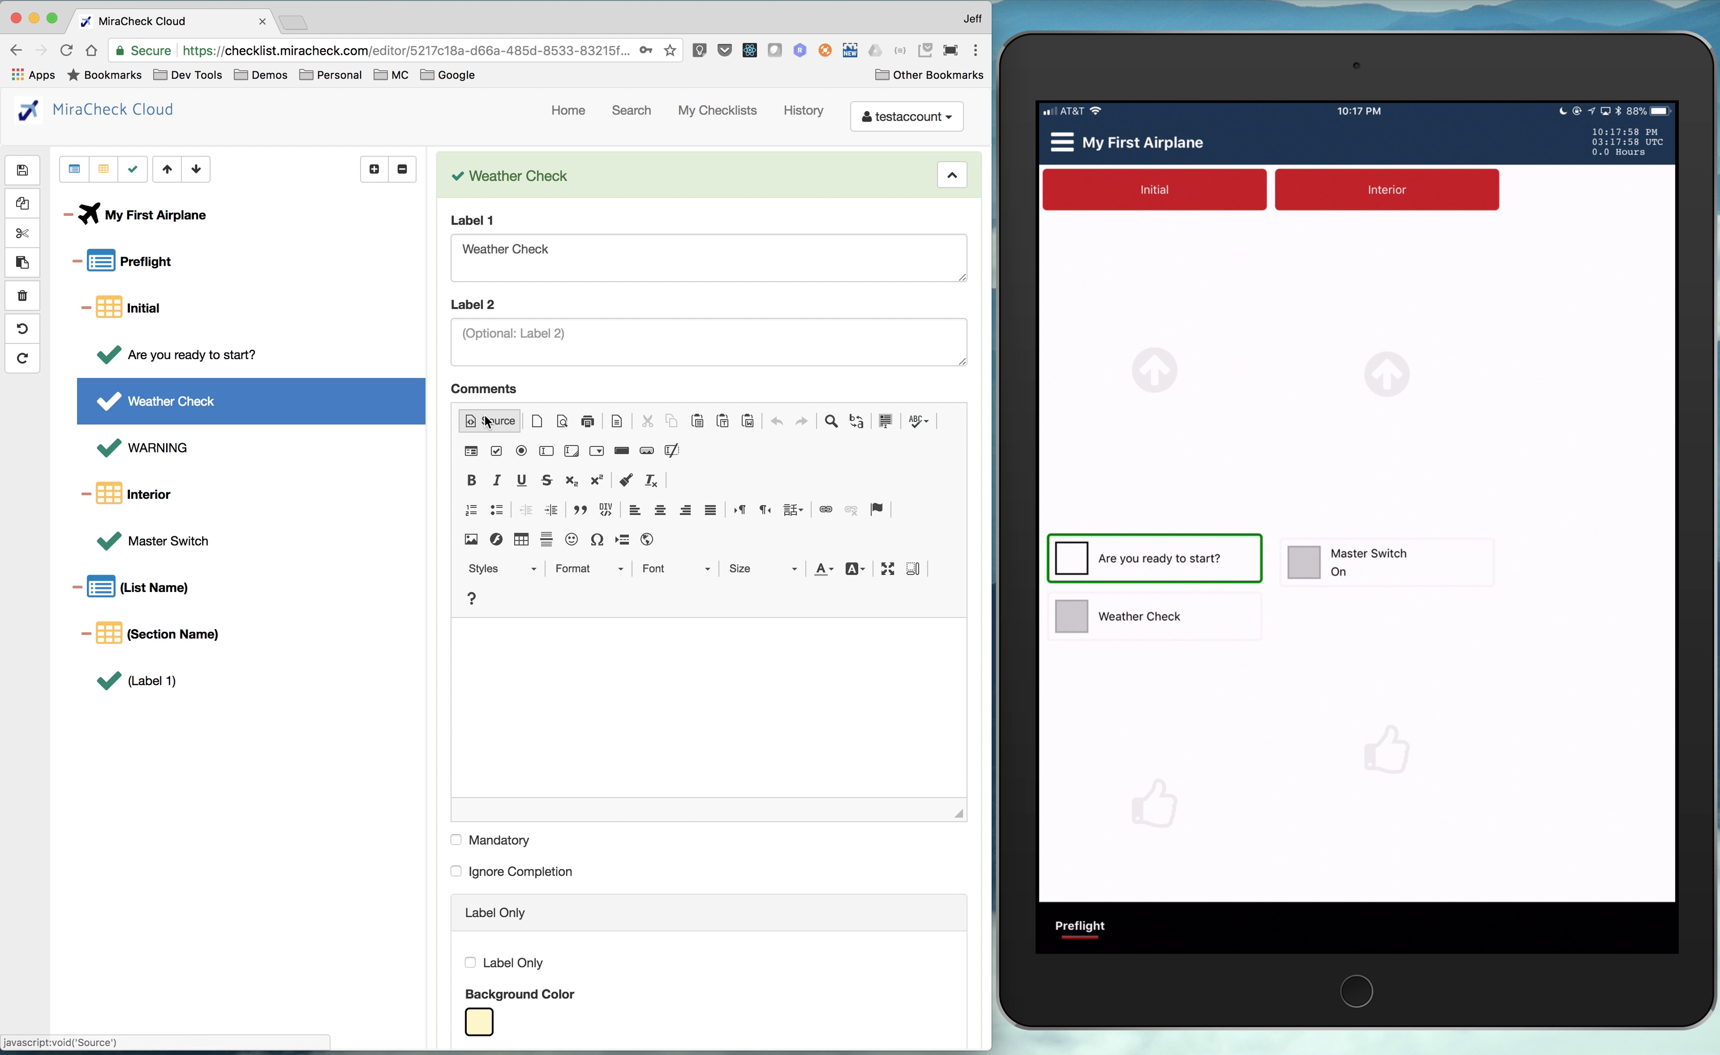
mouse_move(531, 522)
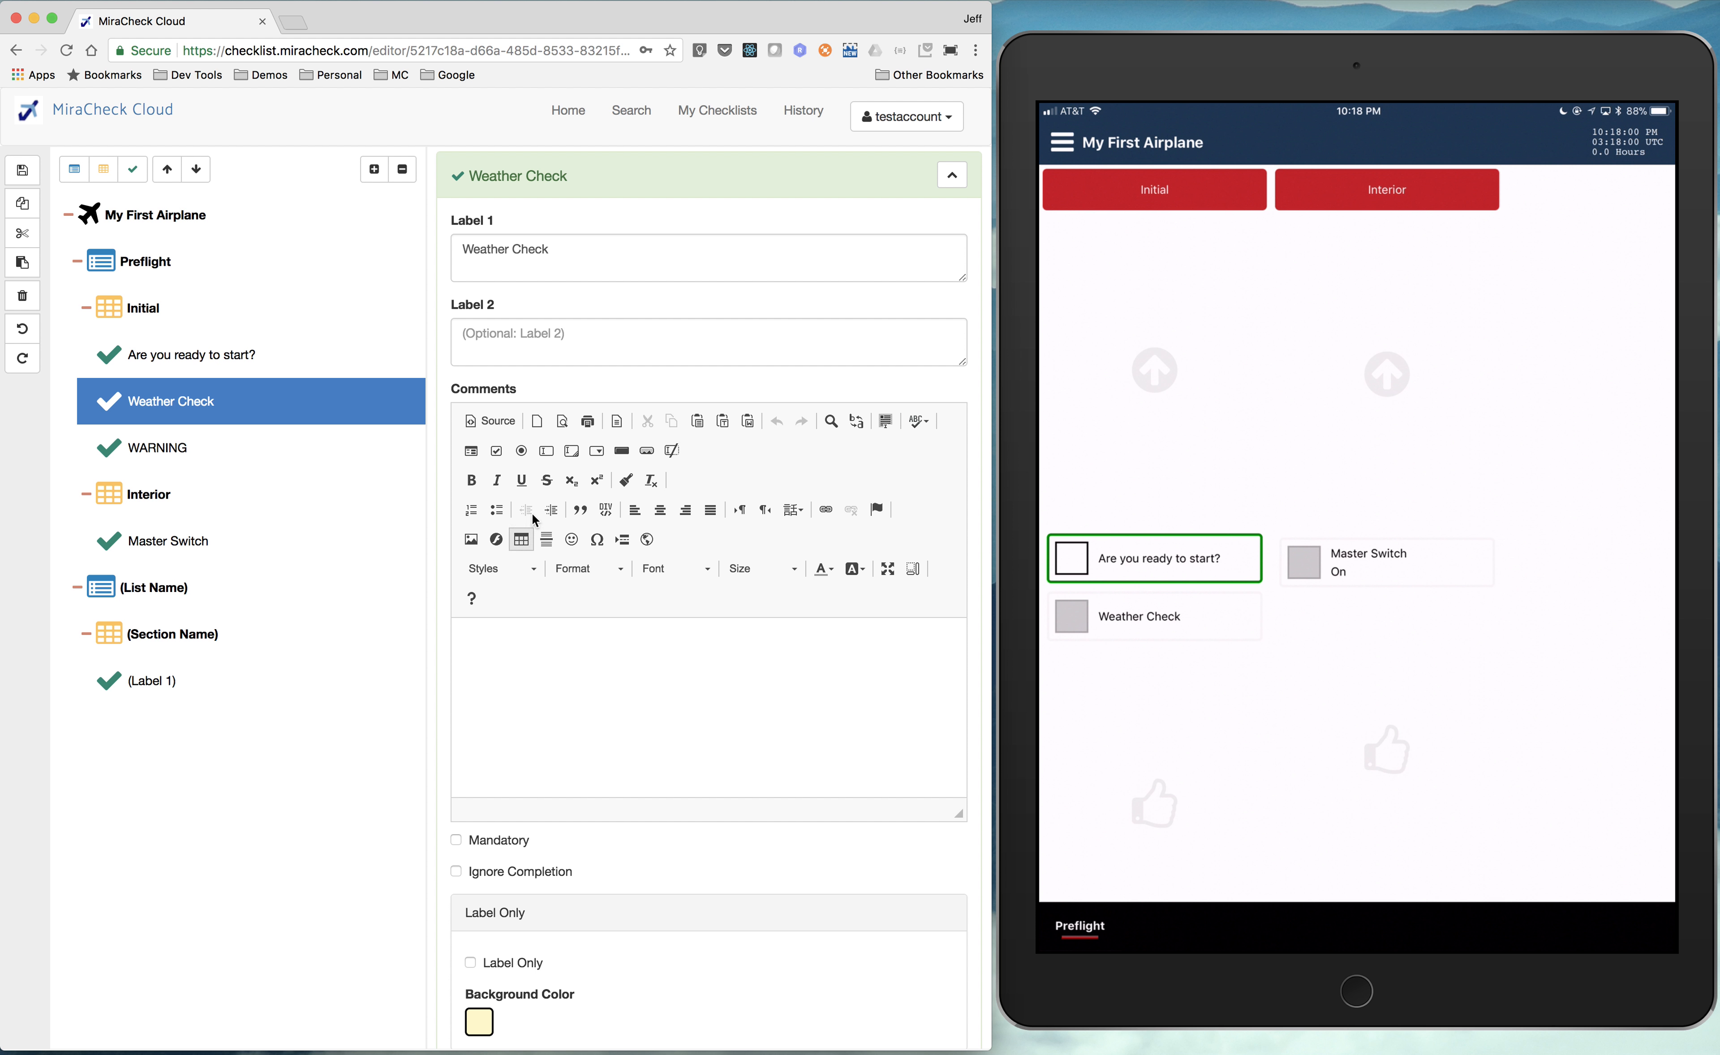
mouse_move(701, 453)
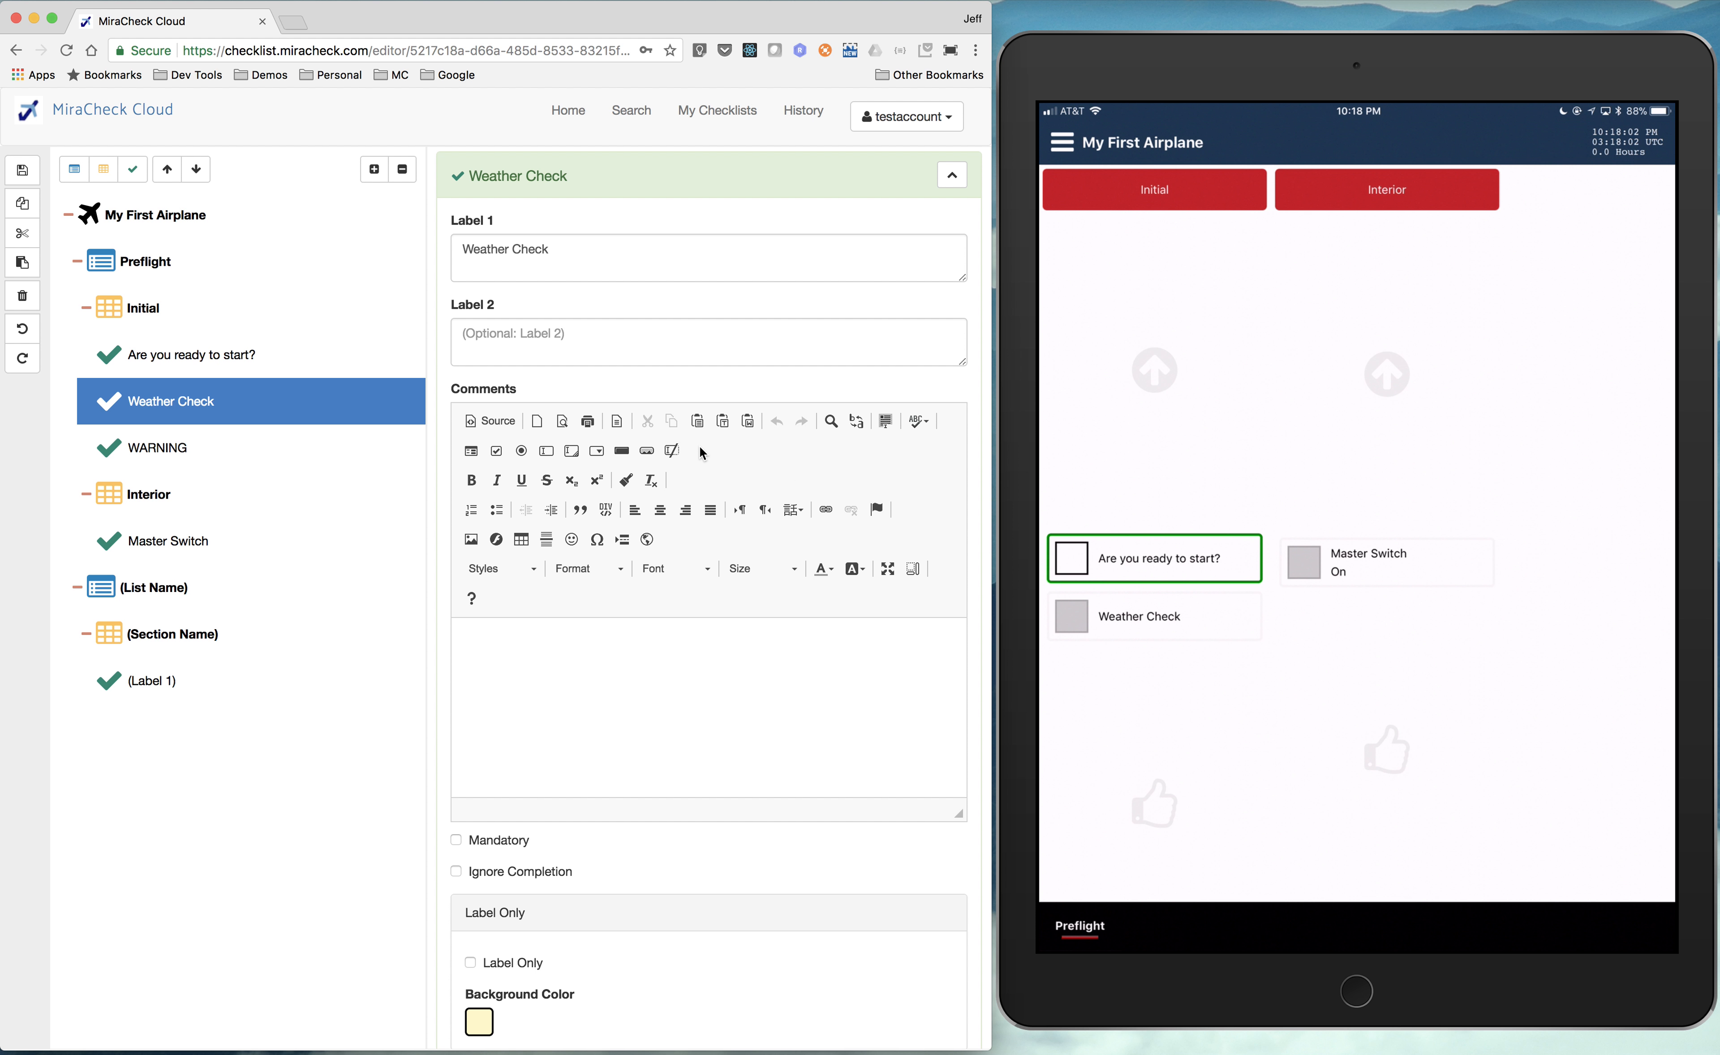
mouse_move(651, 480)
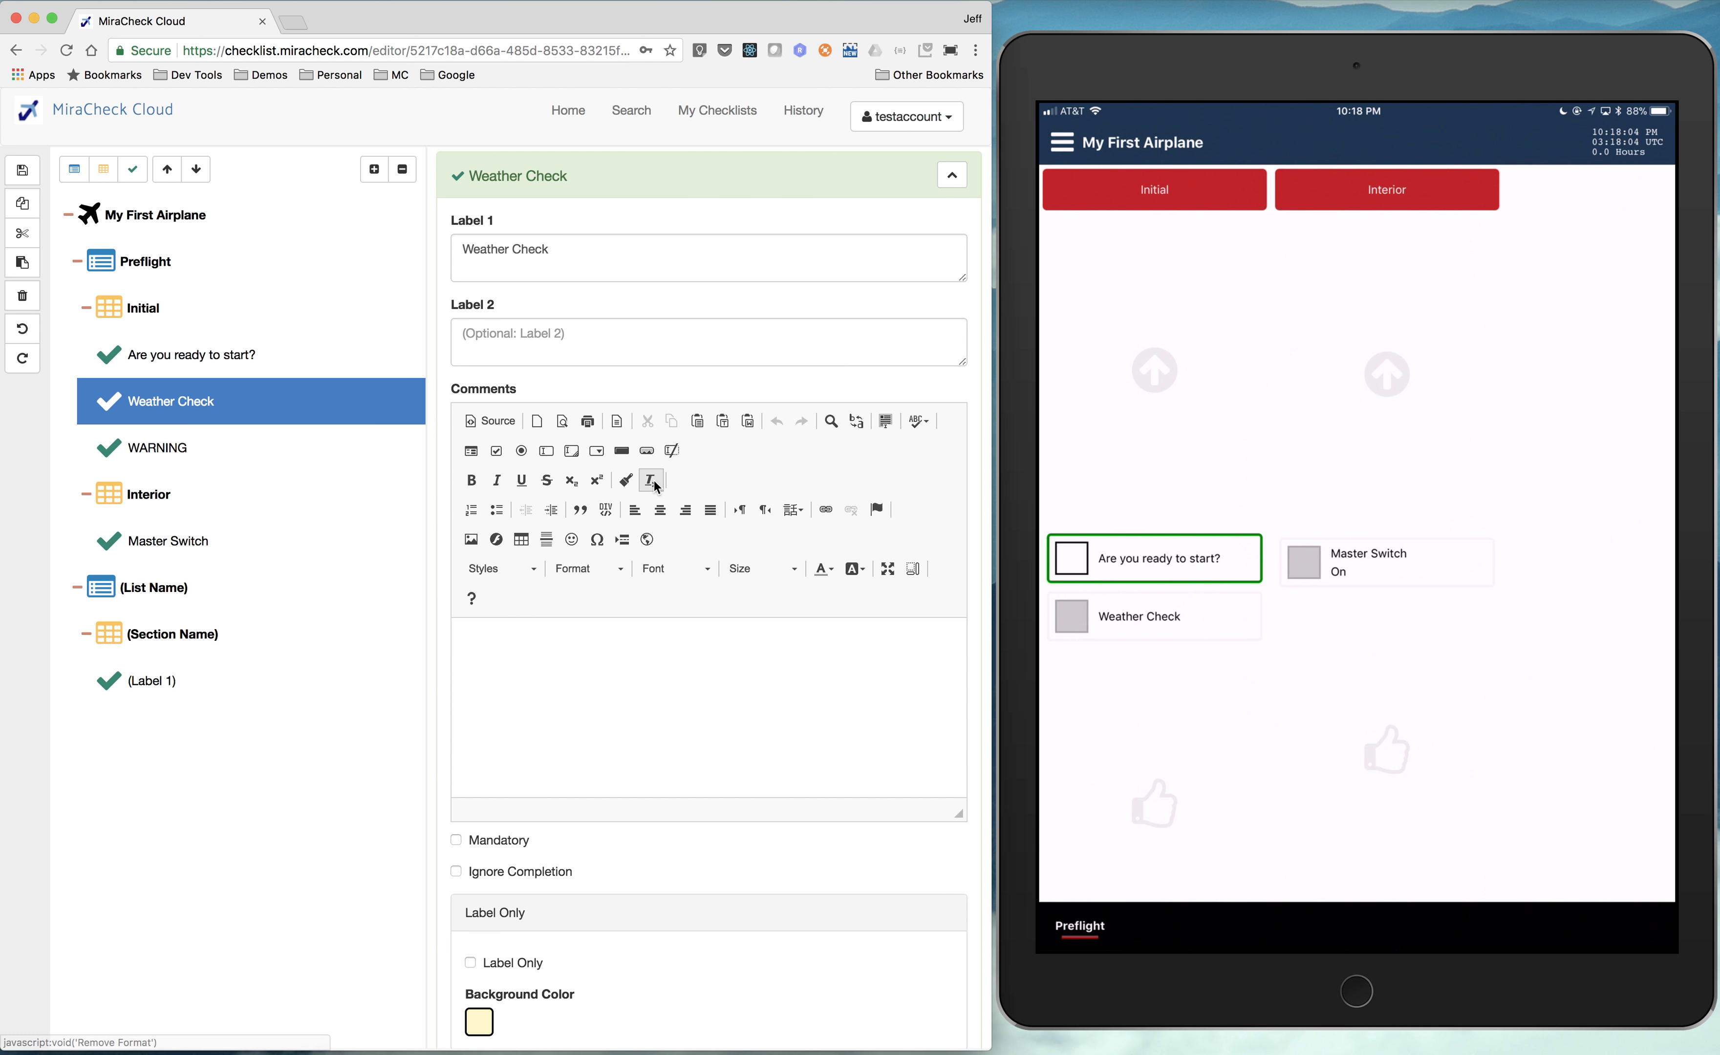
mouse_move(621, 538)
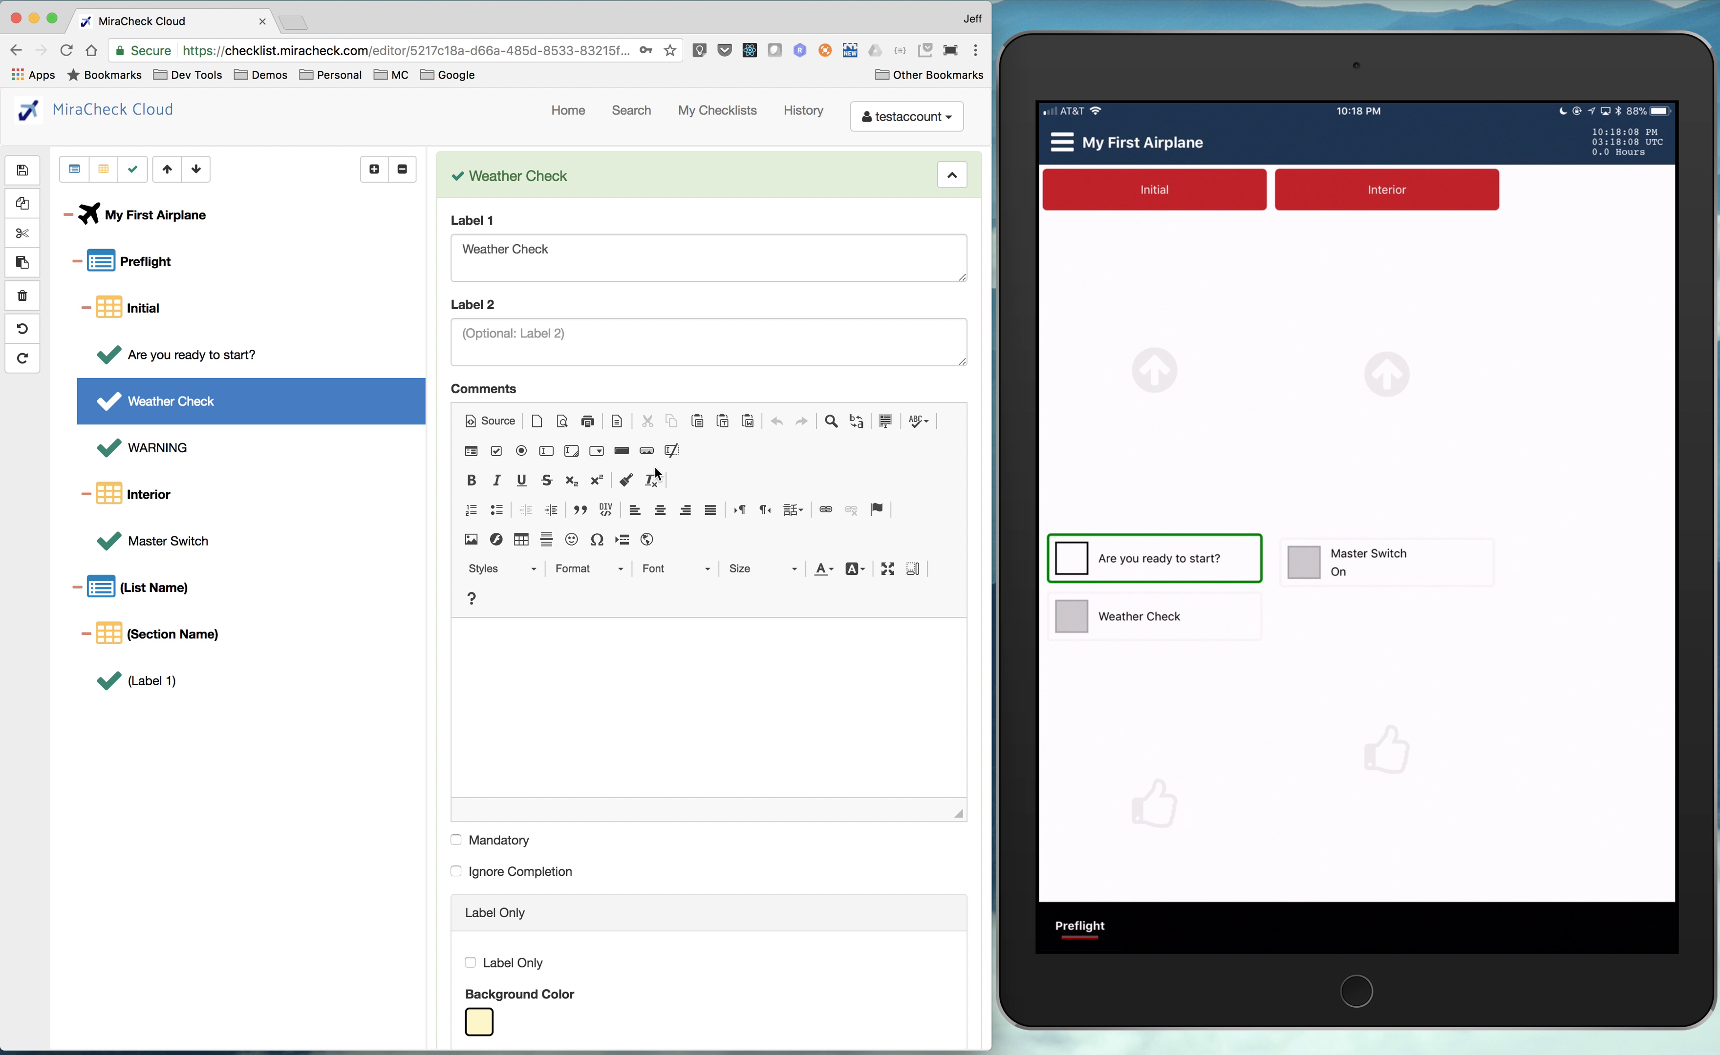
mouse_move(661, 516)
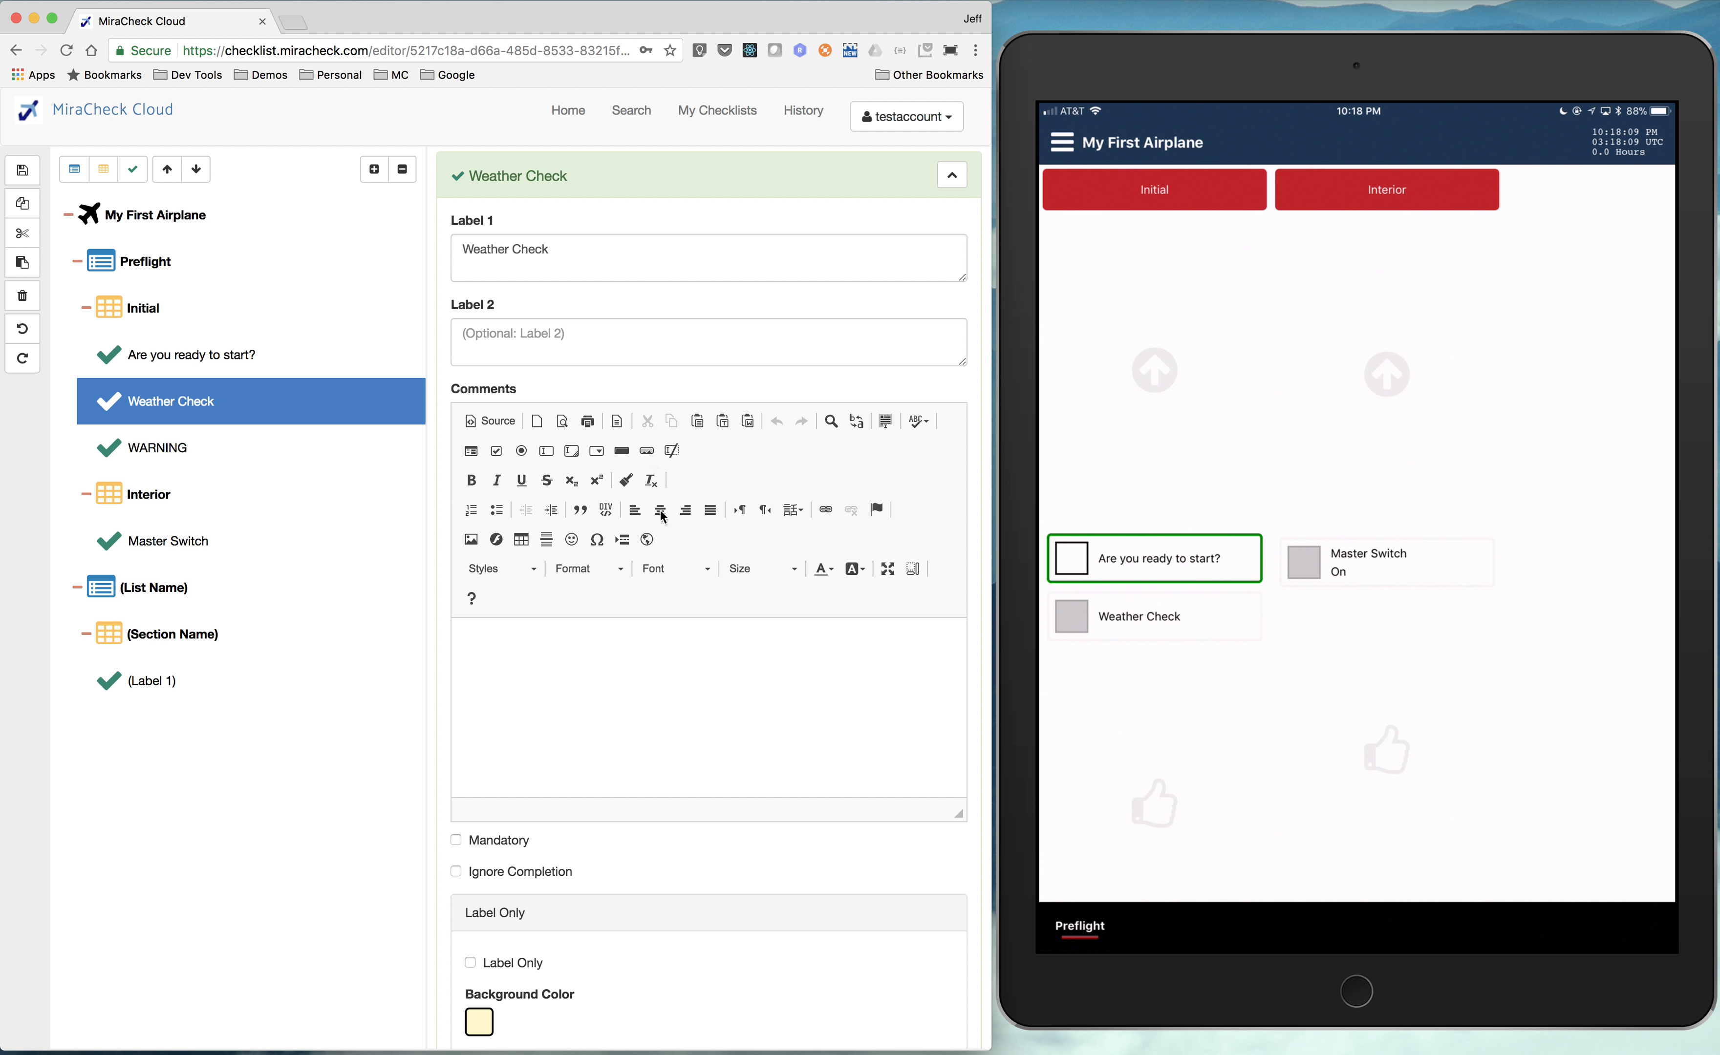
left_click(521, 538)
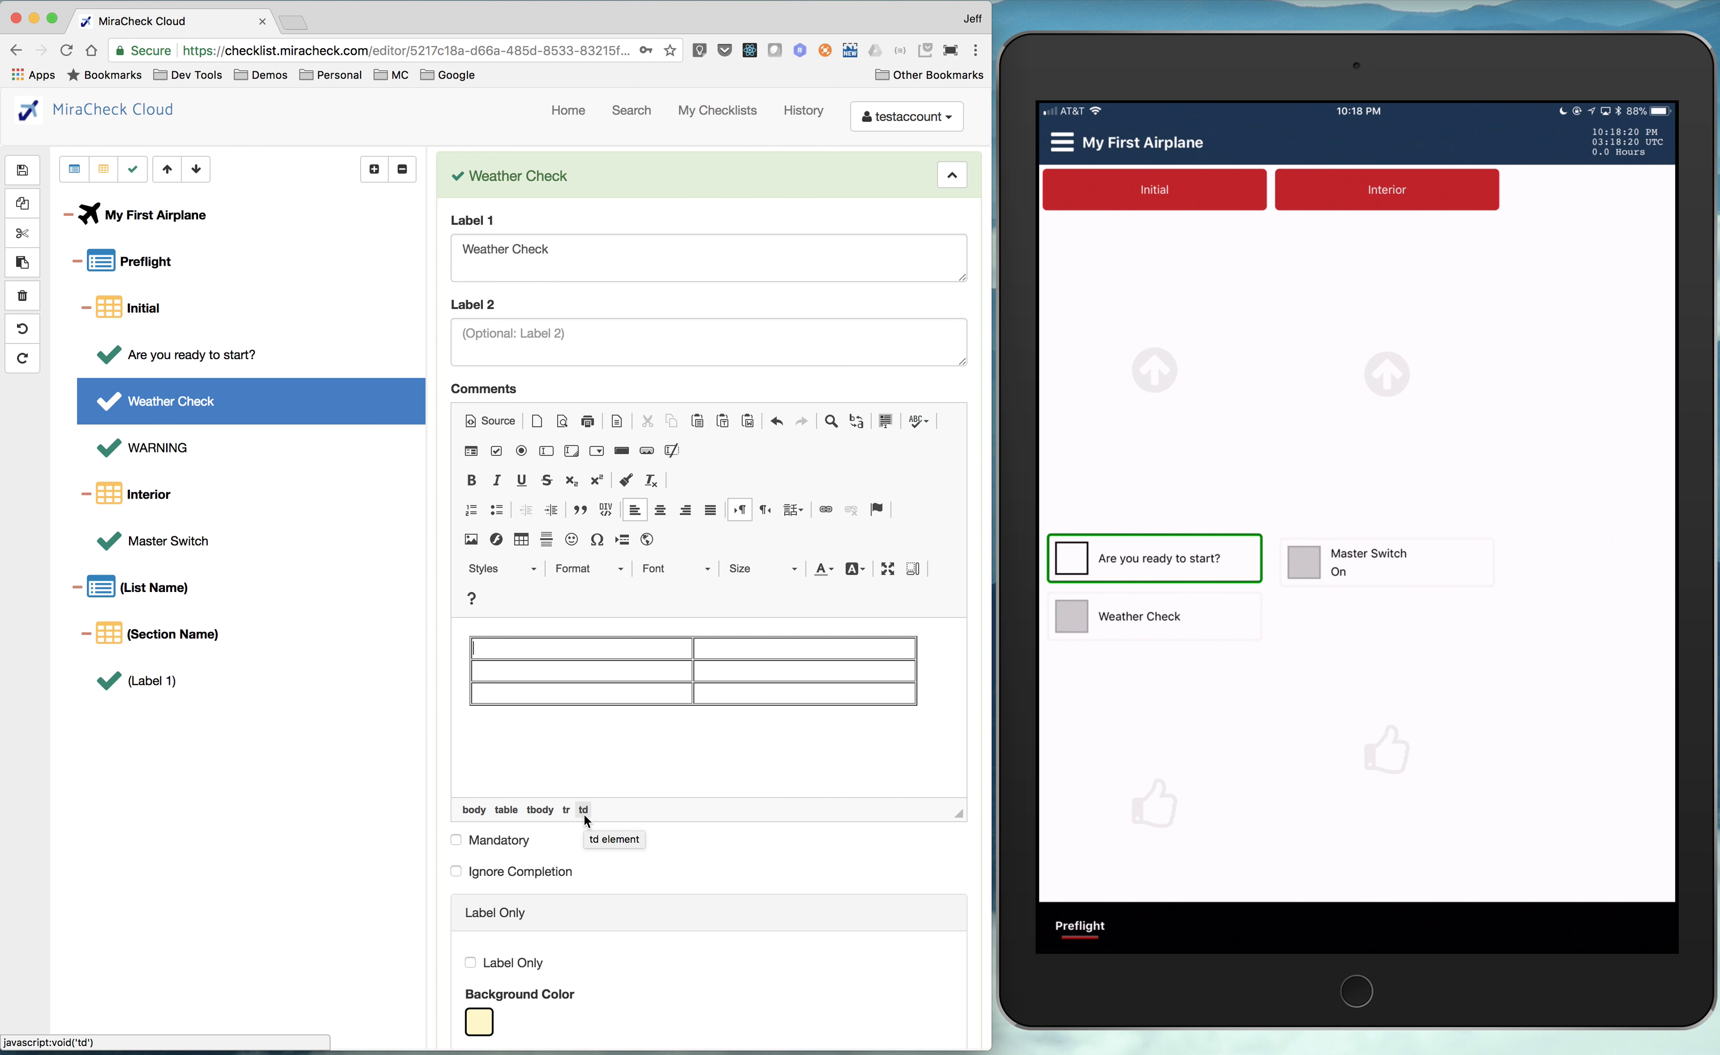
type("Heading 1")
left_click(805, 694)
type("90 KIAS")
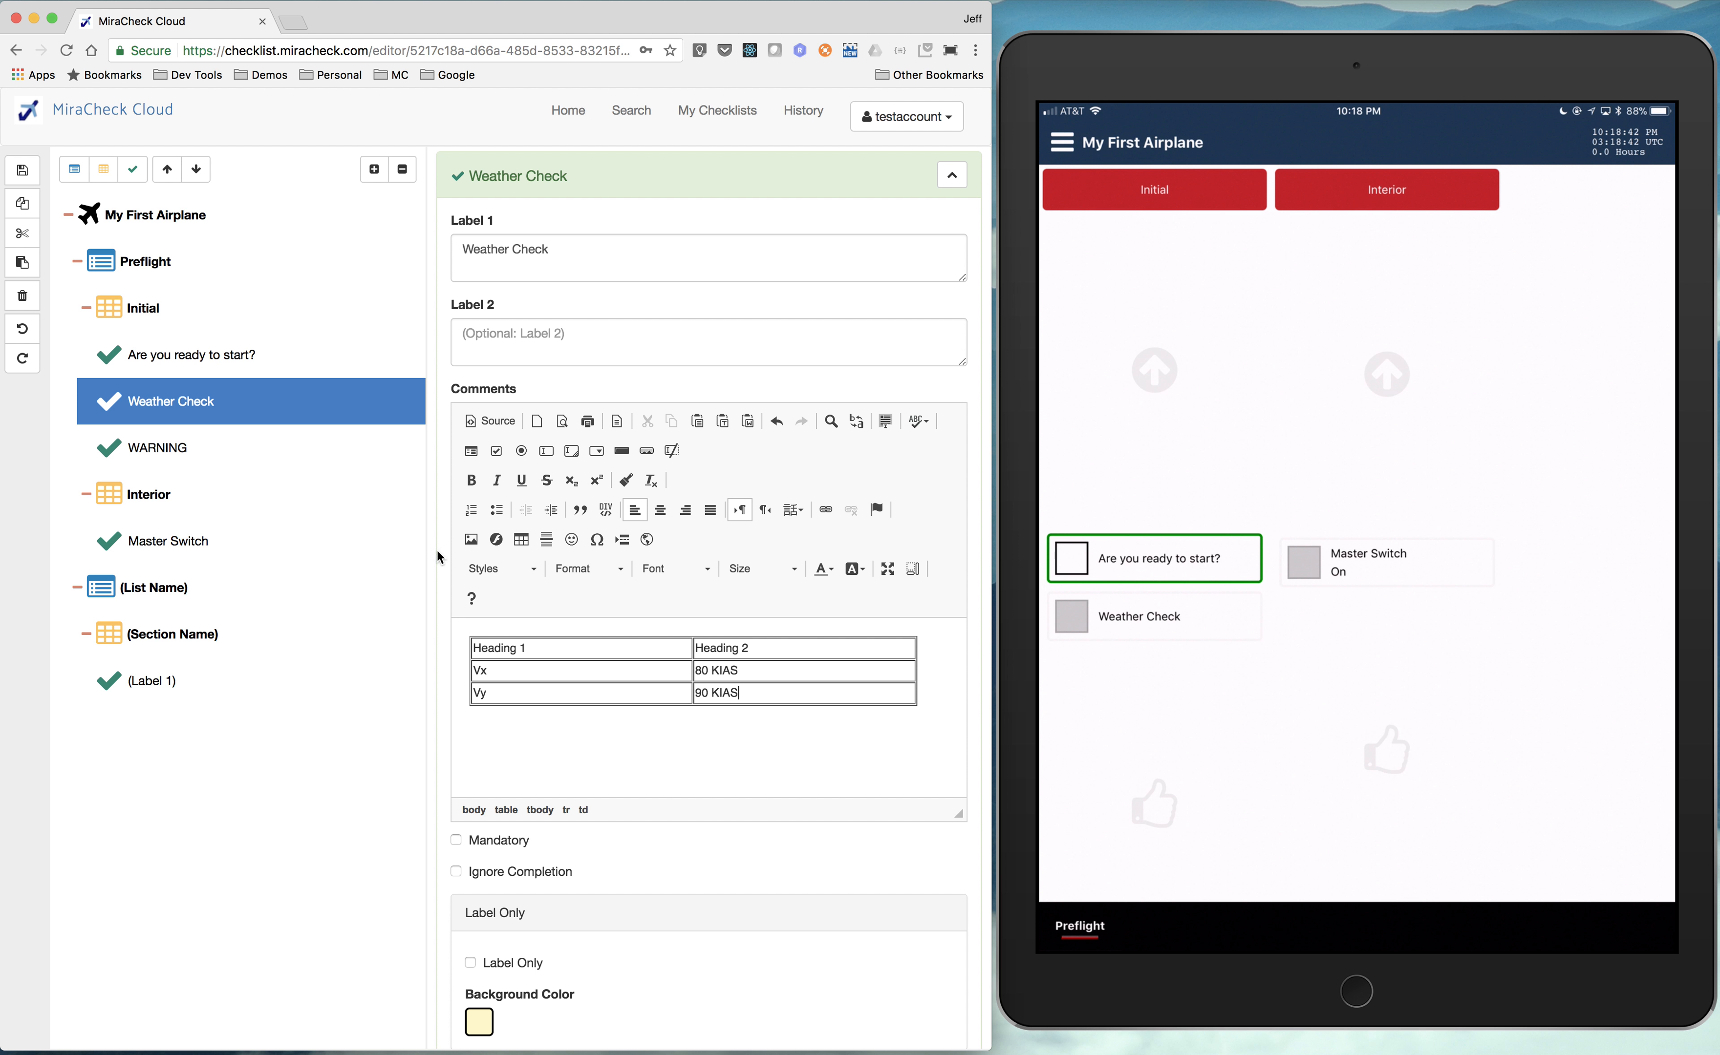
- Save the checklist and Quick Sync it to the iPad
left_click(21, 171)
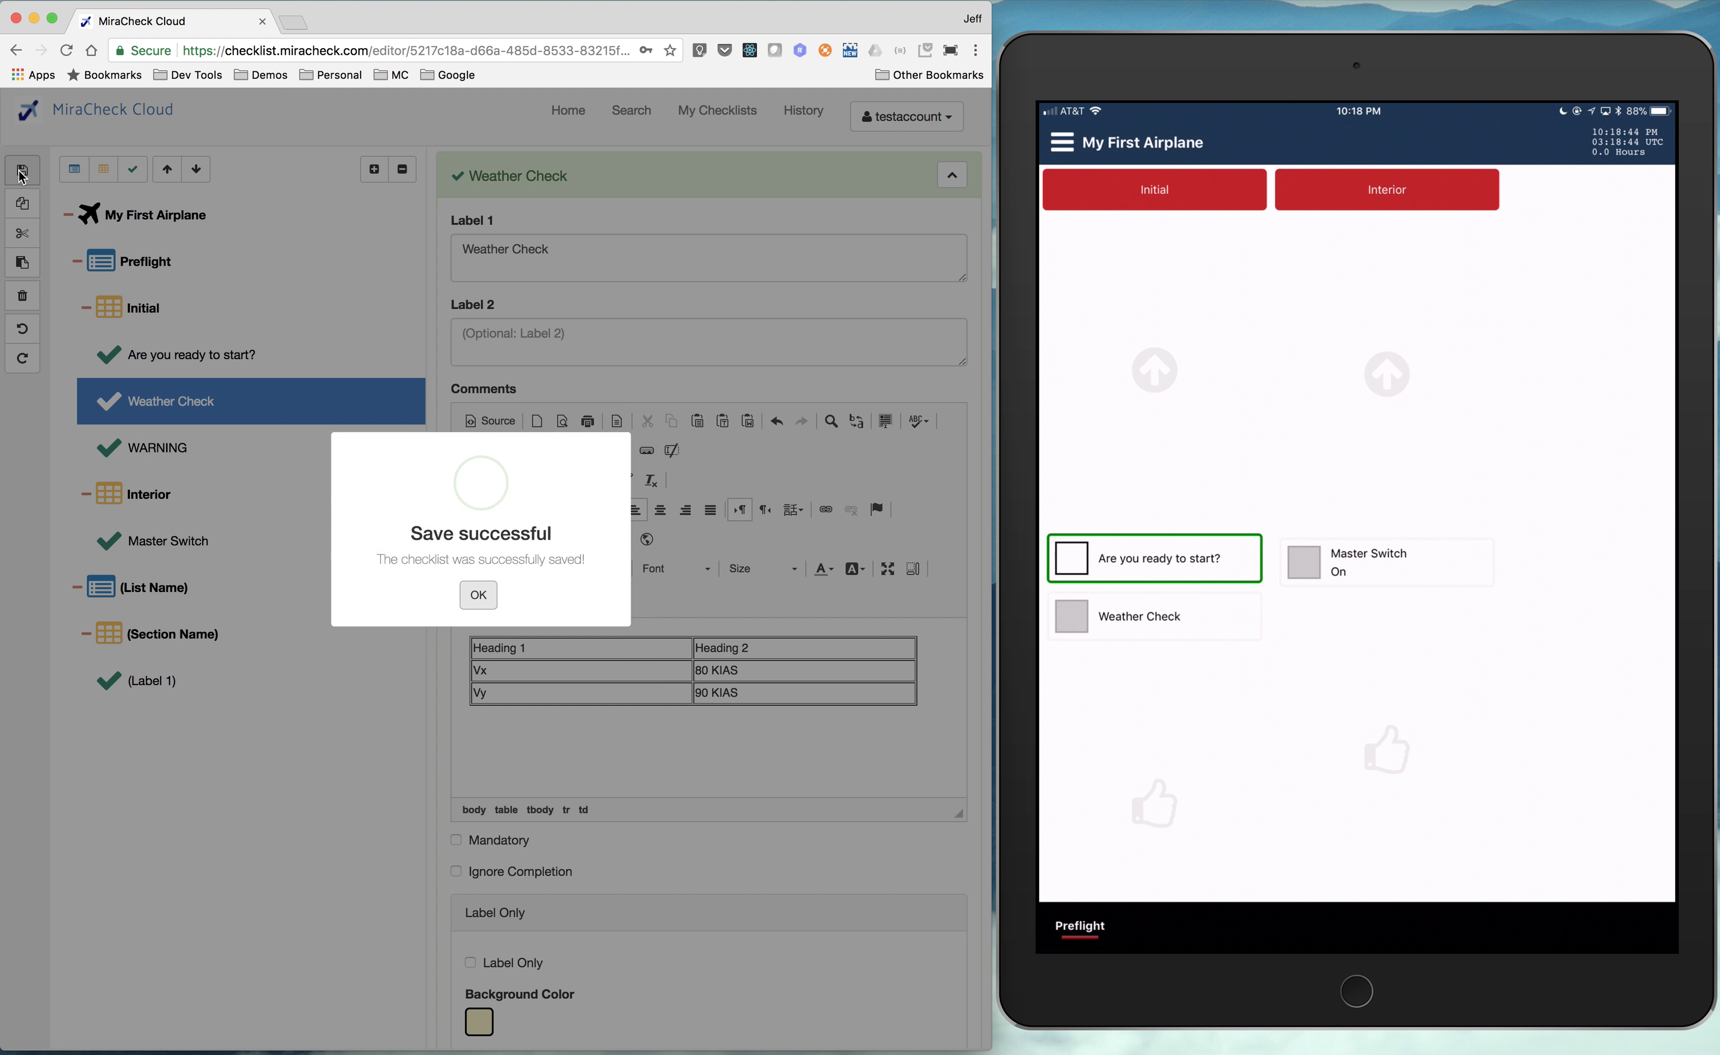
left_click(477, 594)
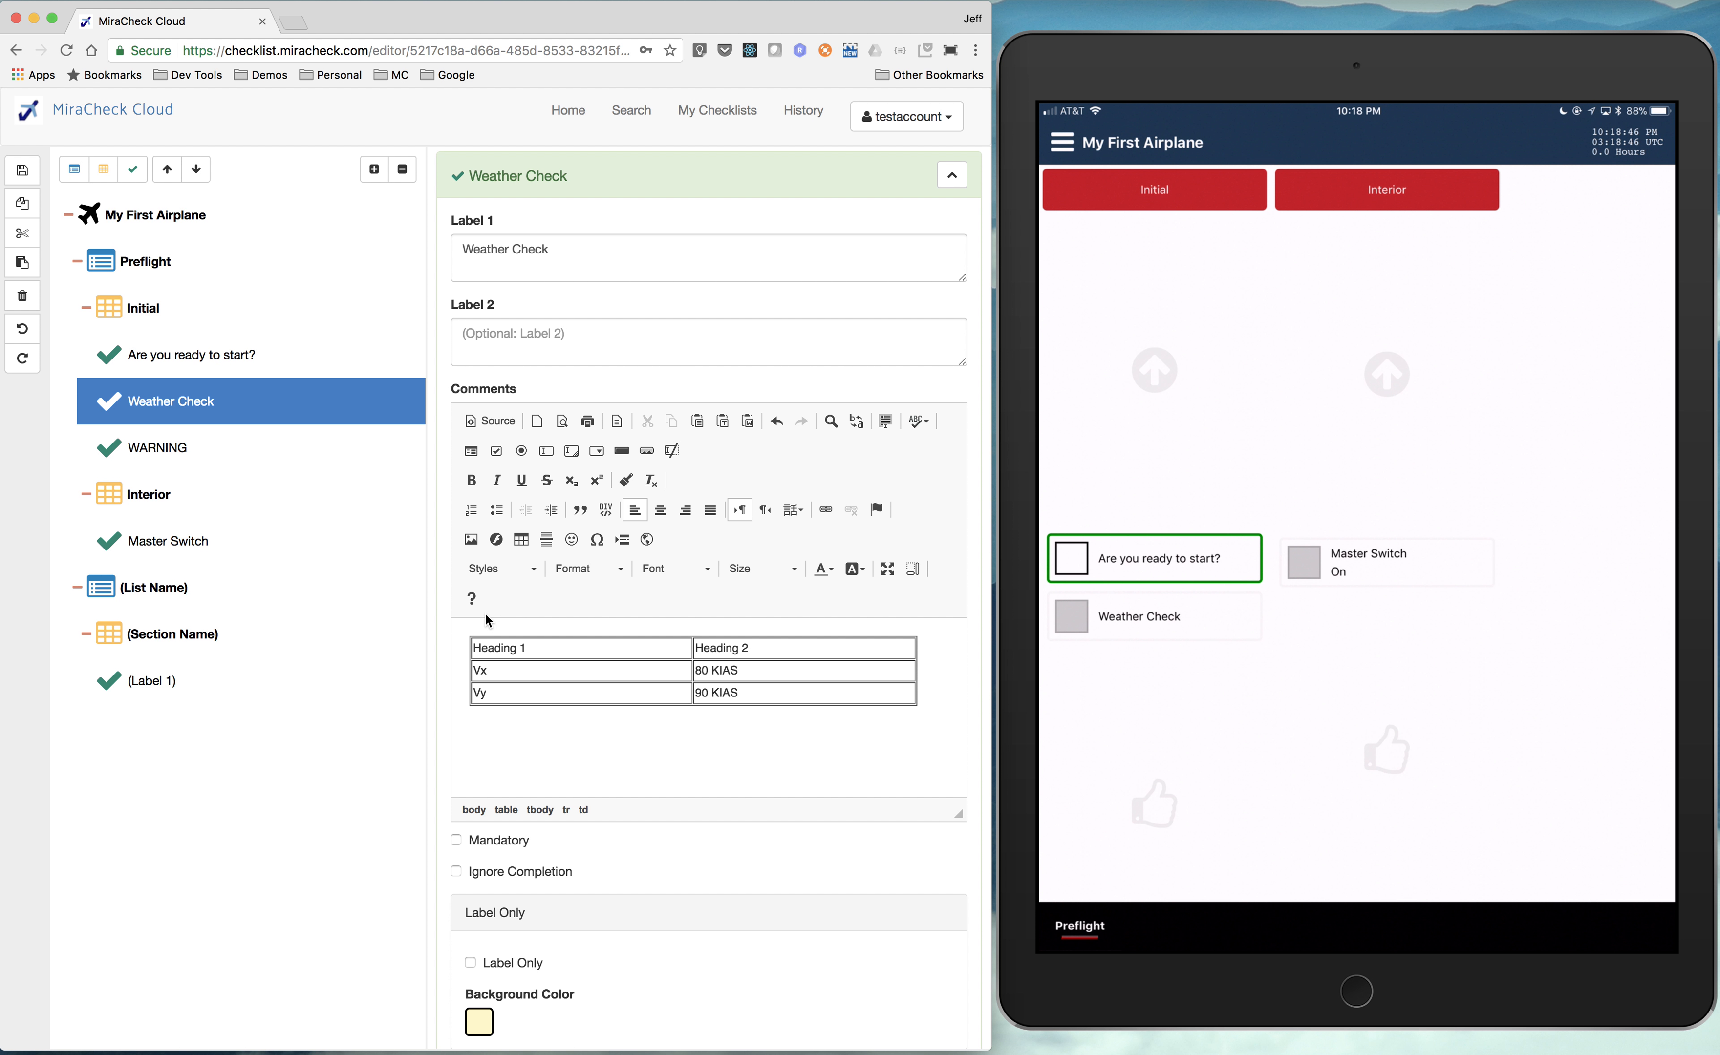
left_click(1062, 142)
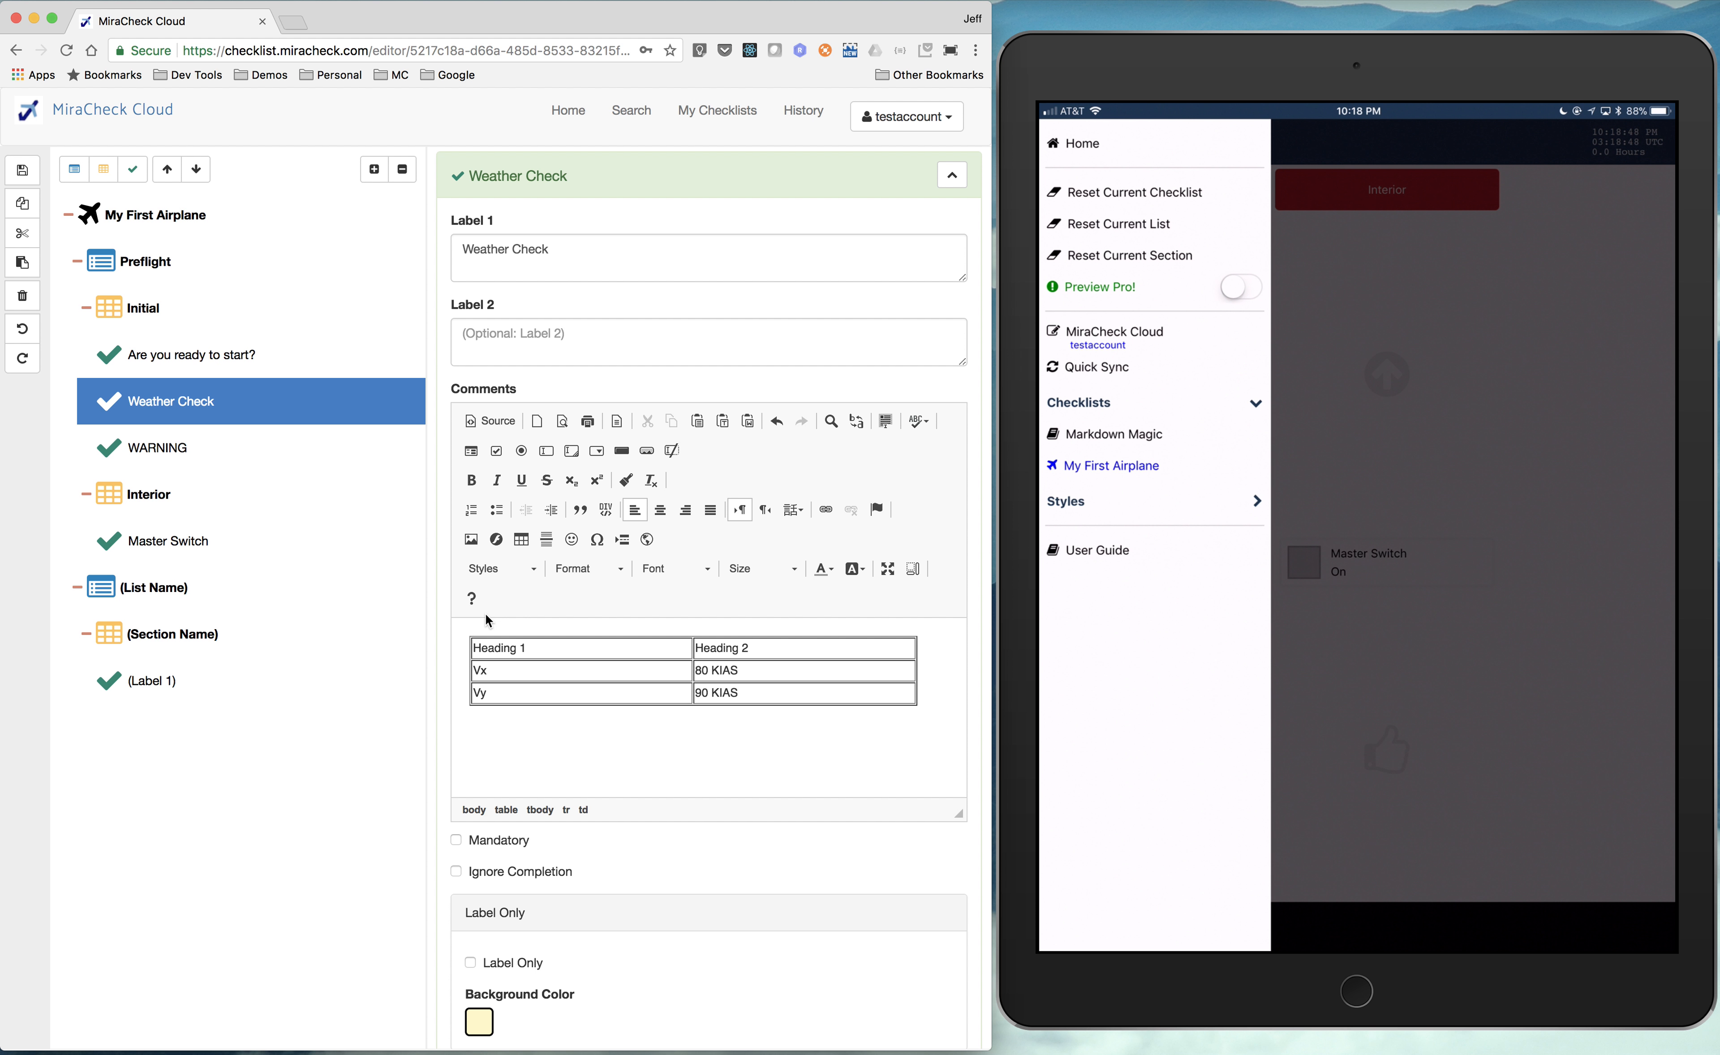
left_click(1132, 191)
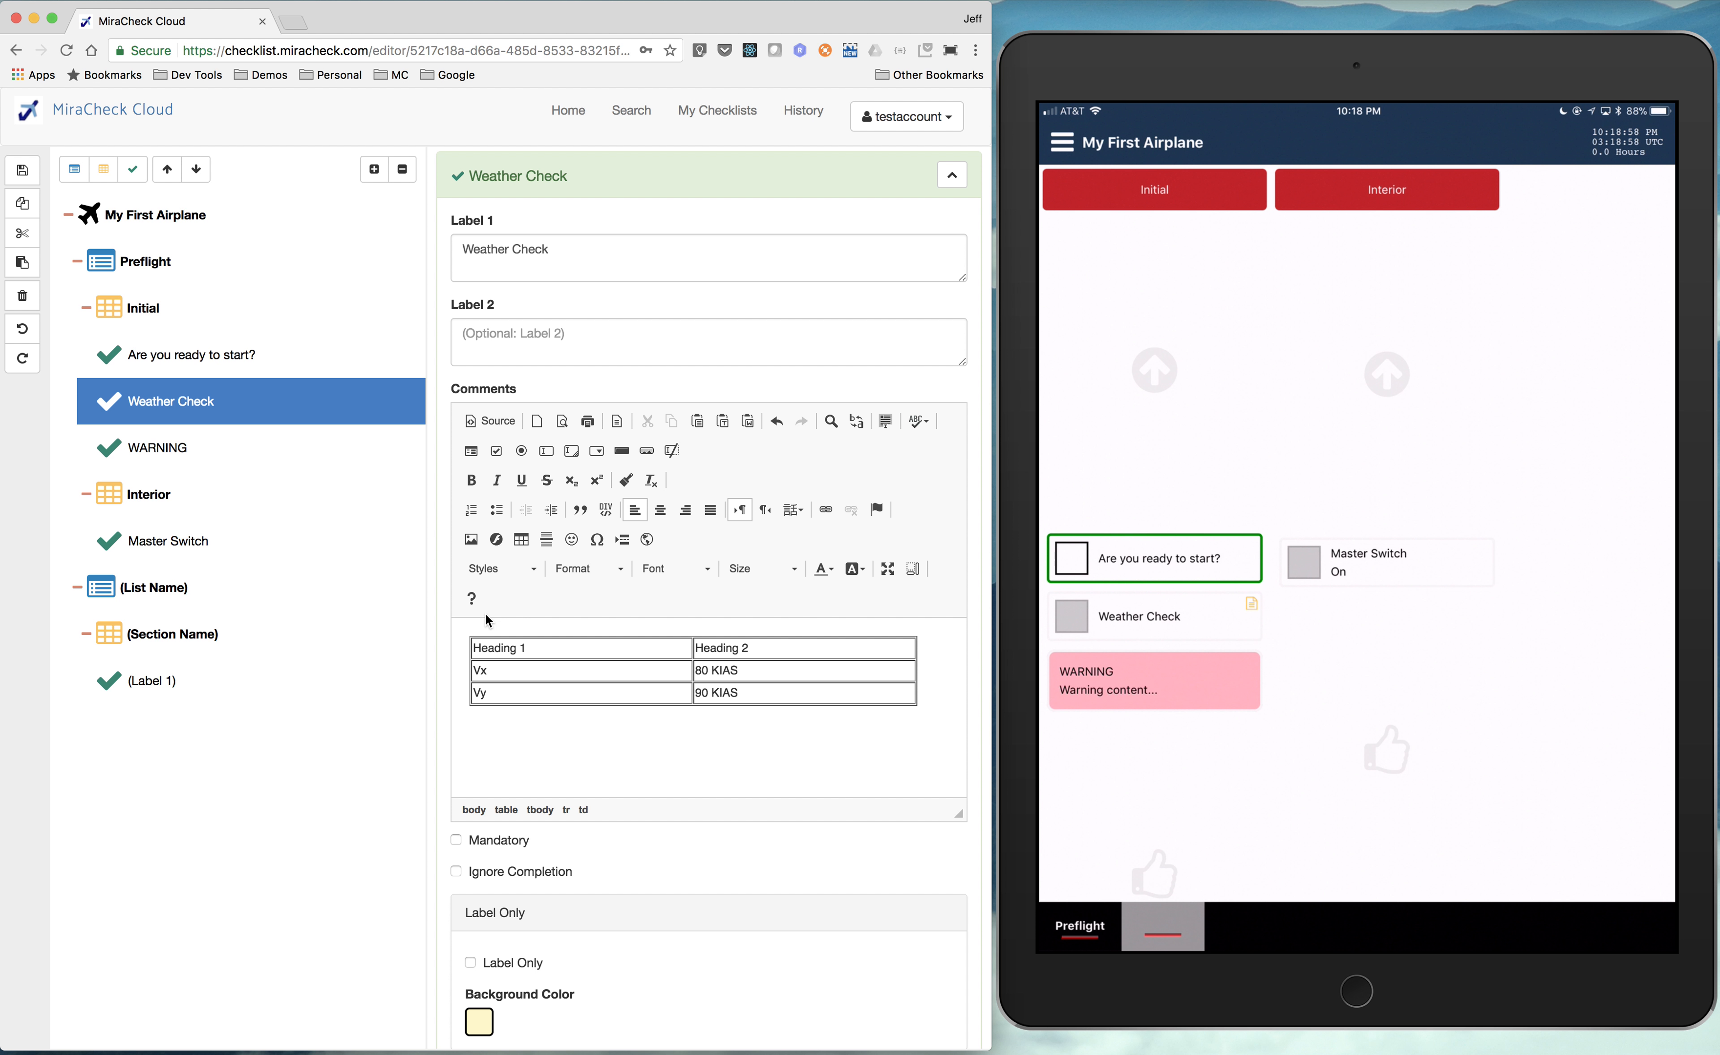
- View Weather Check's comment table on the iPad and check off the remaining Initial items
left_click(1250, 603)
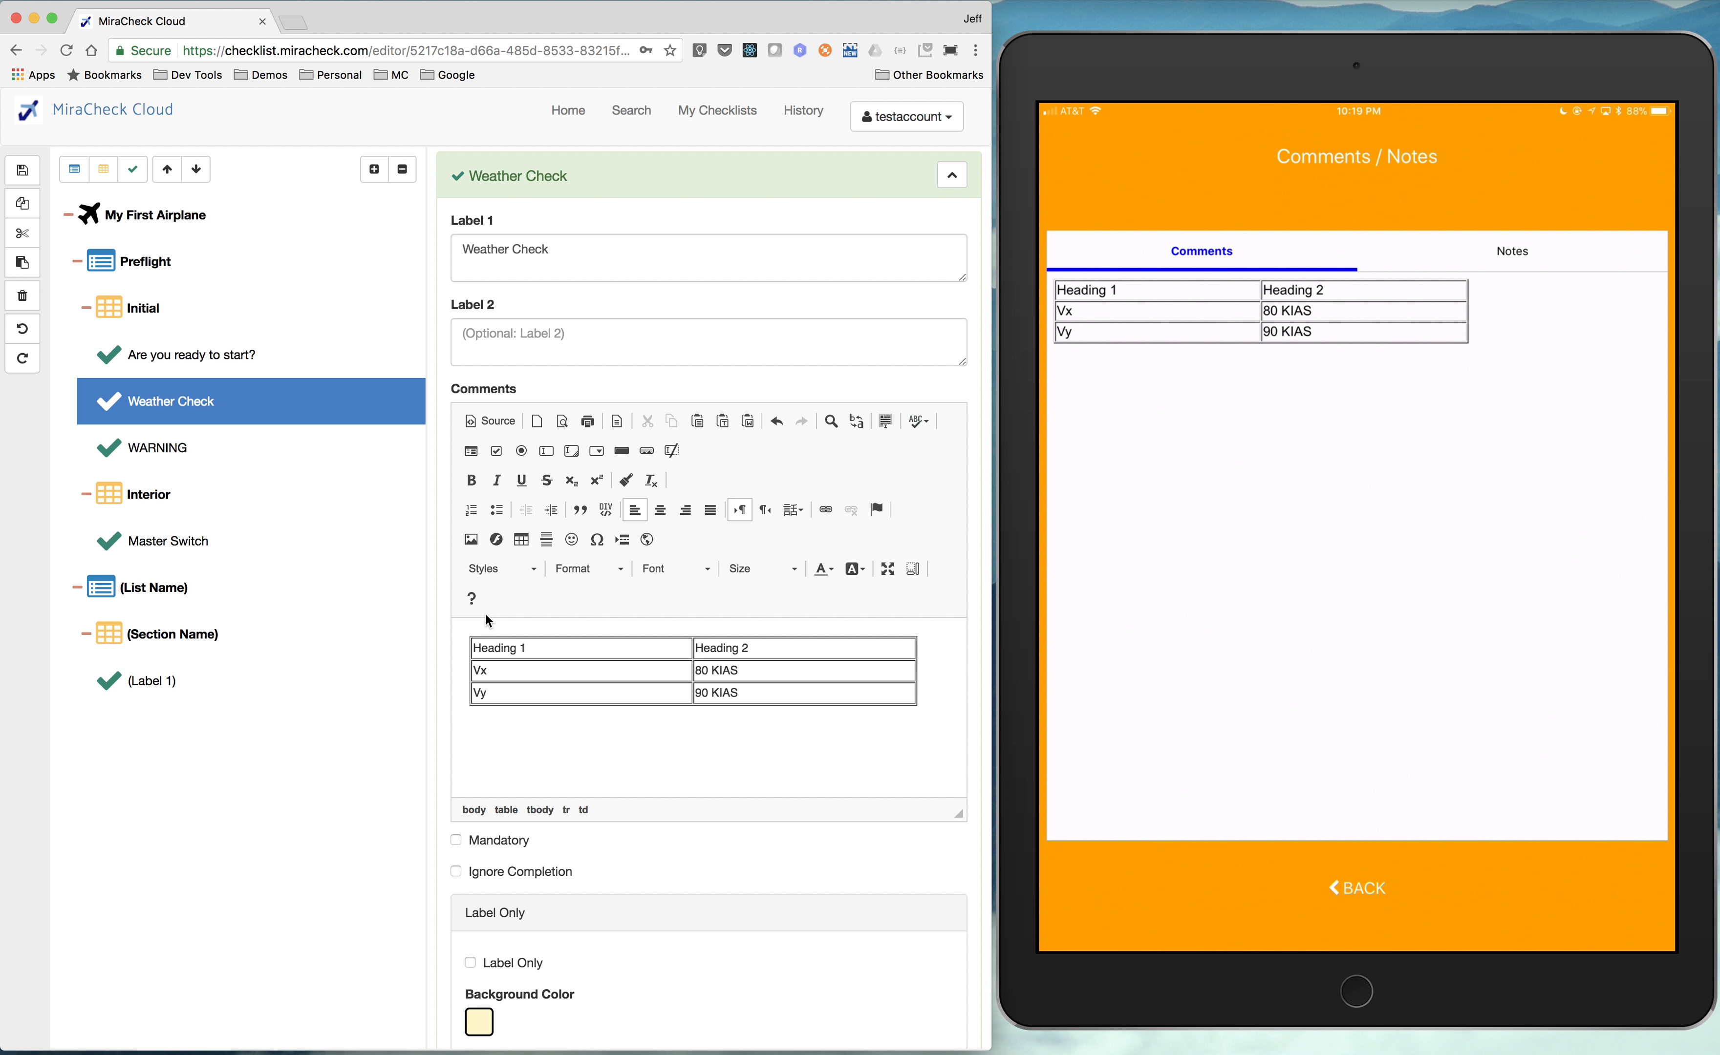
left_click(1356, 888)
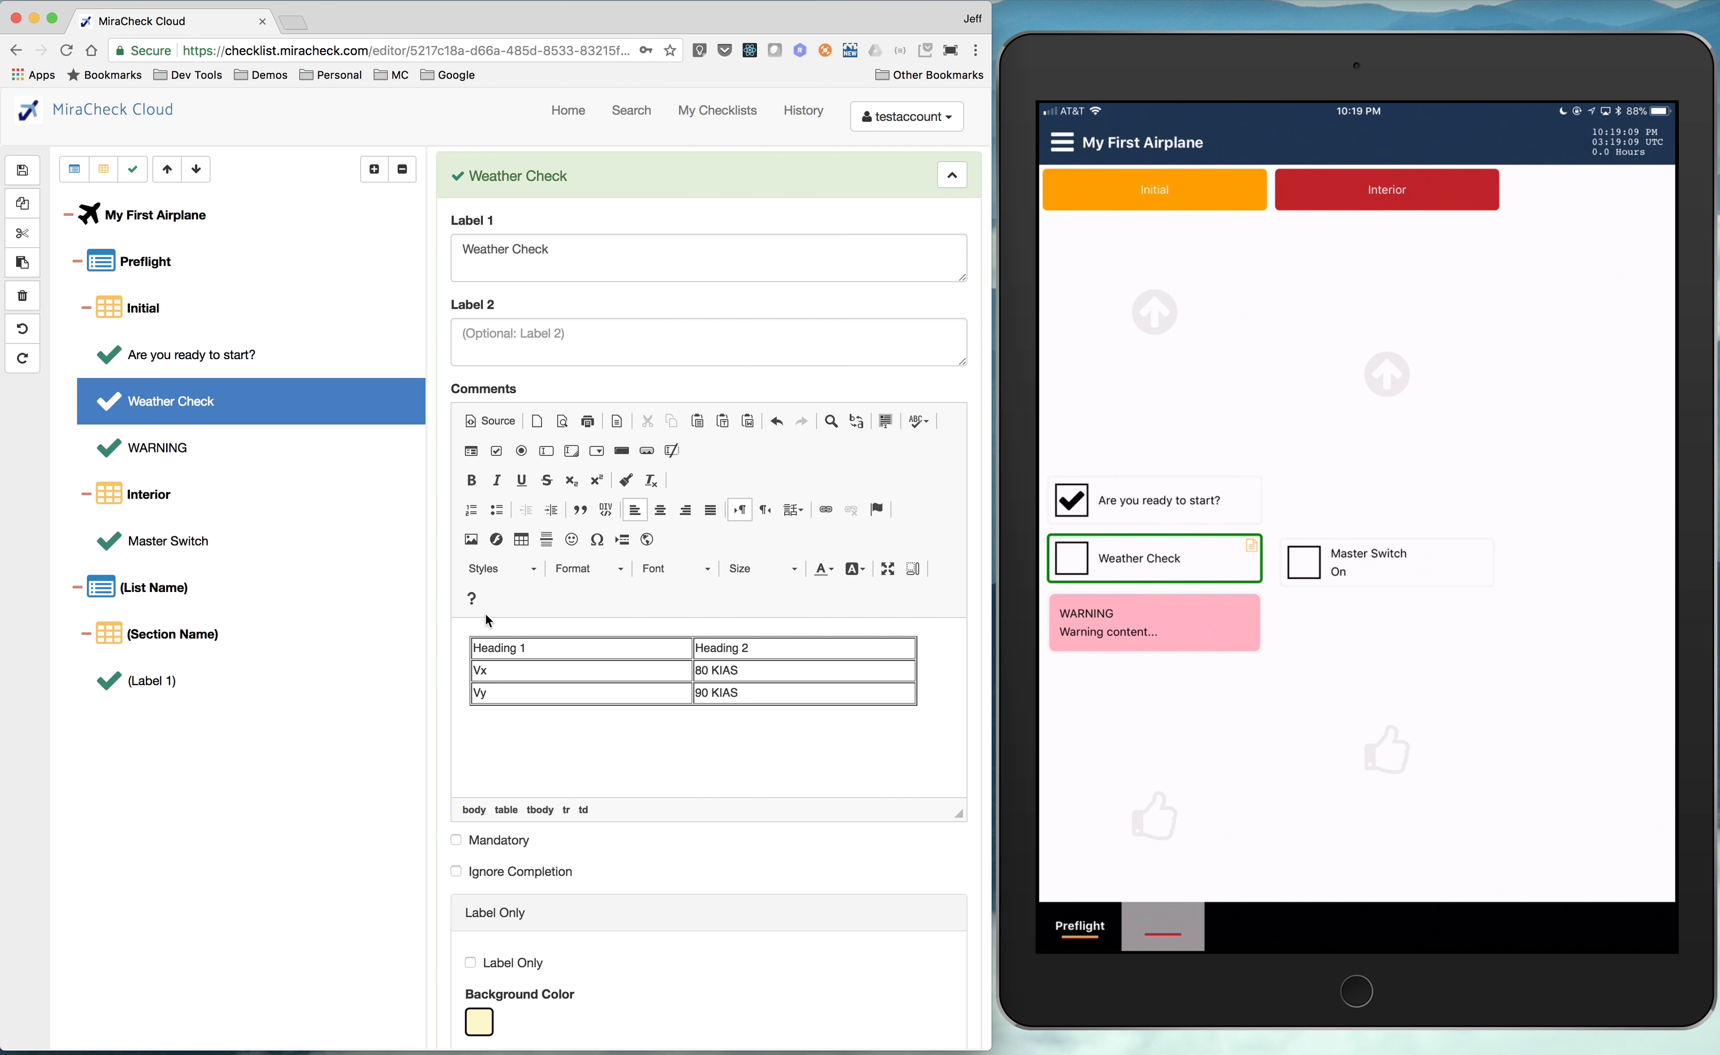
left_click(1068, 557)
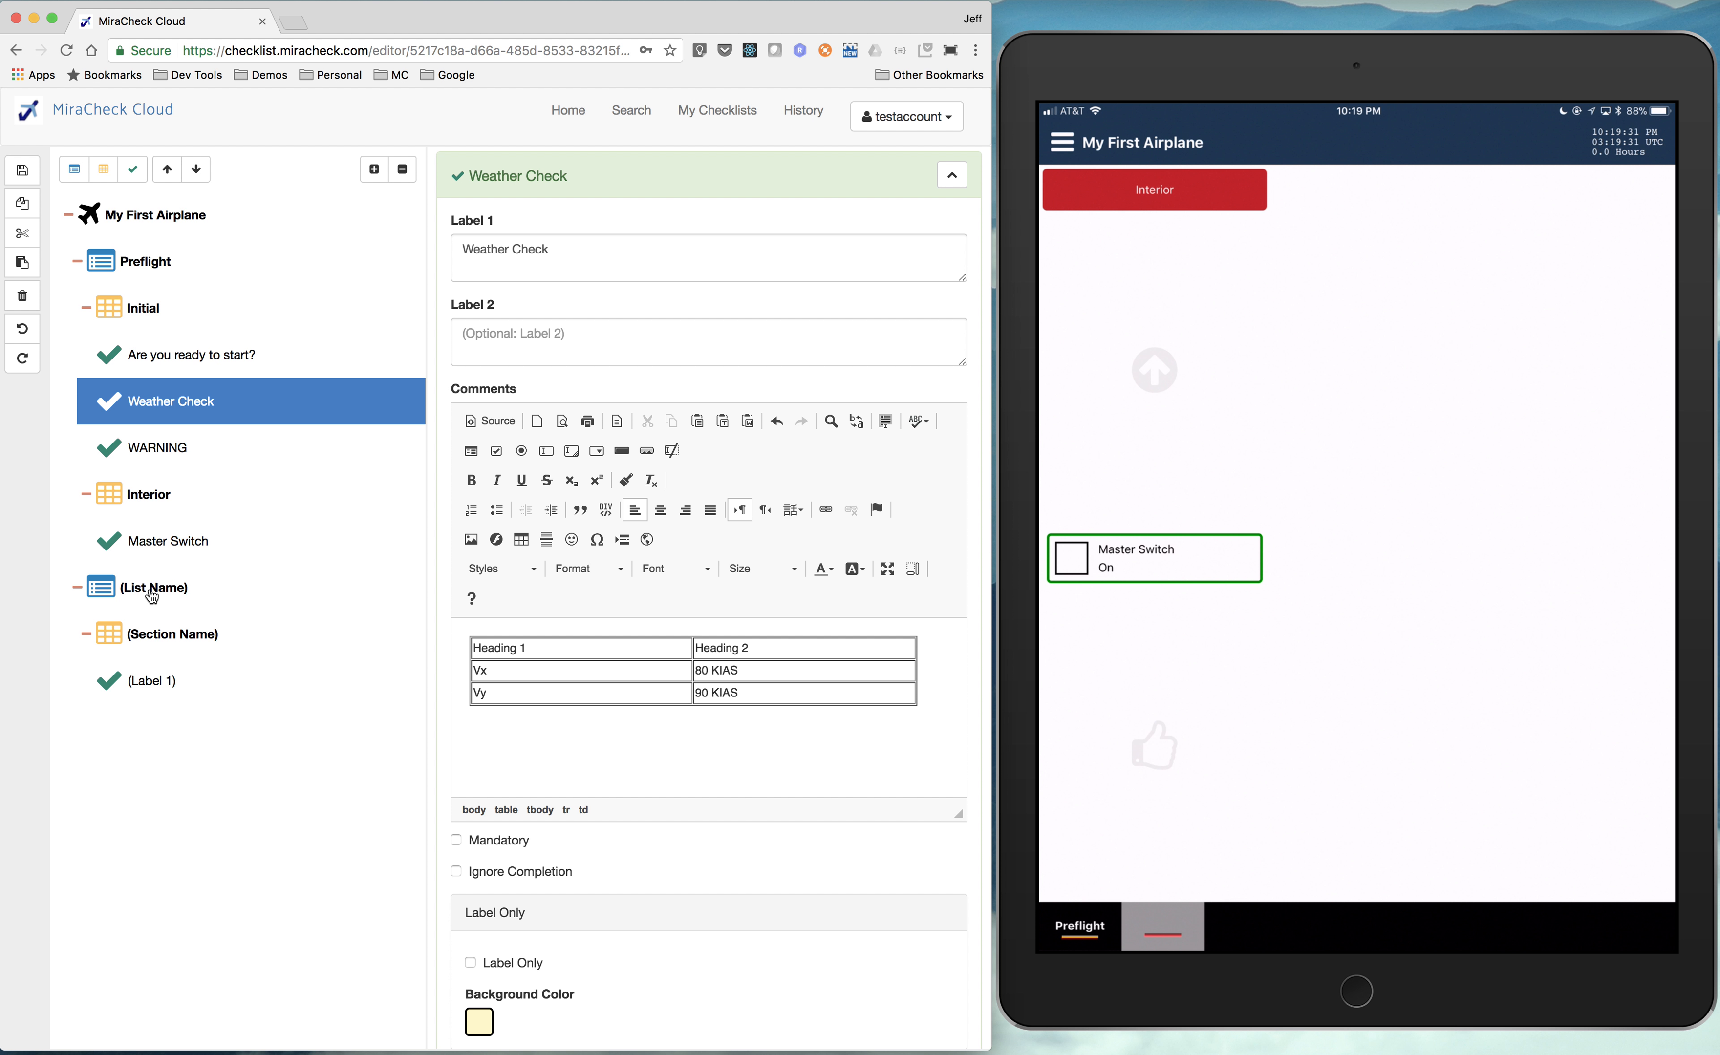
- Name the second list 'Inflight' and its section 'Before Takeoff'
left_click(152, 587)
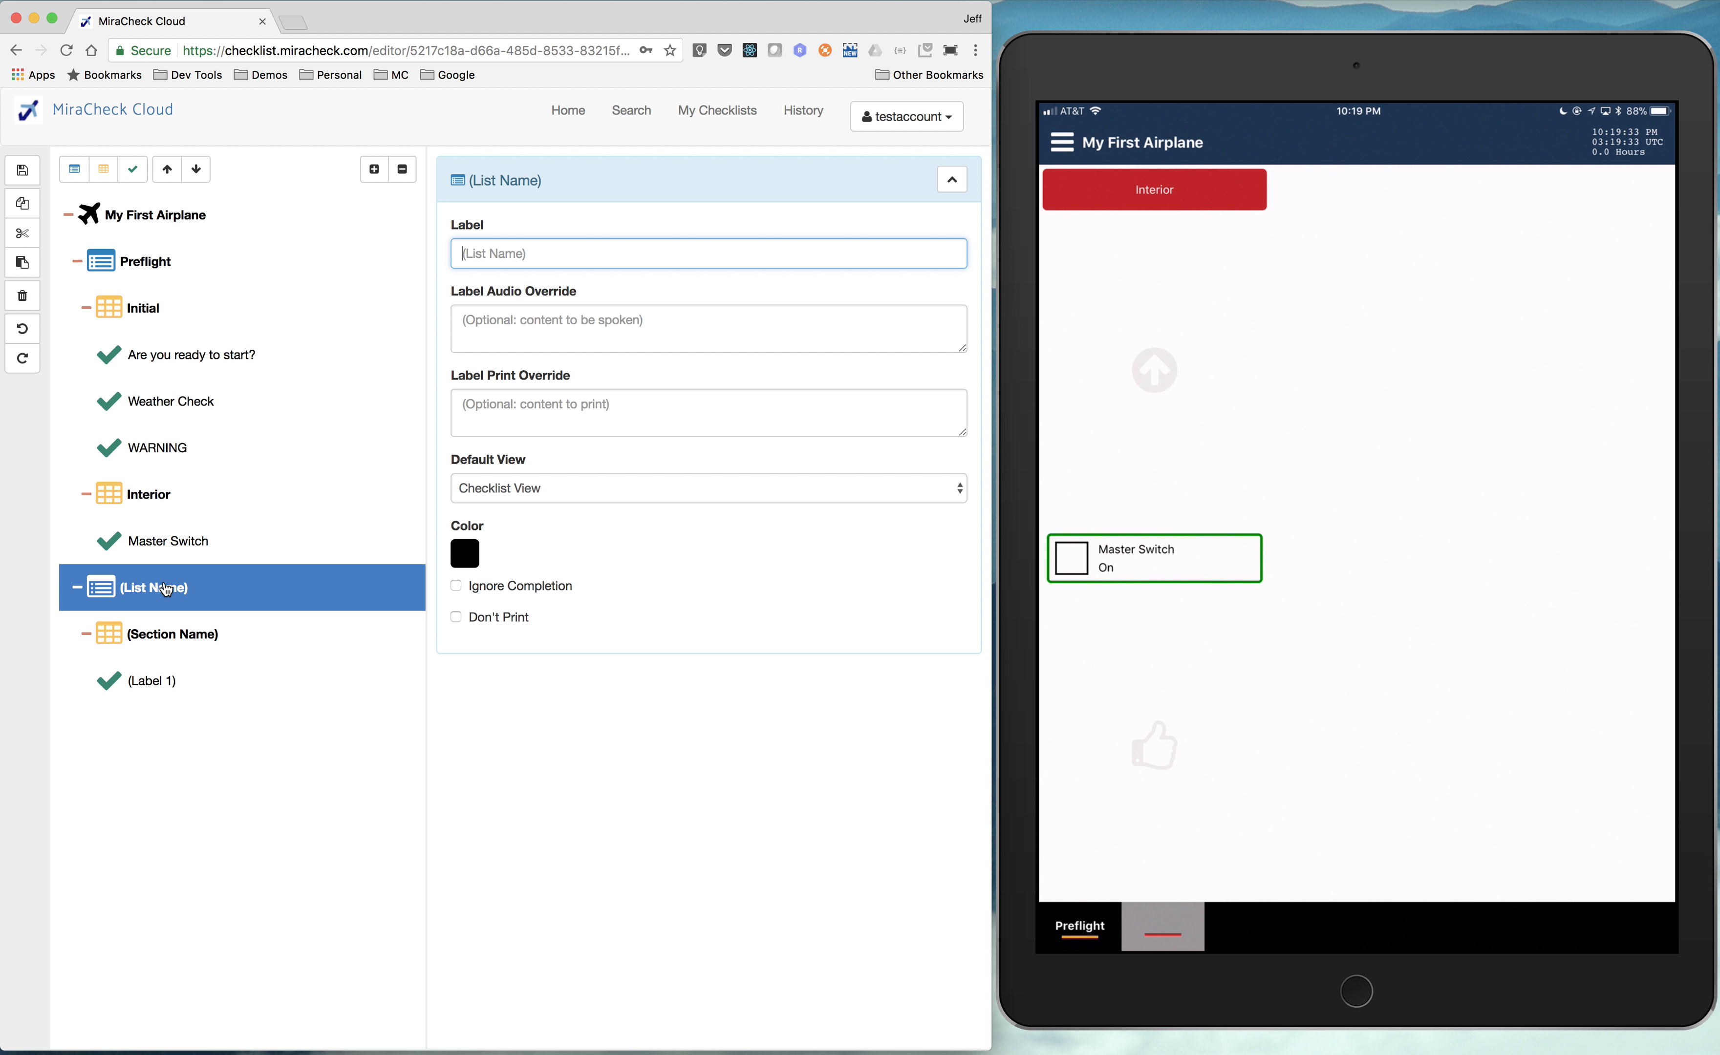
type("Inflight")
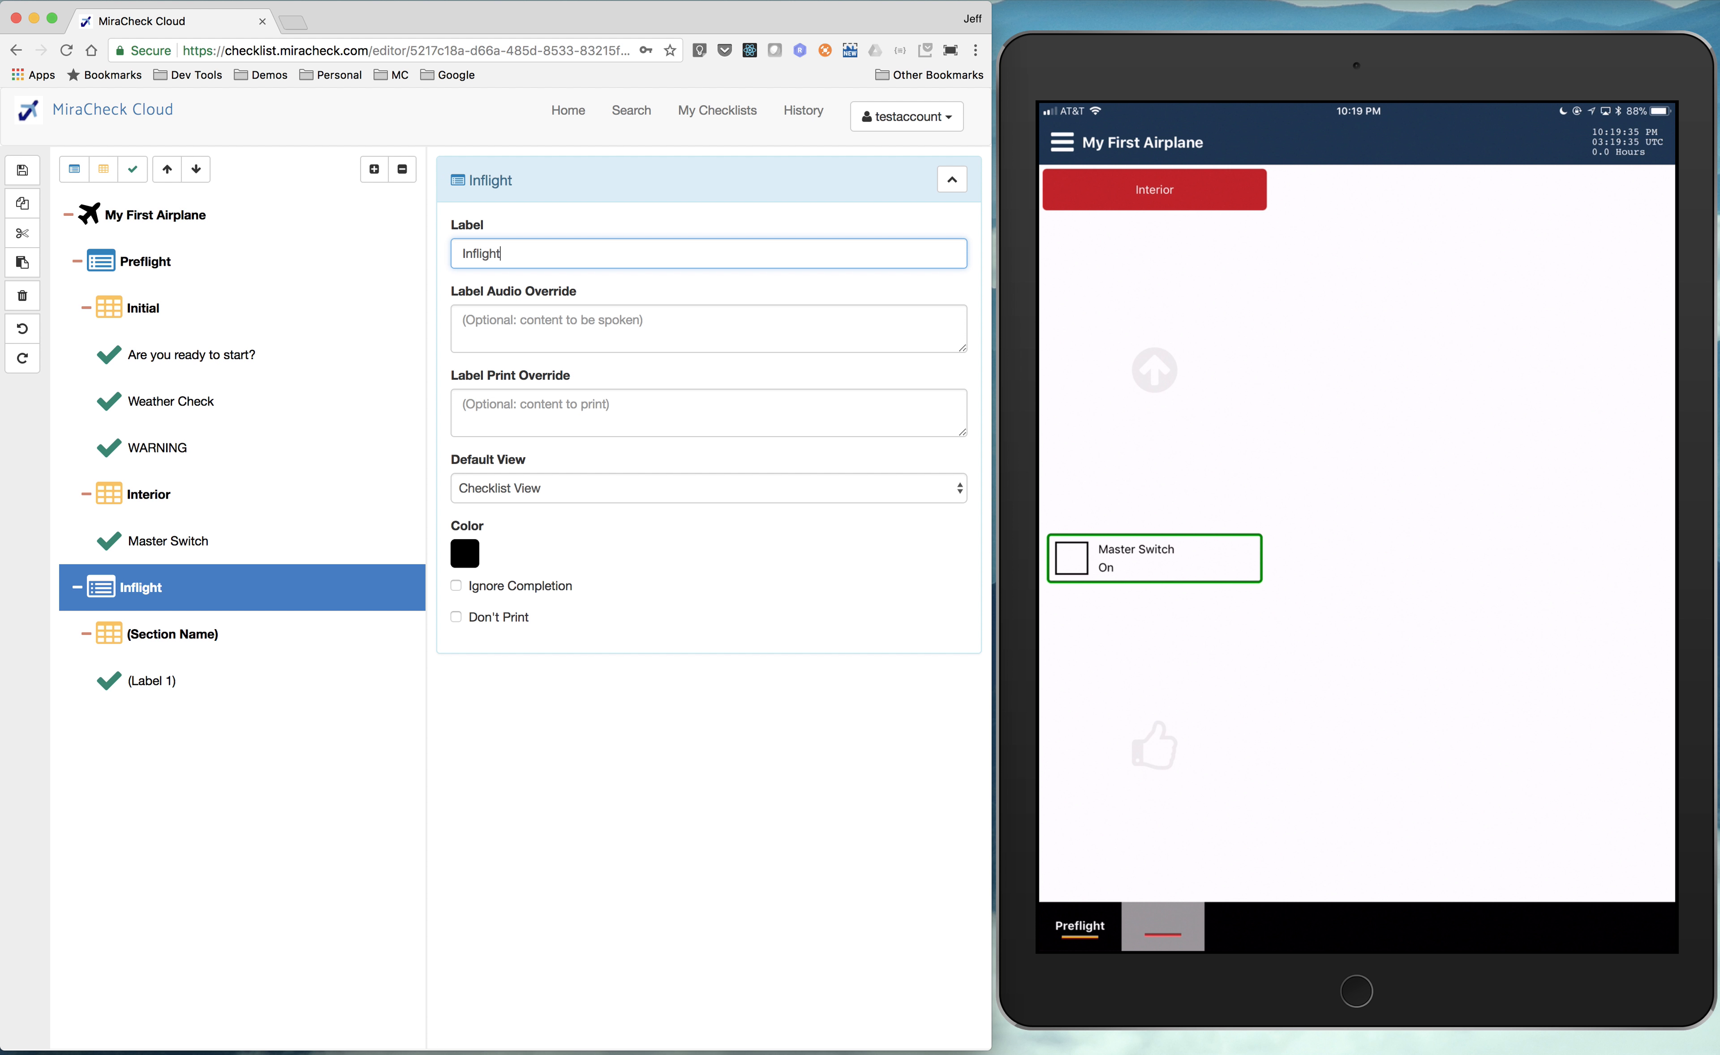
mouse_move(170, 642)
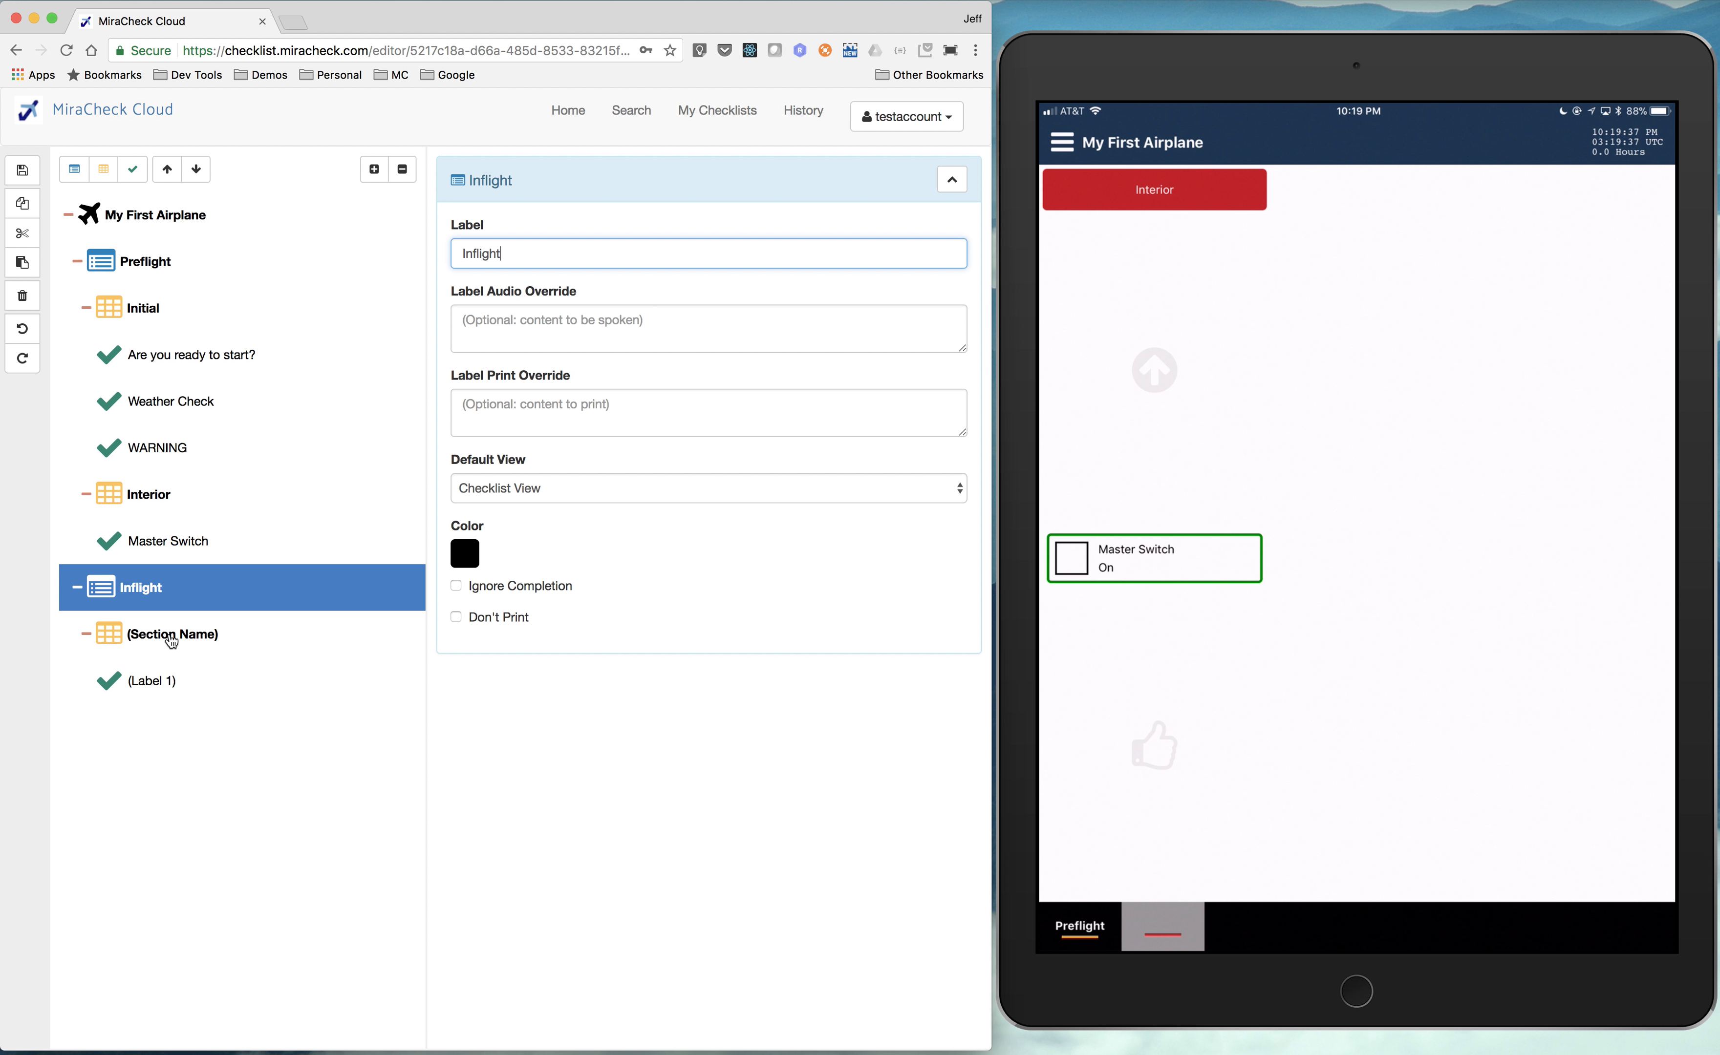
left_click(172, 633)
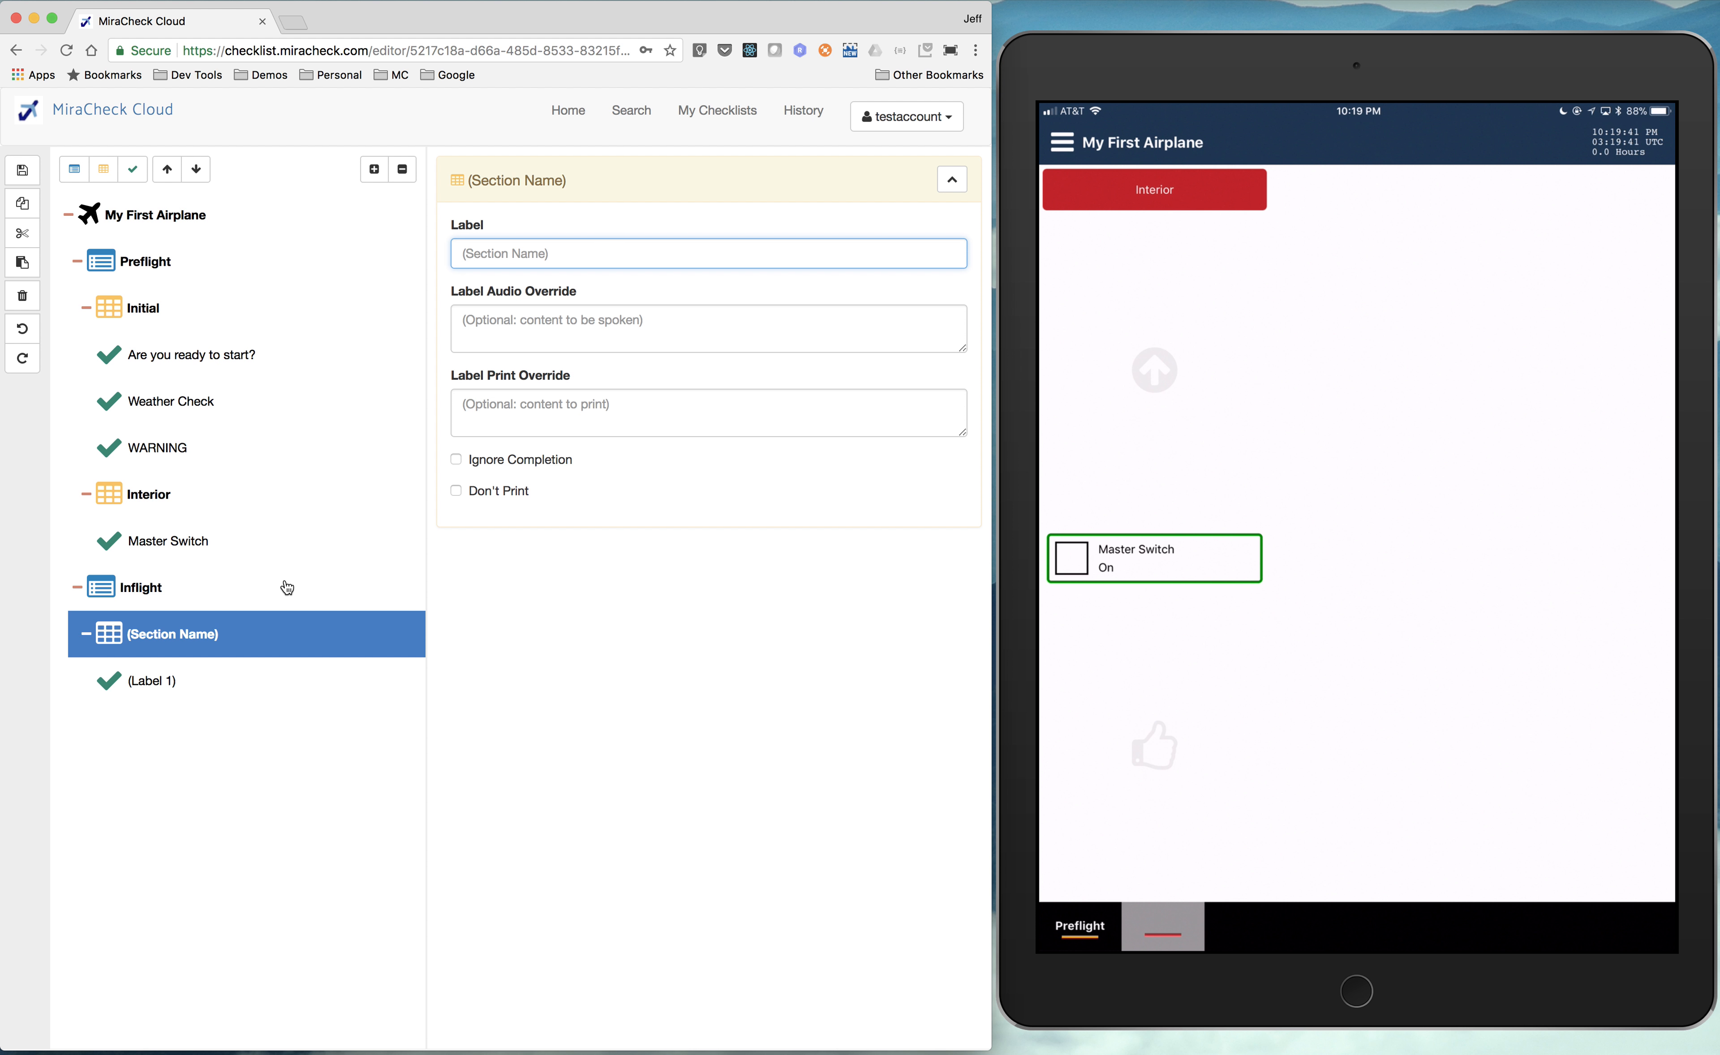
type("B")
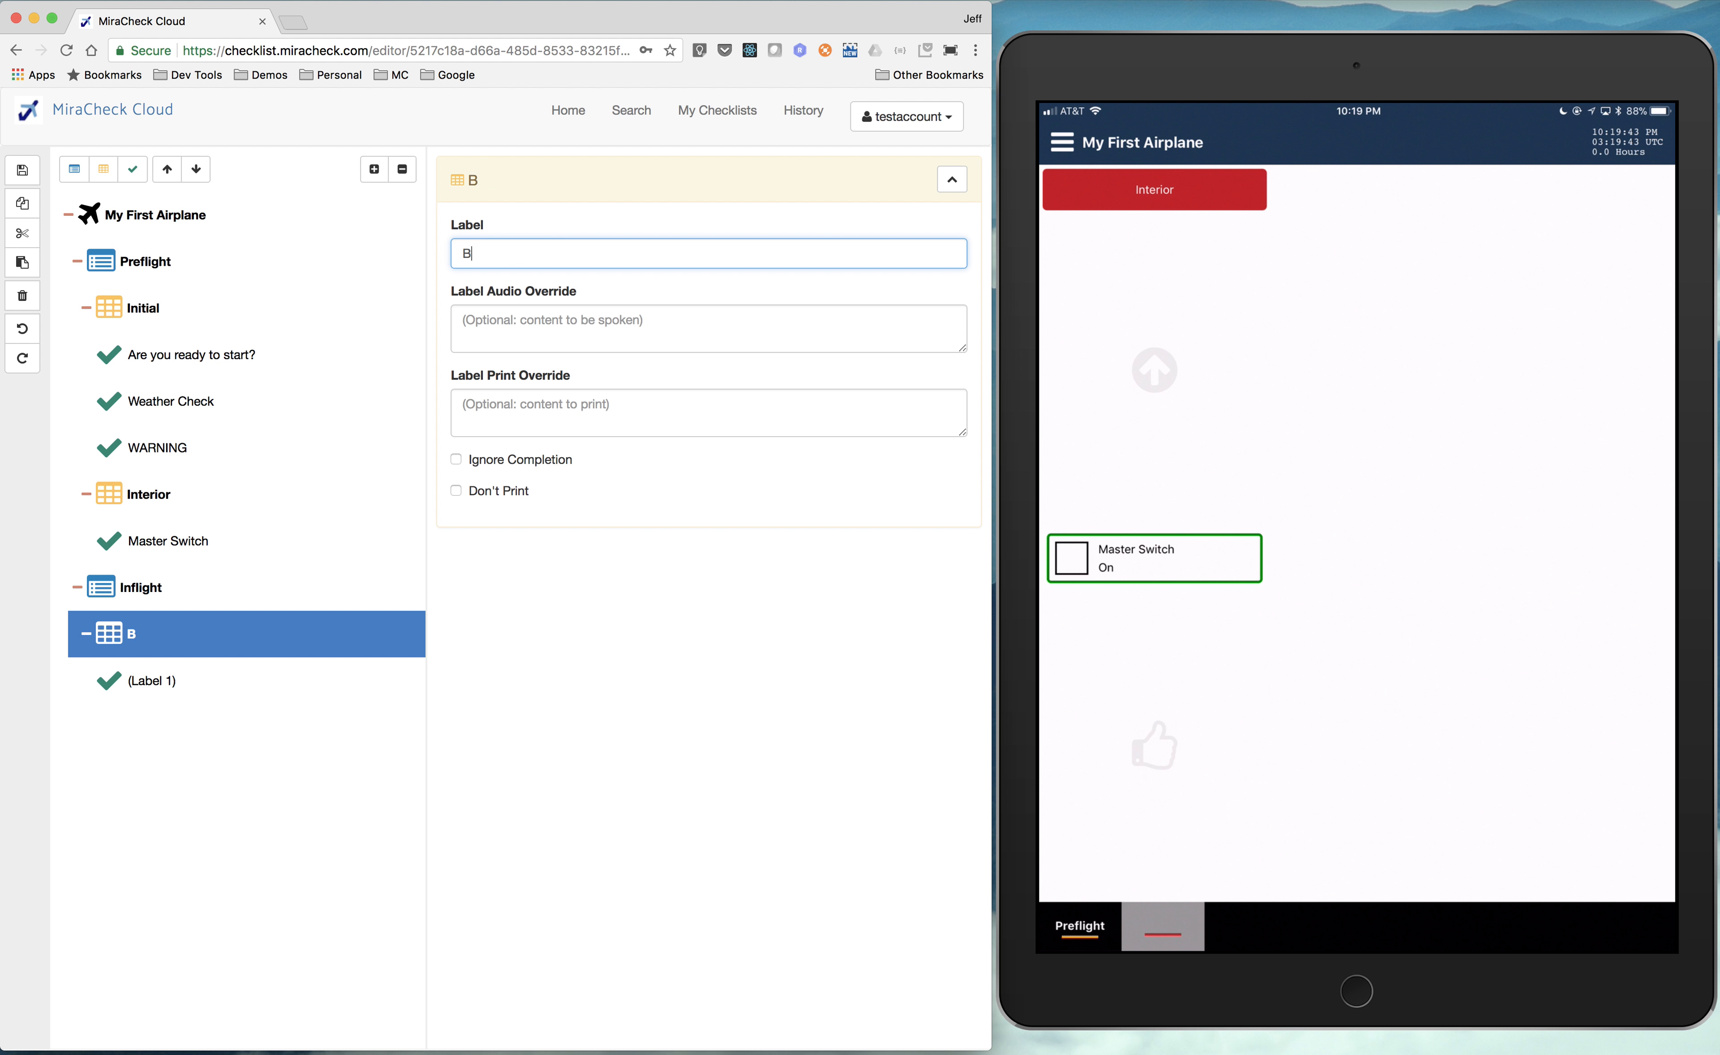
type("Before Ta")
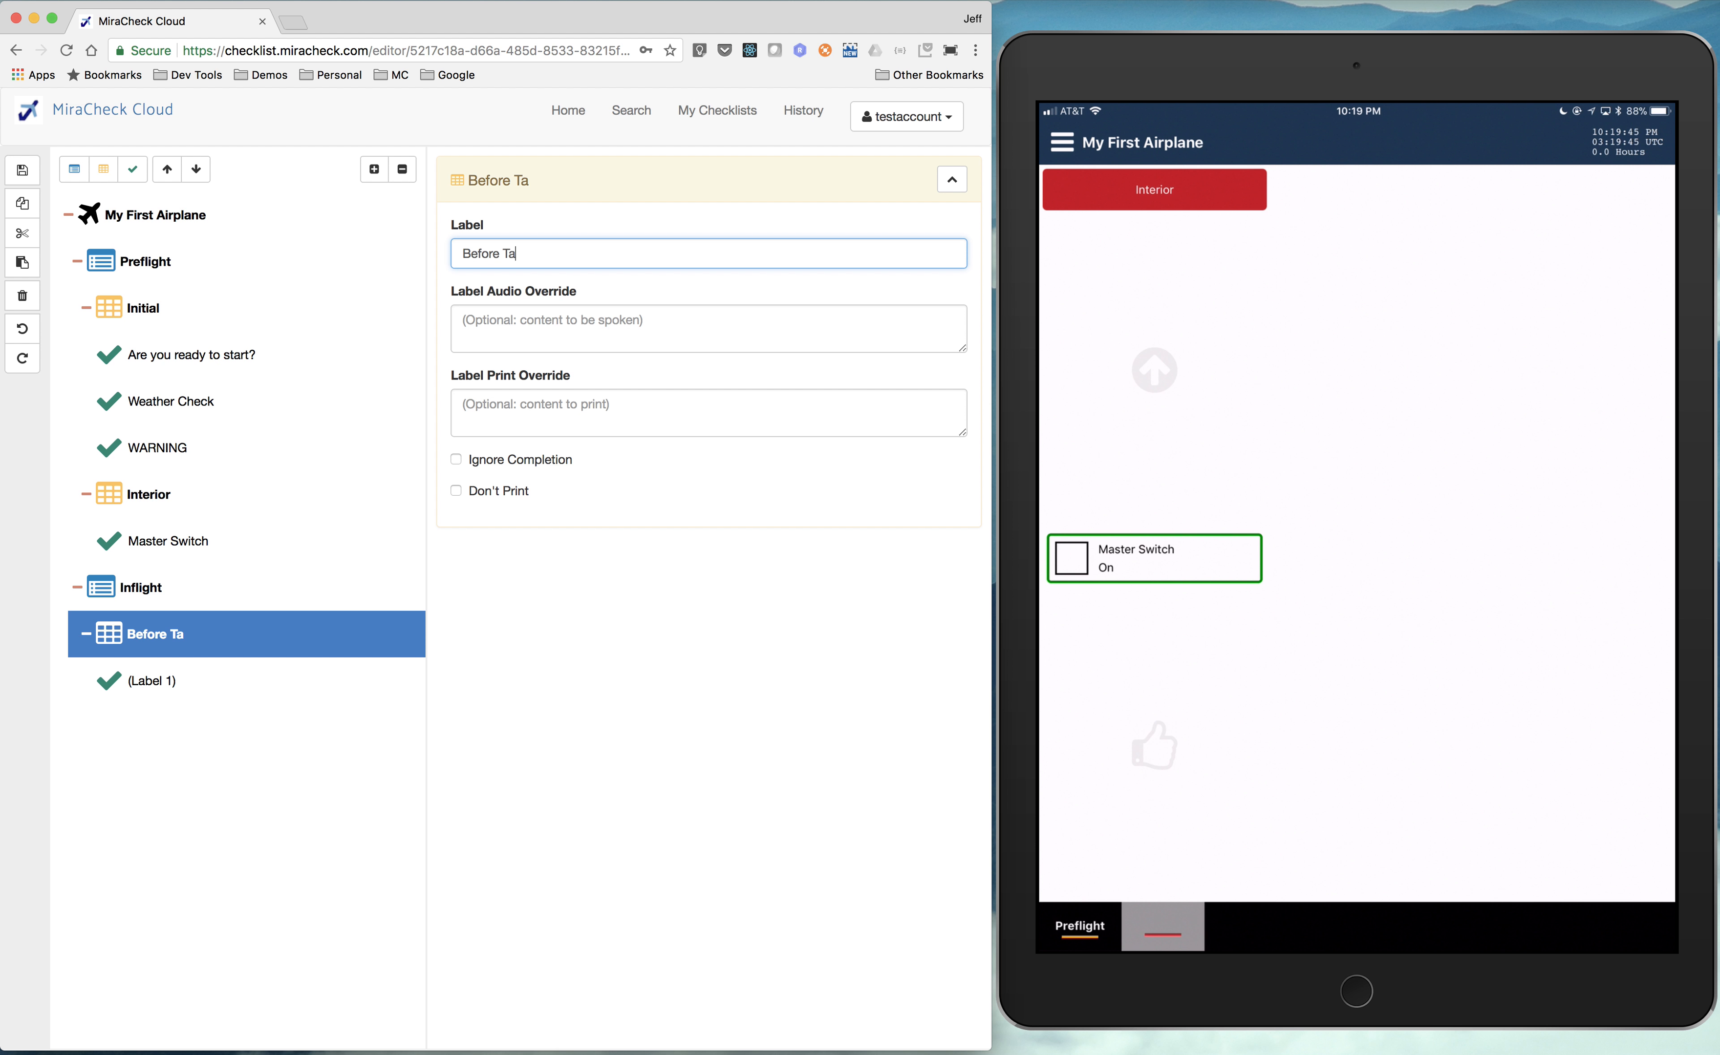
type("keoff")
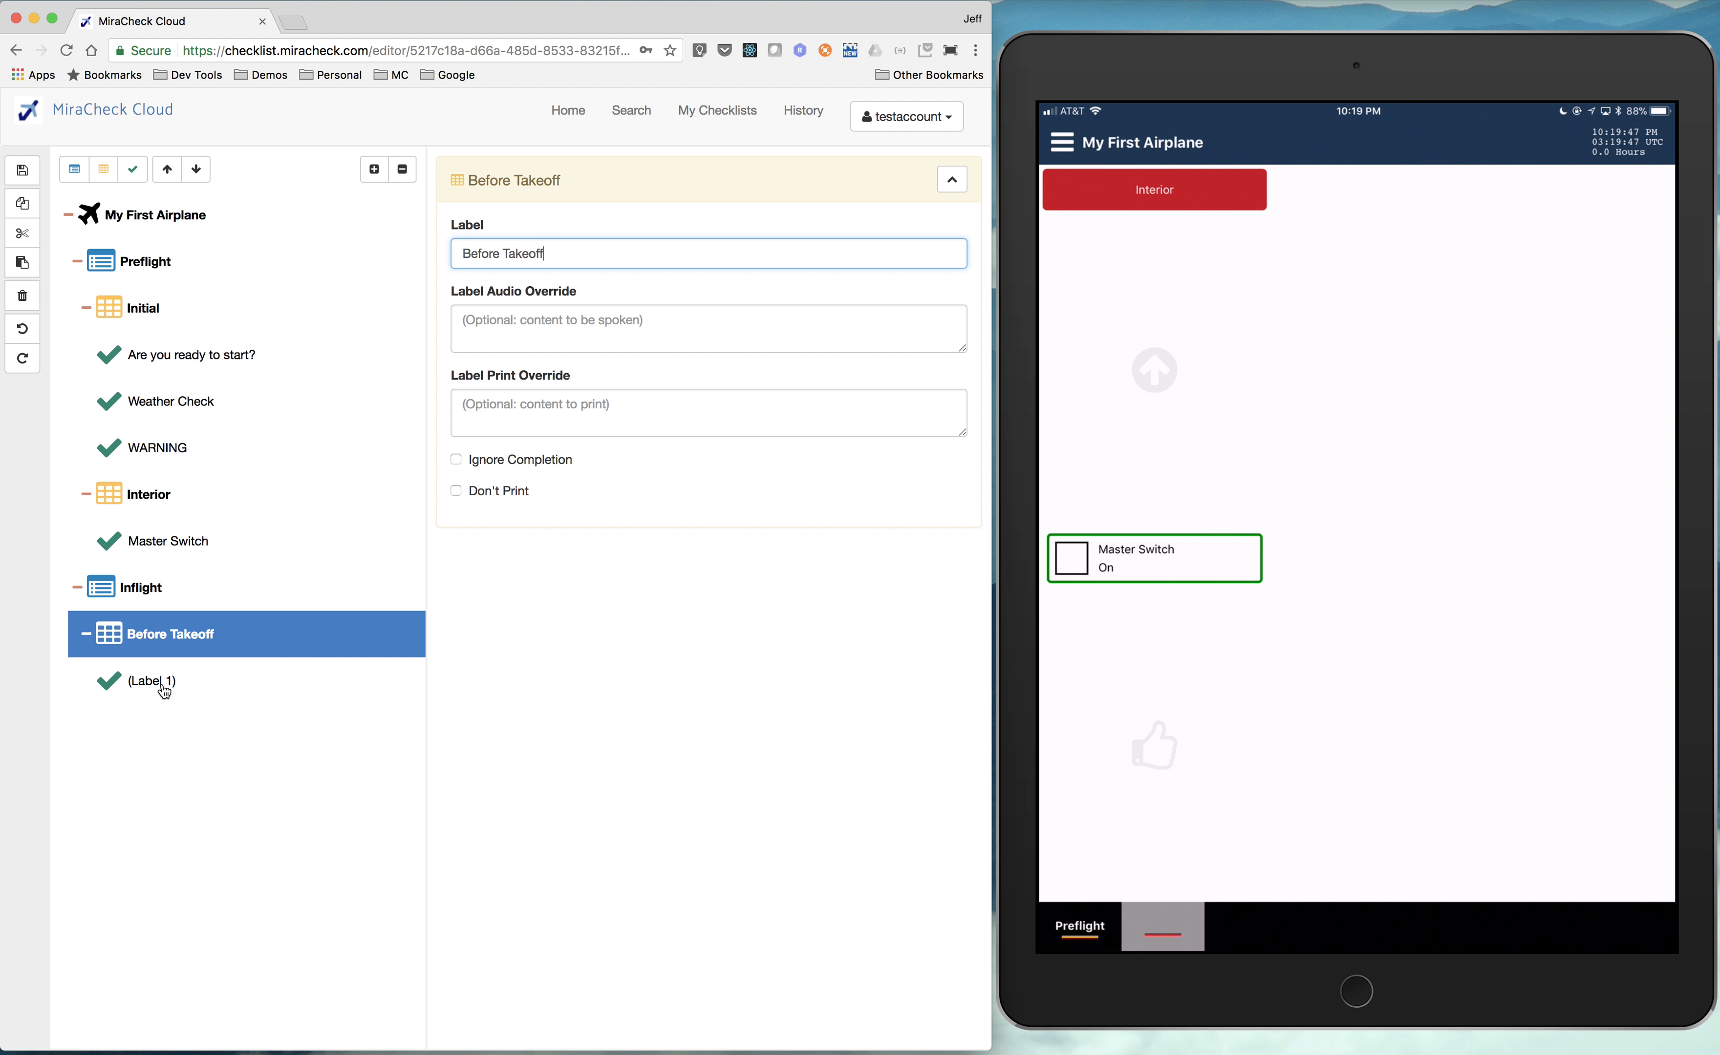
- Label the Before Takeoff placeholder item 'Item...'
left_click(151, 681)
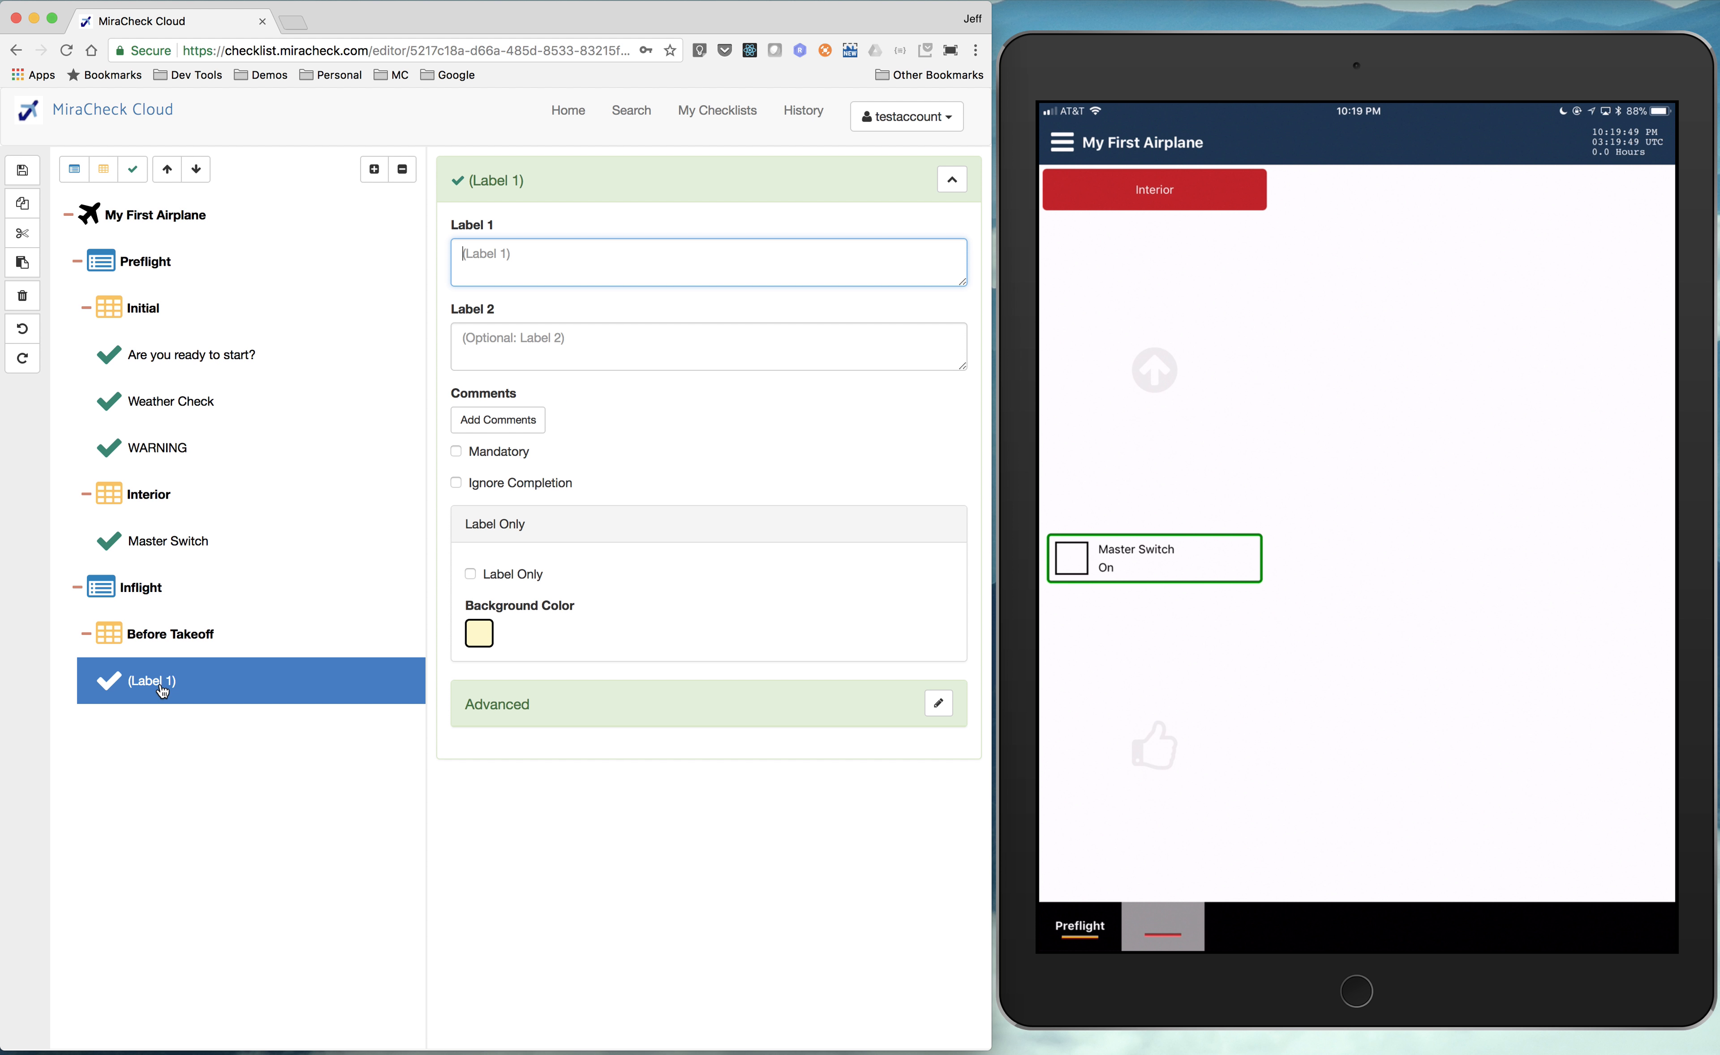
type("Item...")
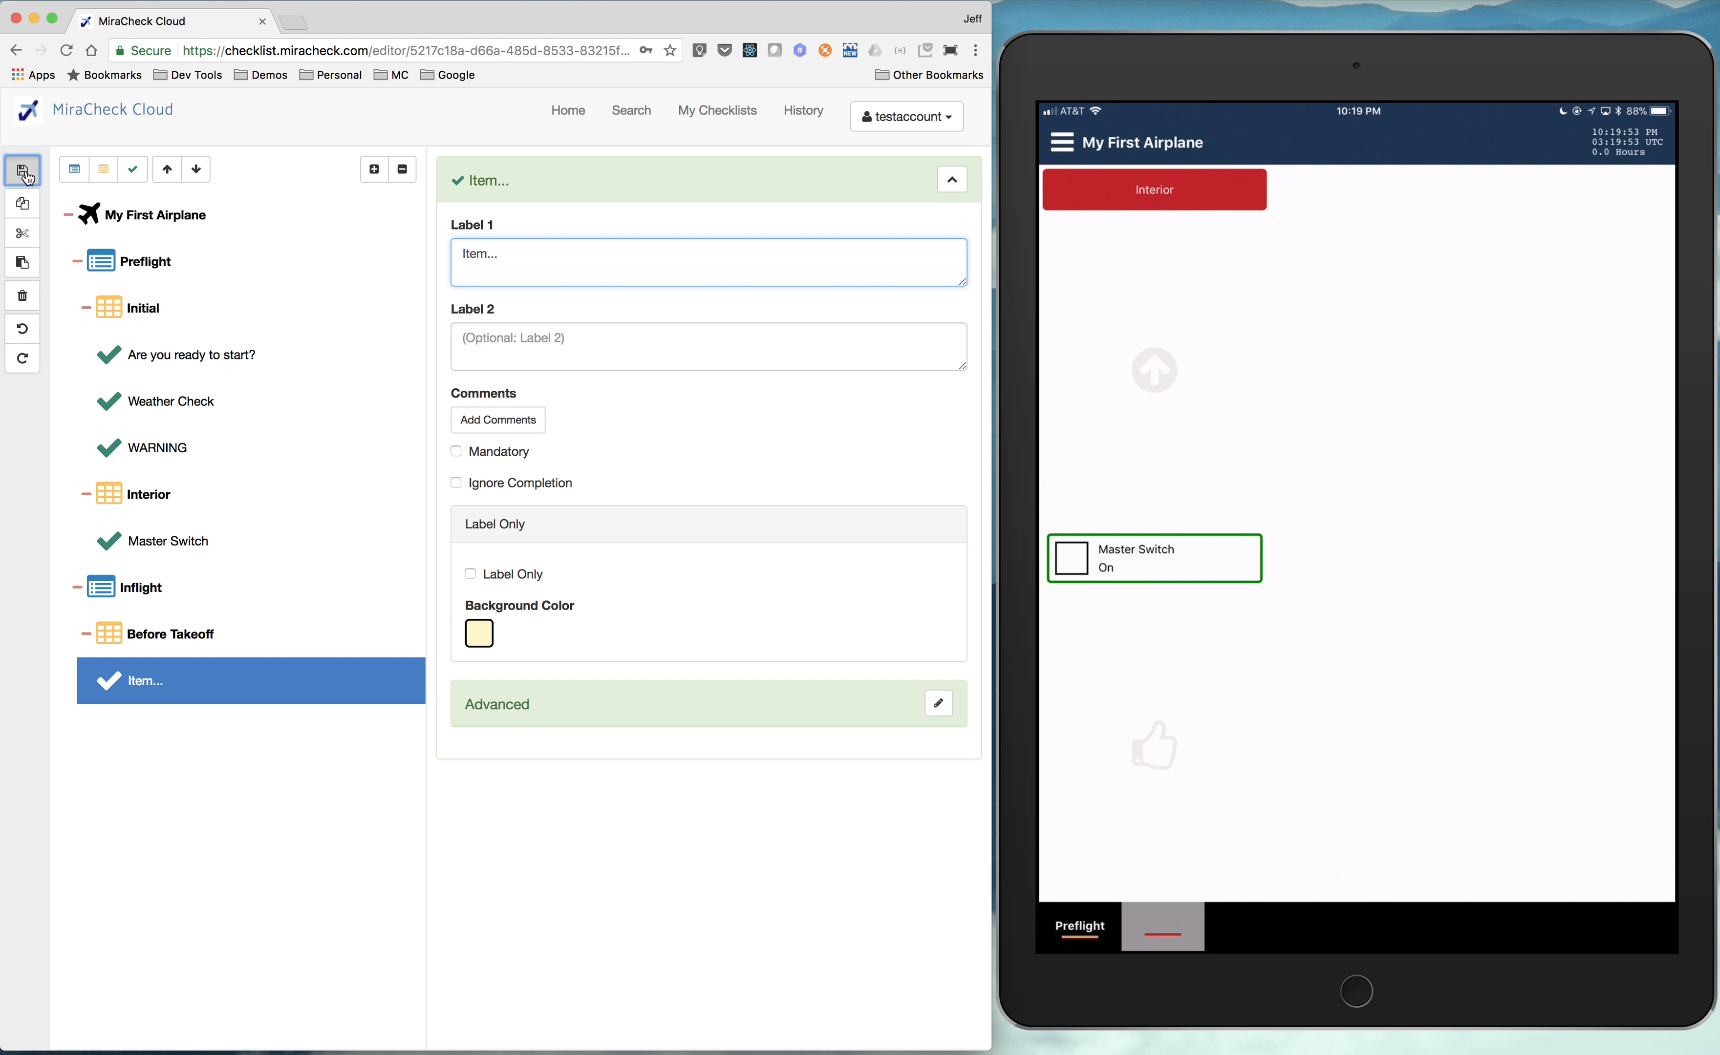
- Save the checklist, then Quick Sync to the iPad and confirm resetting the open checklist
left_click(21, 170)
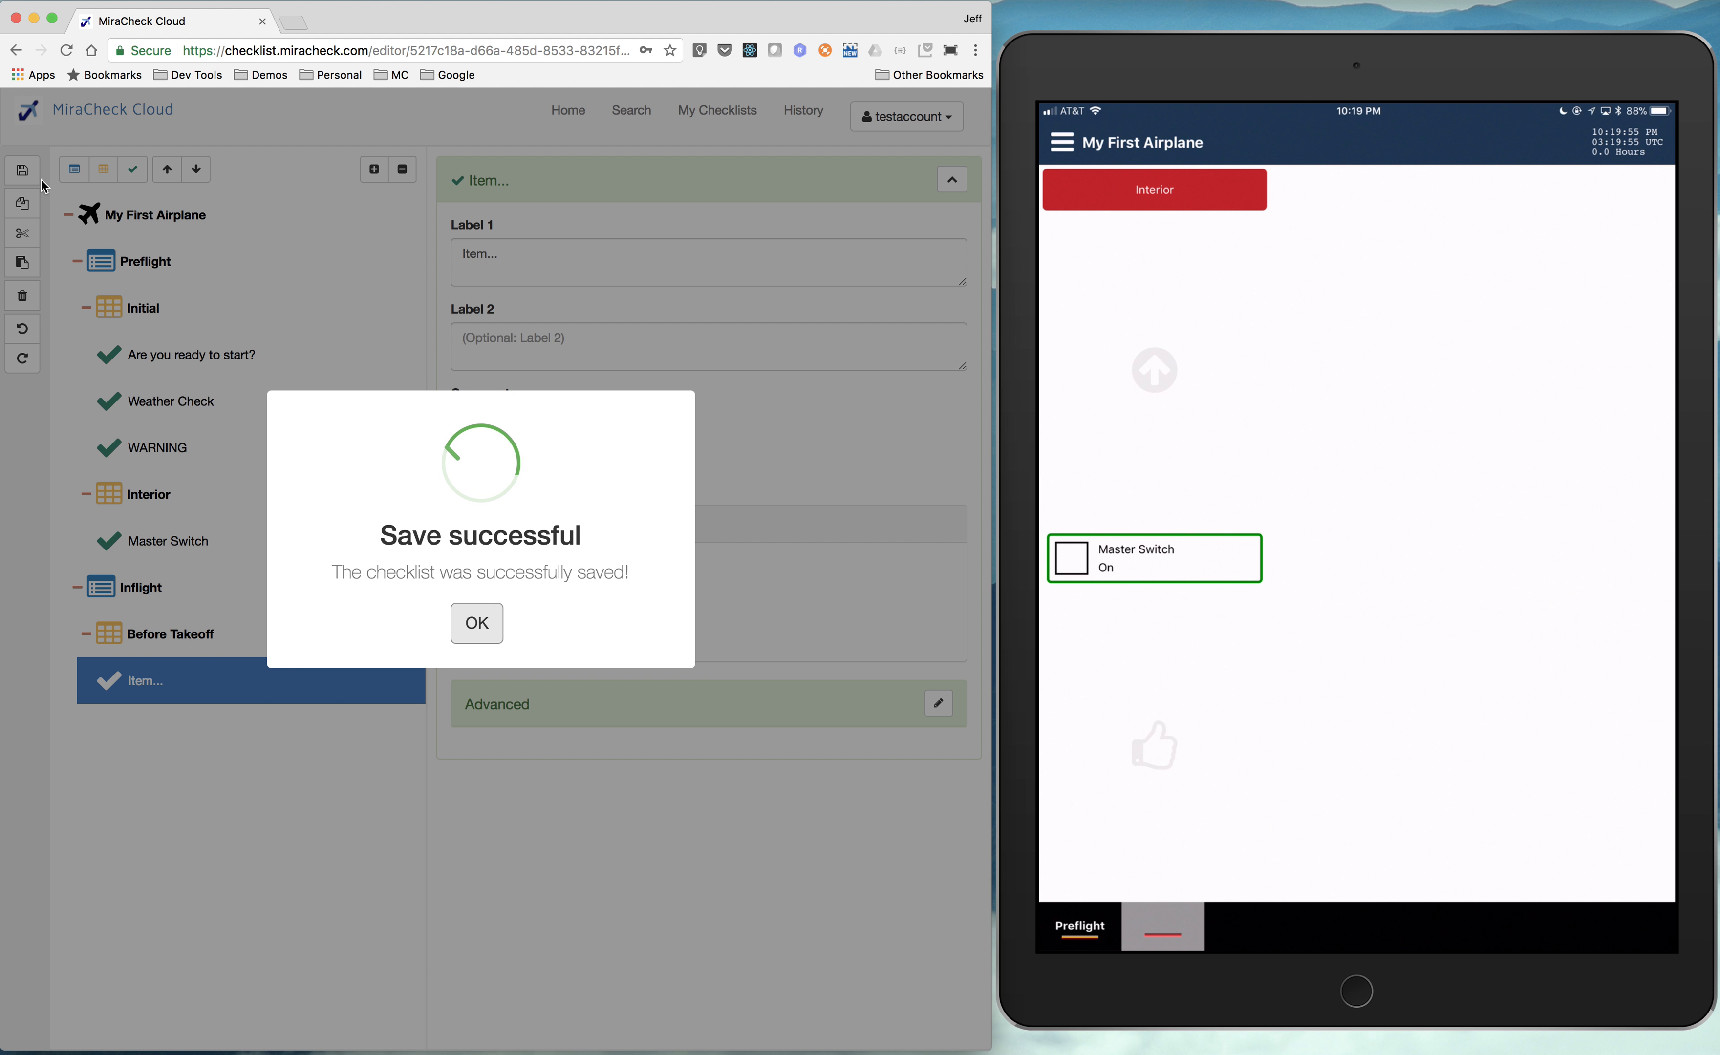
left_click(475, 623)
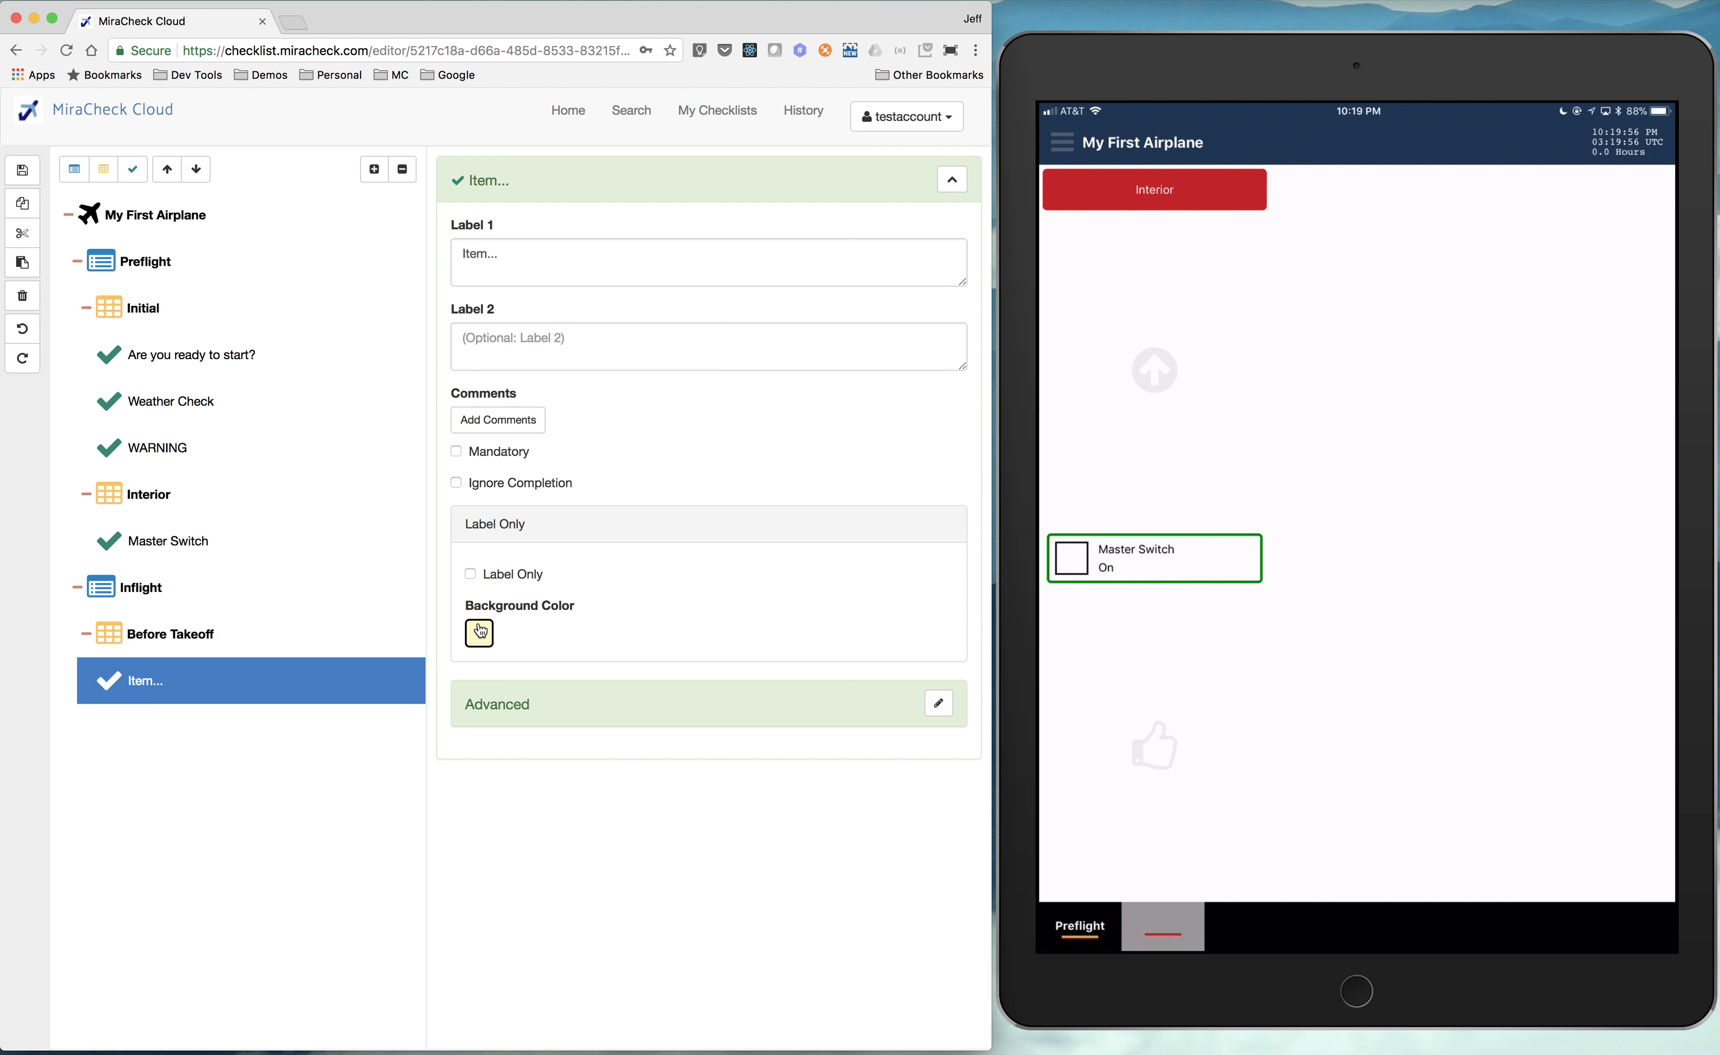
left_click(1061, 143)
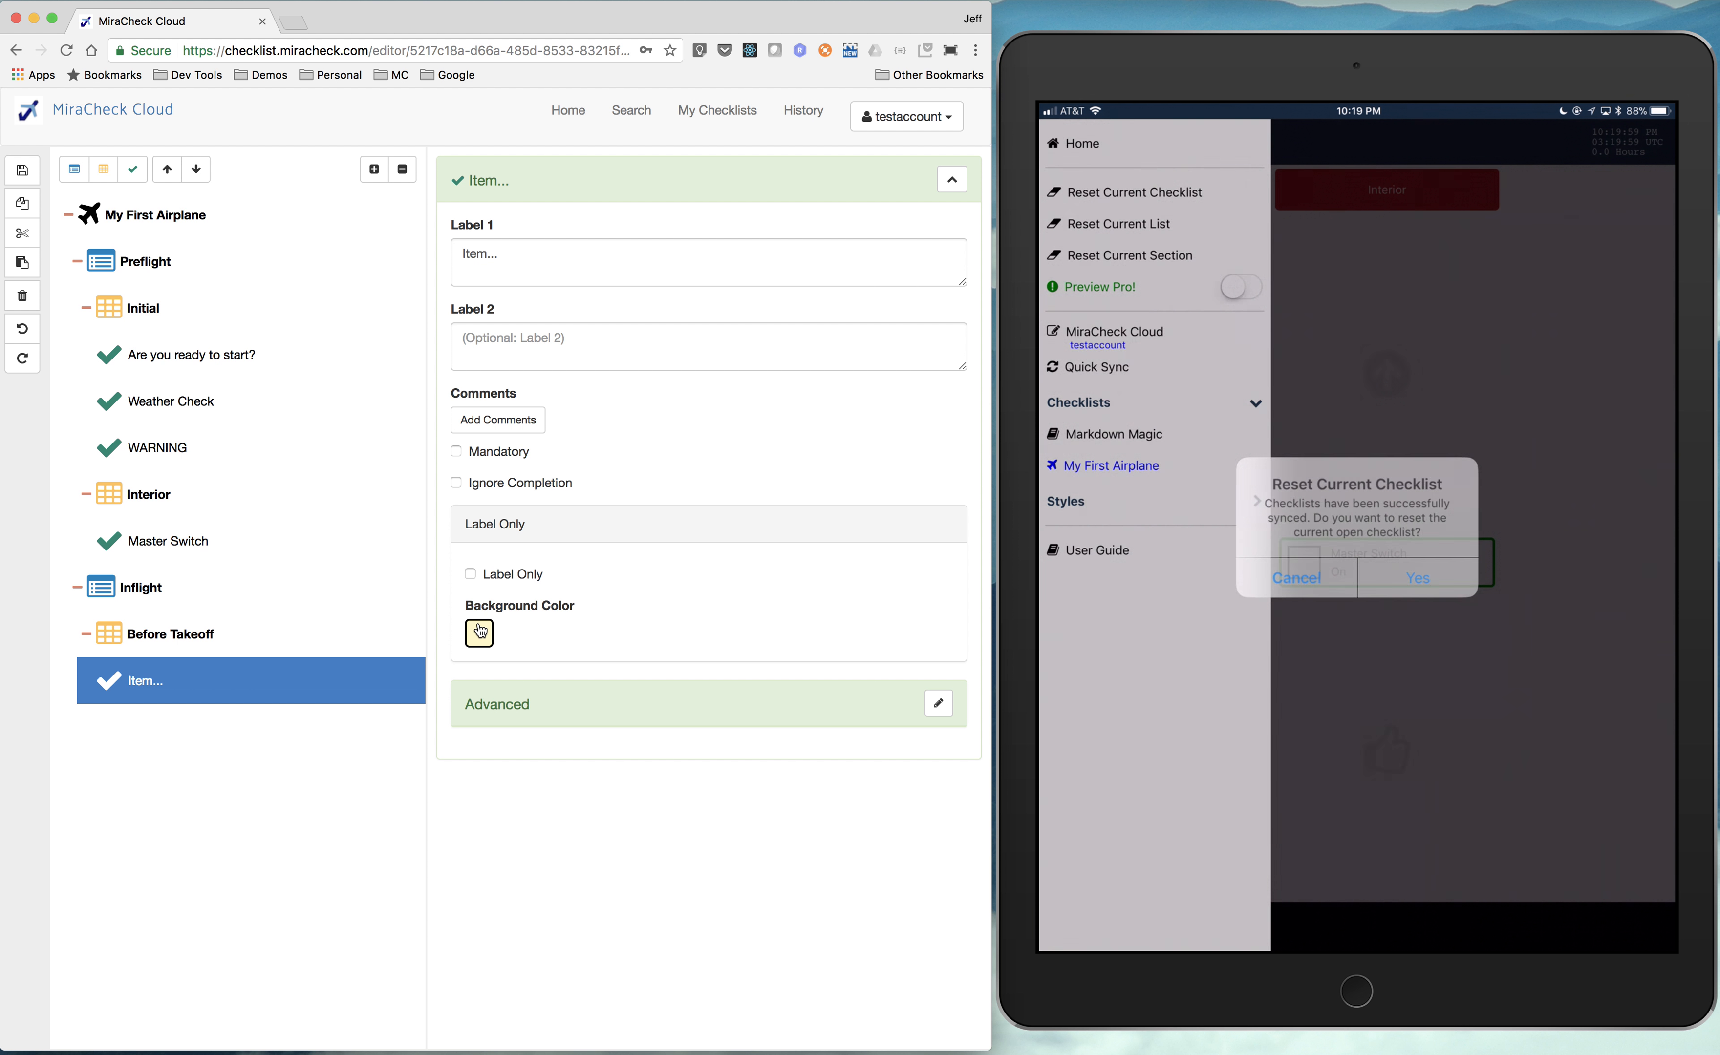
left_click(1416, 578)
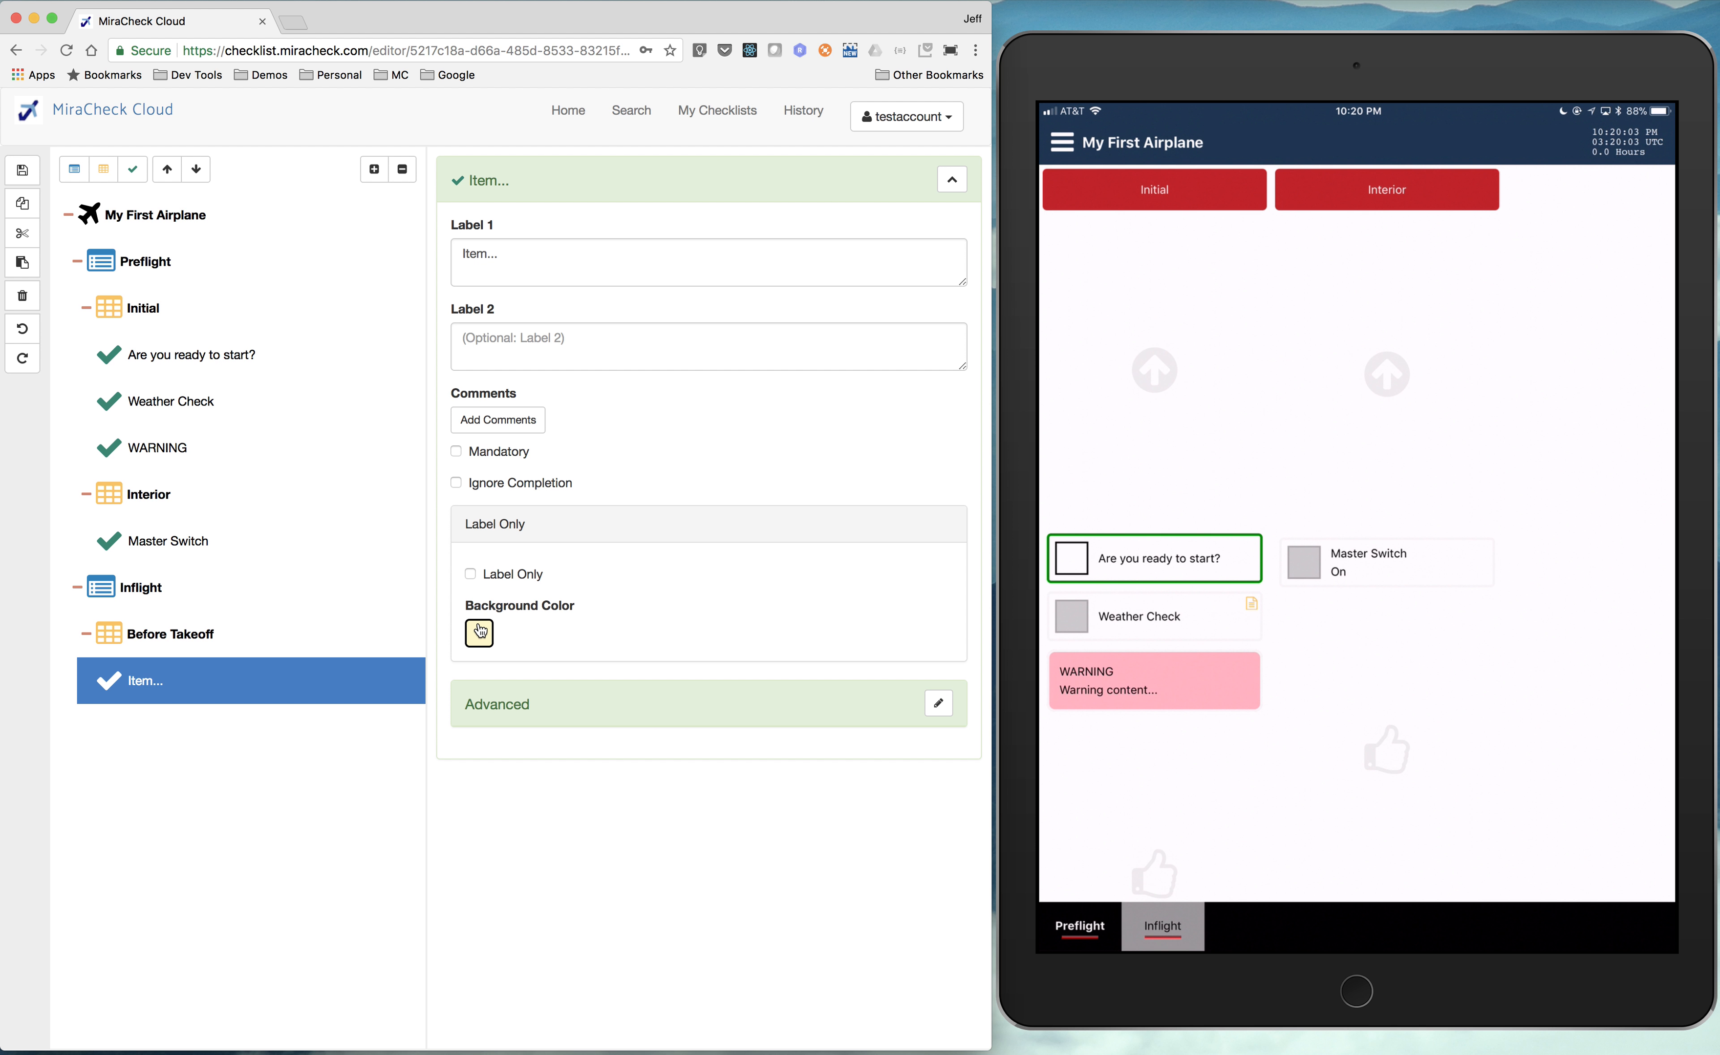
- Review the Inflight list with Before Takeoff on the iPad, then return to Preflight
left_click(1162, 927)
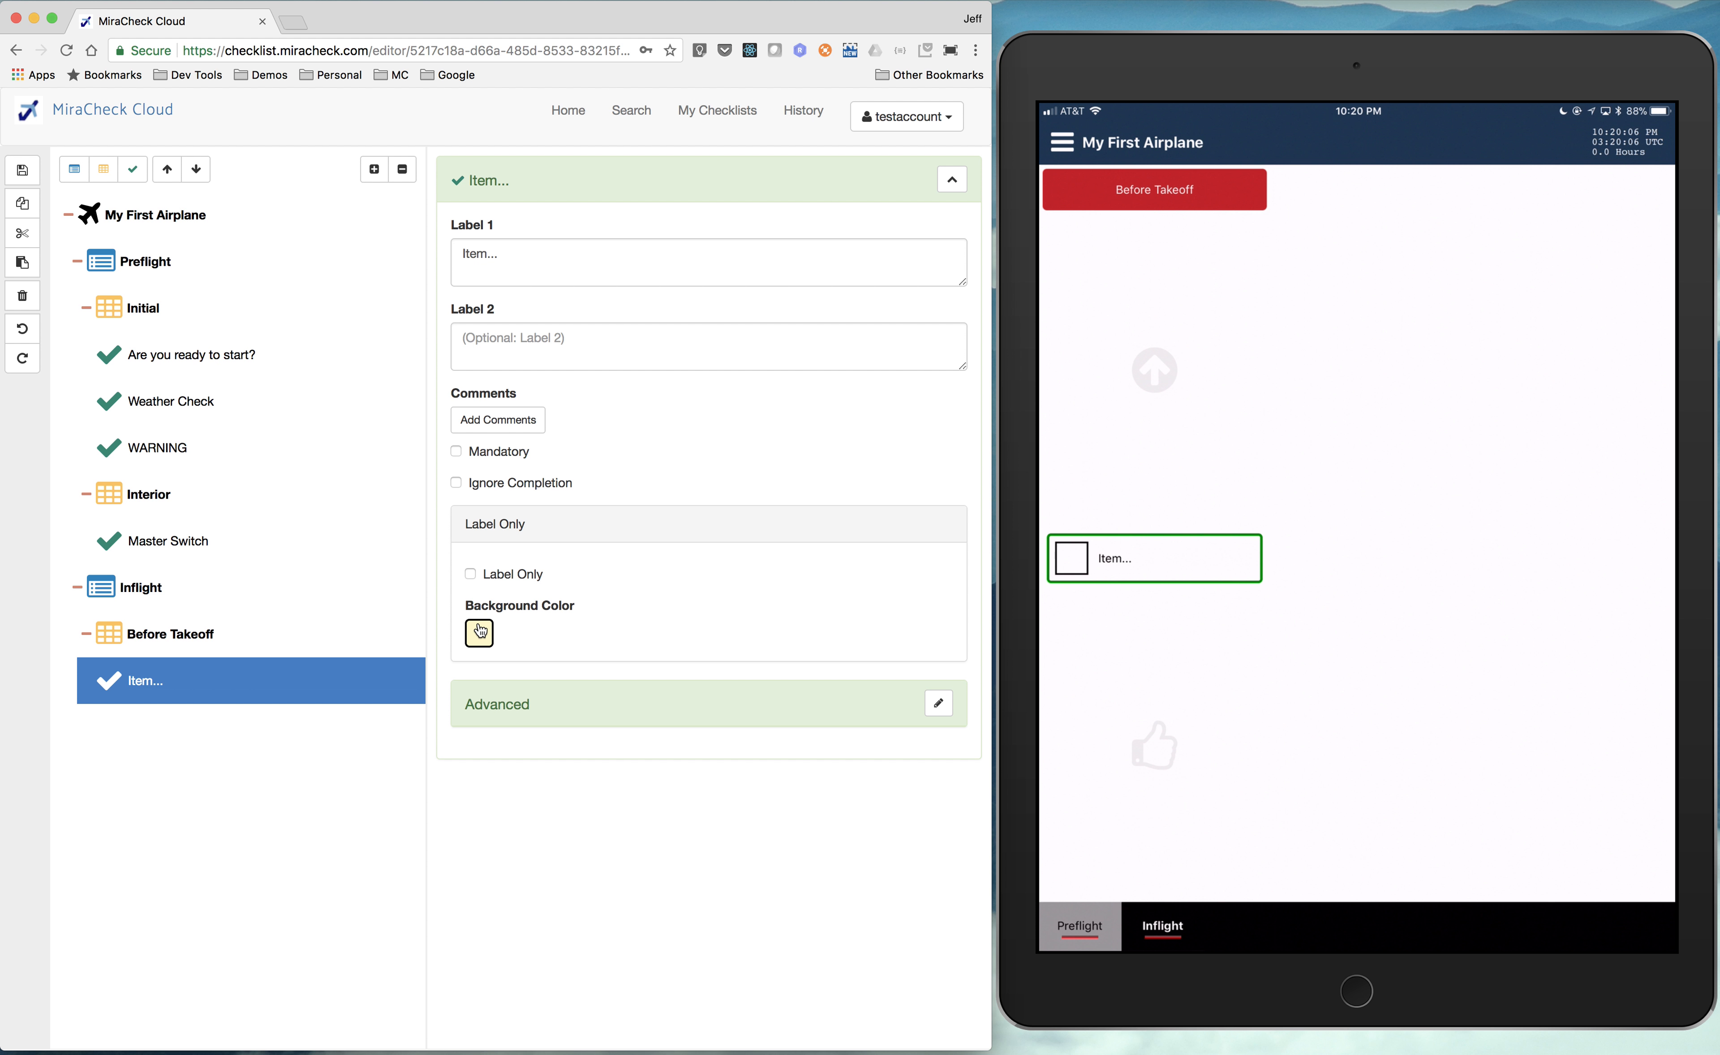
left_click(1078, 926)
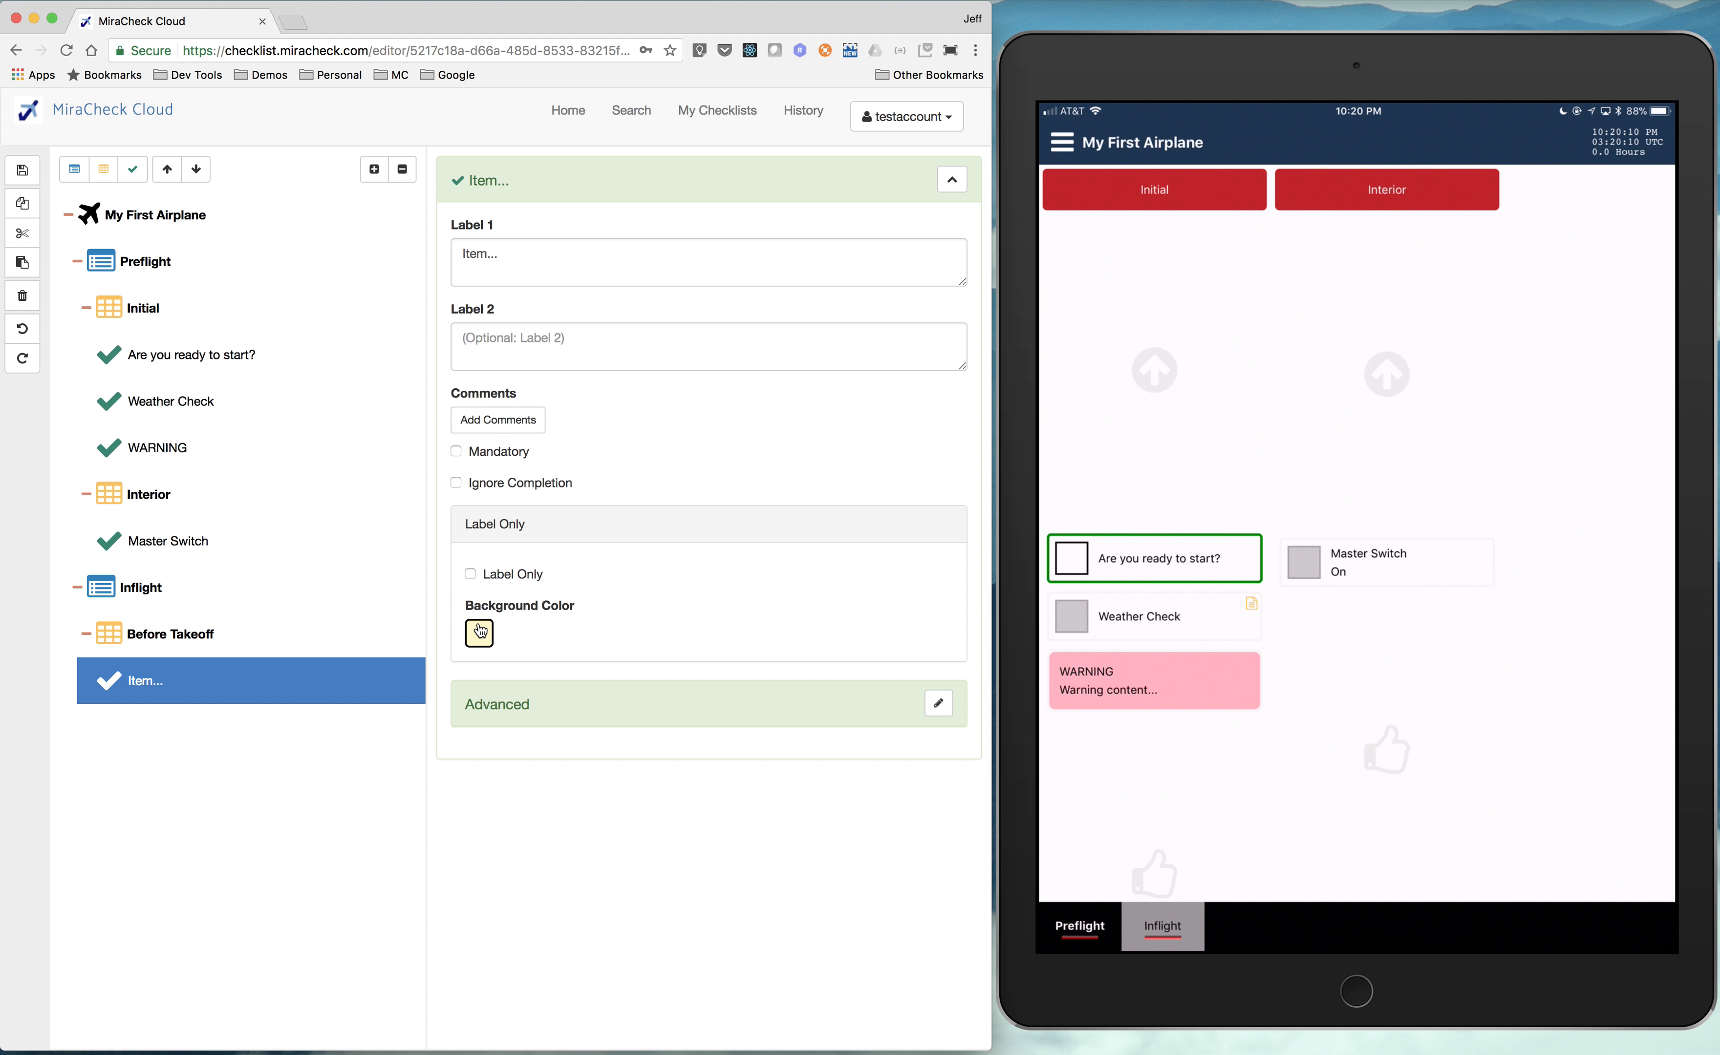
left_click(479, 634)
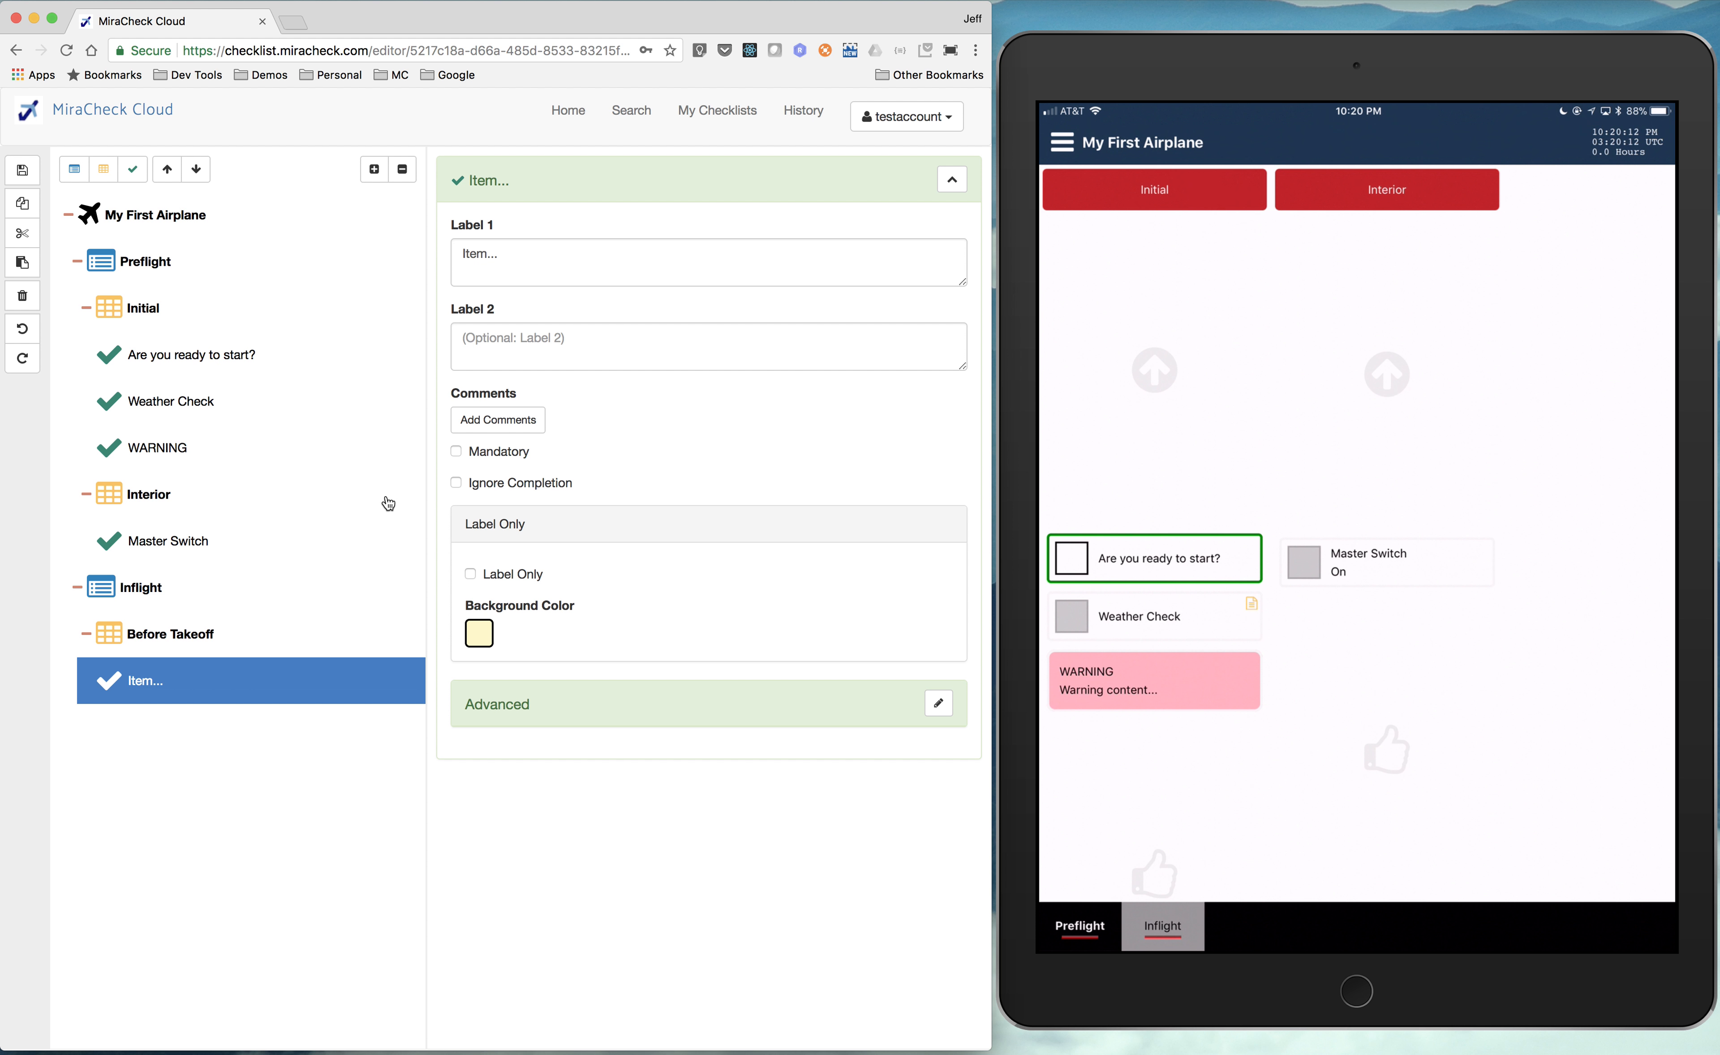